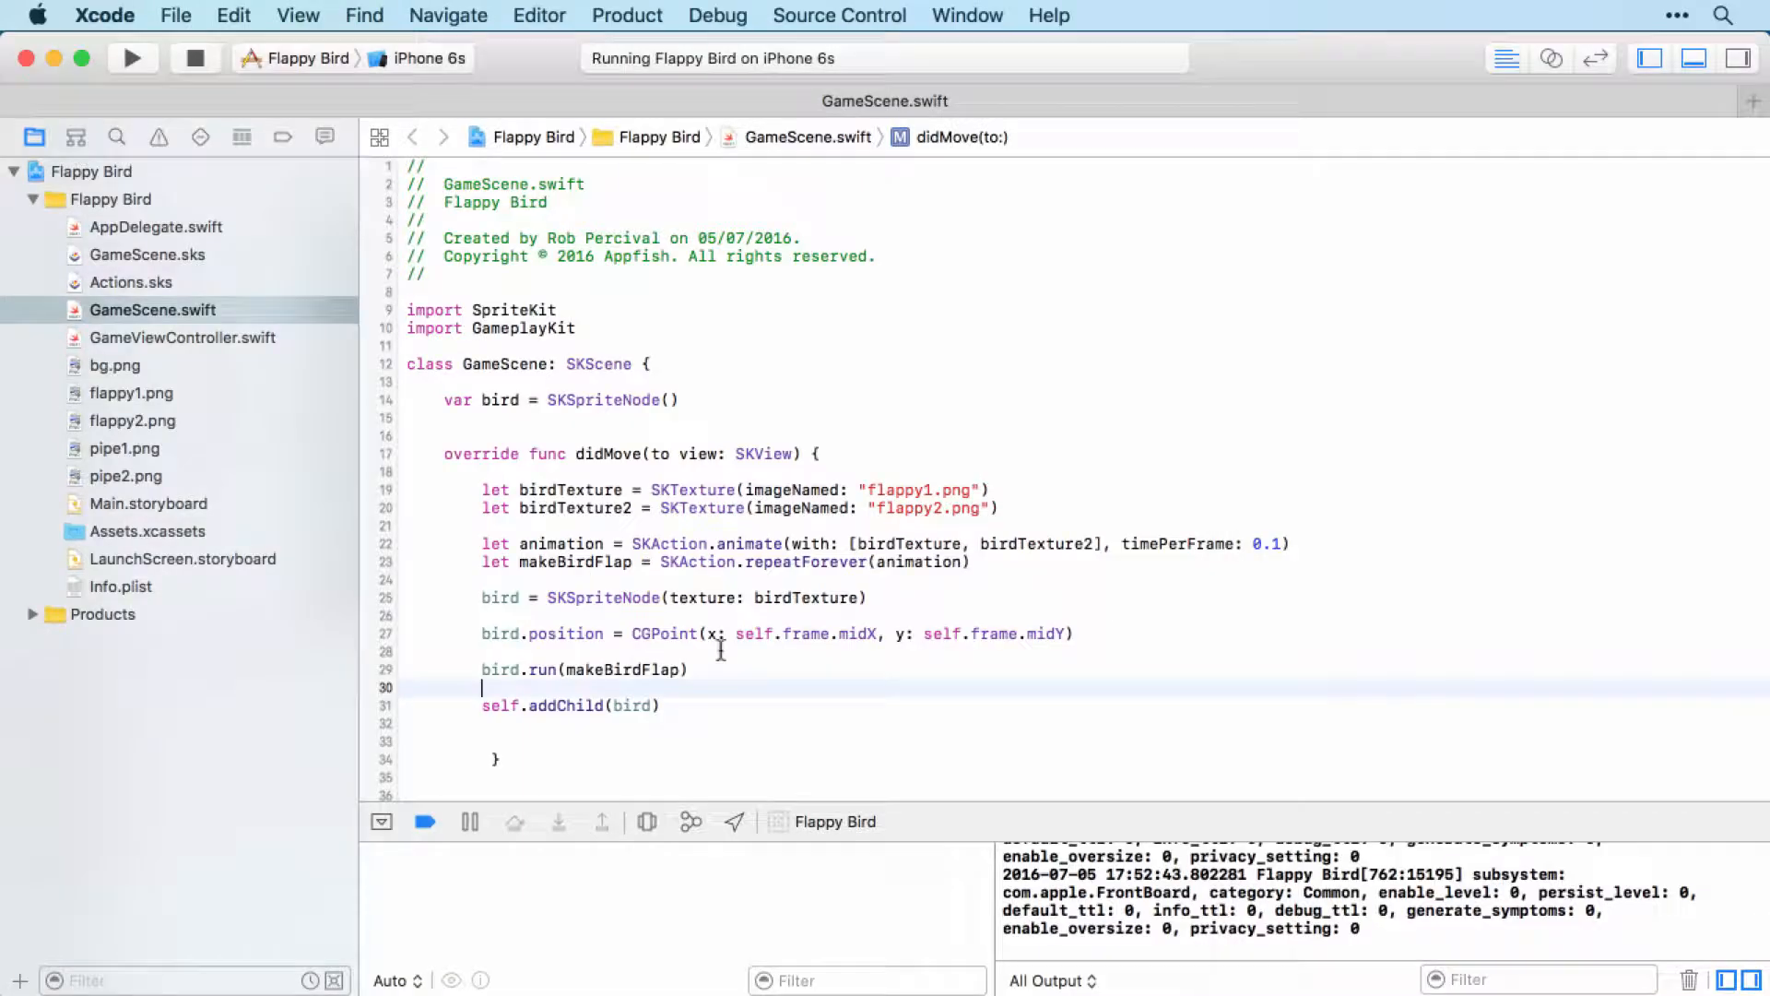
Declare let bgTexture = SKTexture(imageNamed: "bg.png") on a new line below self.addChild(bird)
scroll("down", 3)
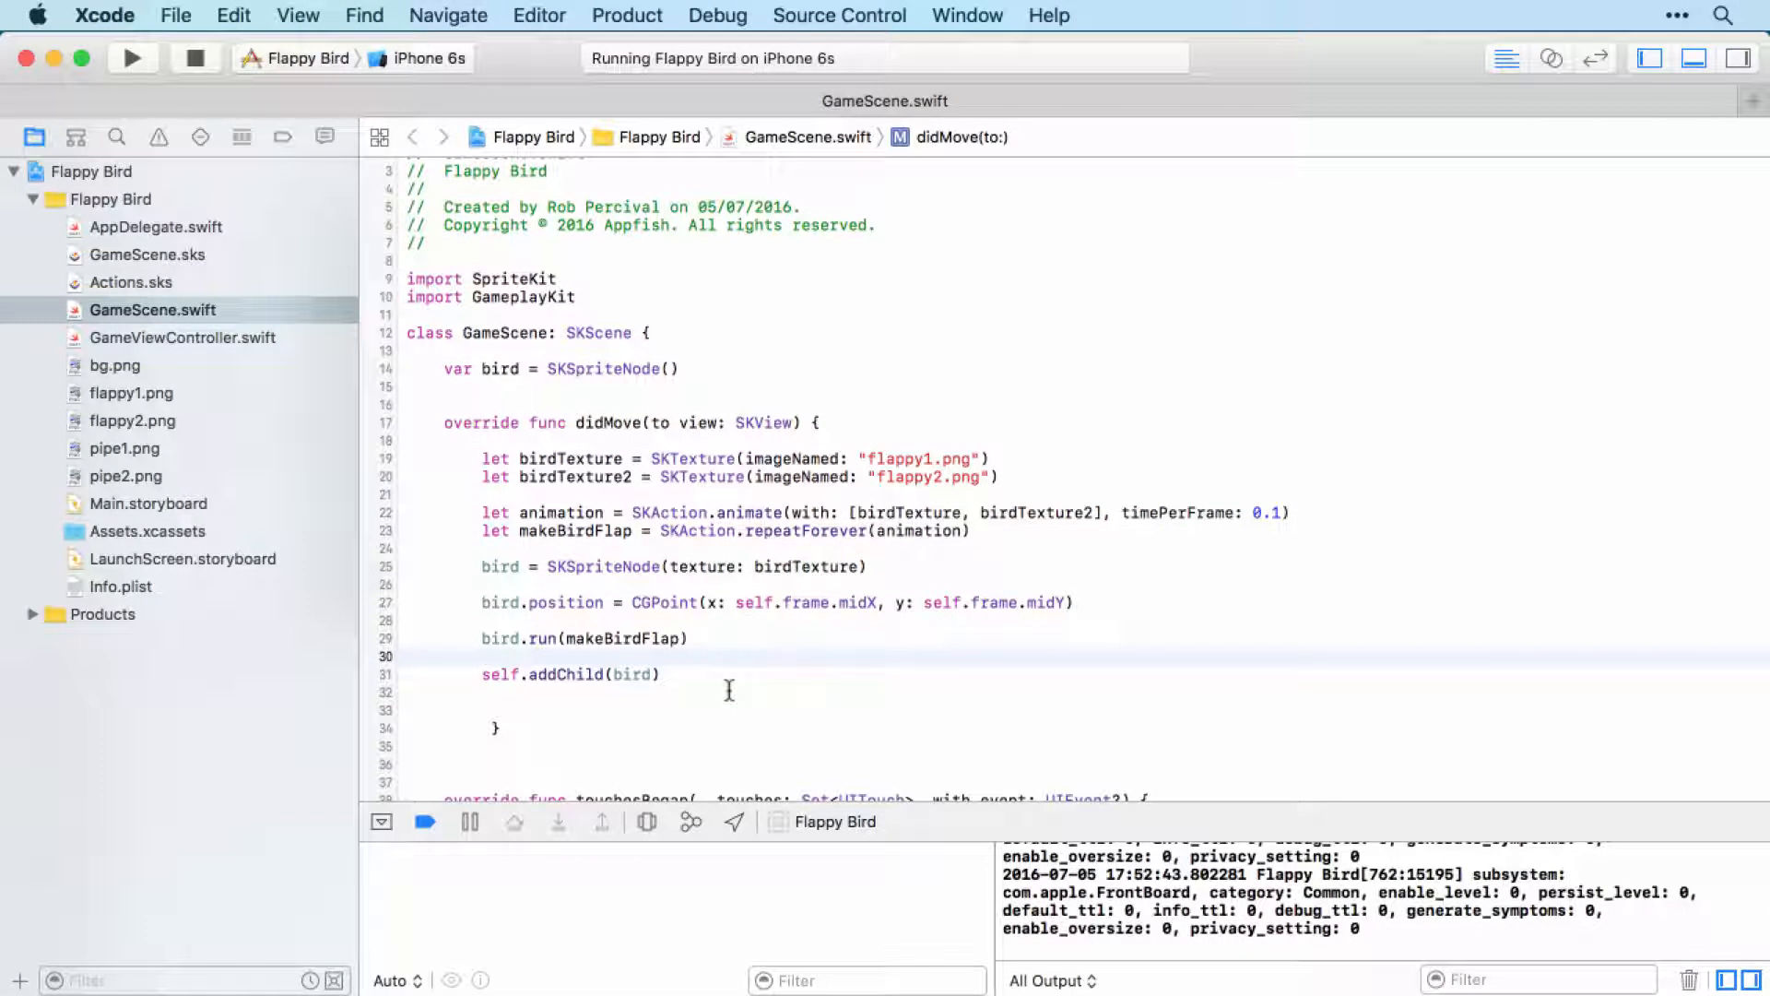
left_click(483, 656)
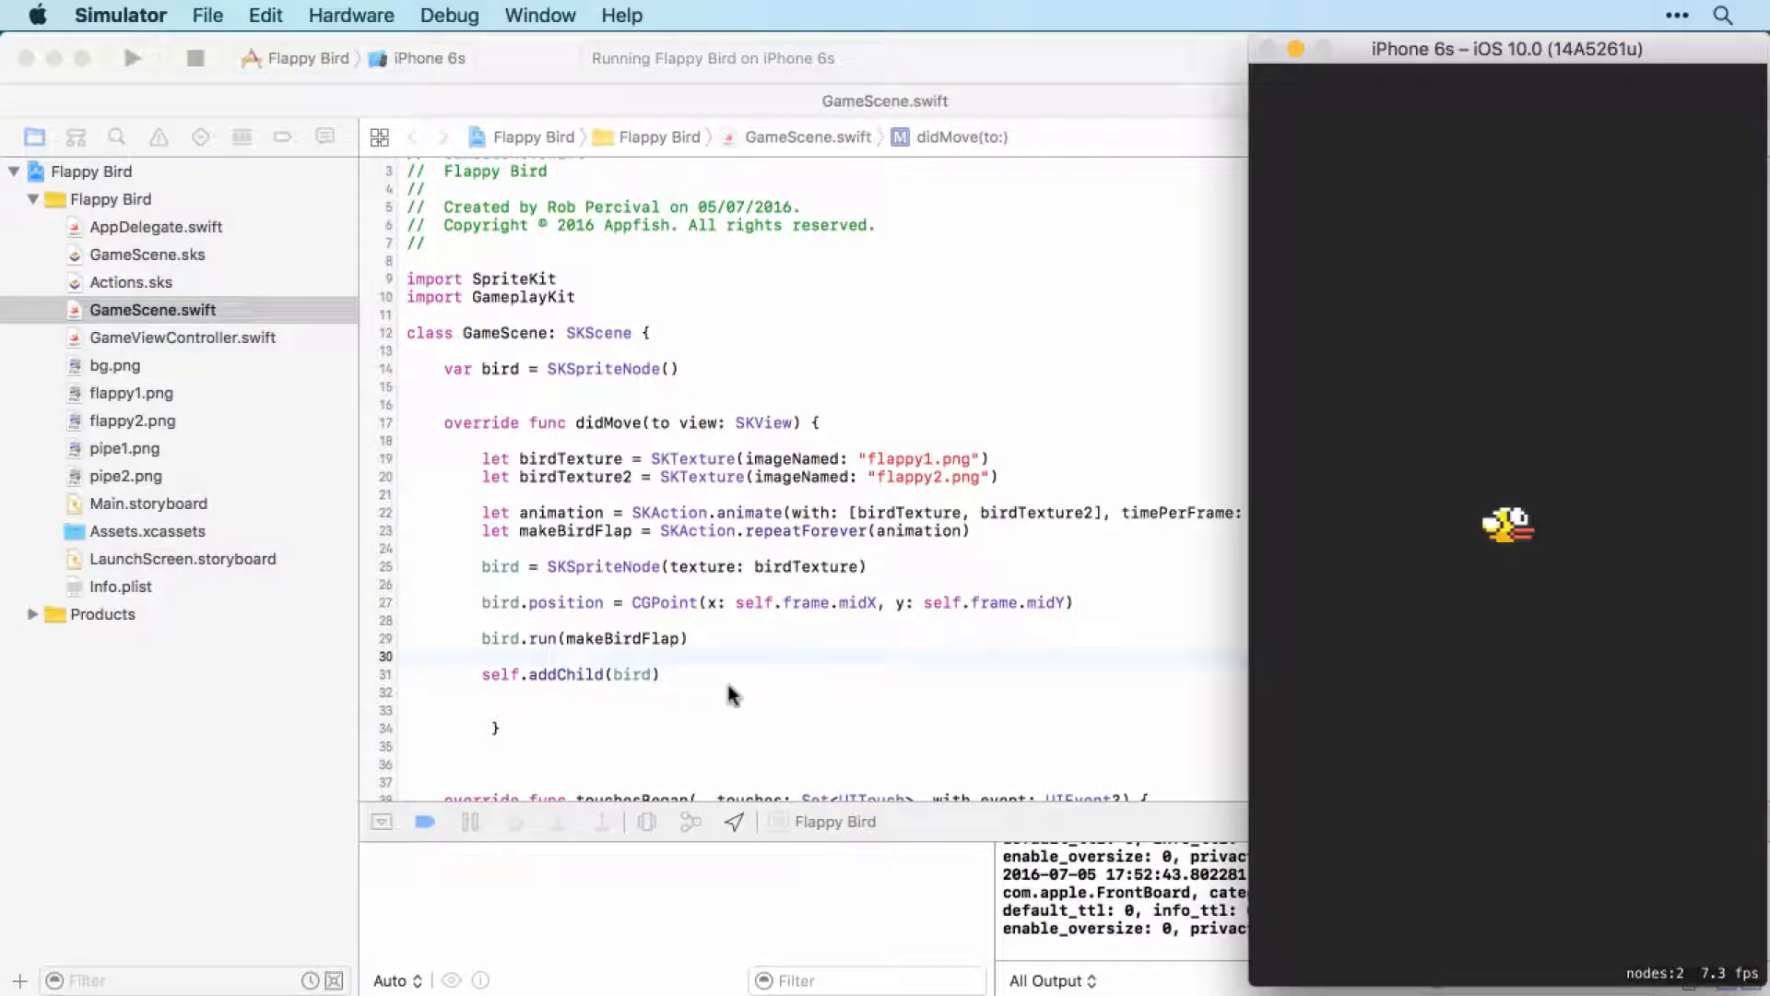
mouse_move(1389, 299)
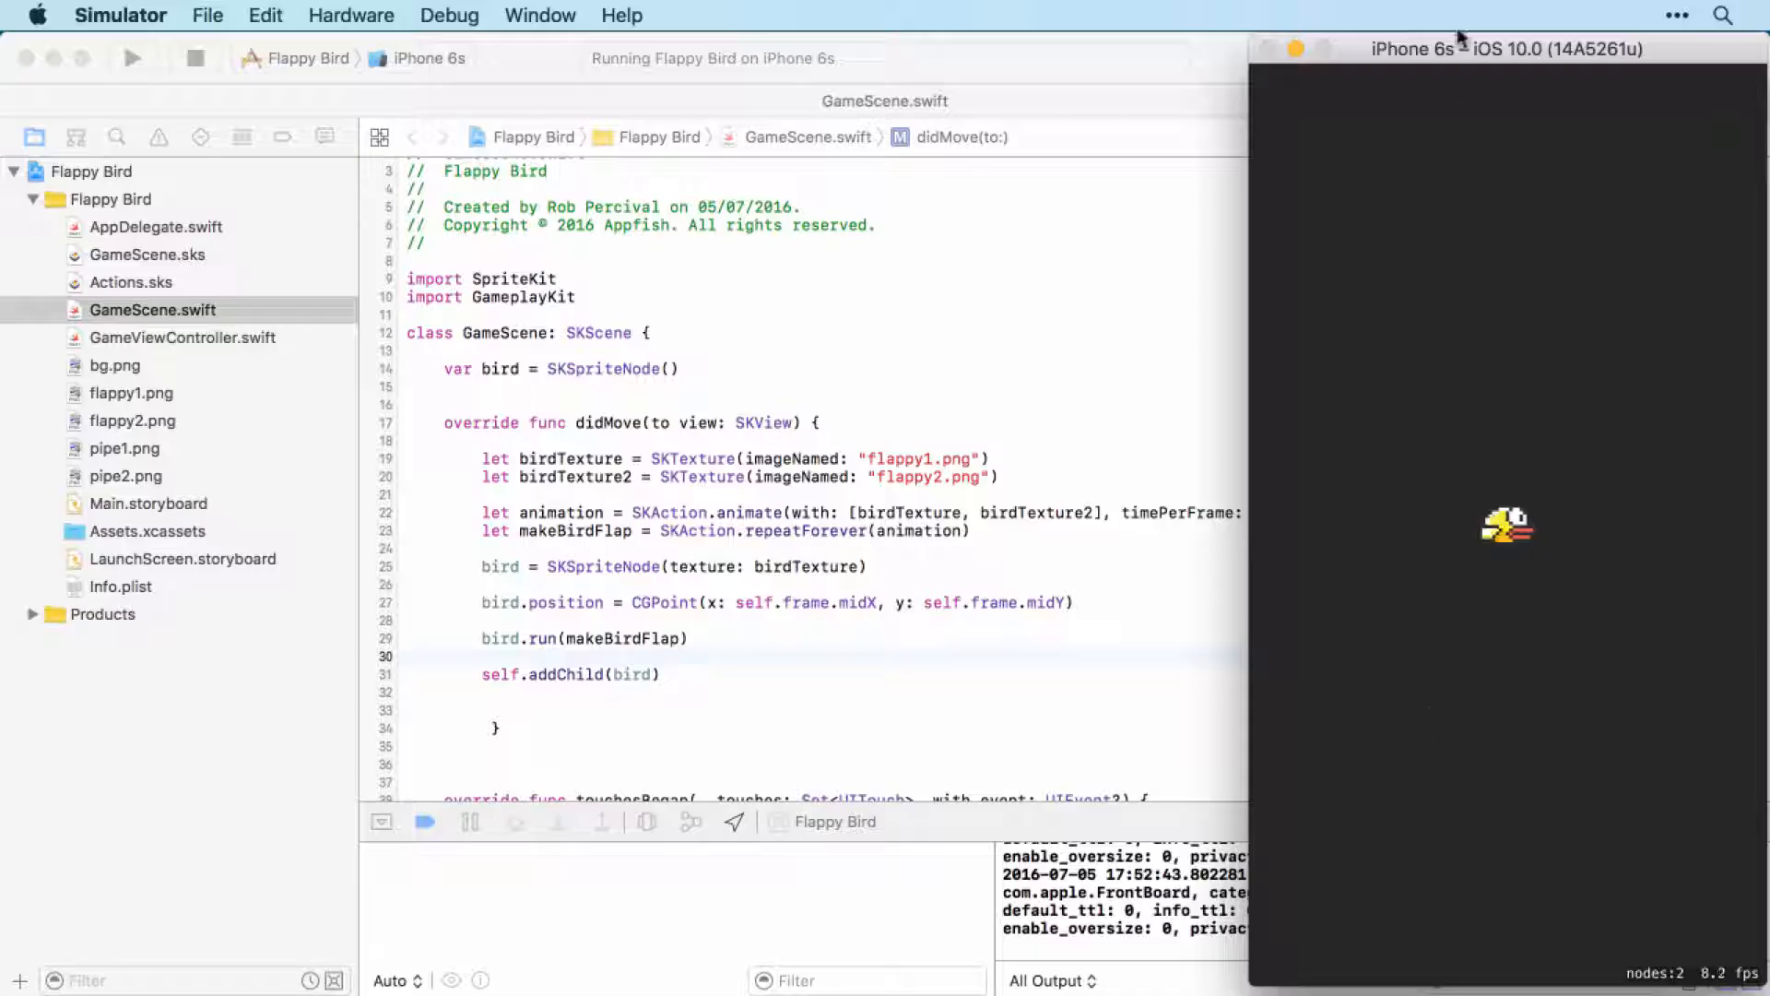
mouse_move(1477, 933)
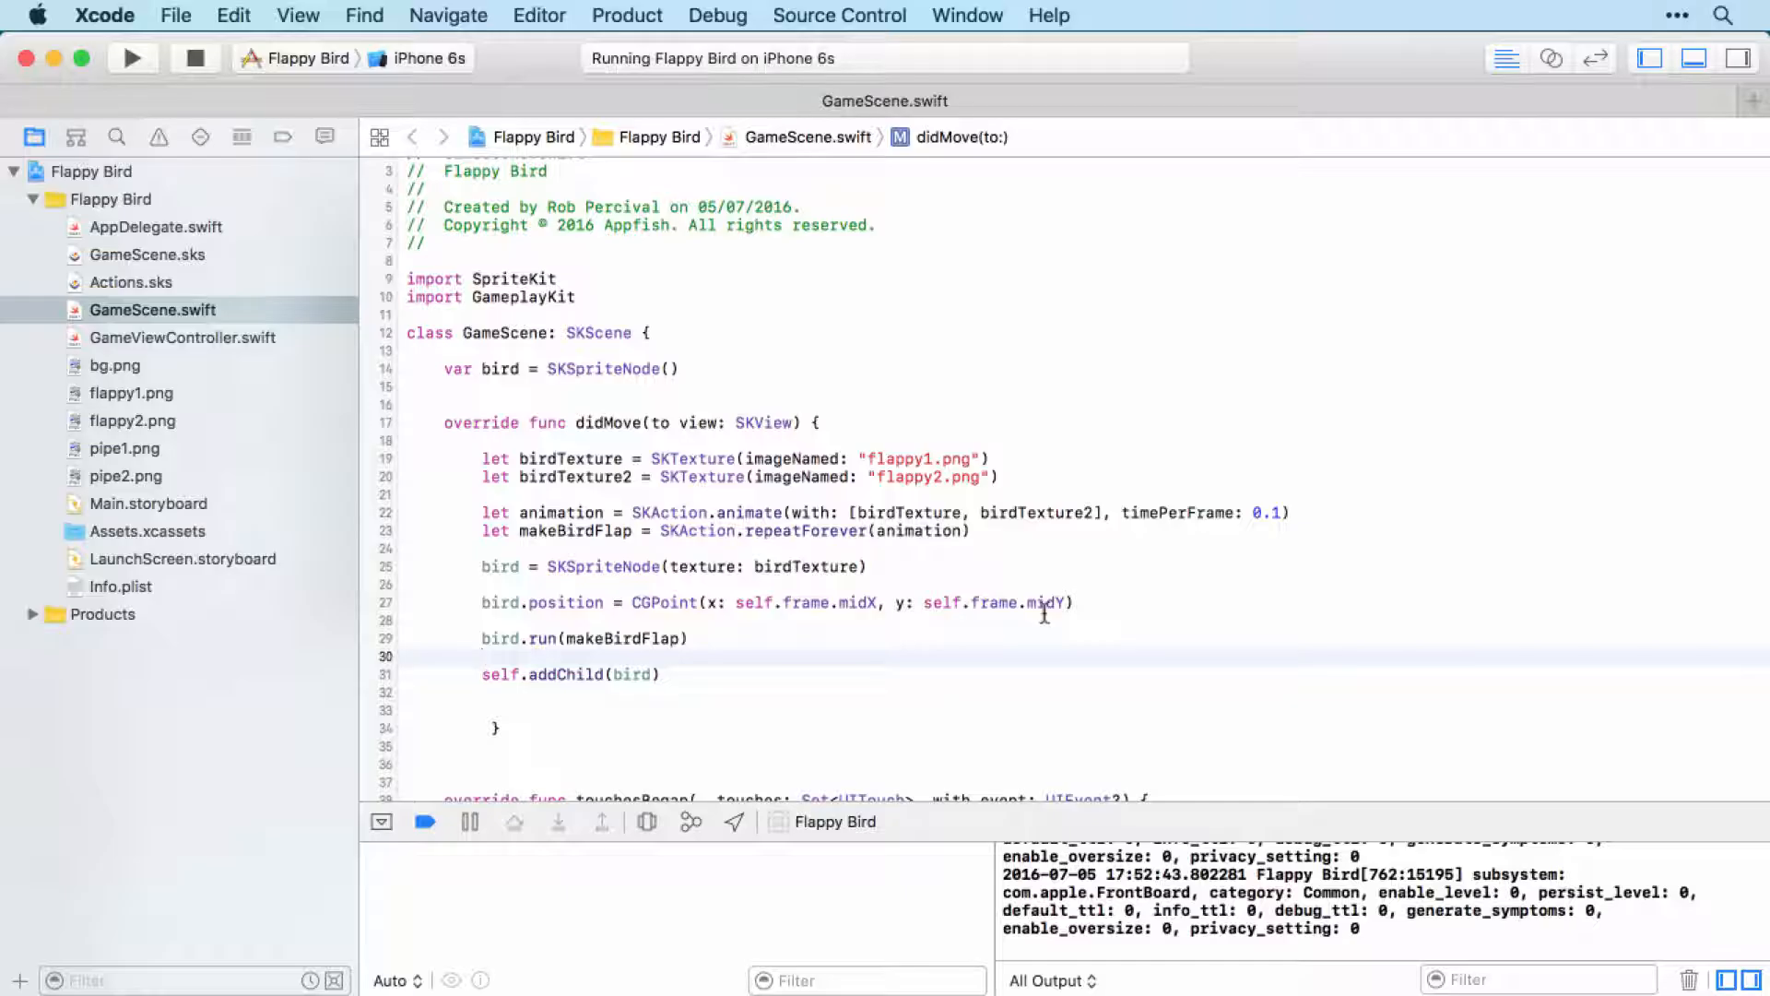
left_click(485, 657)
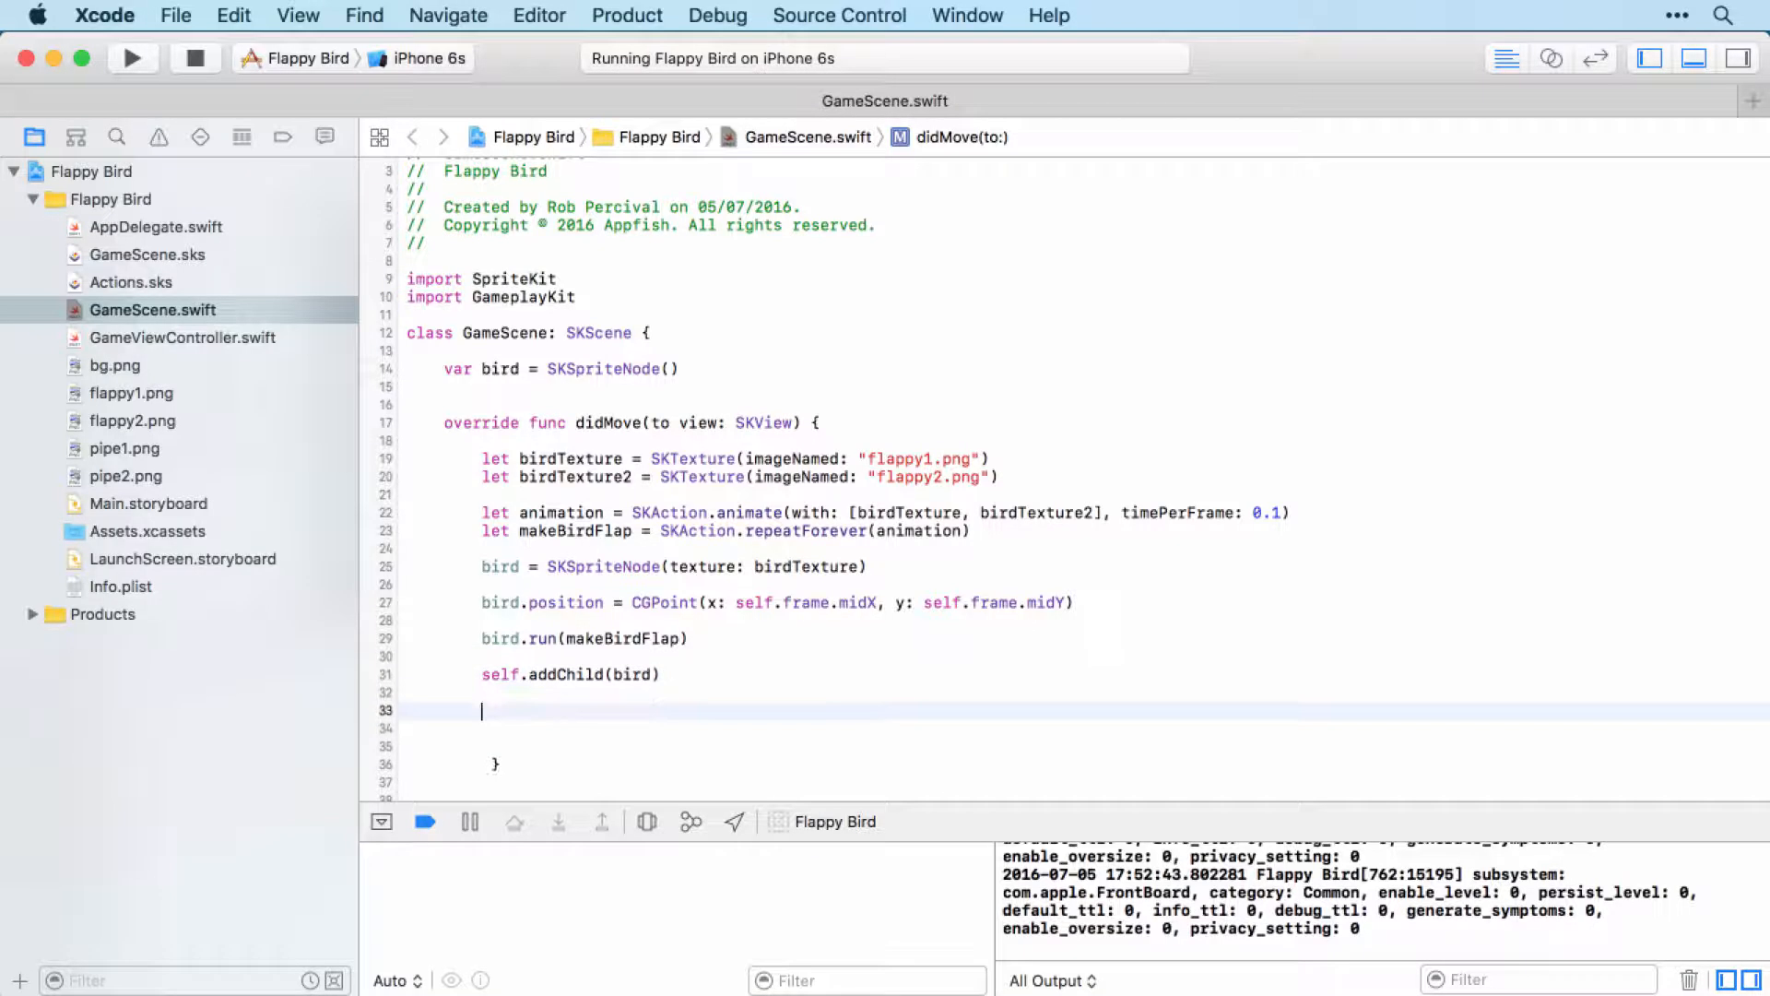
type("let")
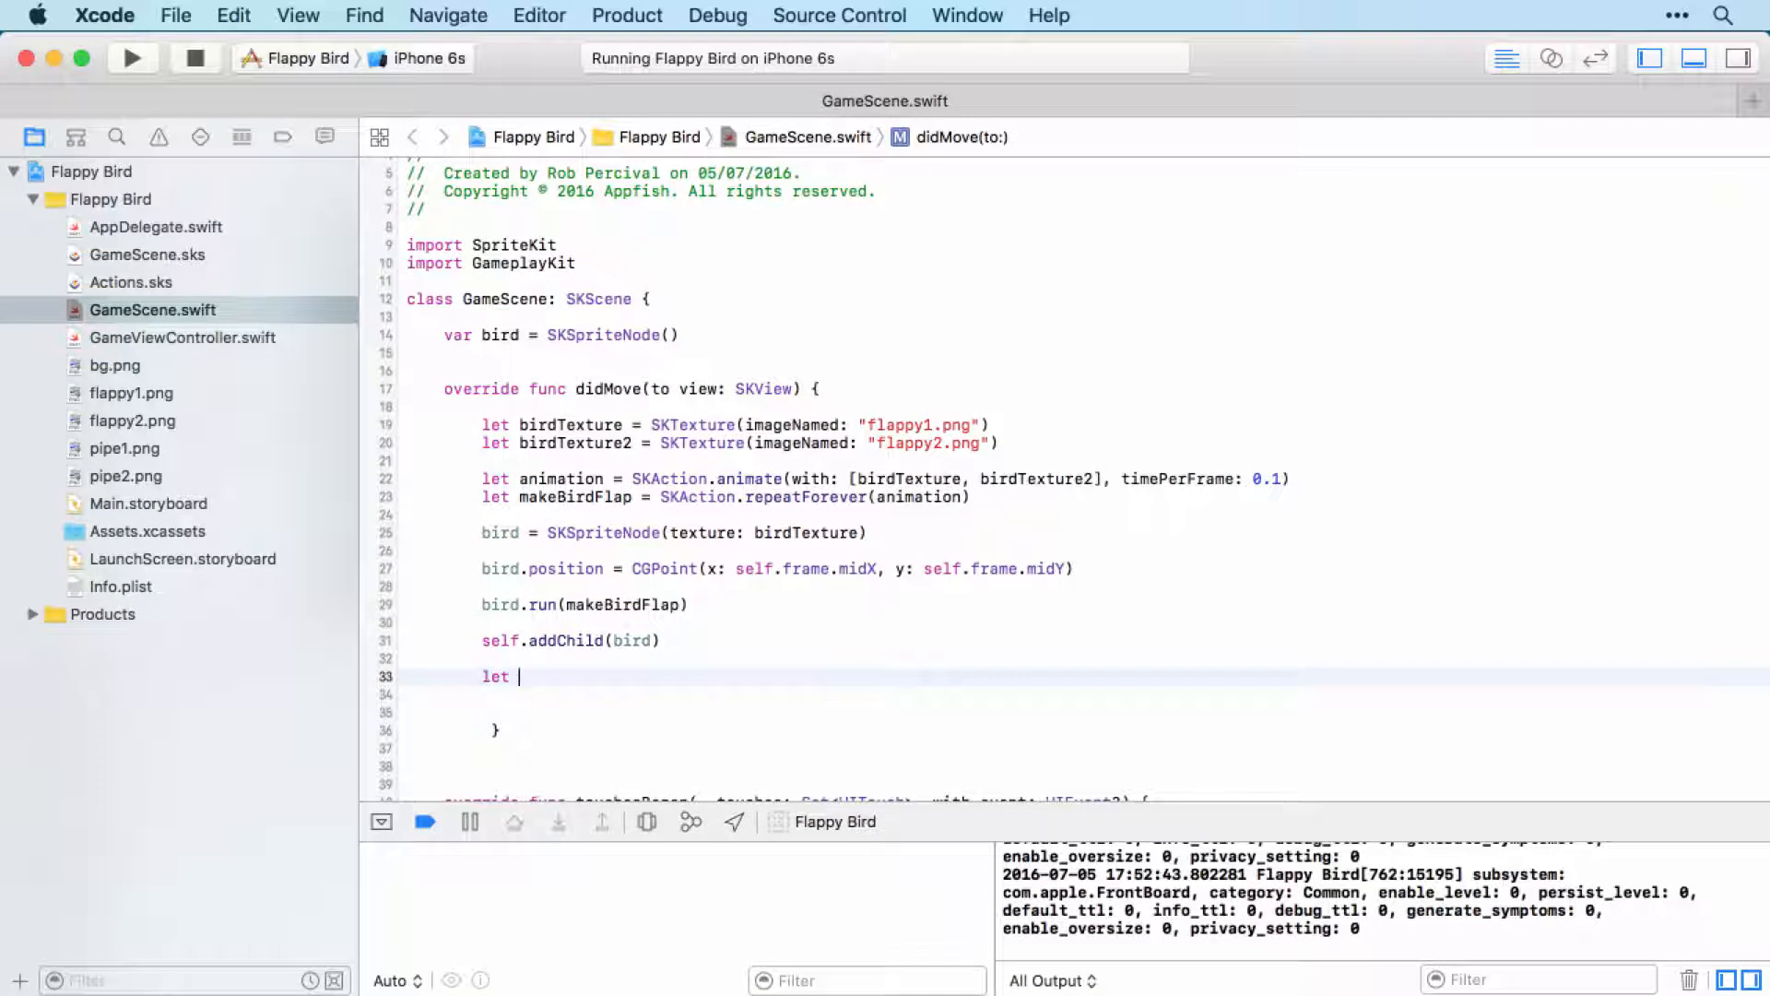
type("bgT")
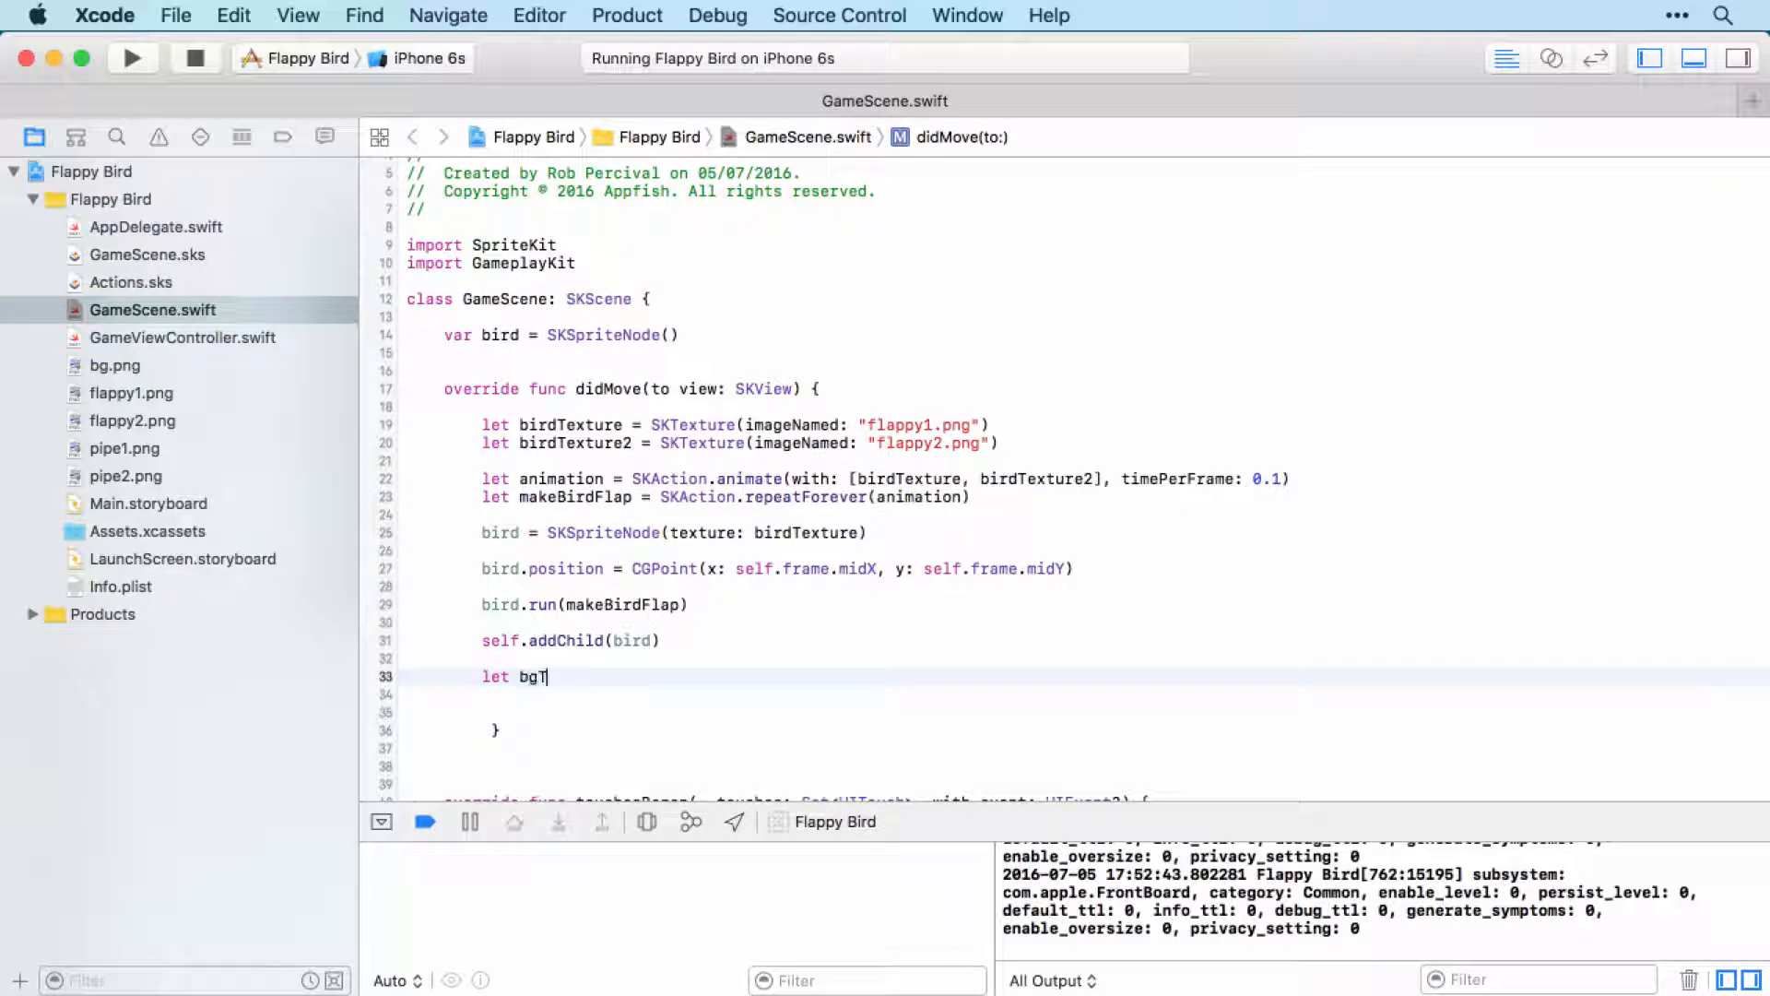
type("exture")
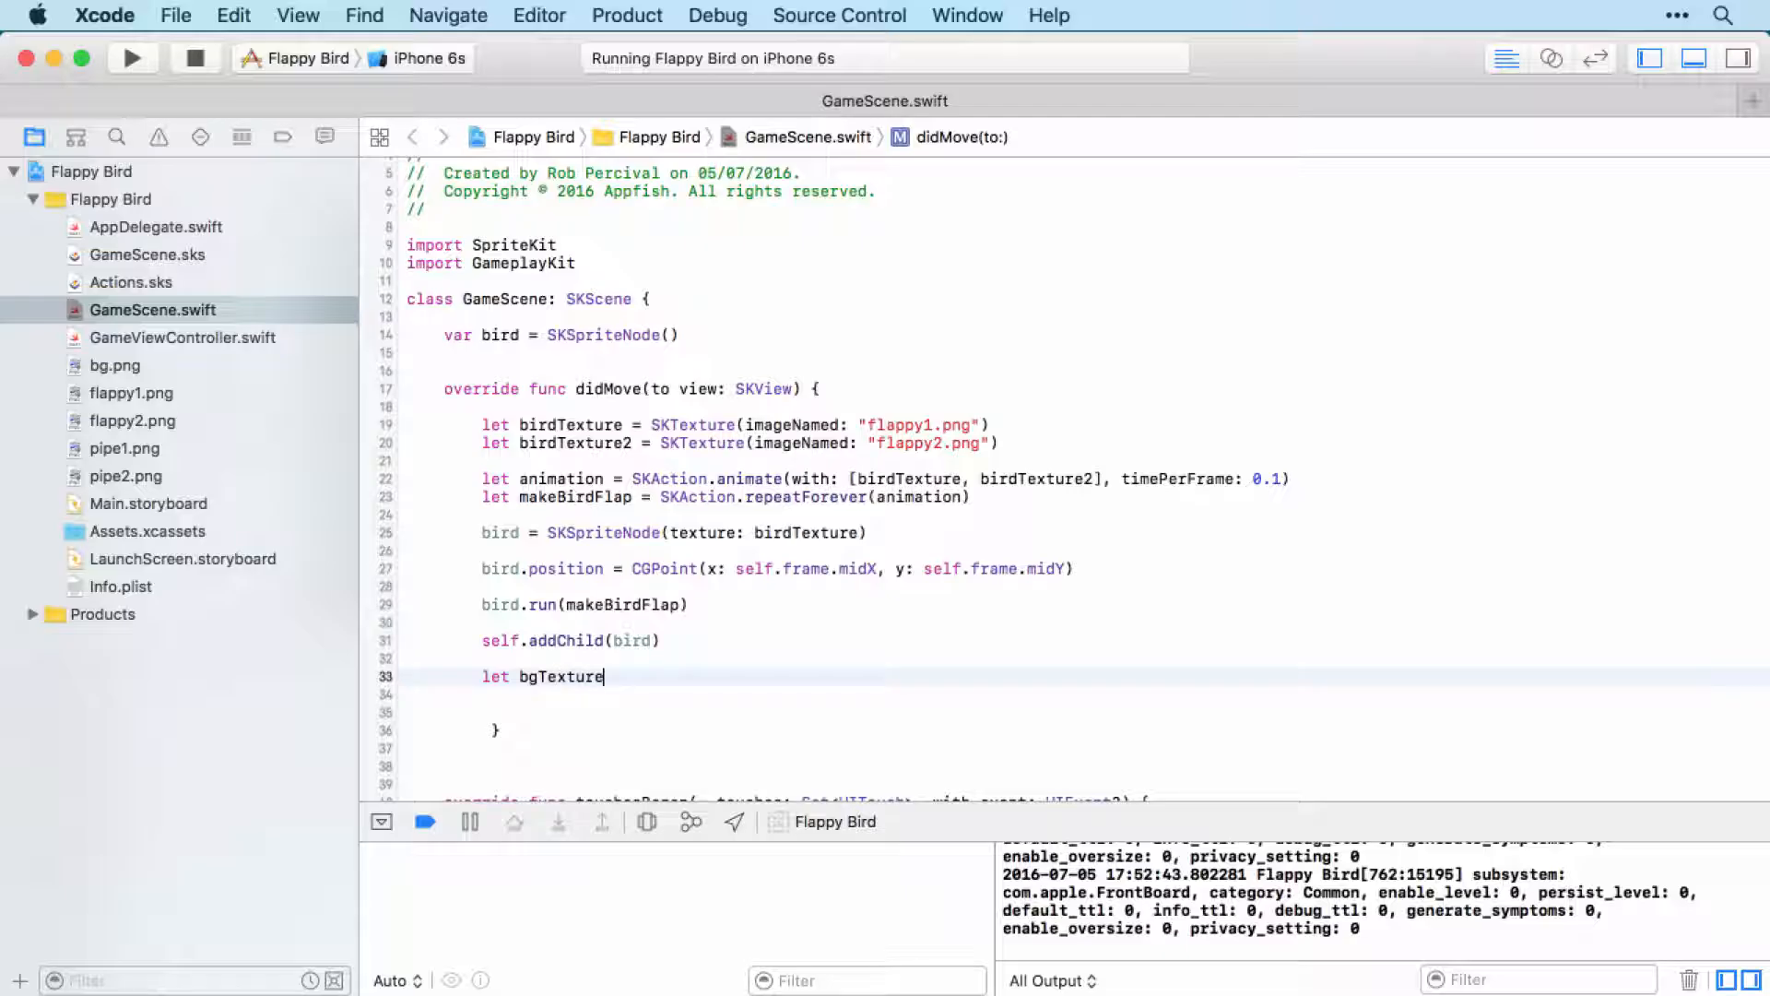
type("= SK")
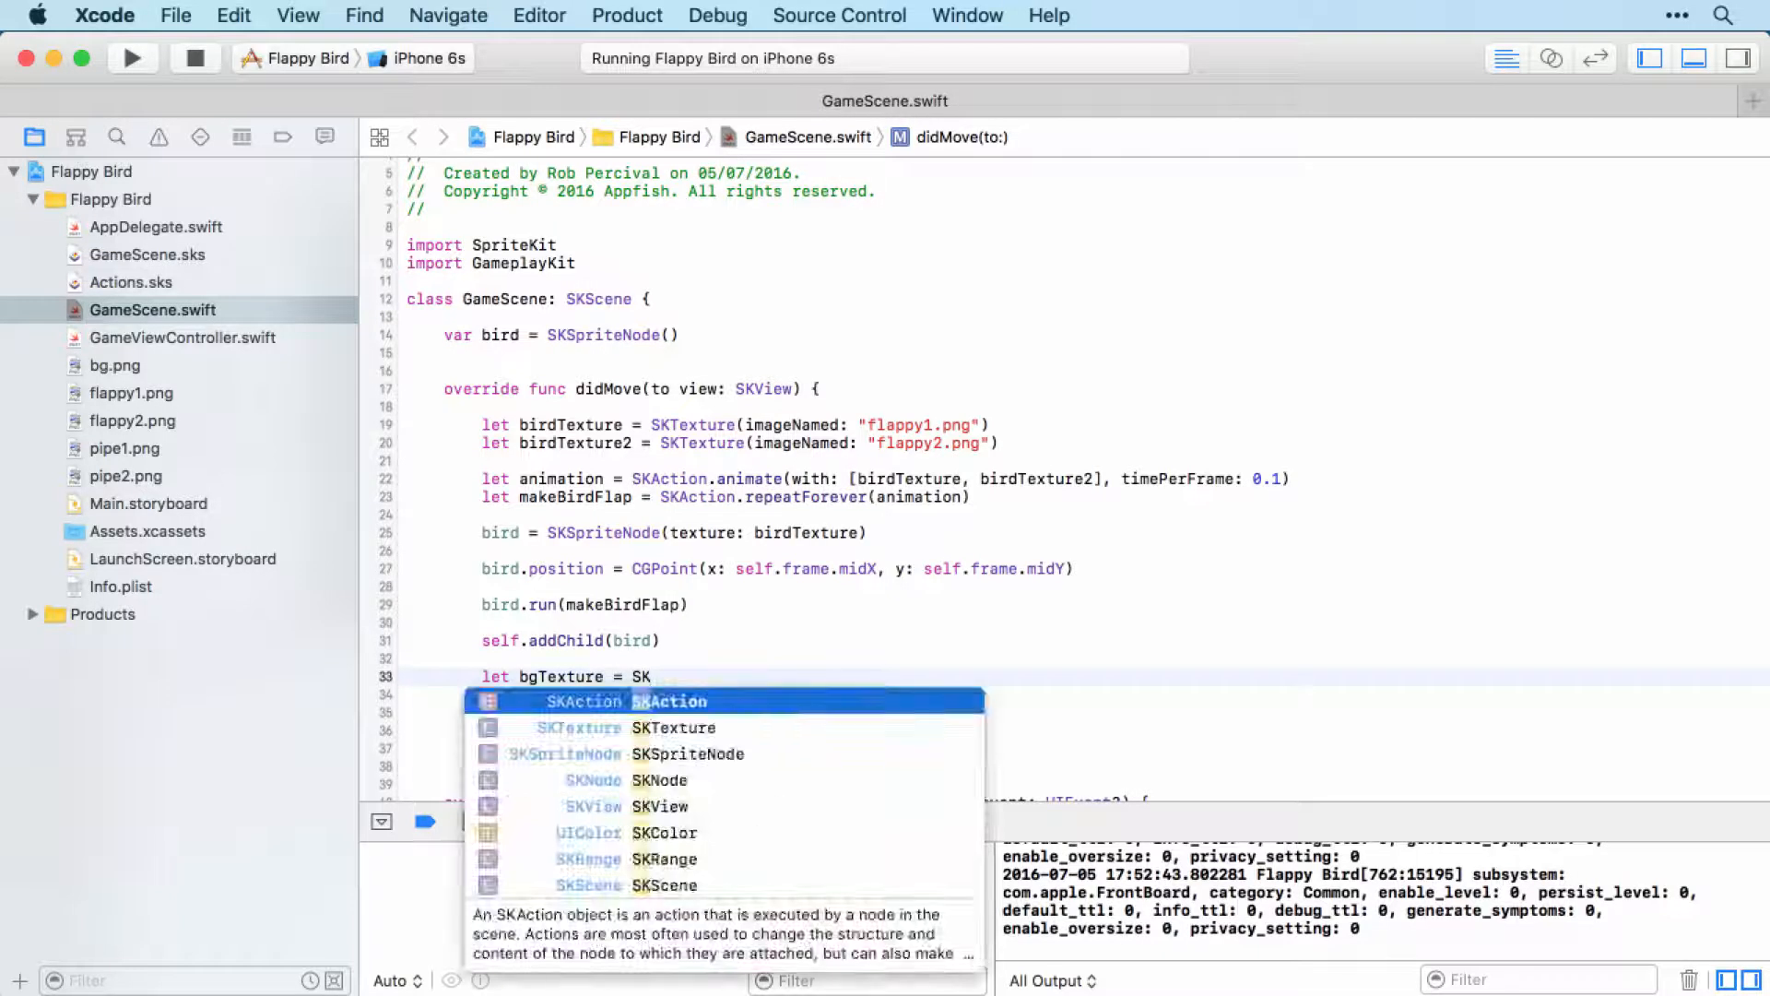
key("Escape")
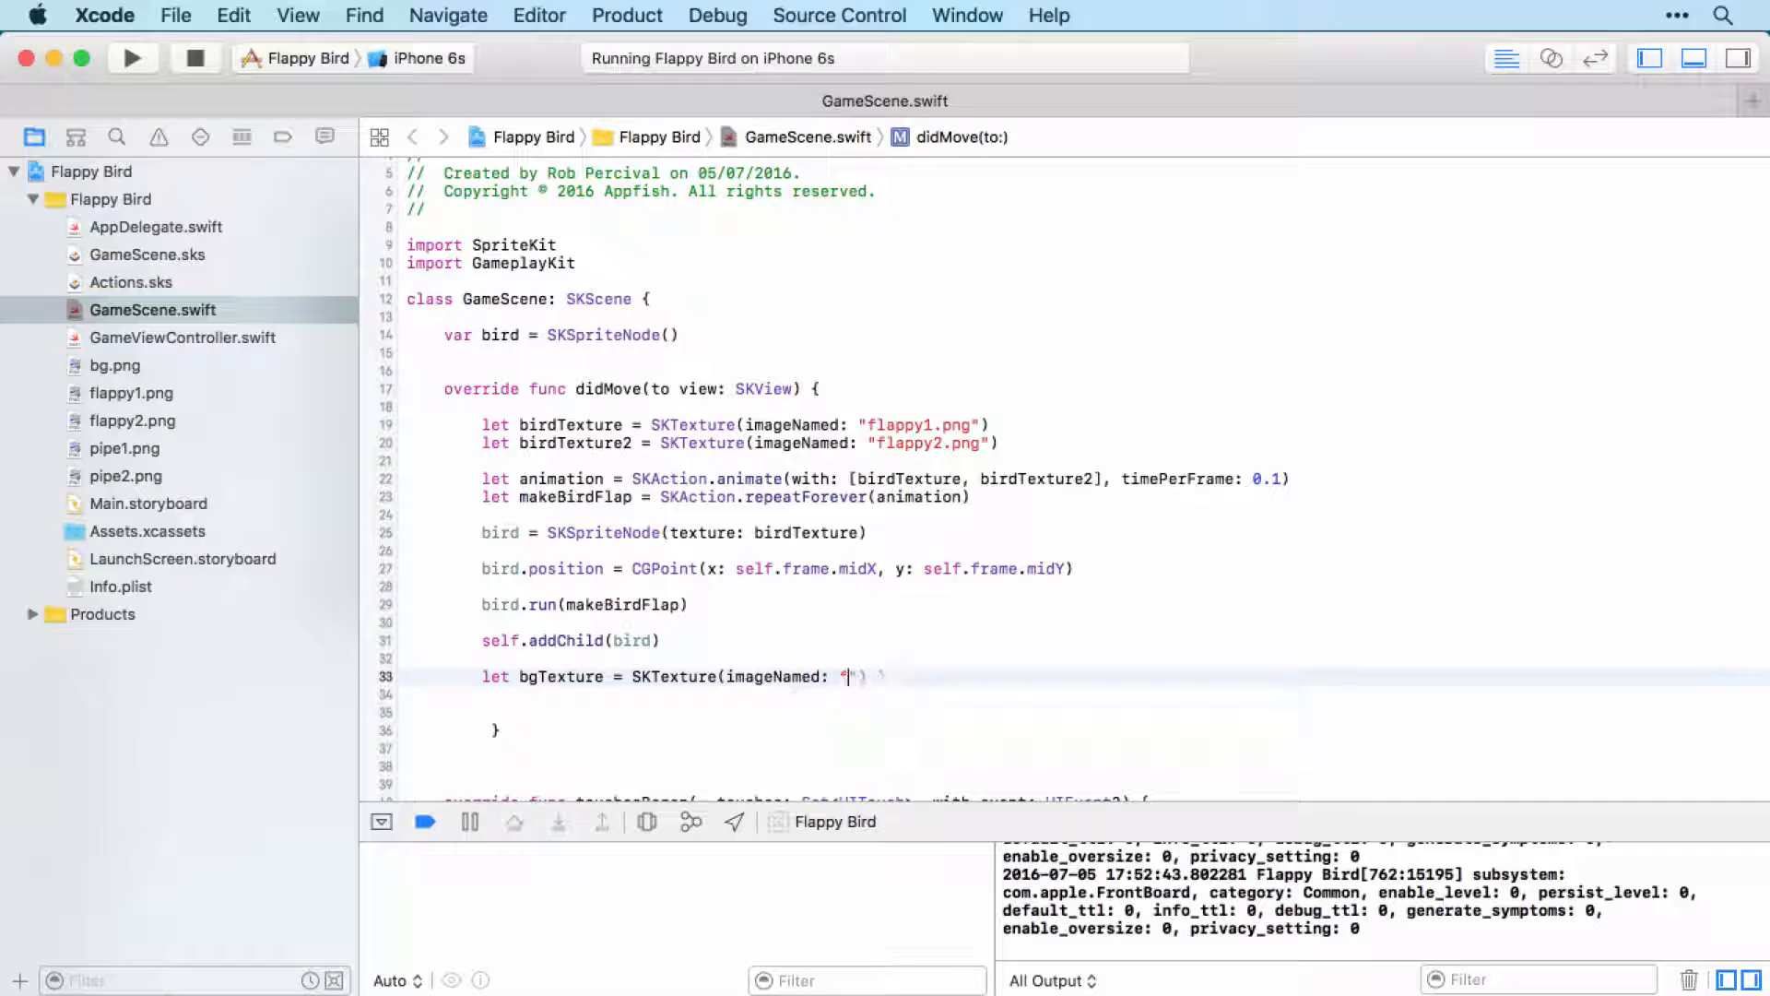
type("bg")
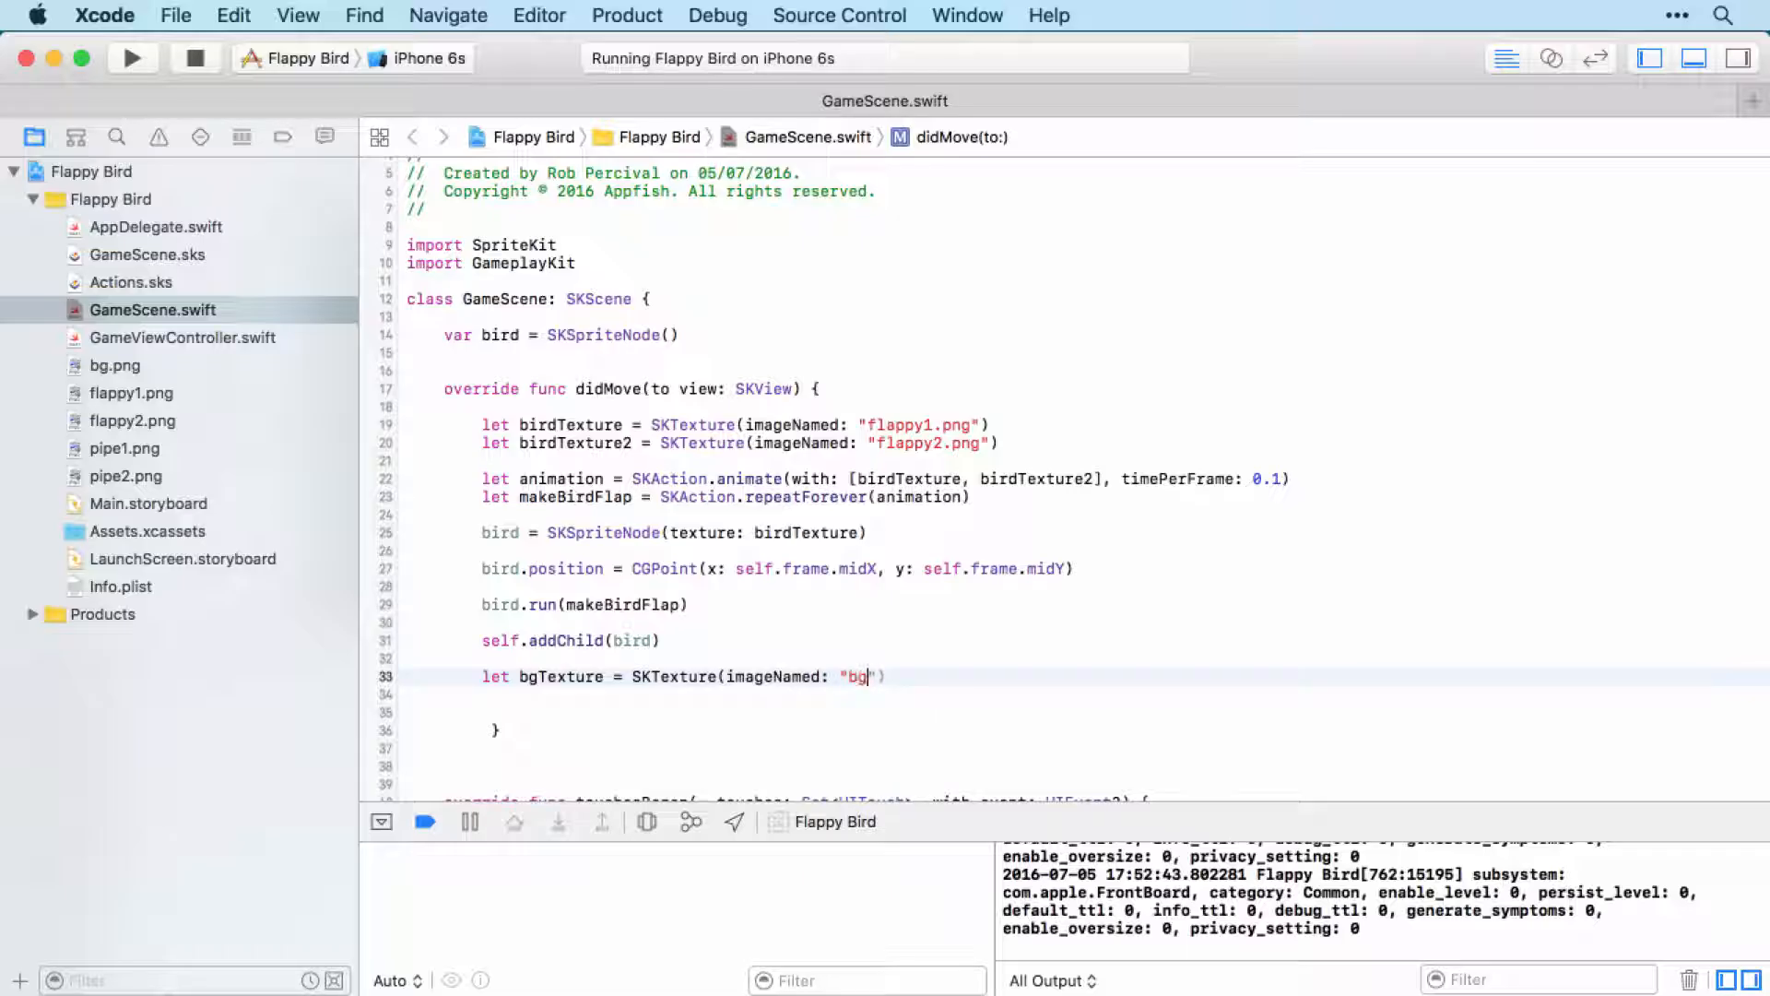
type(".png")
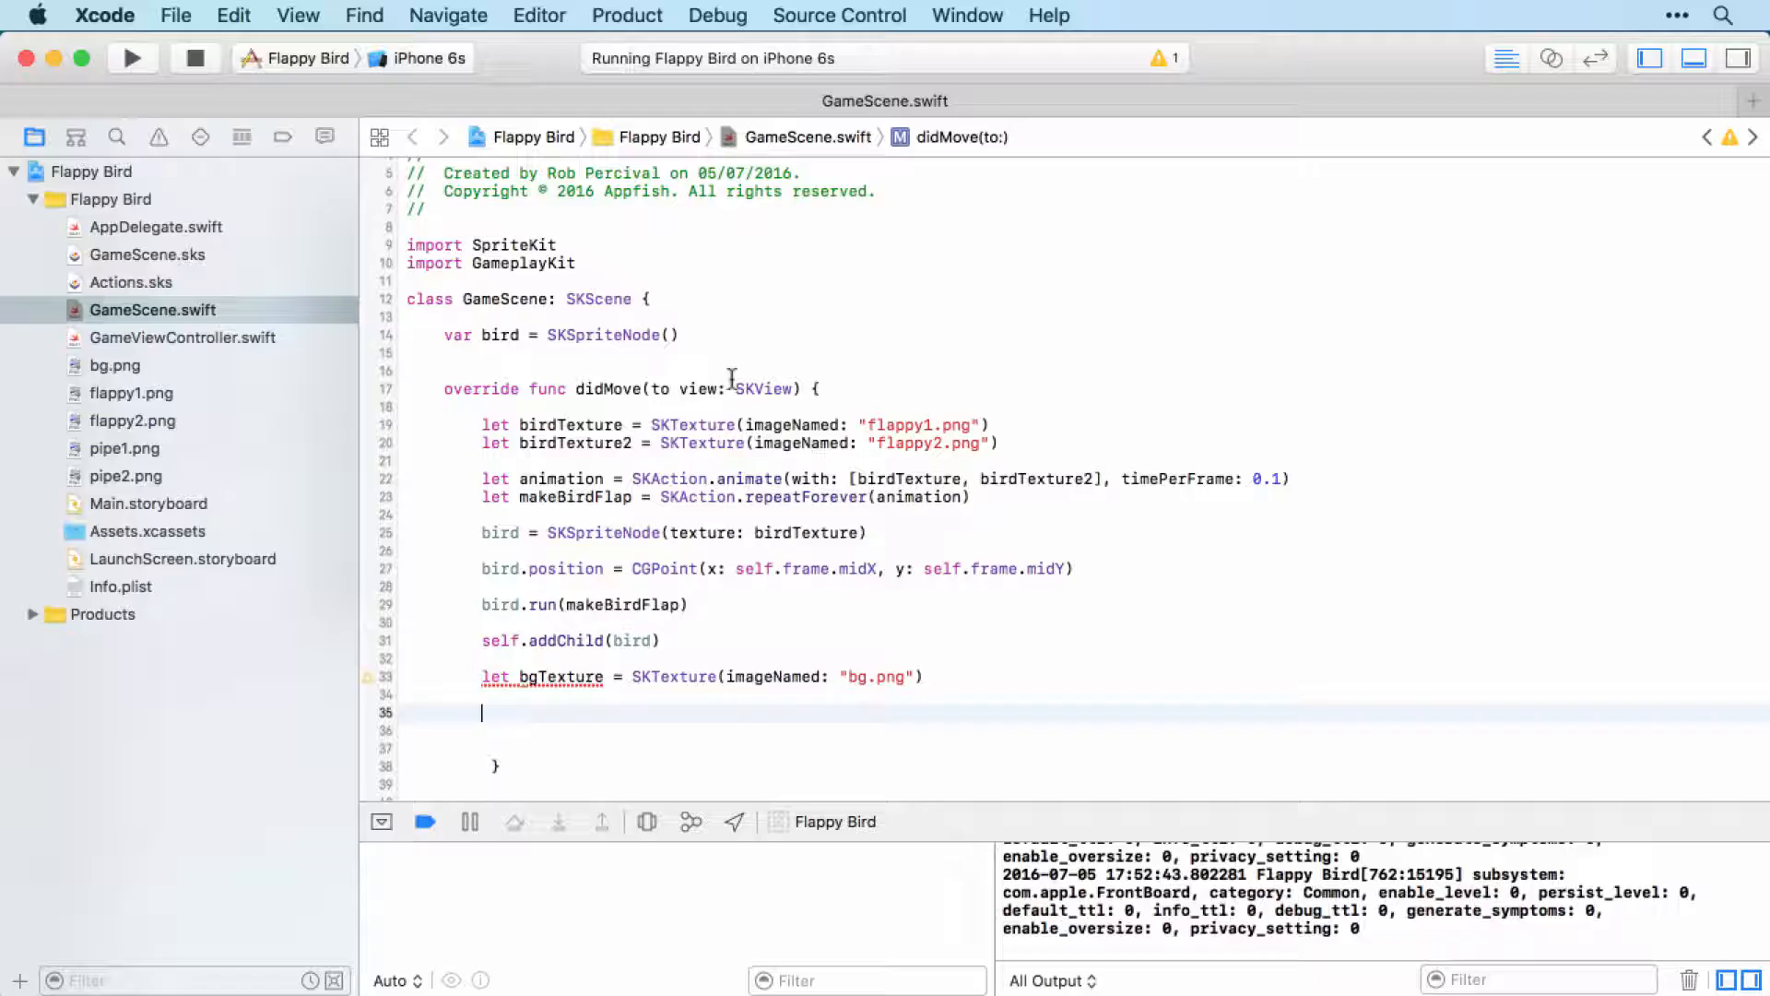
Add the property var bg = SKSpriteNode() under the bird declaration
type("var")
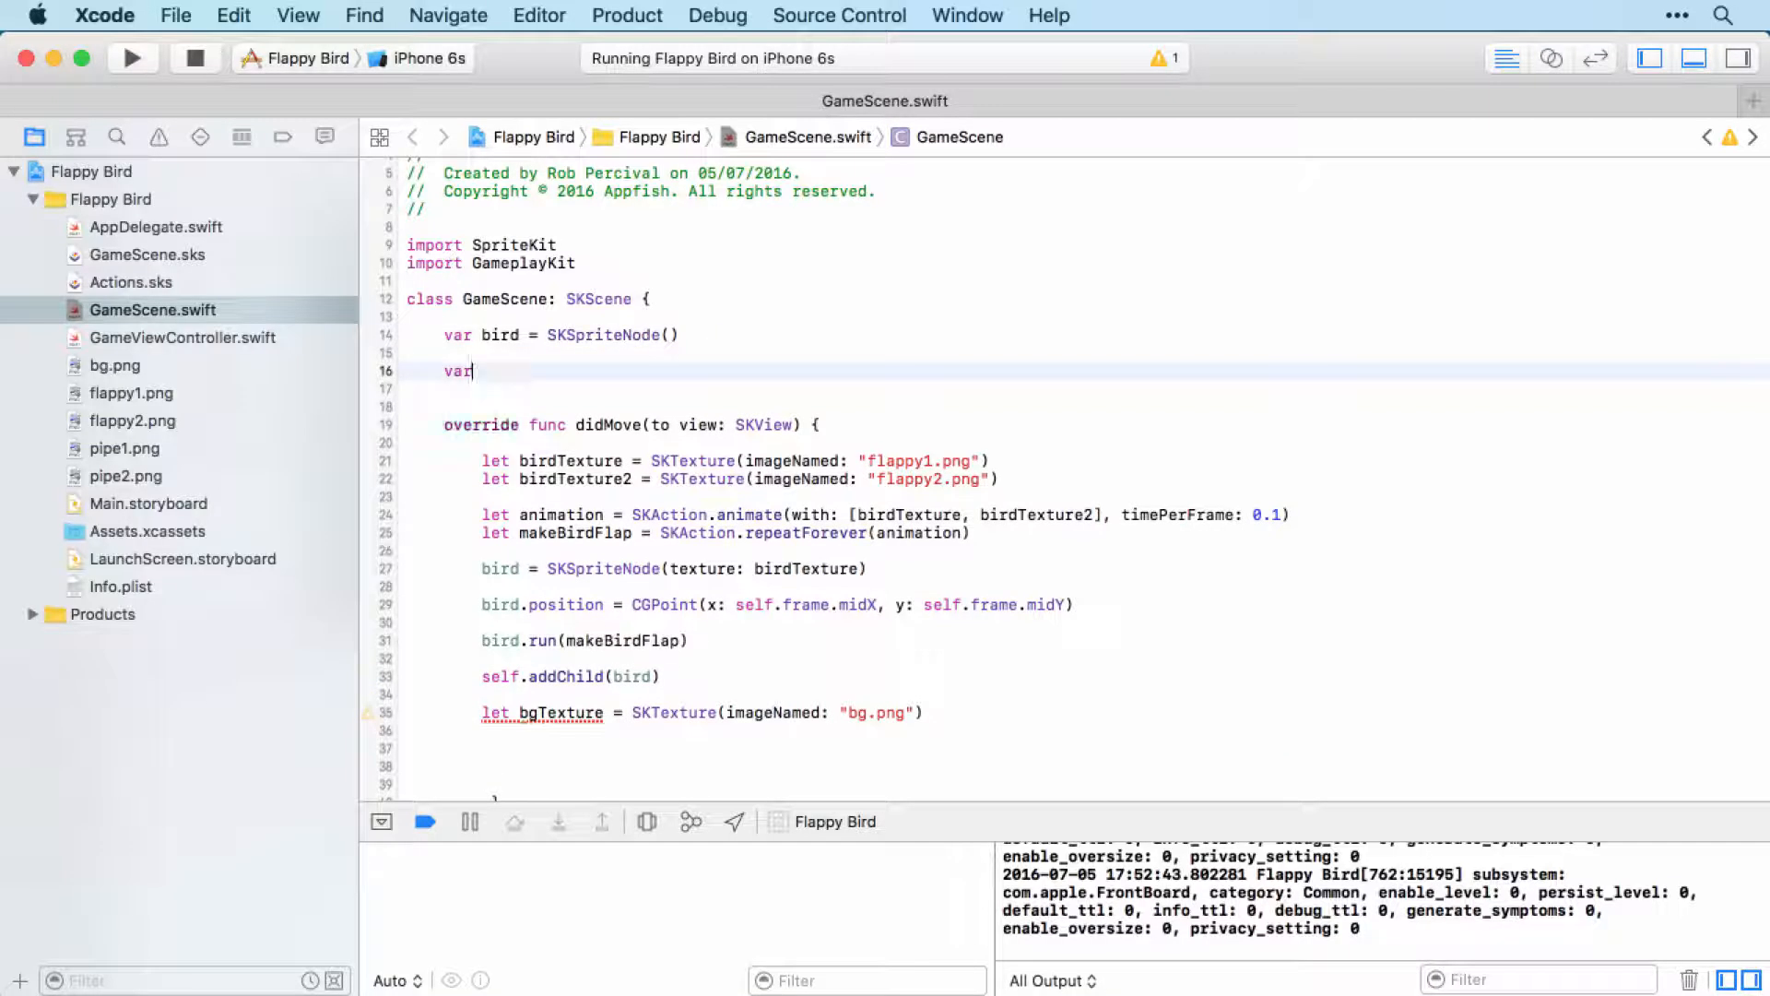
type("bg =")
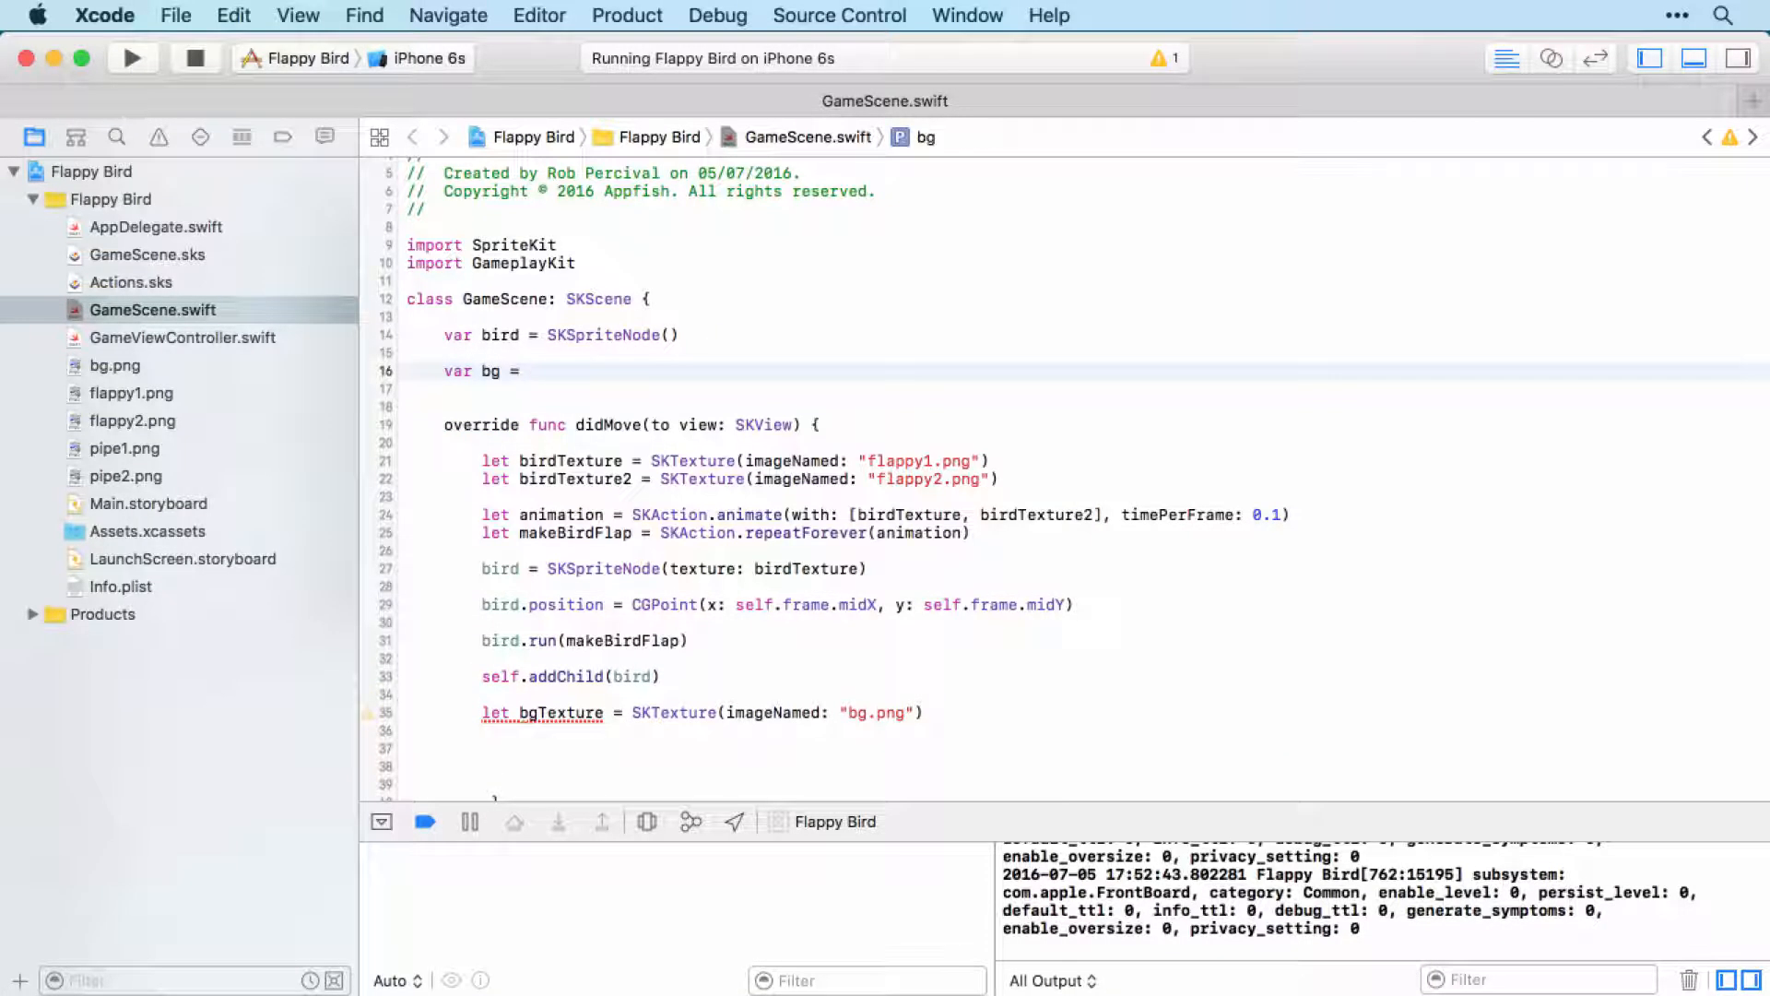
type("SKSpriteNode(")
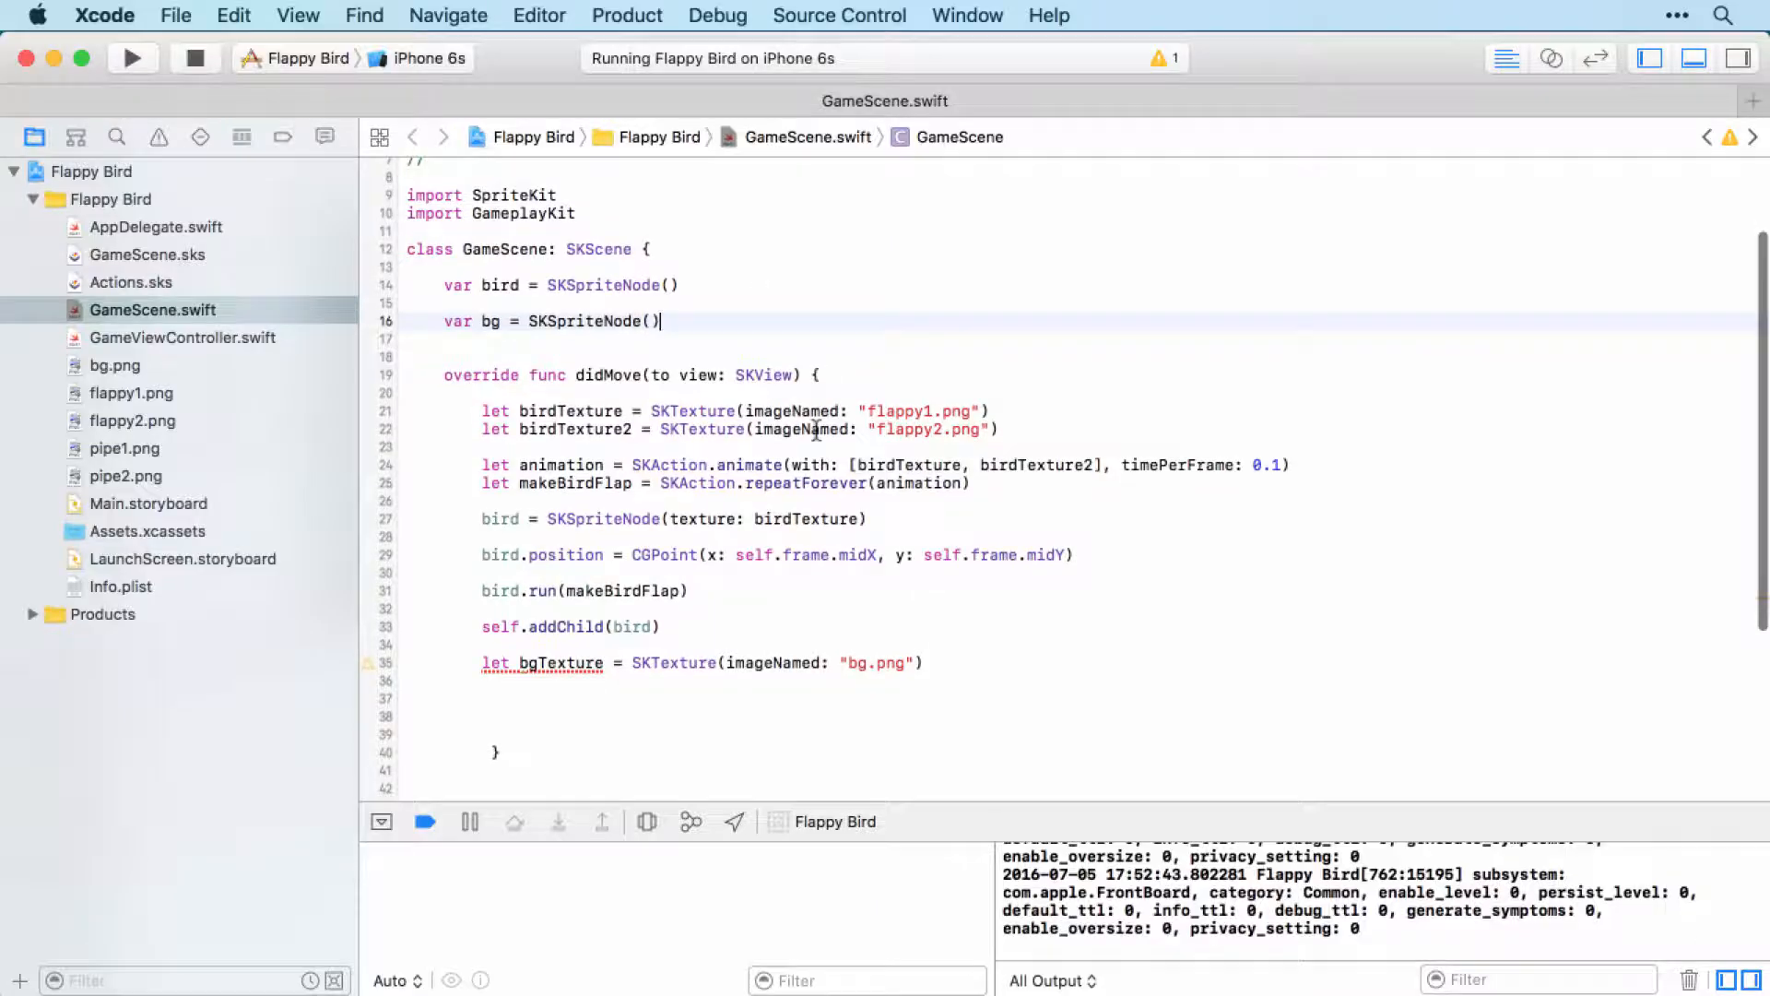
type("big")
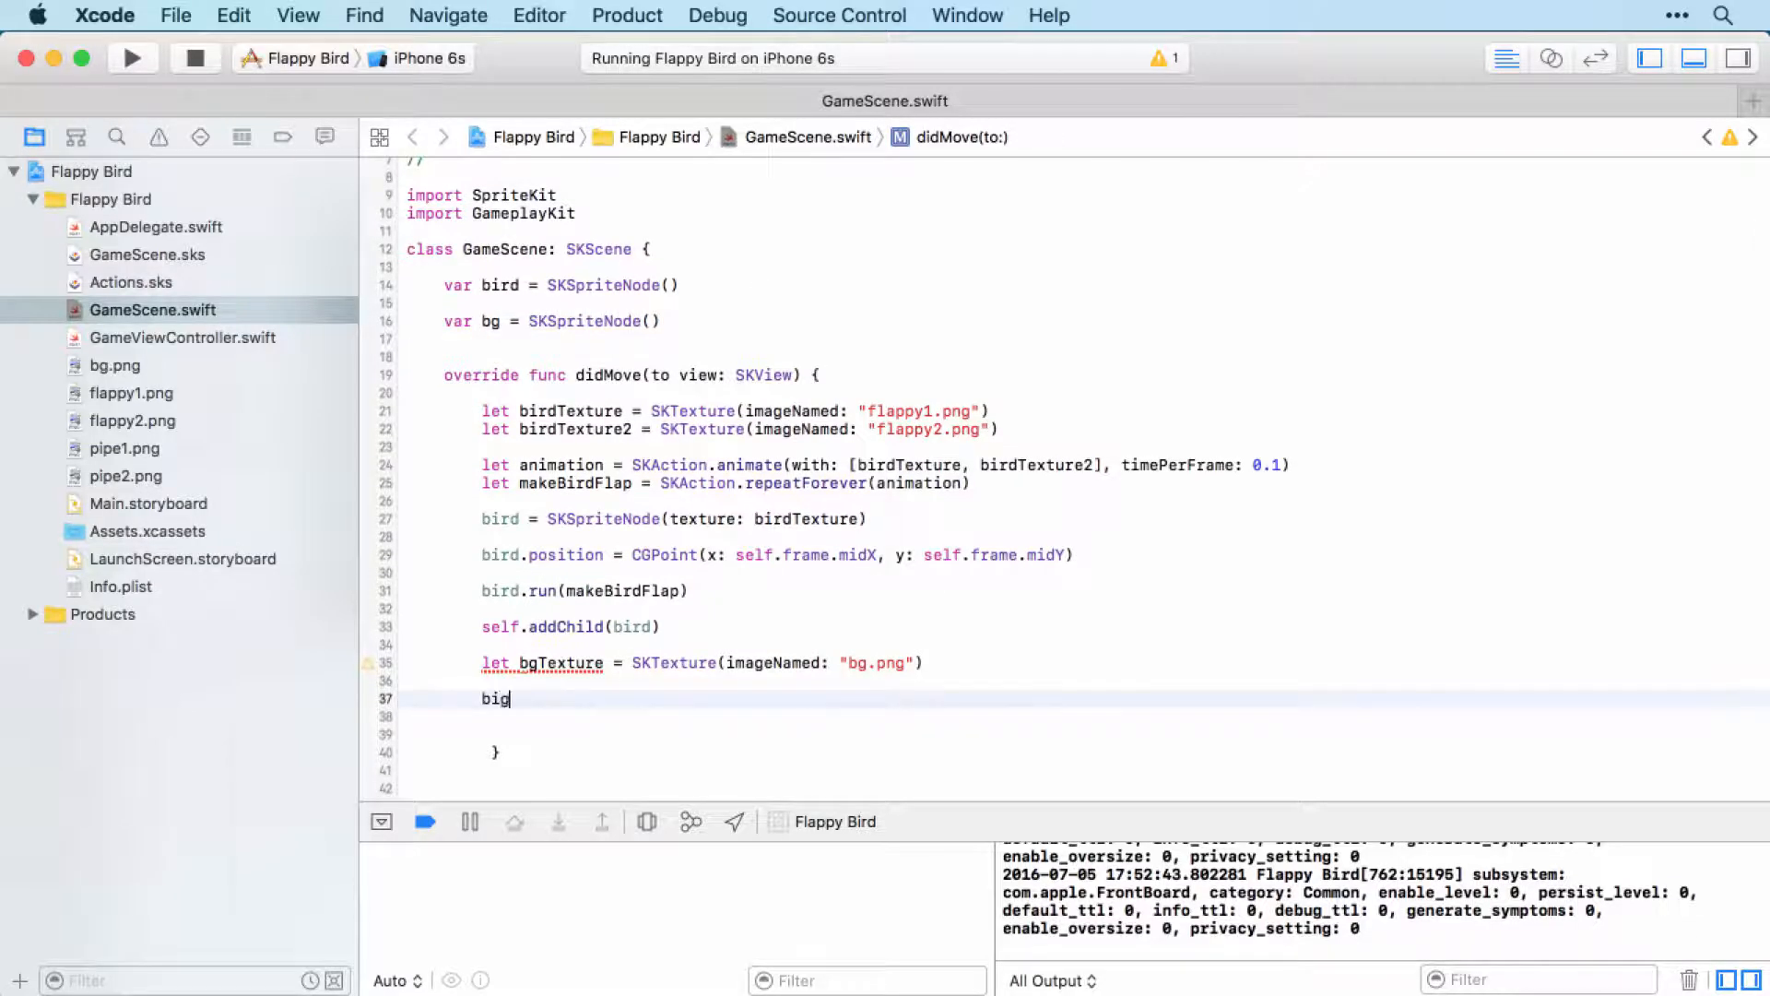
In didMove, assign bg = SKSpriteNode(texture: bgTexture)
type("bg =")
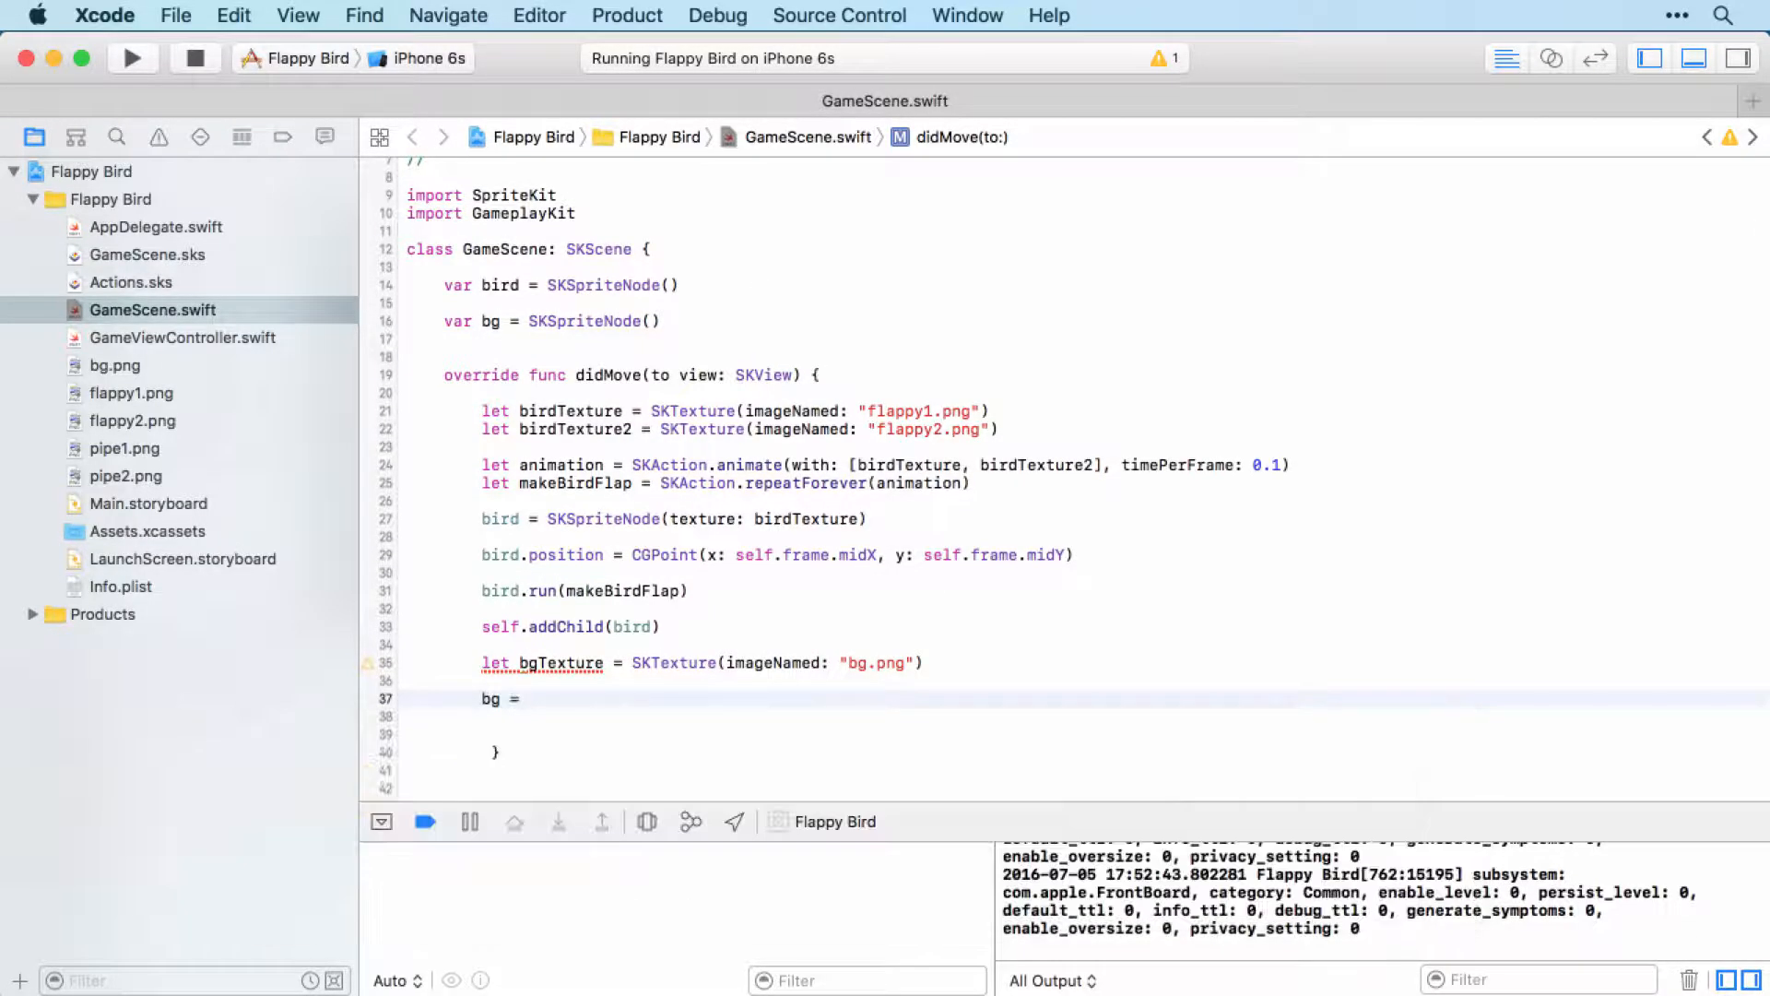
type("sk")
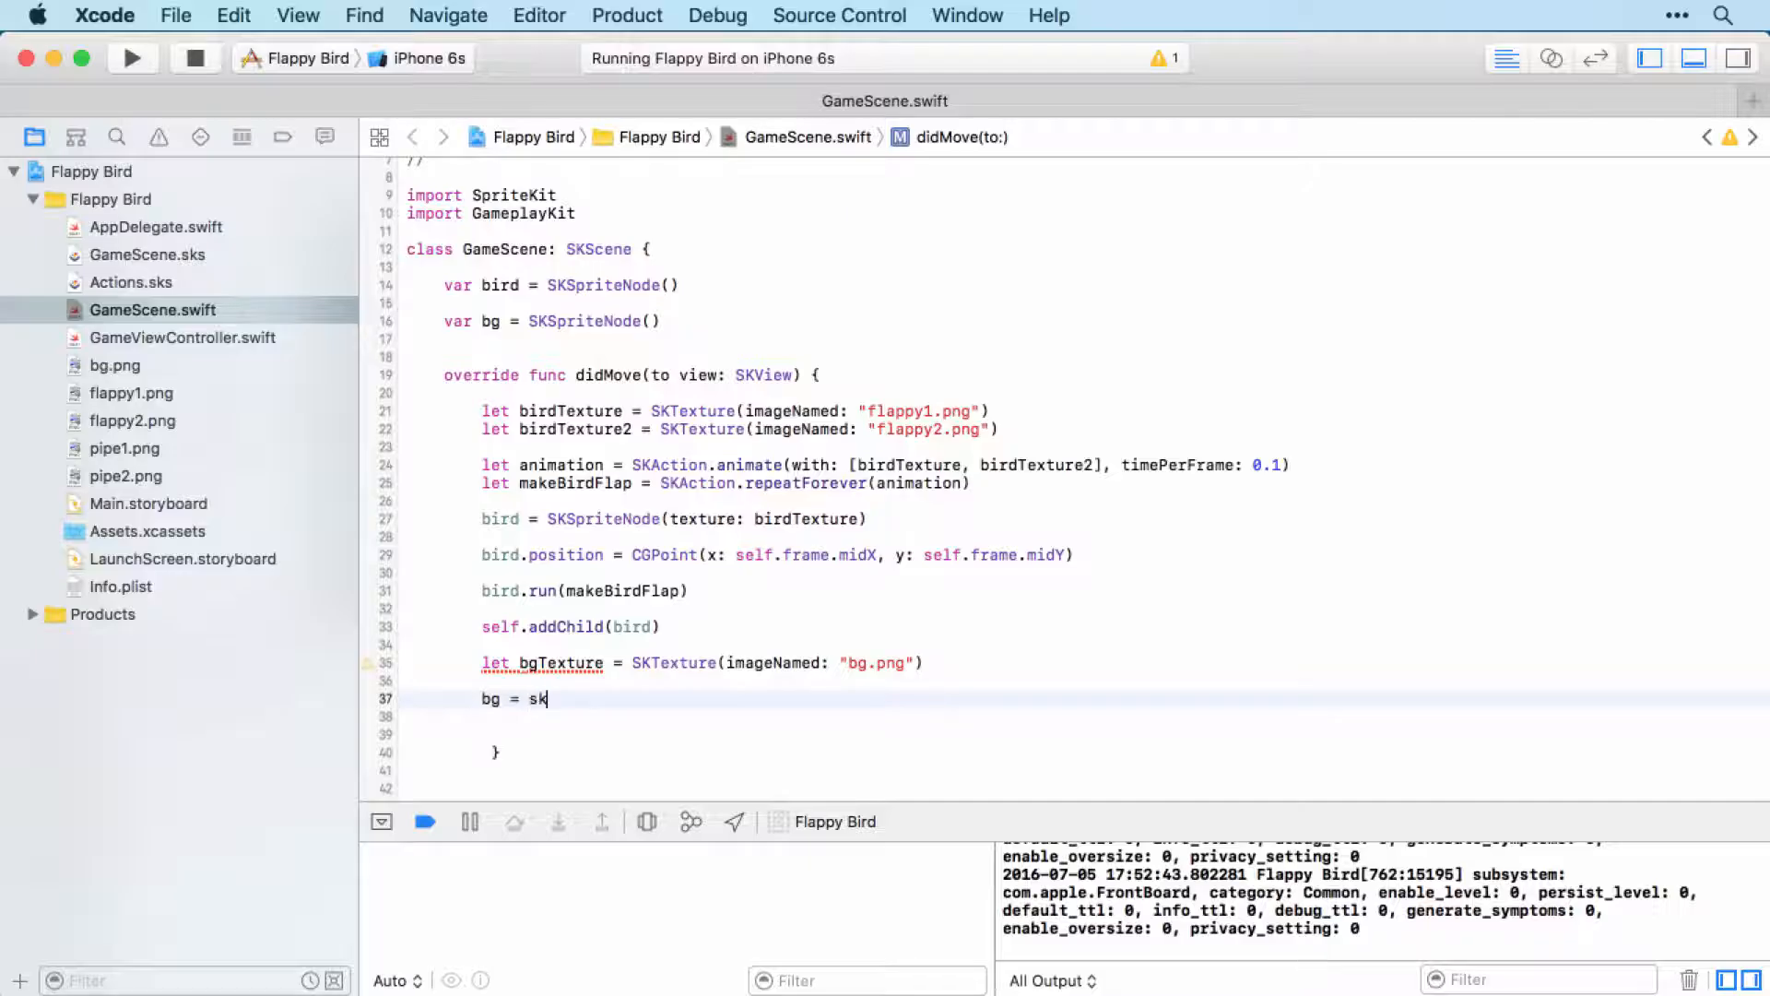
type("SKSpriteNode(texture: SKTexture")
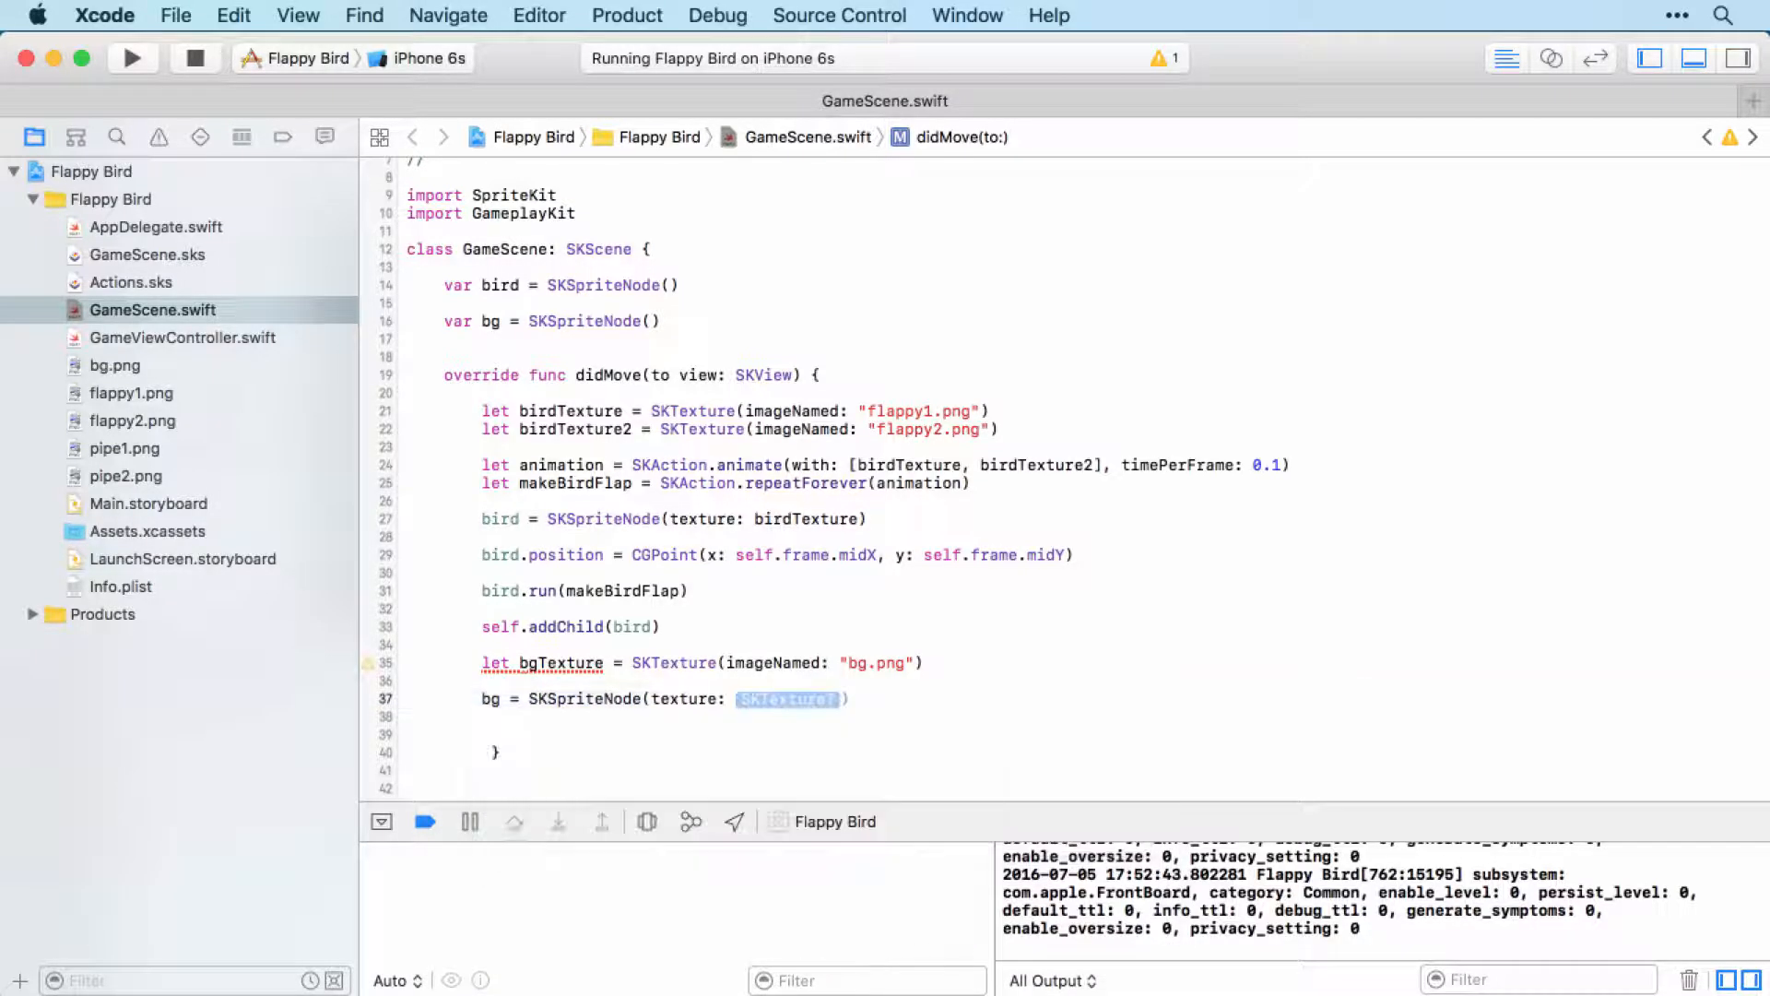
type("bgTexture")
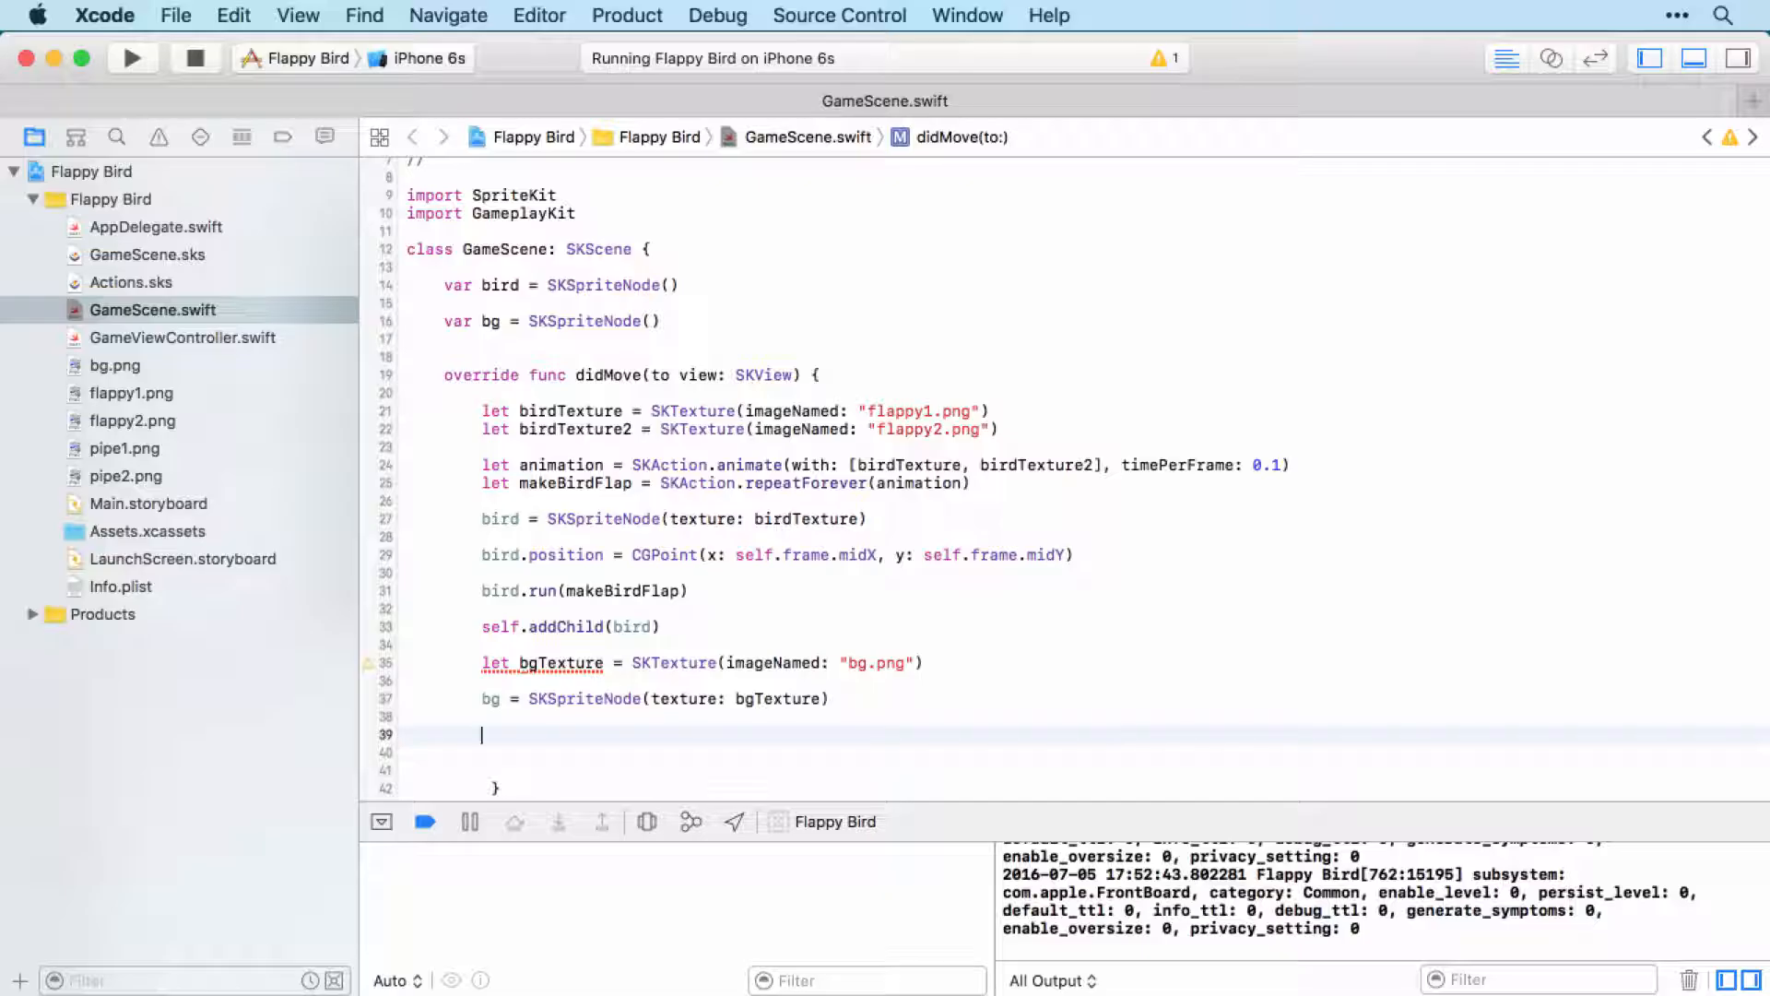
Set bg.position = CGPoint(x: self.frame.midX, y: self.frame.midY) to centre the background
type("bg.position")
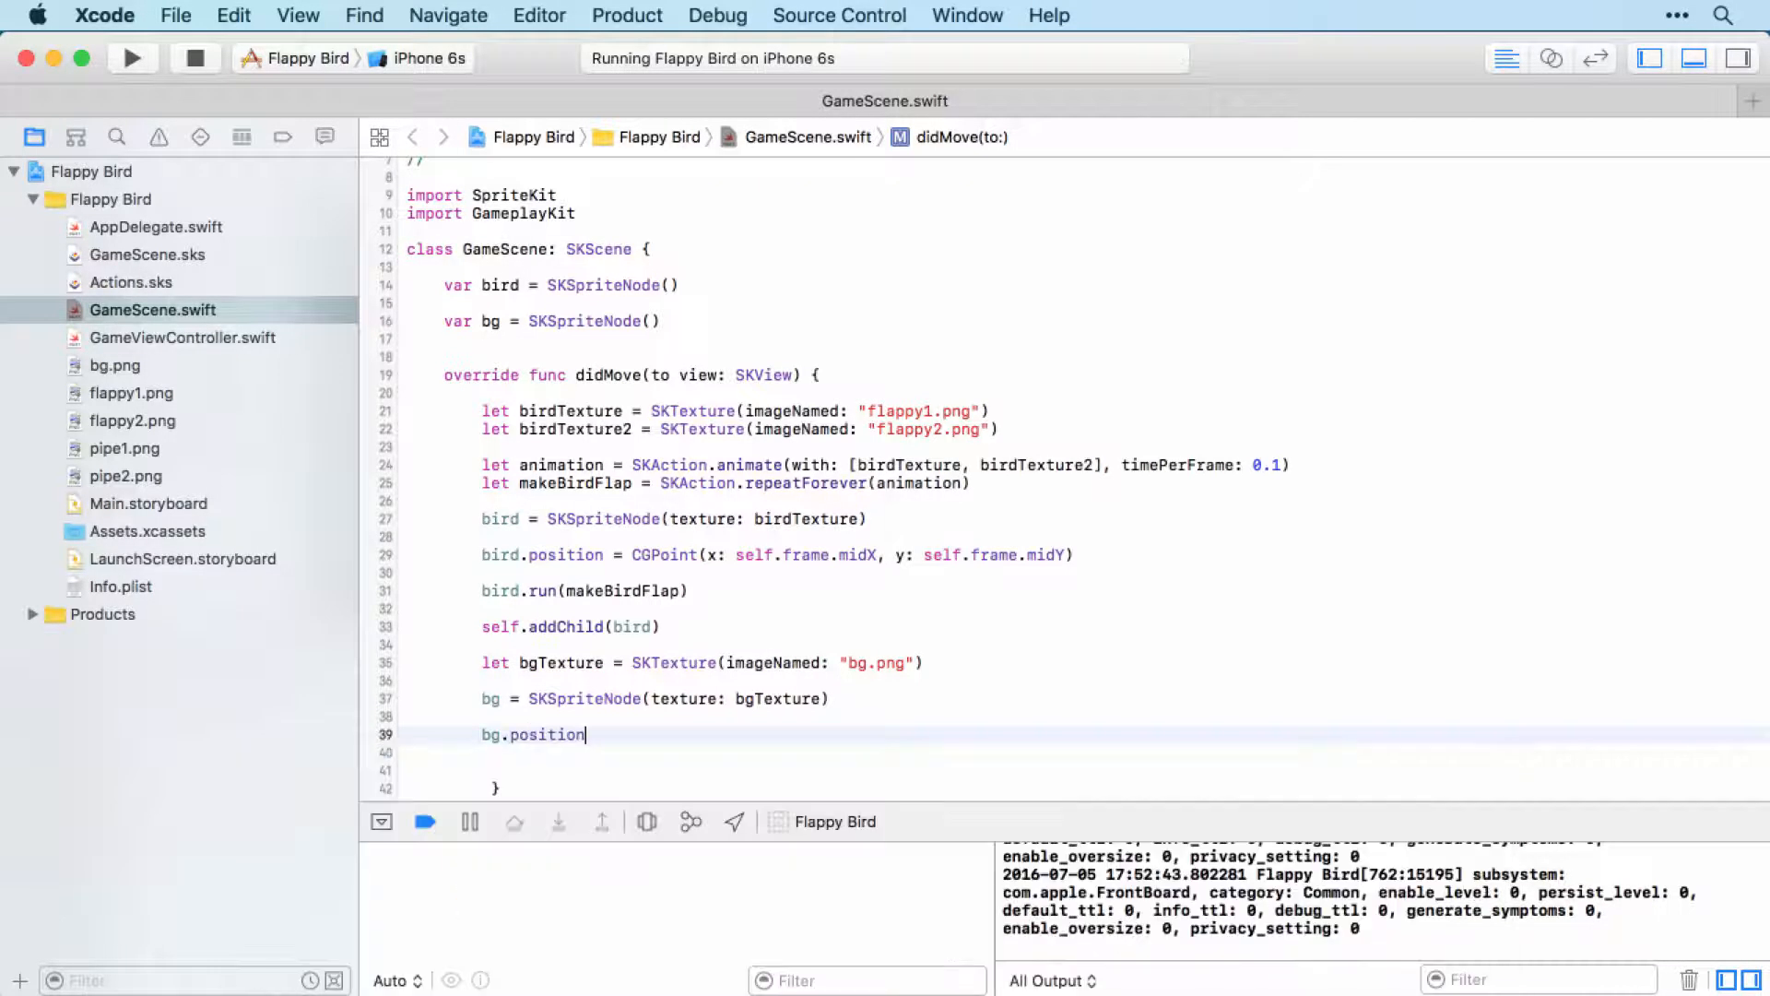
type("= CG")
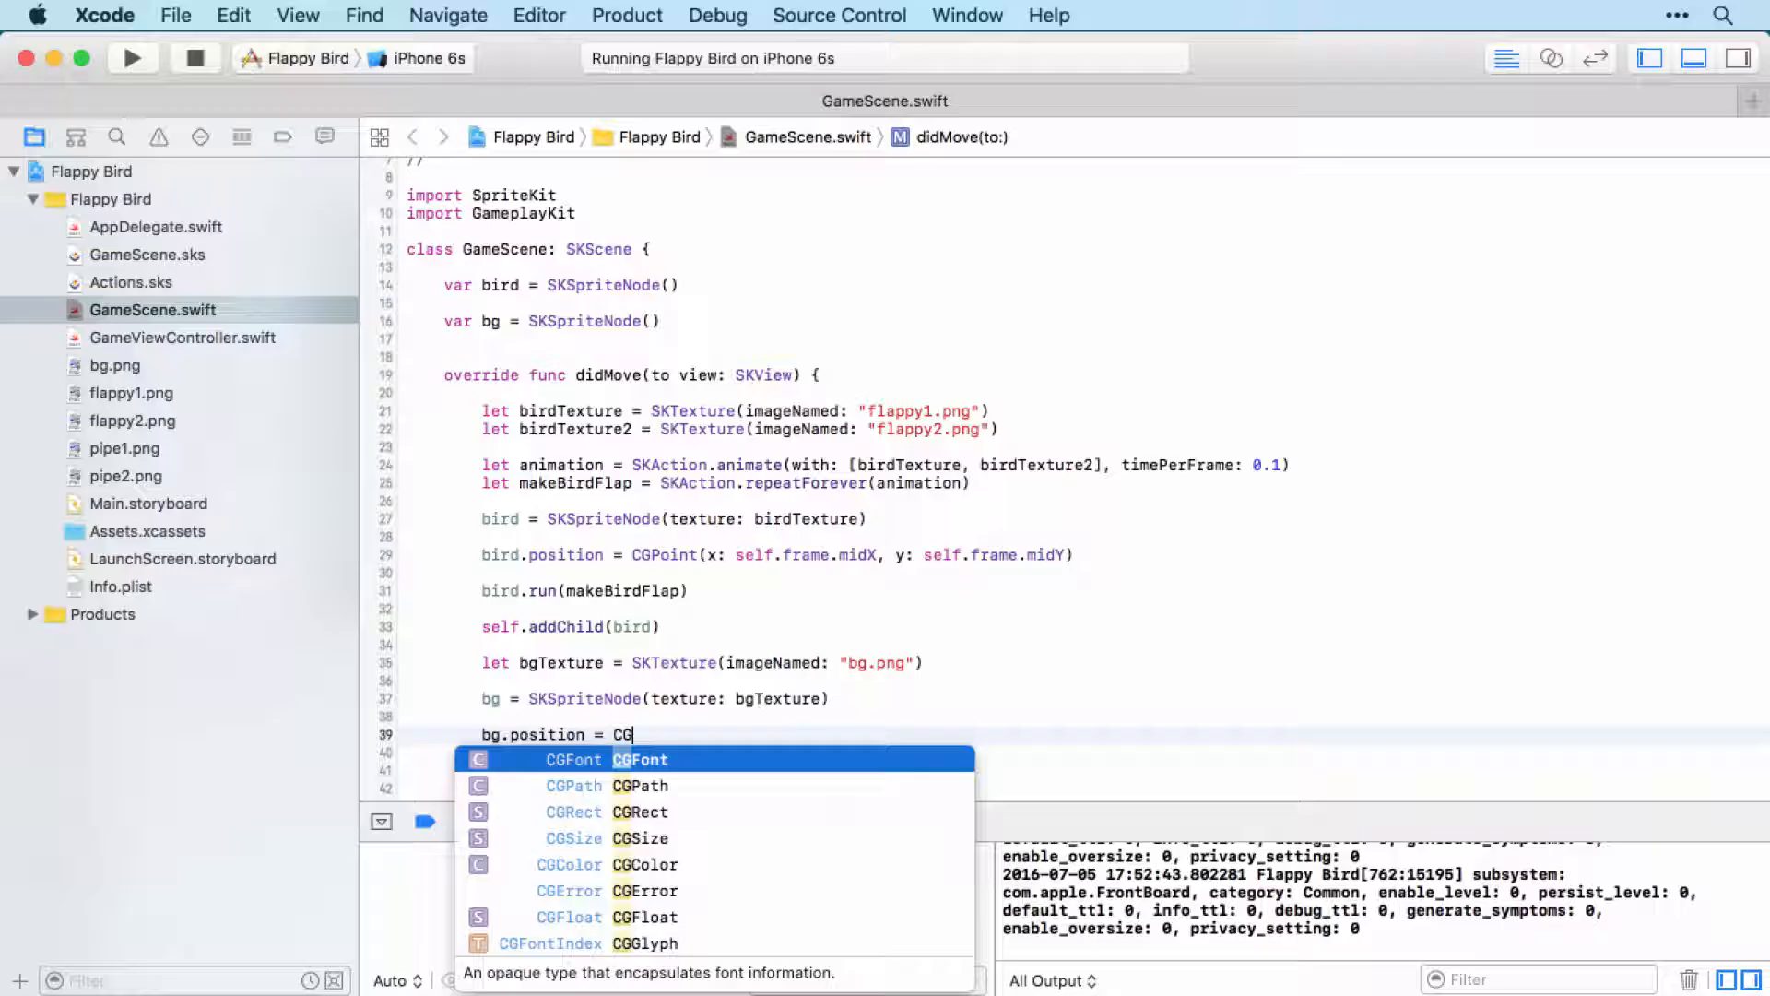
type("p")
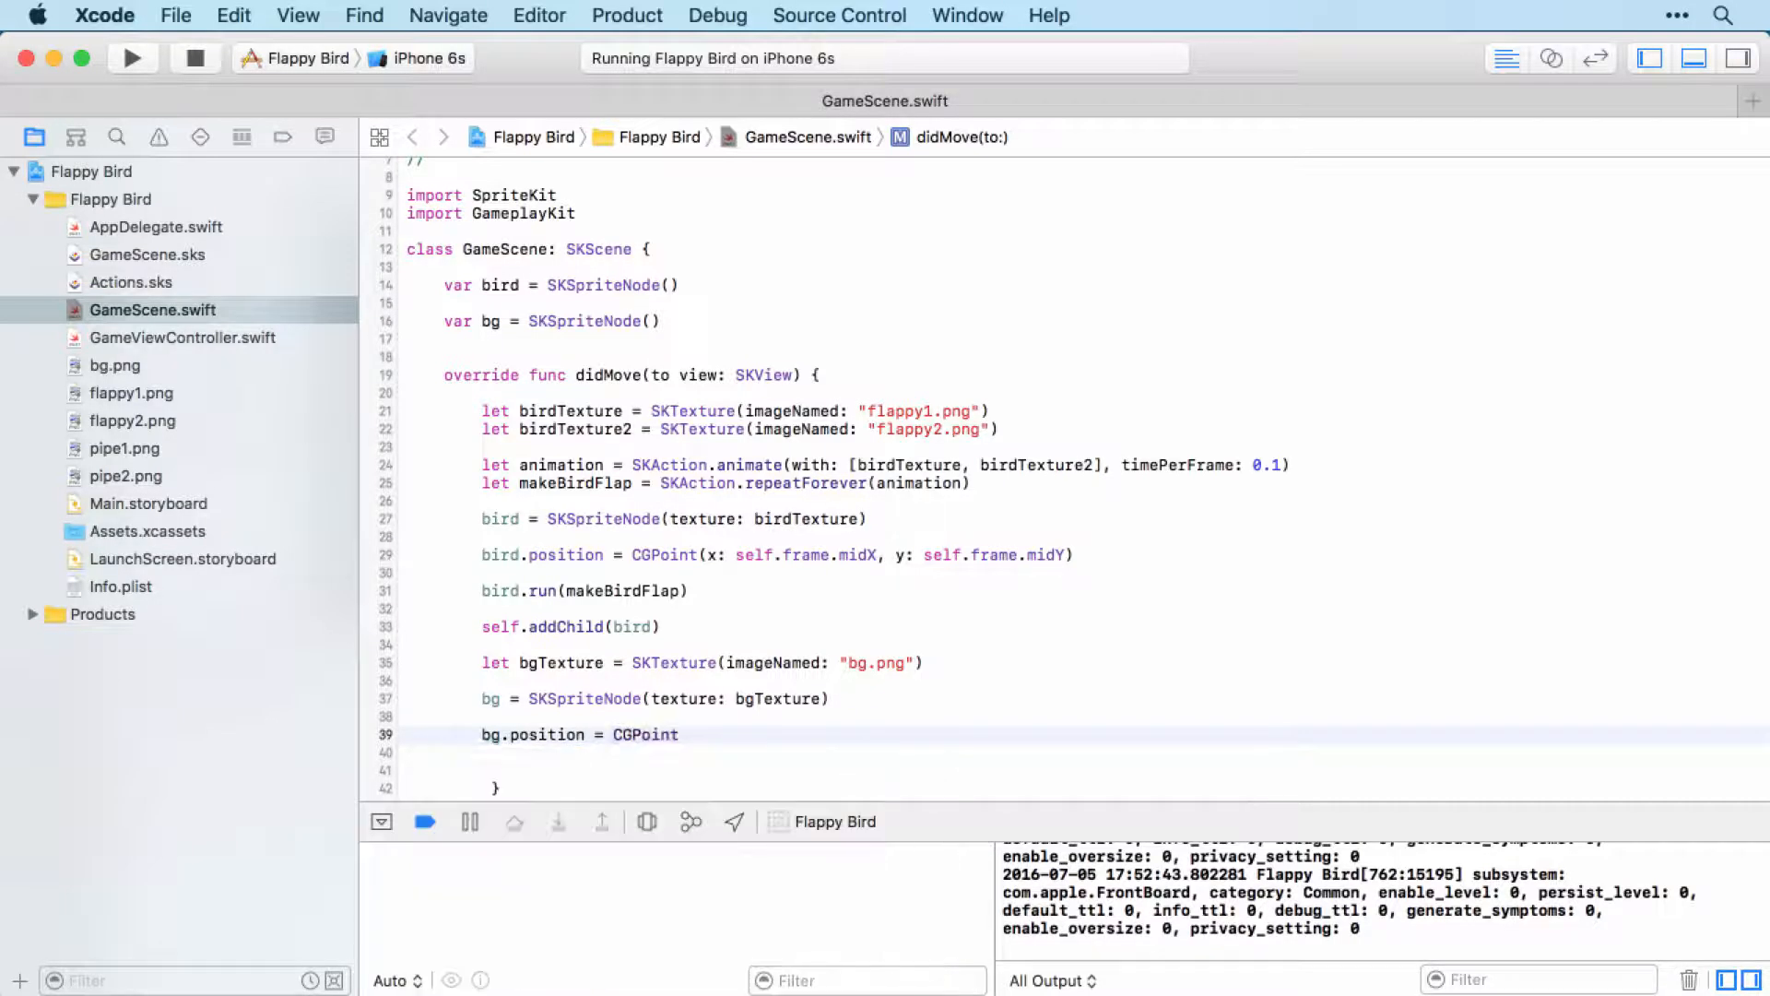
type("(")
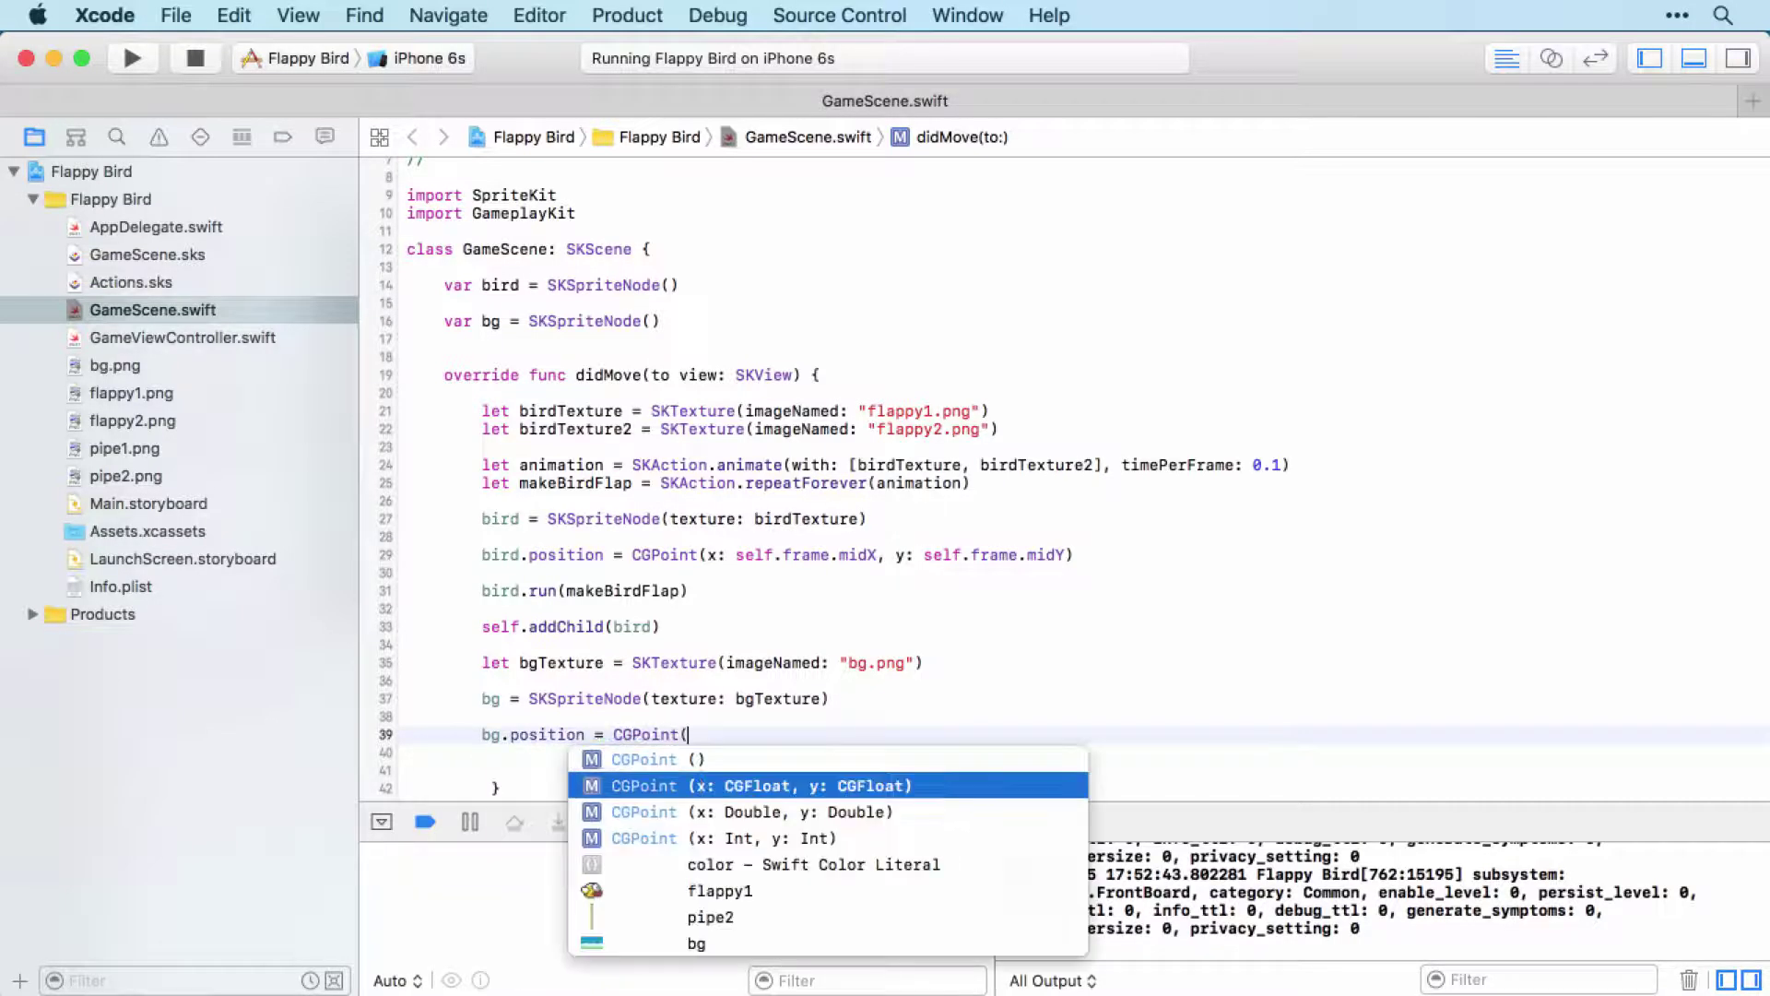
left_click(739, 785)
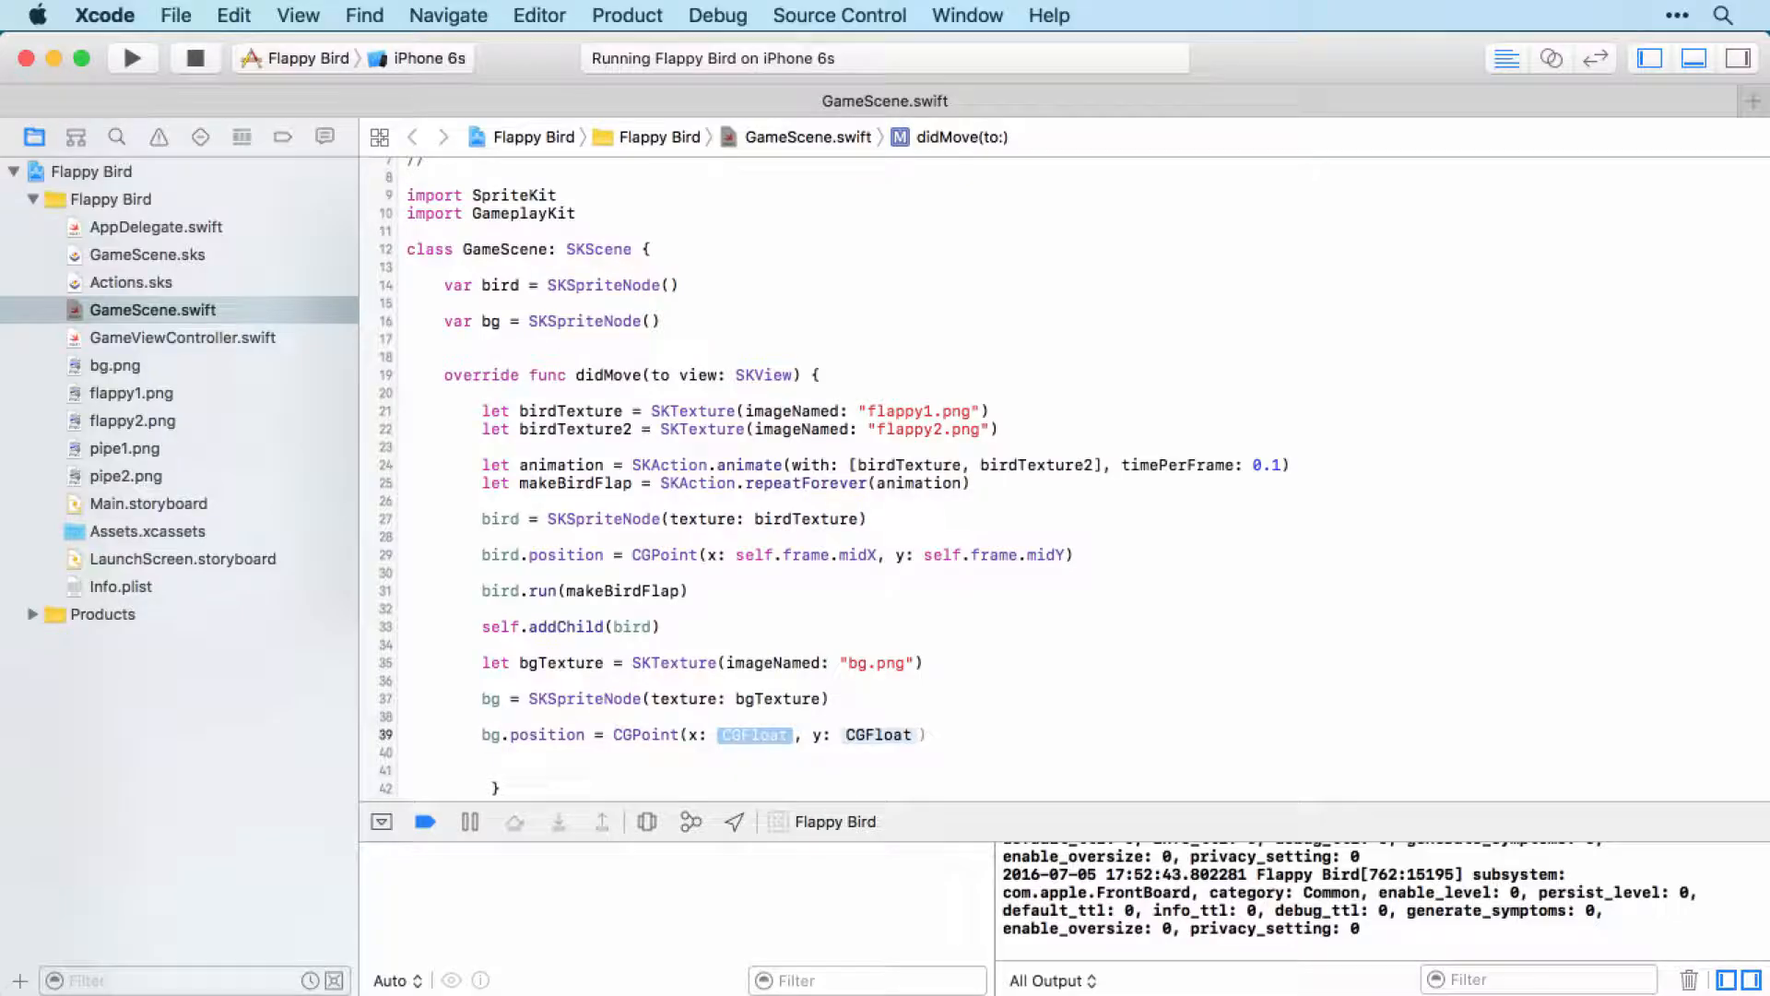
type("self.frame.m")
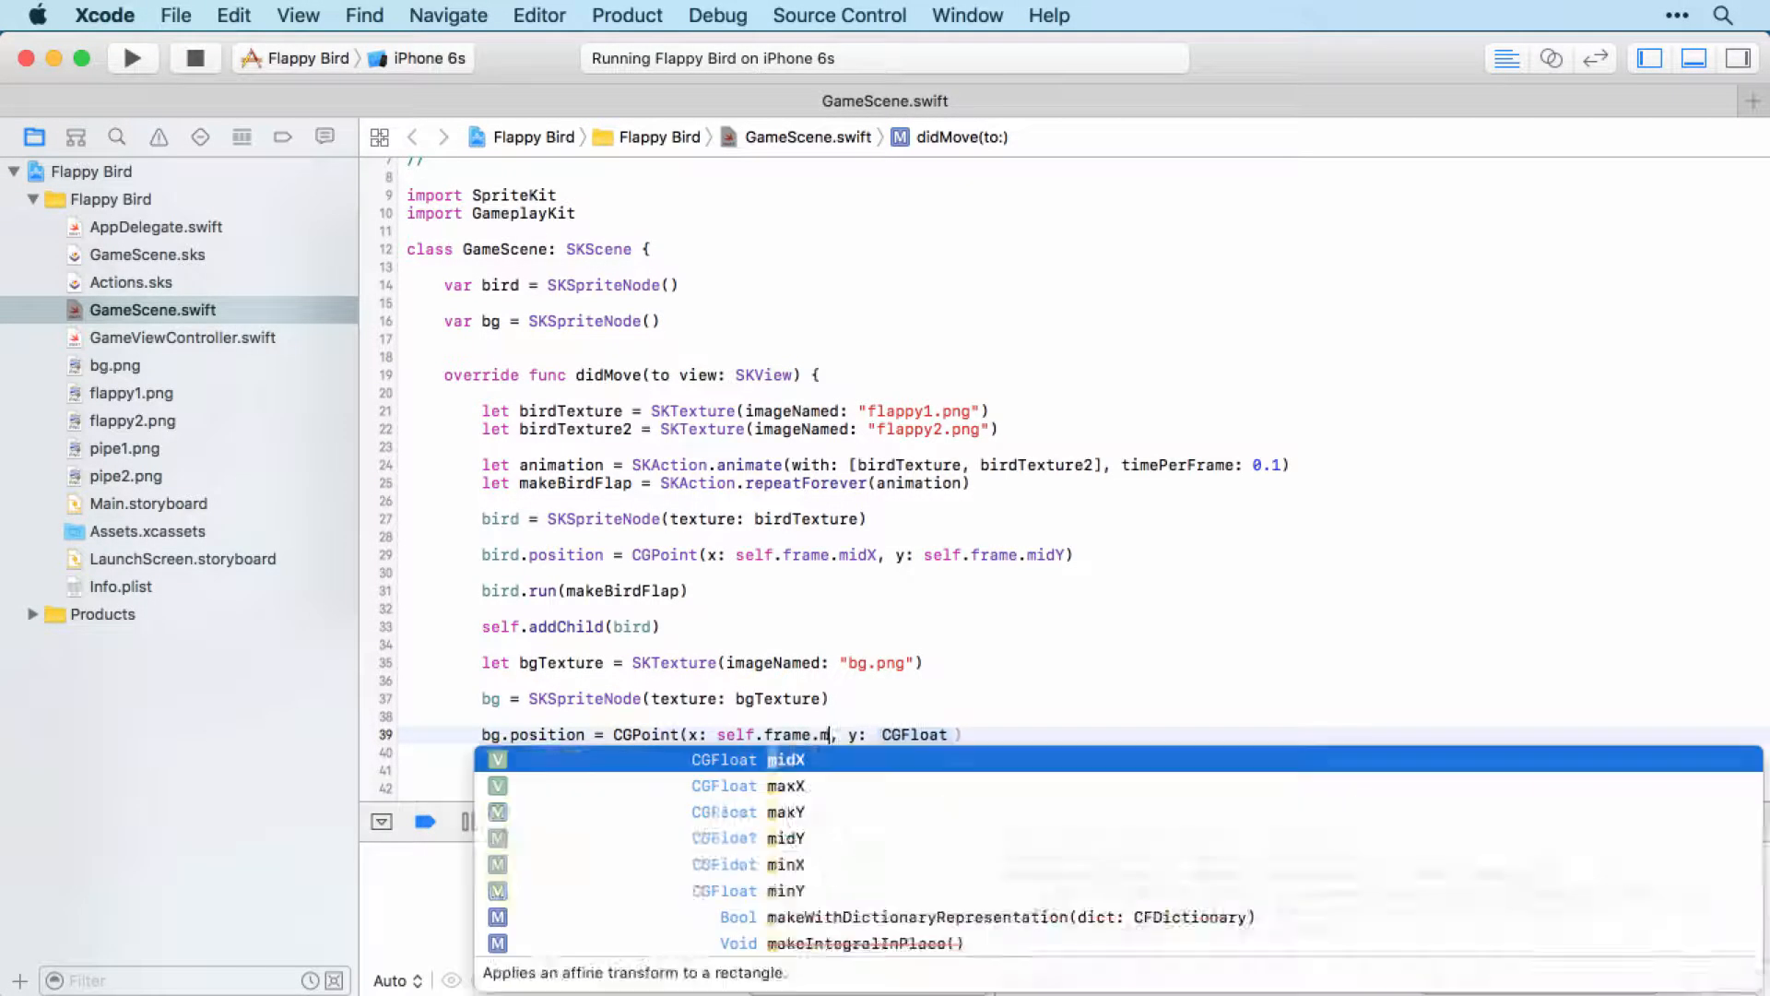
left_click(784, 758)
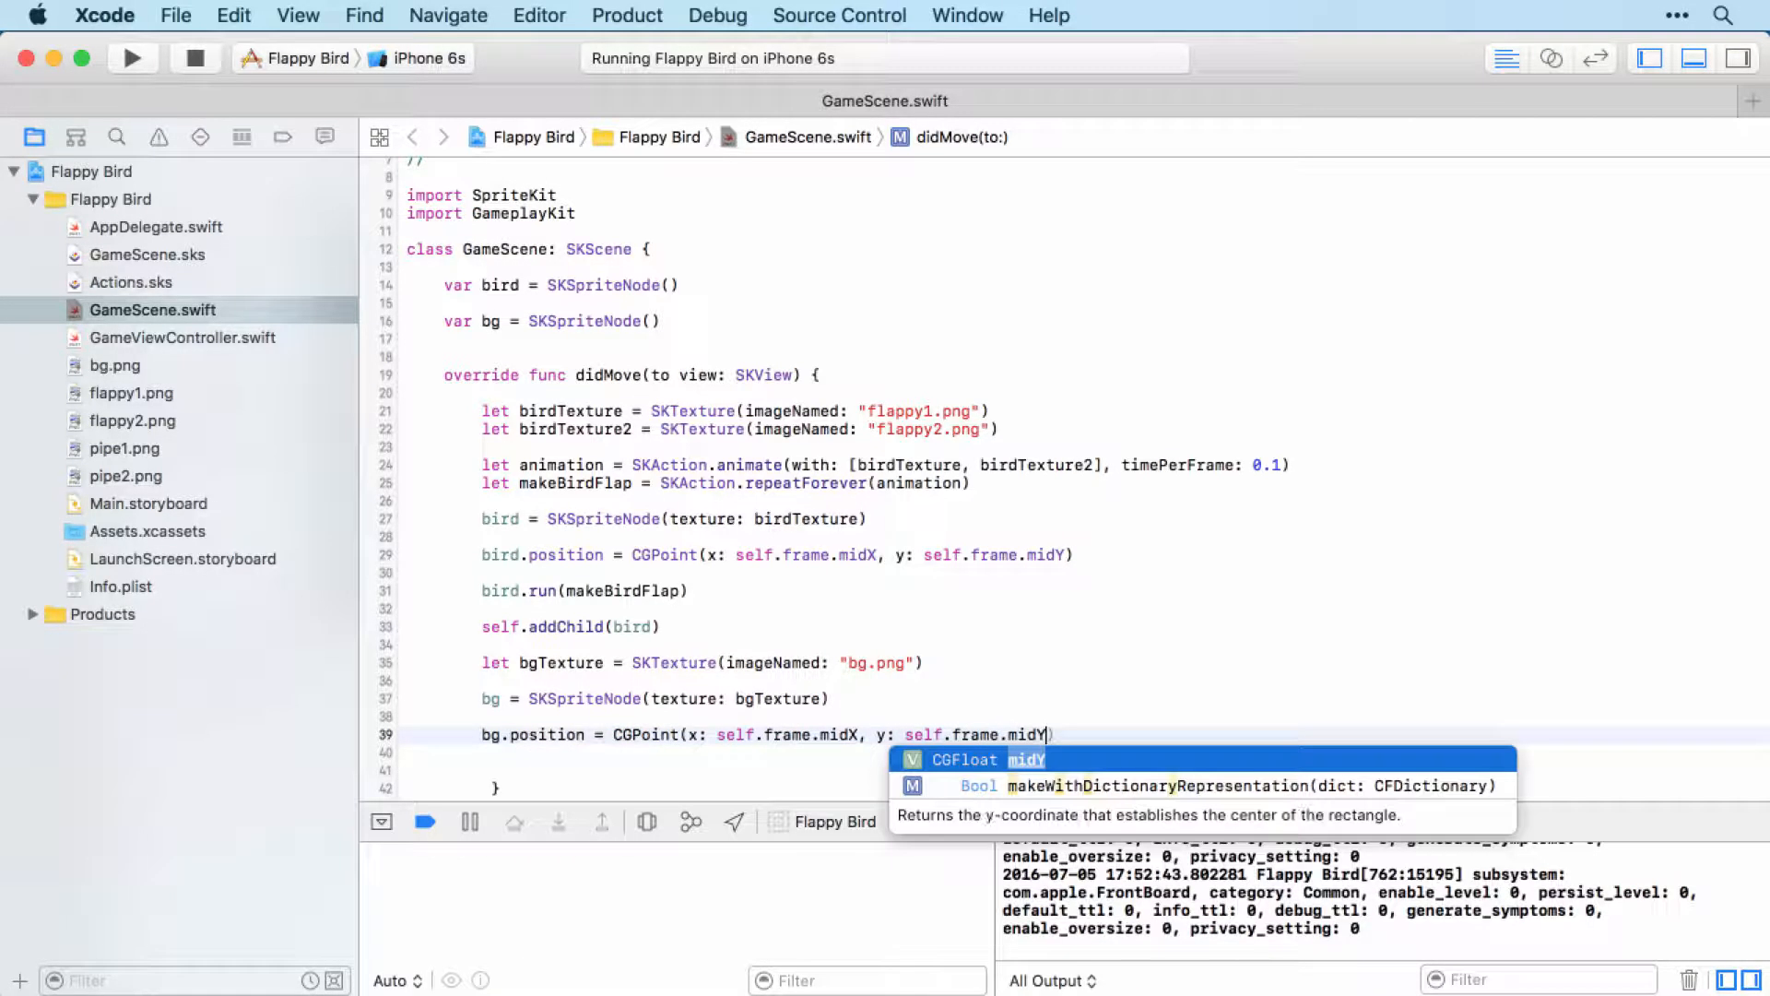
key("Return")
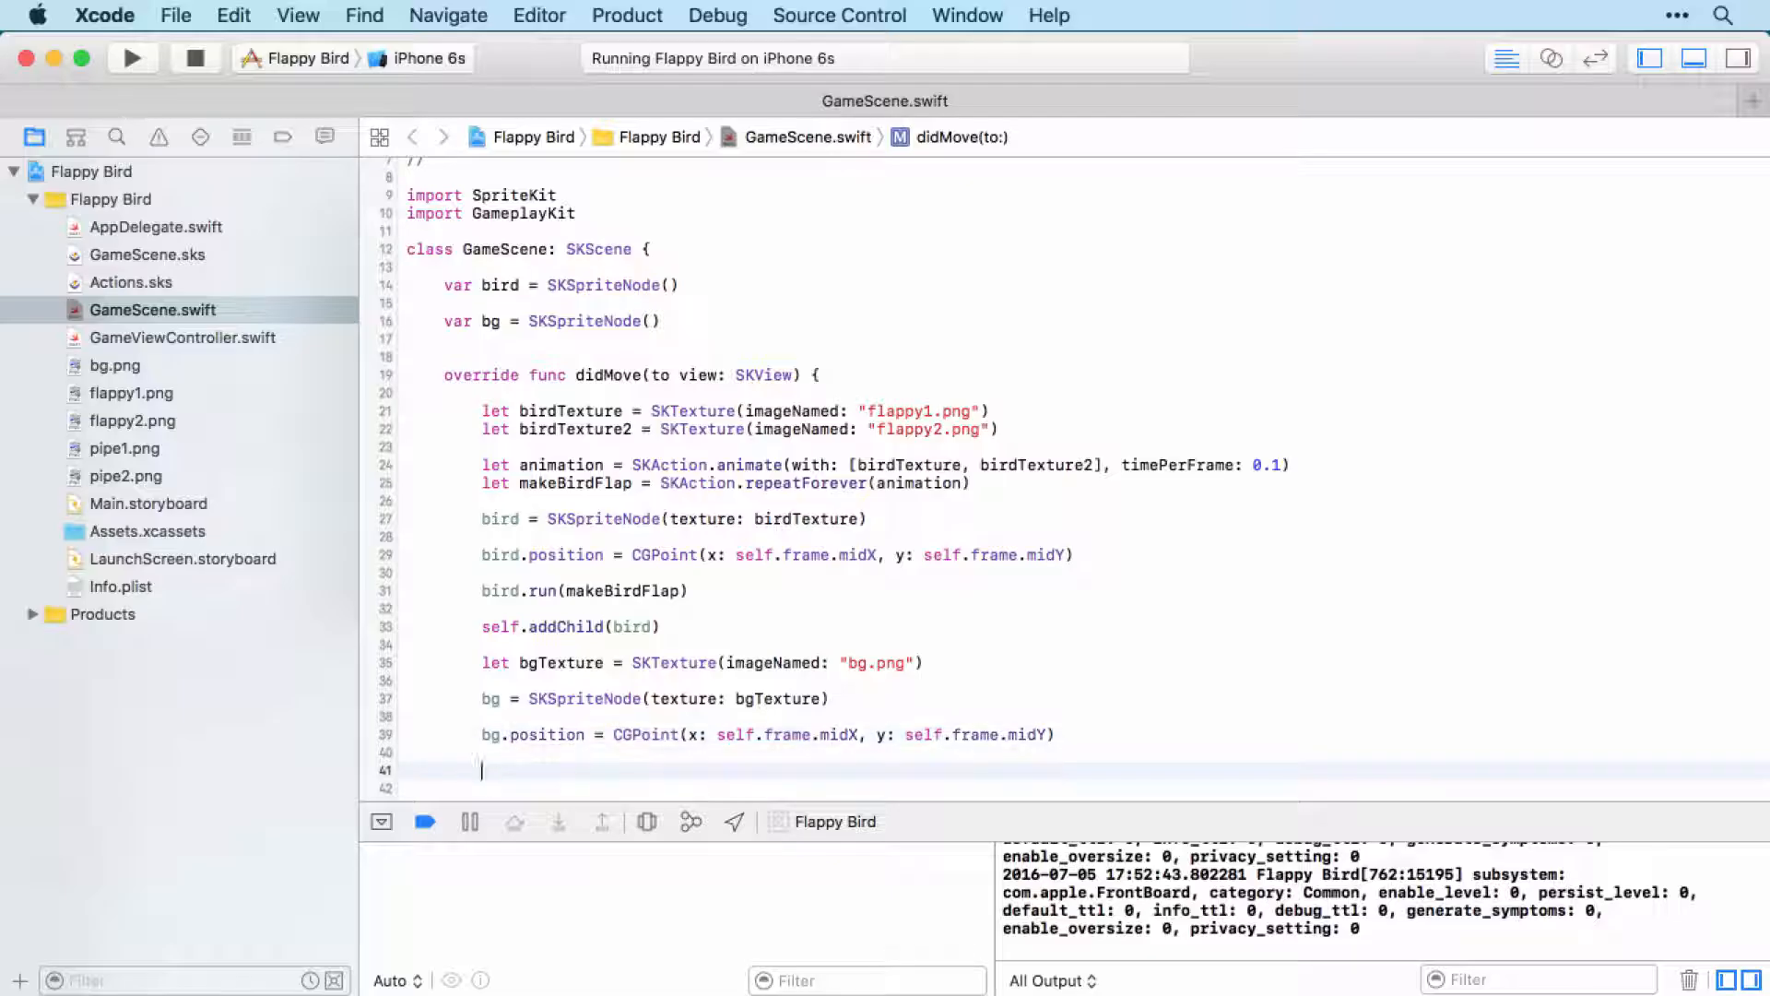
scroll("down", 3)
type("bg.")
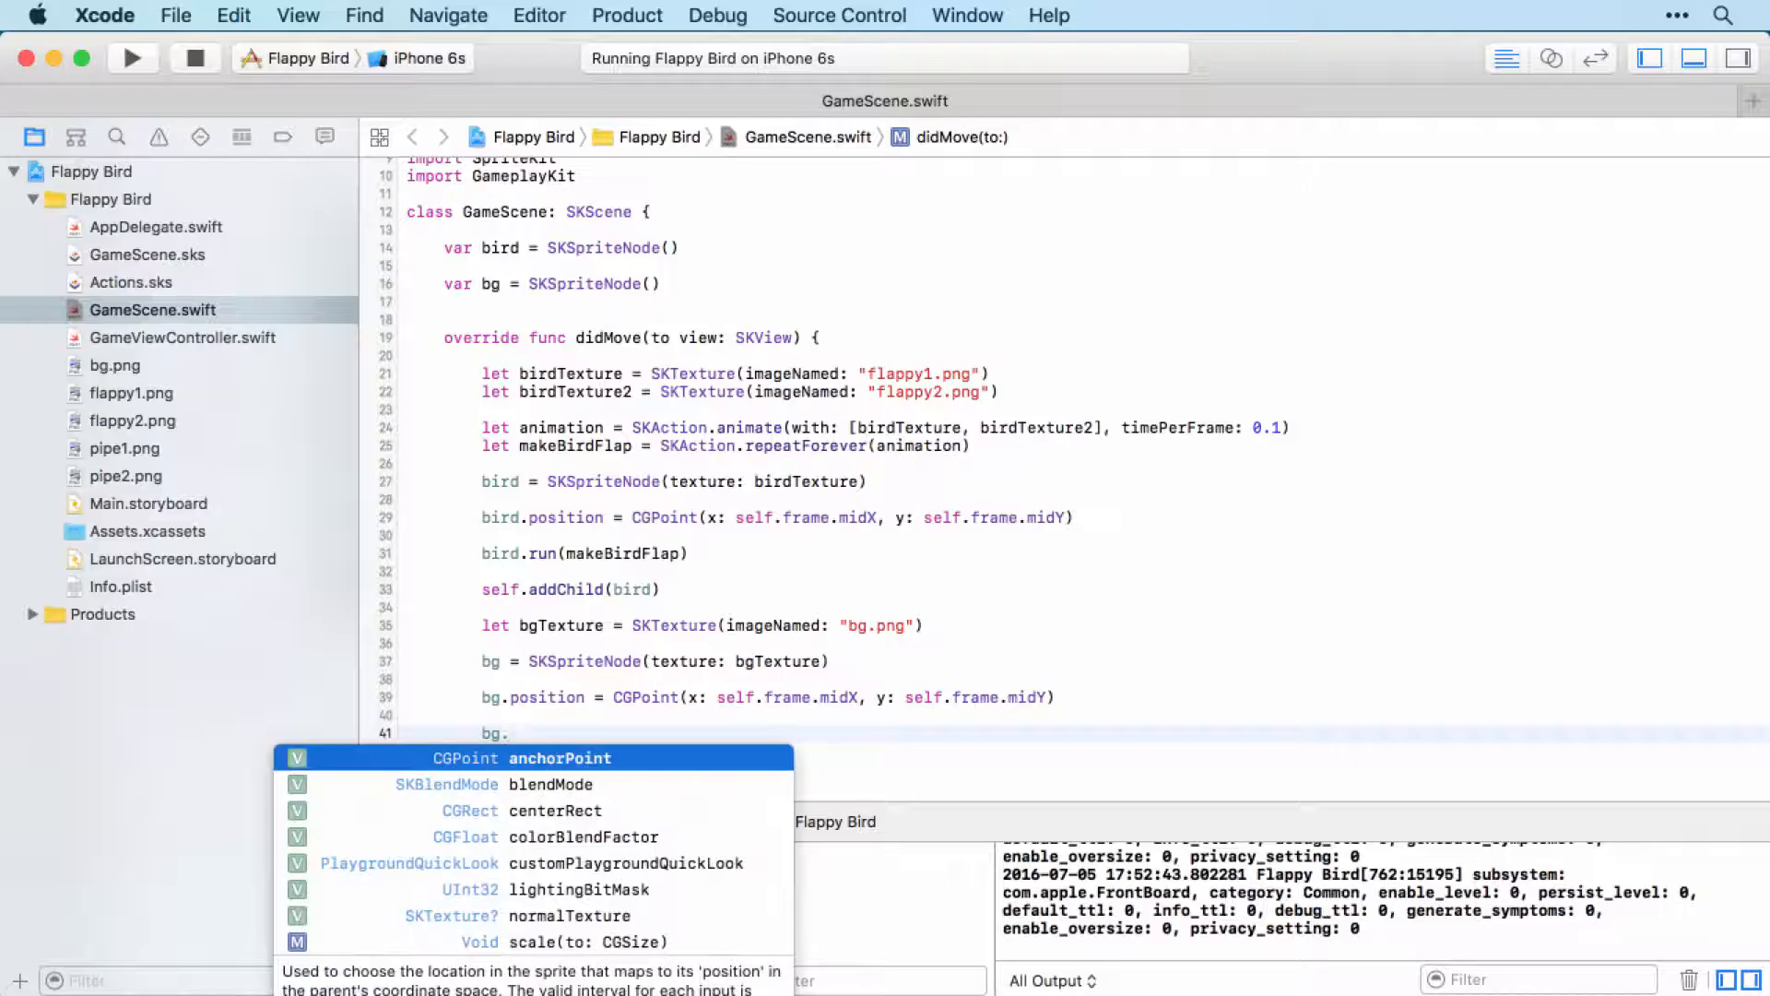
Set bg.size.height = self.frame.height so the background spans the scene height
type("size")
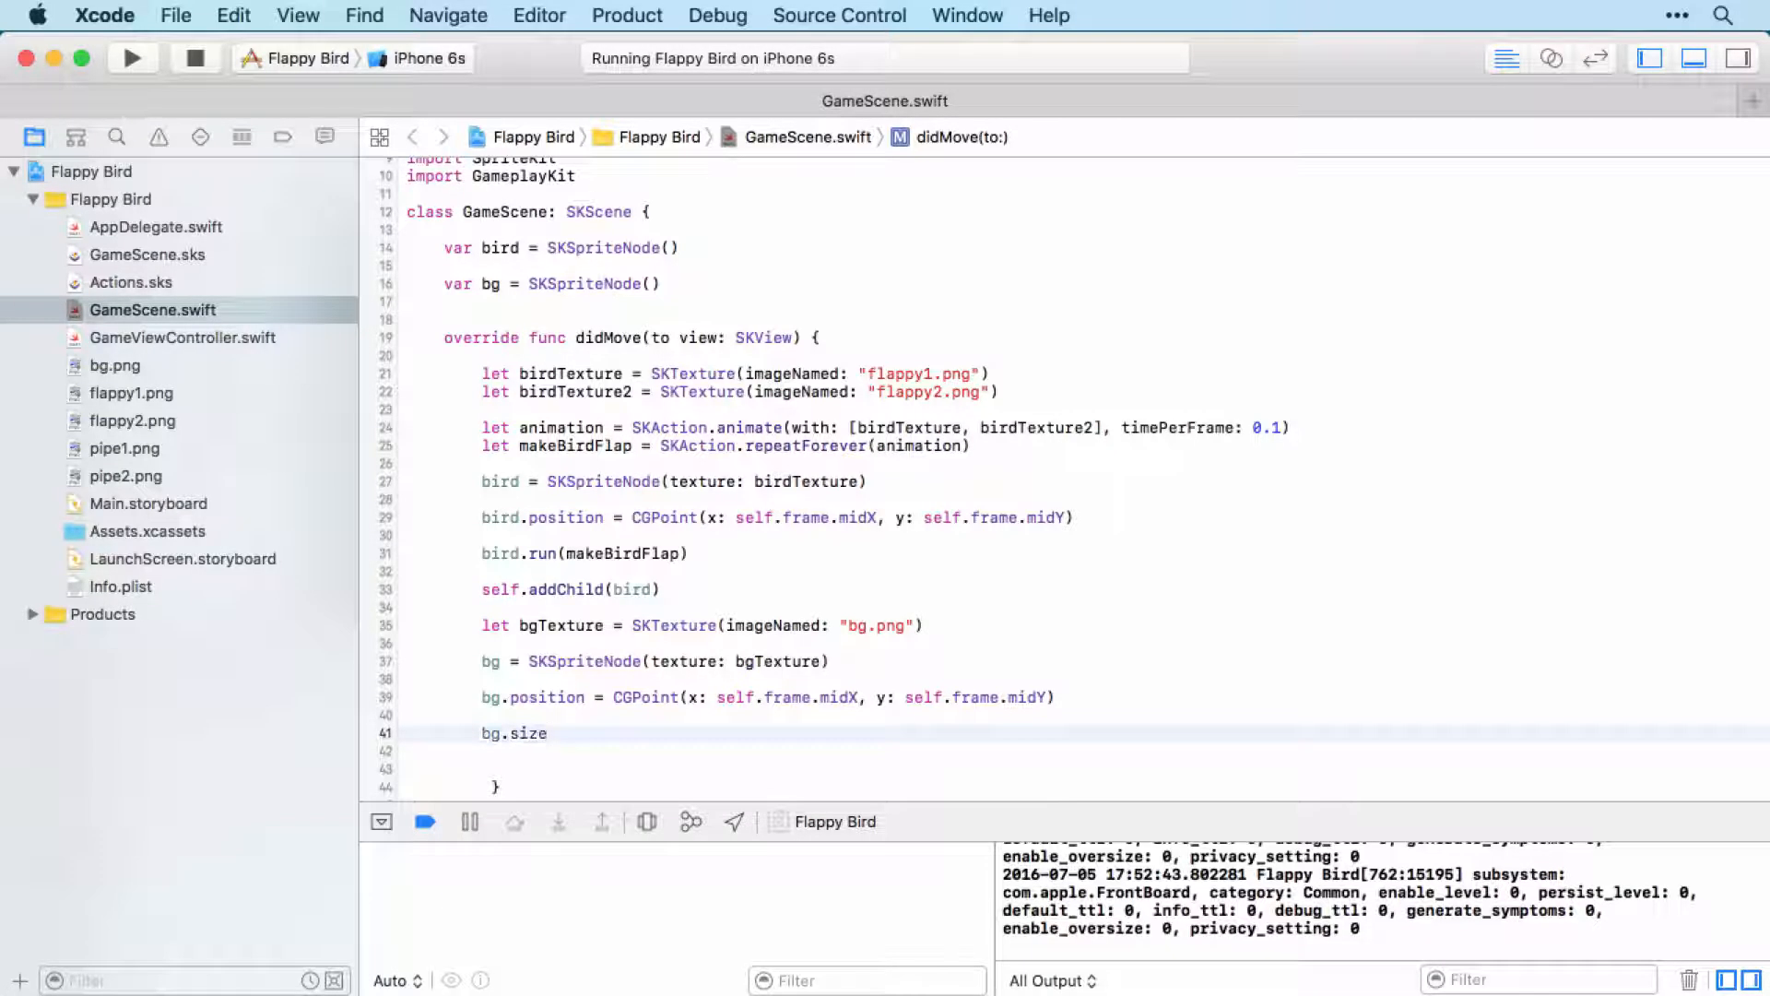
type(".height")
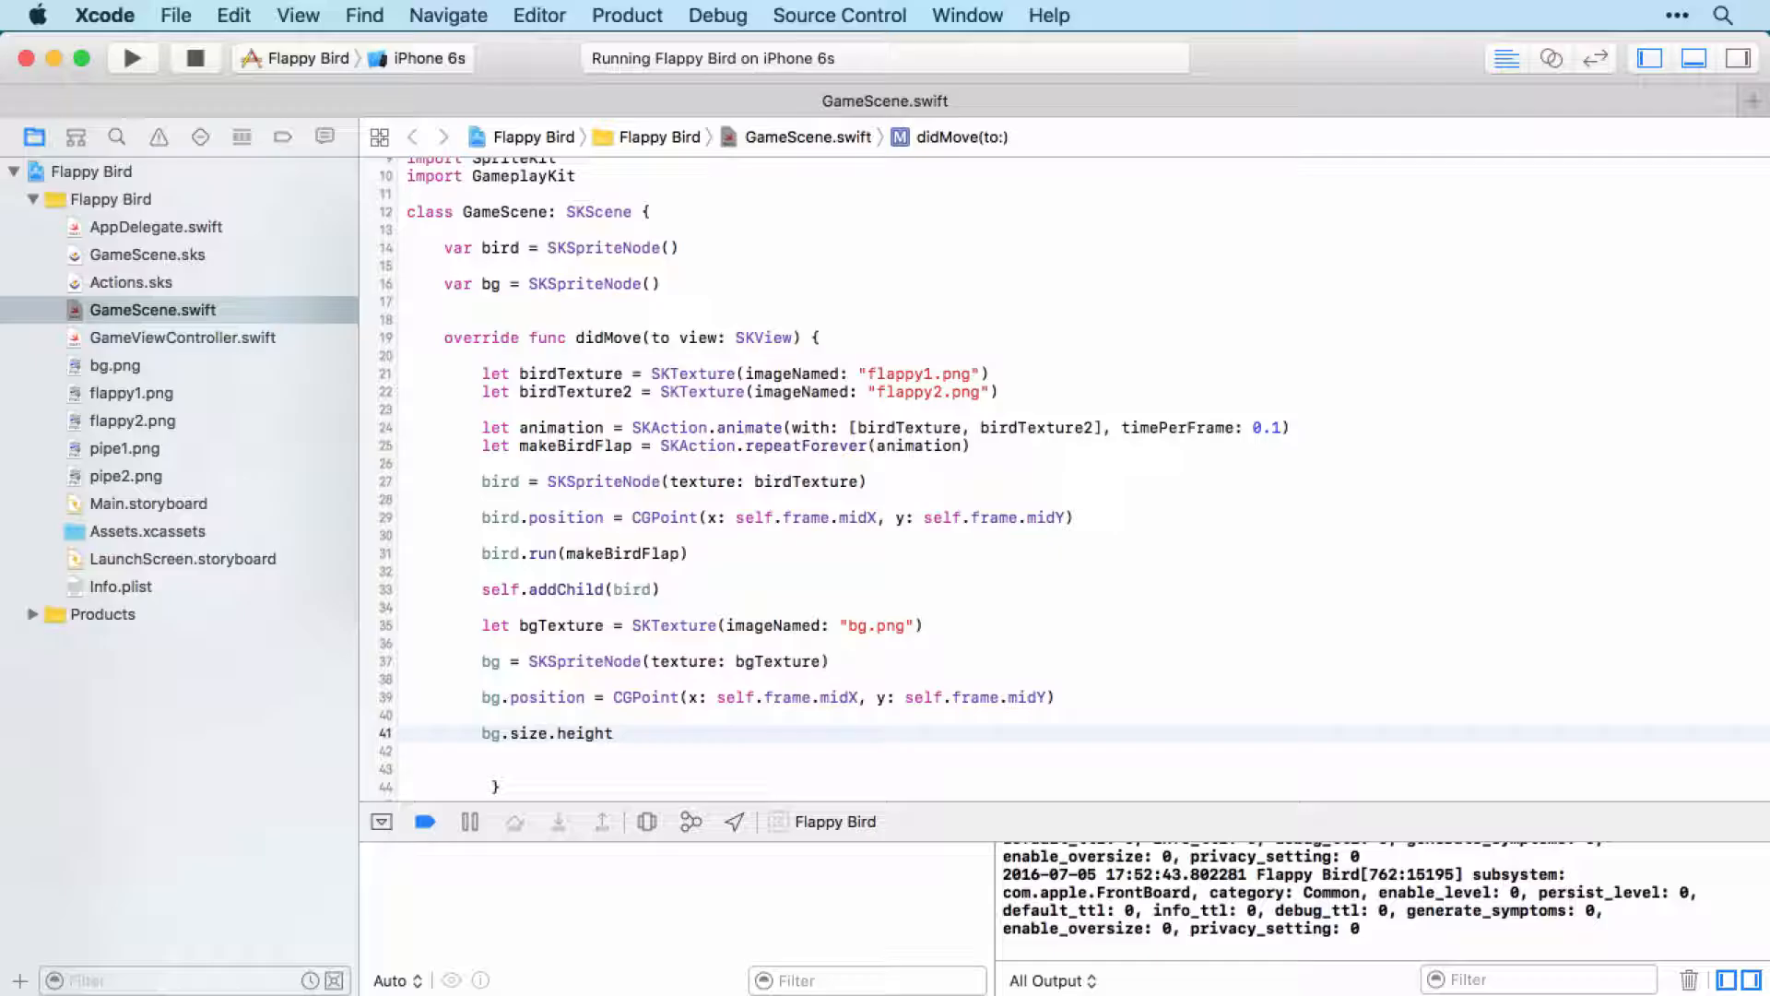
type("=")
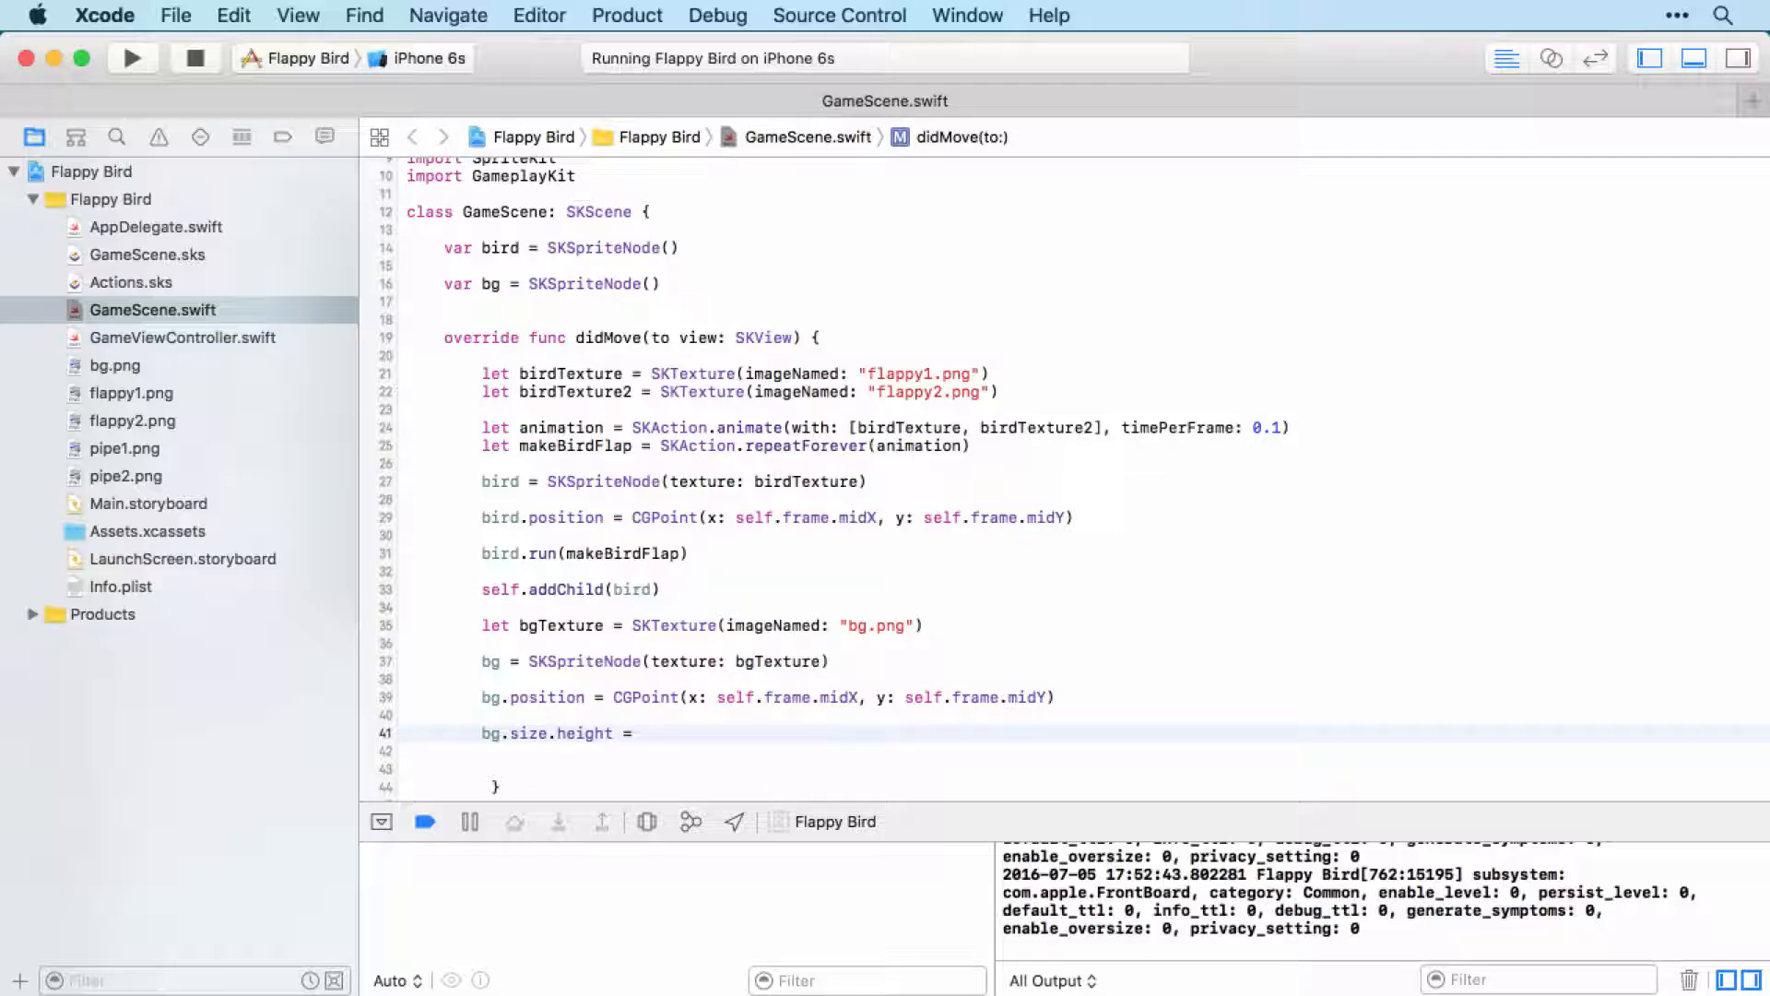
type("sel")
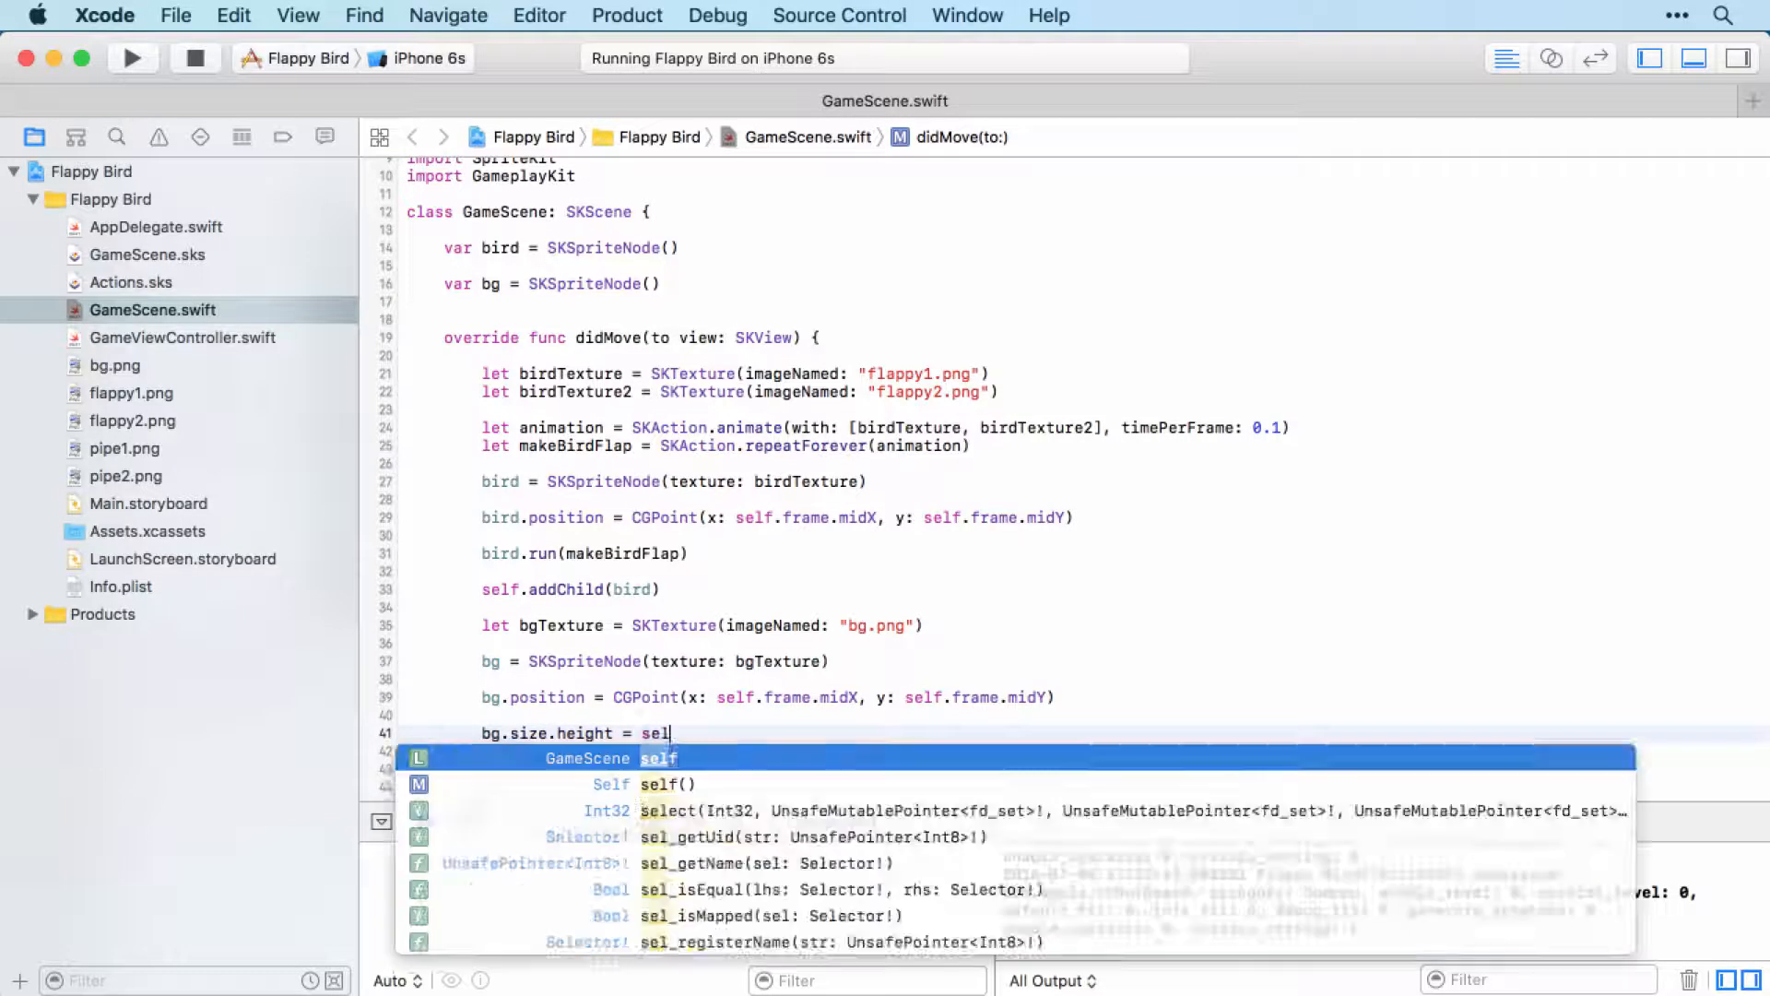
type("f.frame.height")
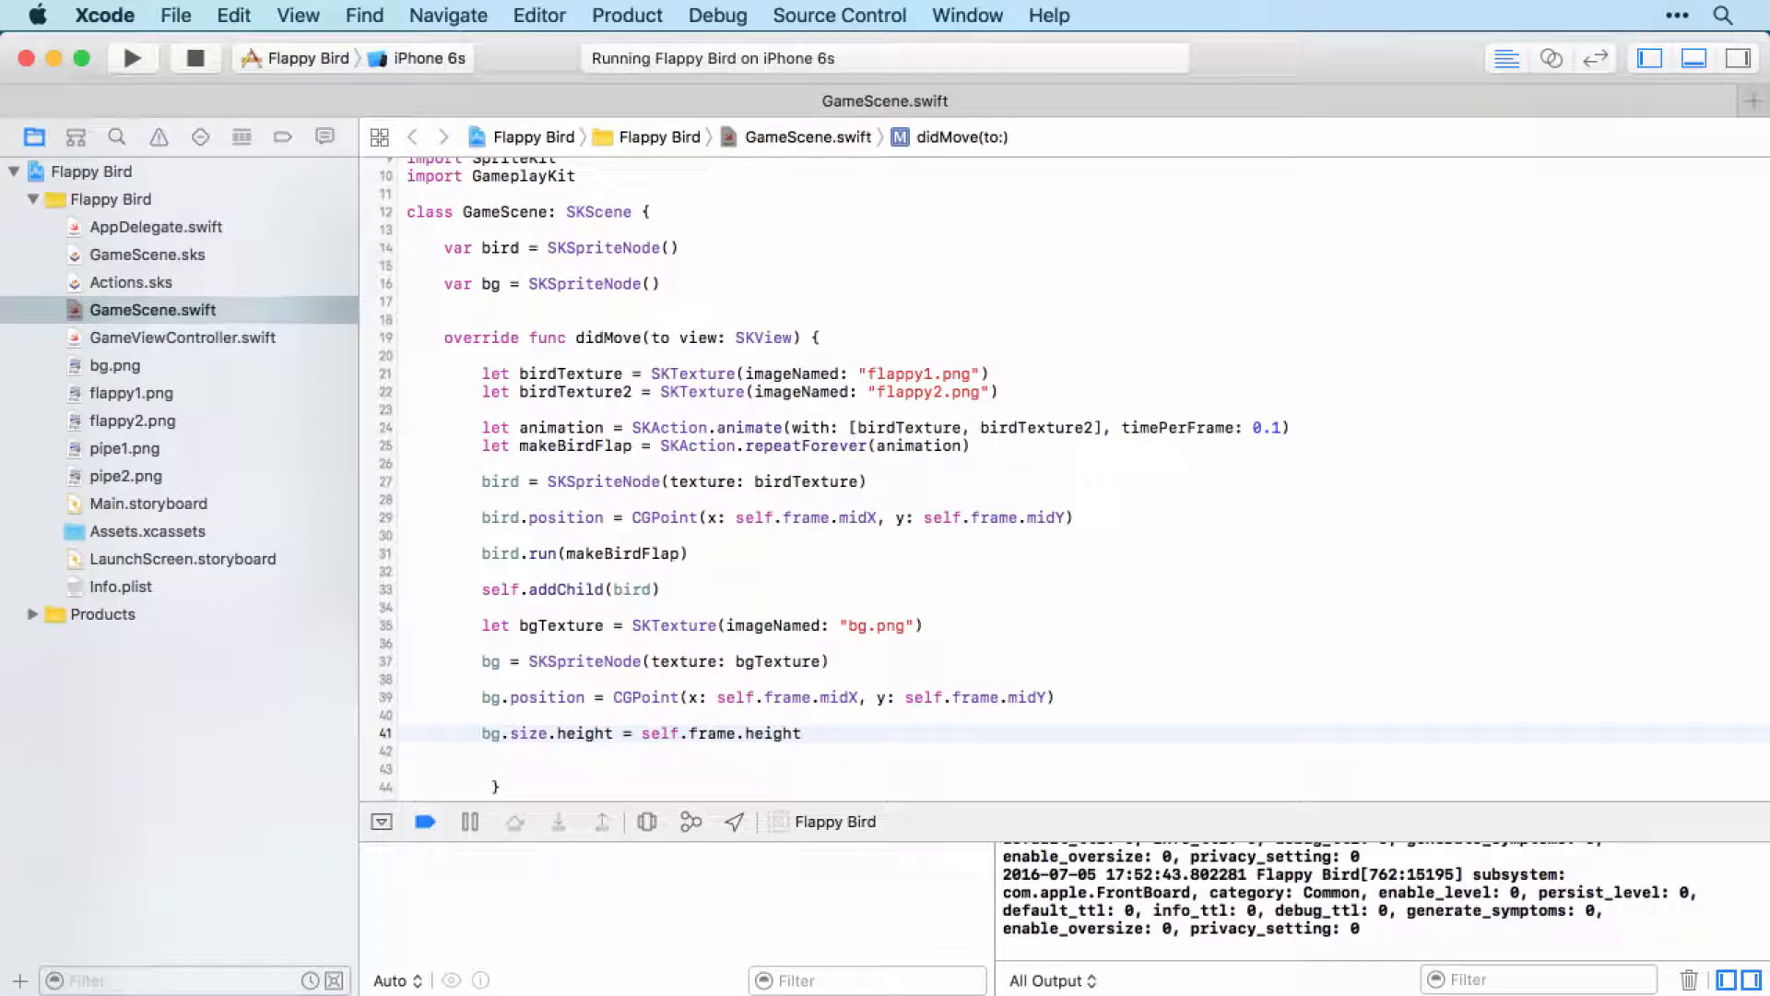
Add the background to the scene with self.addChild(bg)
left_click(479, 769)
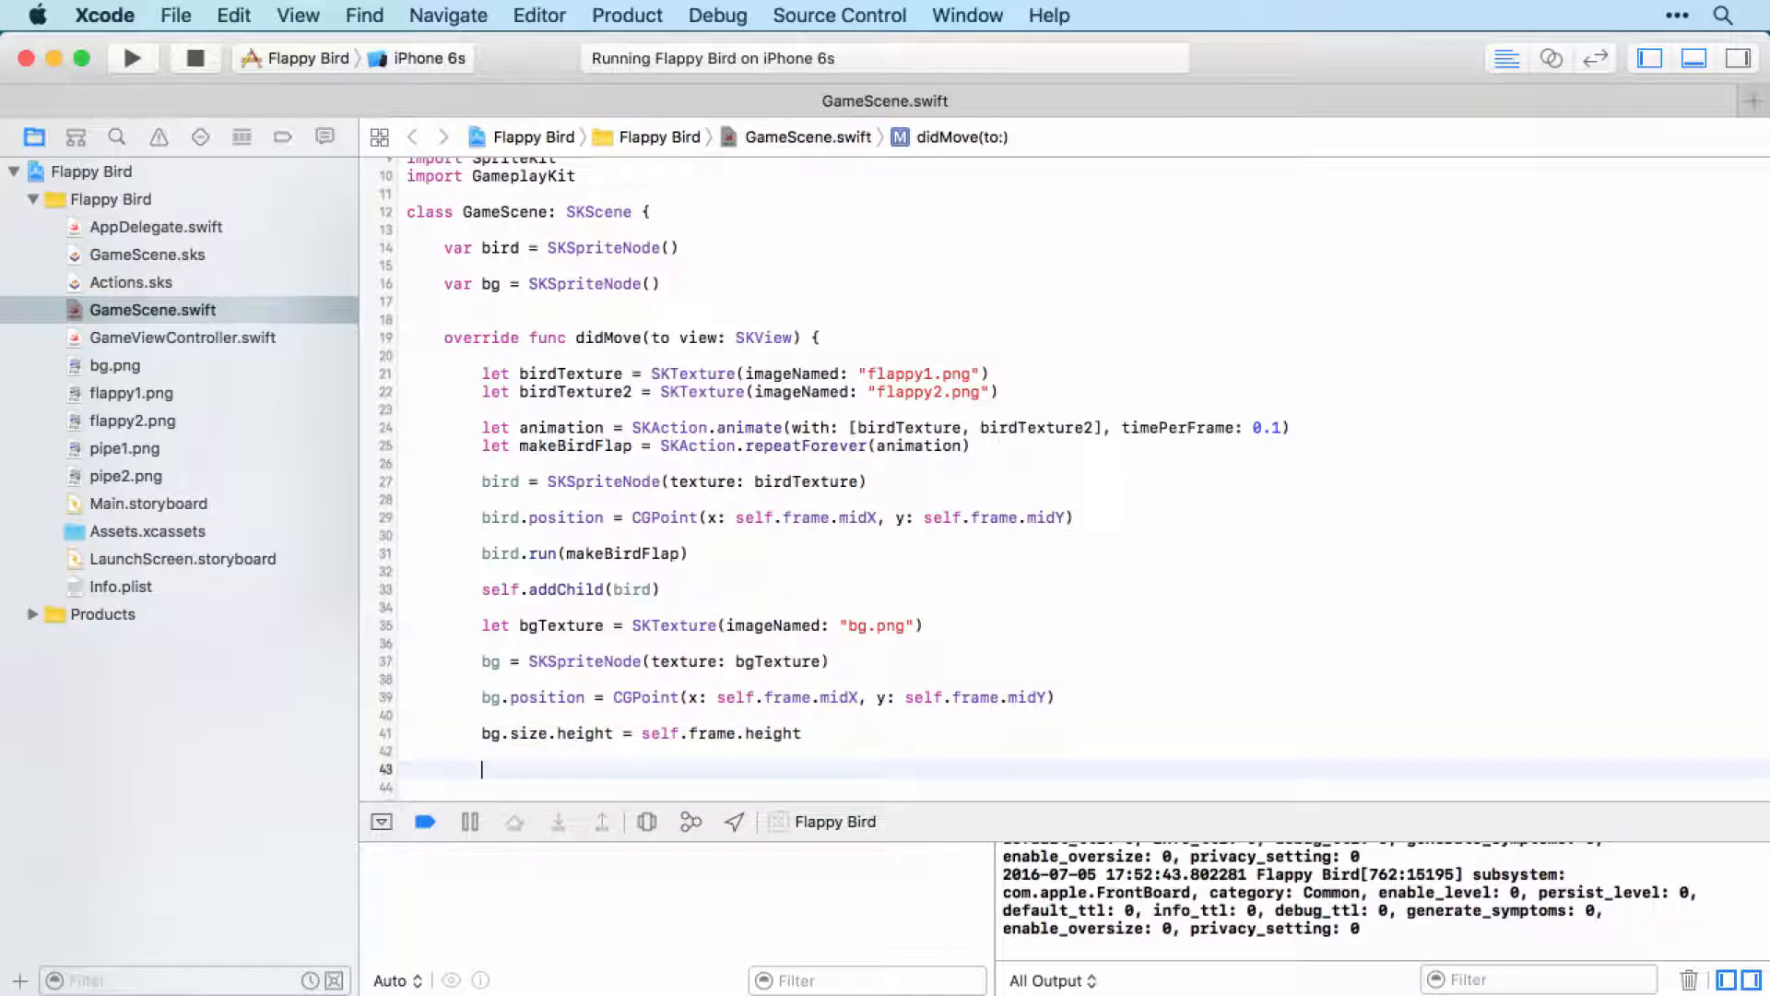
type("se")
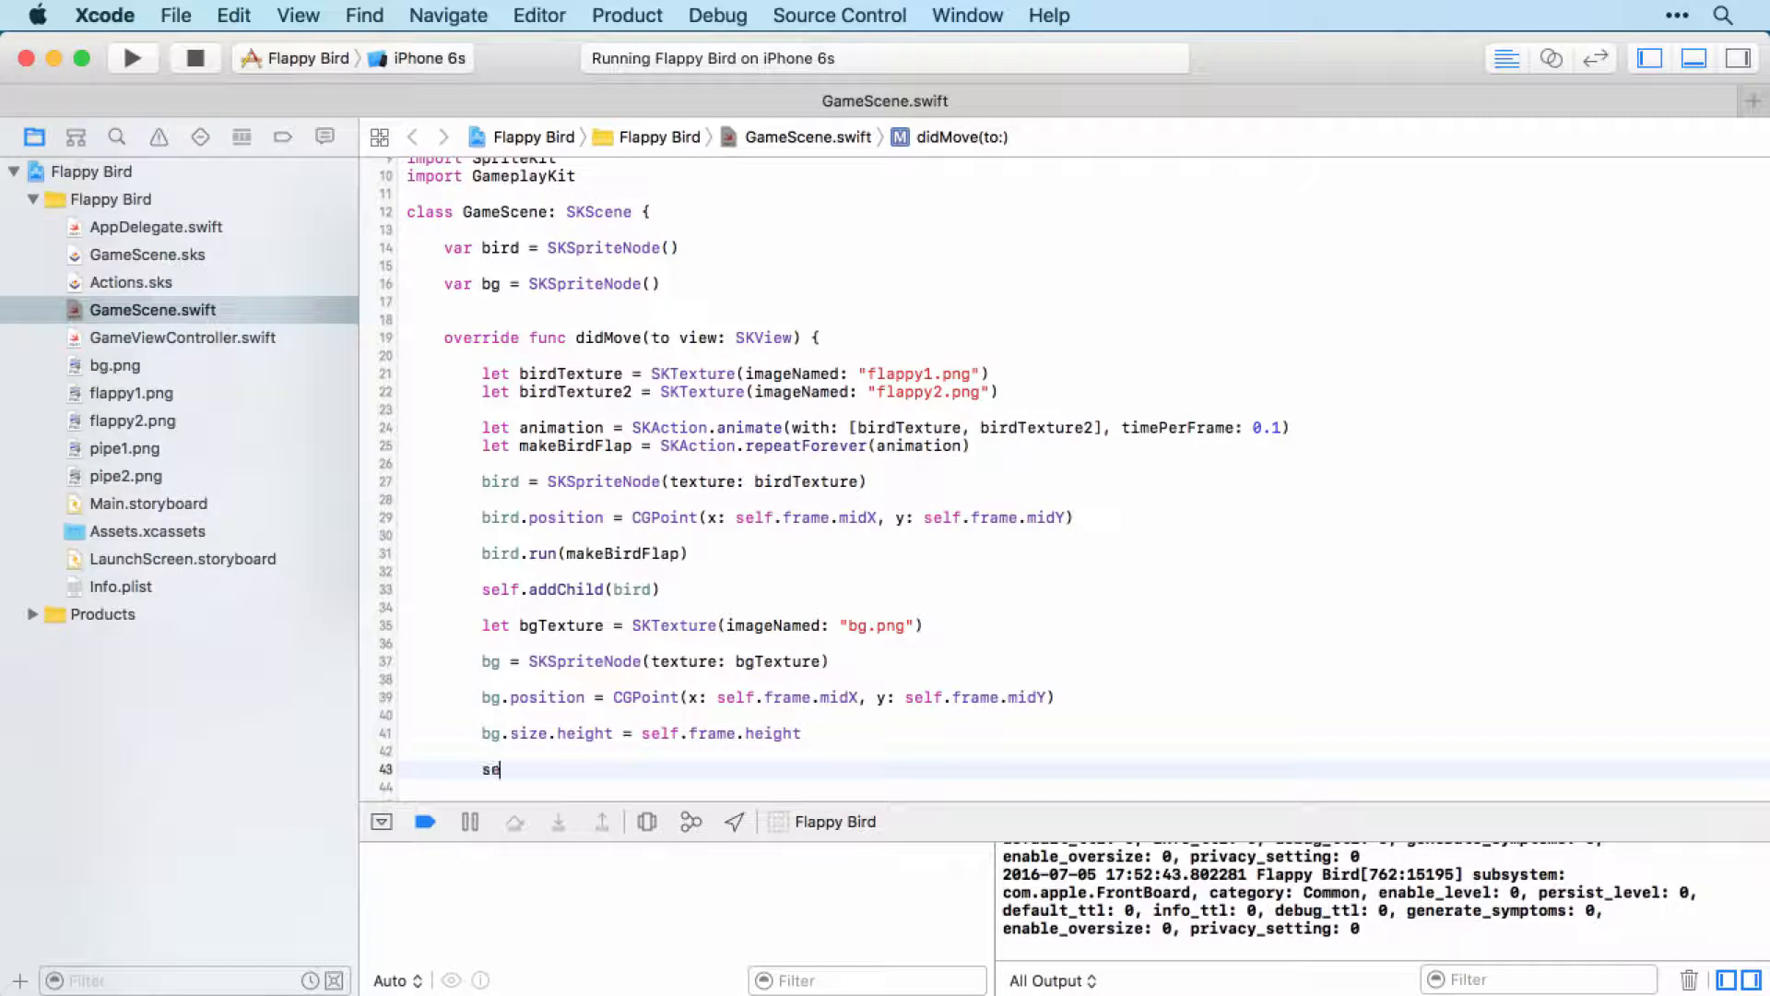
type("lf.a")
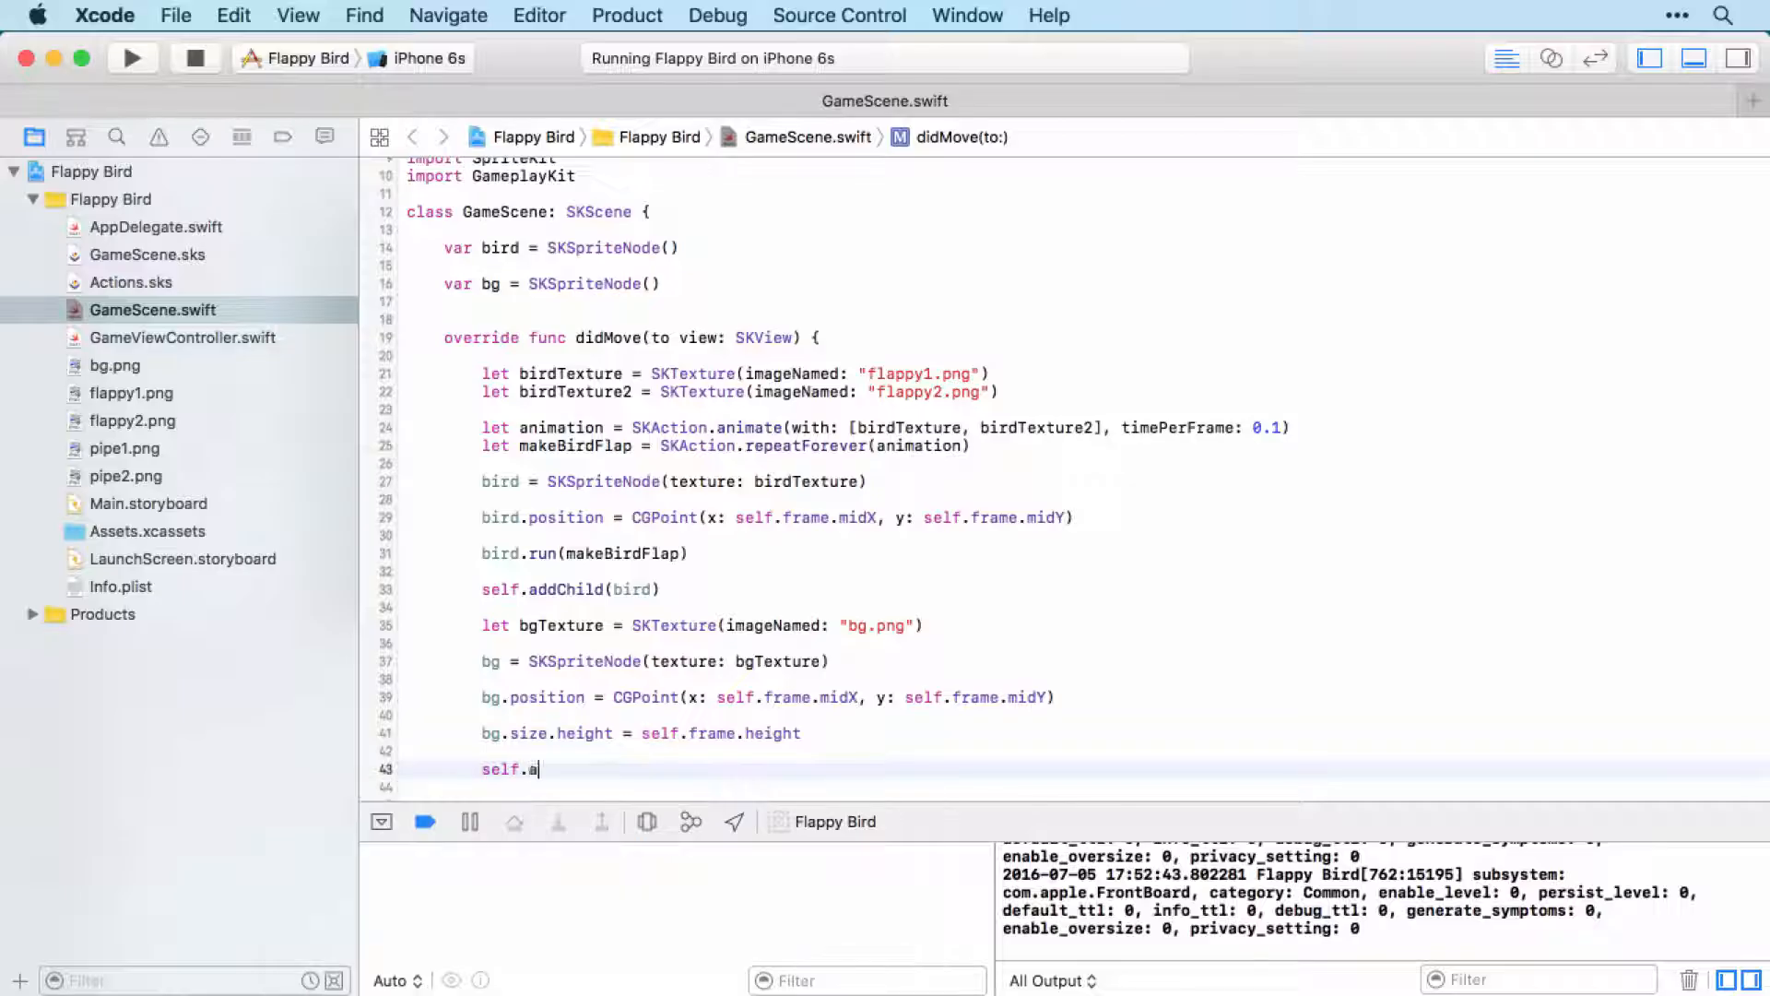
type("ddChild(bg")
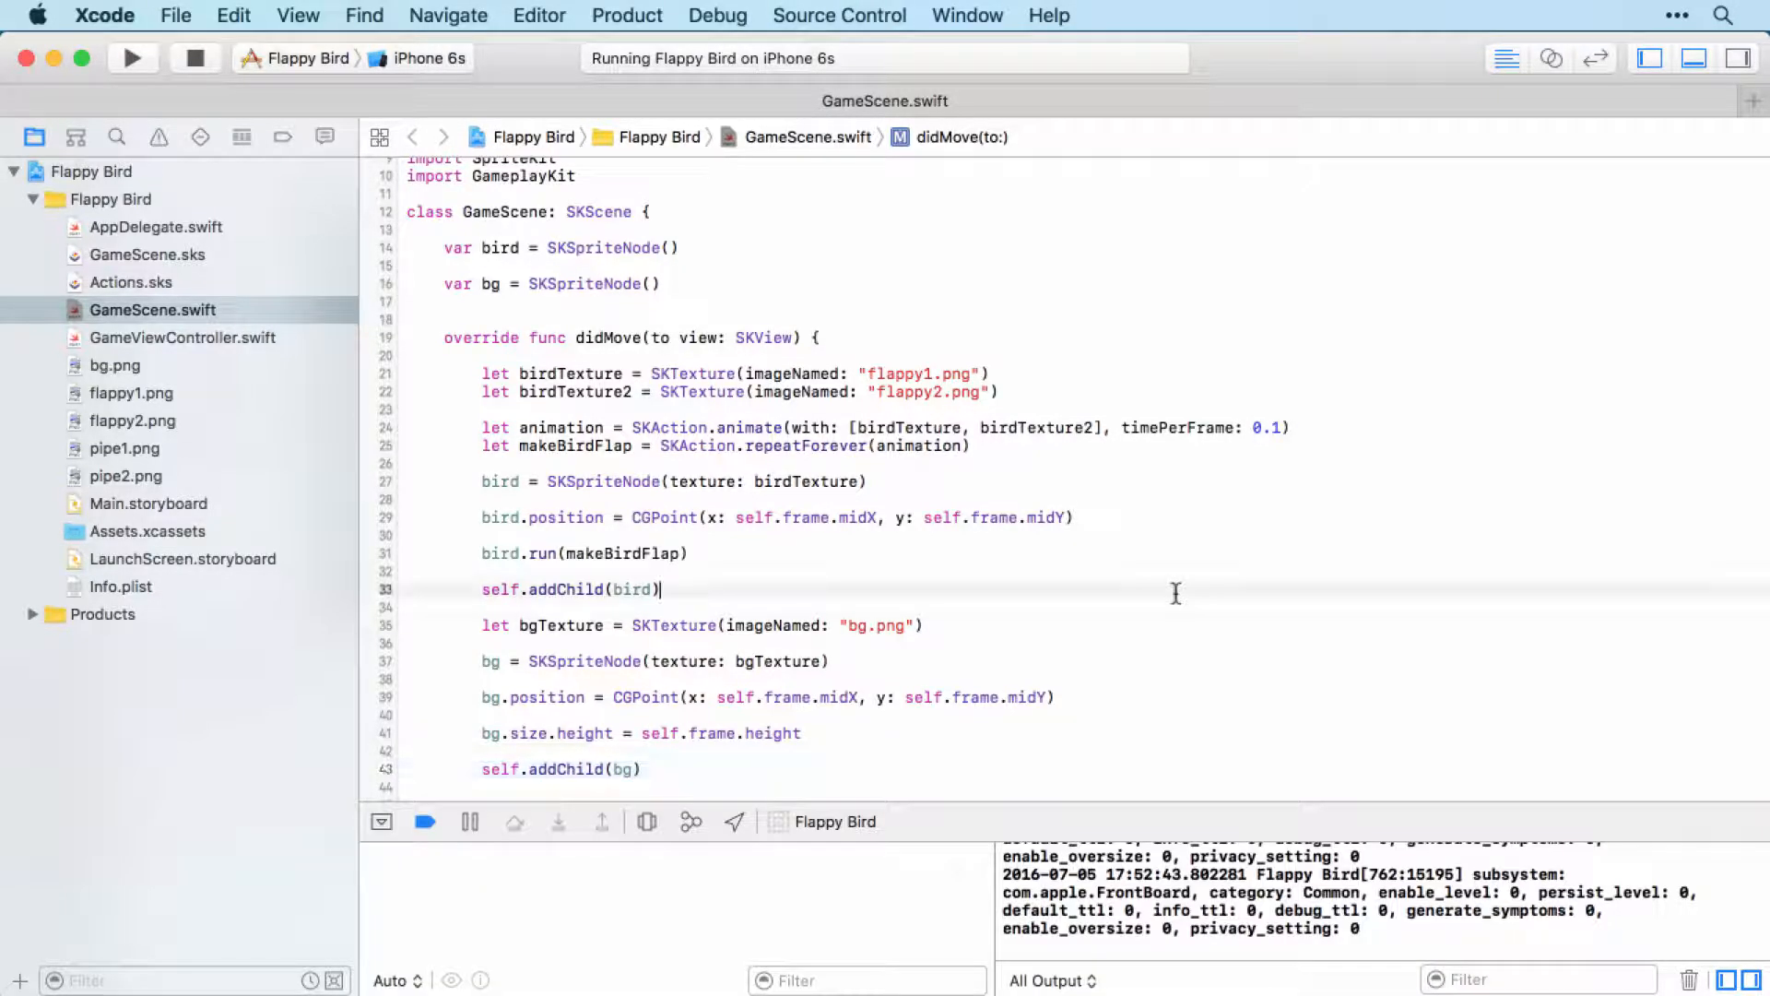
Build and run on the iPhone 6s Simulator and bring the running game forward
left_click(133, 59)
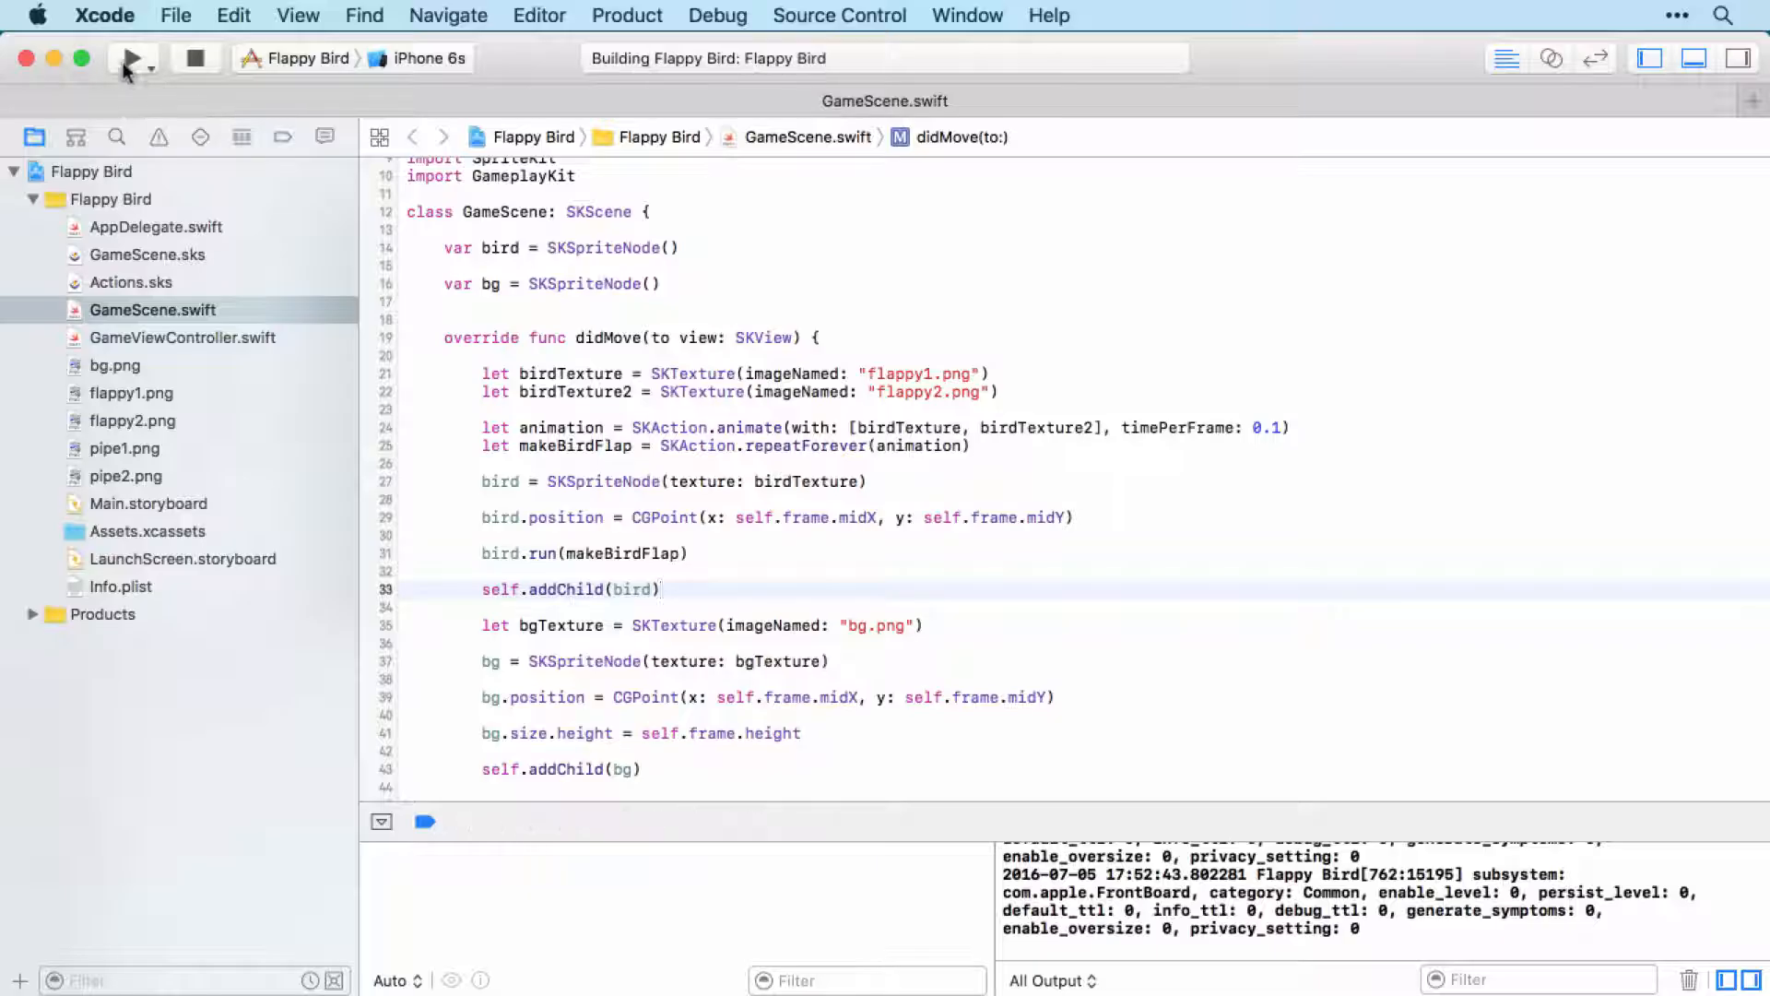
left_click(132, 57)
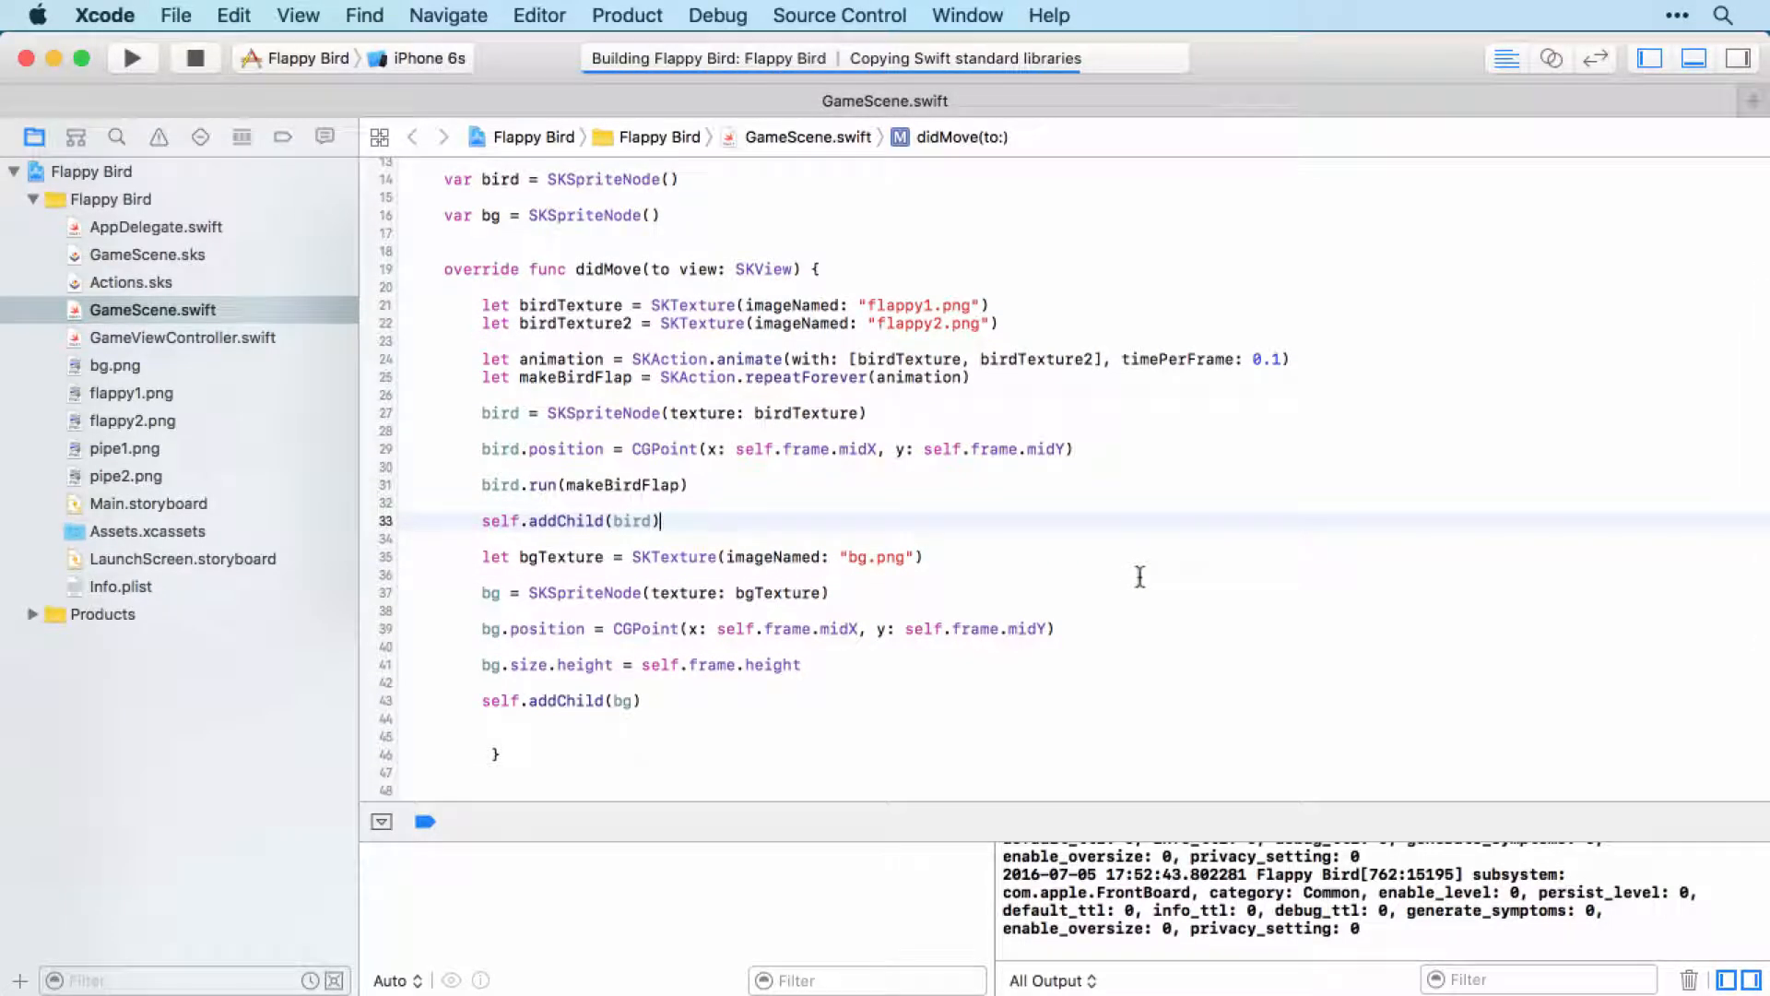
left_click(133, 58)
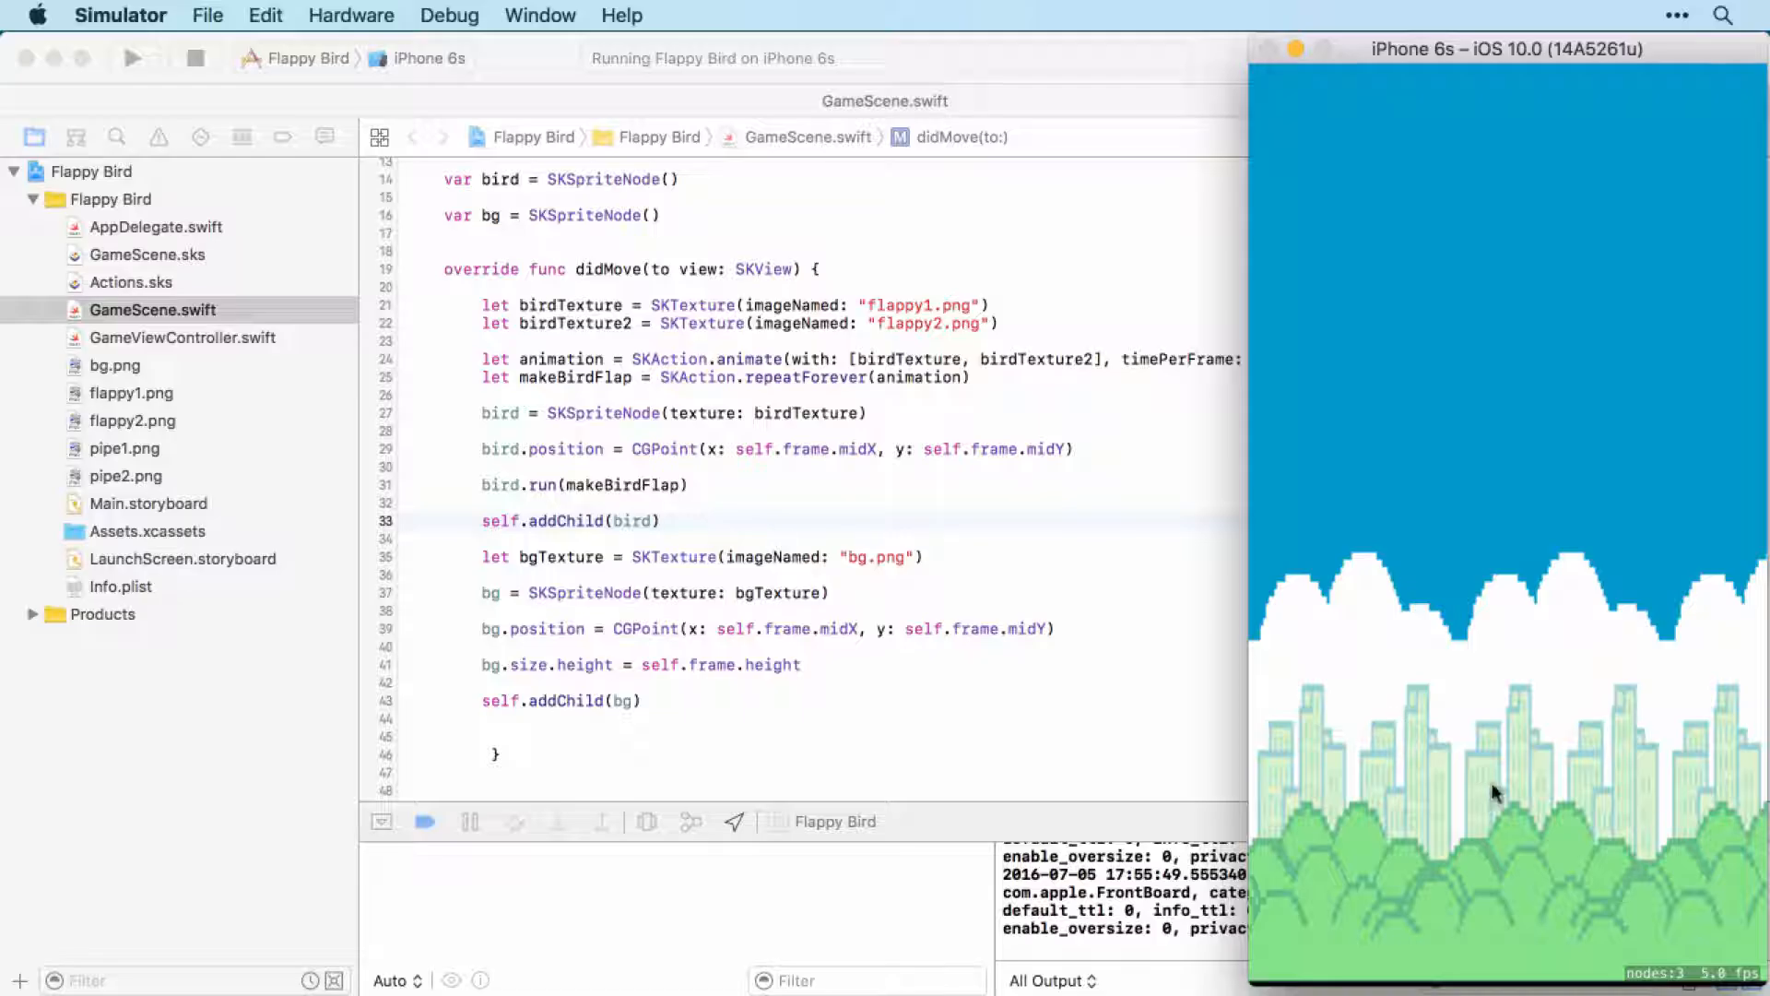
mouse_move(1545, 675)
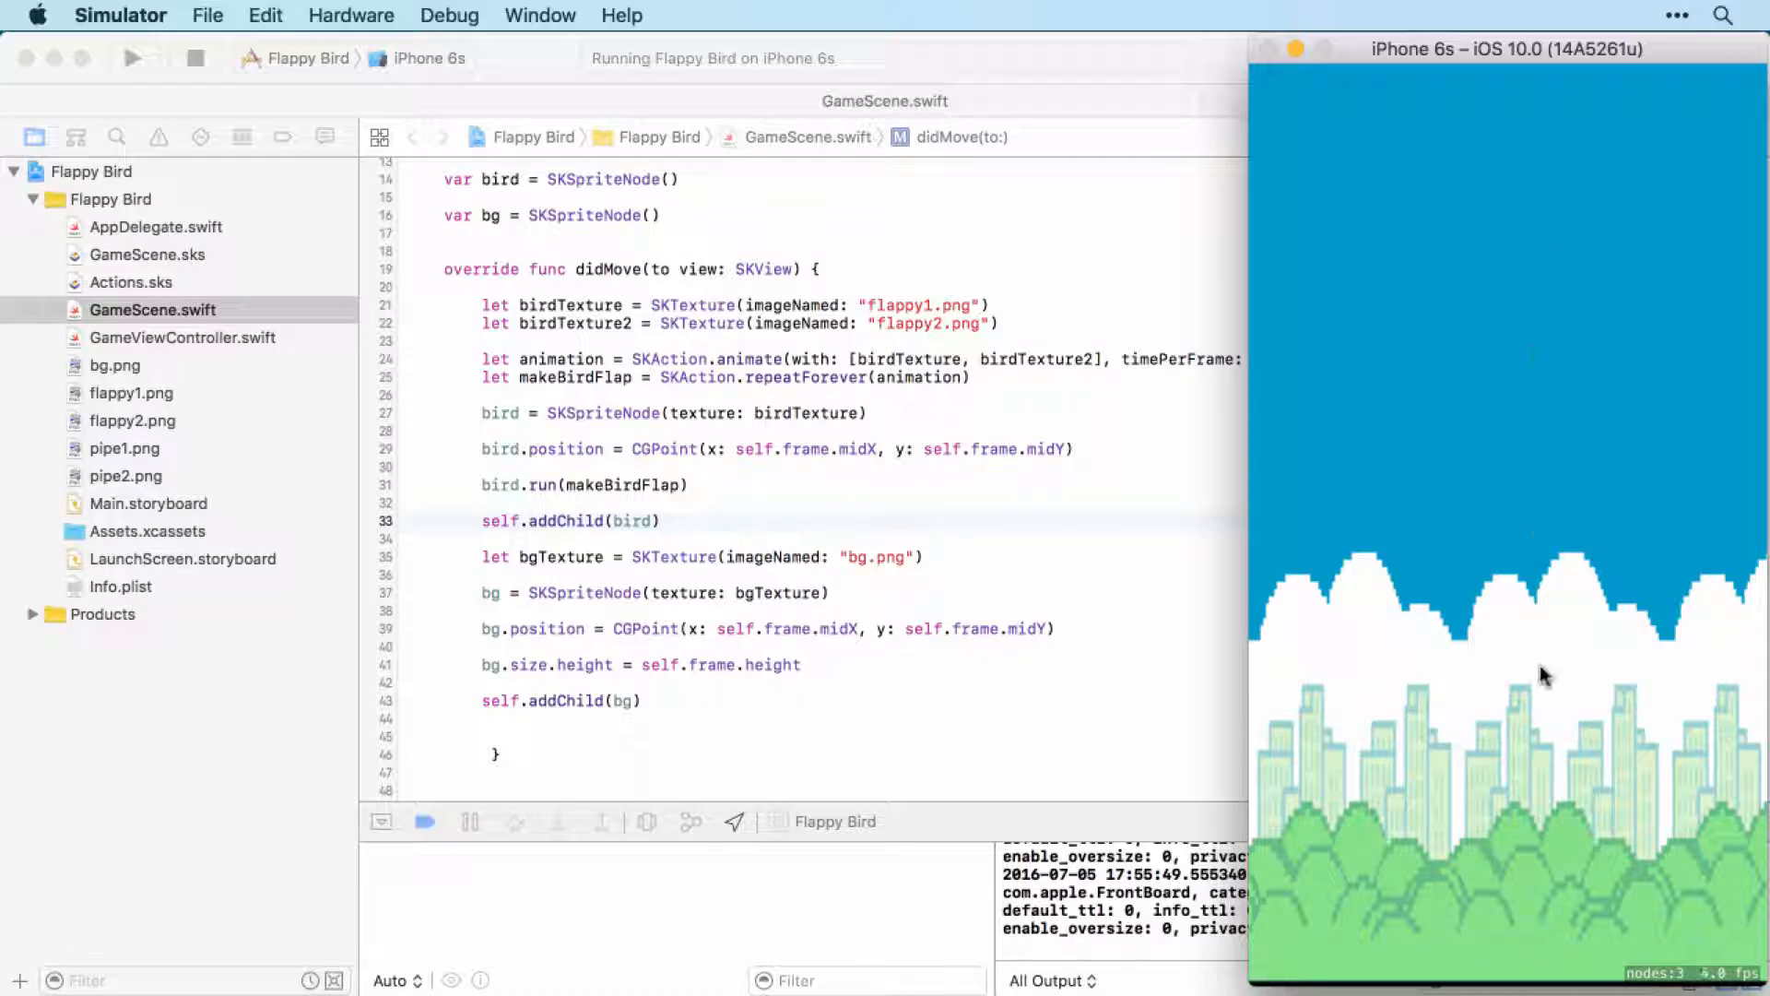
mouse_move(1521, 531)
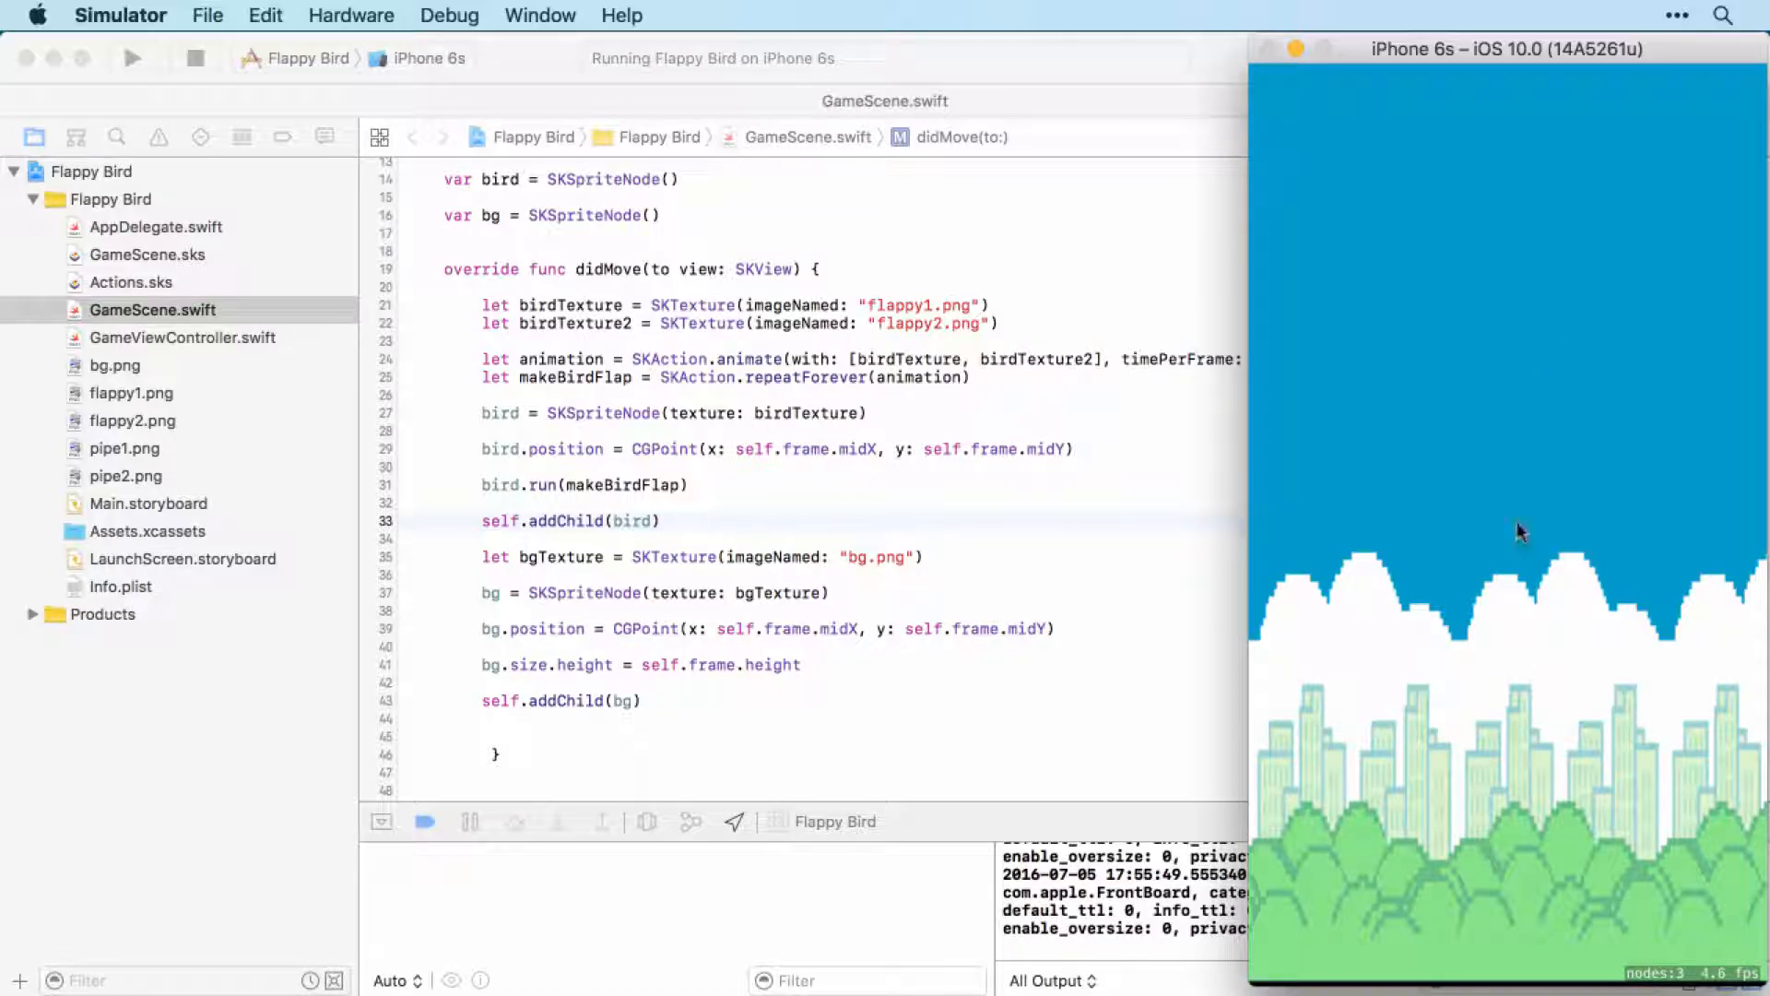
mouse_move(988, 607)
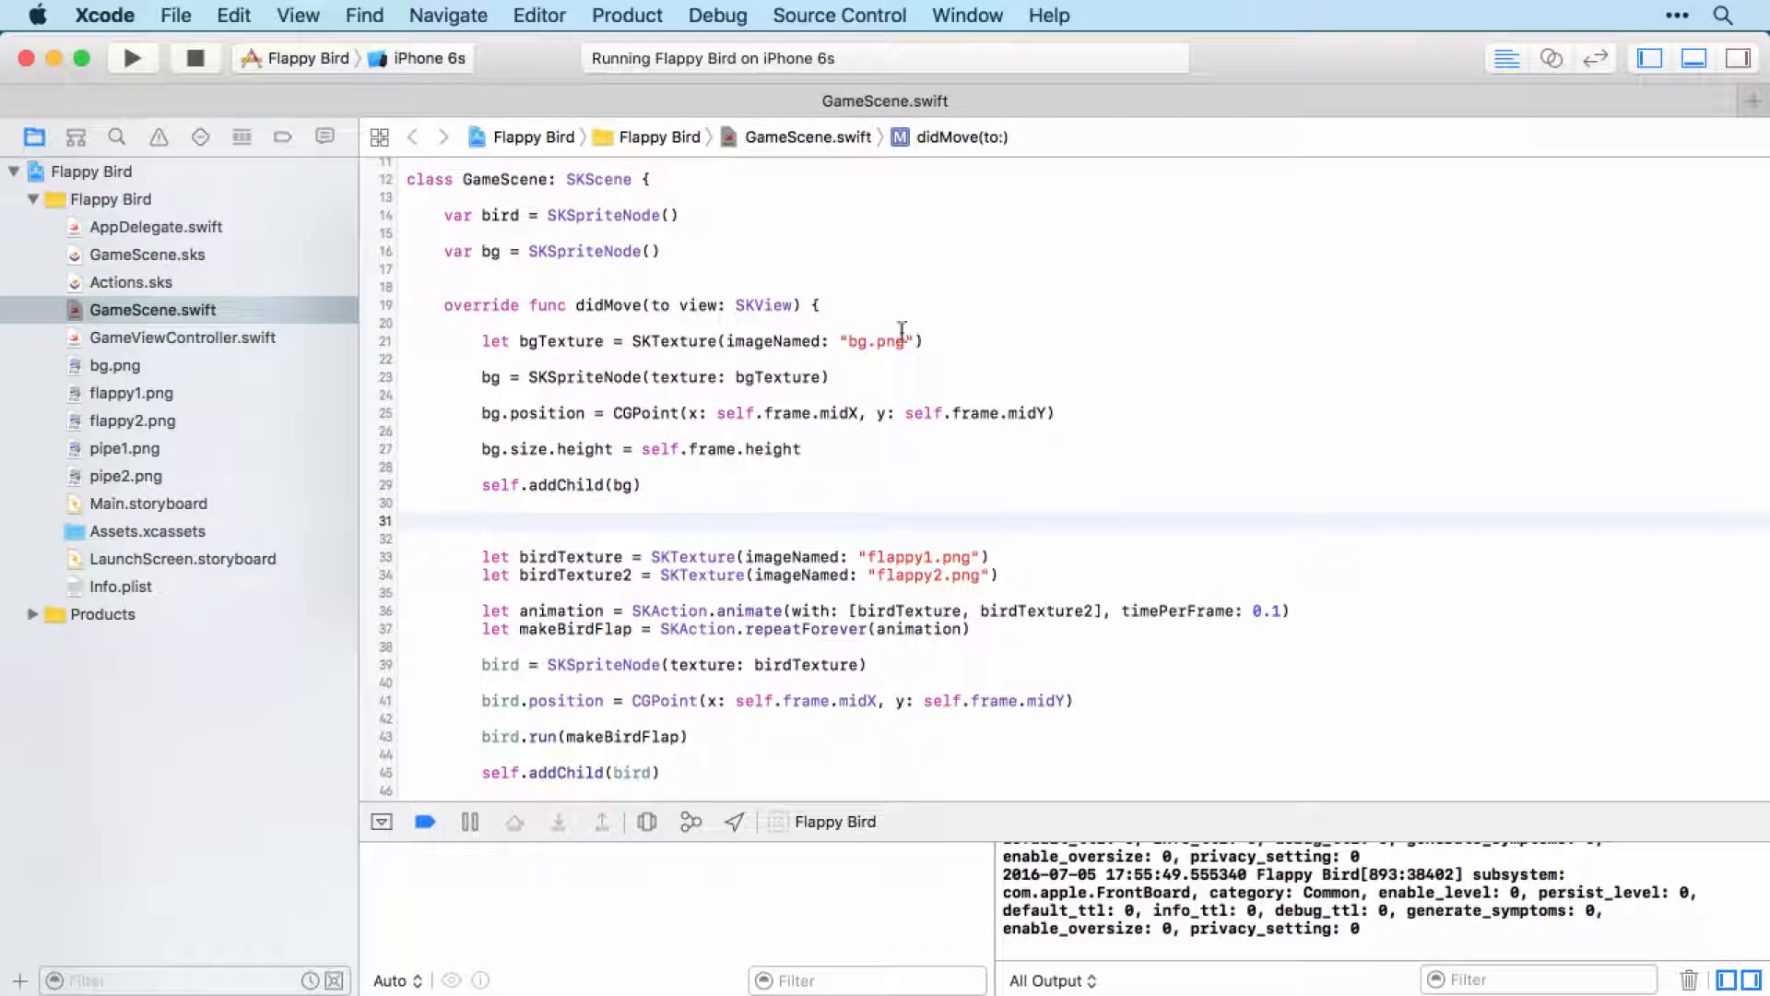
Rerun the game with the background set up before the bird and view it in the Simulator
left_click(130, 58)
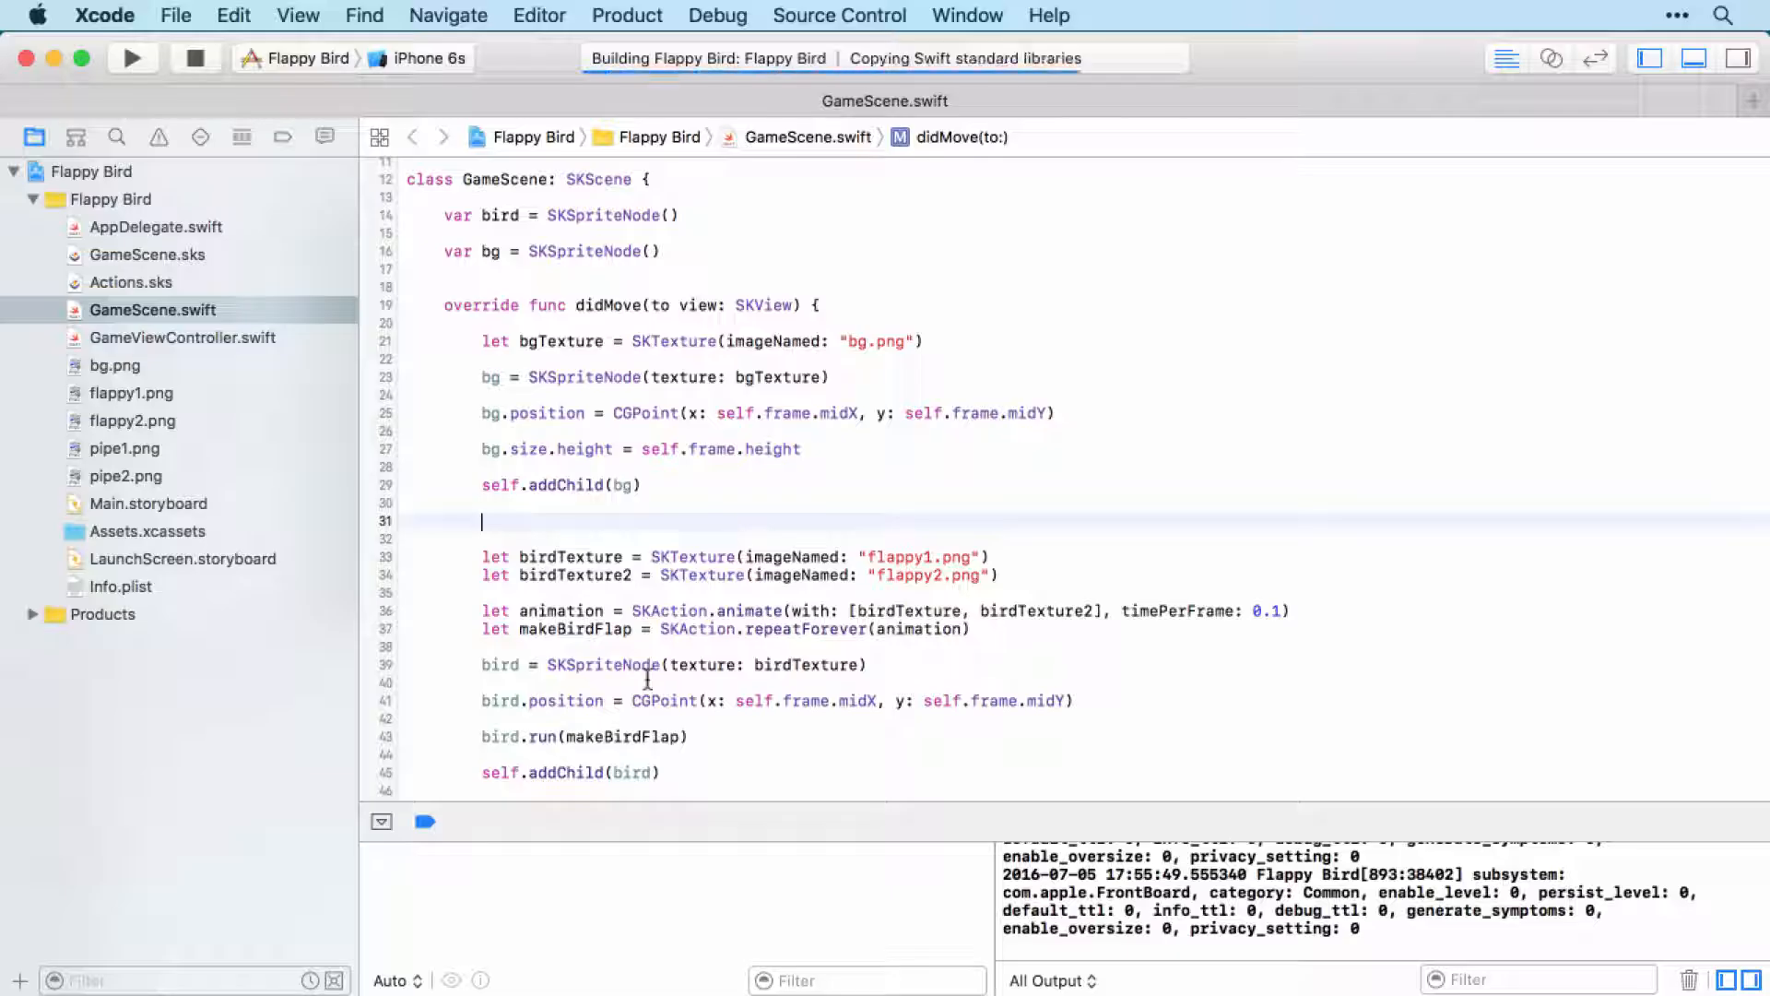
left_click(131, 57)
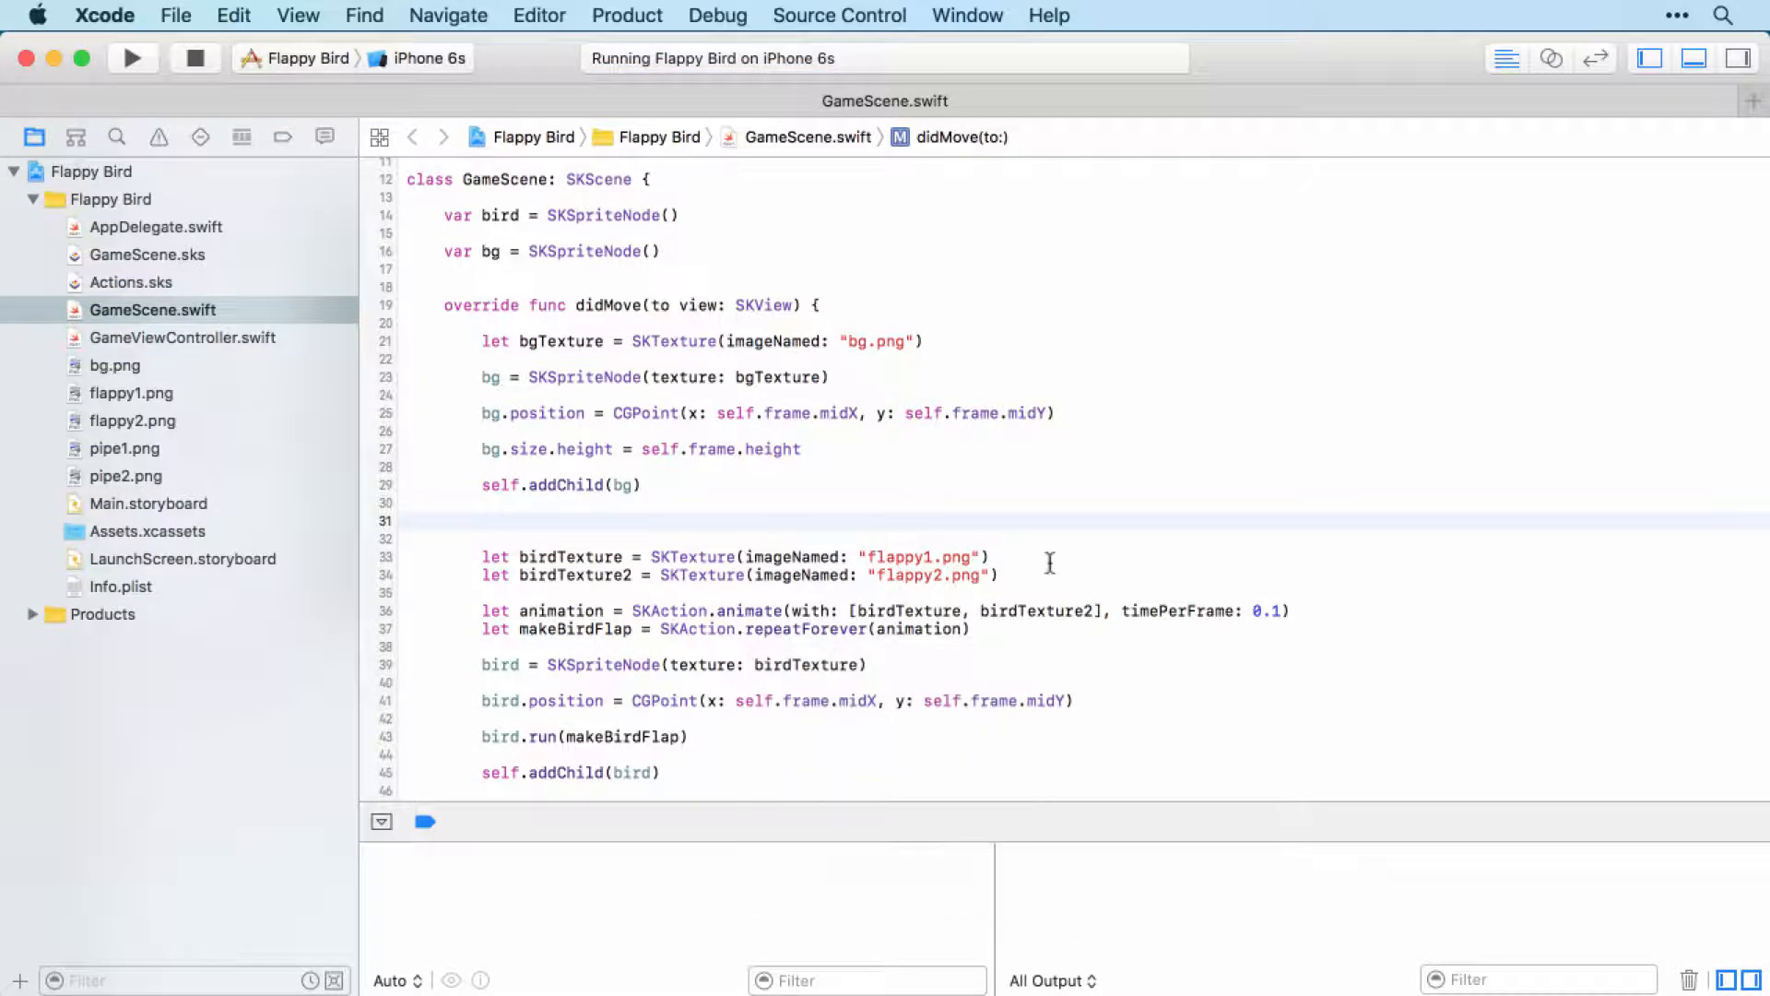
left_click(132, 58)
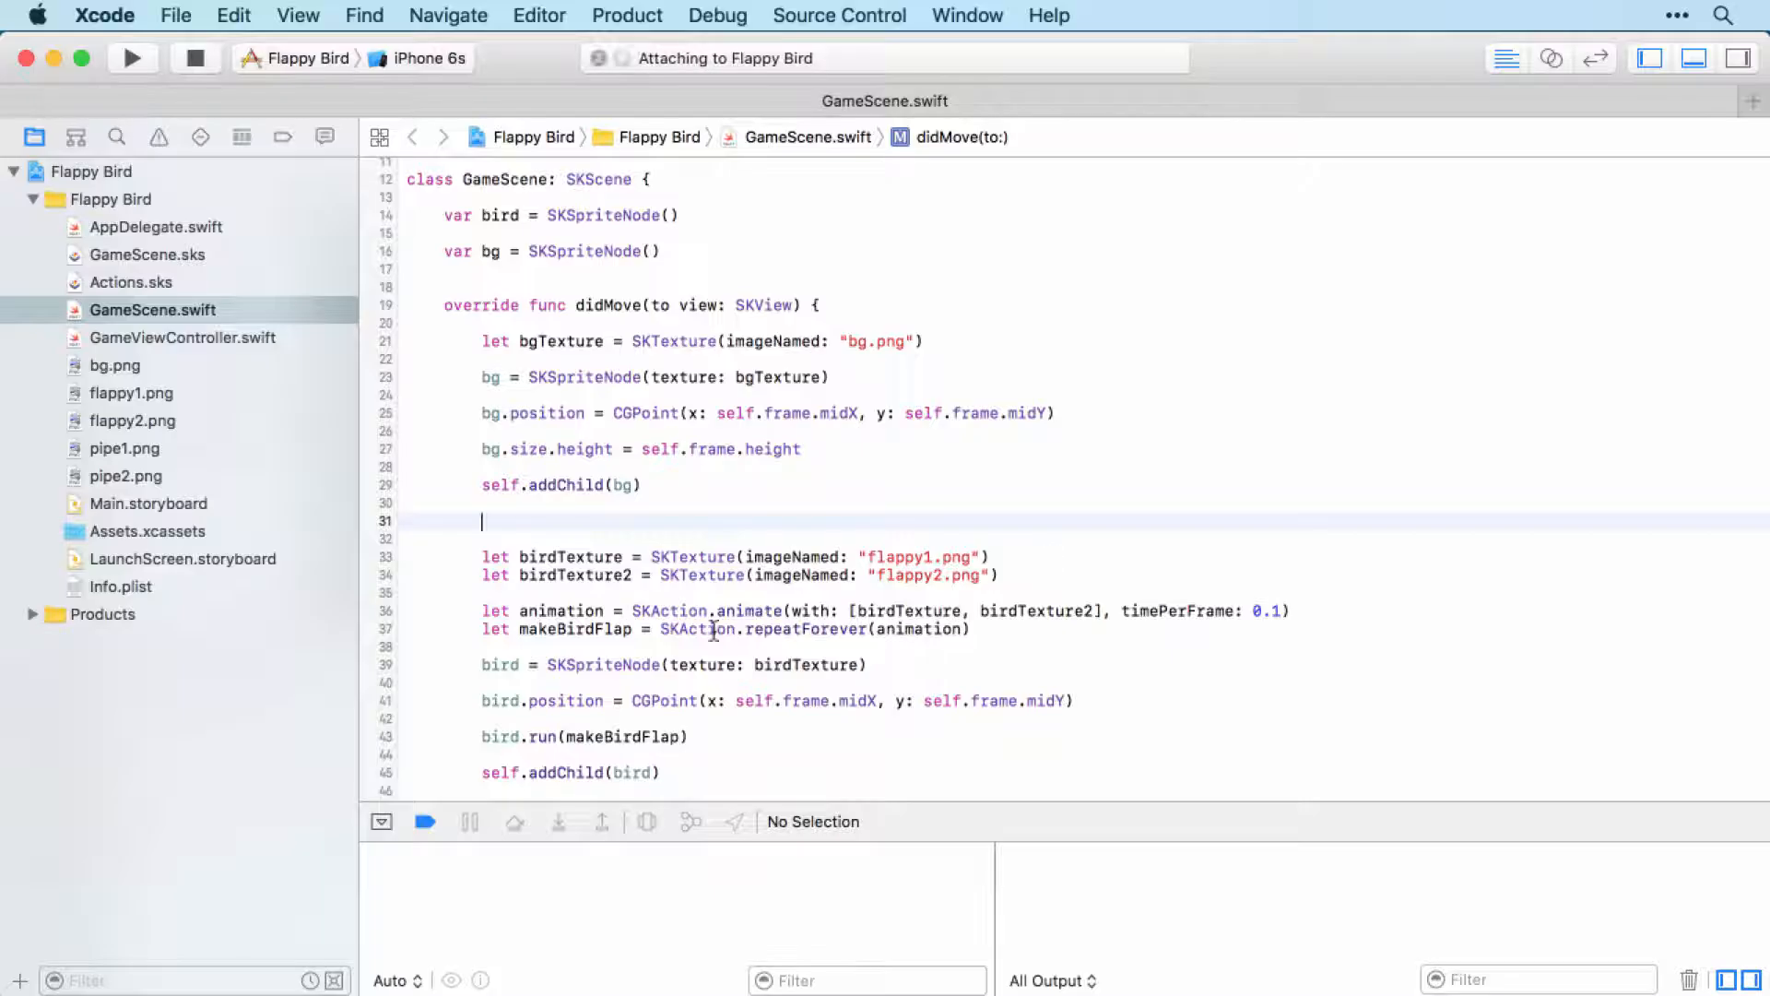
left_click(132, 57)
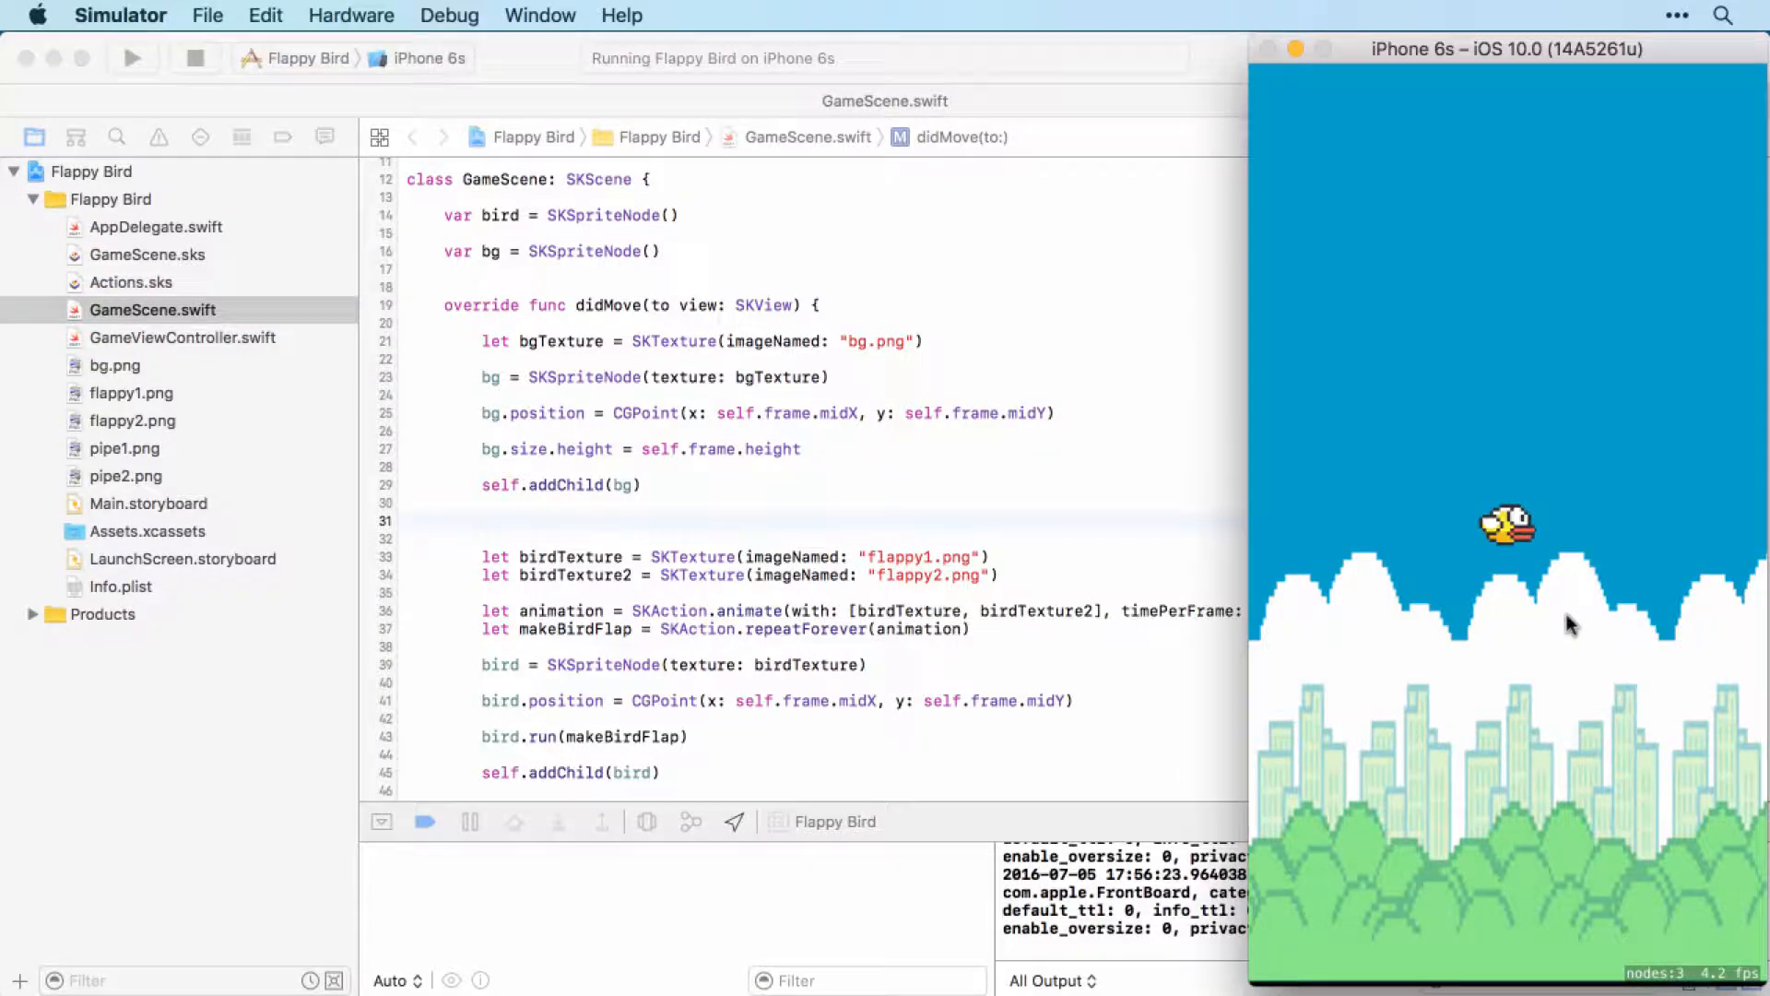
scroll("down", 3)
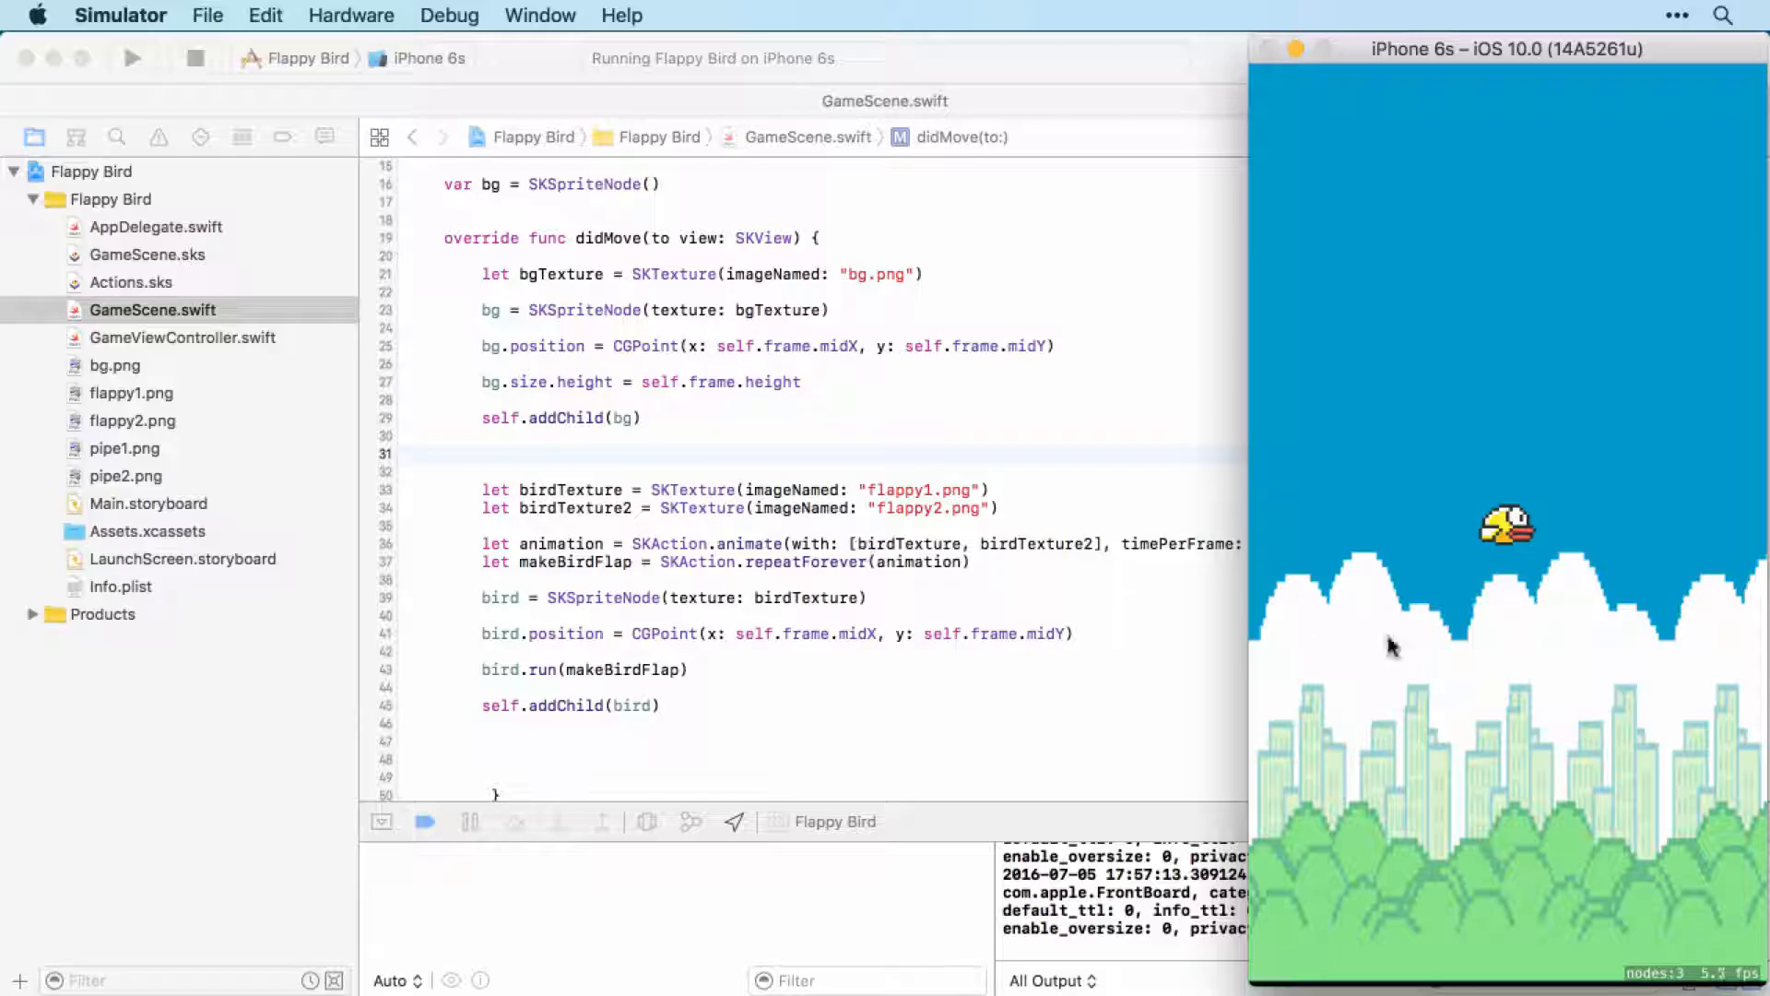
mouse_move(1425, 468)
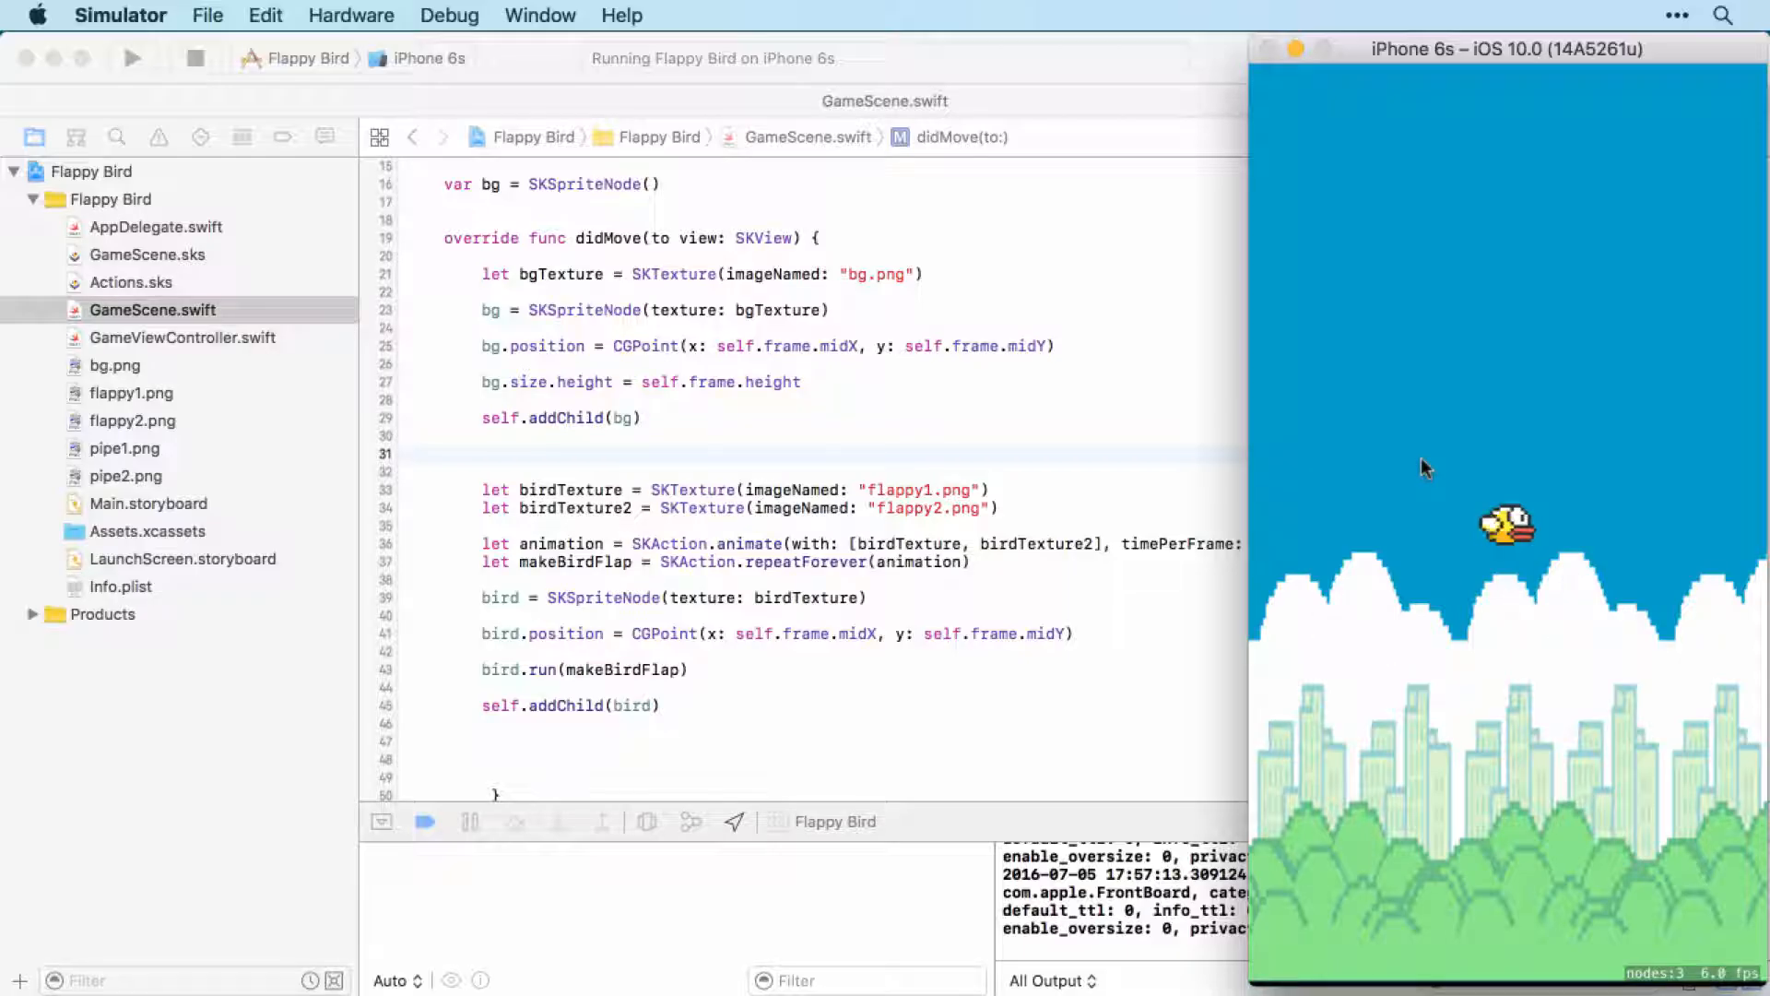
mouse_move(1689, 791)
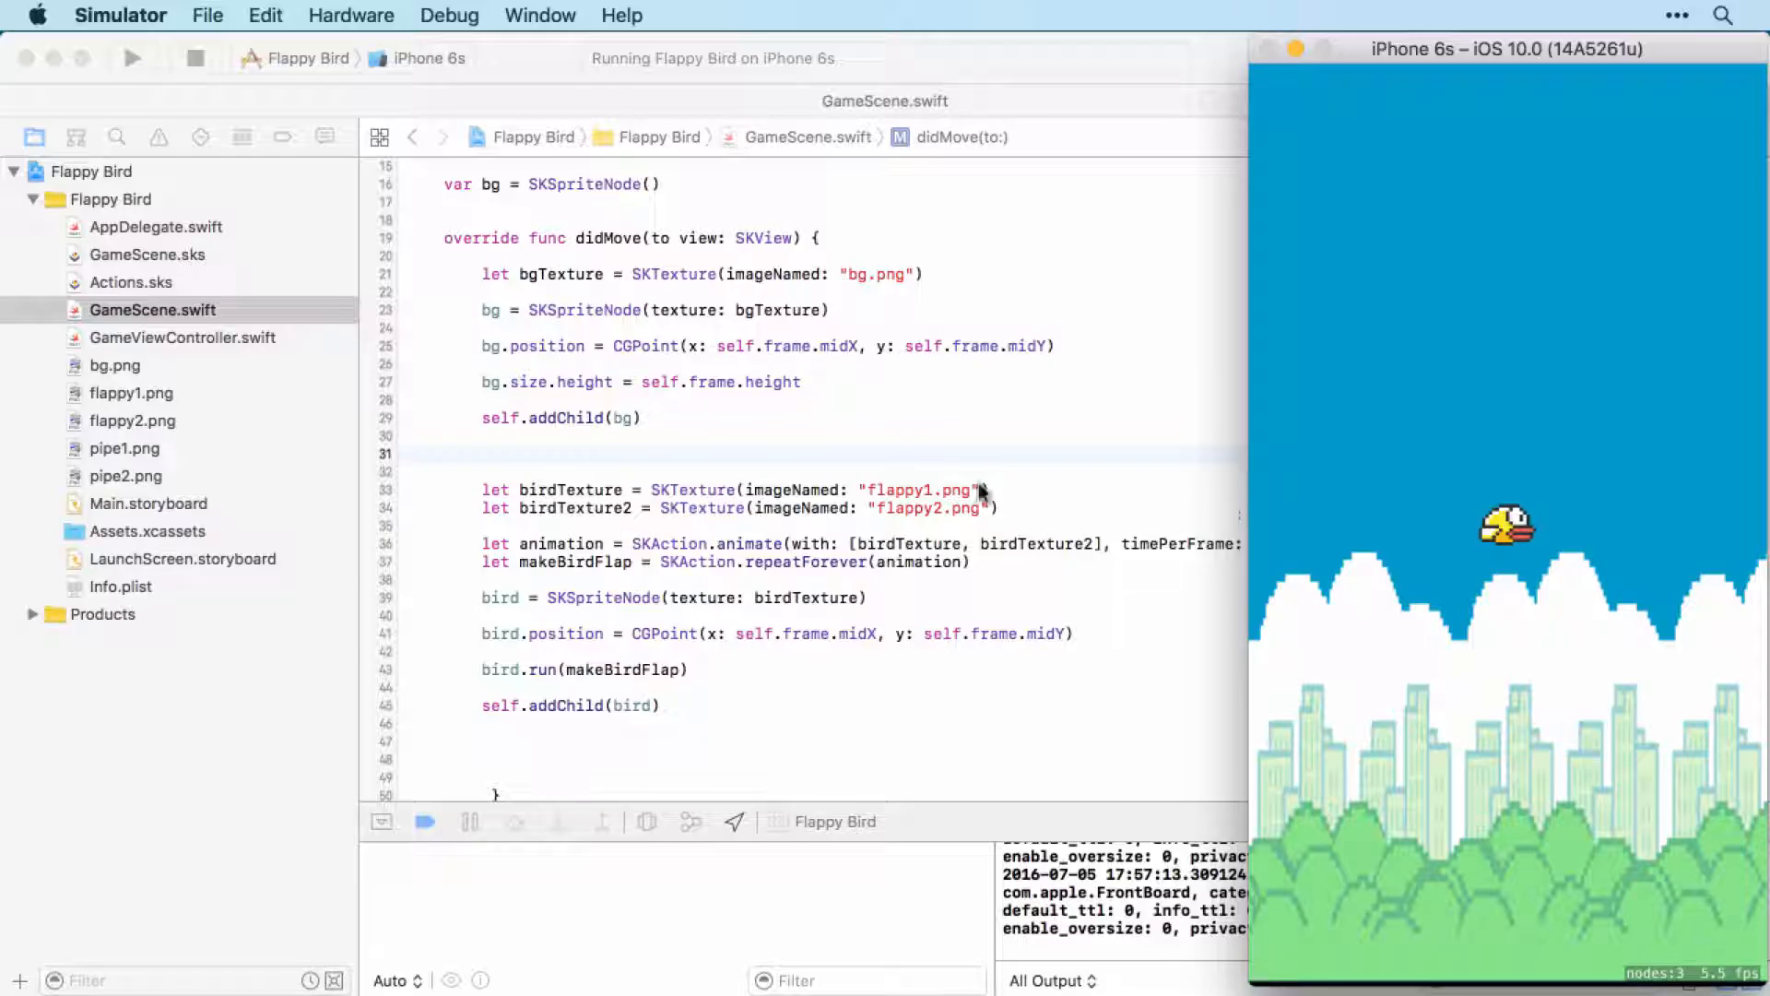
mouse_move(888, 443)
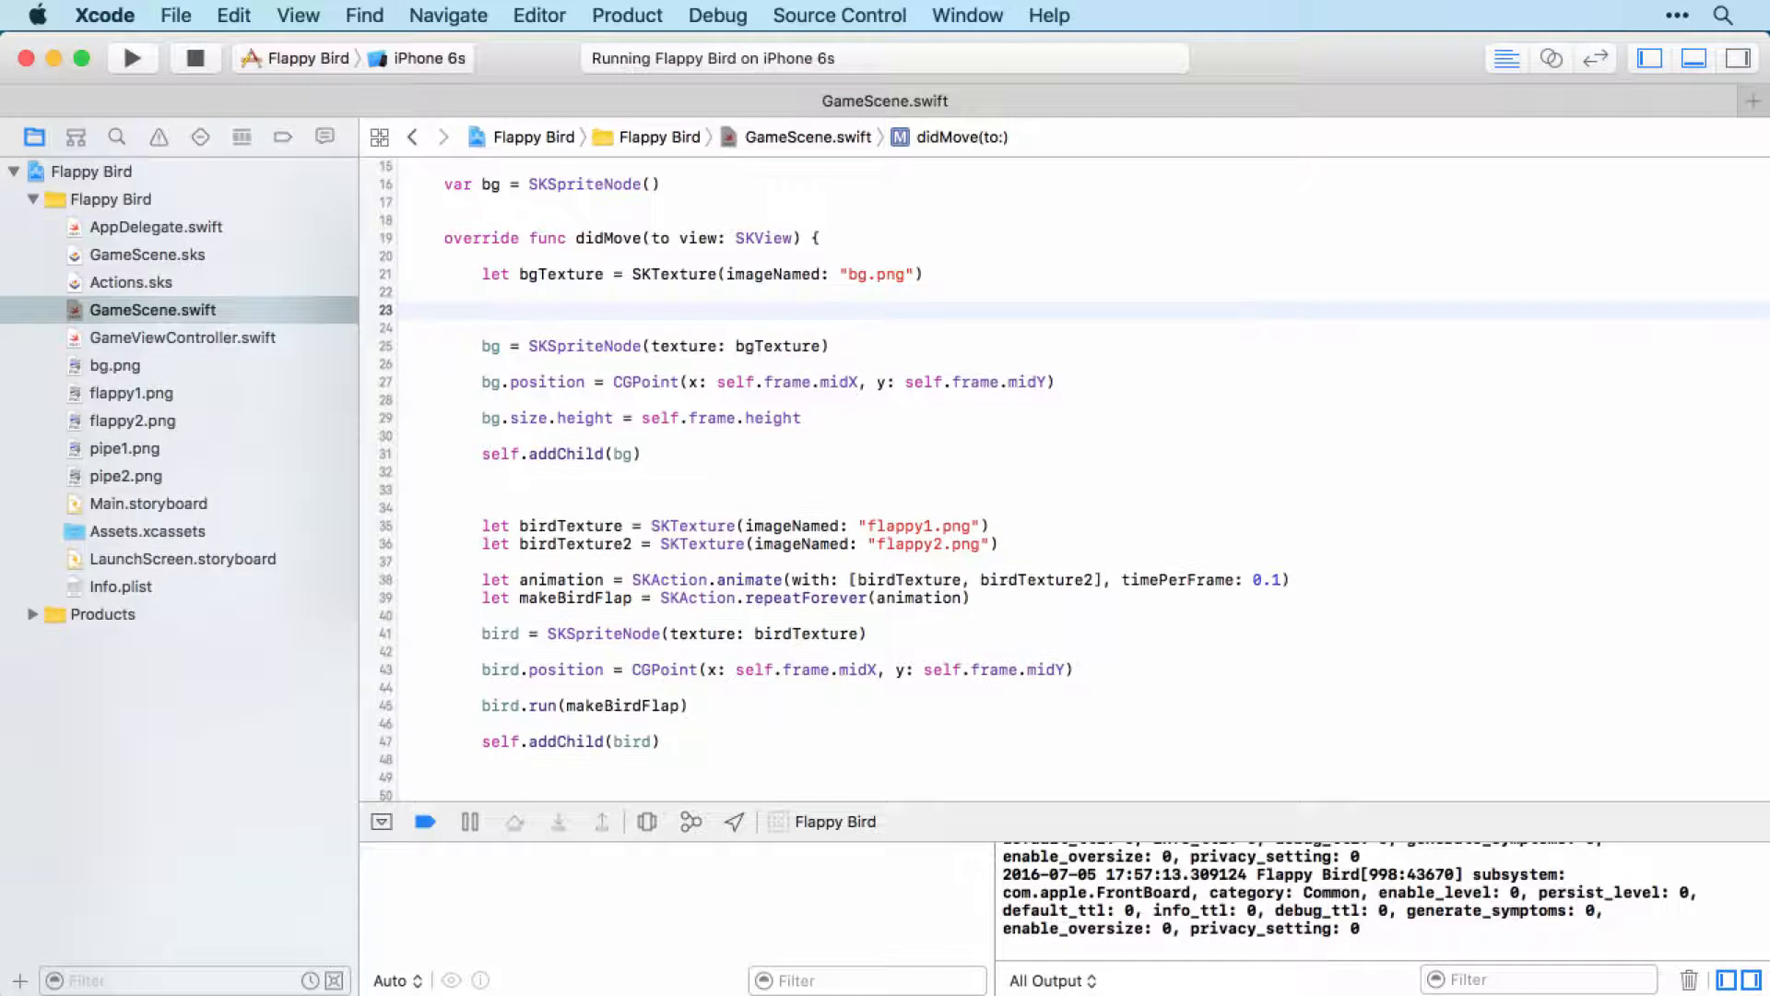
Declare let moveBGAnimation as an SKAction.move action
type("let")
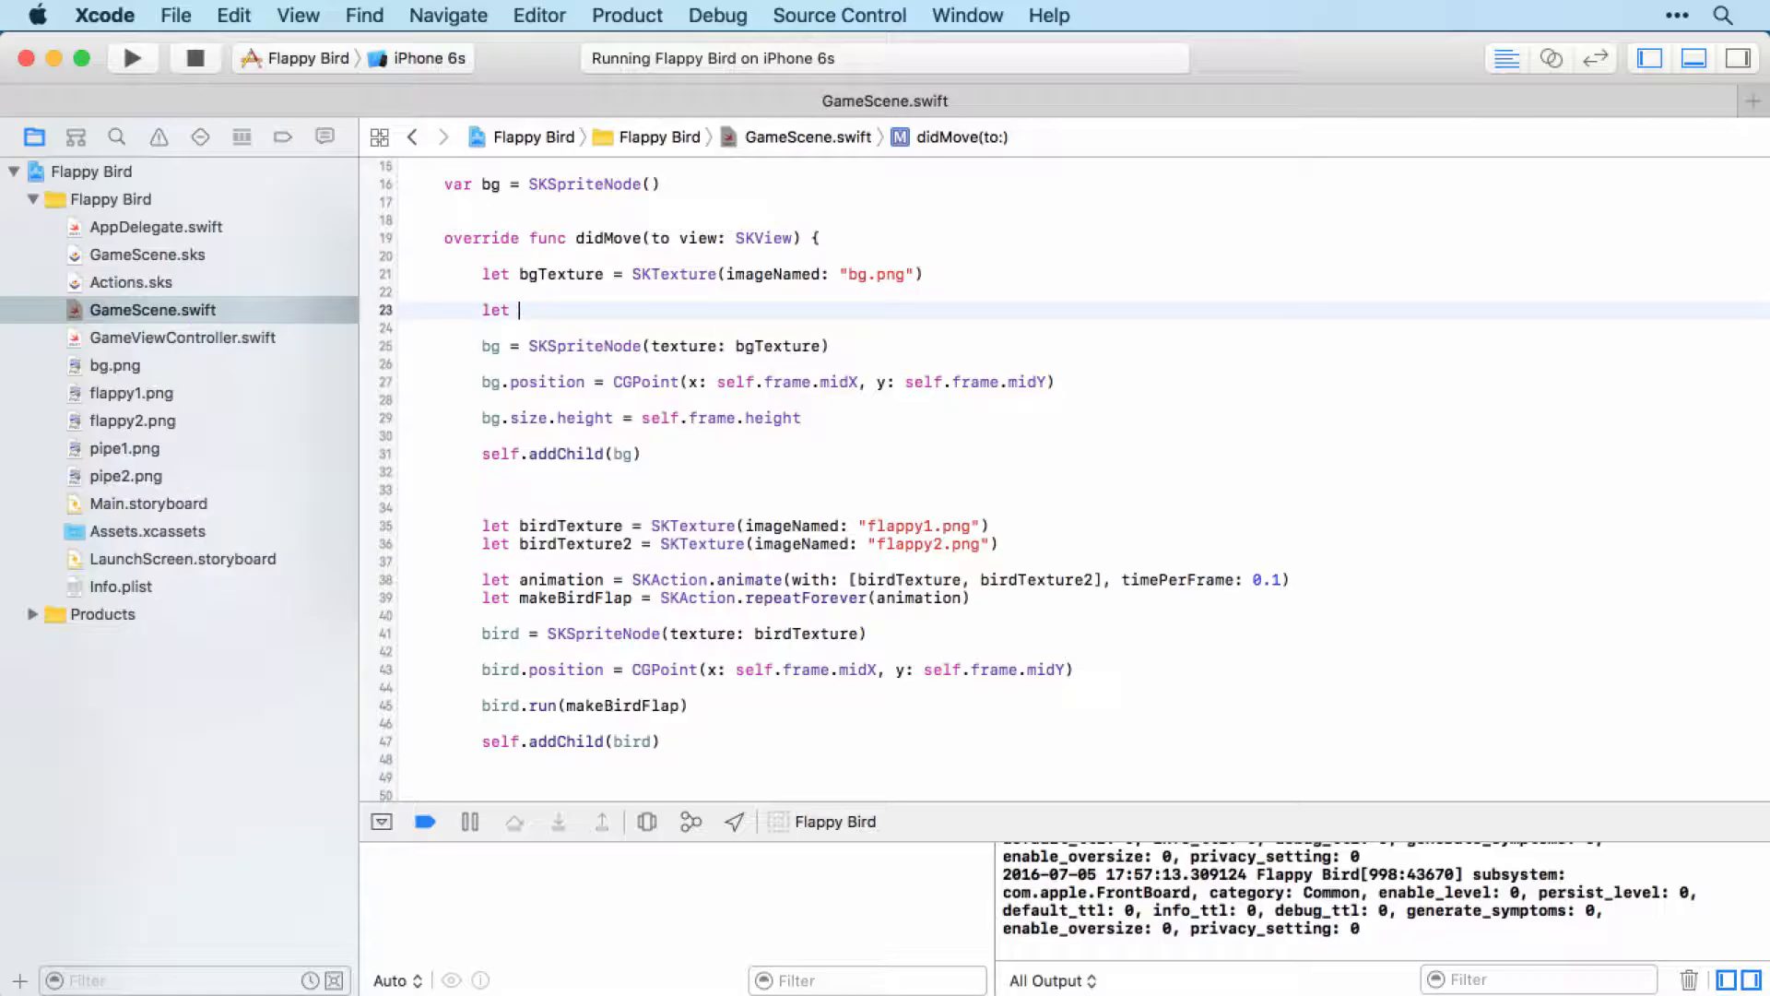
type("move")
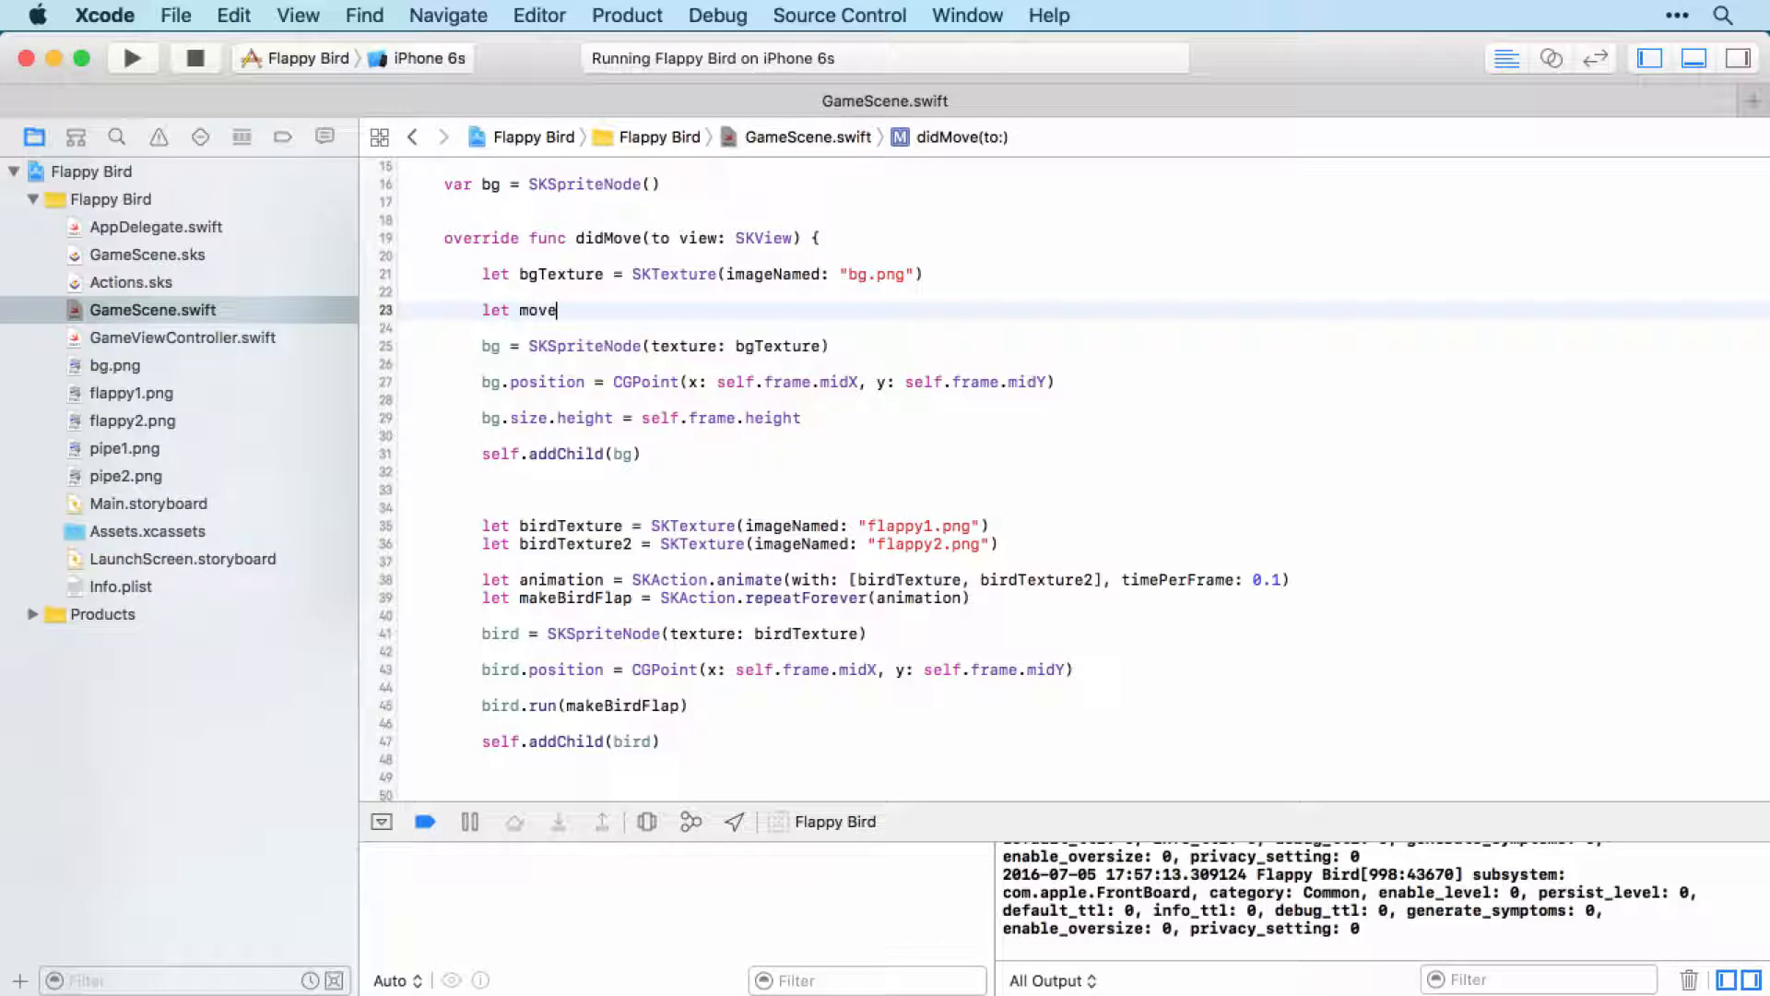
type("BGAnimation =")
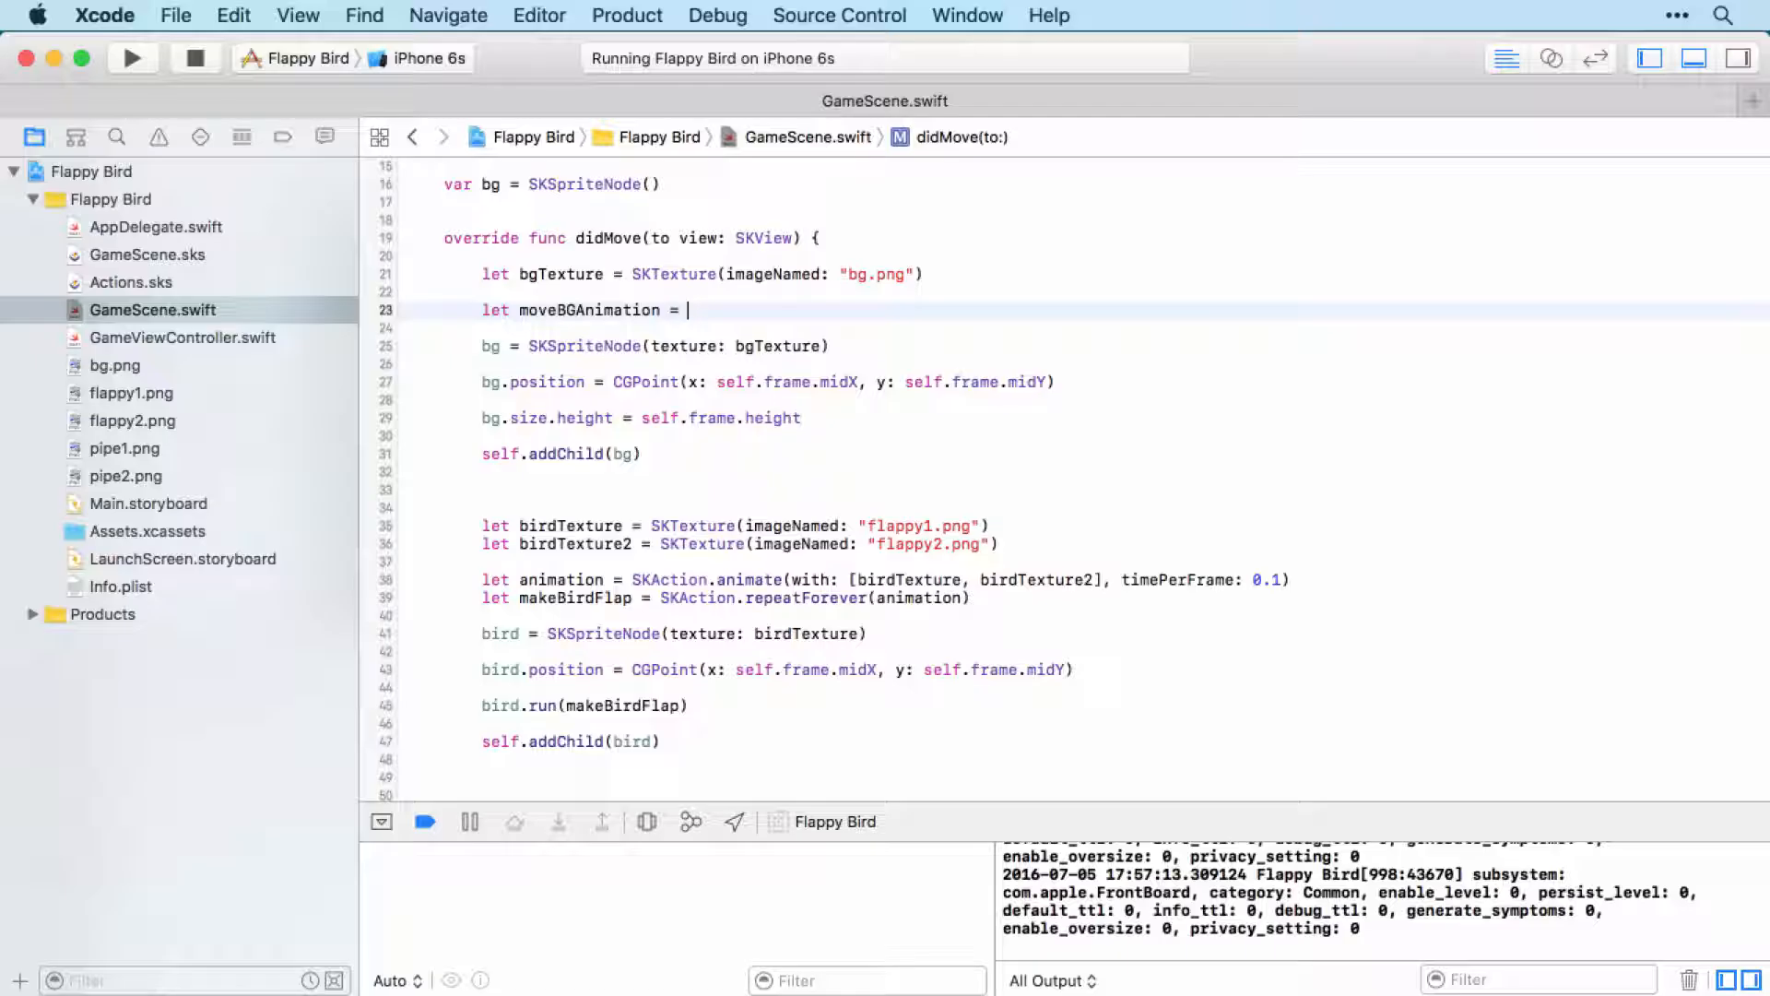
type("SKA")
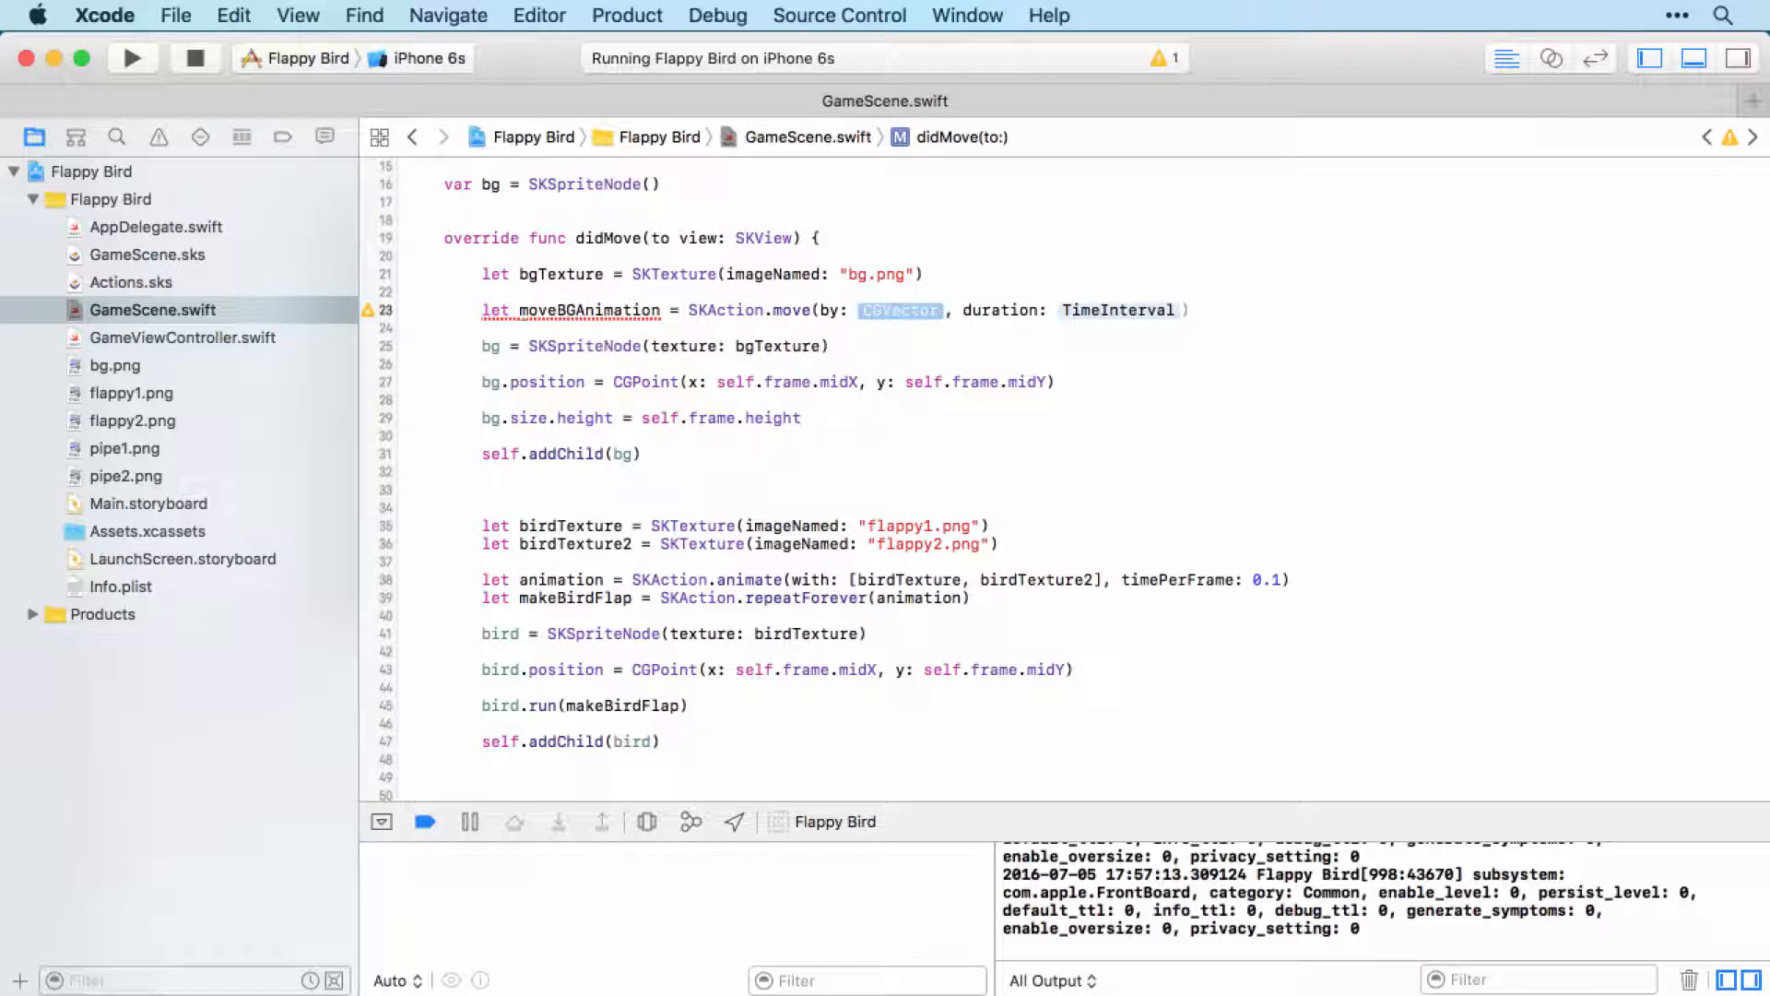
mouse_move(1067, 287)
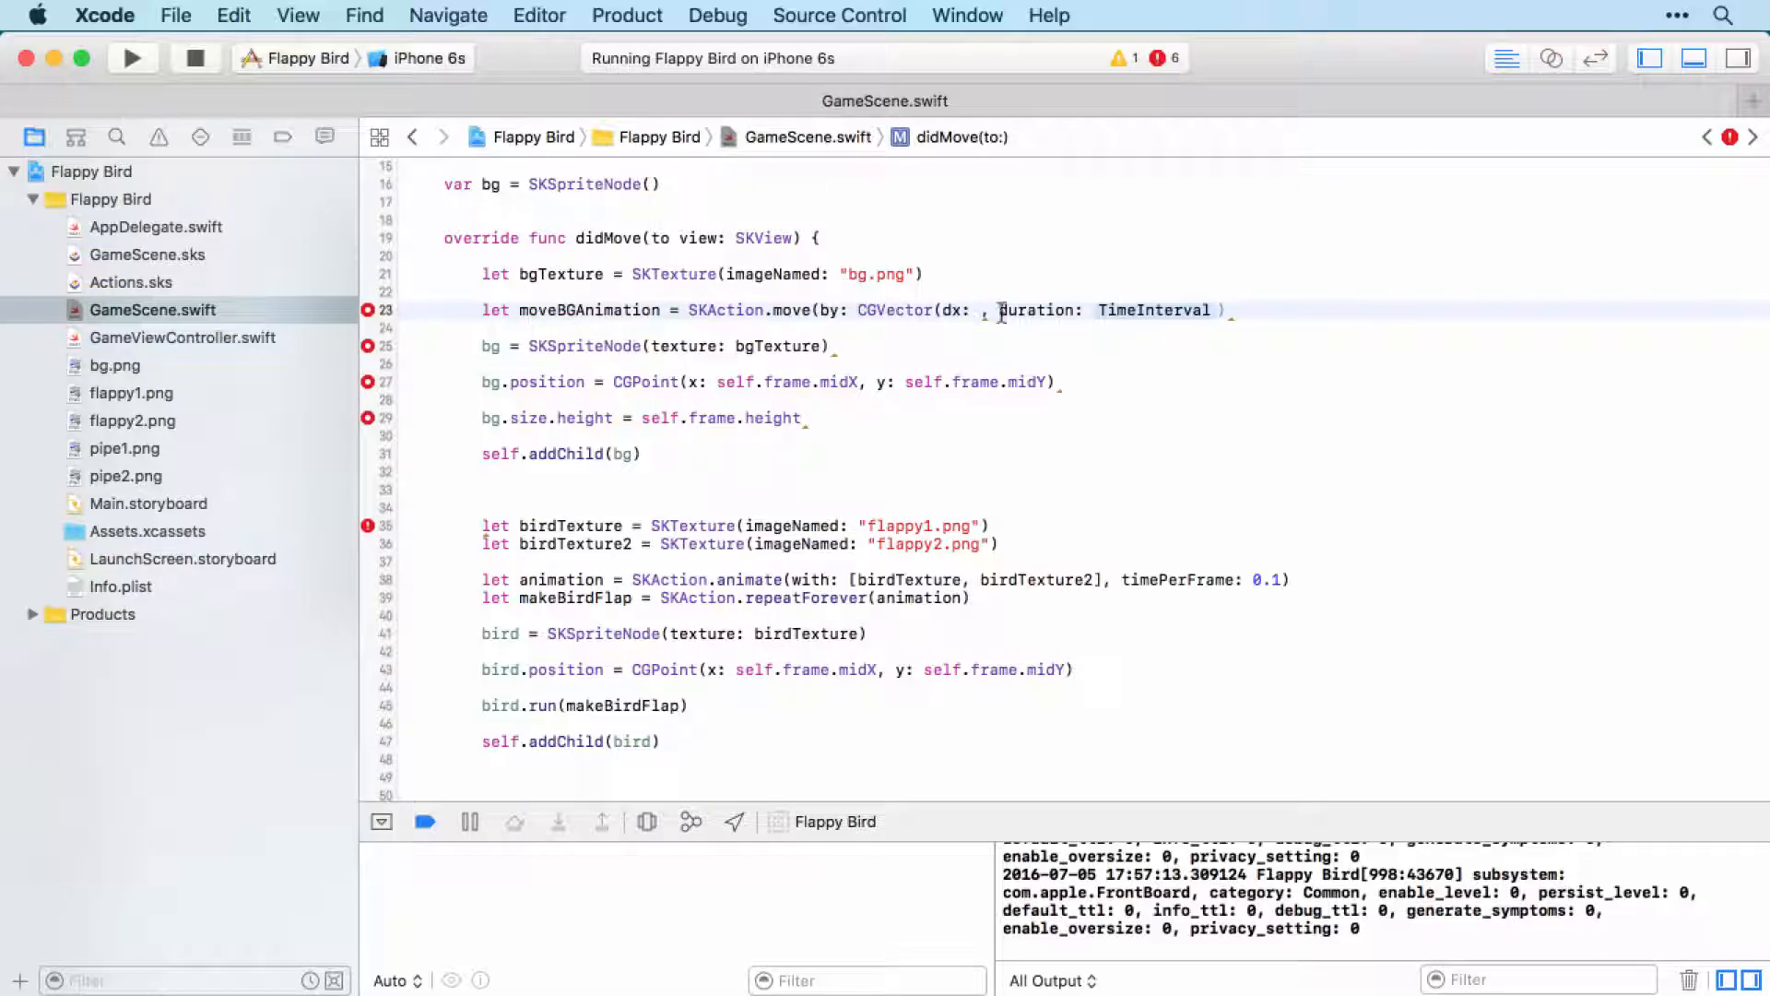
mouse_move(1482, 380)
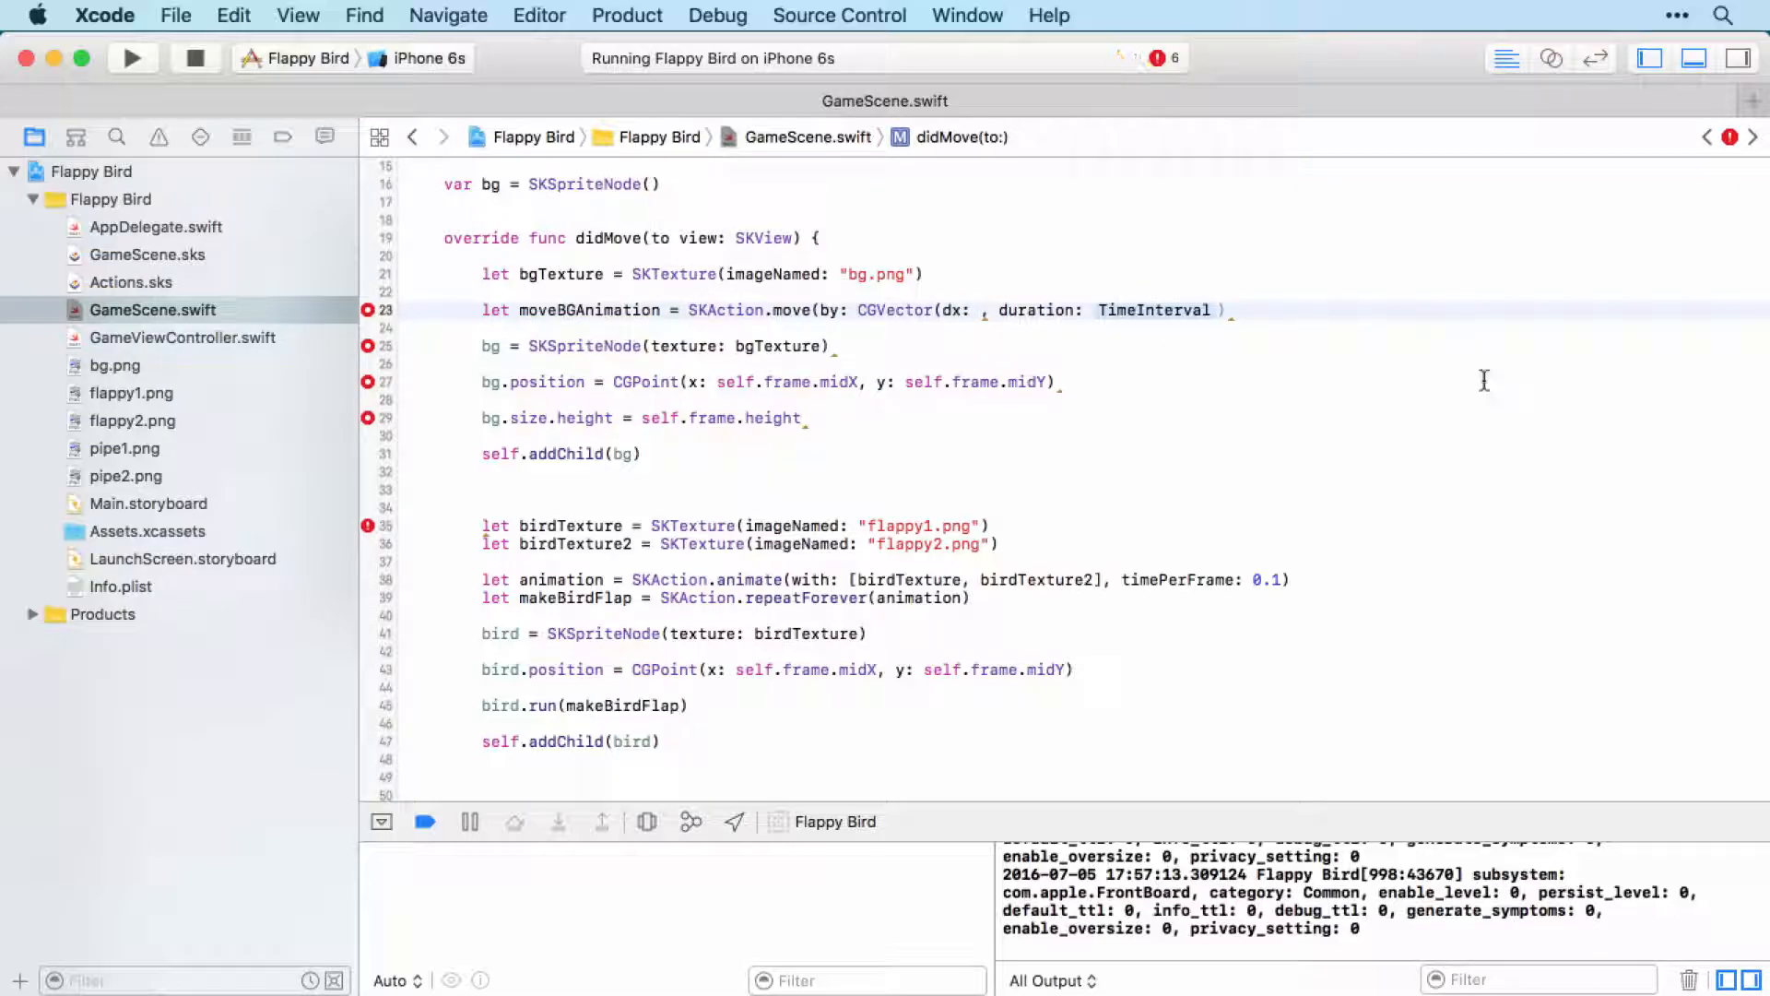
Fill the move action with CGVector(dx: -1, dy: 0) and duration 0.1
type("-1)")
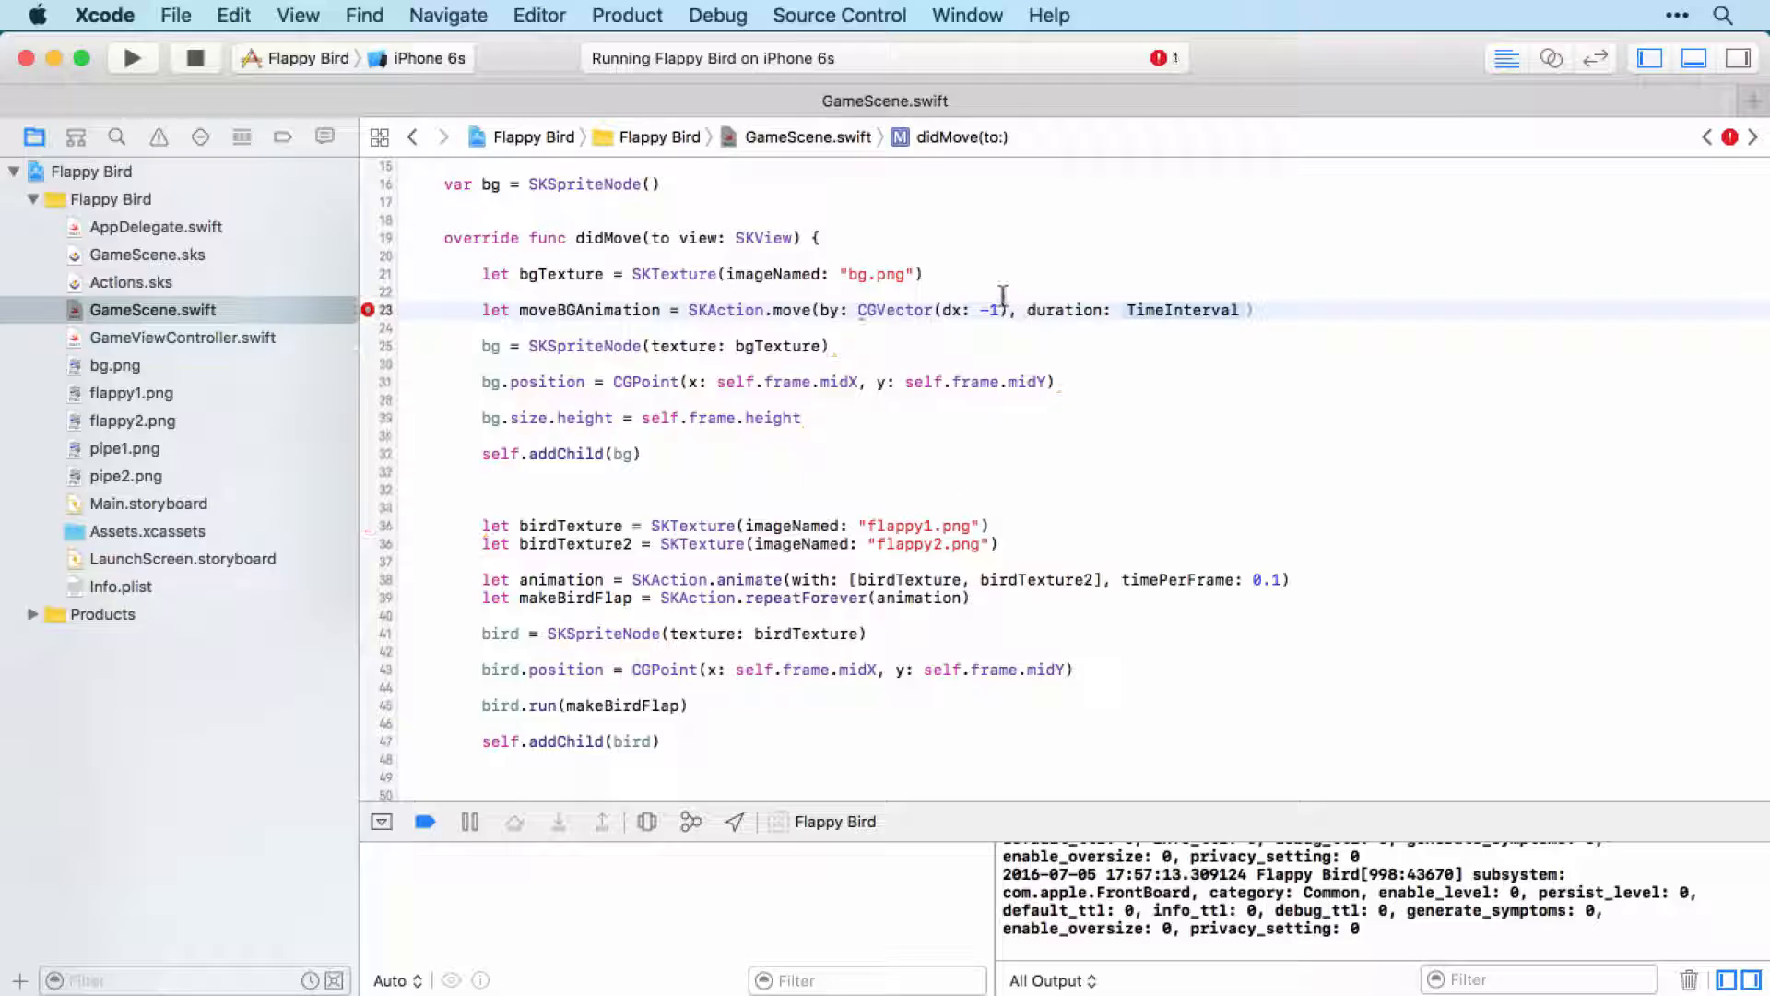
double_click(1180, 309)
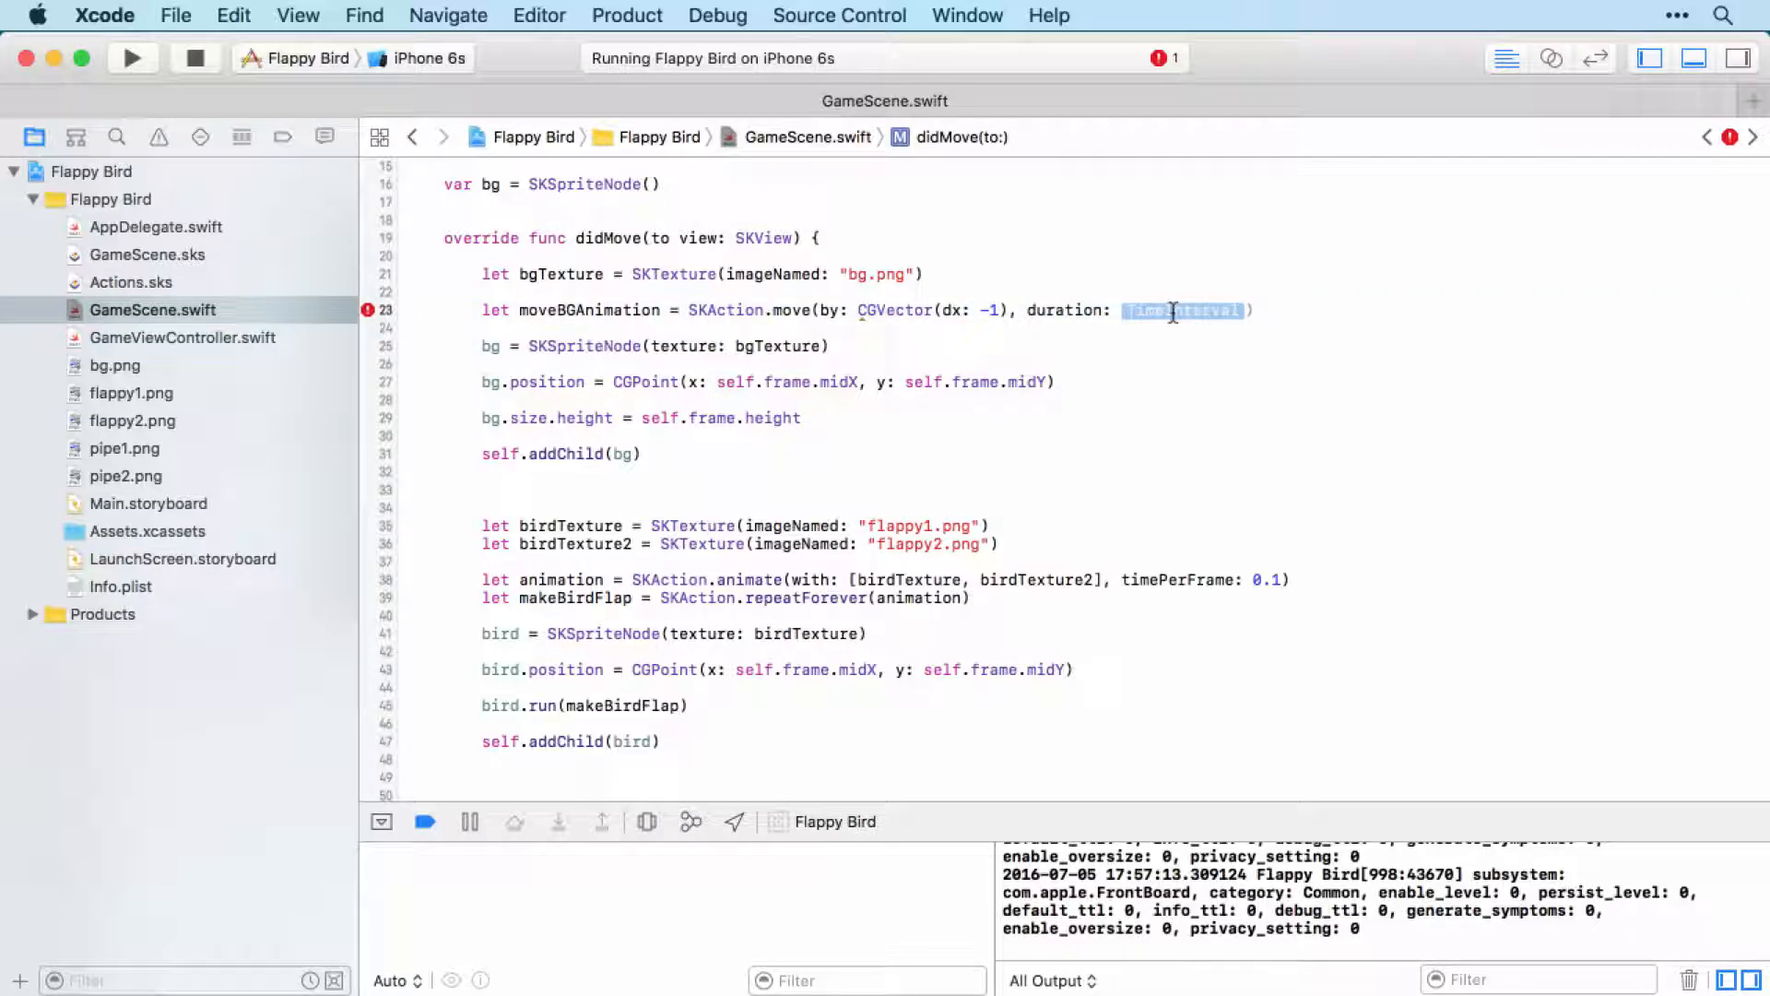
type("0.1")
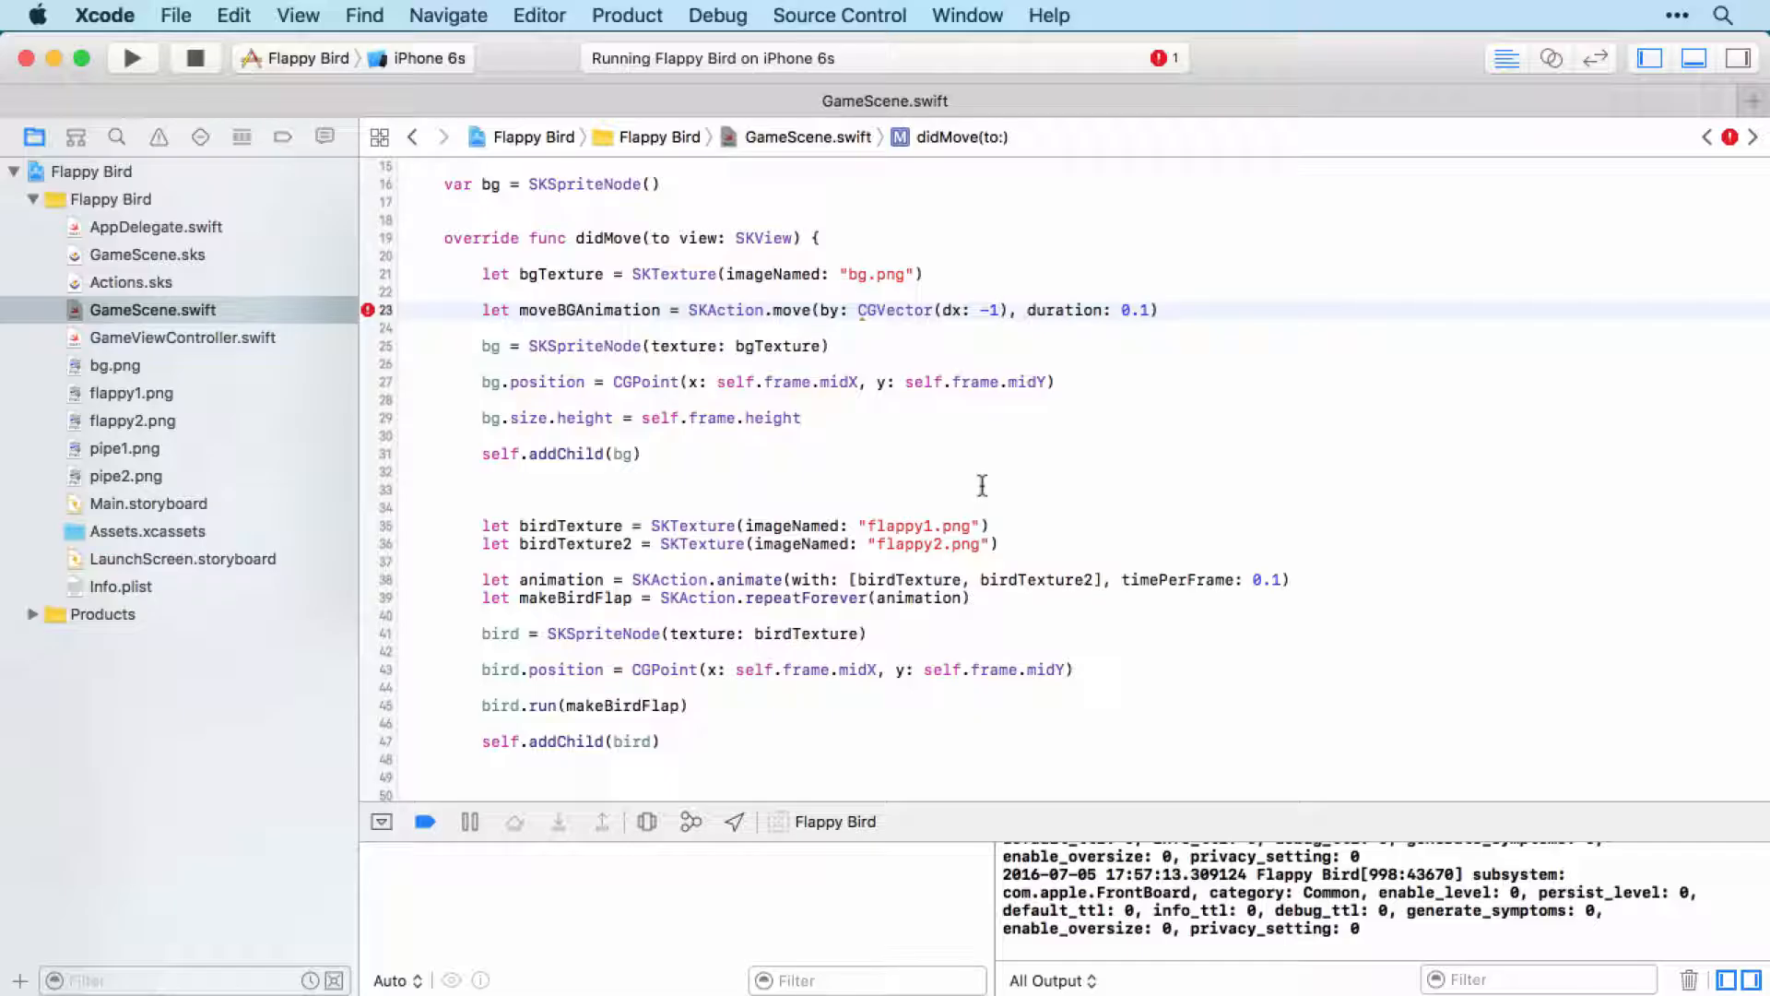
type(", dy:")
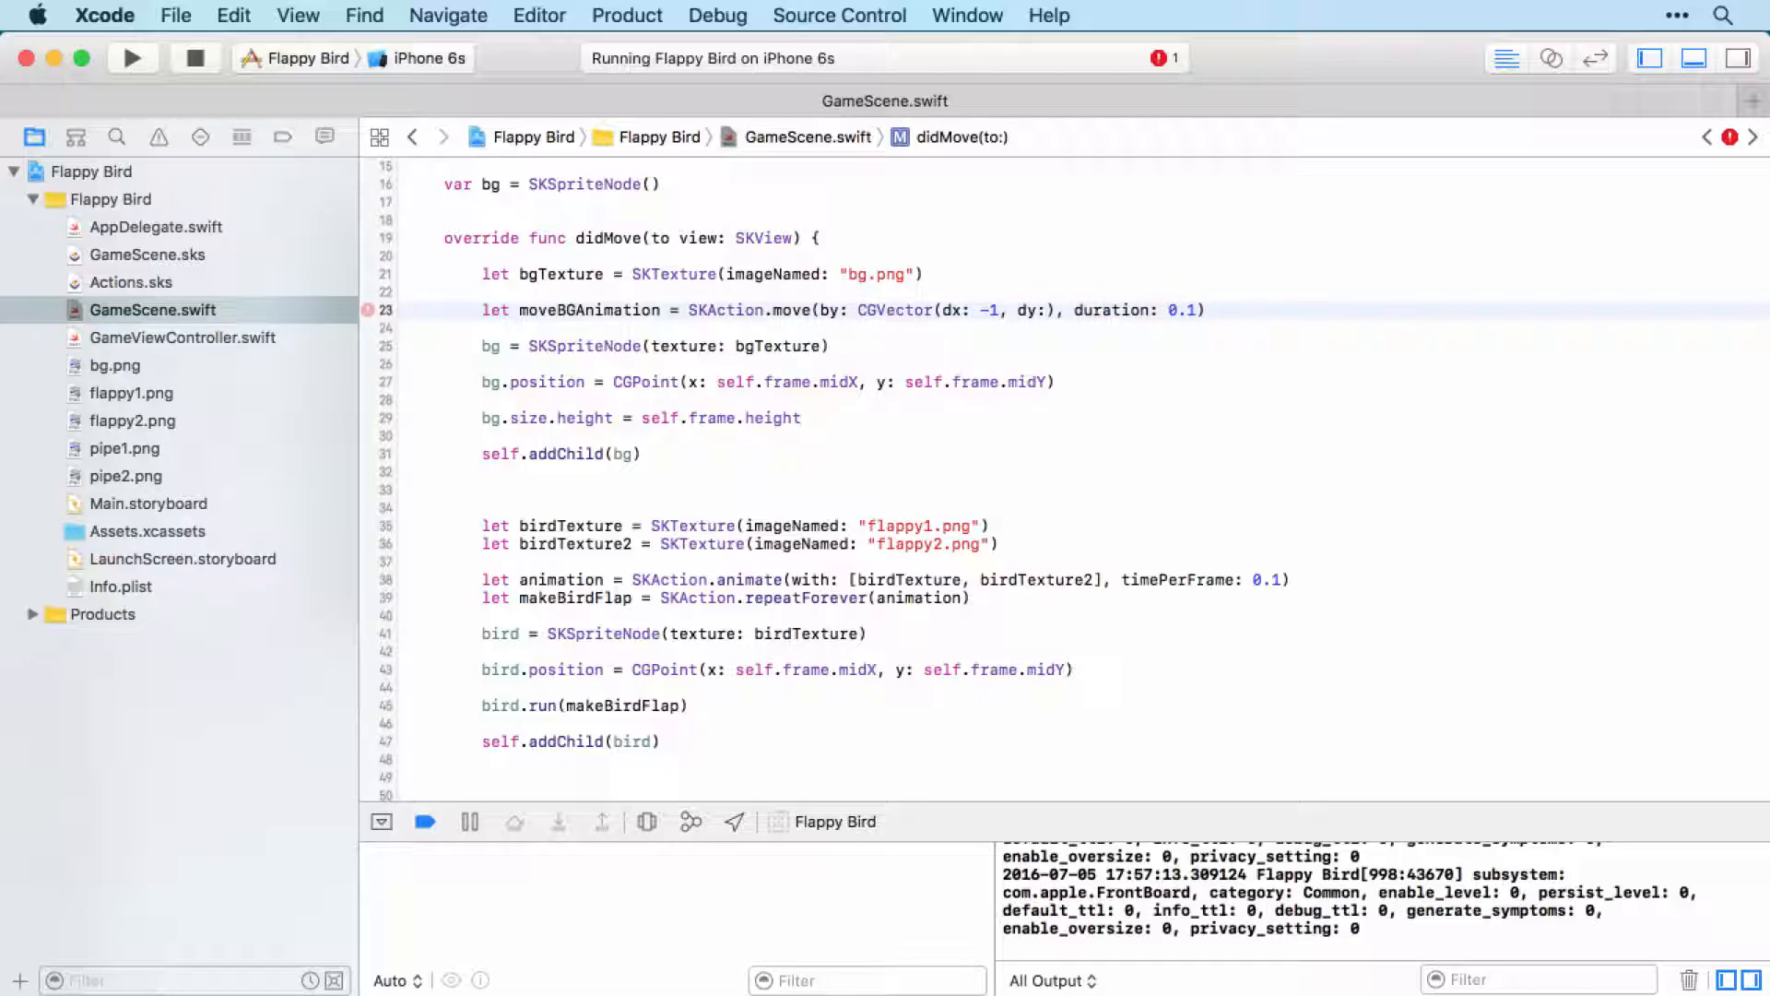
type("0")
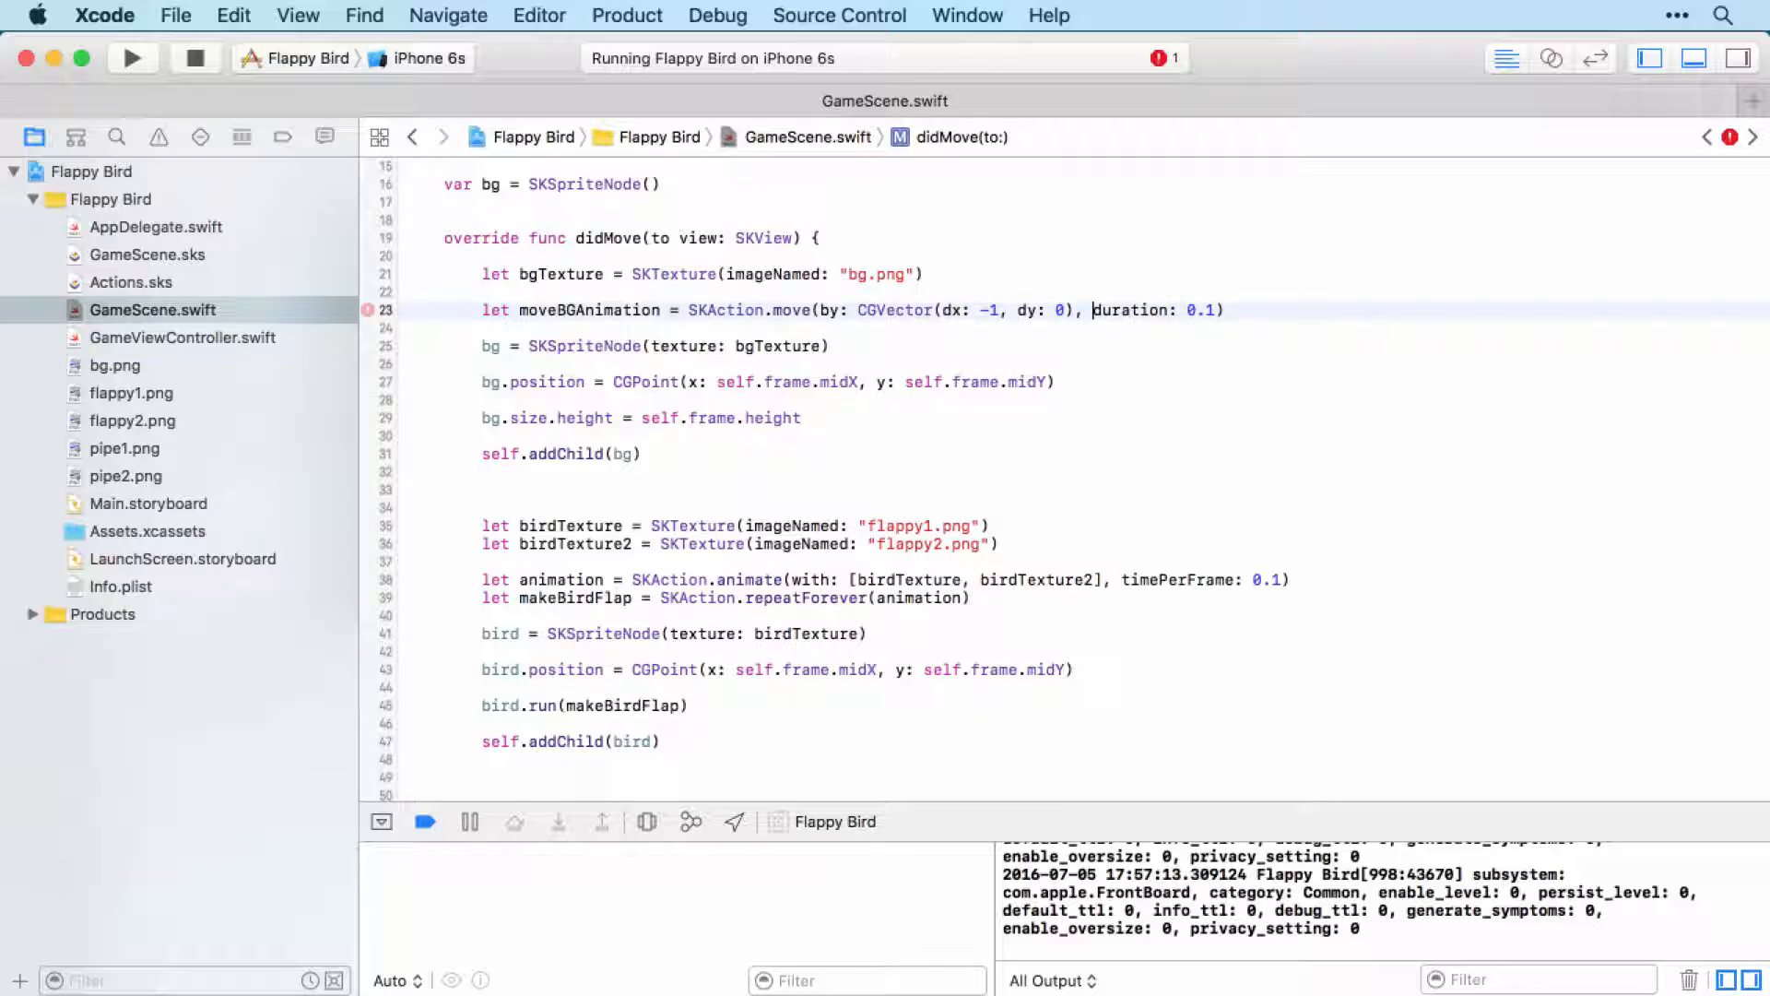
left_click(1230, 310)
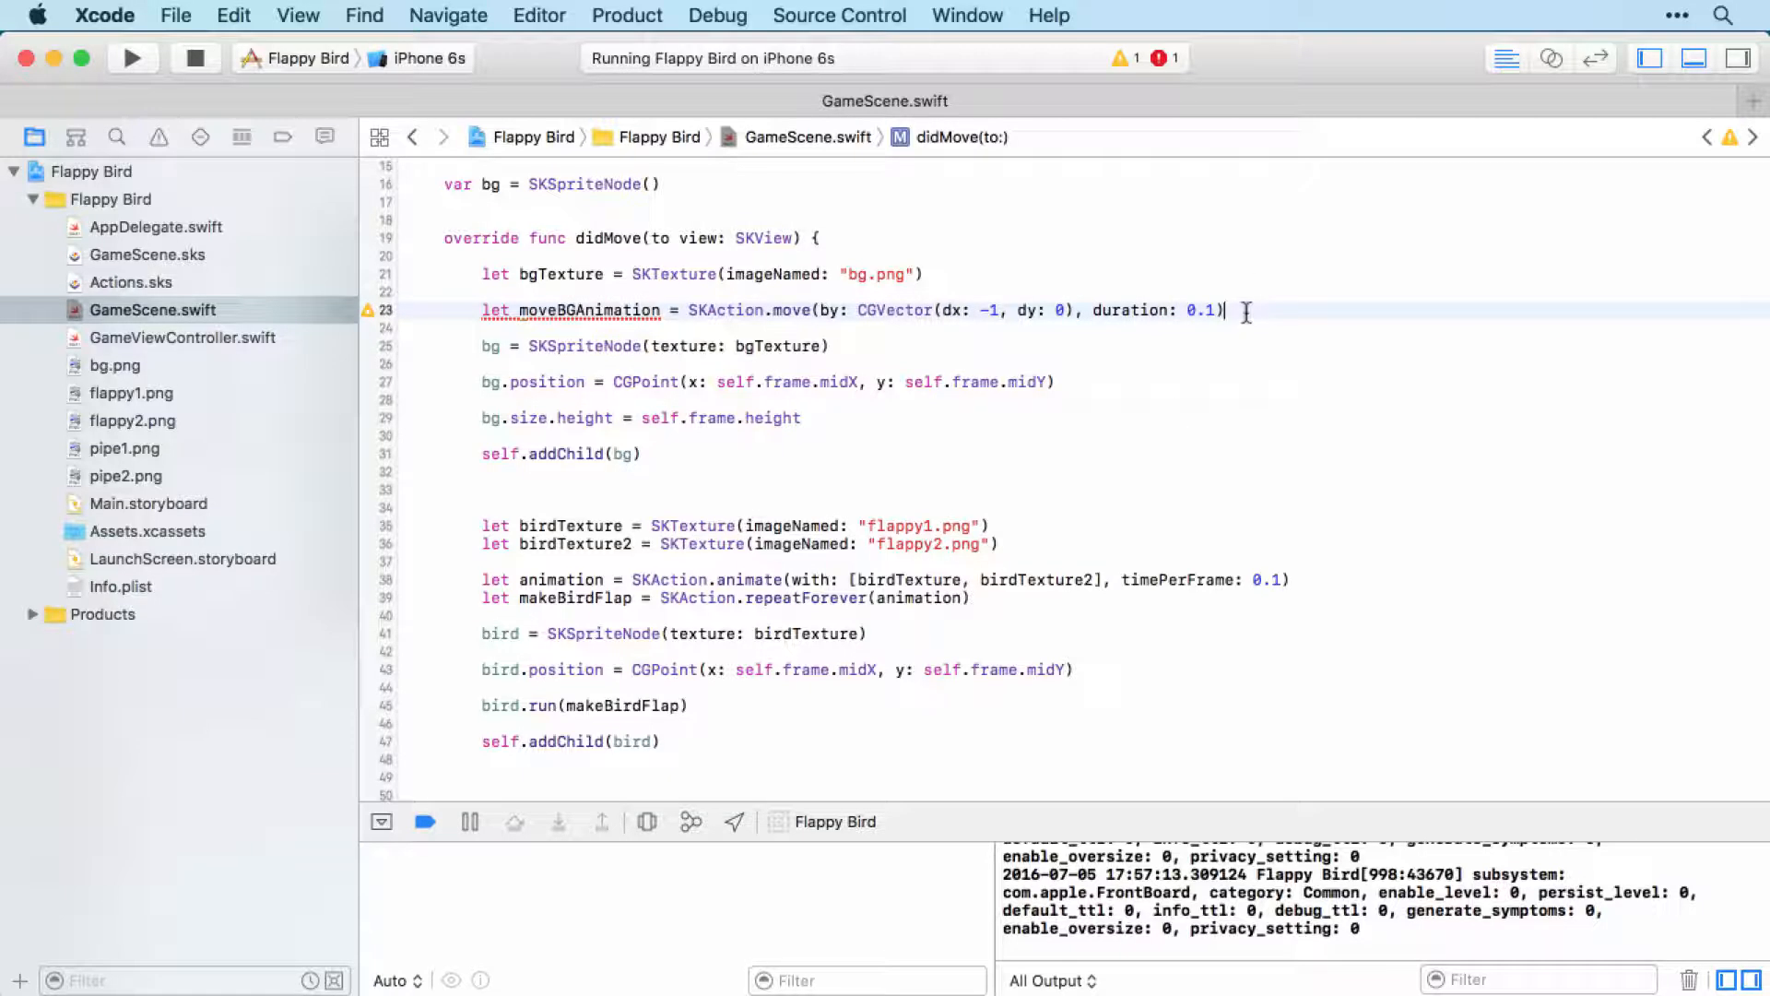
key("Return")
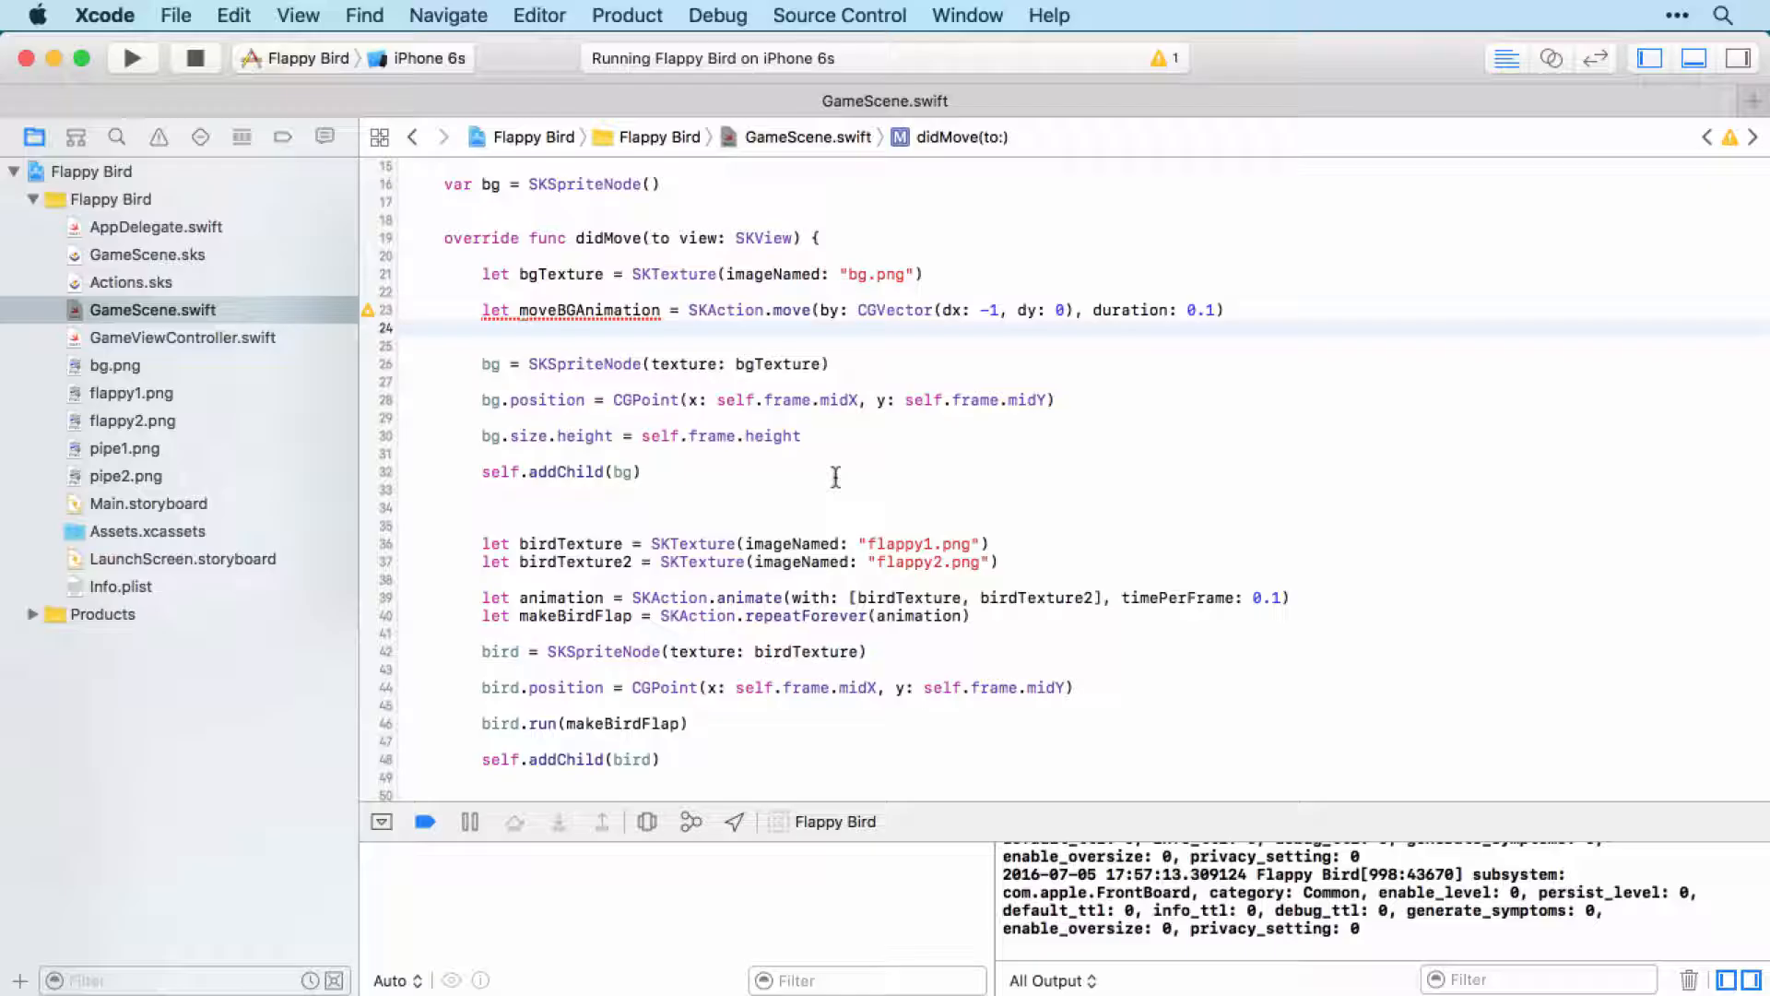
Declare let moveBGForever = SKAction.repeatForever(moveBGAnimation)
left_click(483, 328)
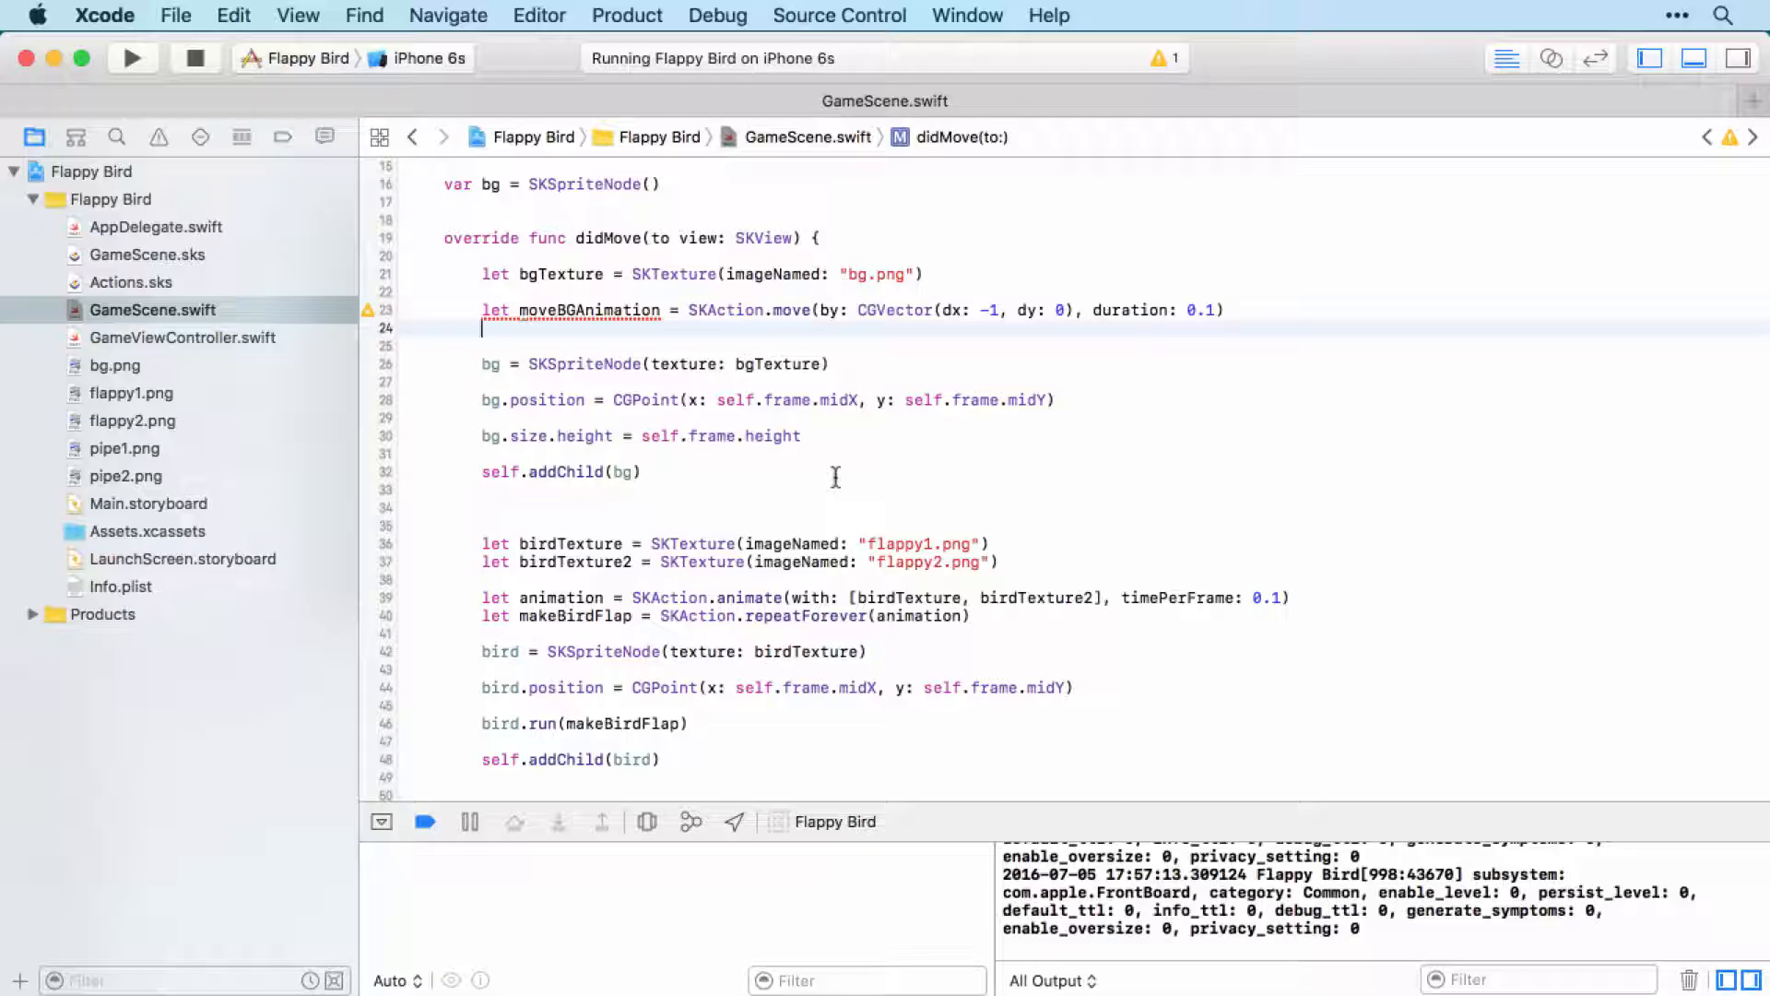
type("let moveBGForever =")
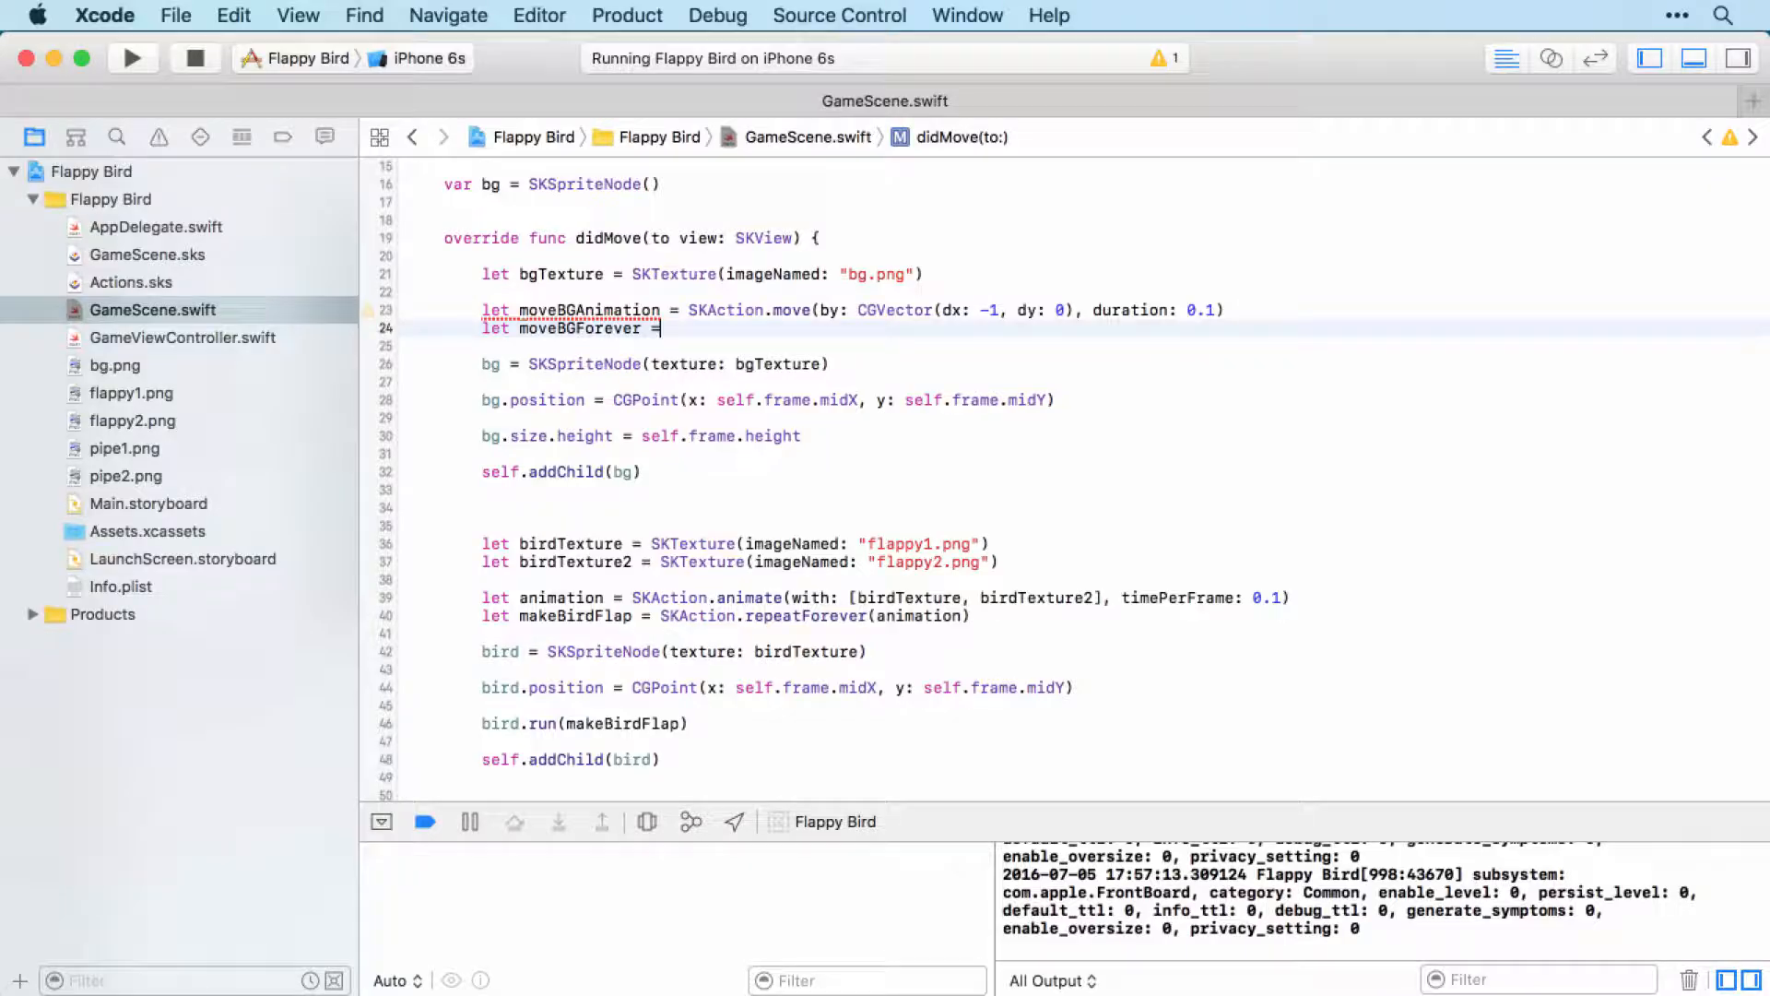
type("SKAction")
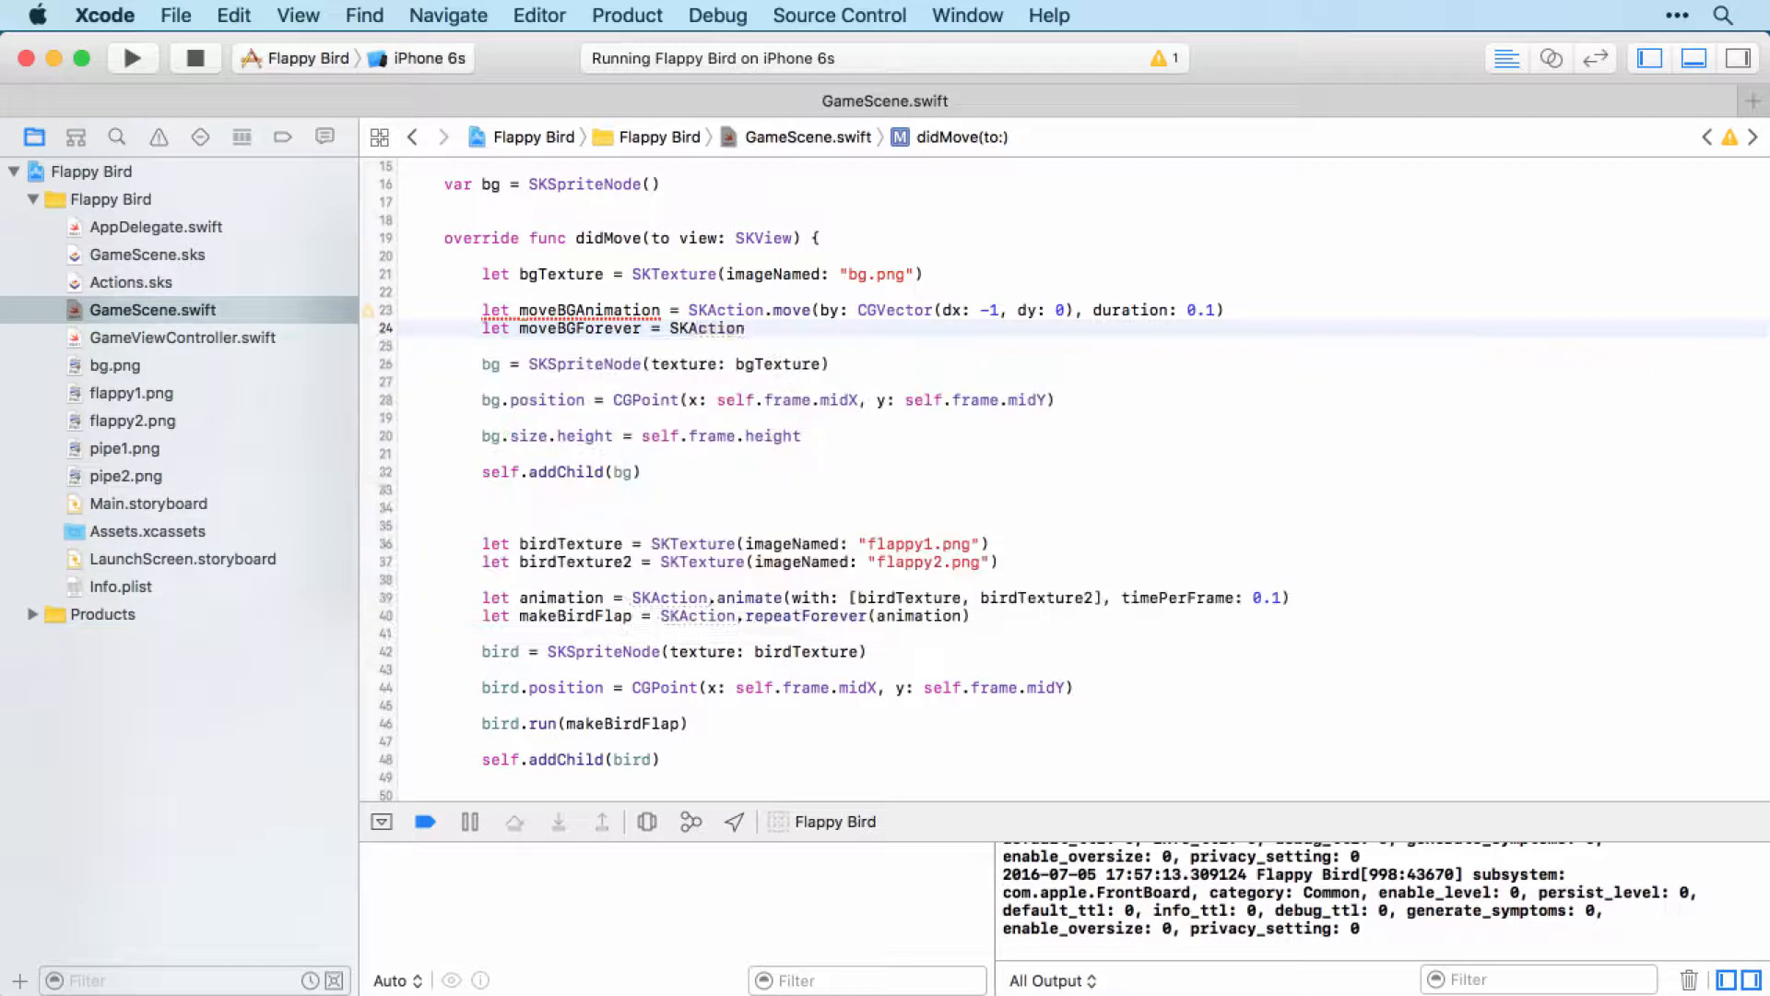
type(".repeatForever(")
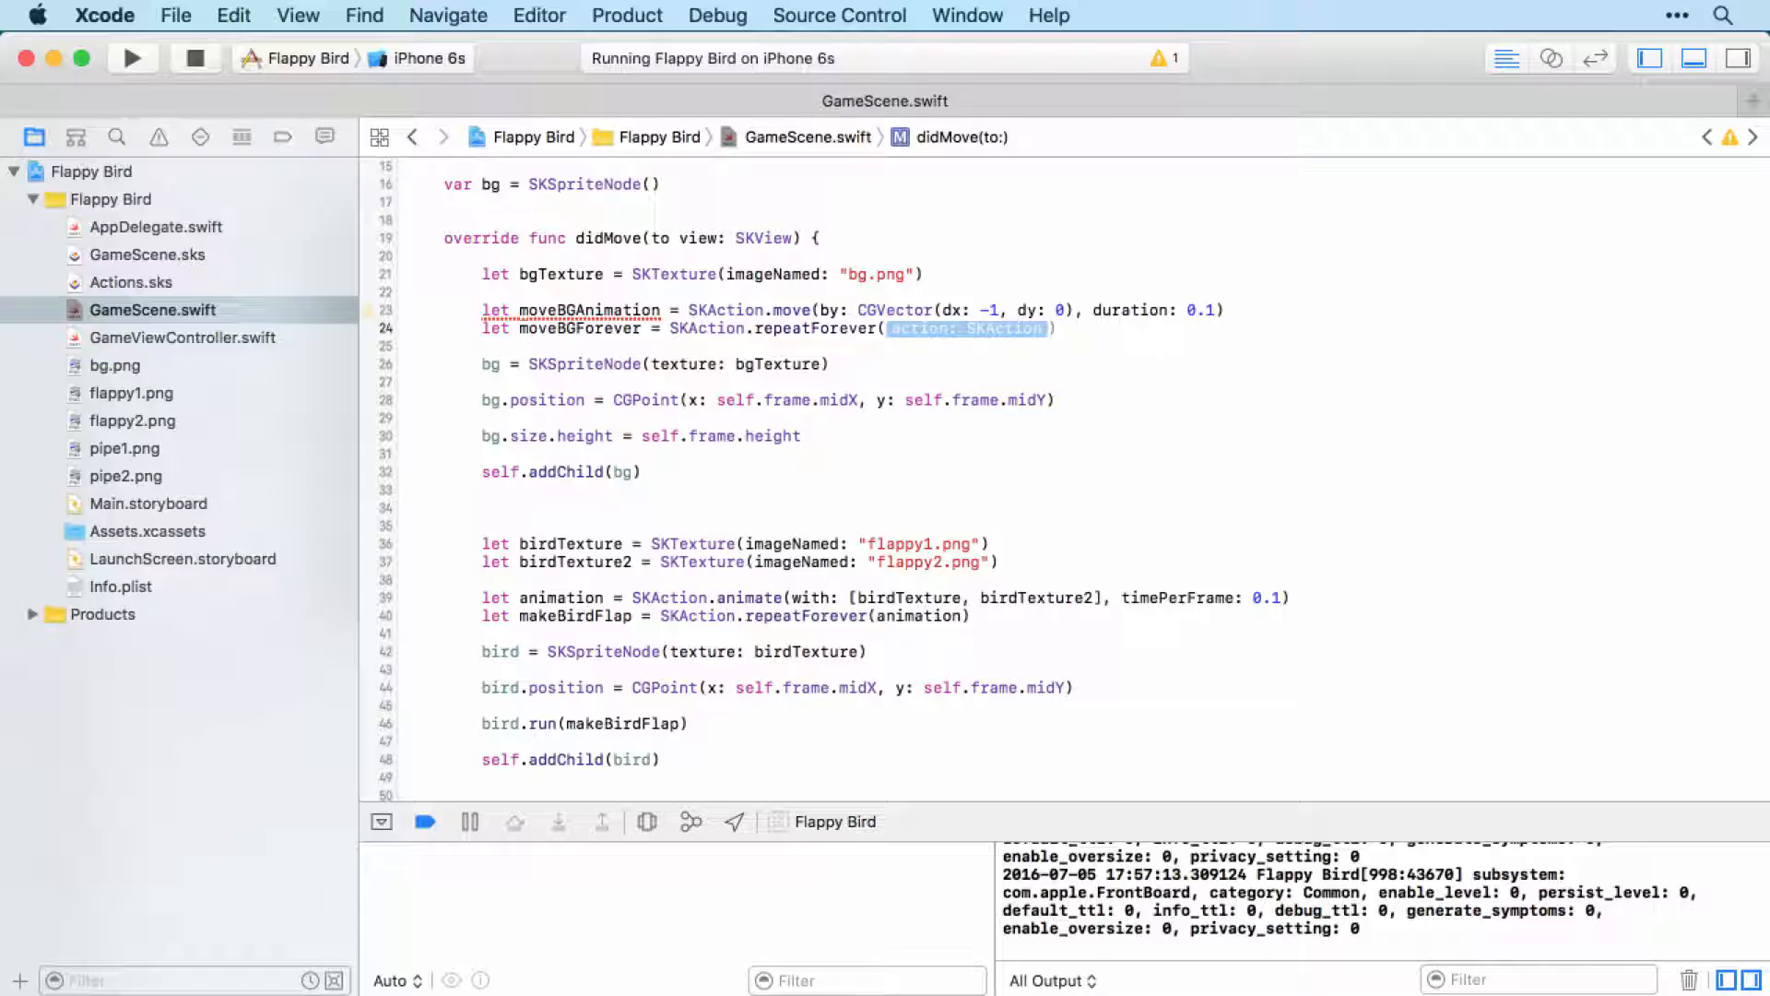
type("moveBGAnimation")
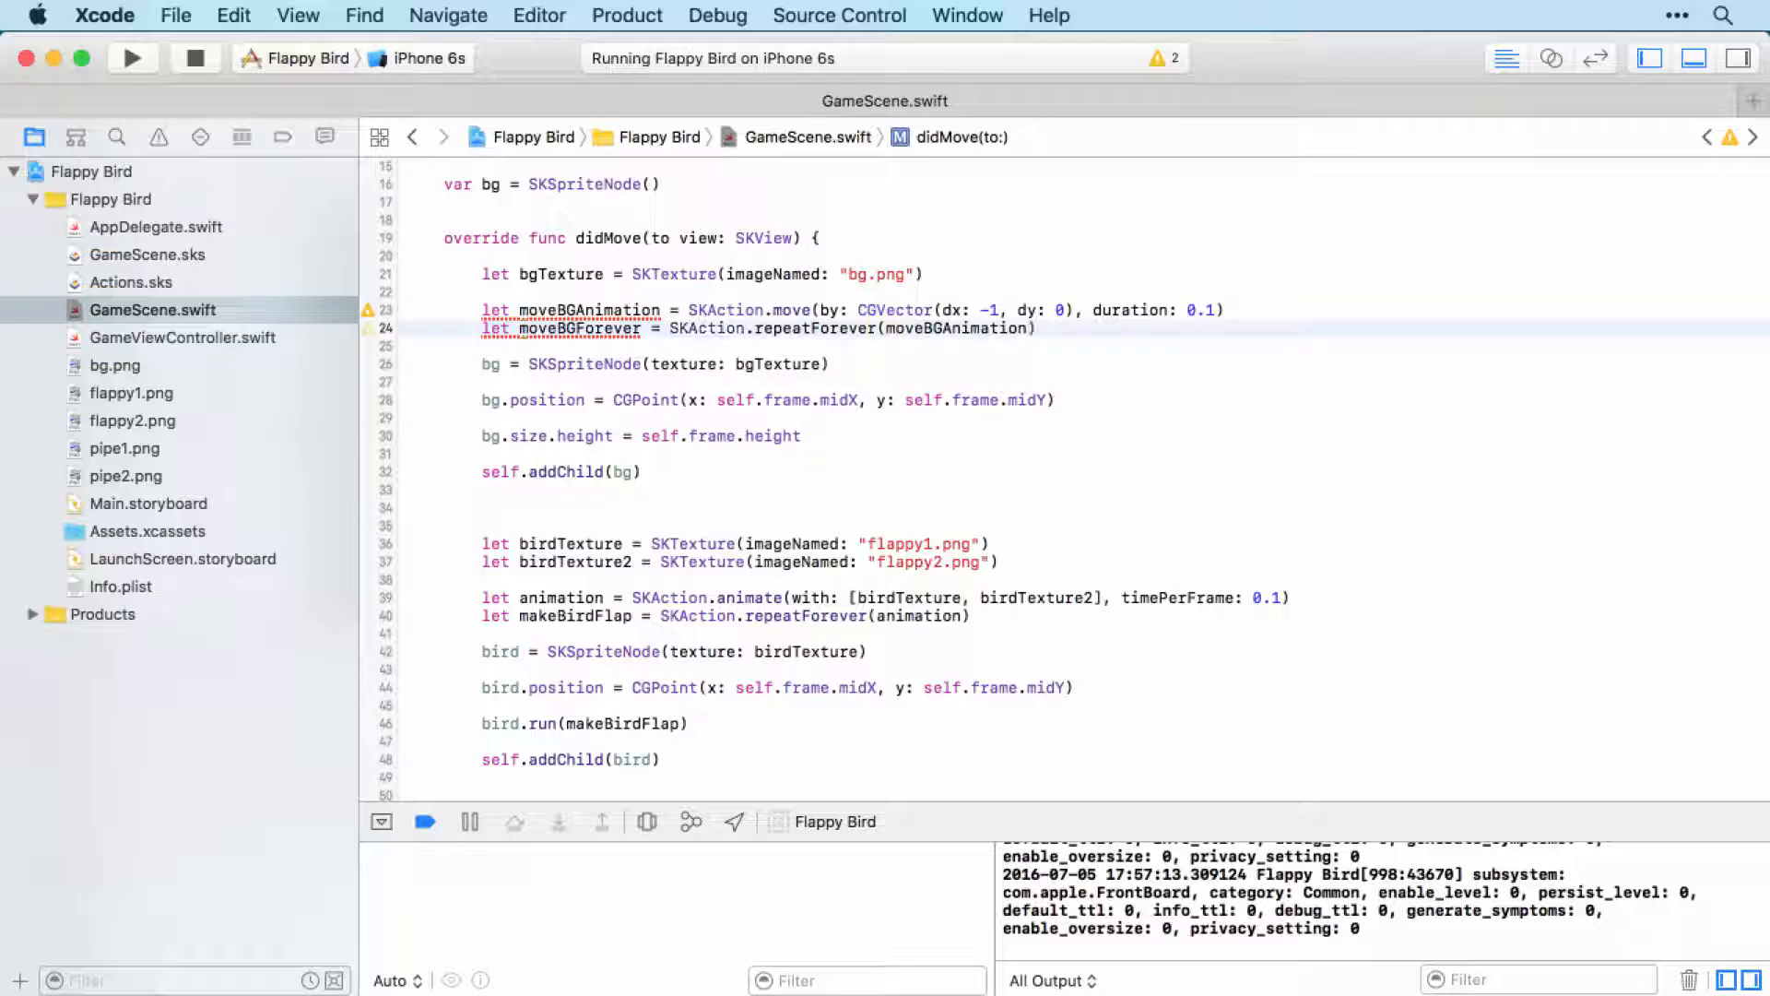
Run the repeating action on the background with bg.run(moveBGForever)
left_click(802, 435)
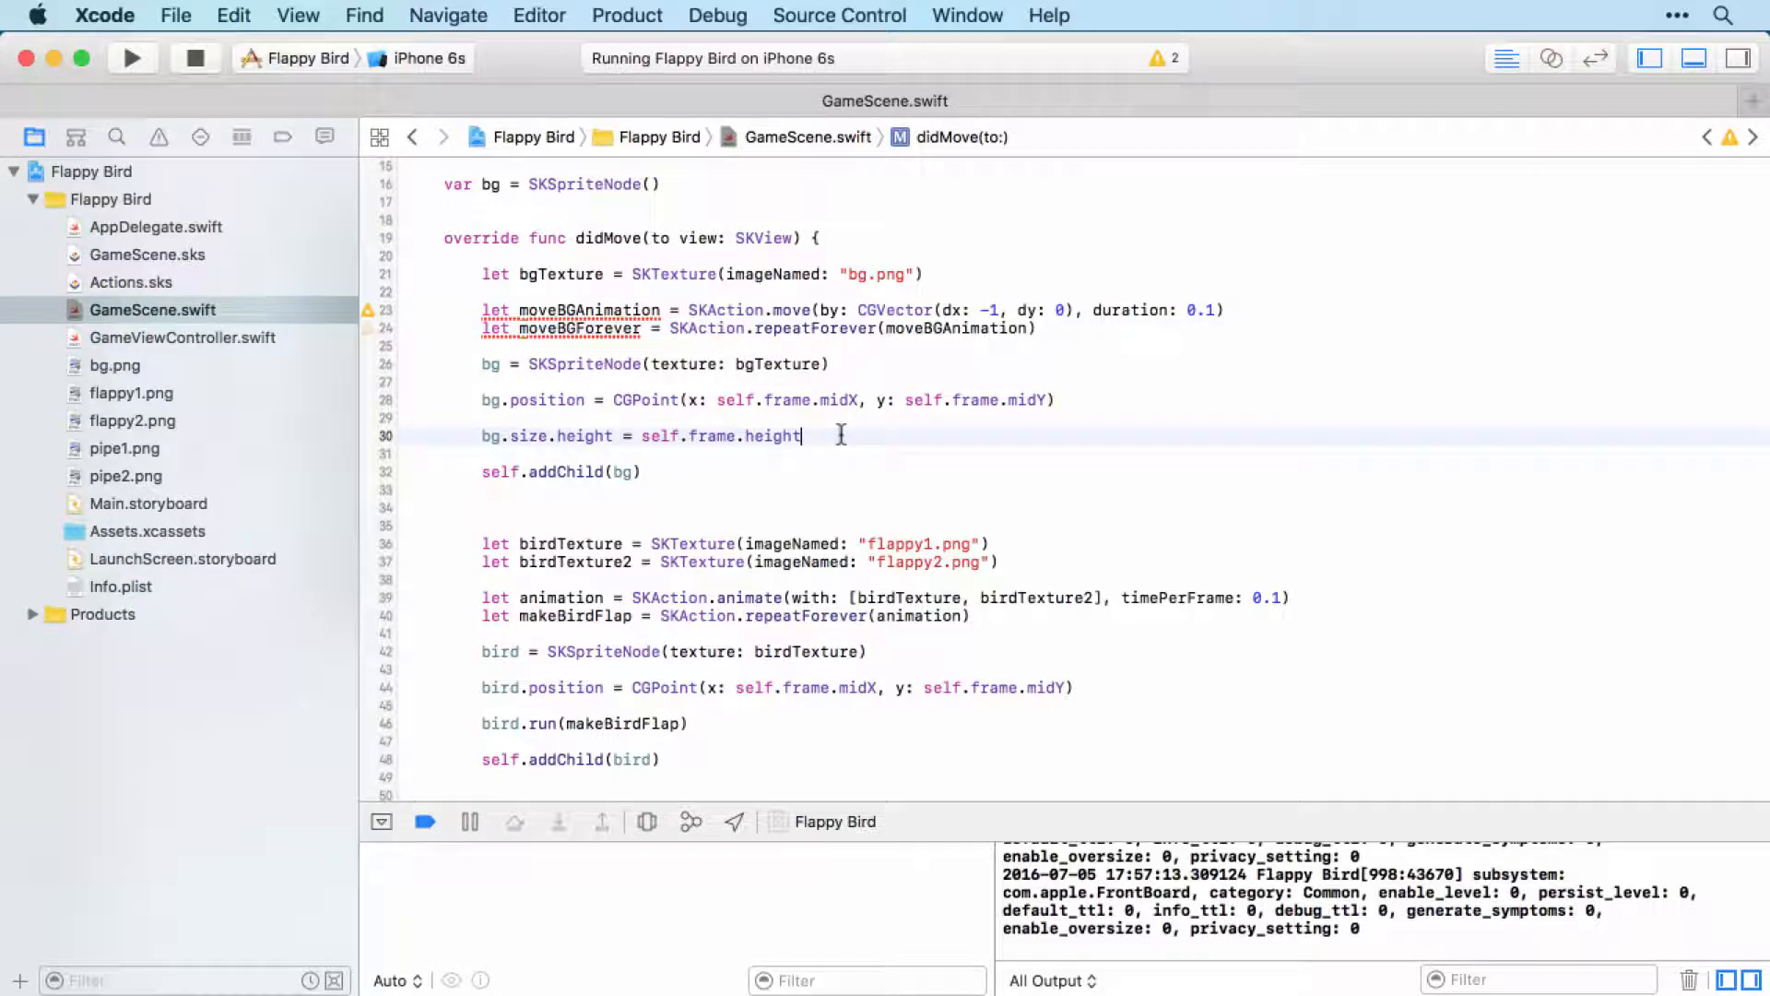
type("bg")
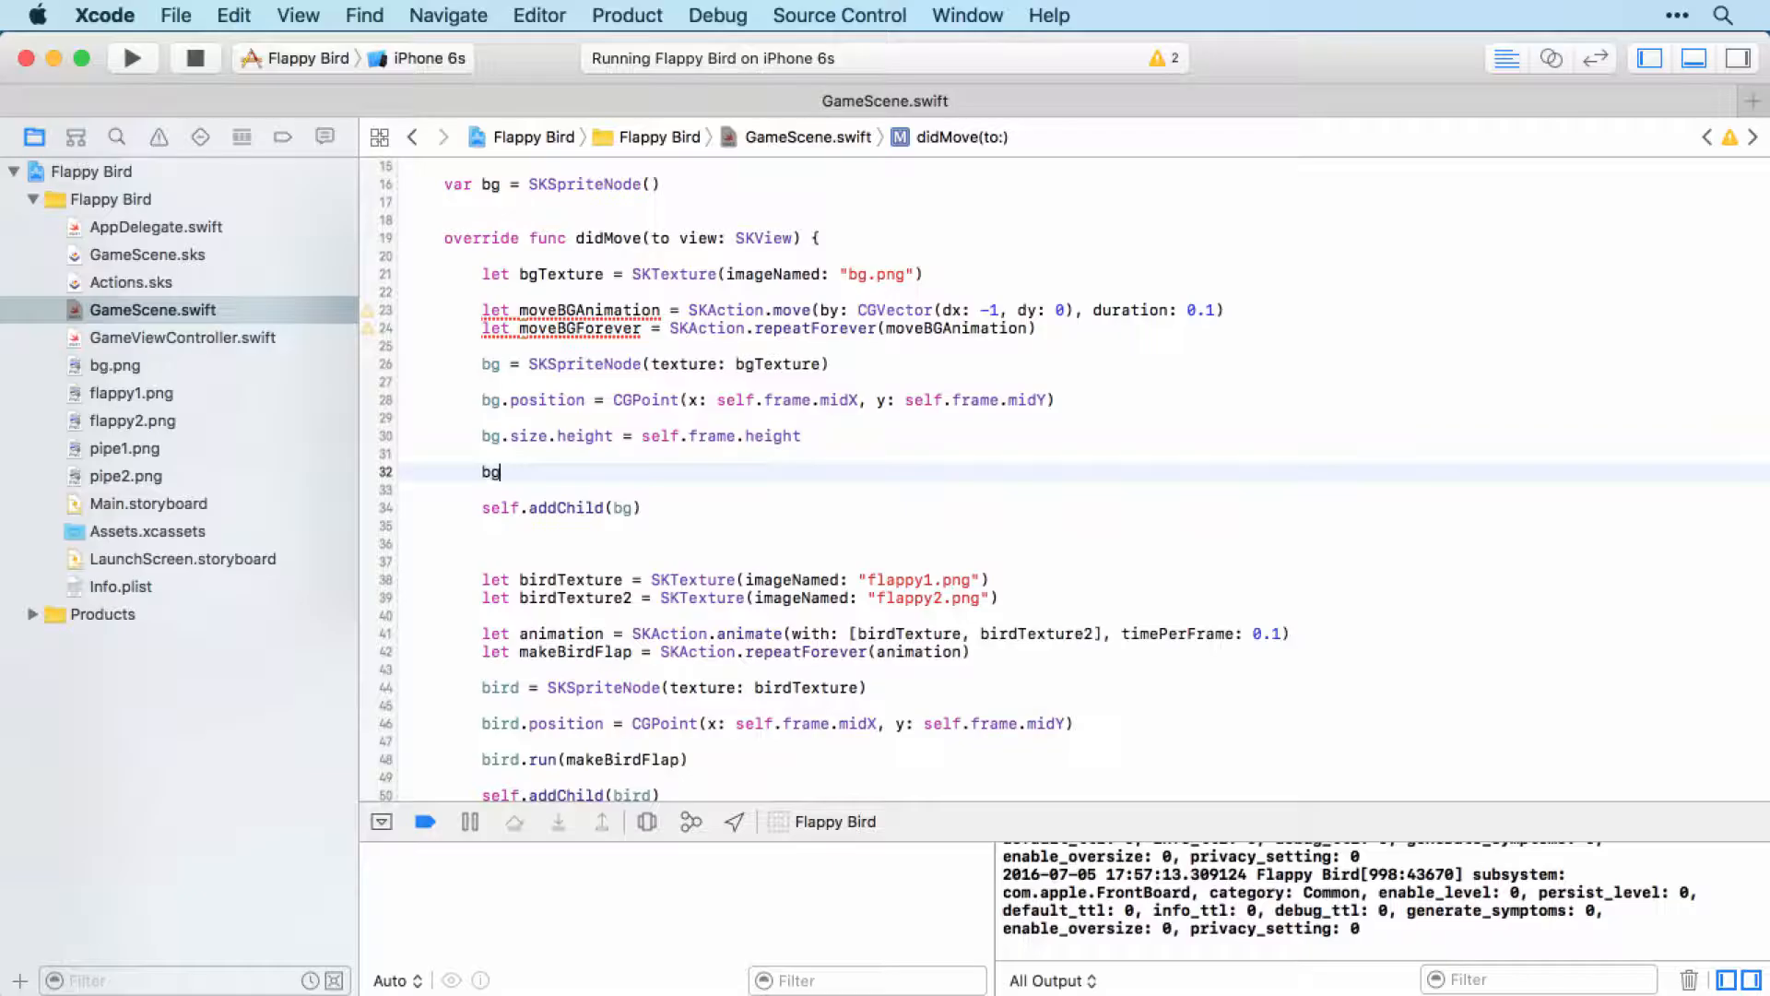
type(".")
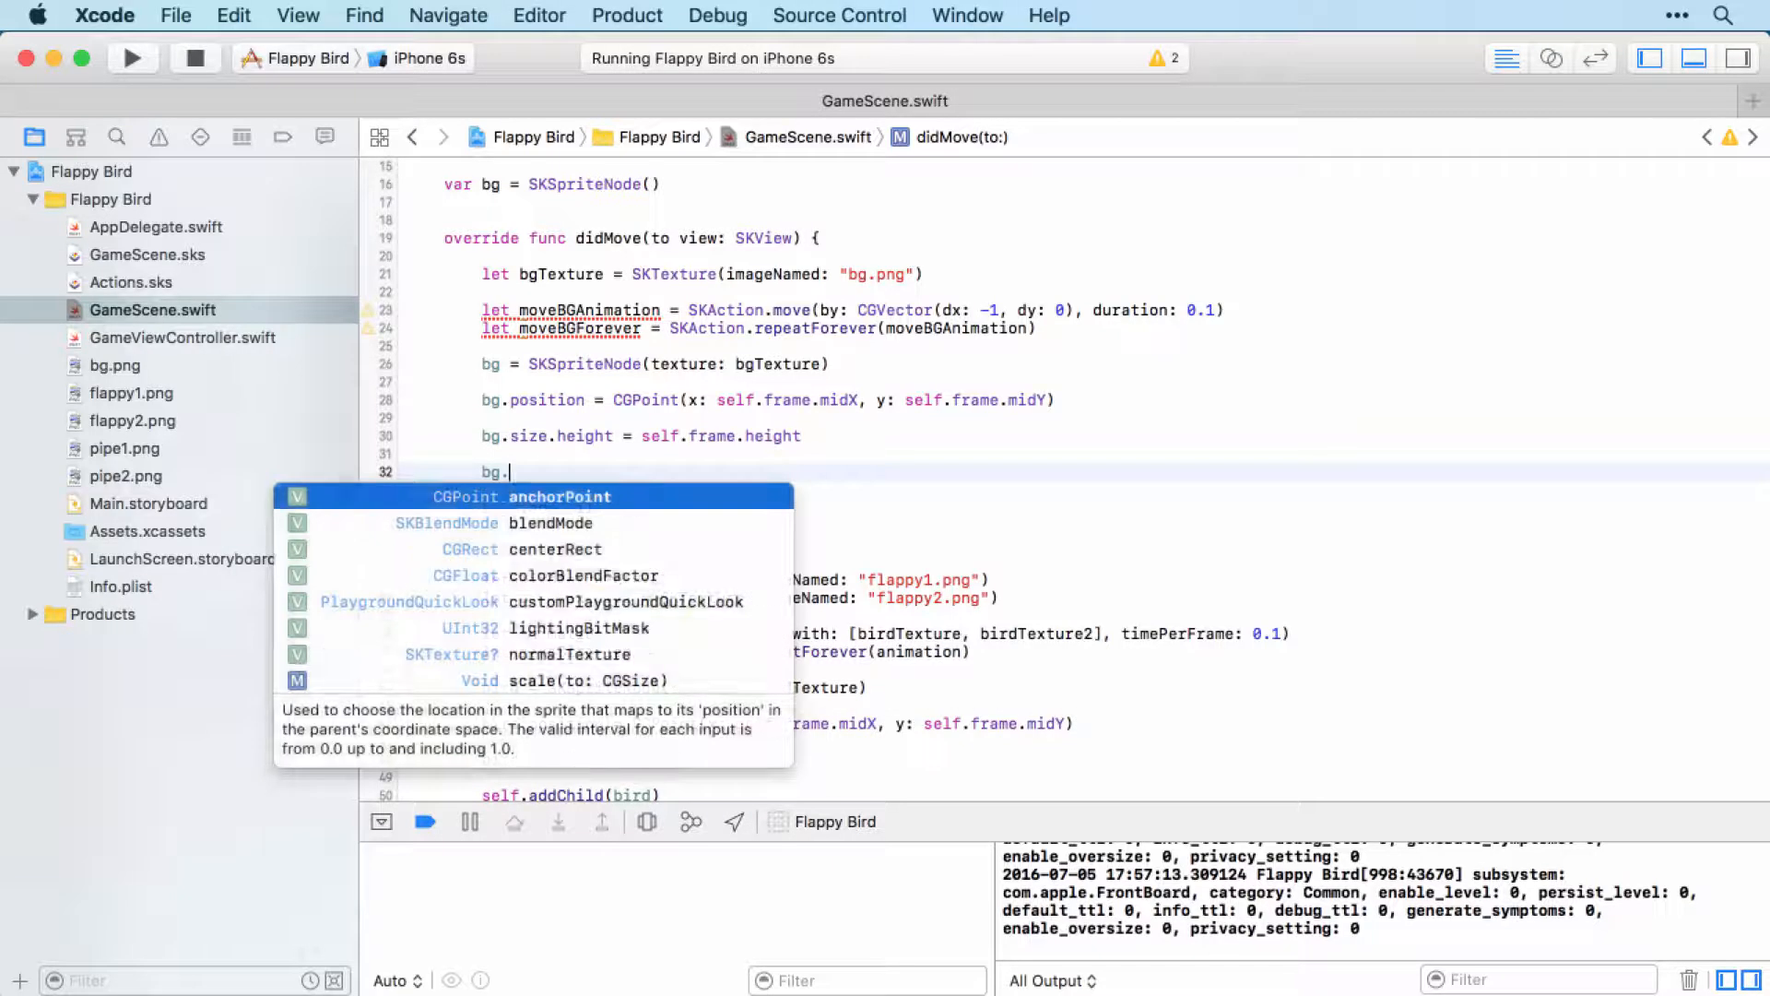
type("run(")
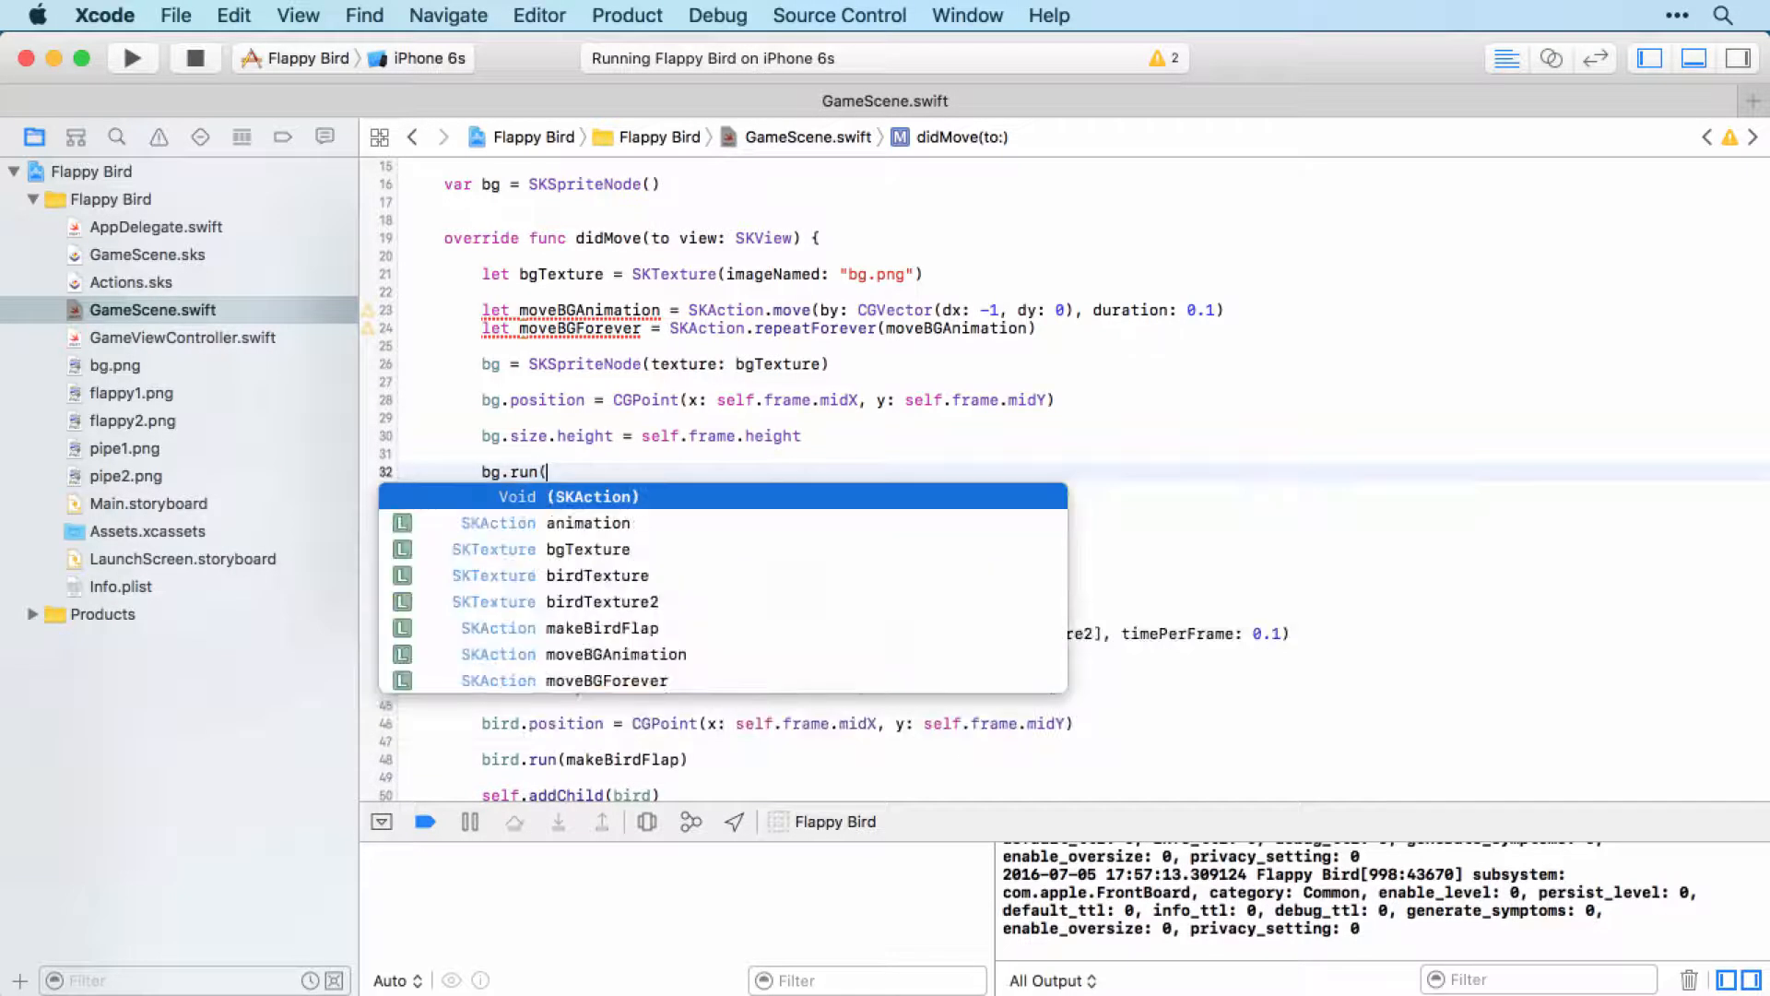
type("moveBGAnimation")
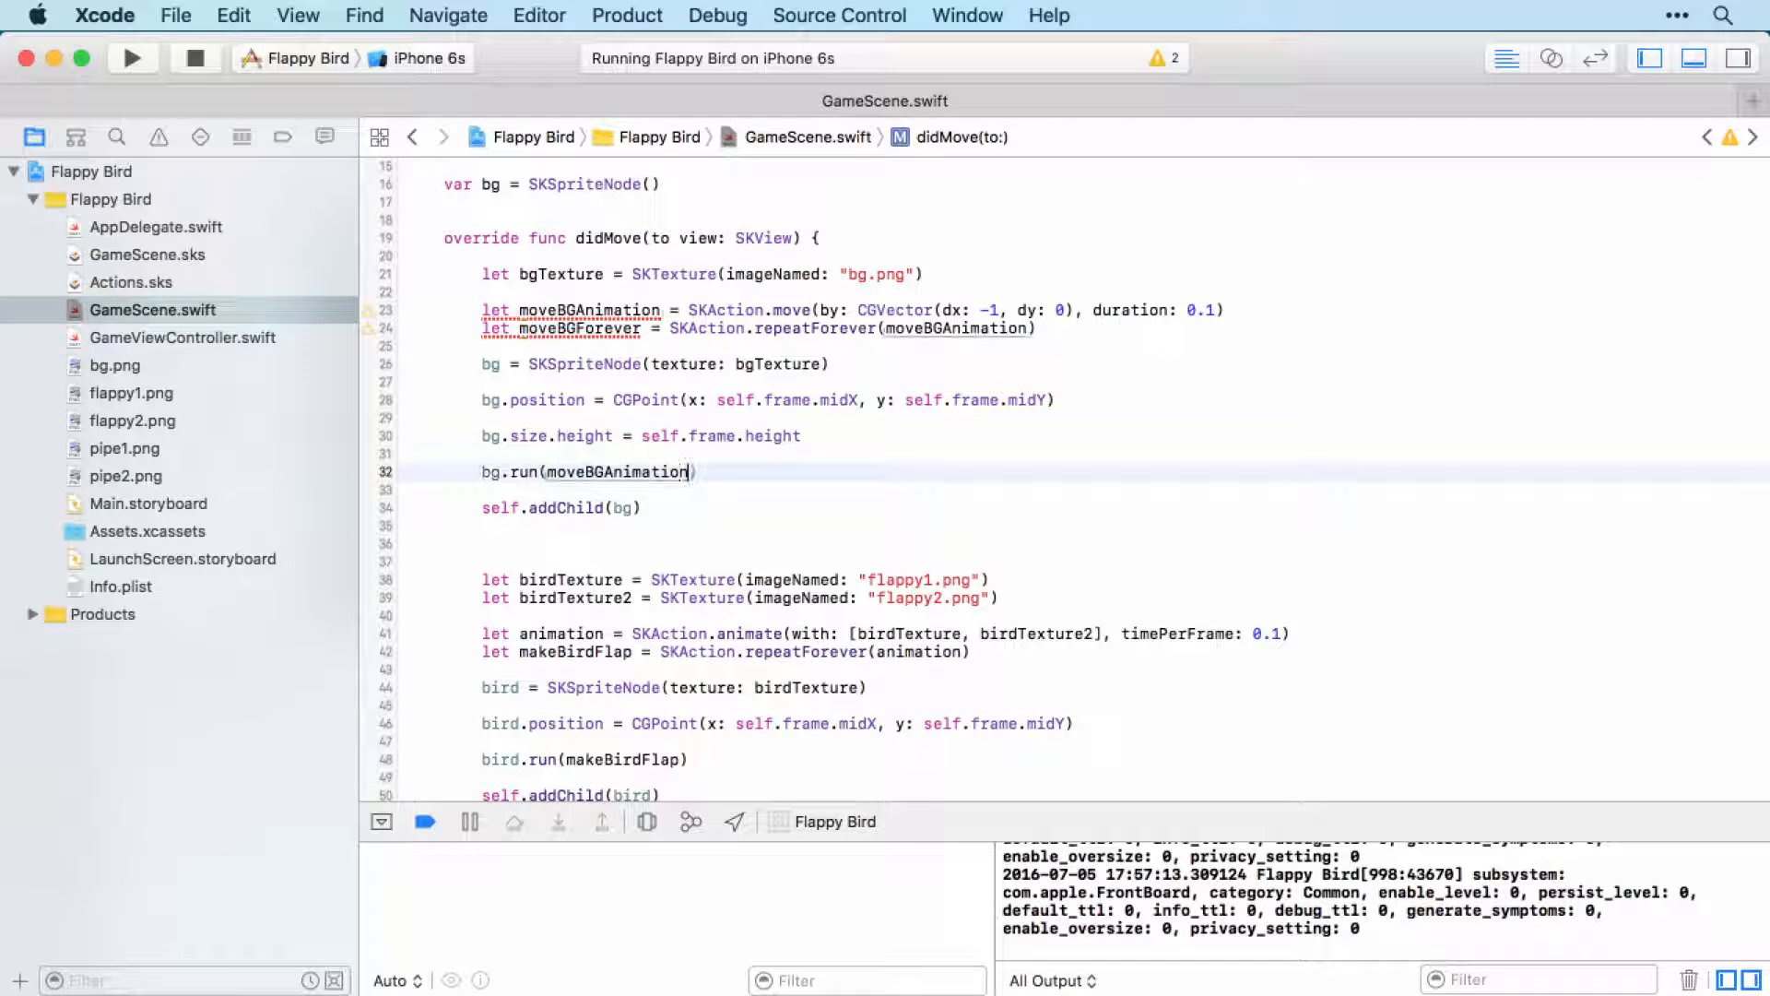
key("backspace")
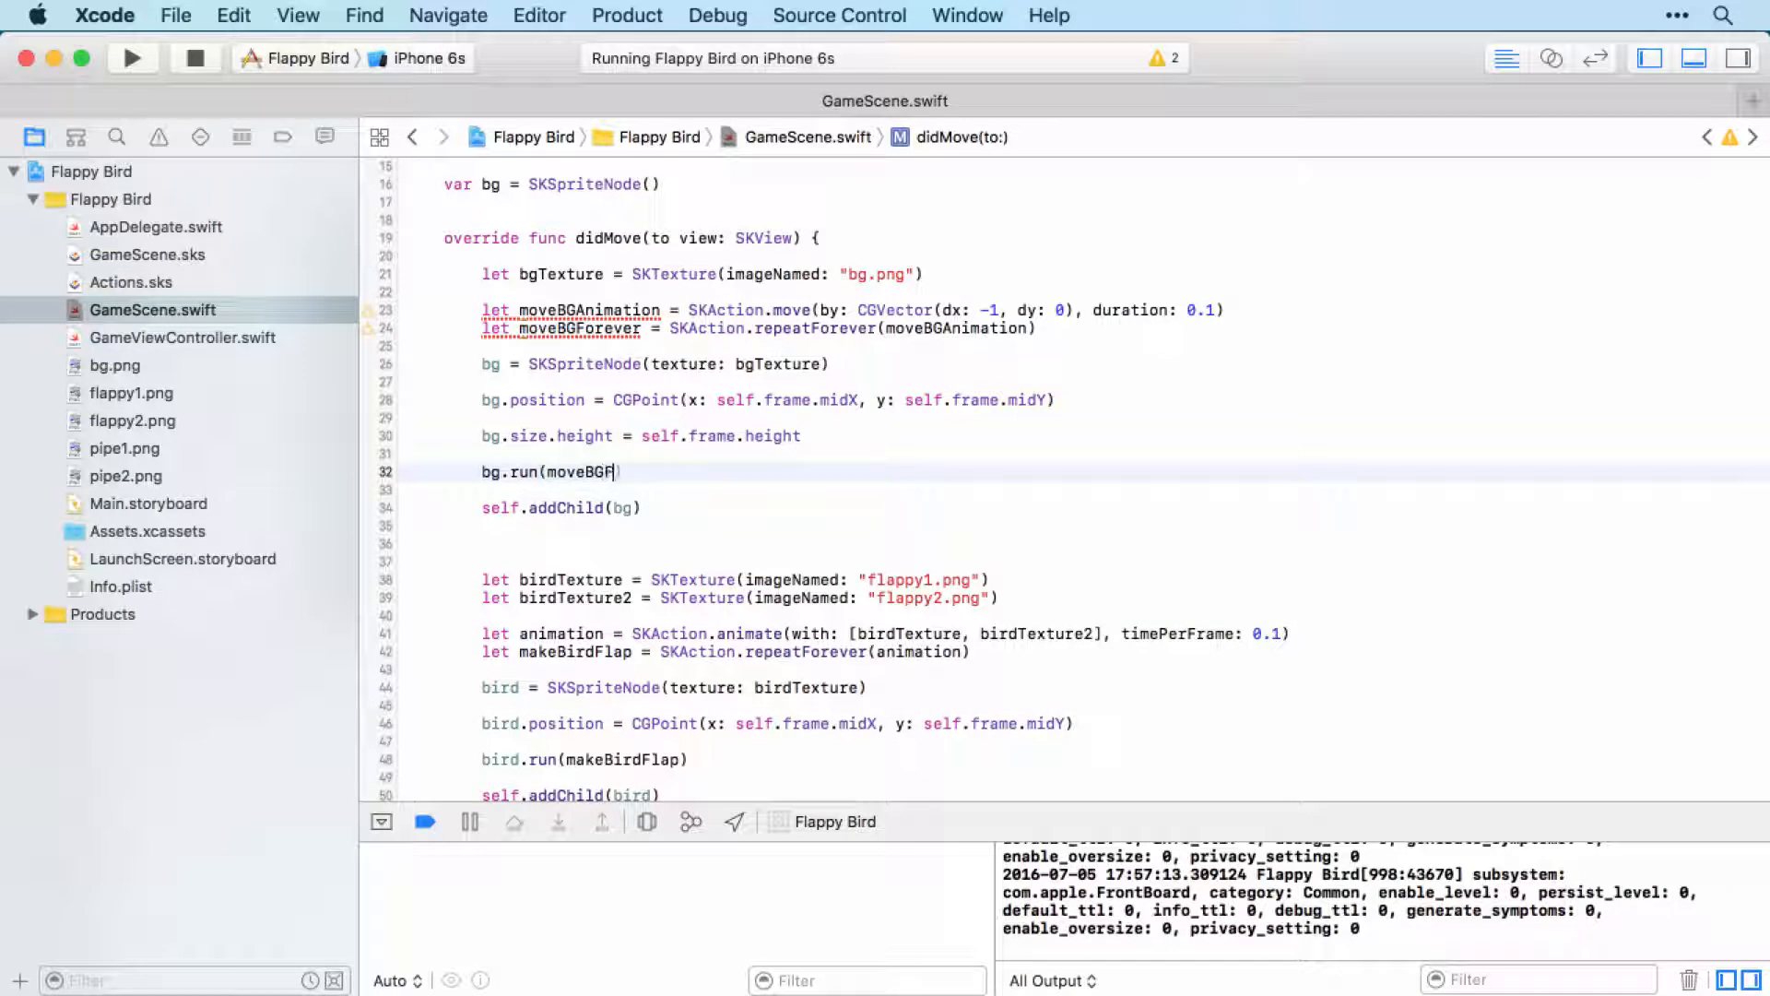
type("o")
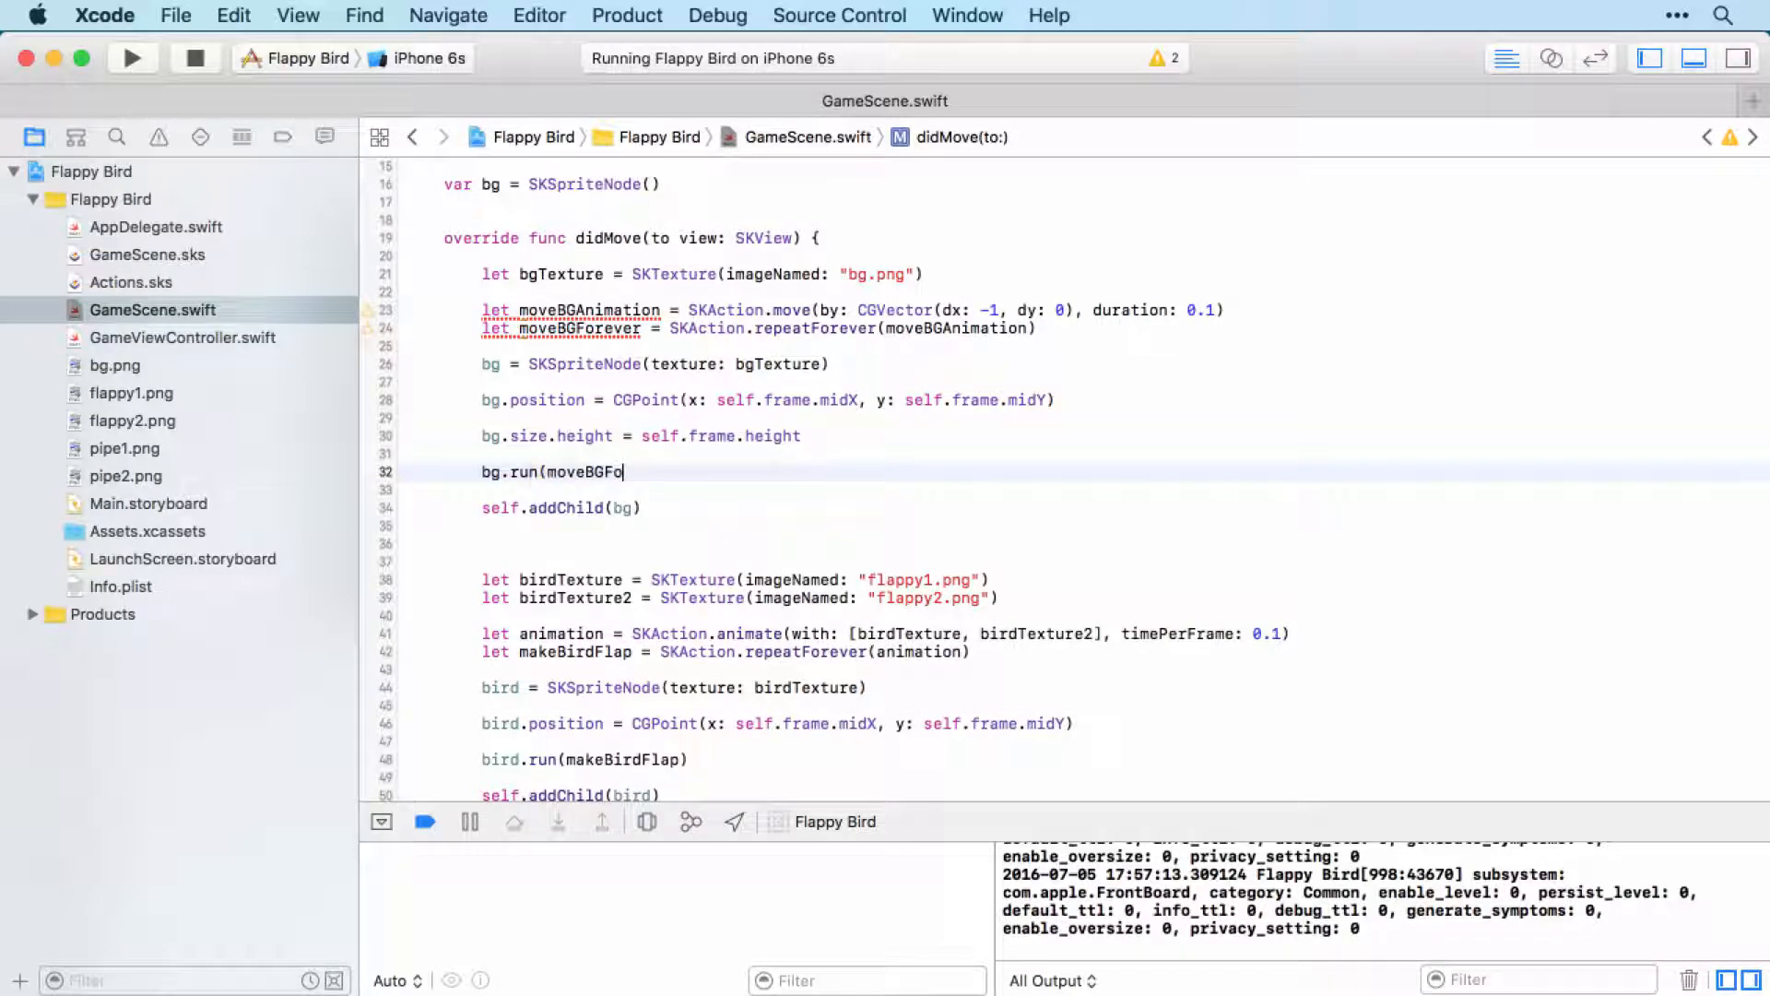
type("rever)")
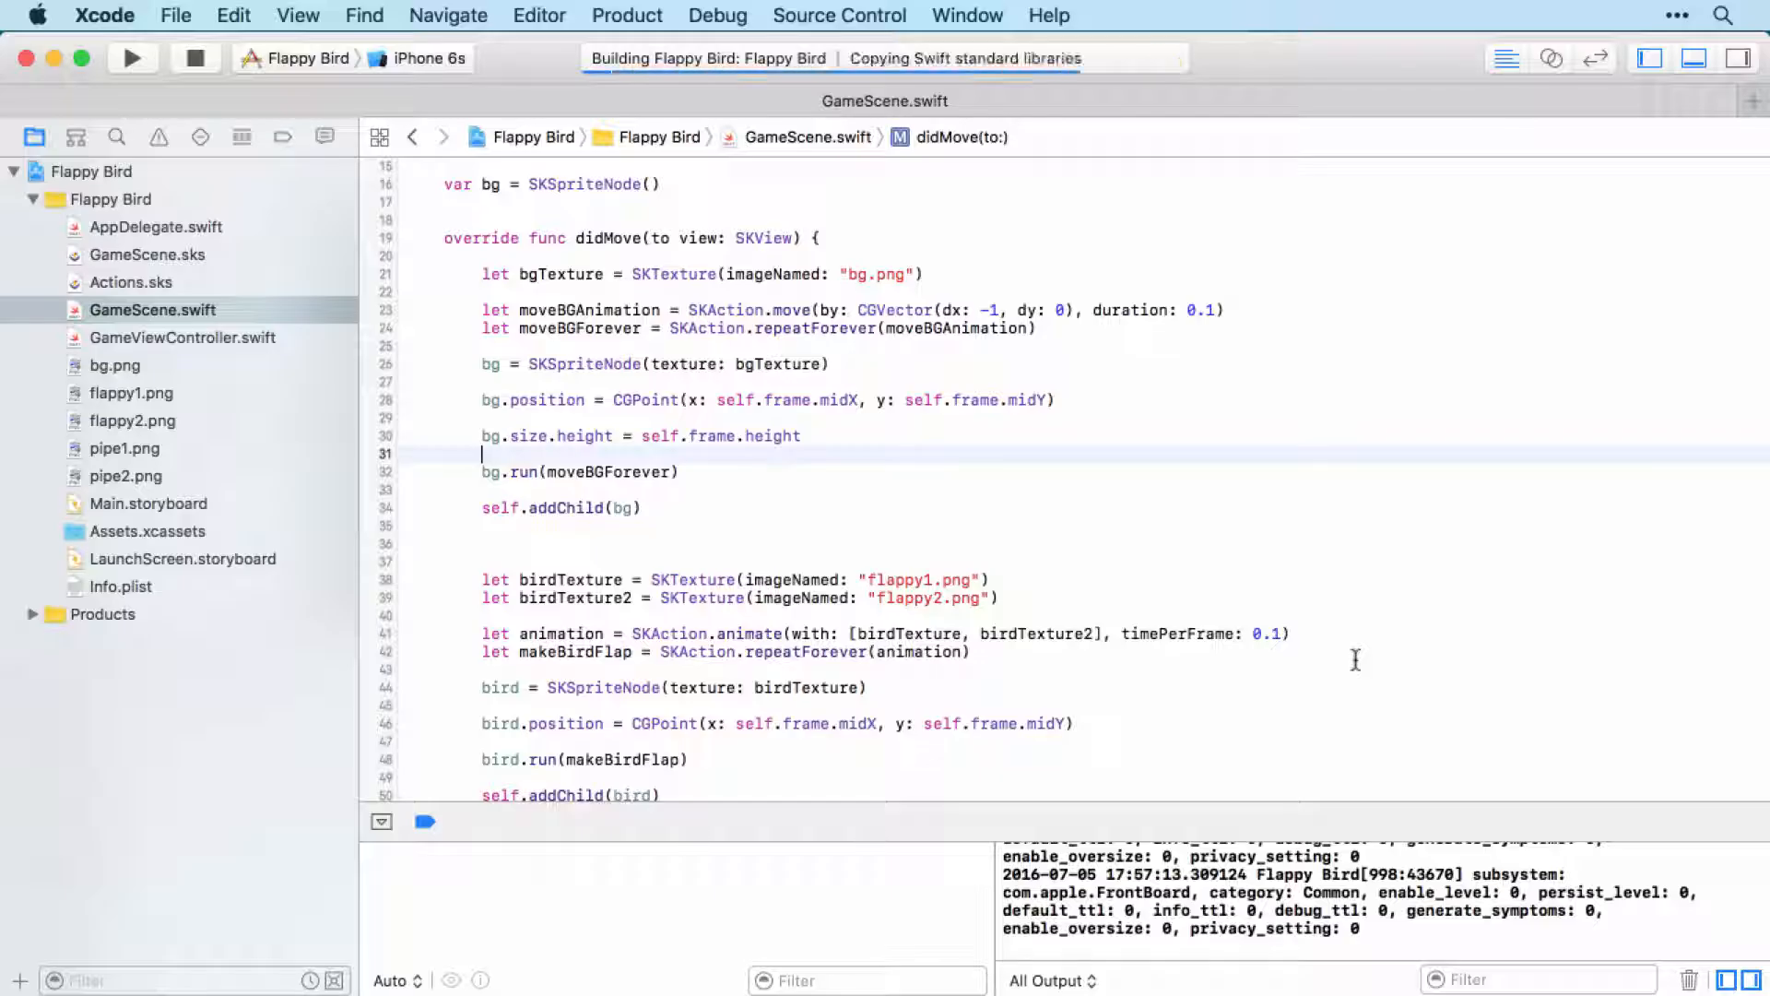
Build and run the game in the iPhone 6s Simulator to watch the background scroll
left_click(133, 57)
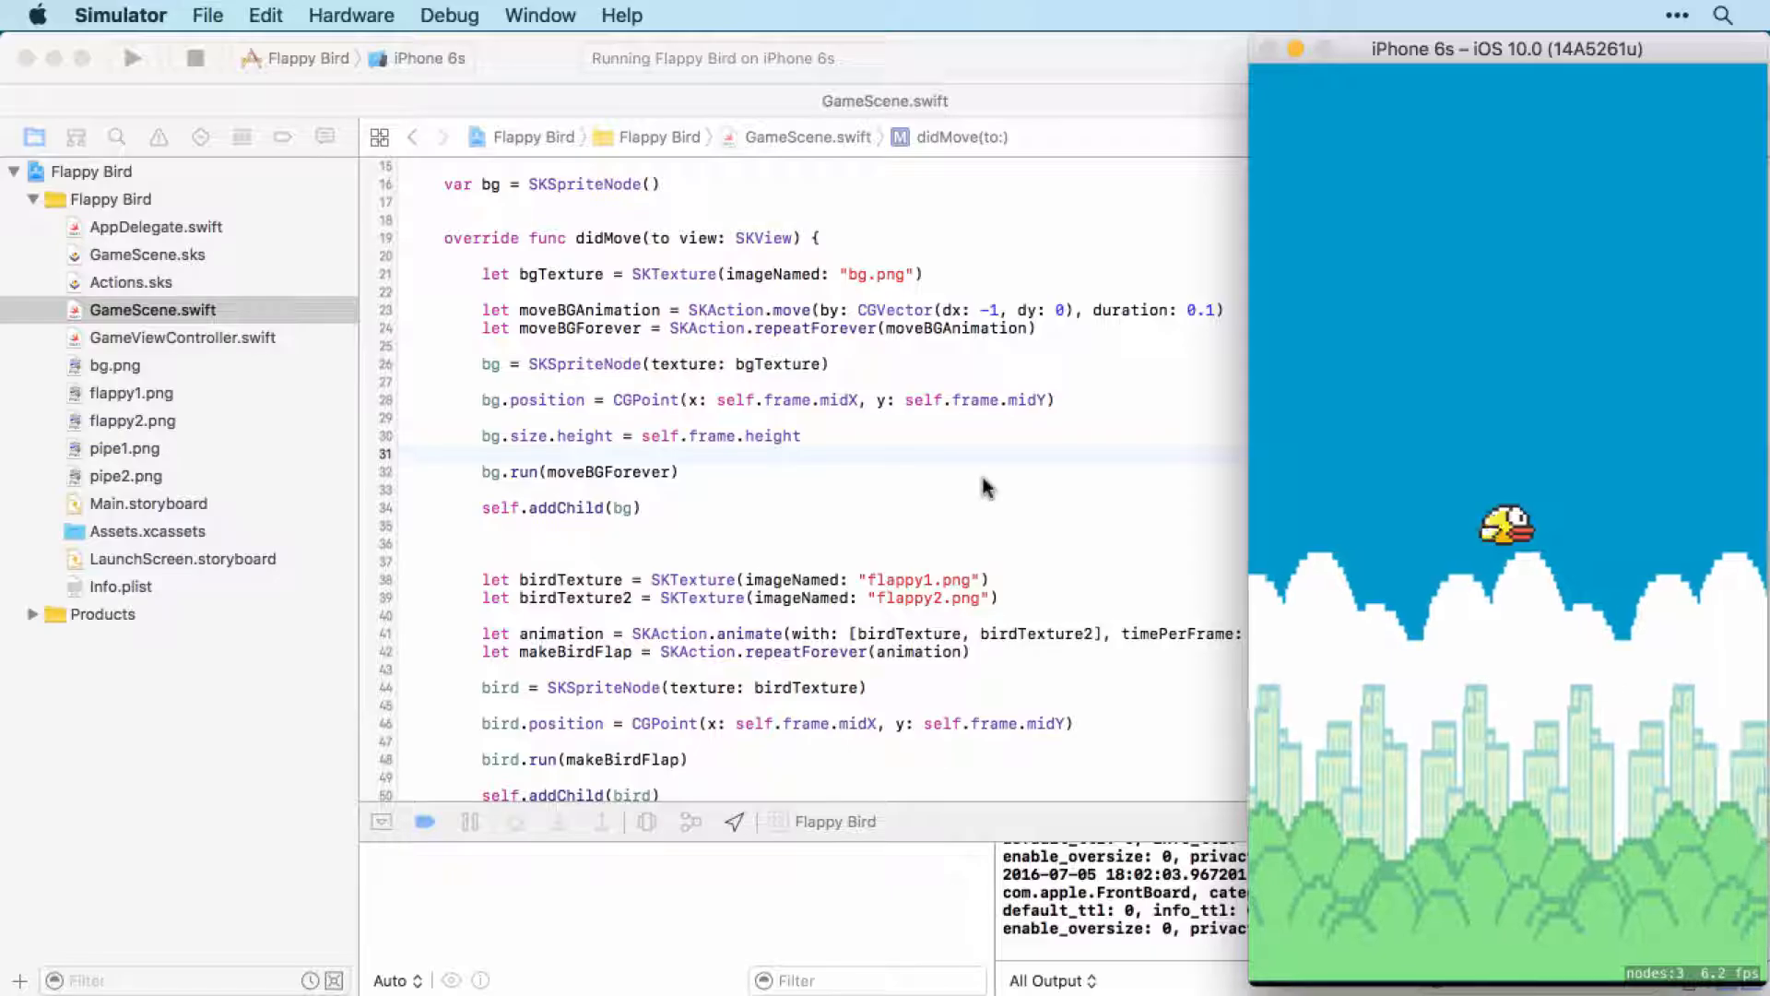
mouse_move(1628, 751)
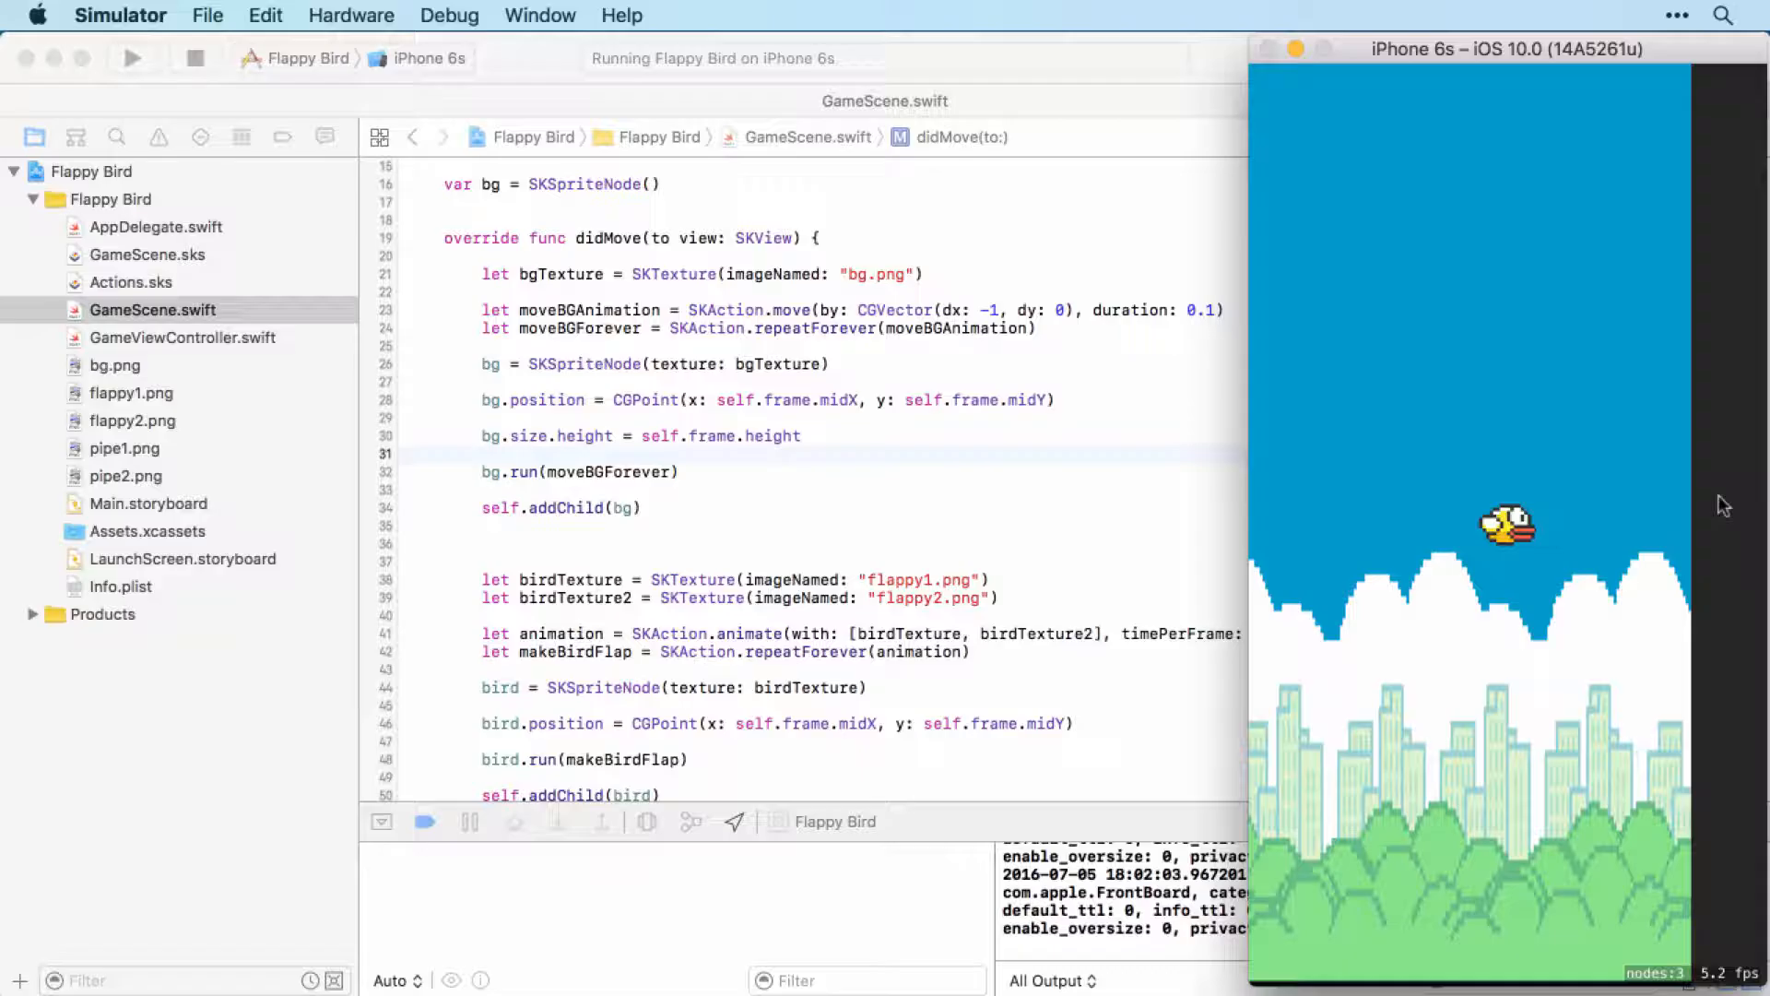
mouse_move(1649, 463)
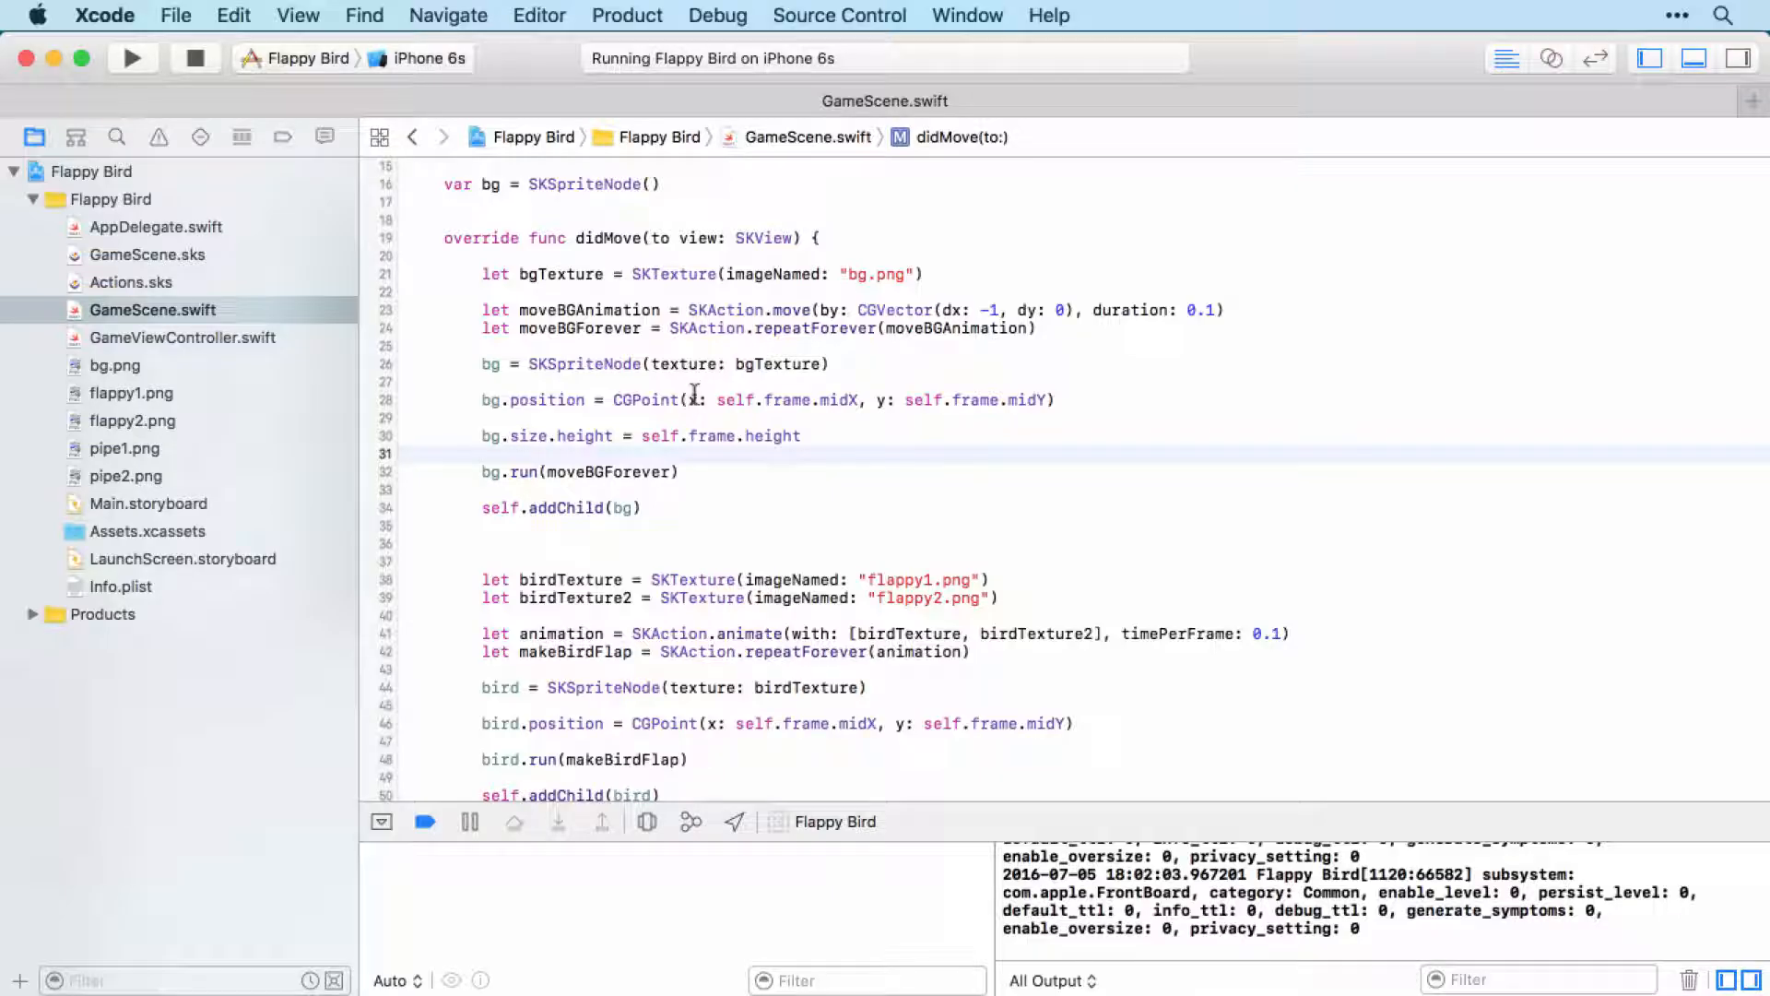
left_click(485, 455)
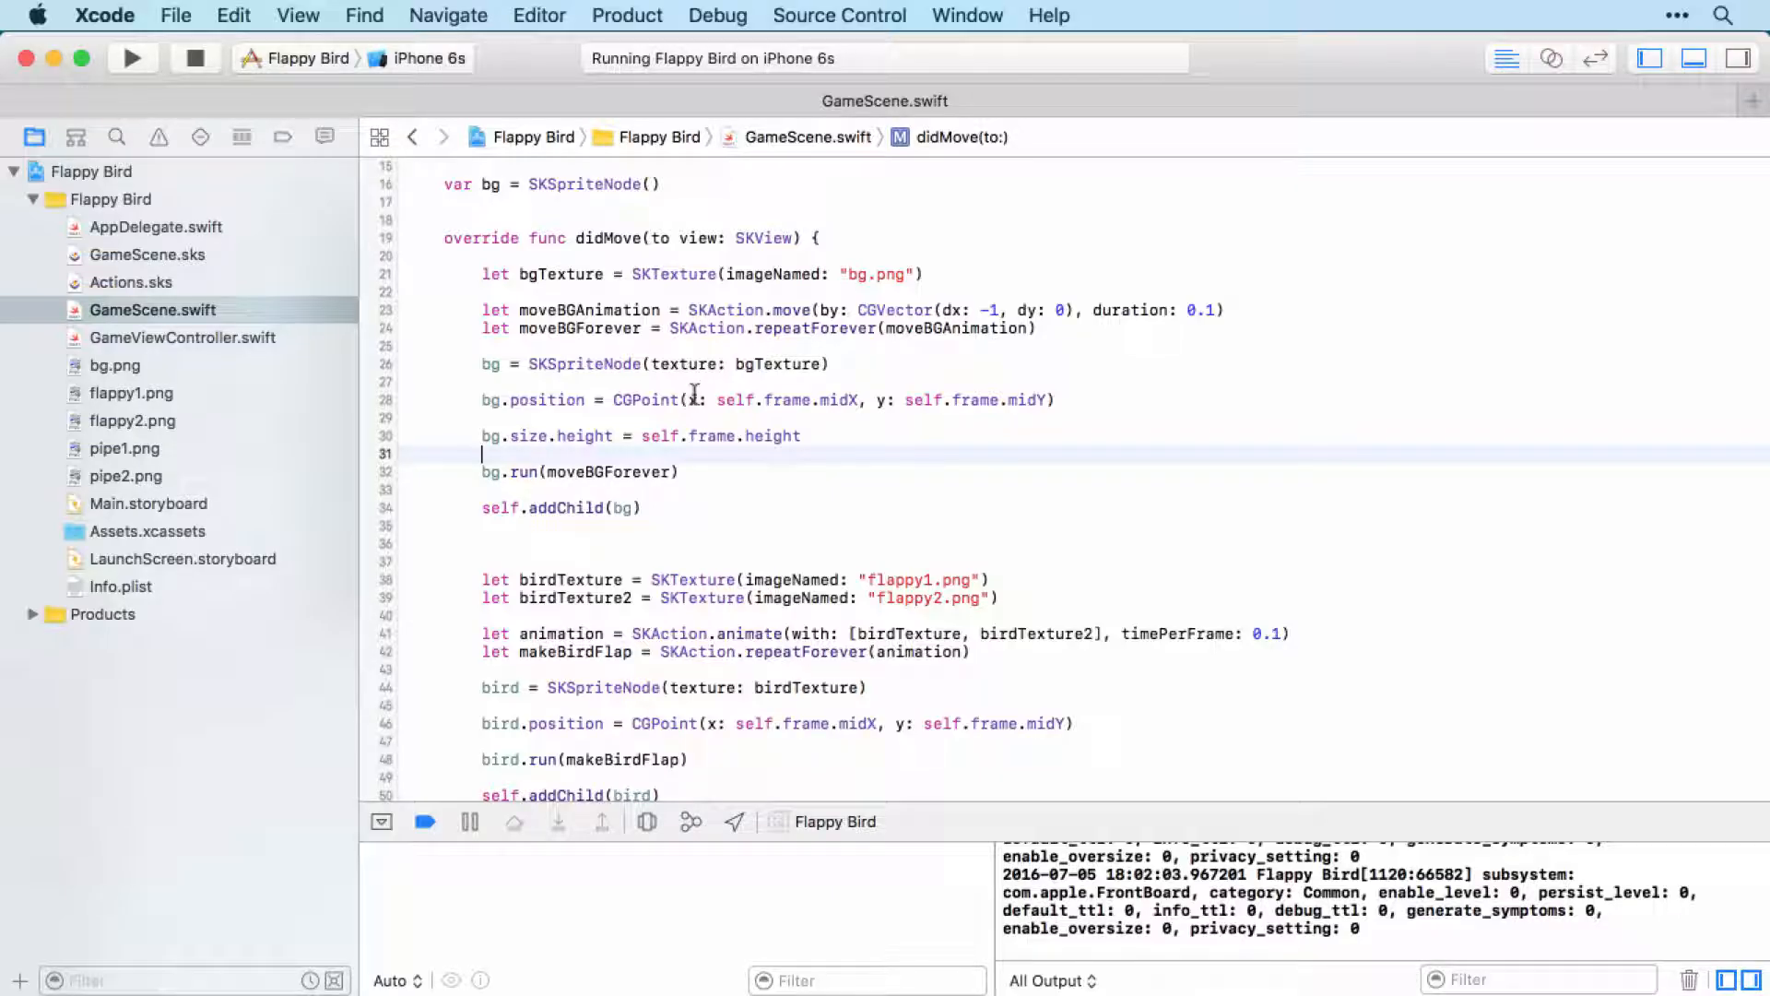
mouse_move(979, 485)
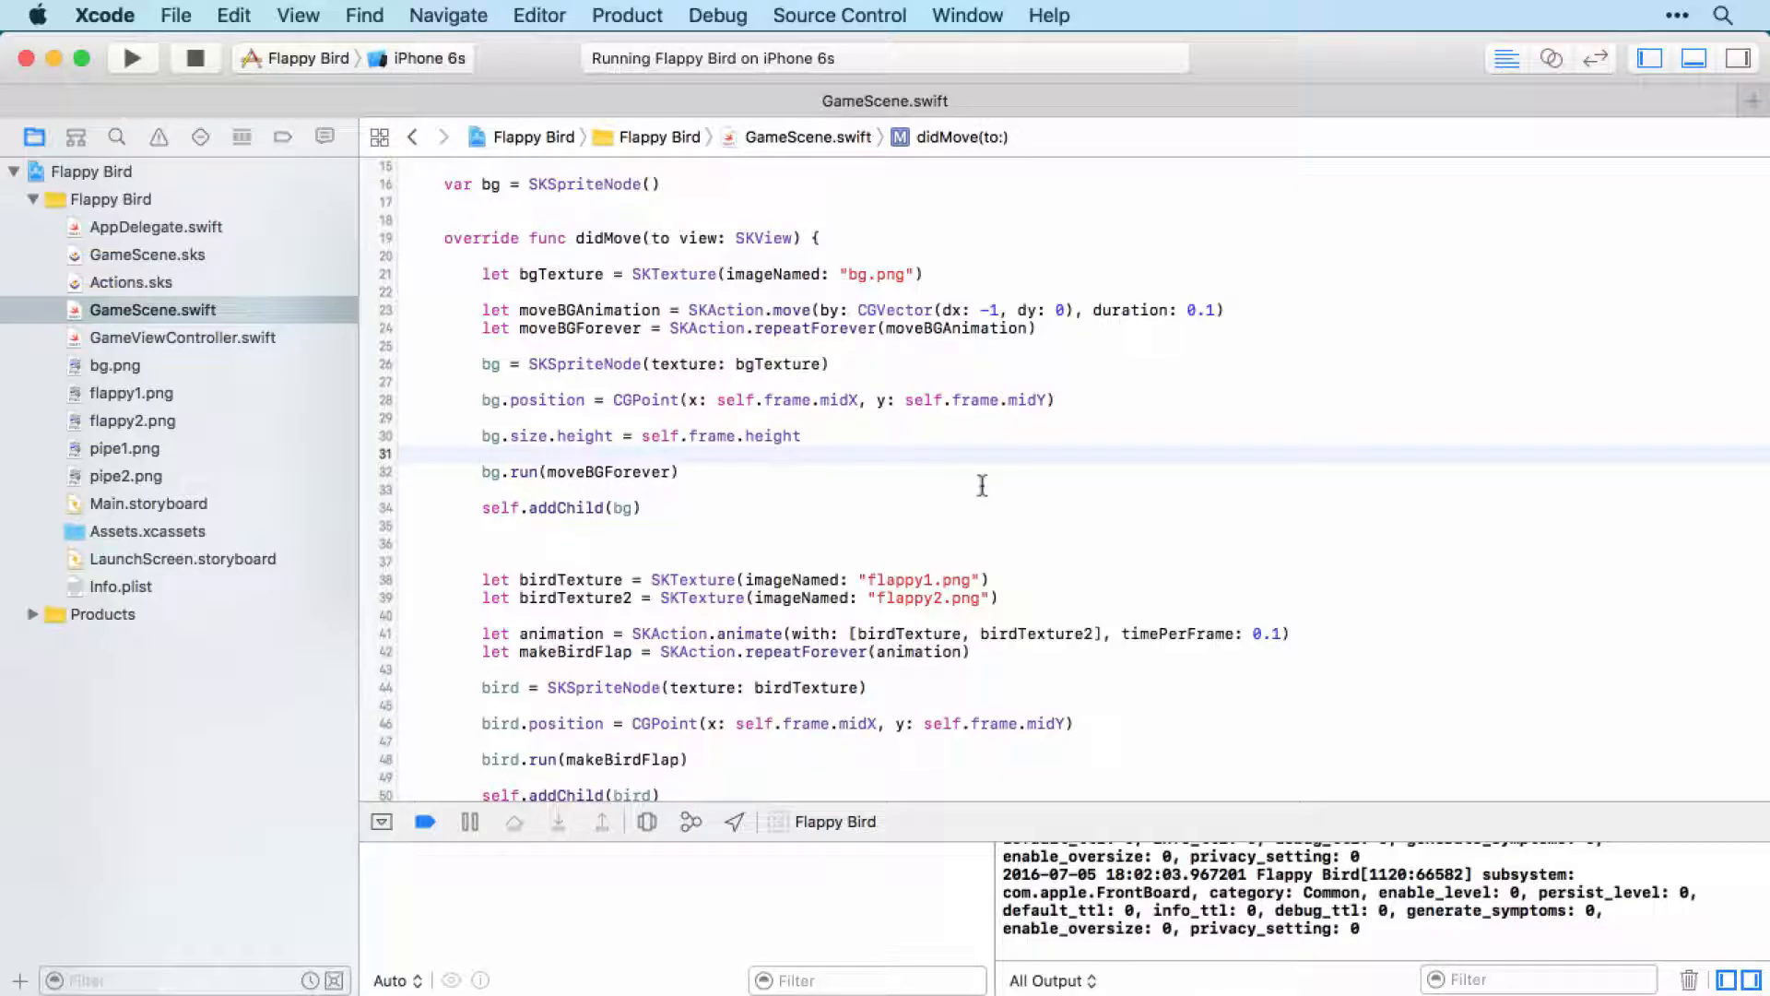
left_click(483, 454)
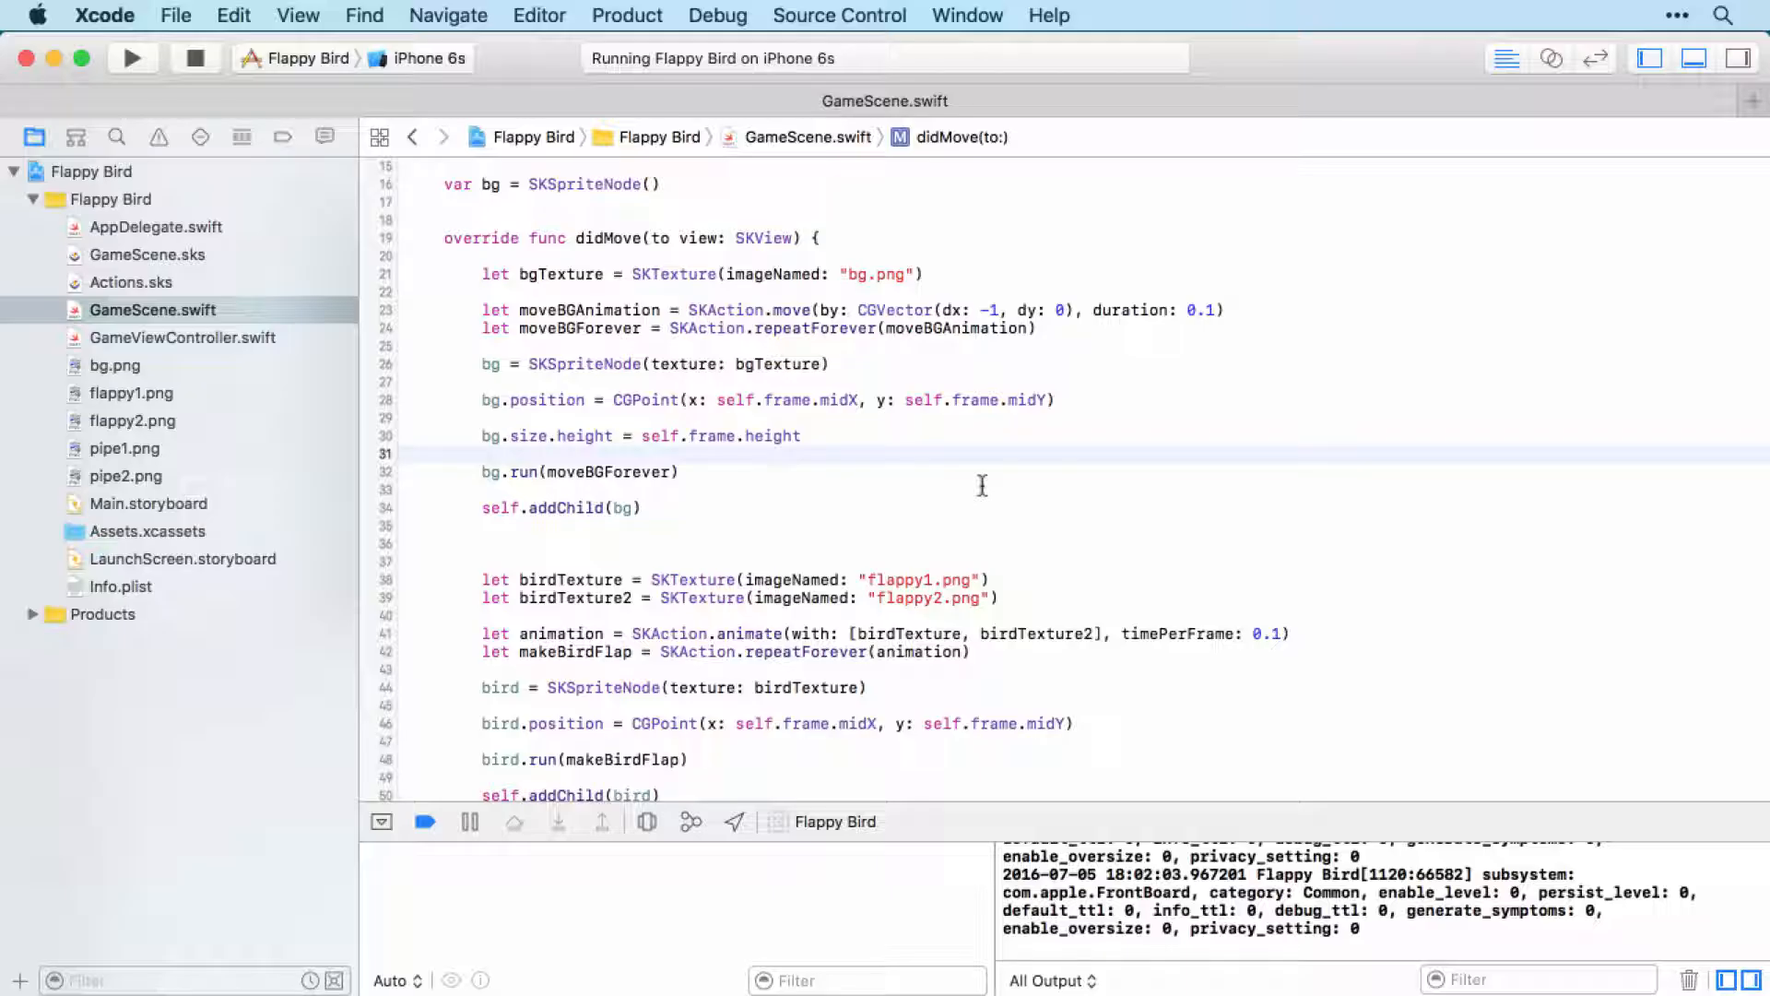
left_click(483, 454)
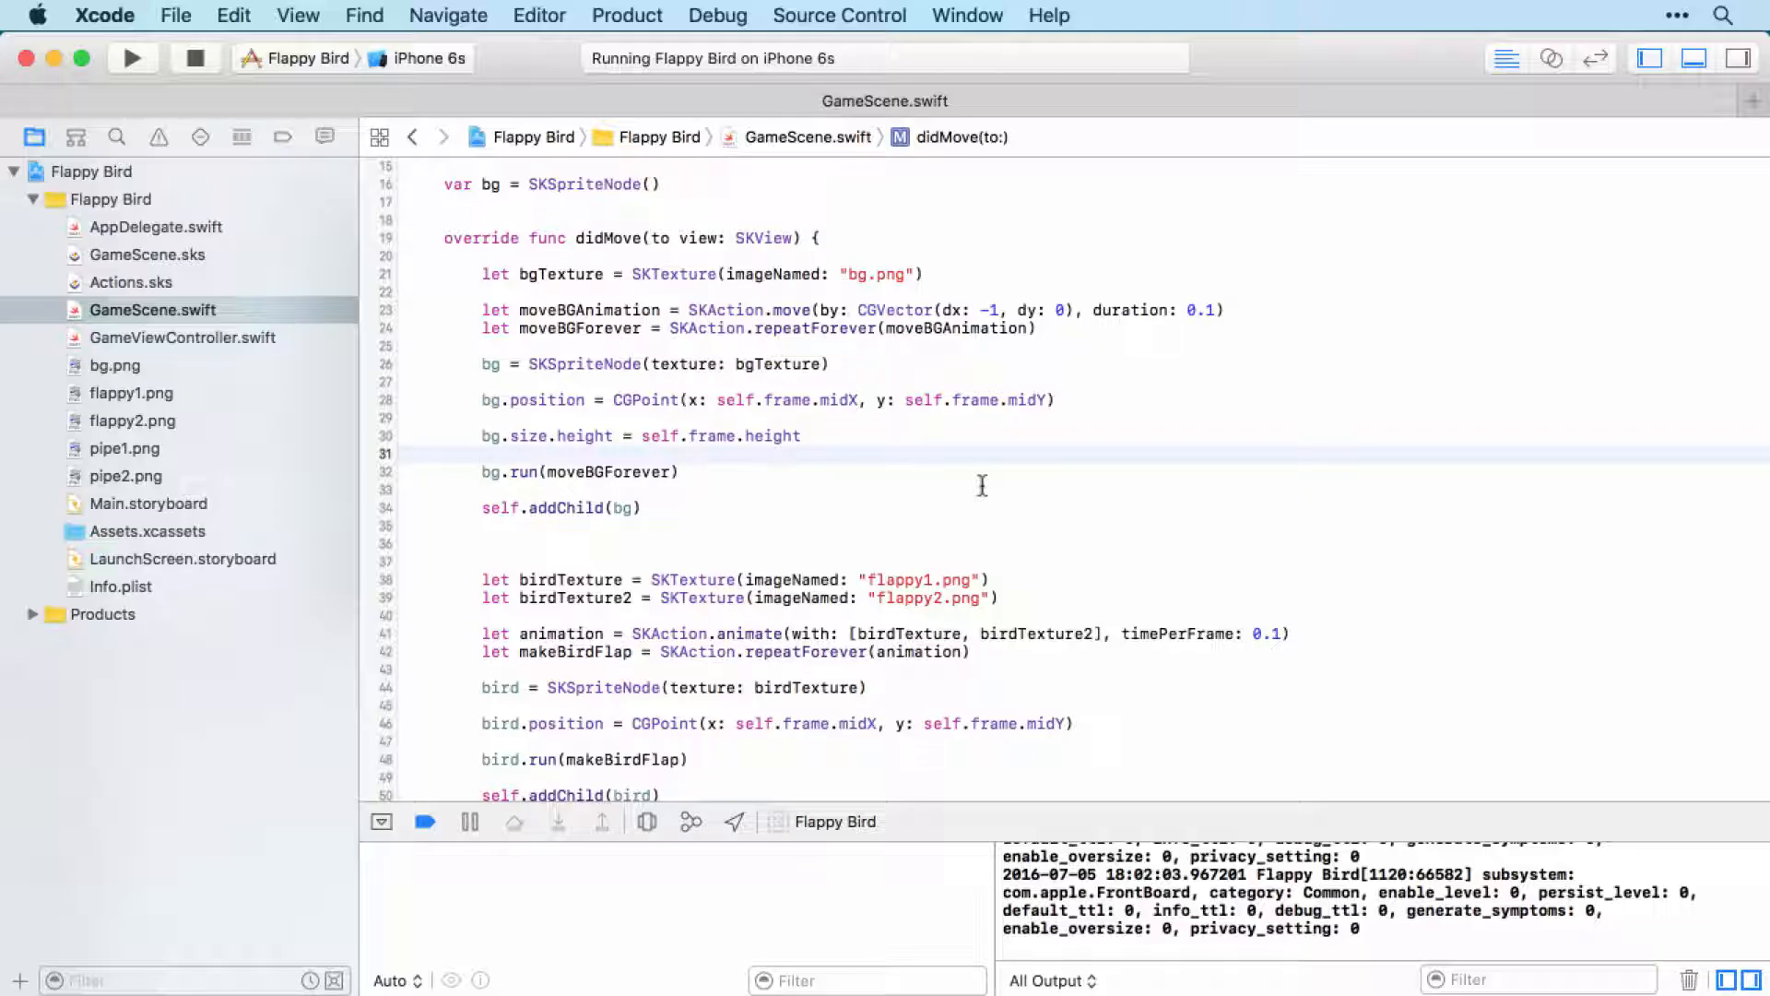
left_click(483, 453)
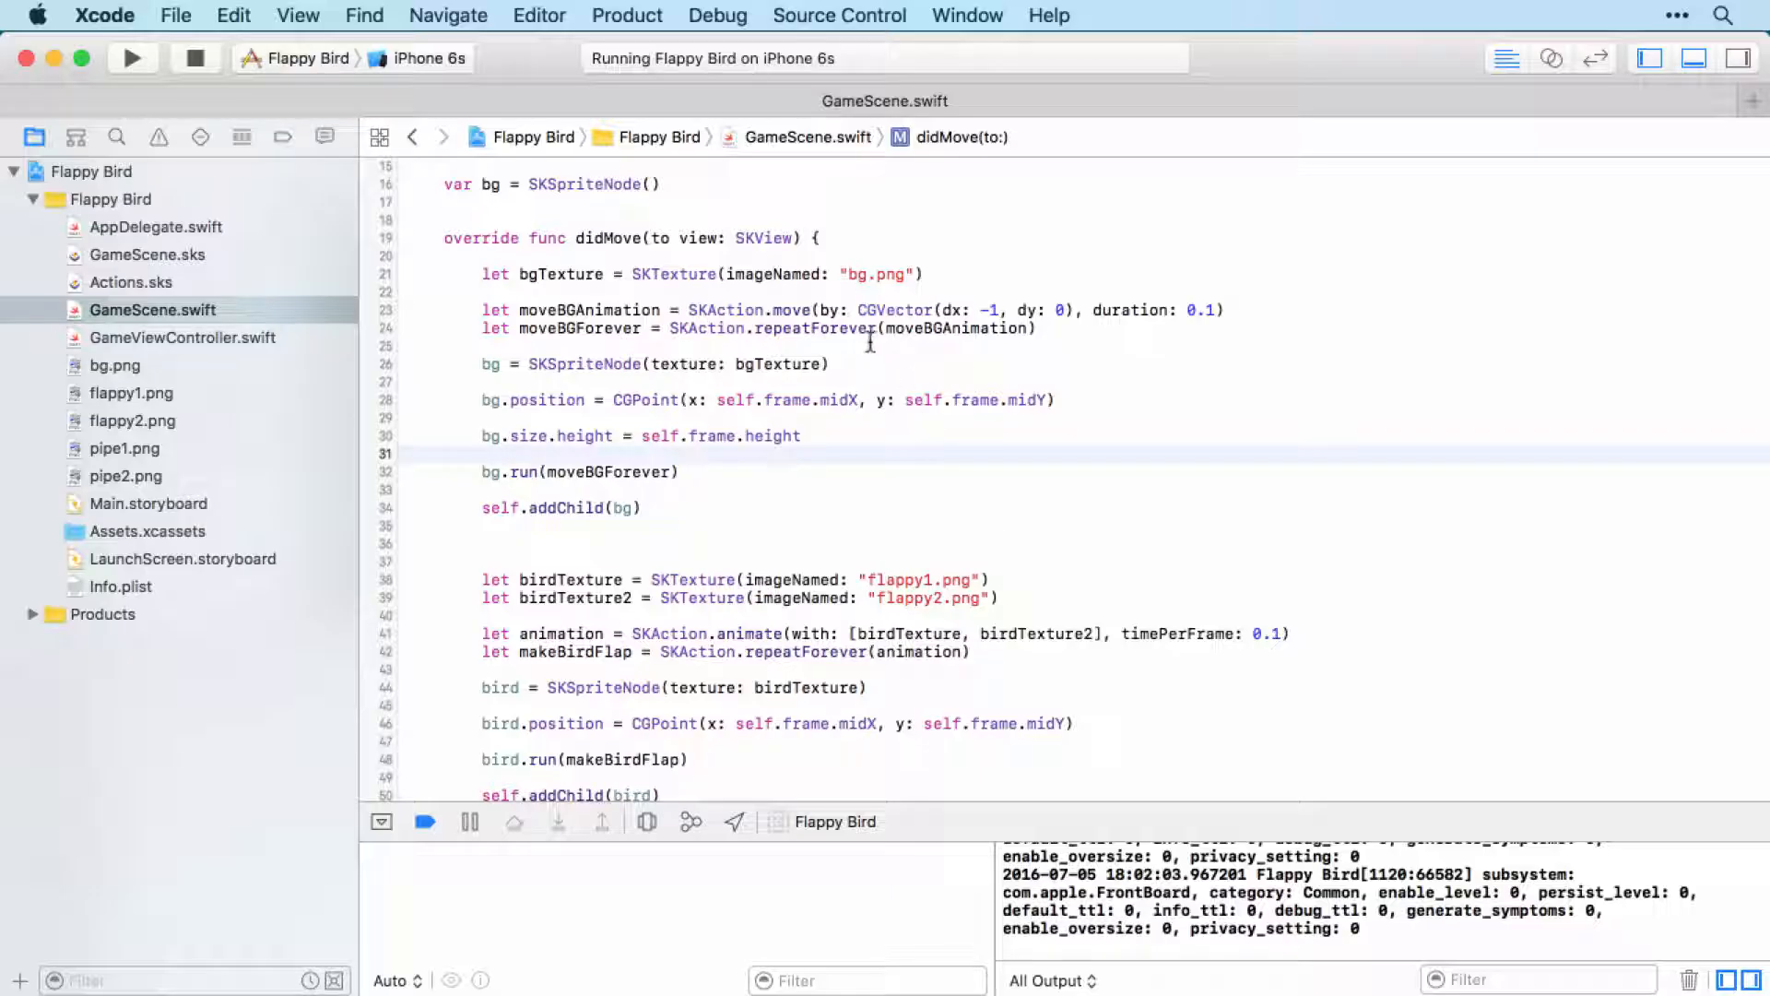
mouse_move(977, 487)
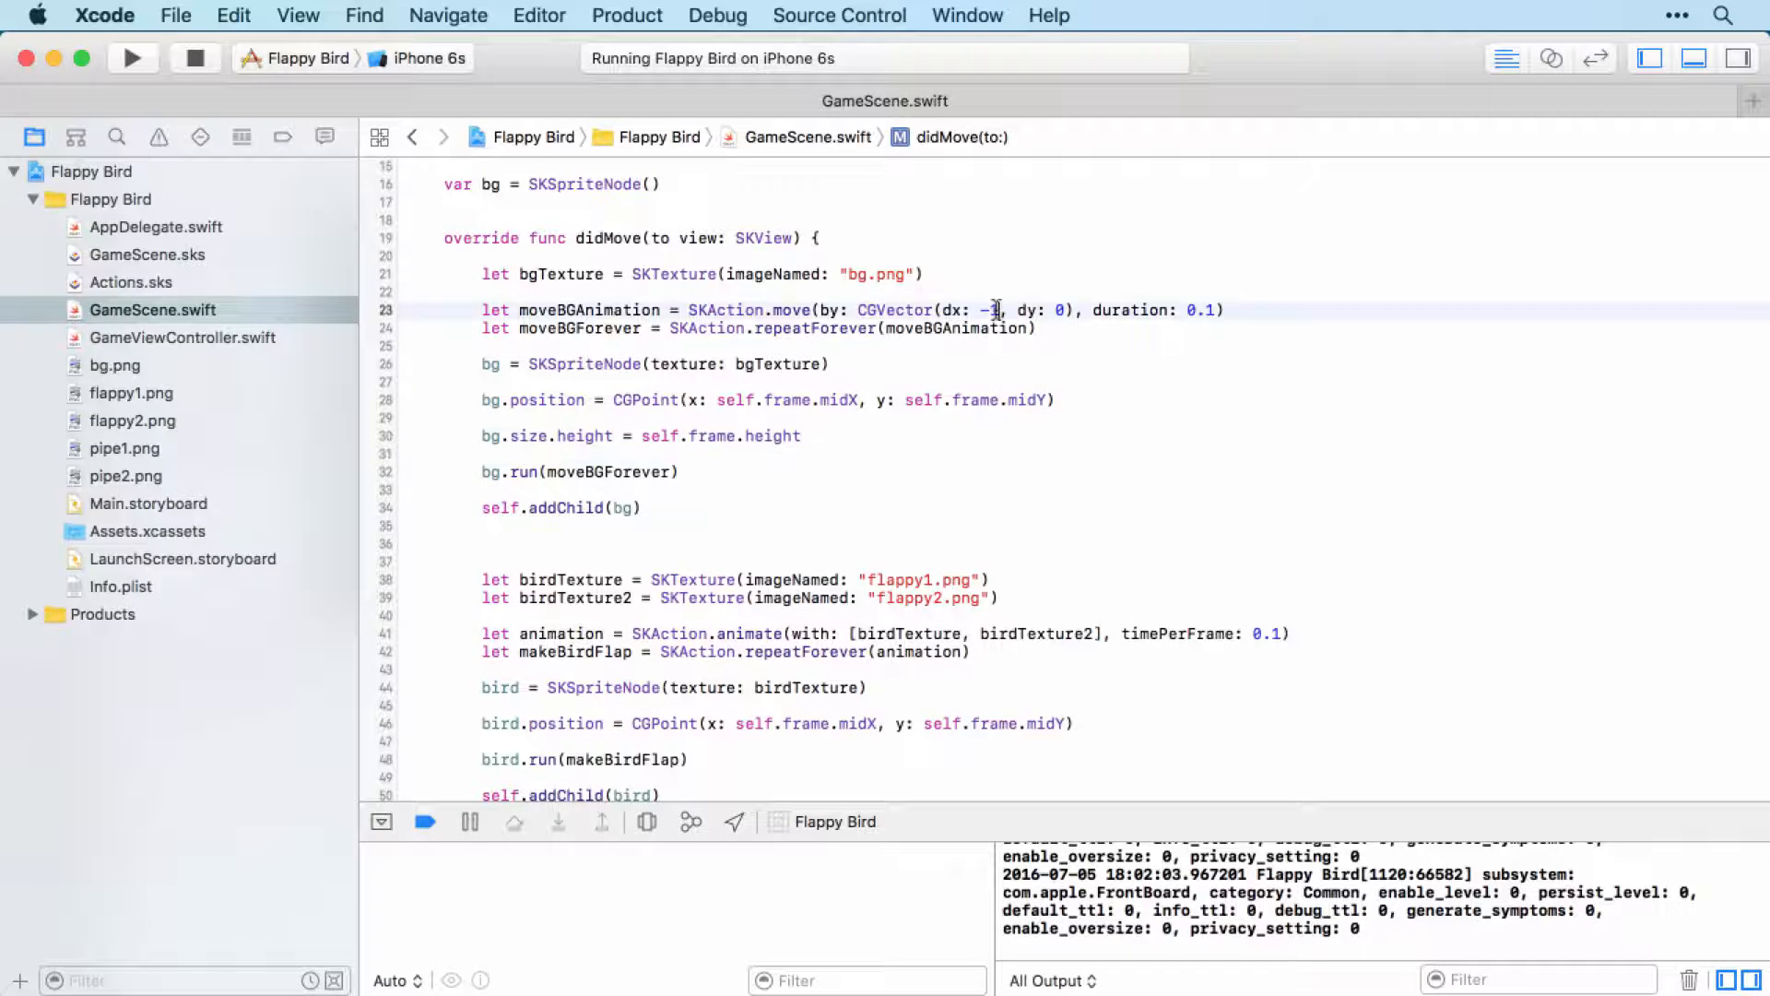
Change the move action to dx: -bgTexture.size().width with duration 5
key("backspace")
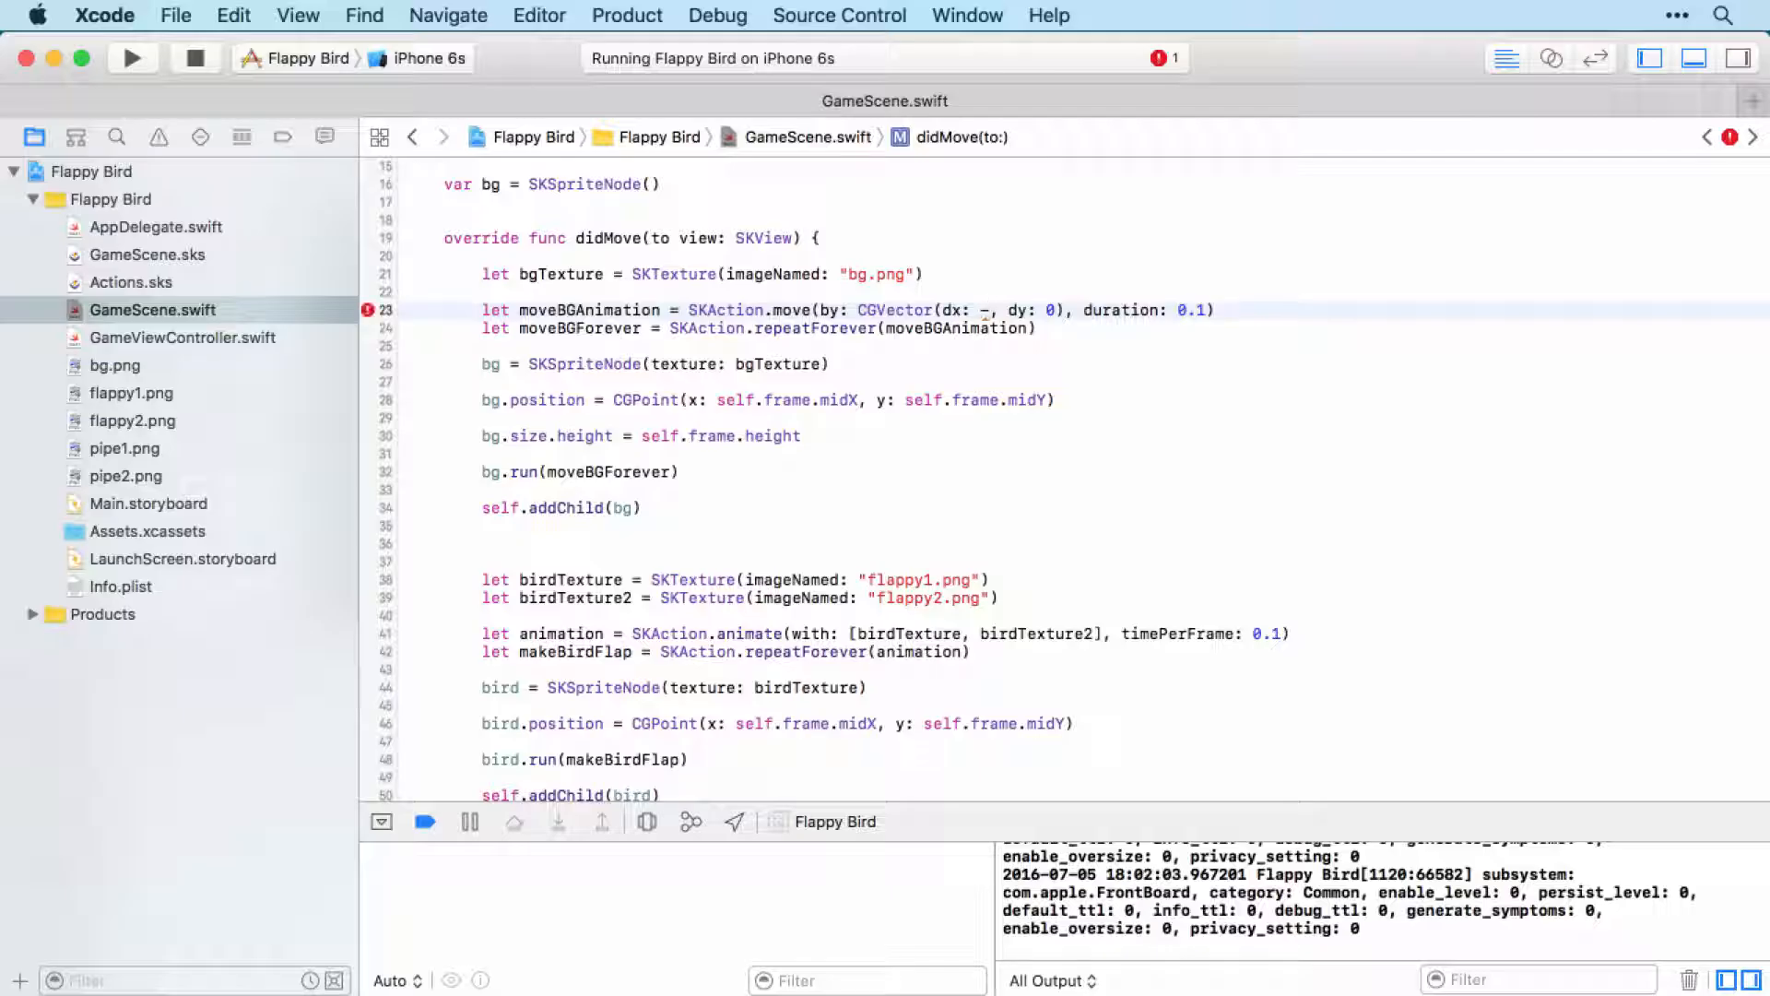
mouse_move(857, 328)
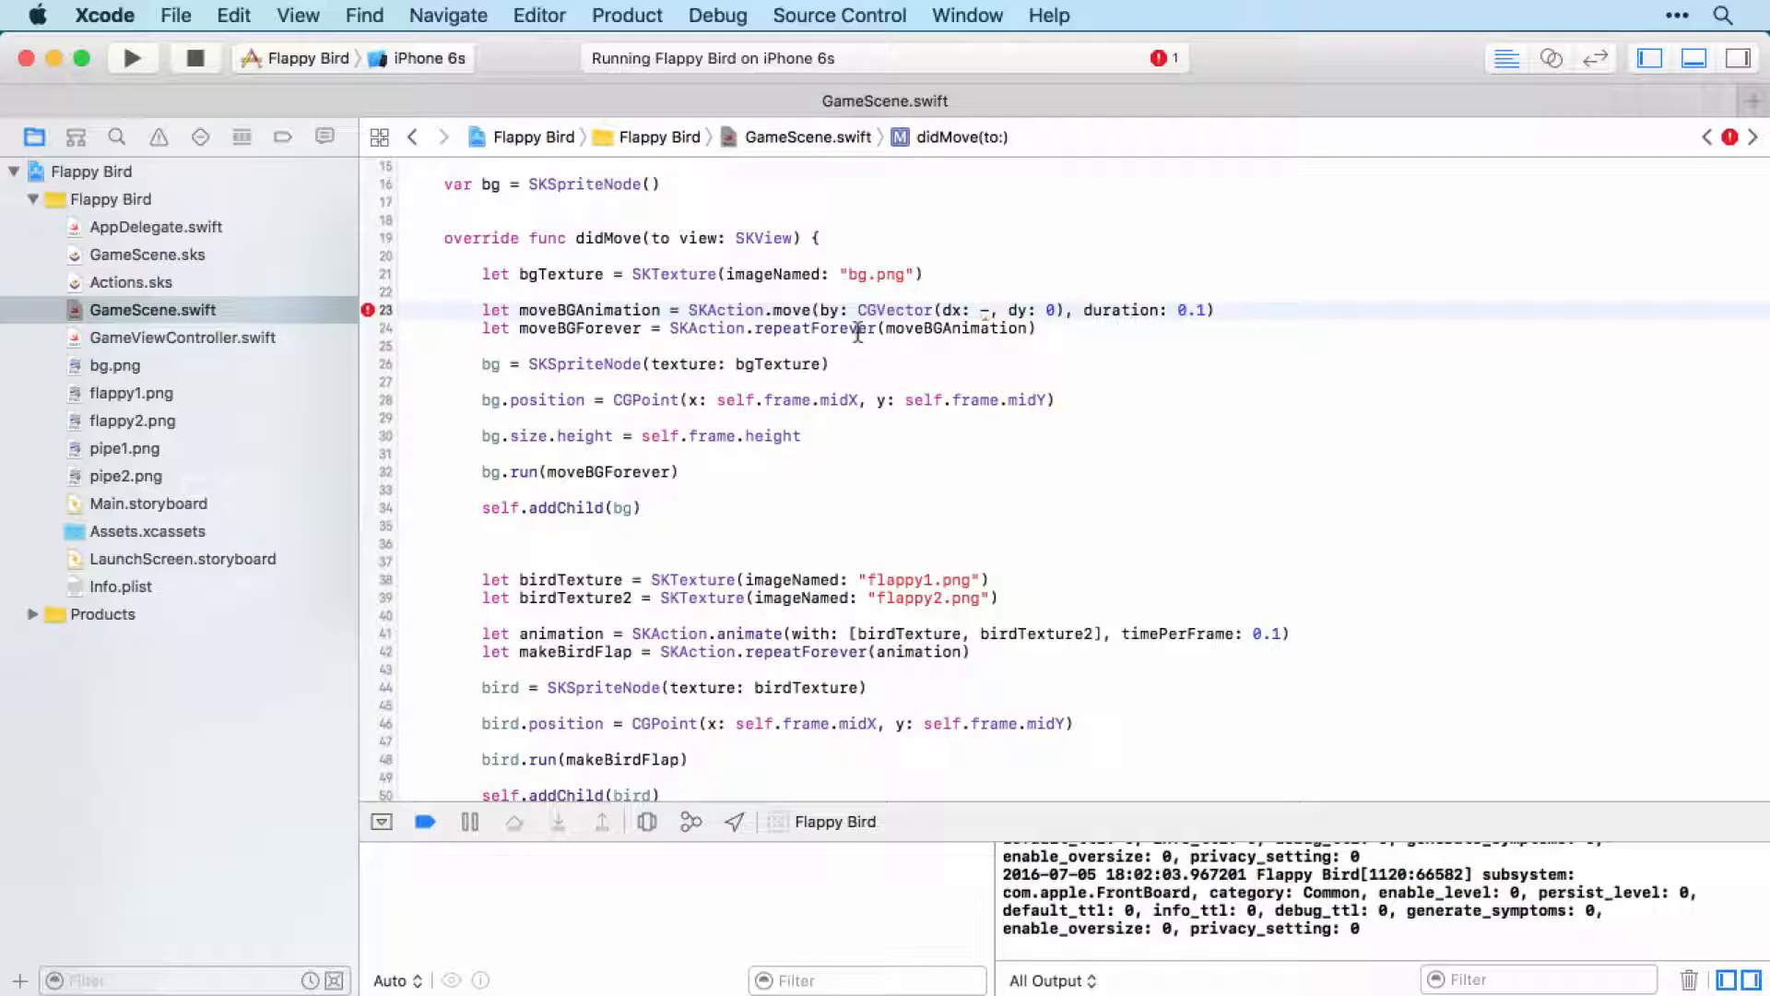
type("bgTe")
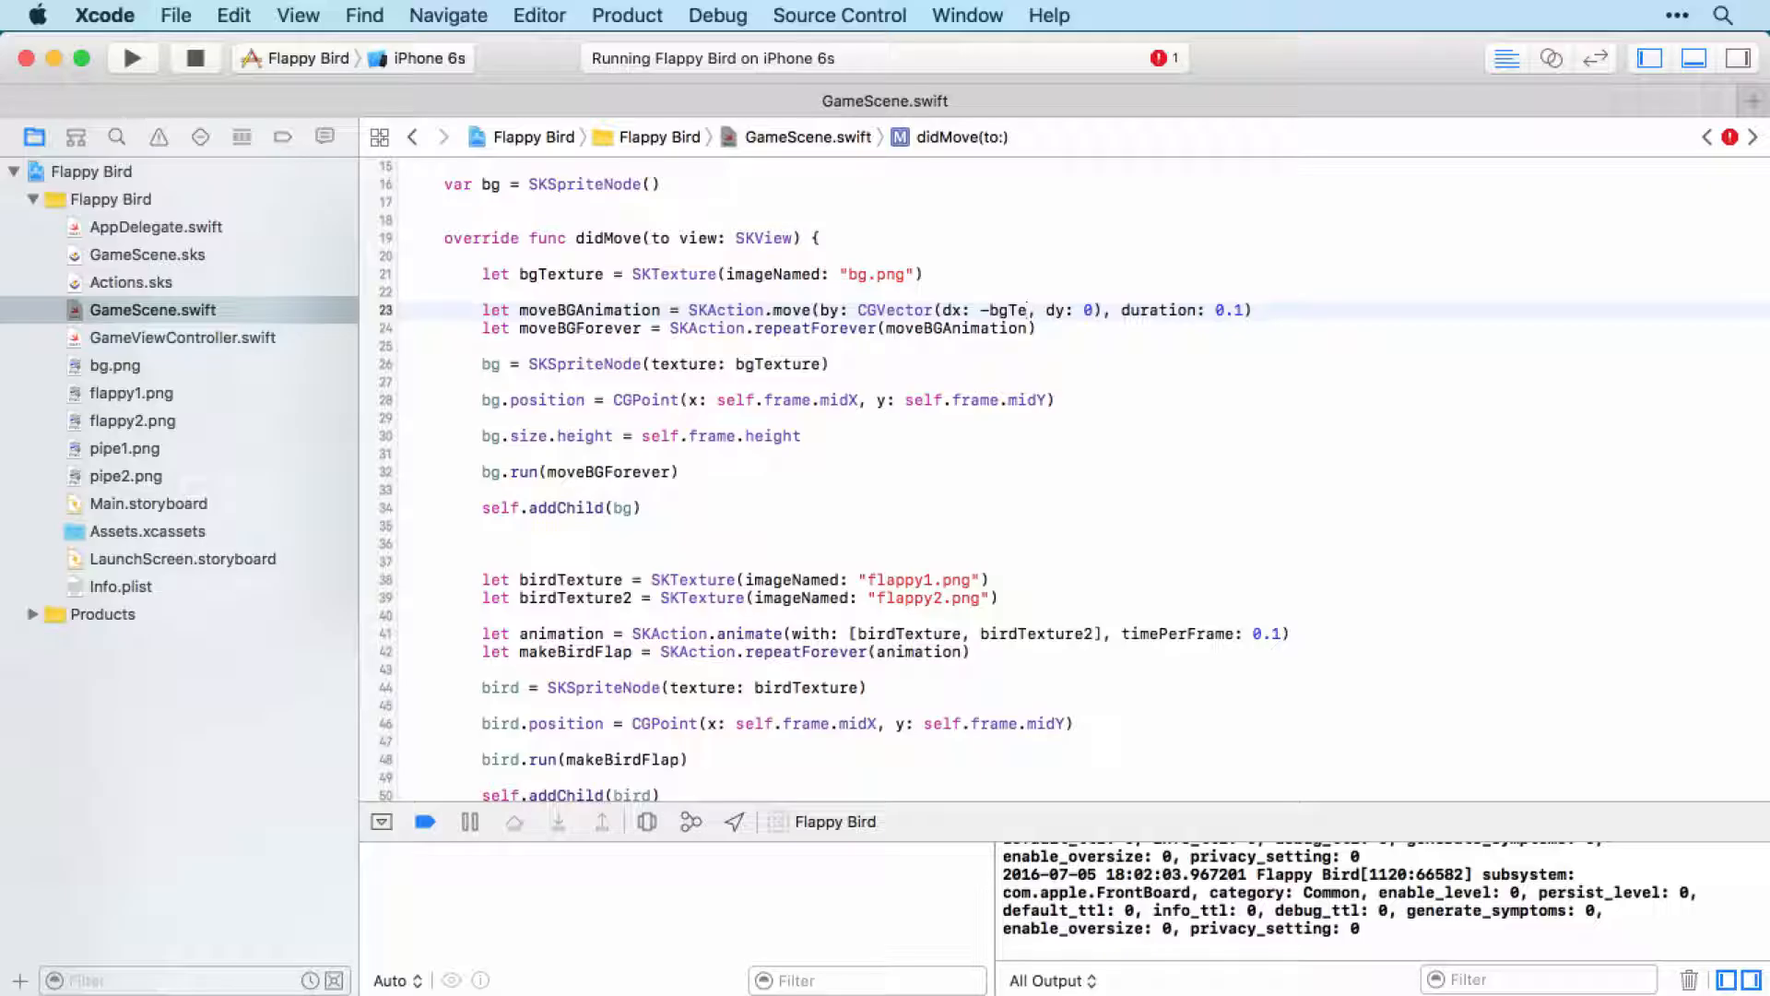
type("xture")
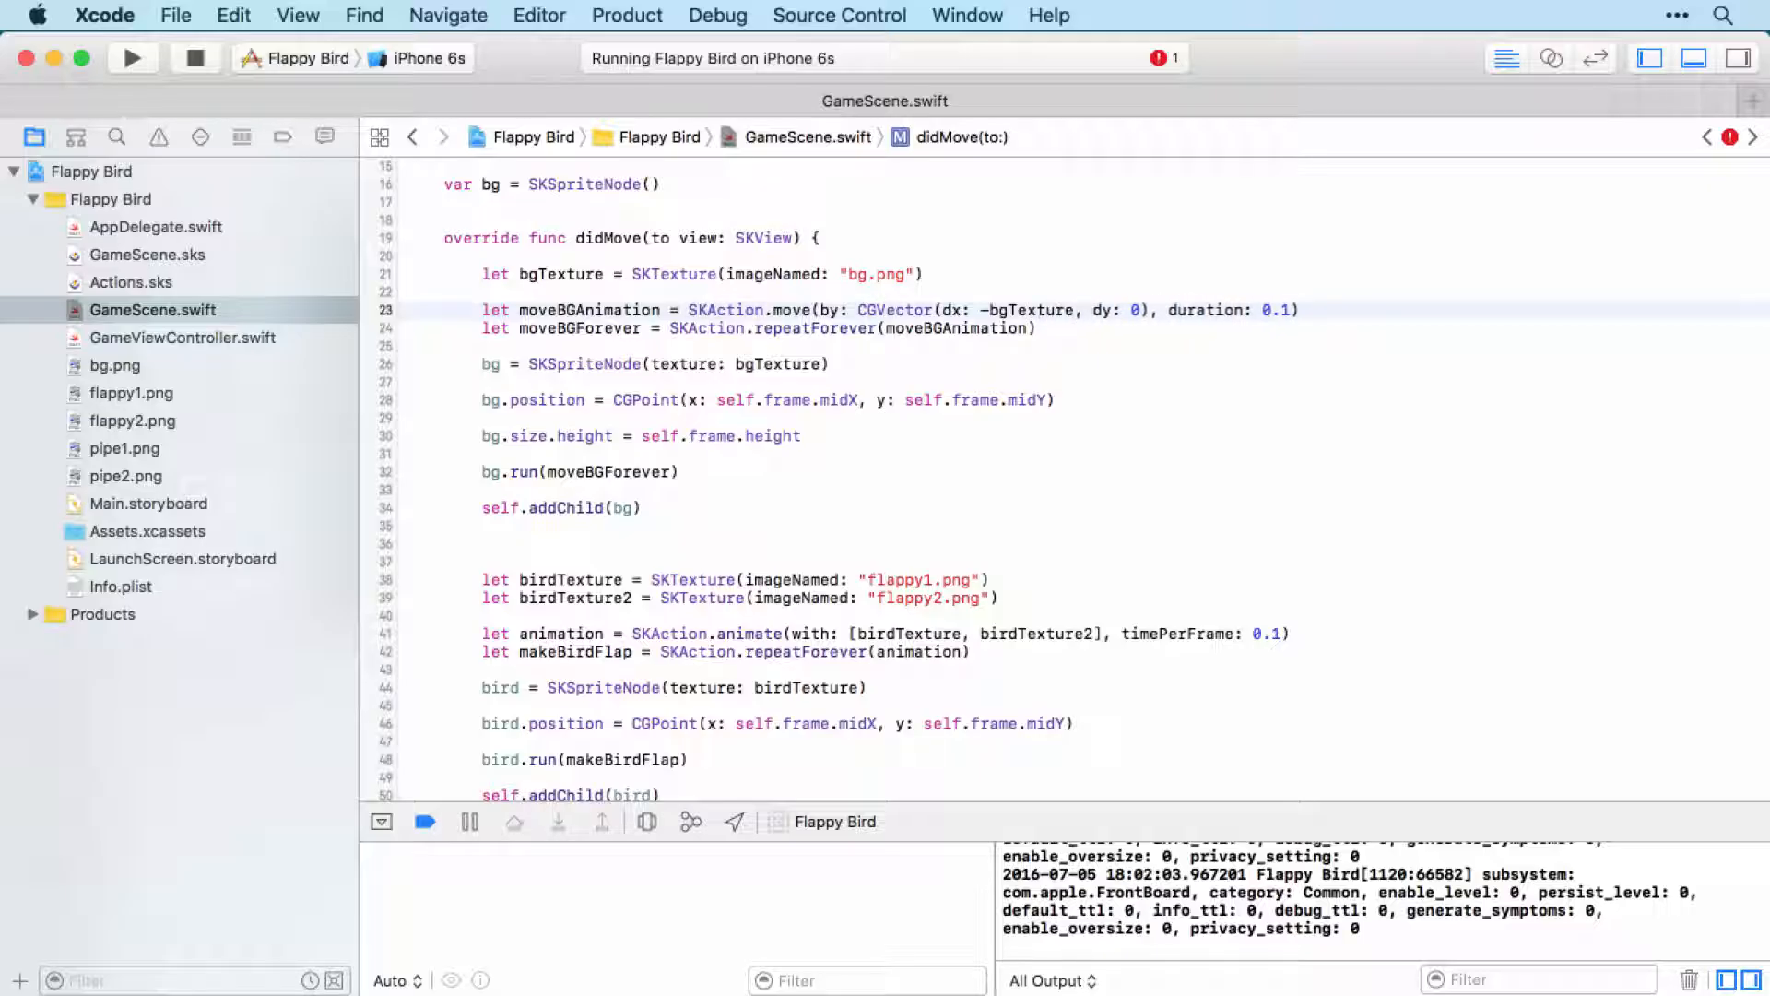
type(".size()")
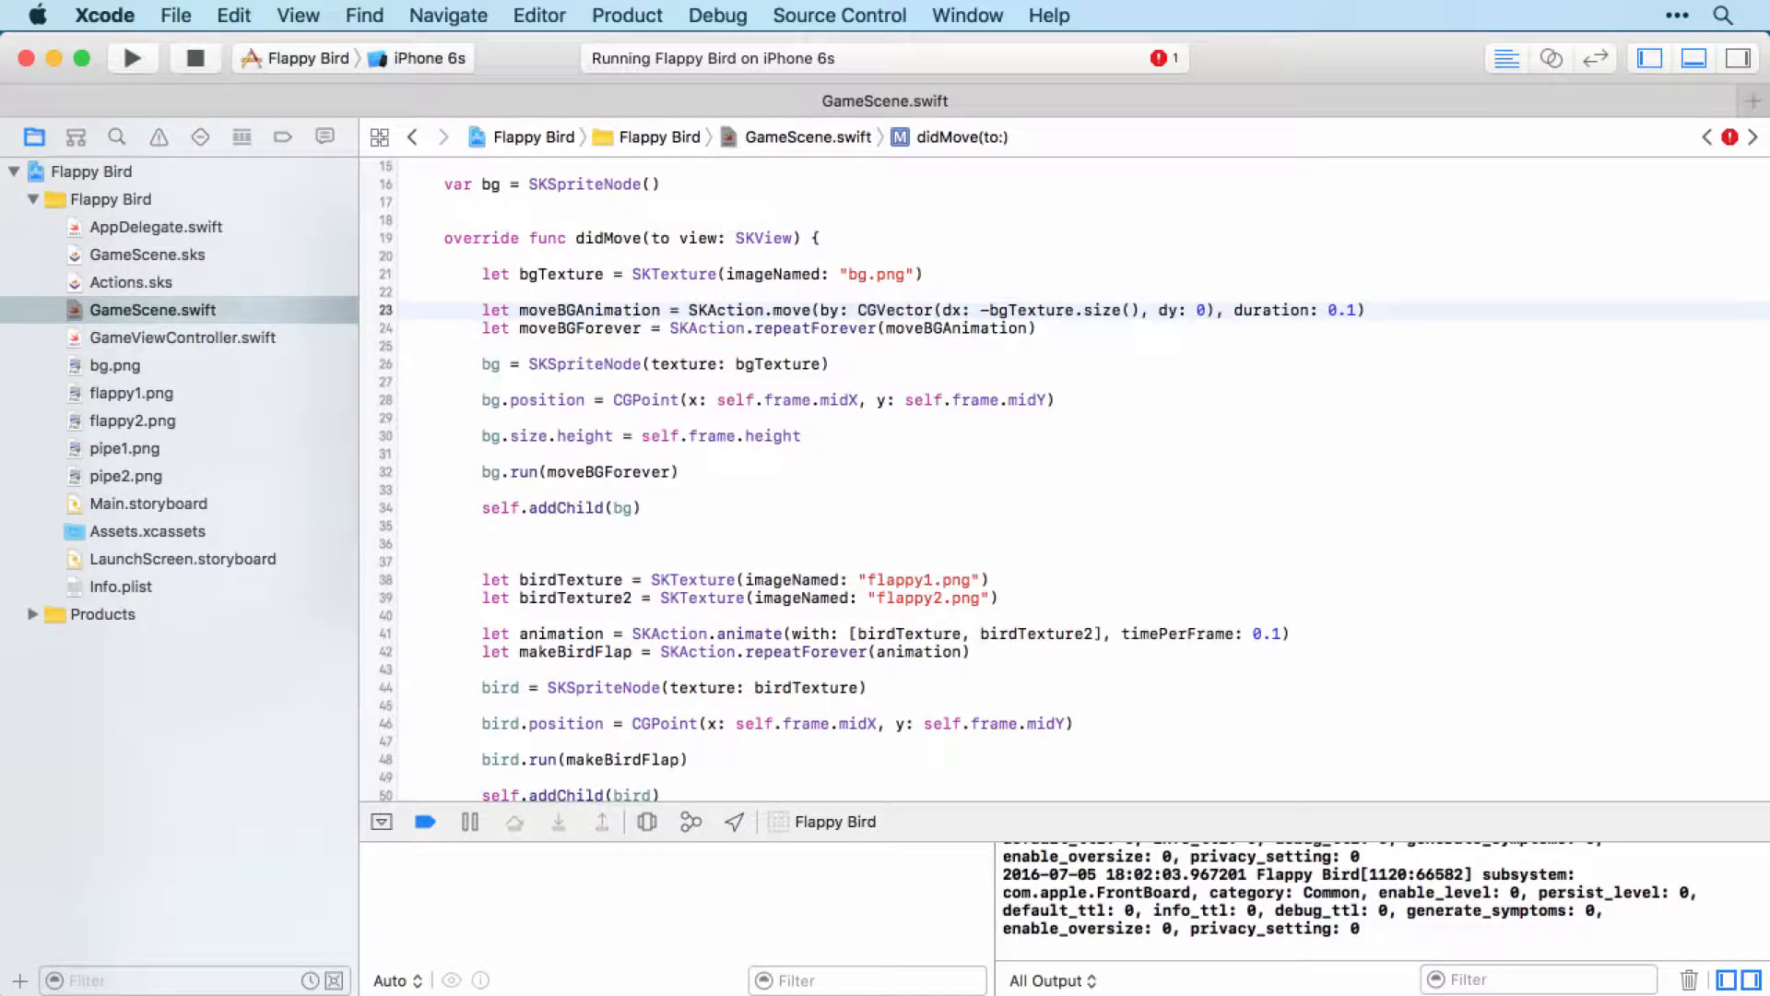
type(".width")
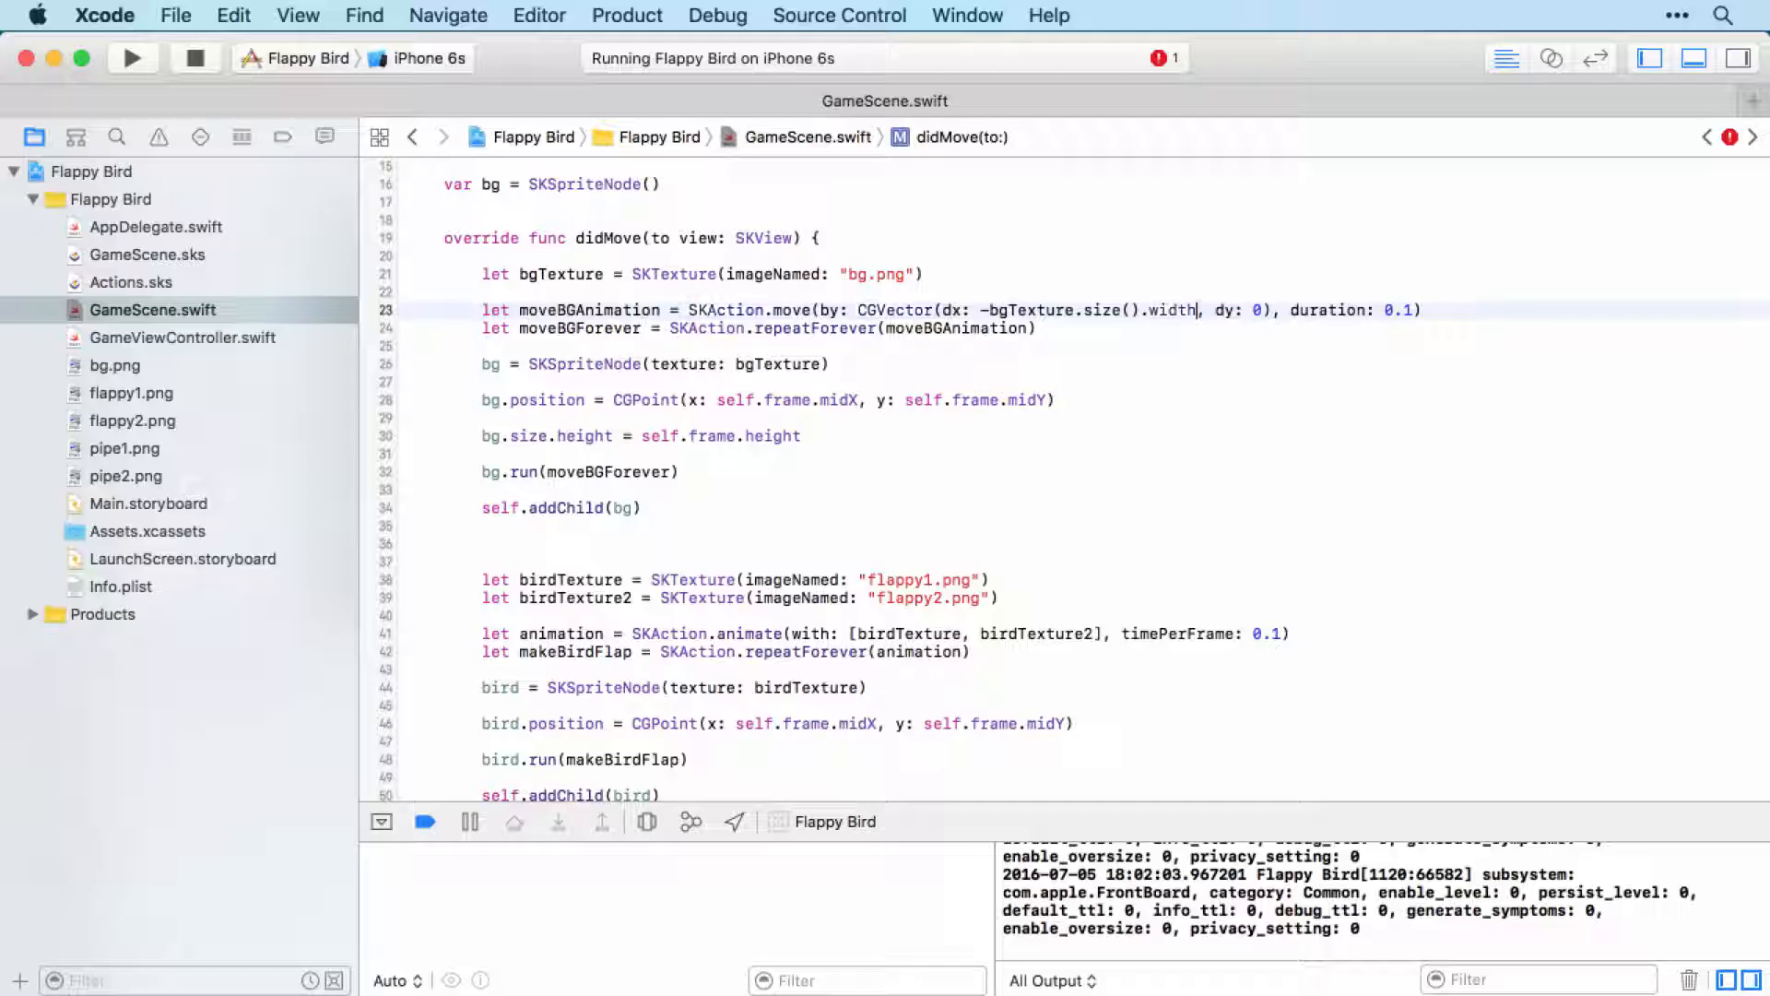
left_click(1408, 310)
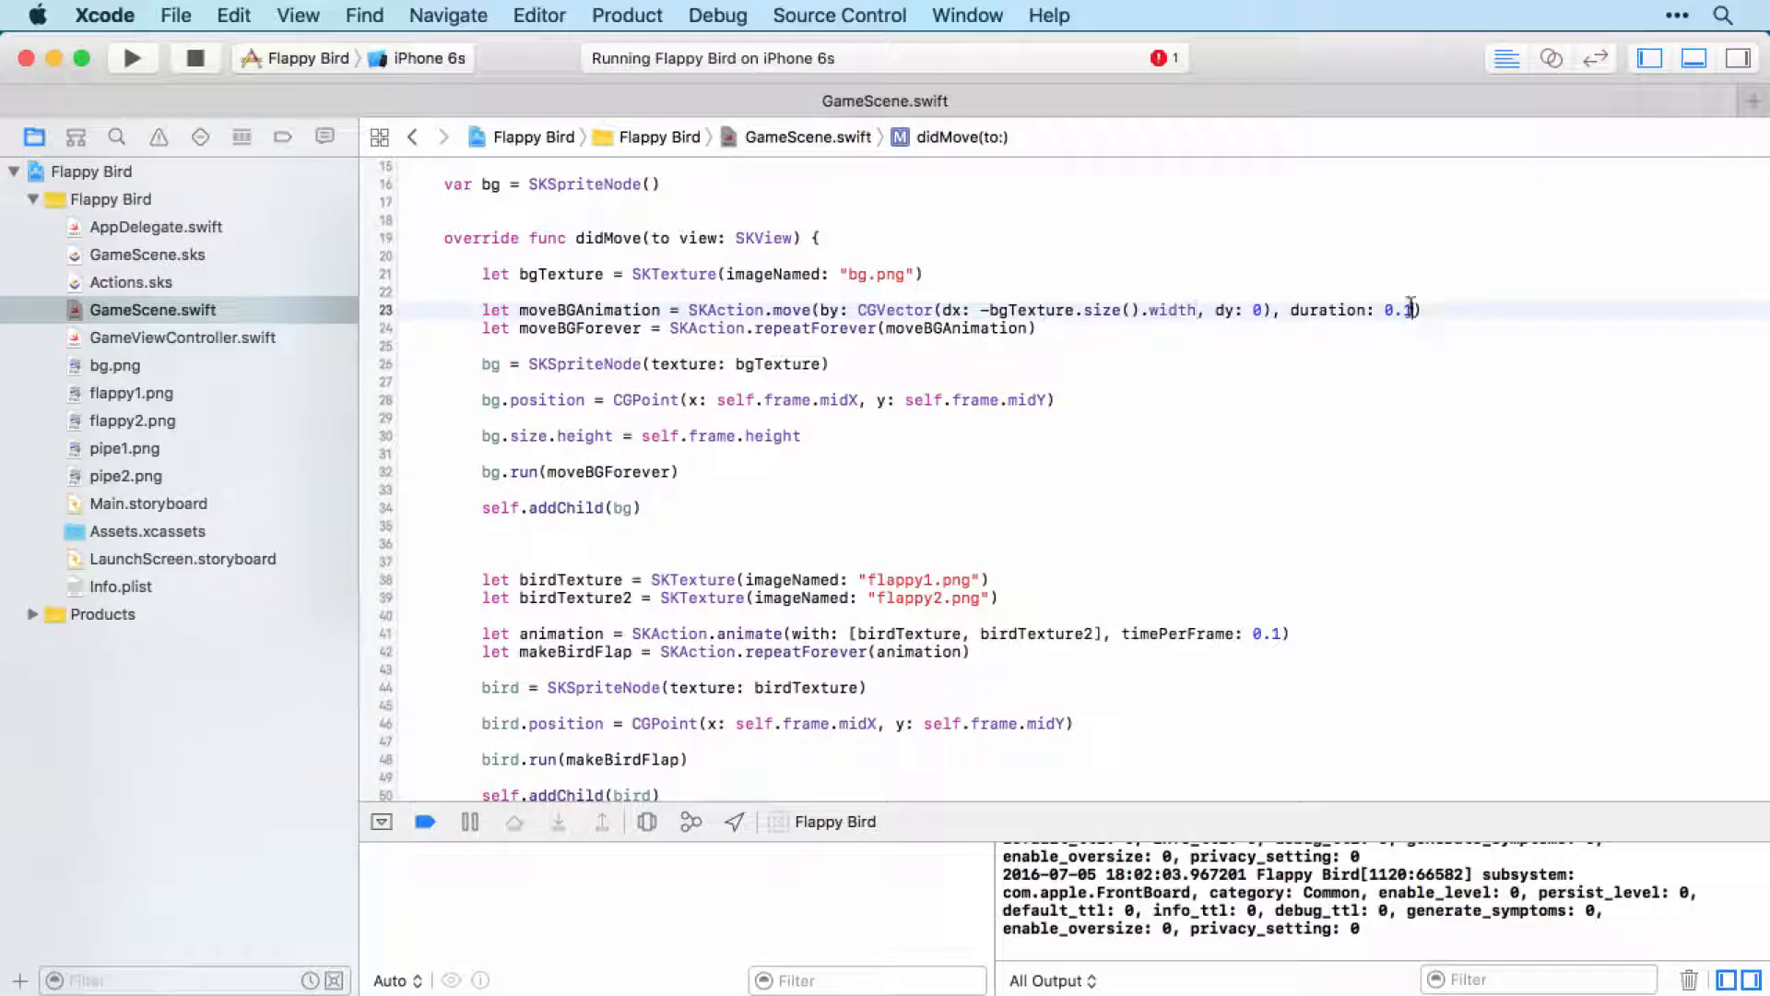
key("Backspace")
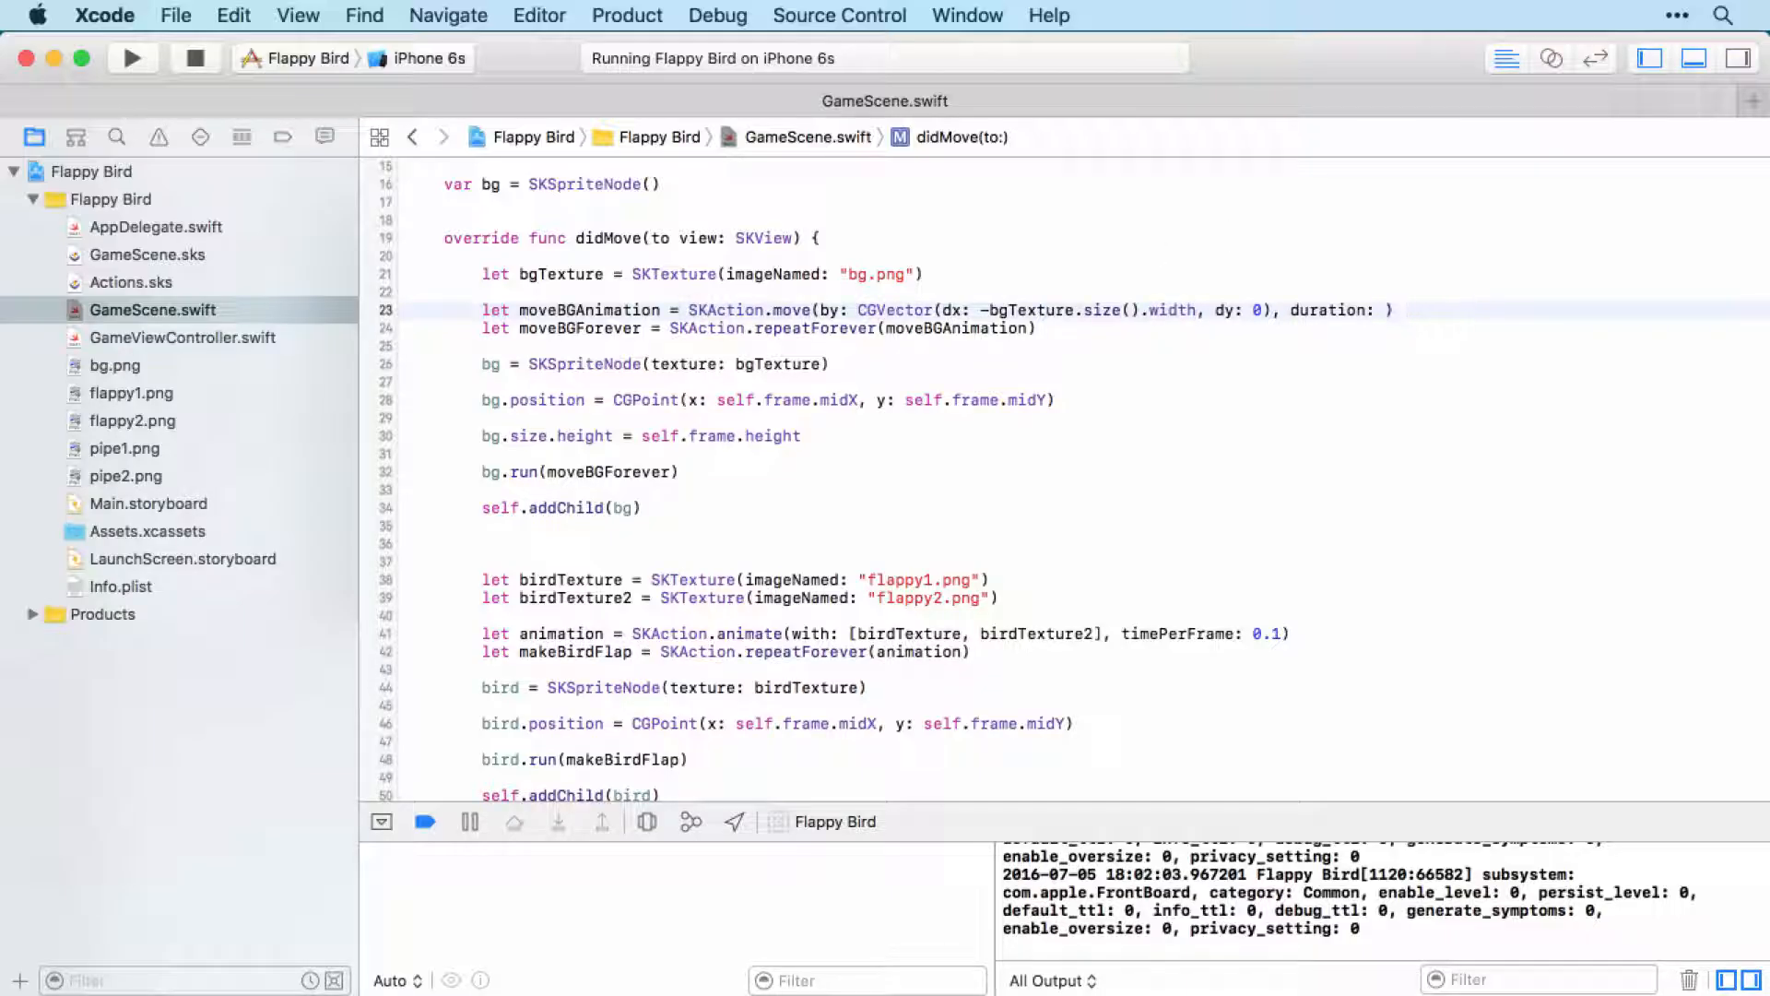
type("5")
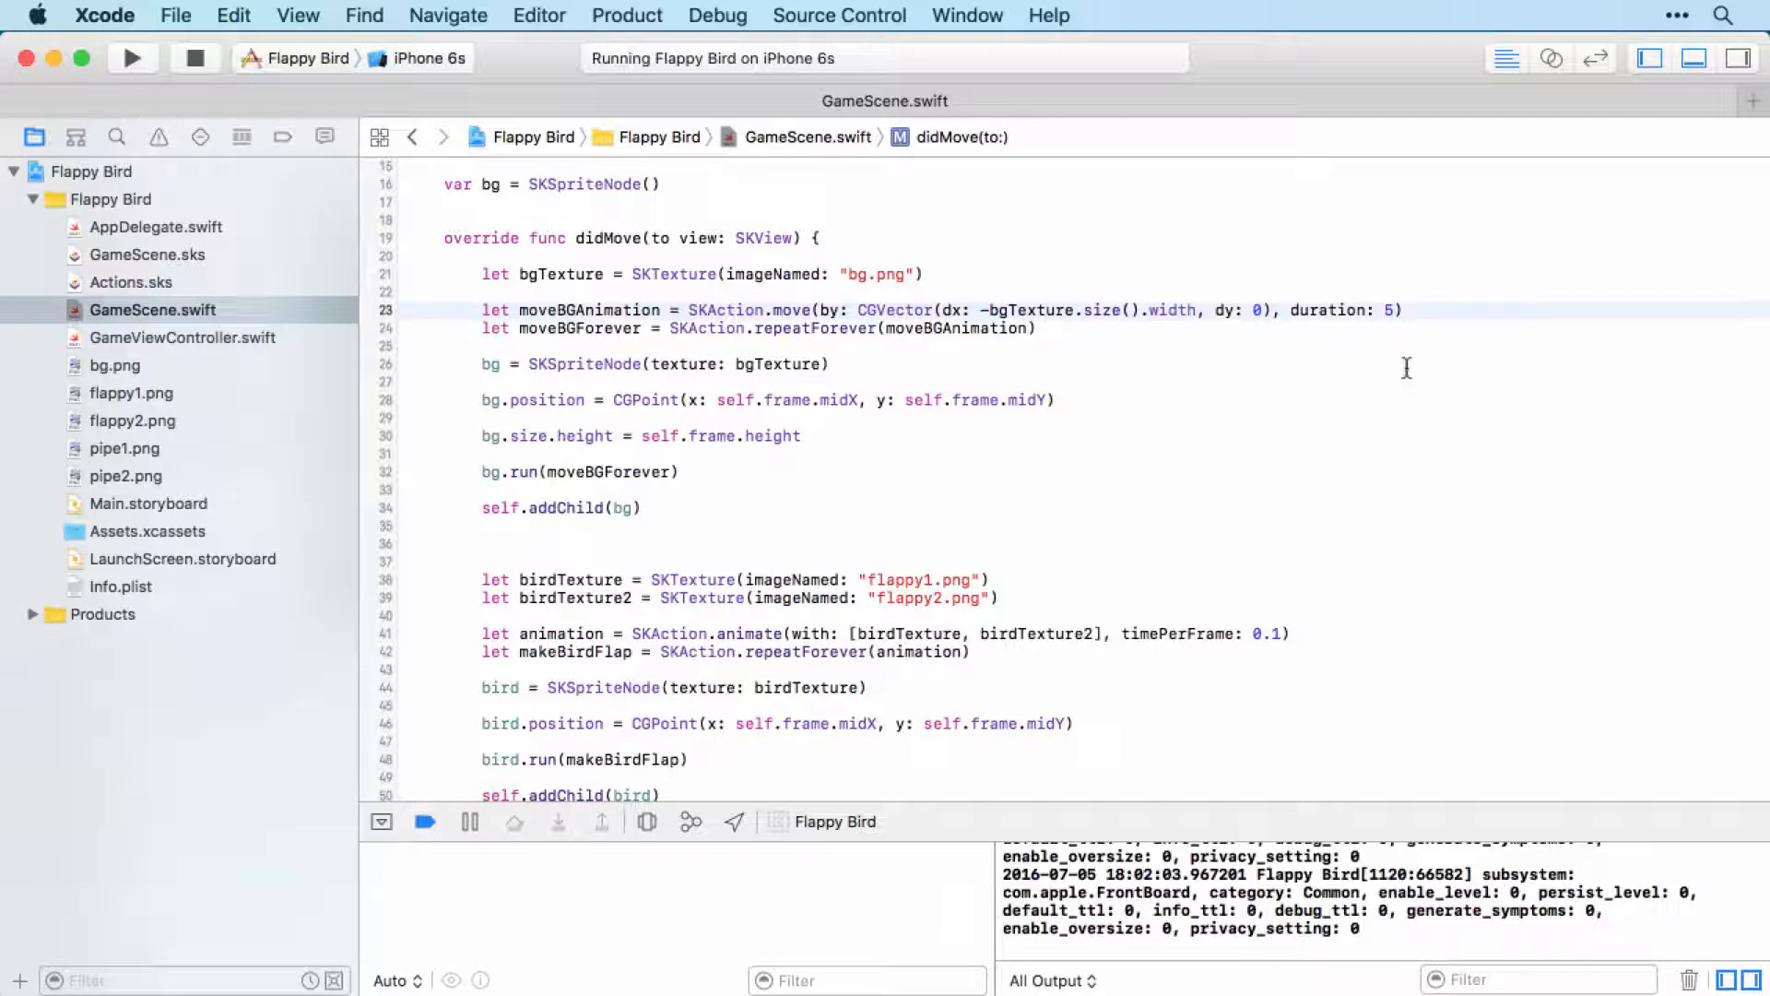
Write shiftBGAnimation as SKAction.move by CGVector dx bgTexture.size().width, dy 0, duration 0
key("return")
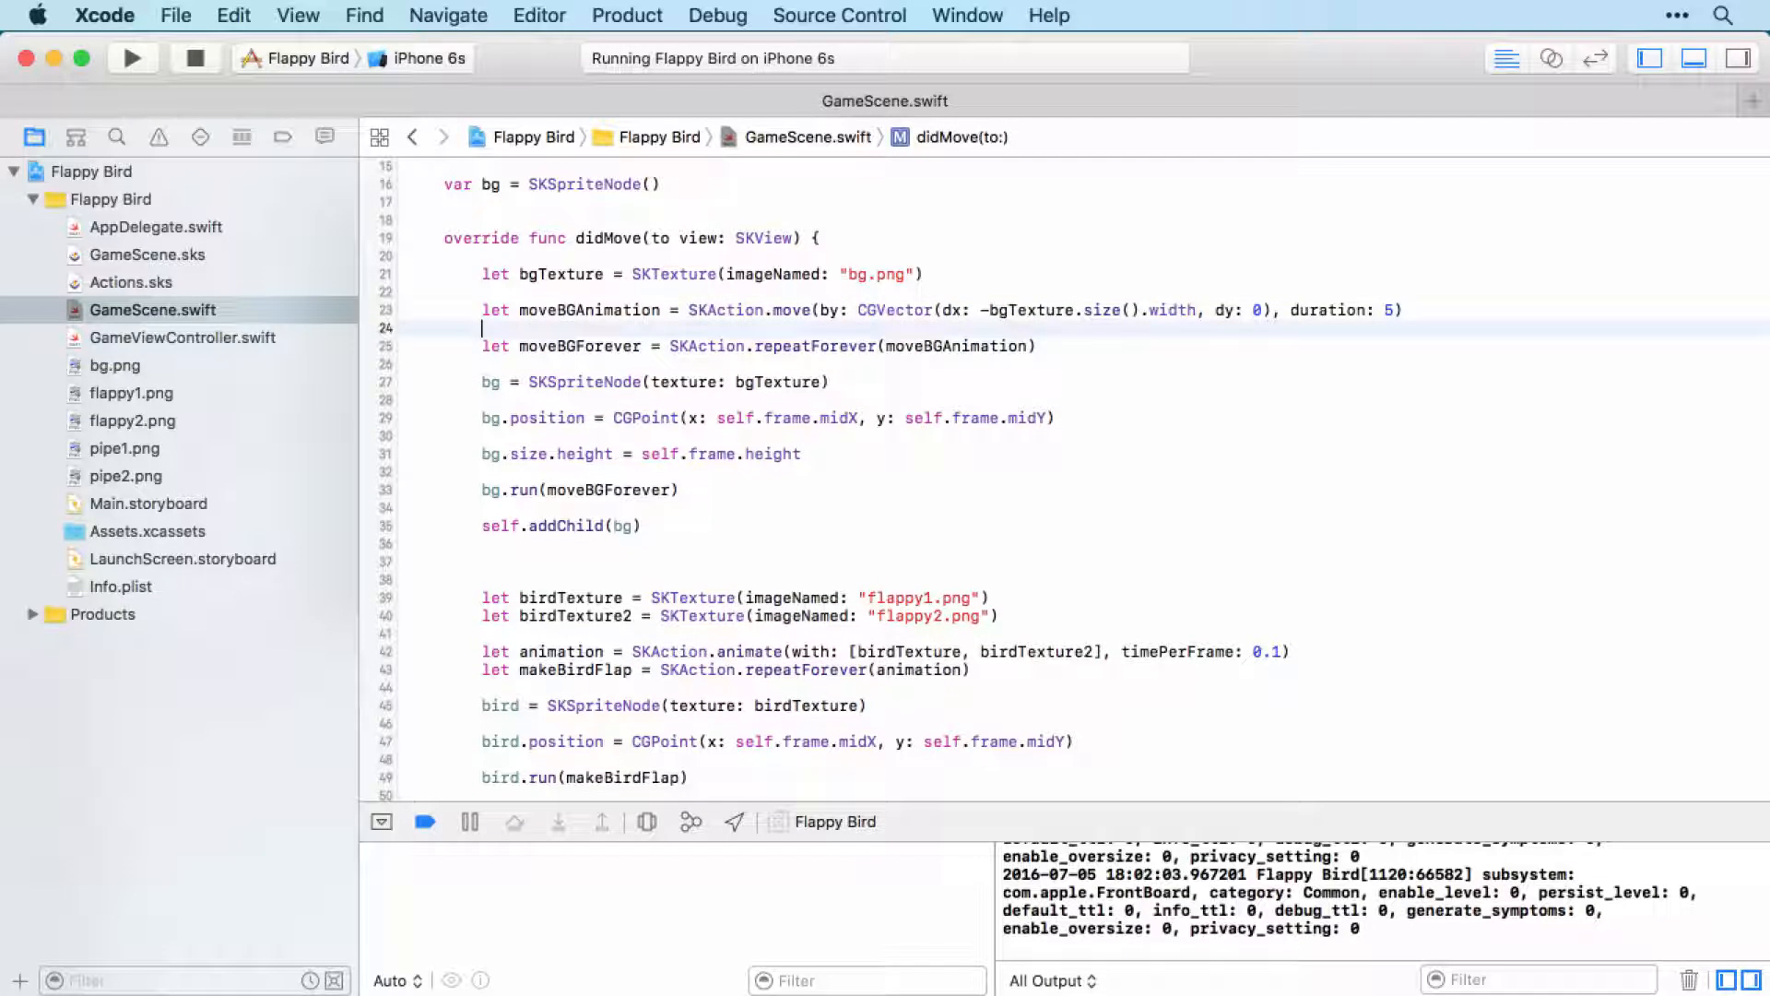
mouse_move(1110, 376)
type("let")
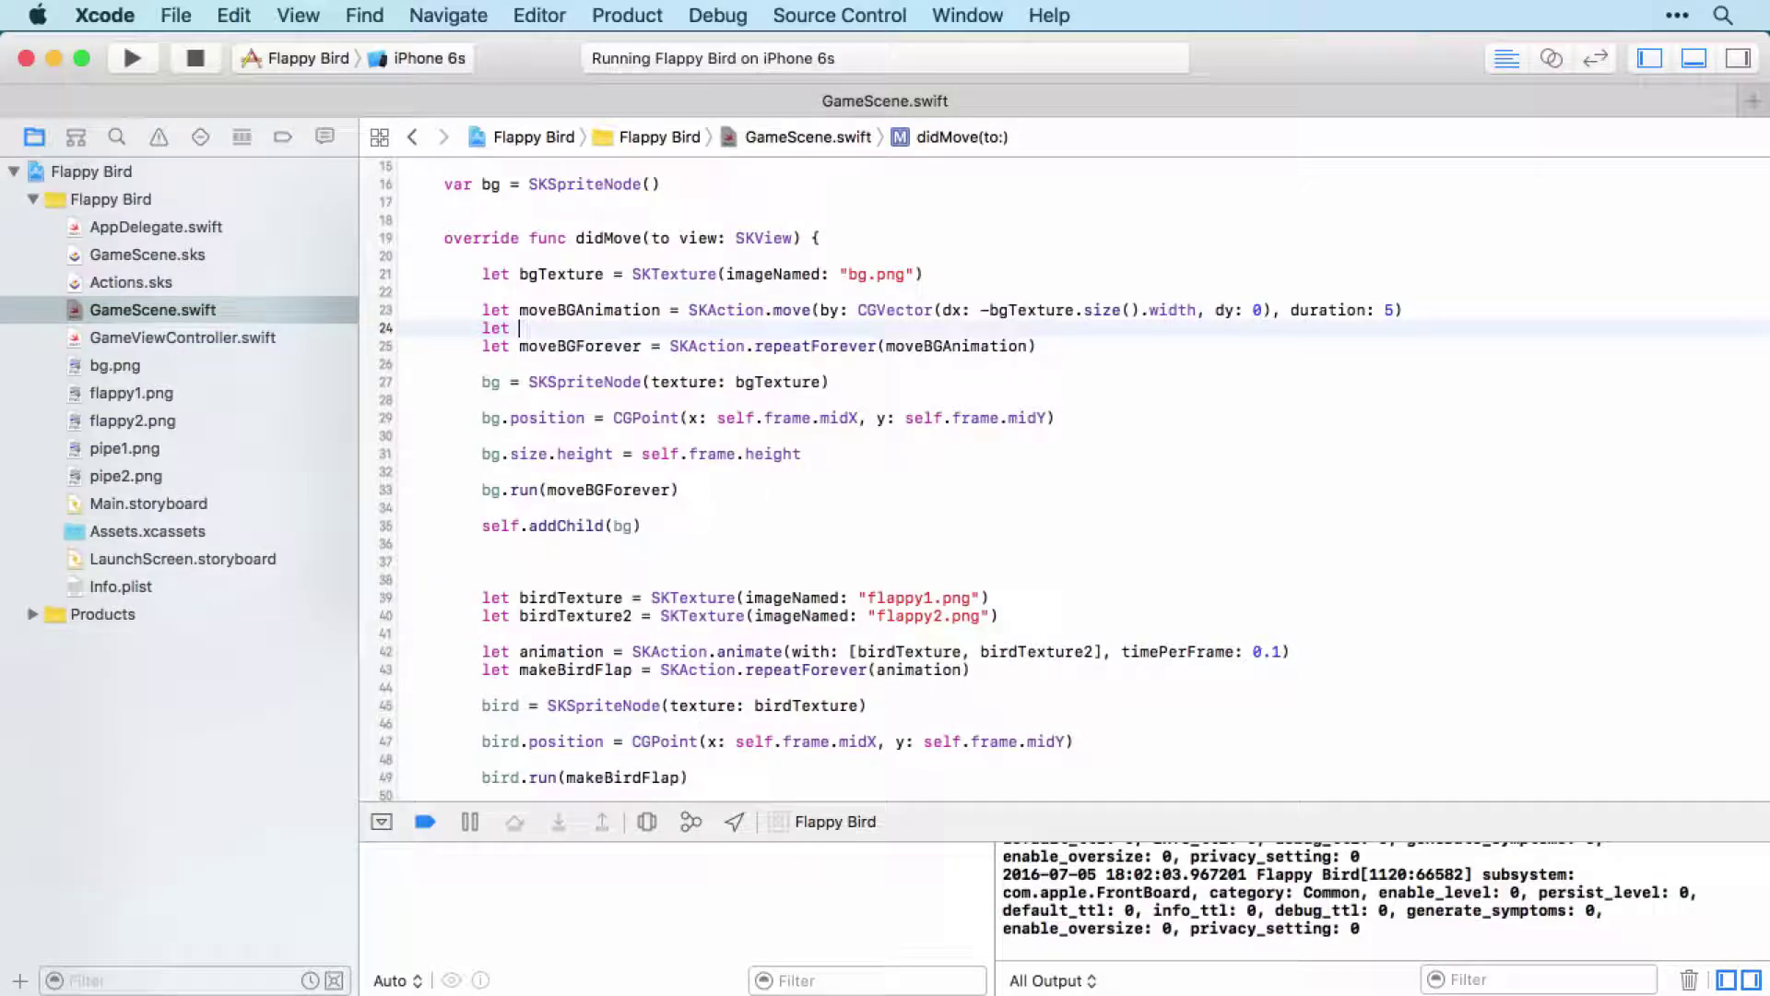
type("shift")
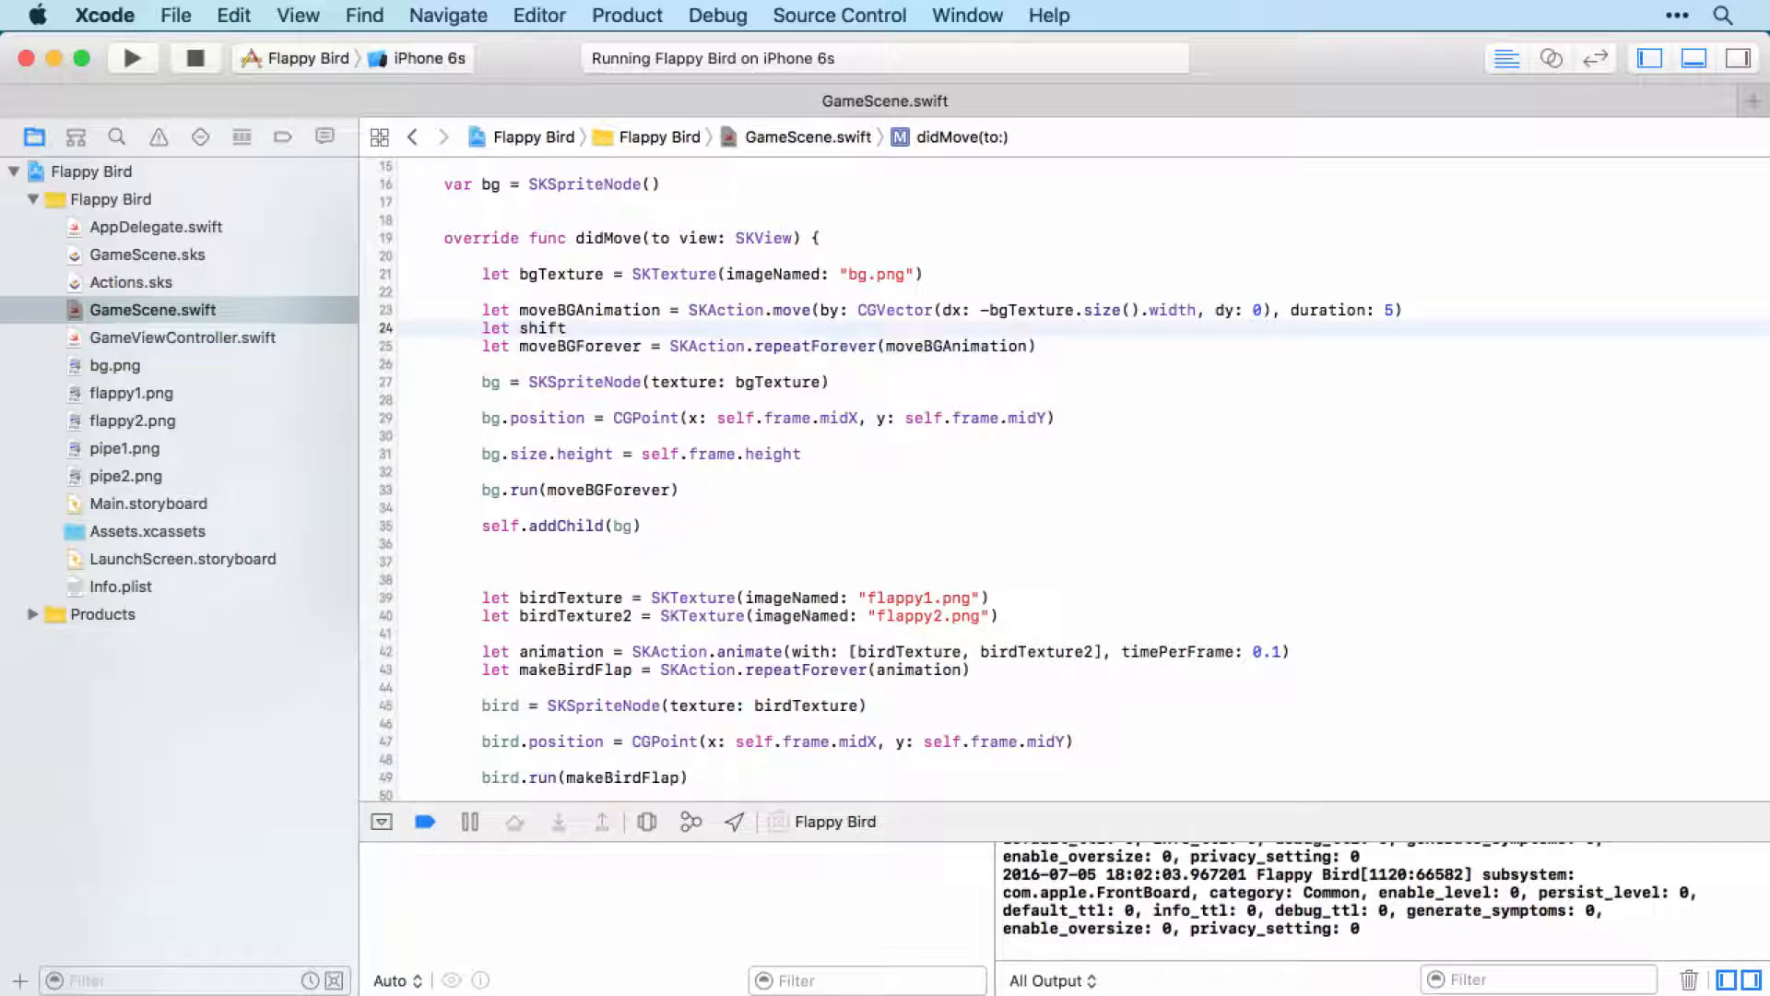
type("BG")
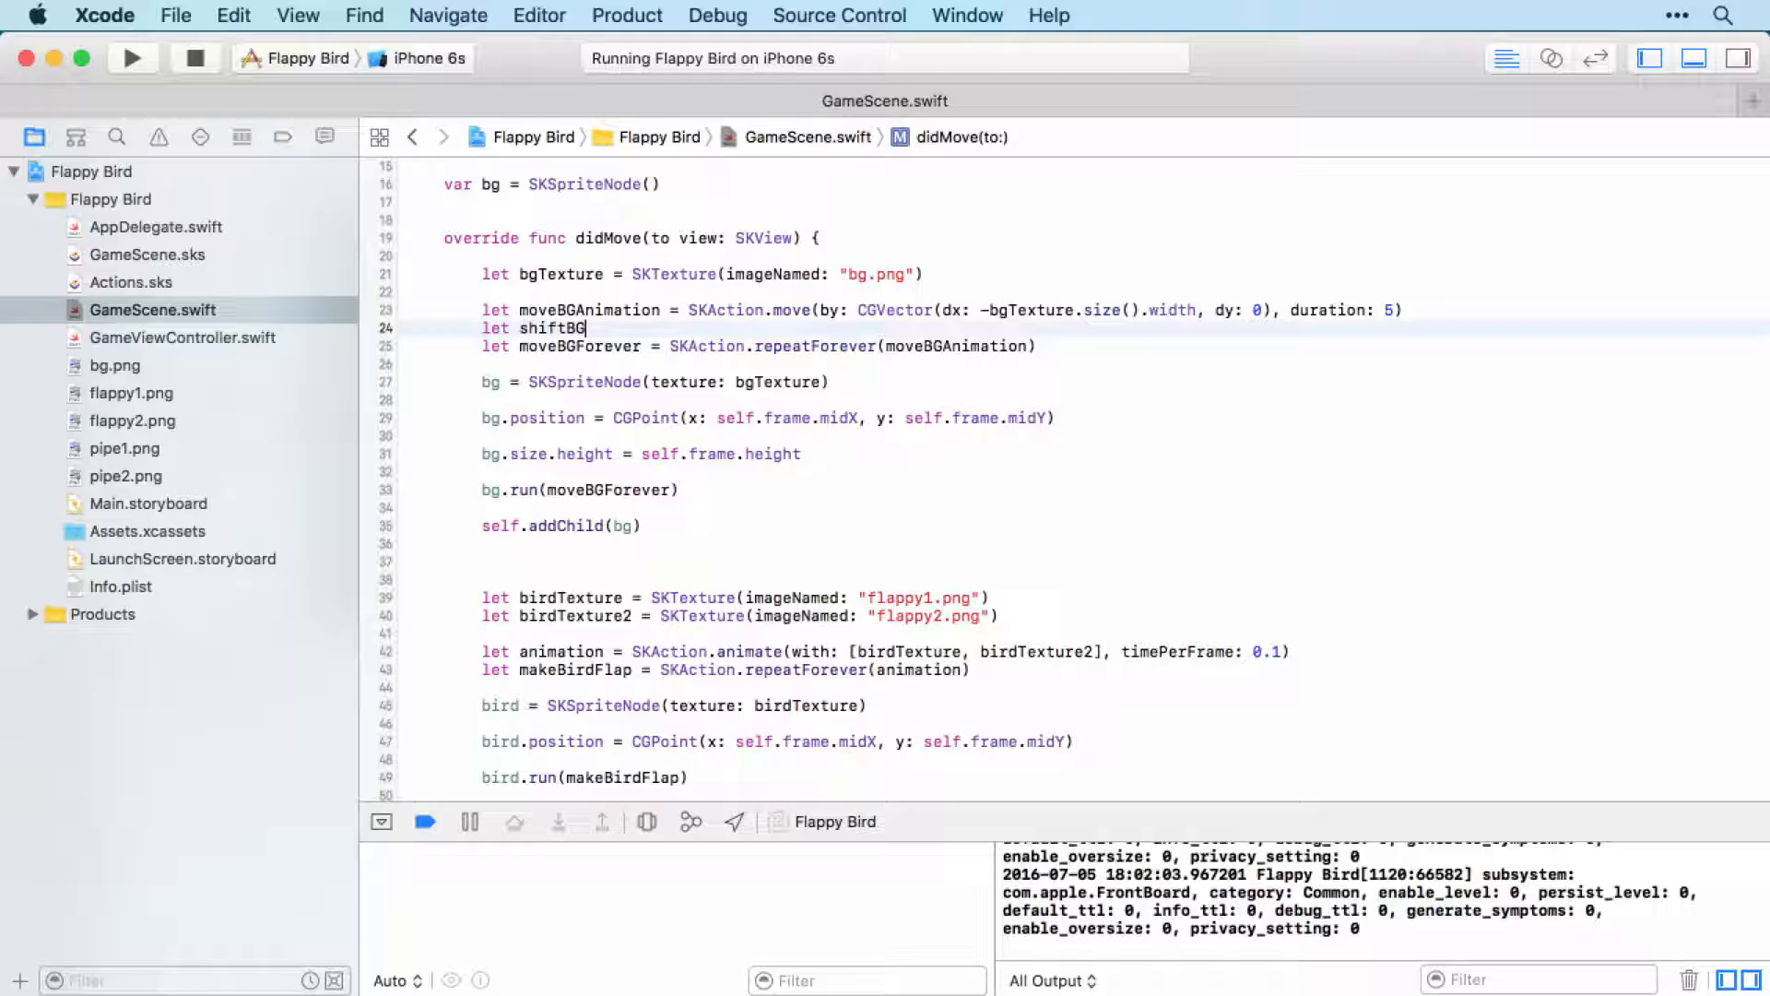
type("Animation = SKAction.move(by: CGVector(, duration: TimeInterval")
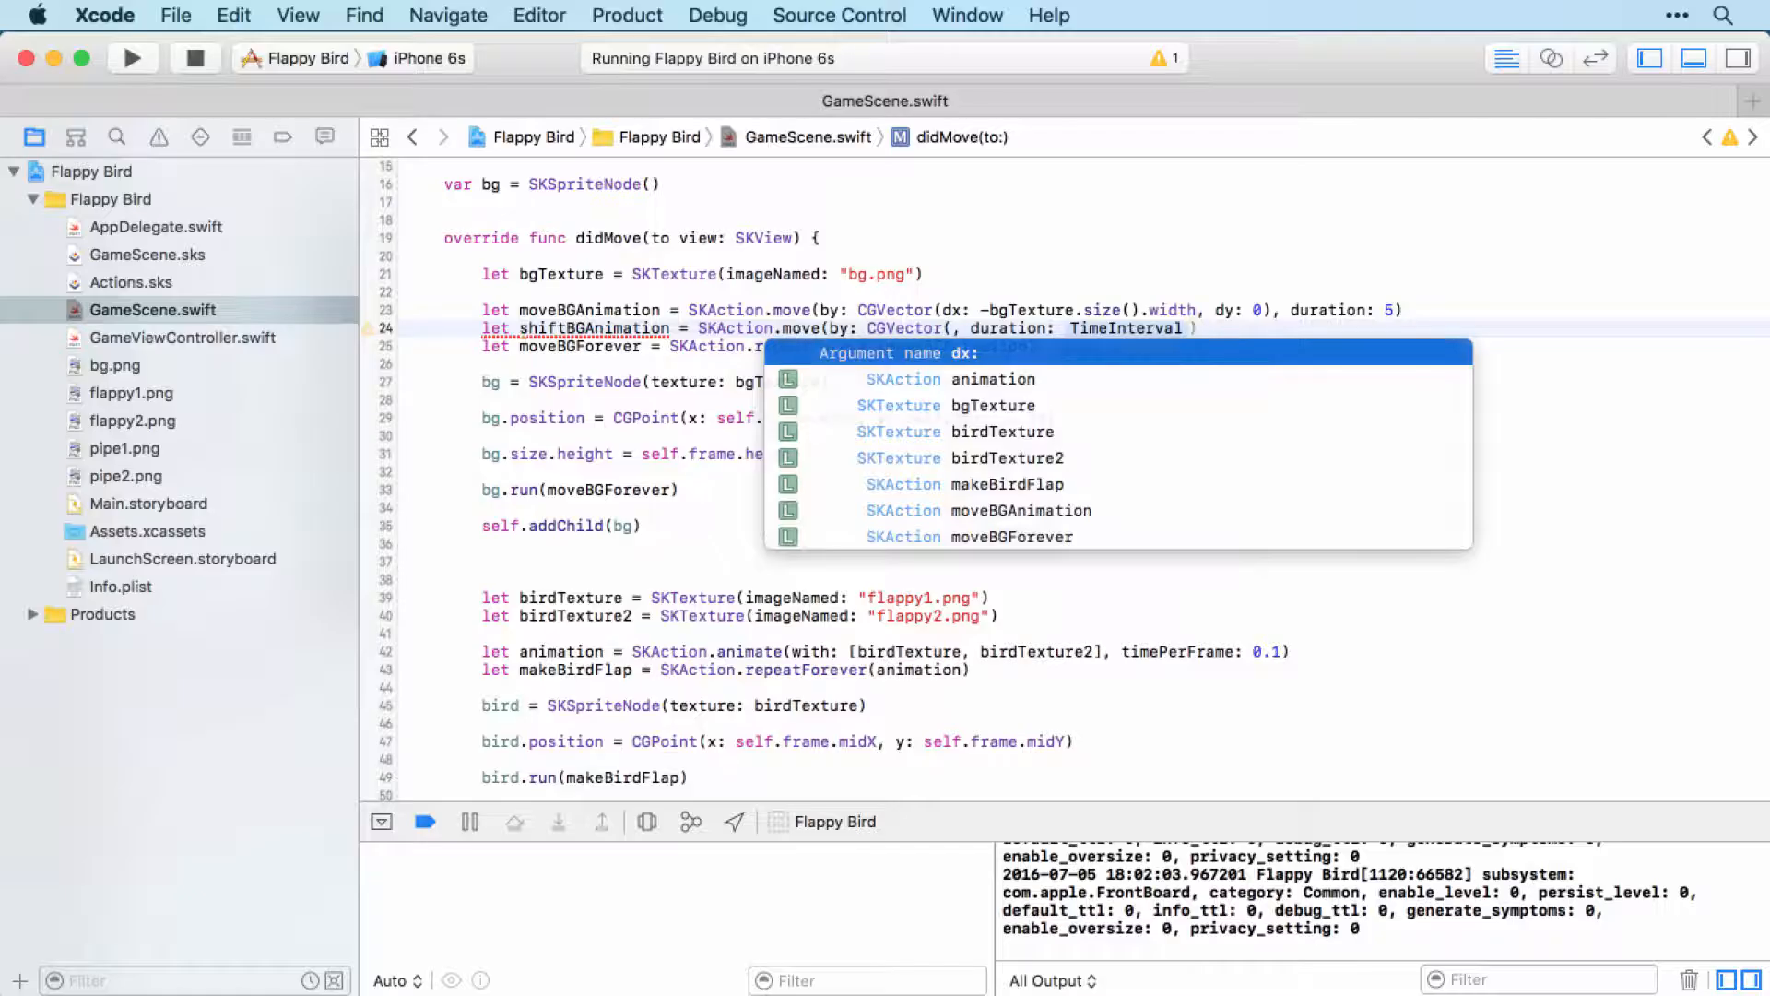
type("dx:")
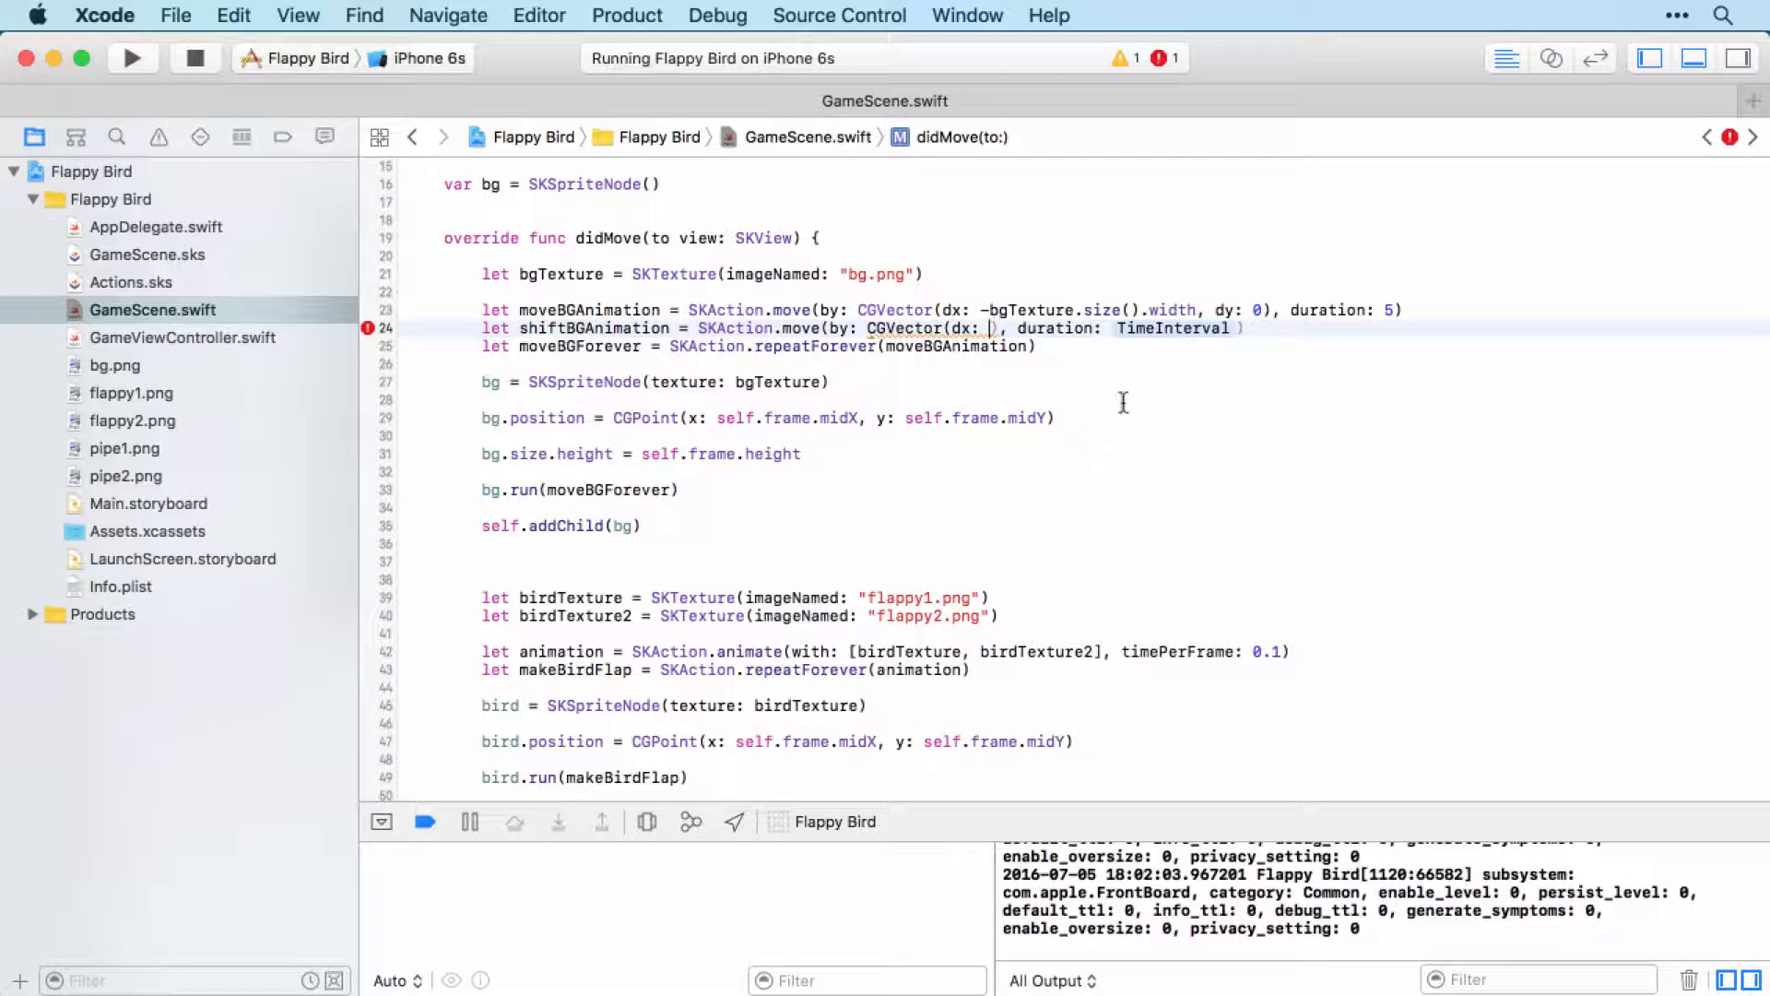
type("bgTexture.size().width, dy: 0")
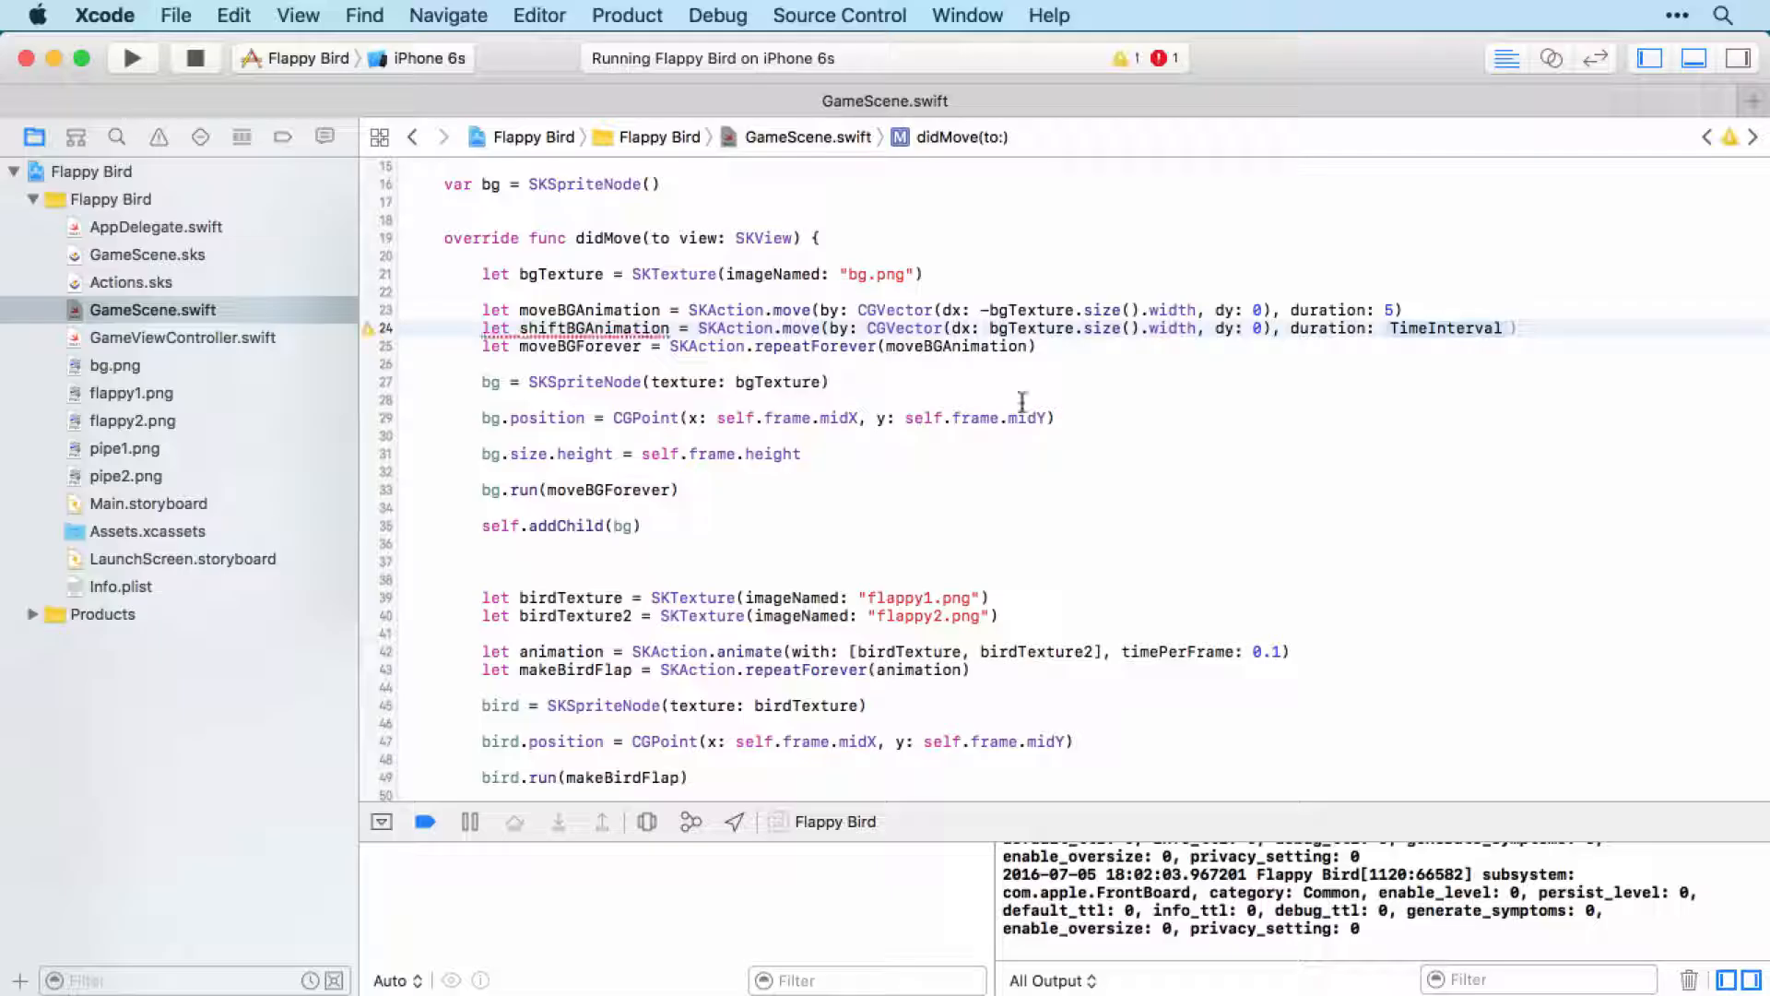
double_click(1451, 328)
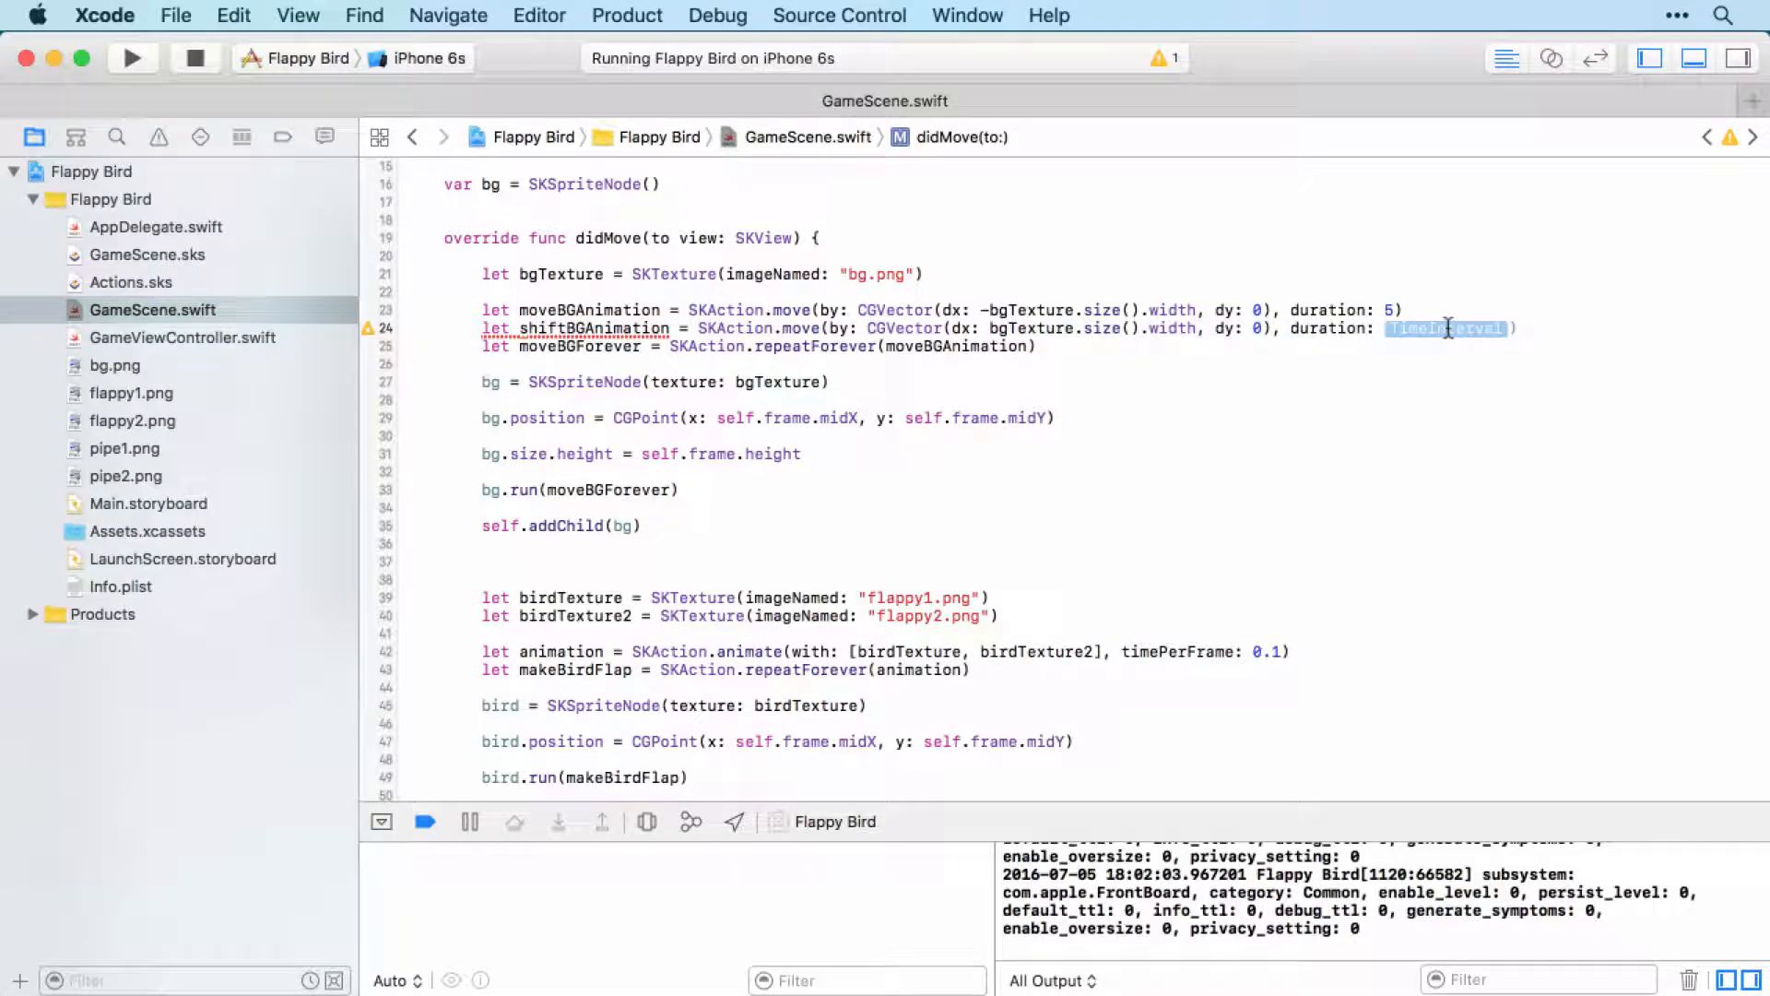
type("0")
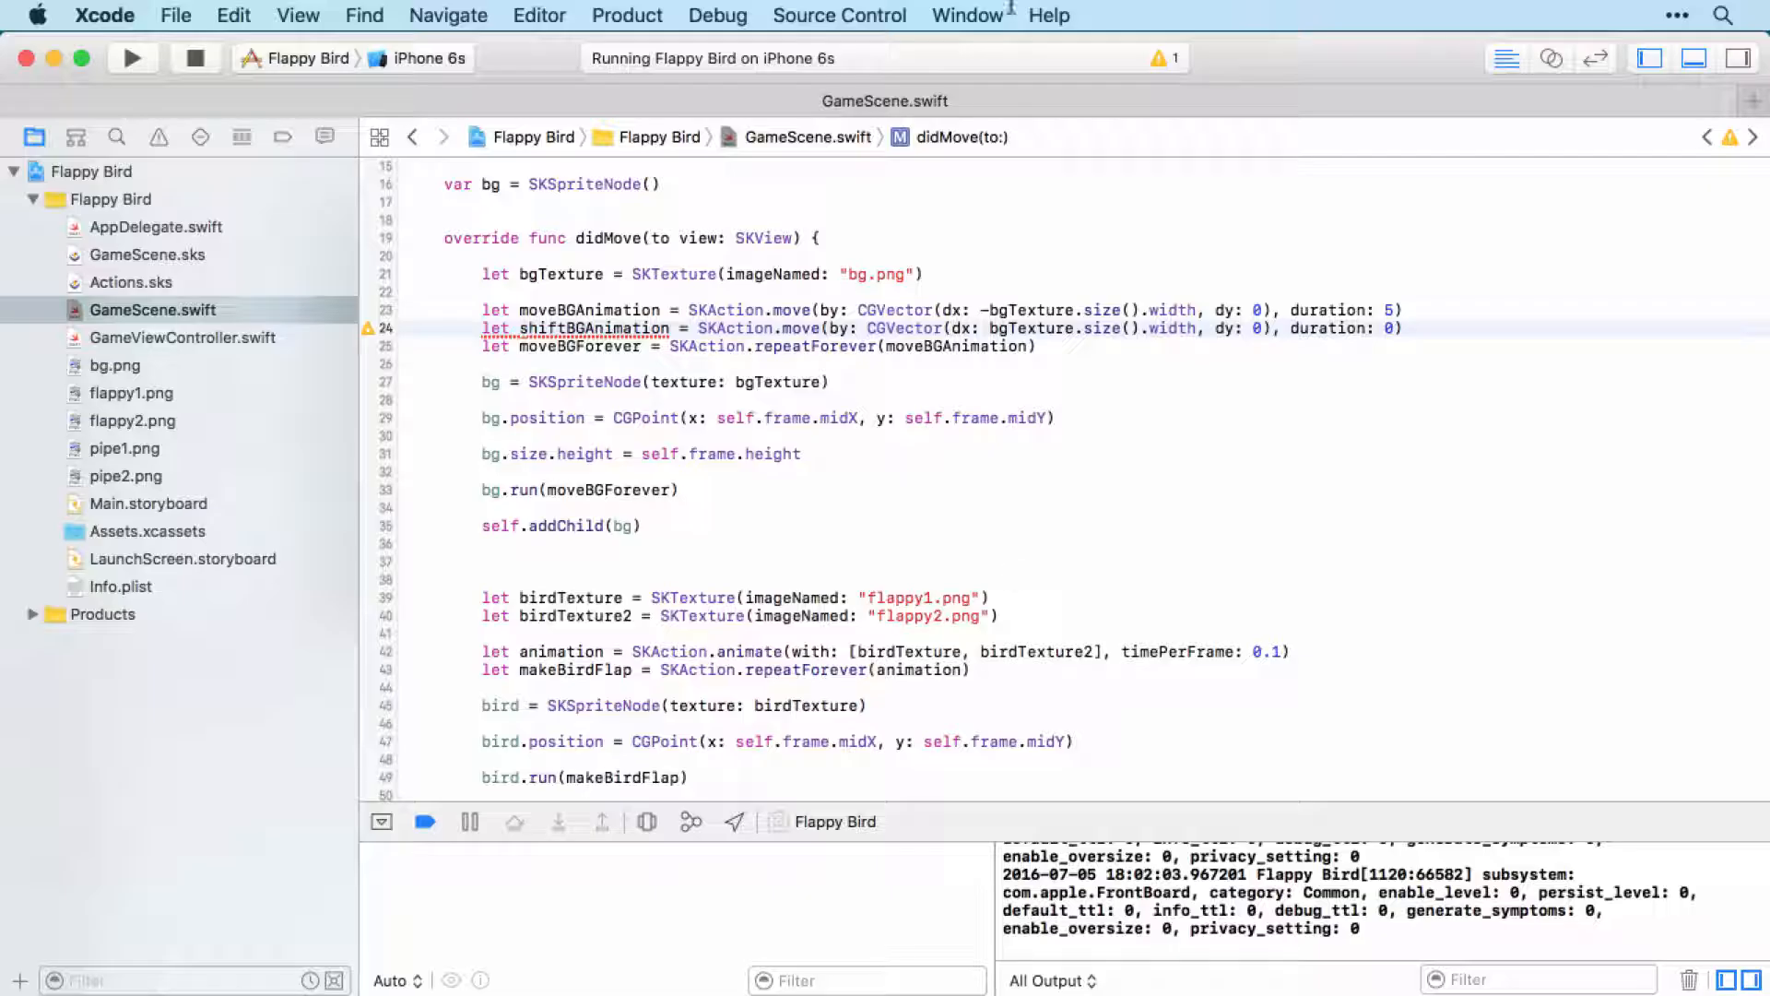
left_click(1403, 328)
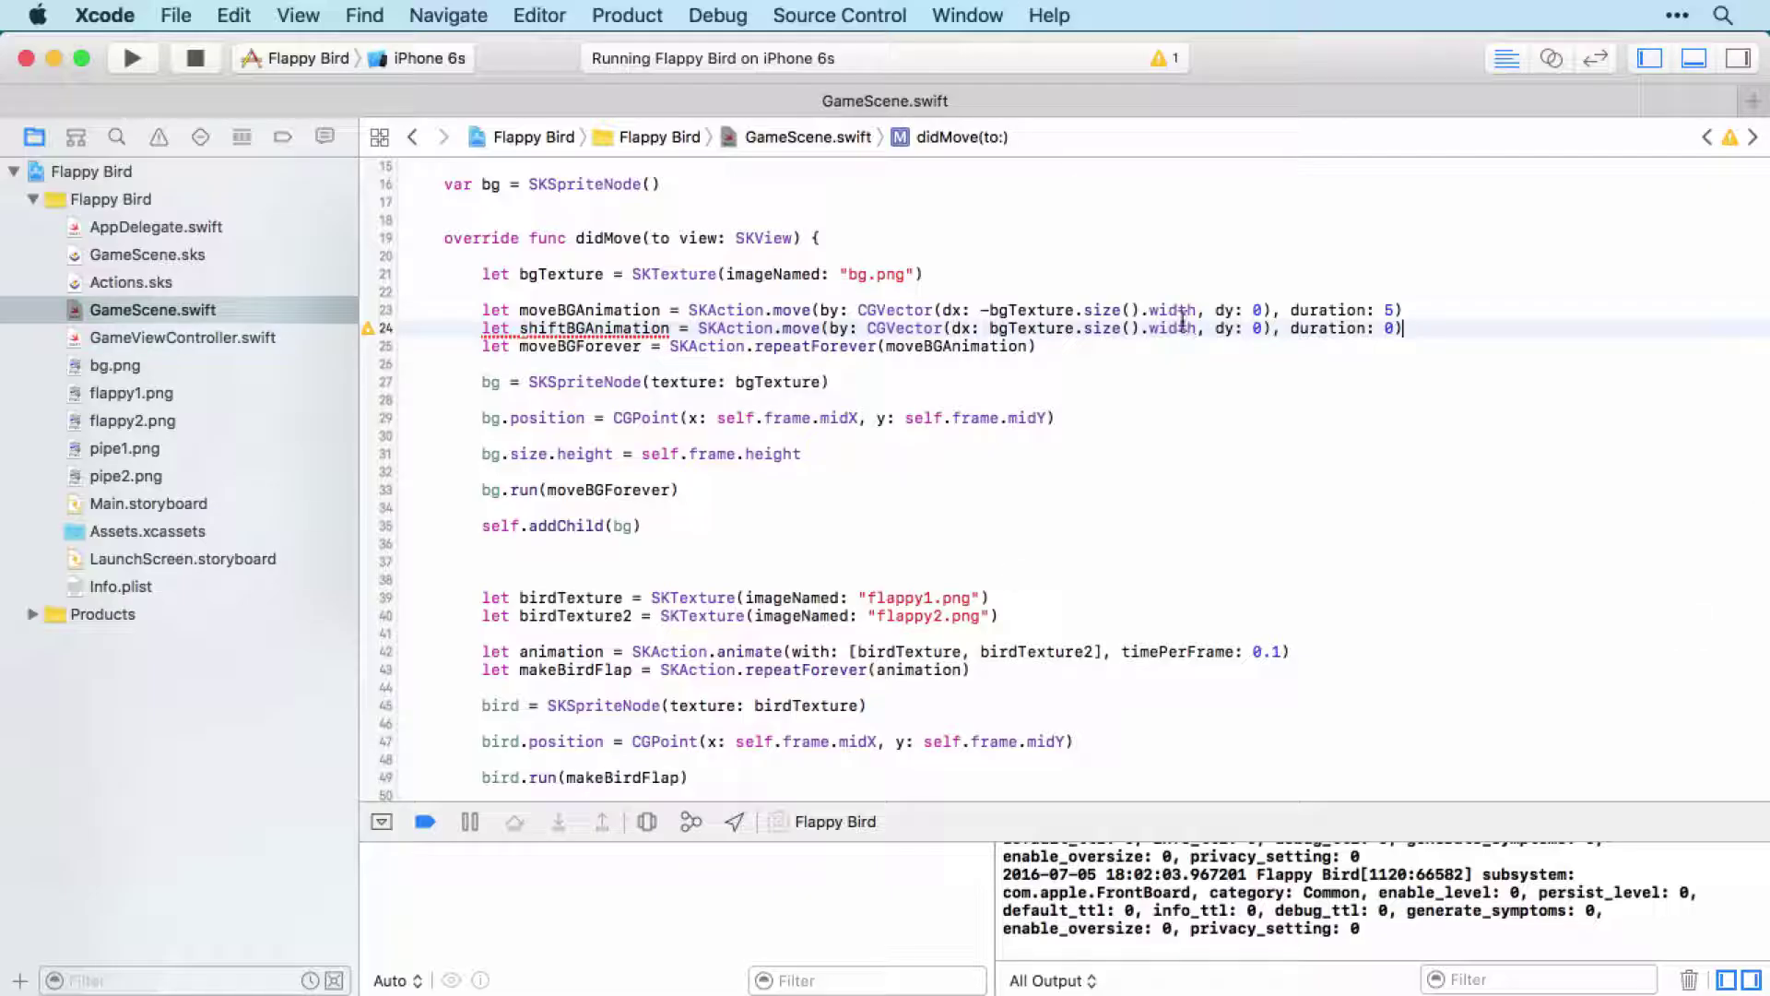
mouse_move(1483, 363)
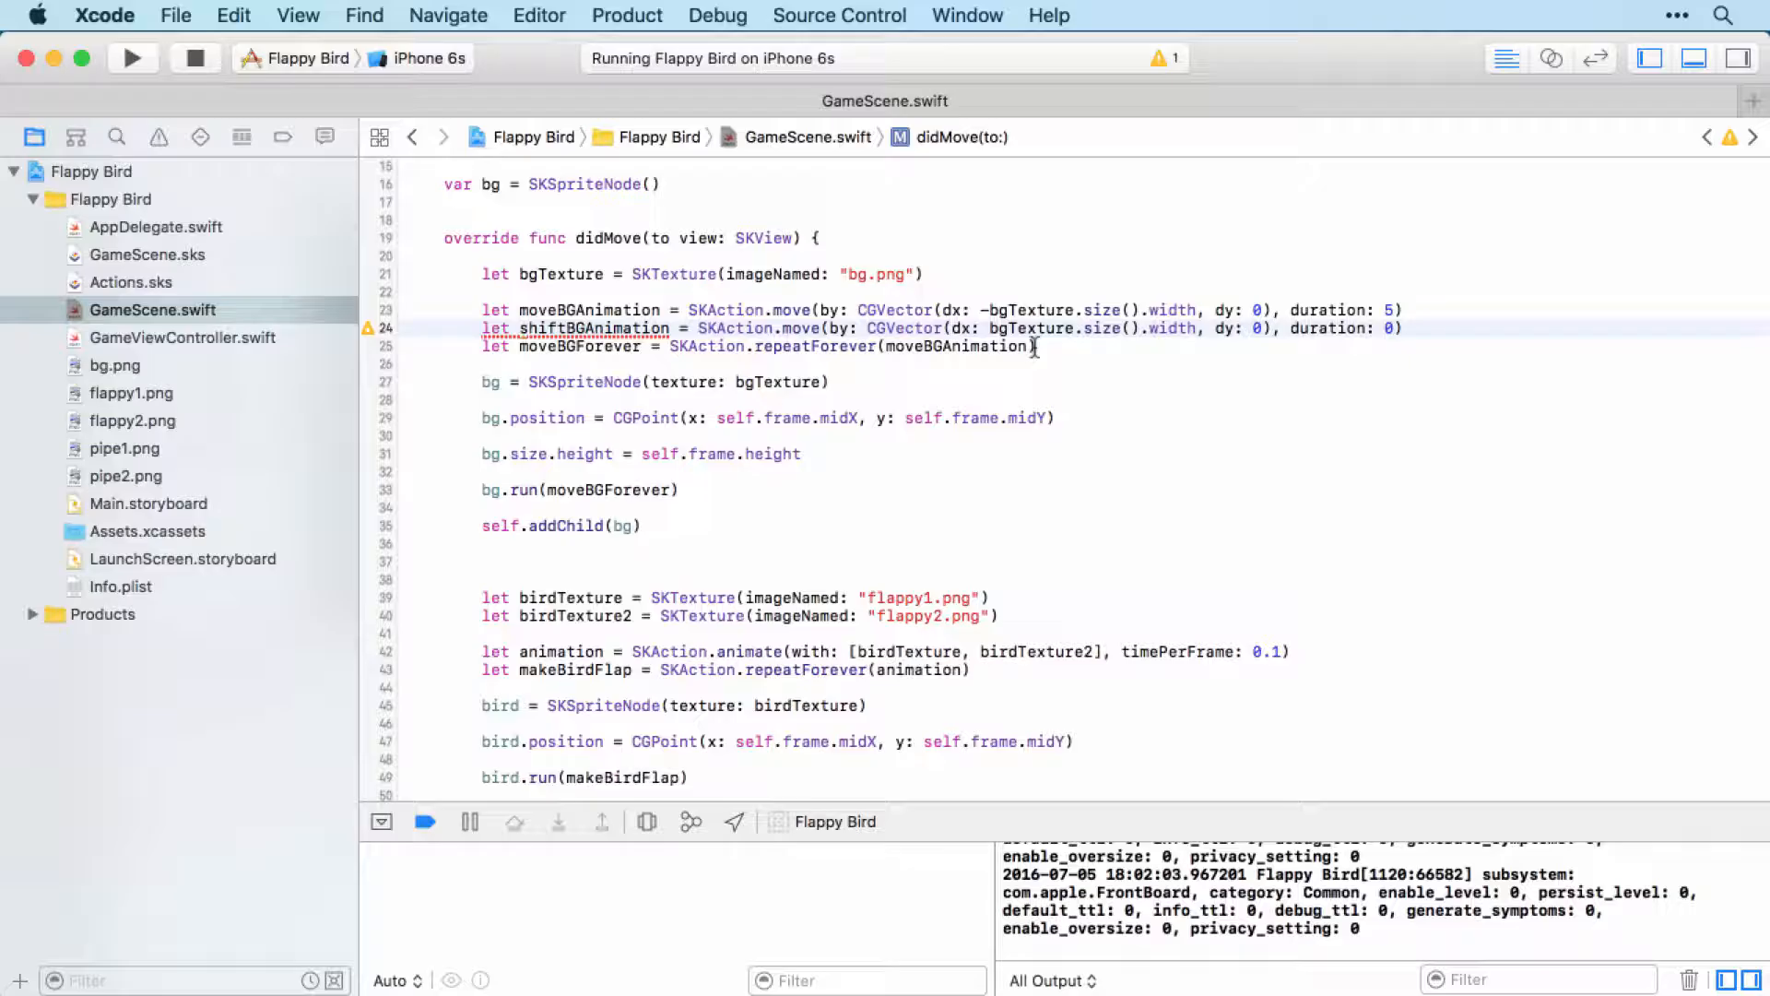
Make moveBGForever repeat SKAction.sequence([moveBGAnimation, shiftBGAnimation]) forever
key("backspace")
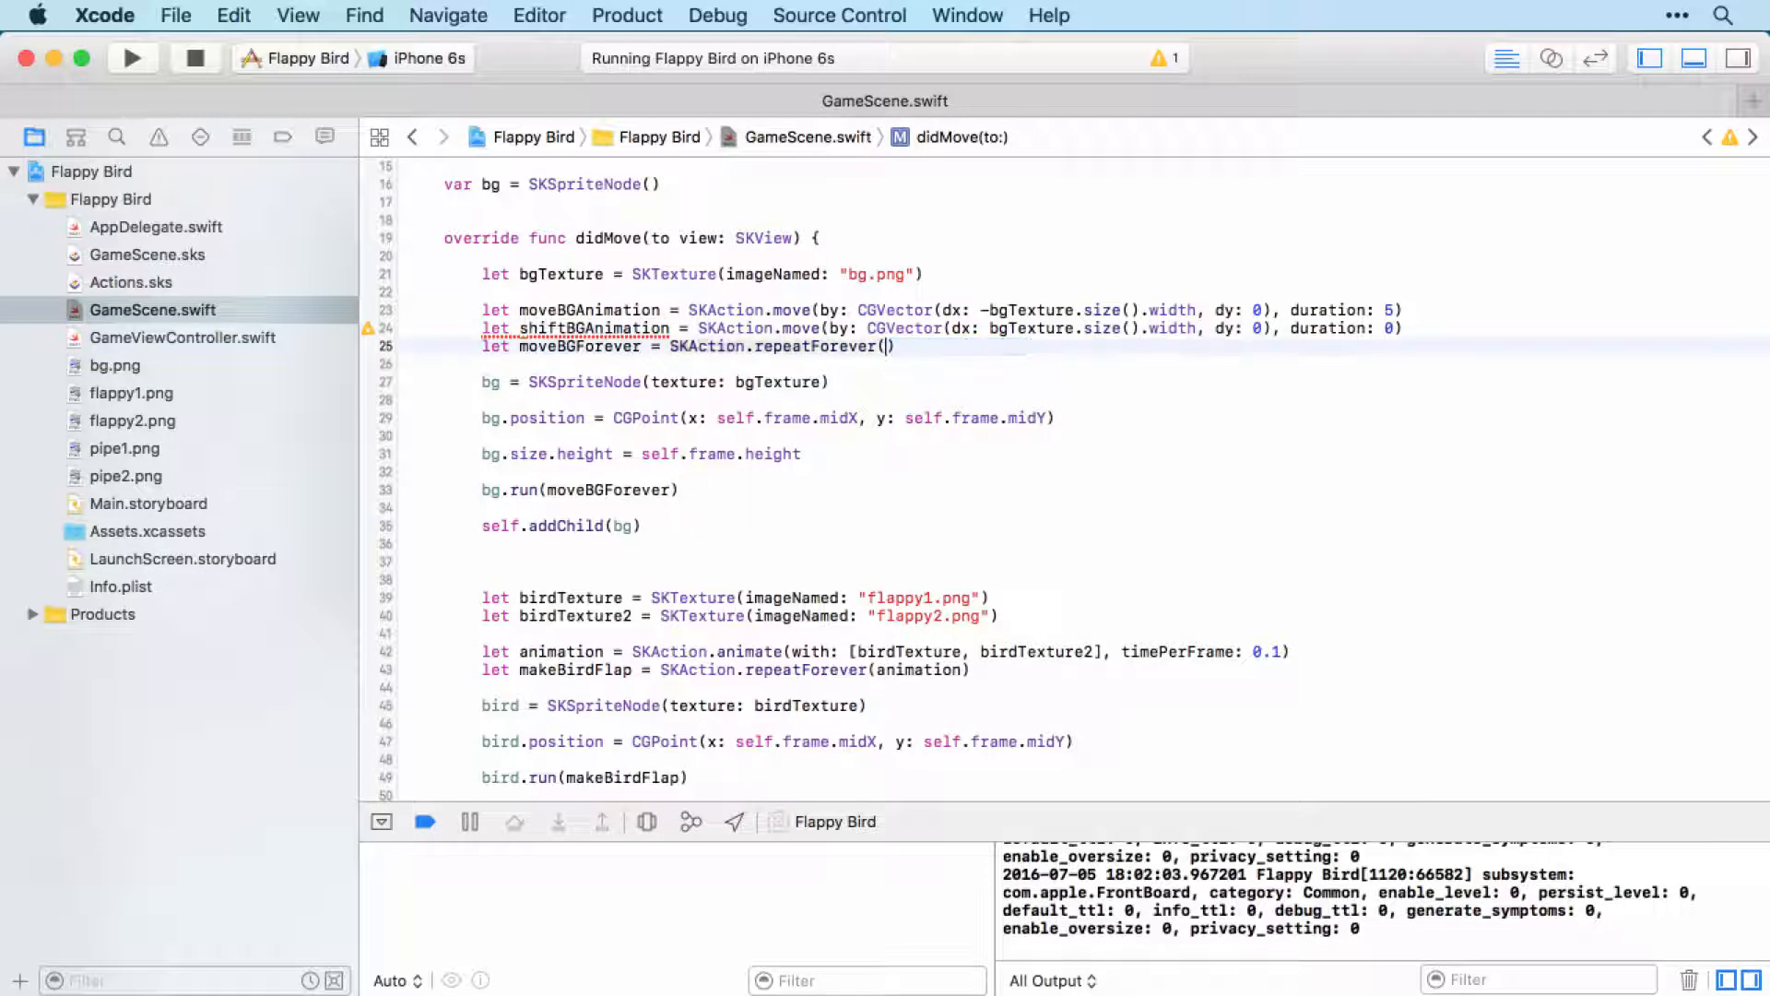
mouse_move(1128, 403)
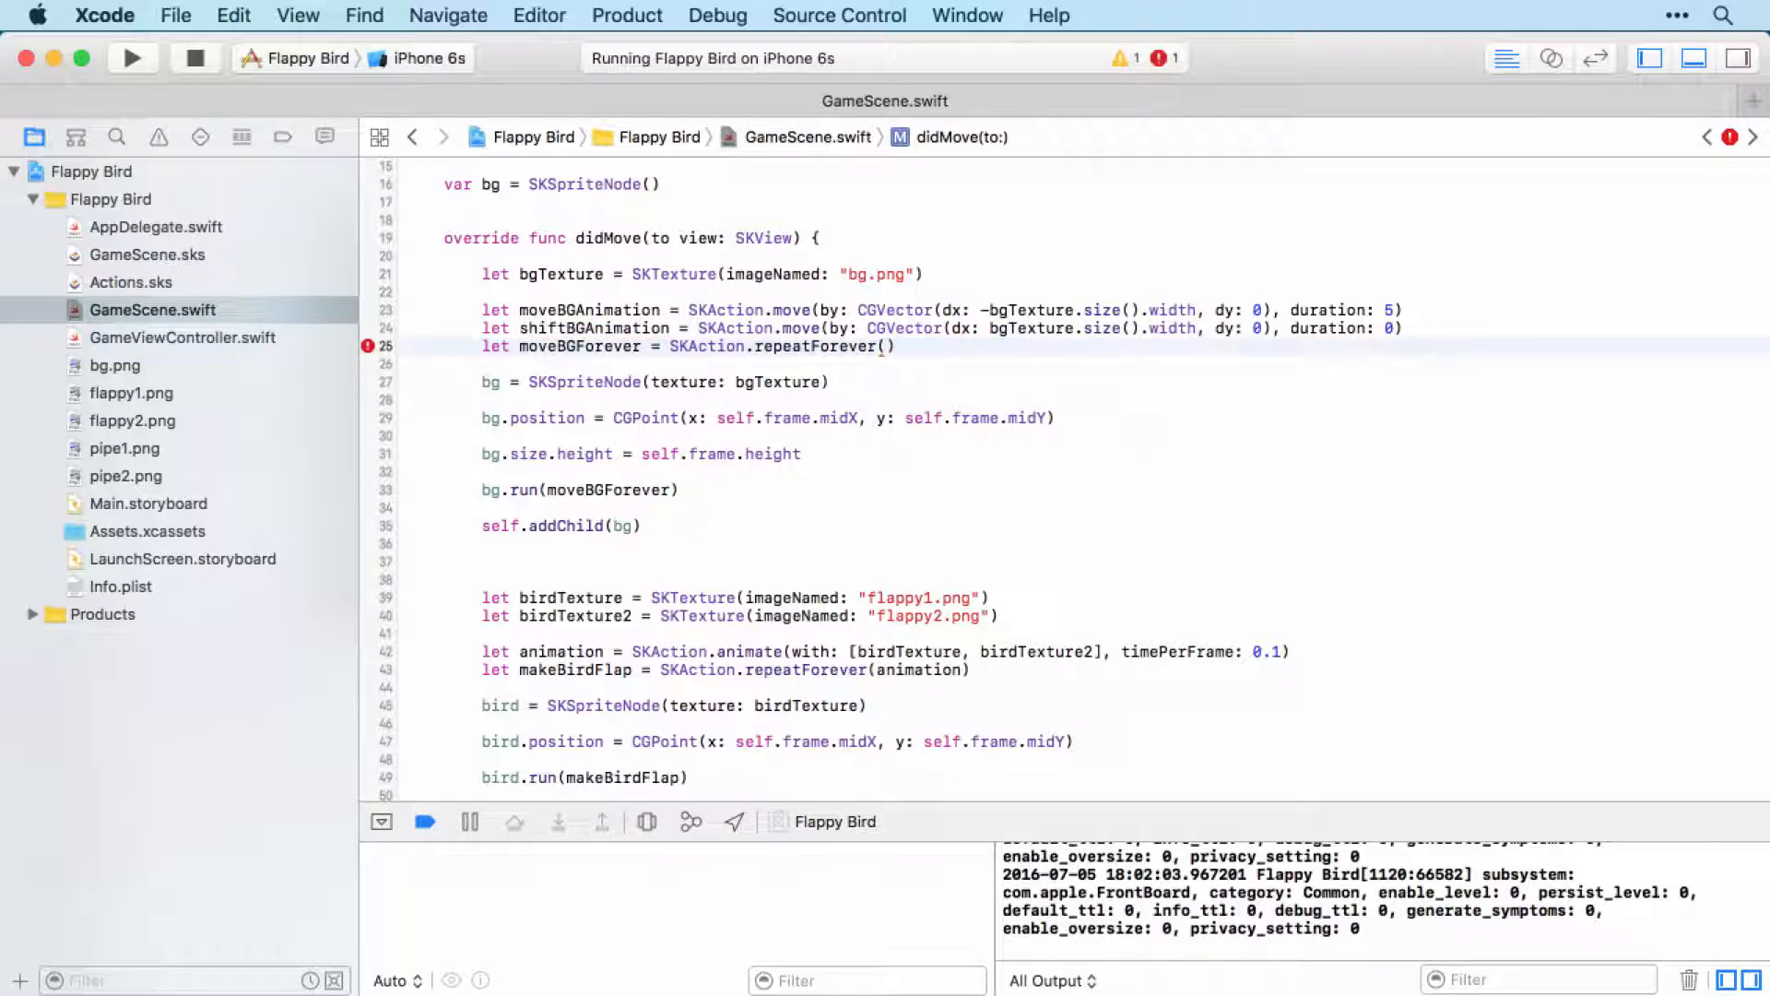
type("SKAction.")
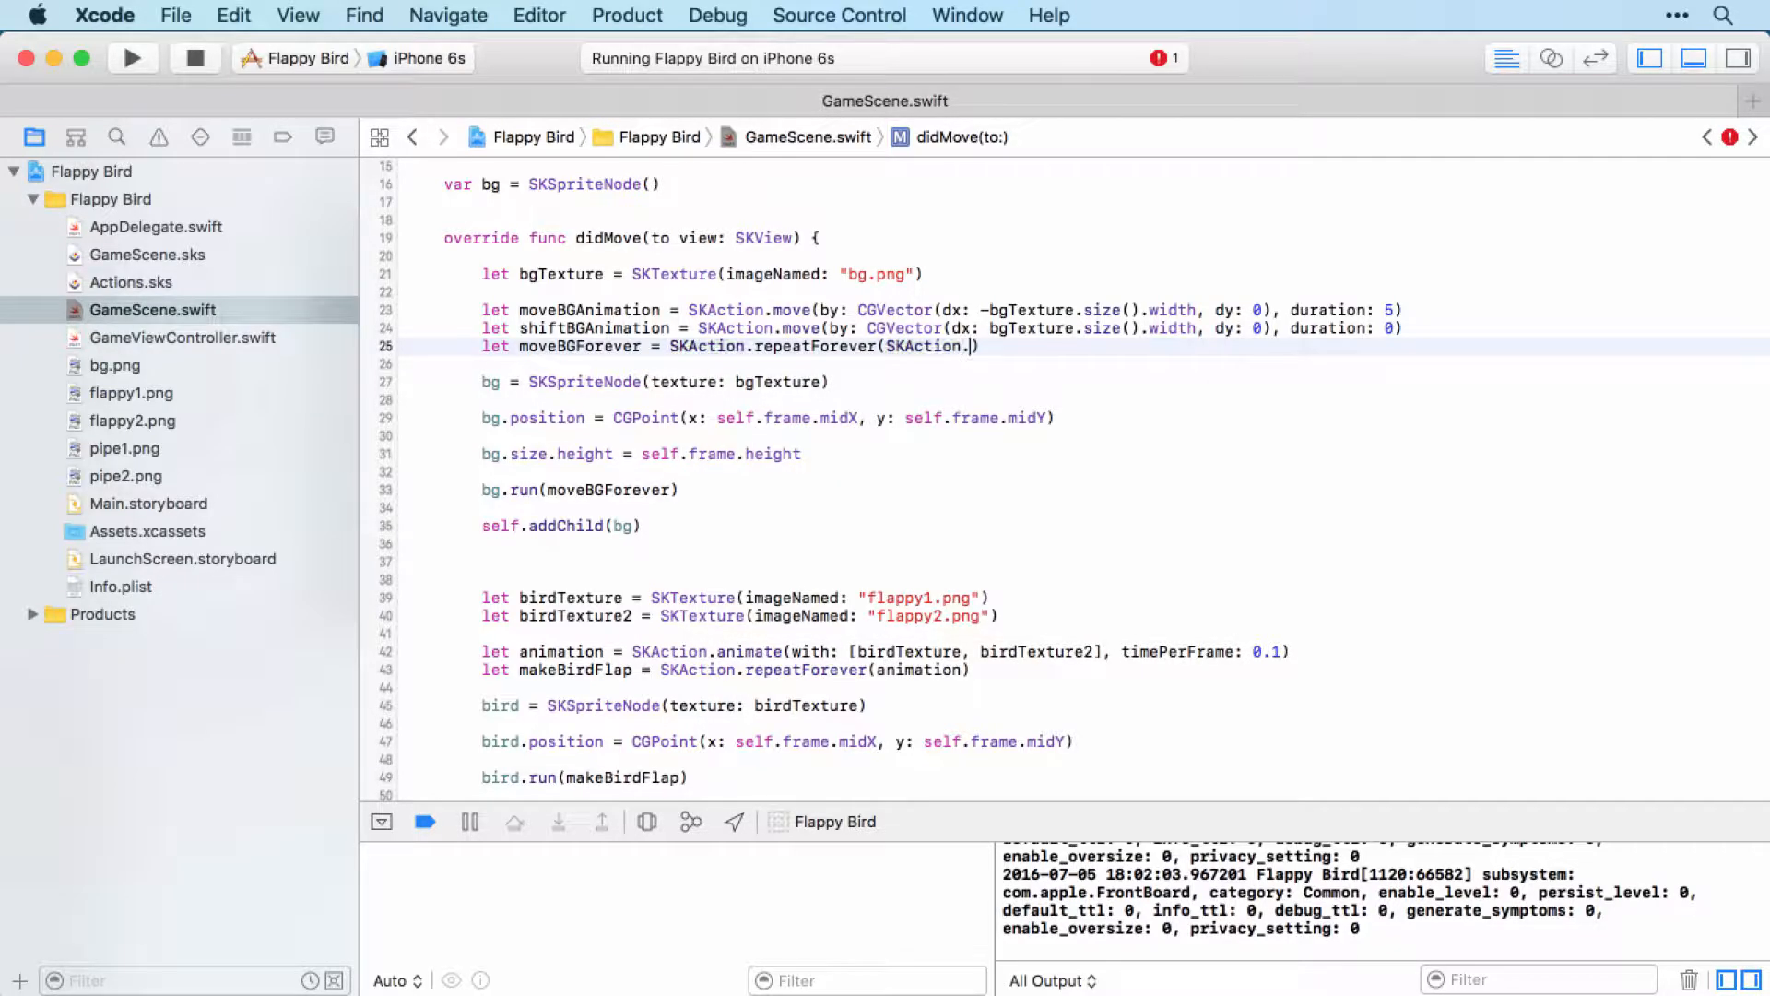
type("s")
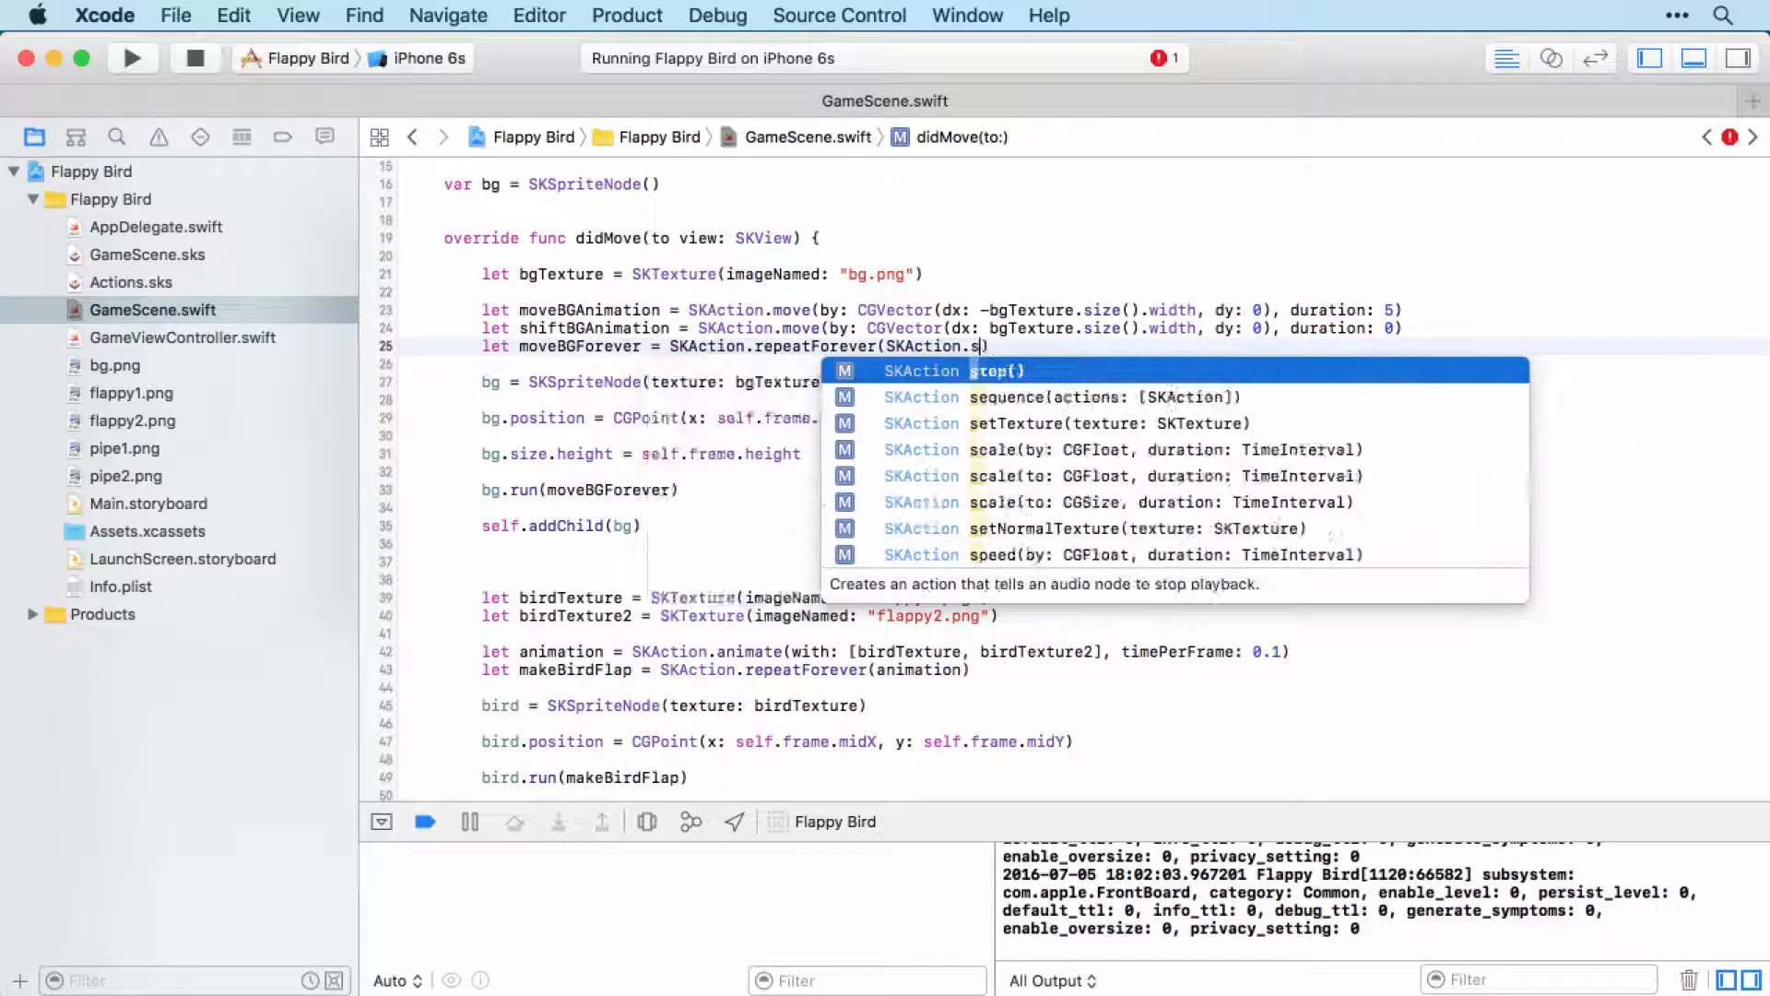
left_click(1062, 397)
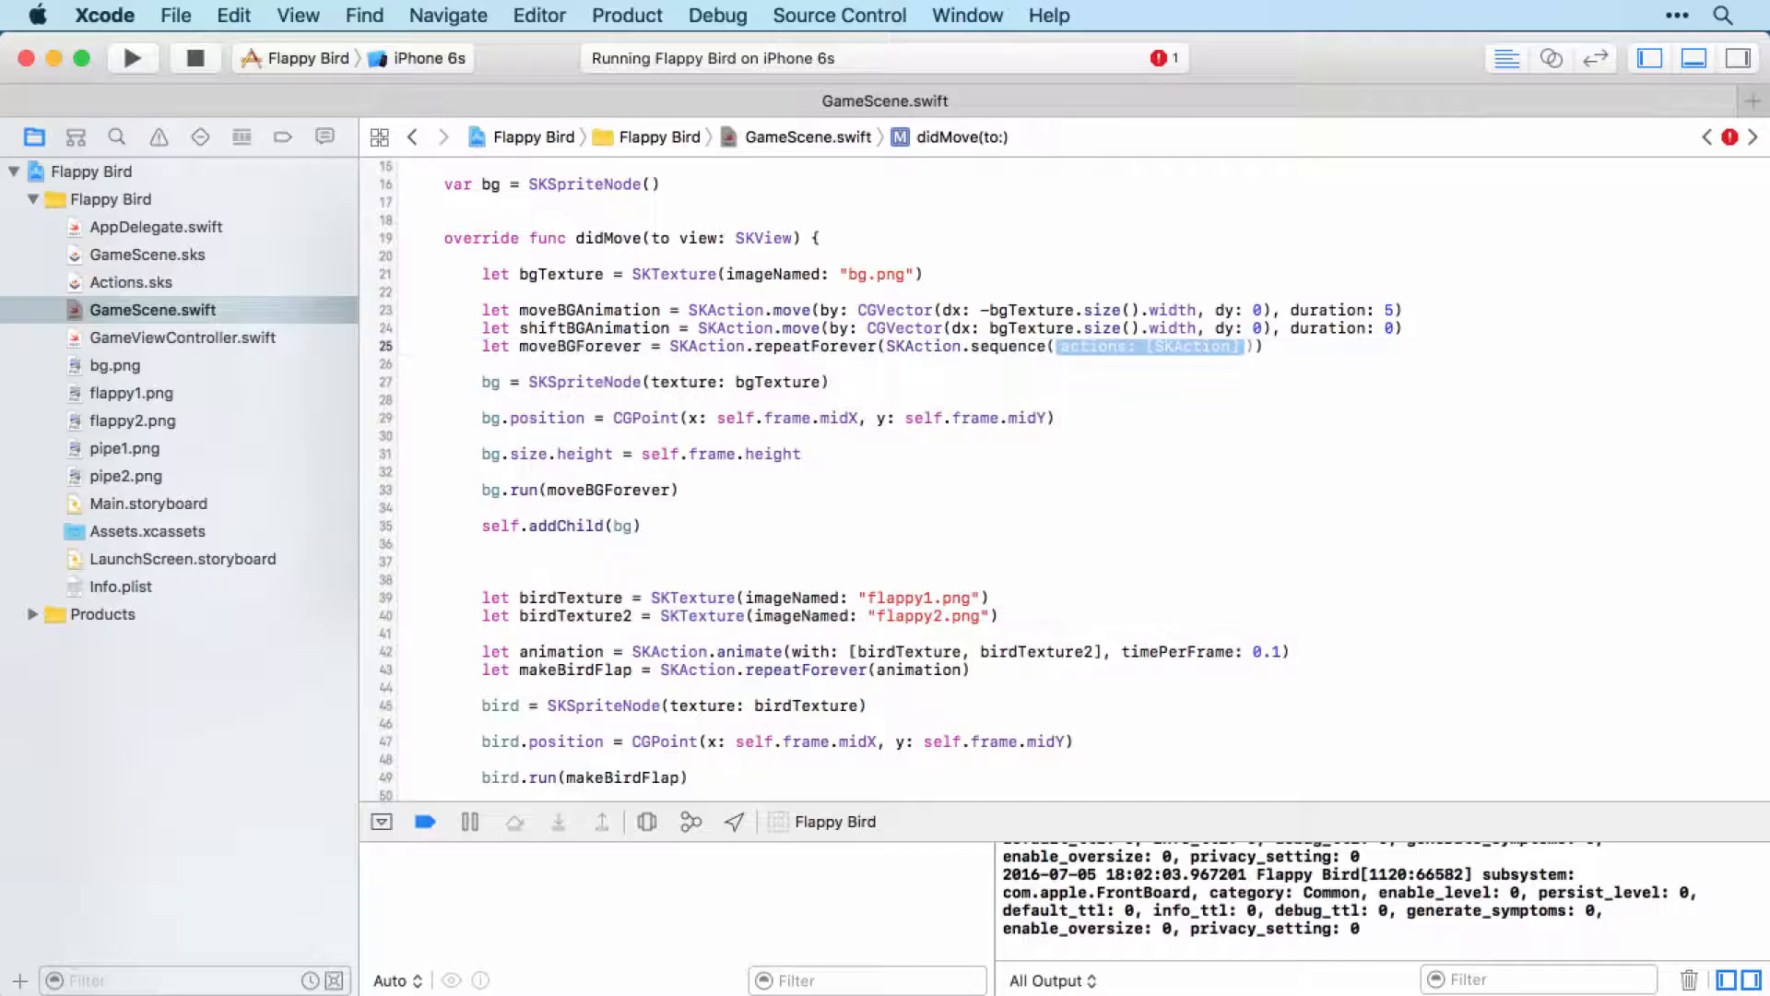
type("[]")
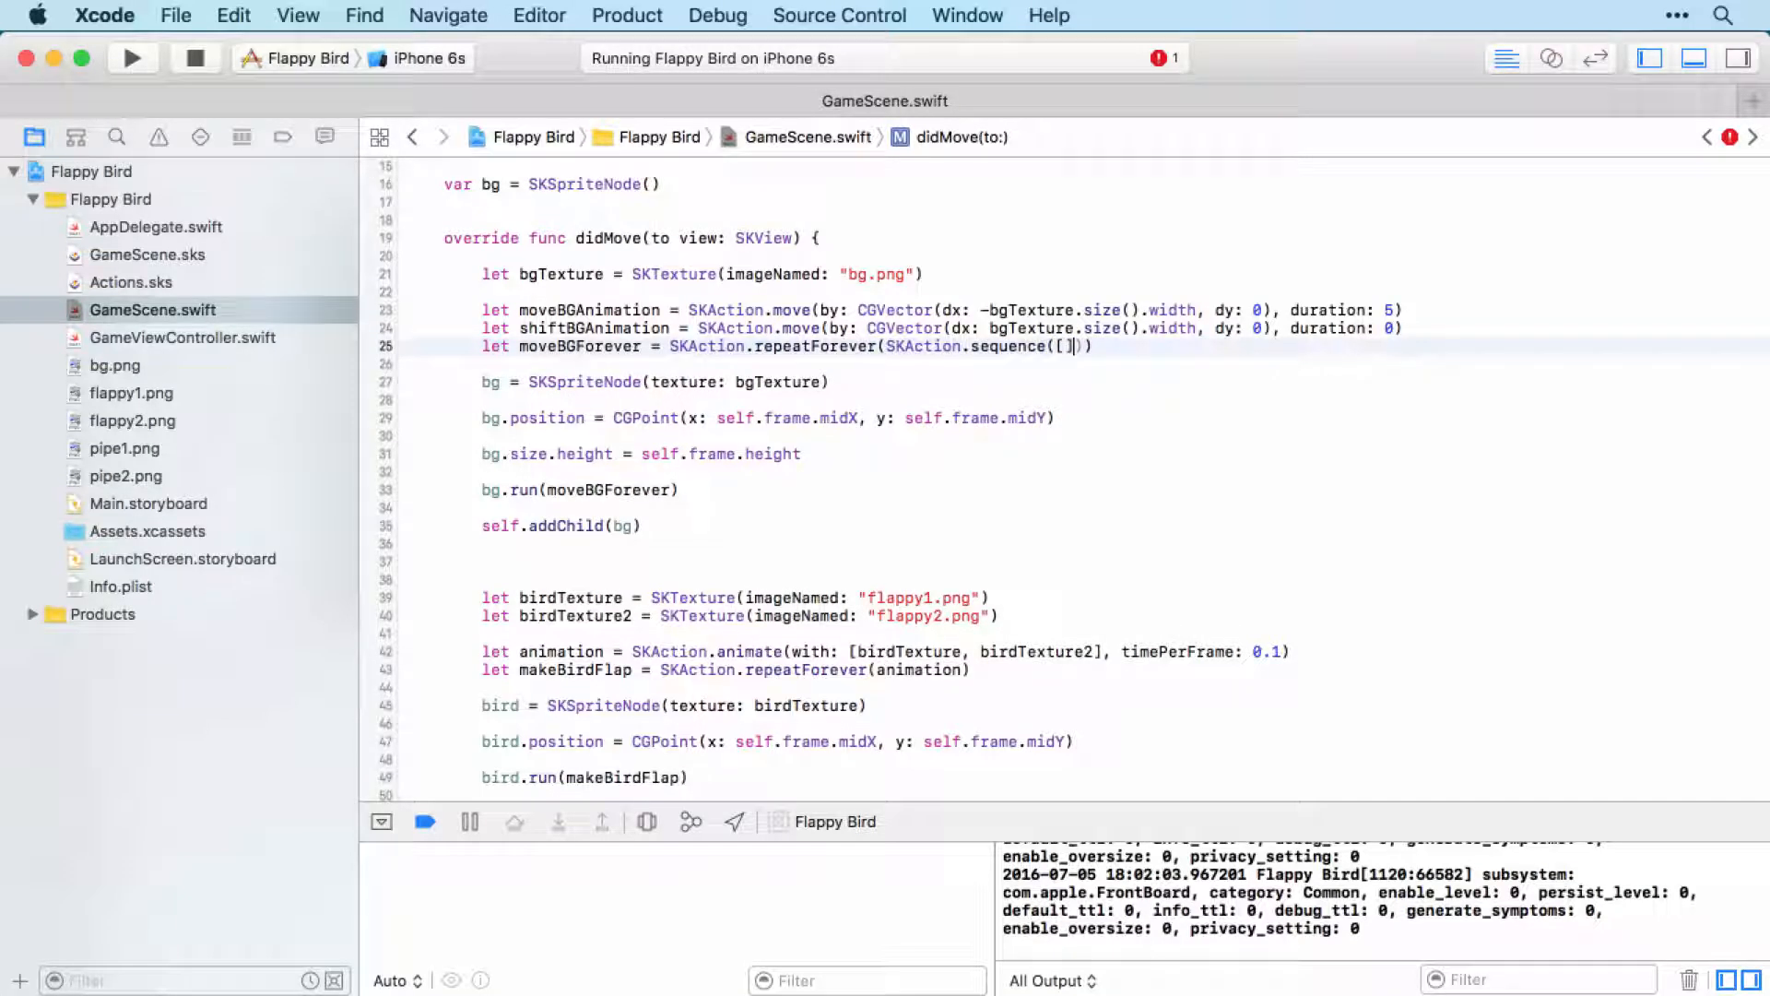
type("m")
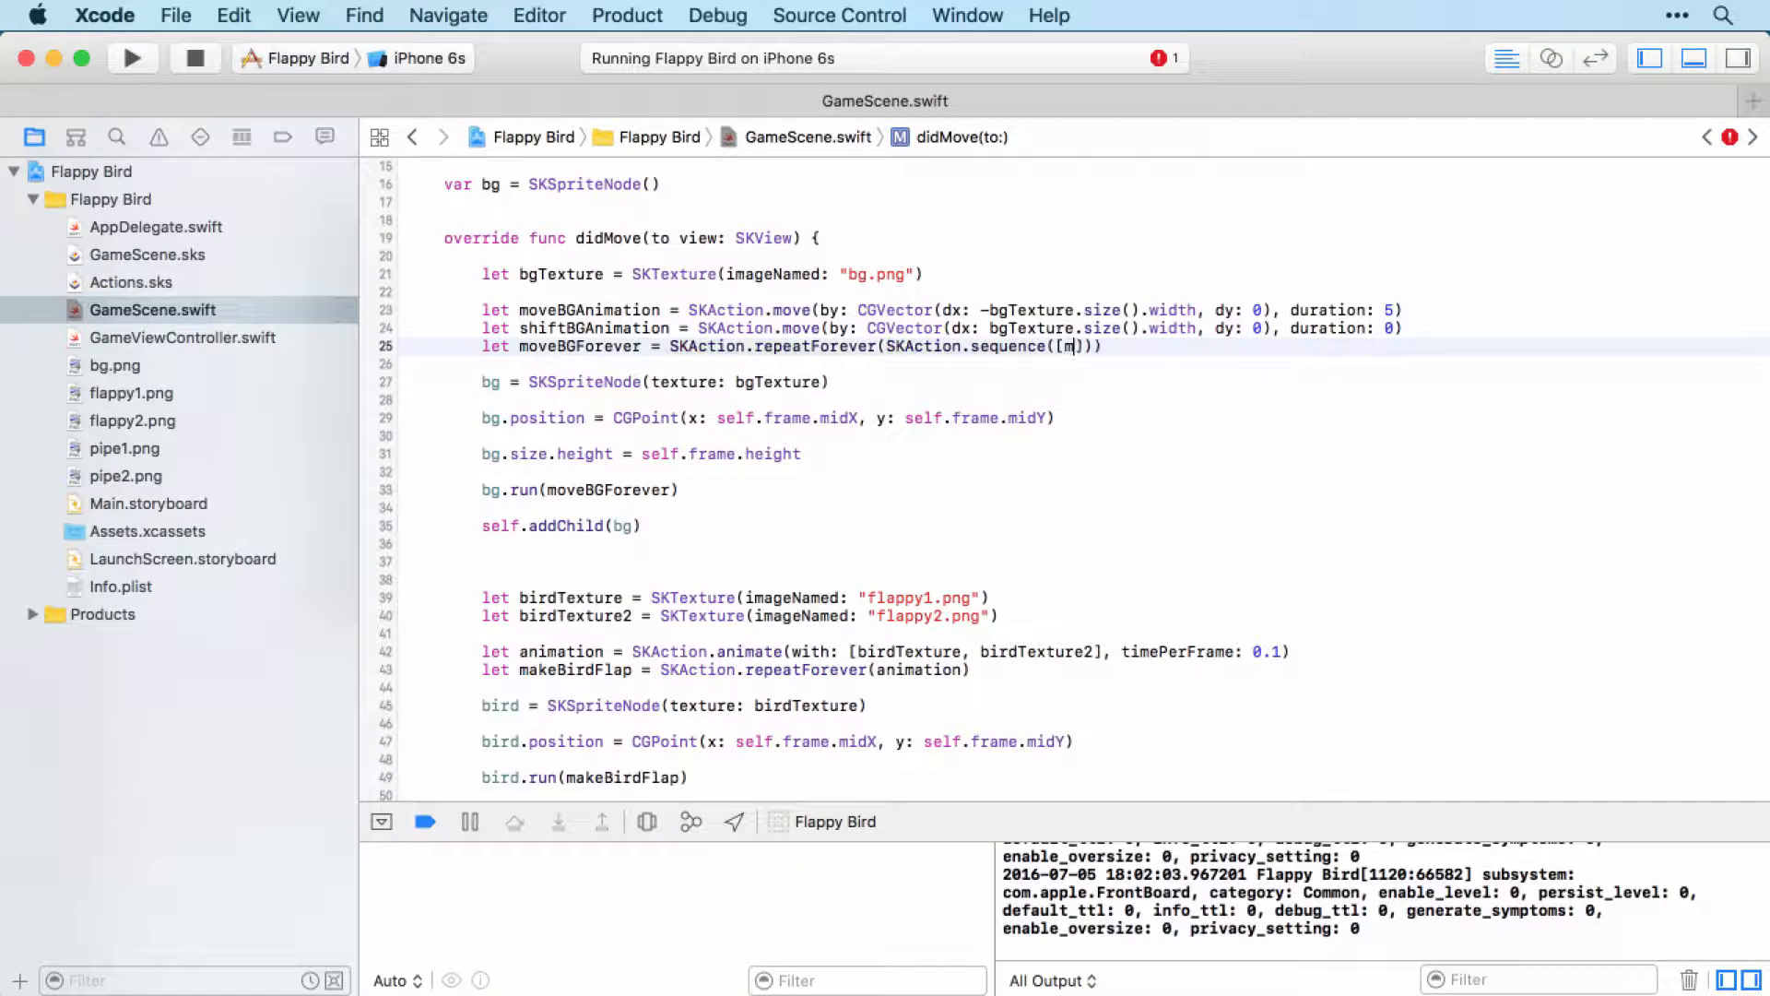
type("oveBGAnimation")
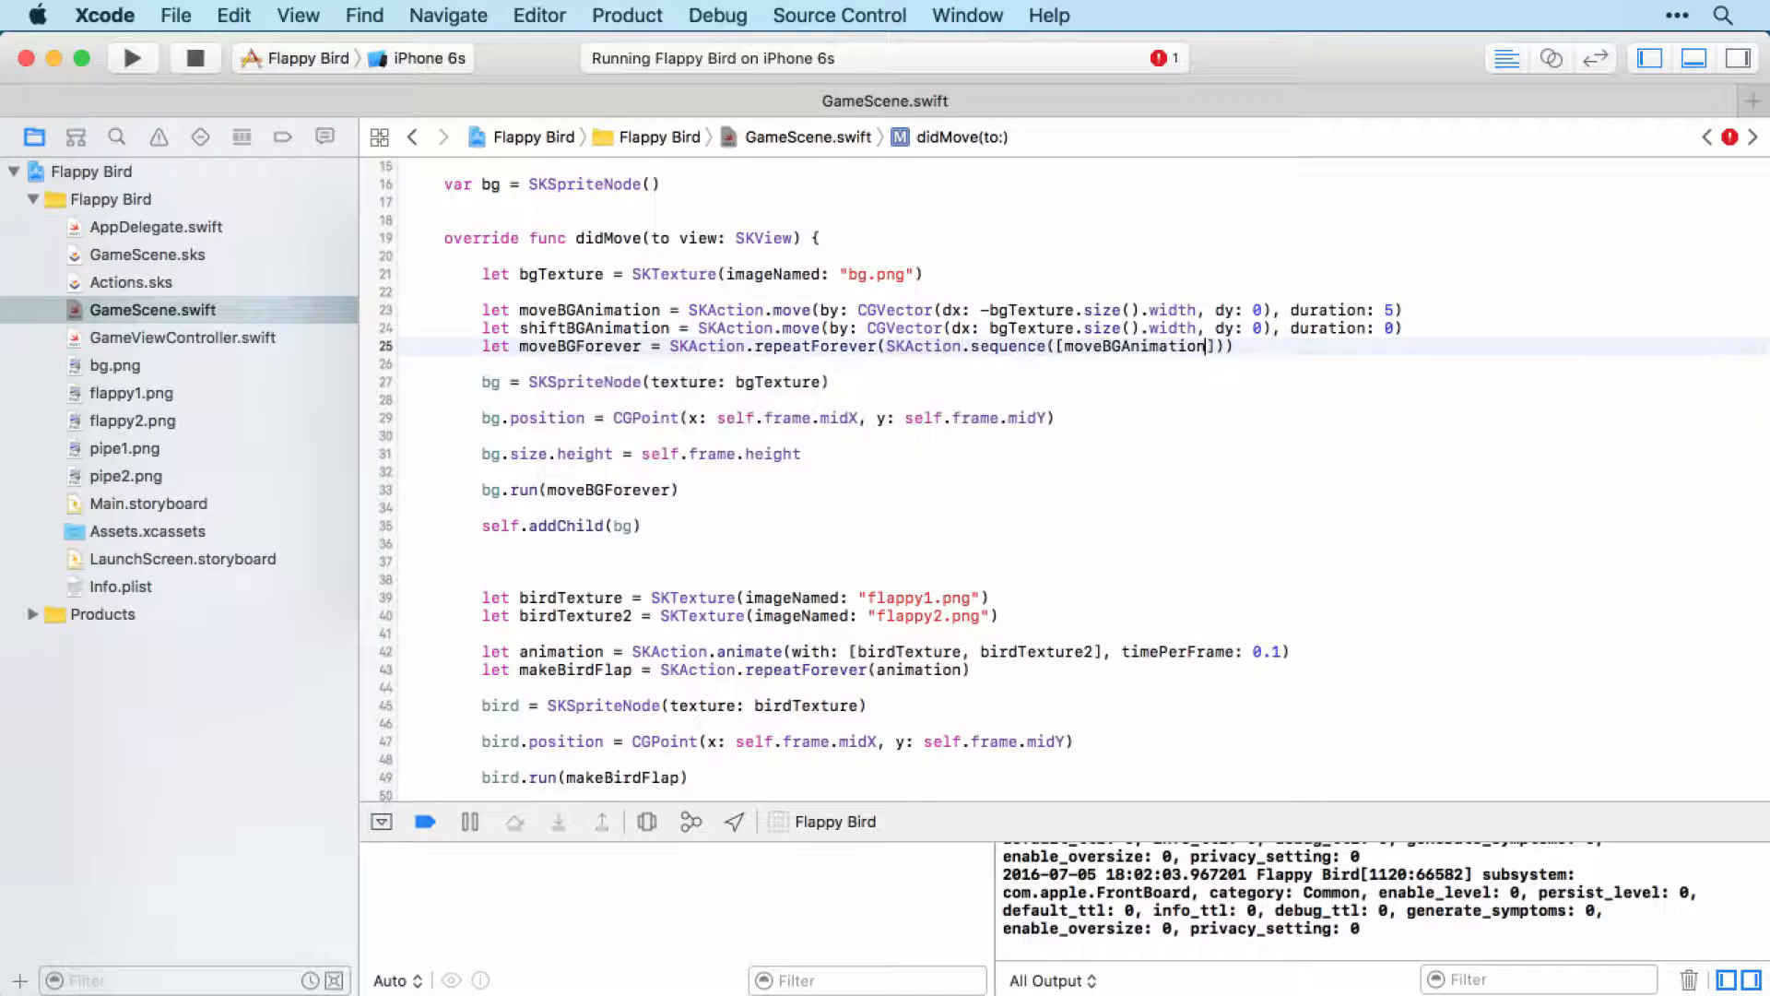
type(",")
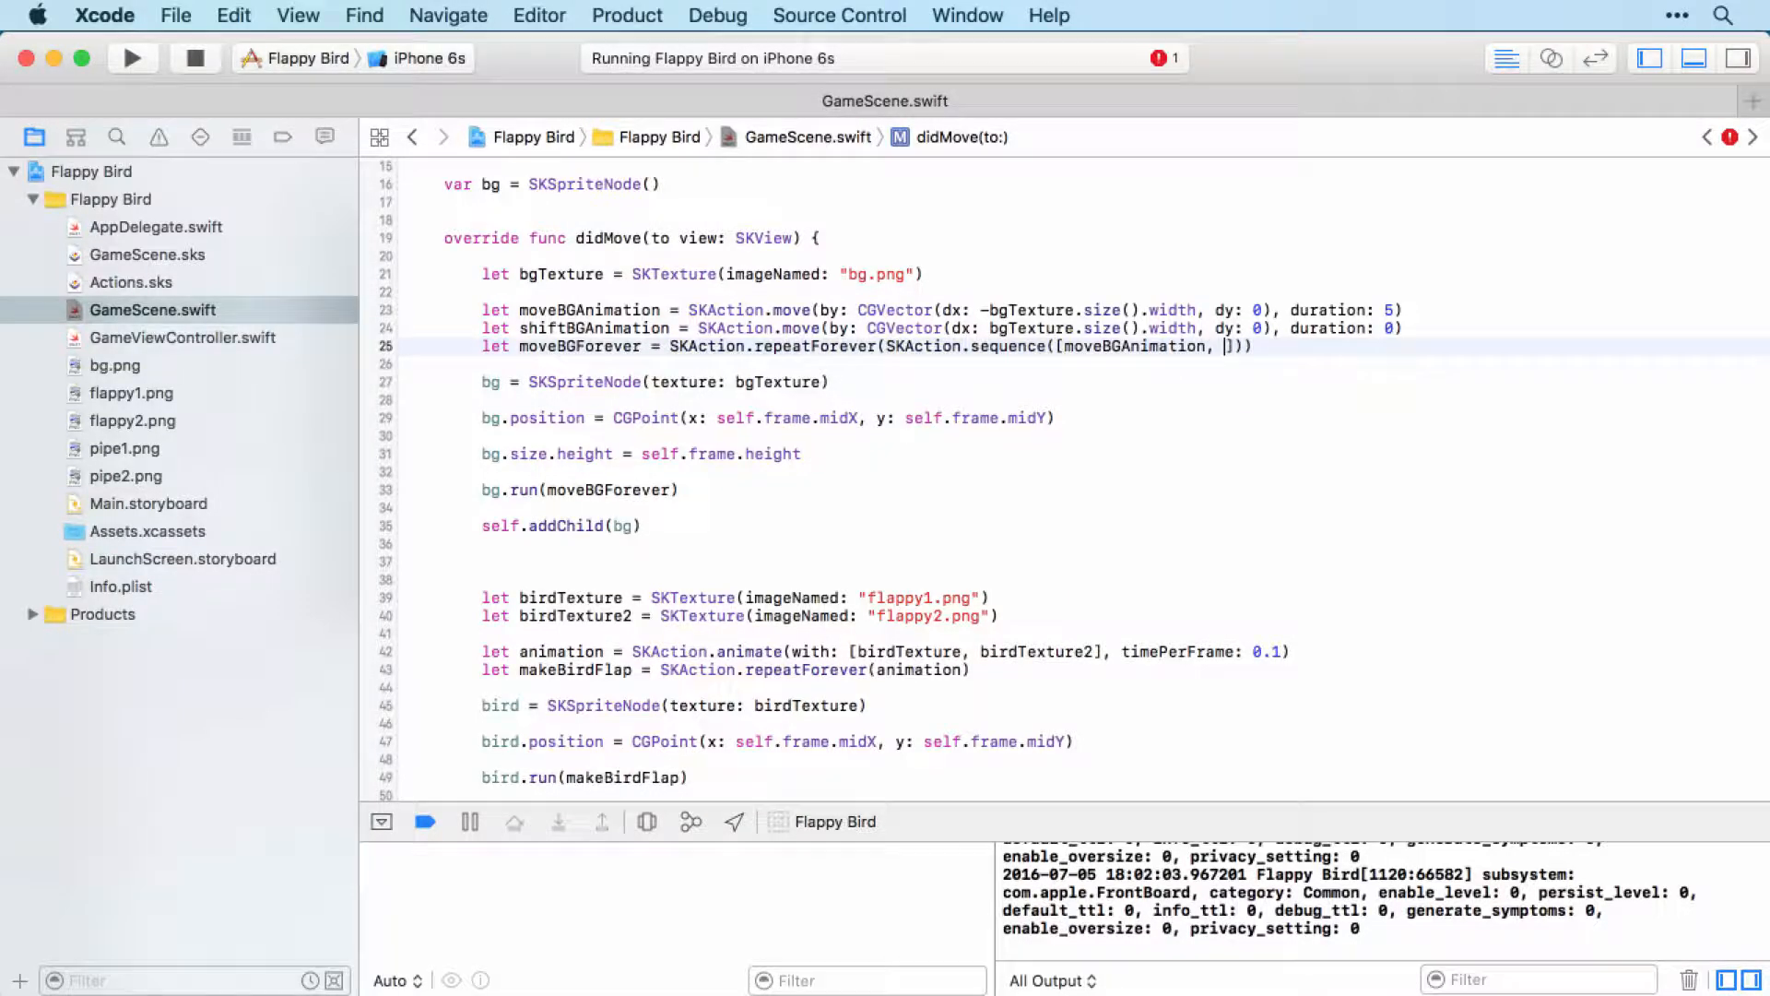
type("shiftBGAnimation")
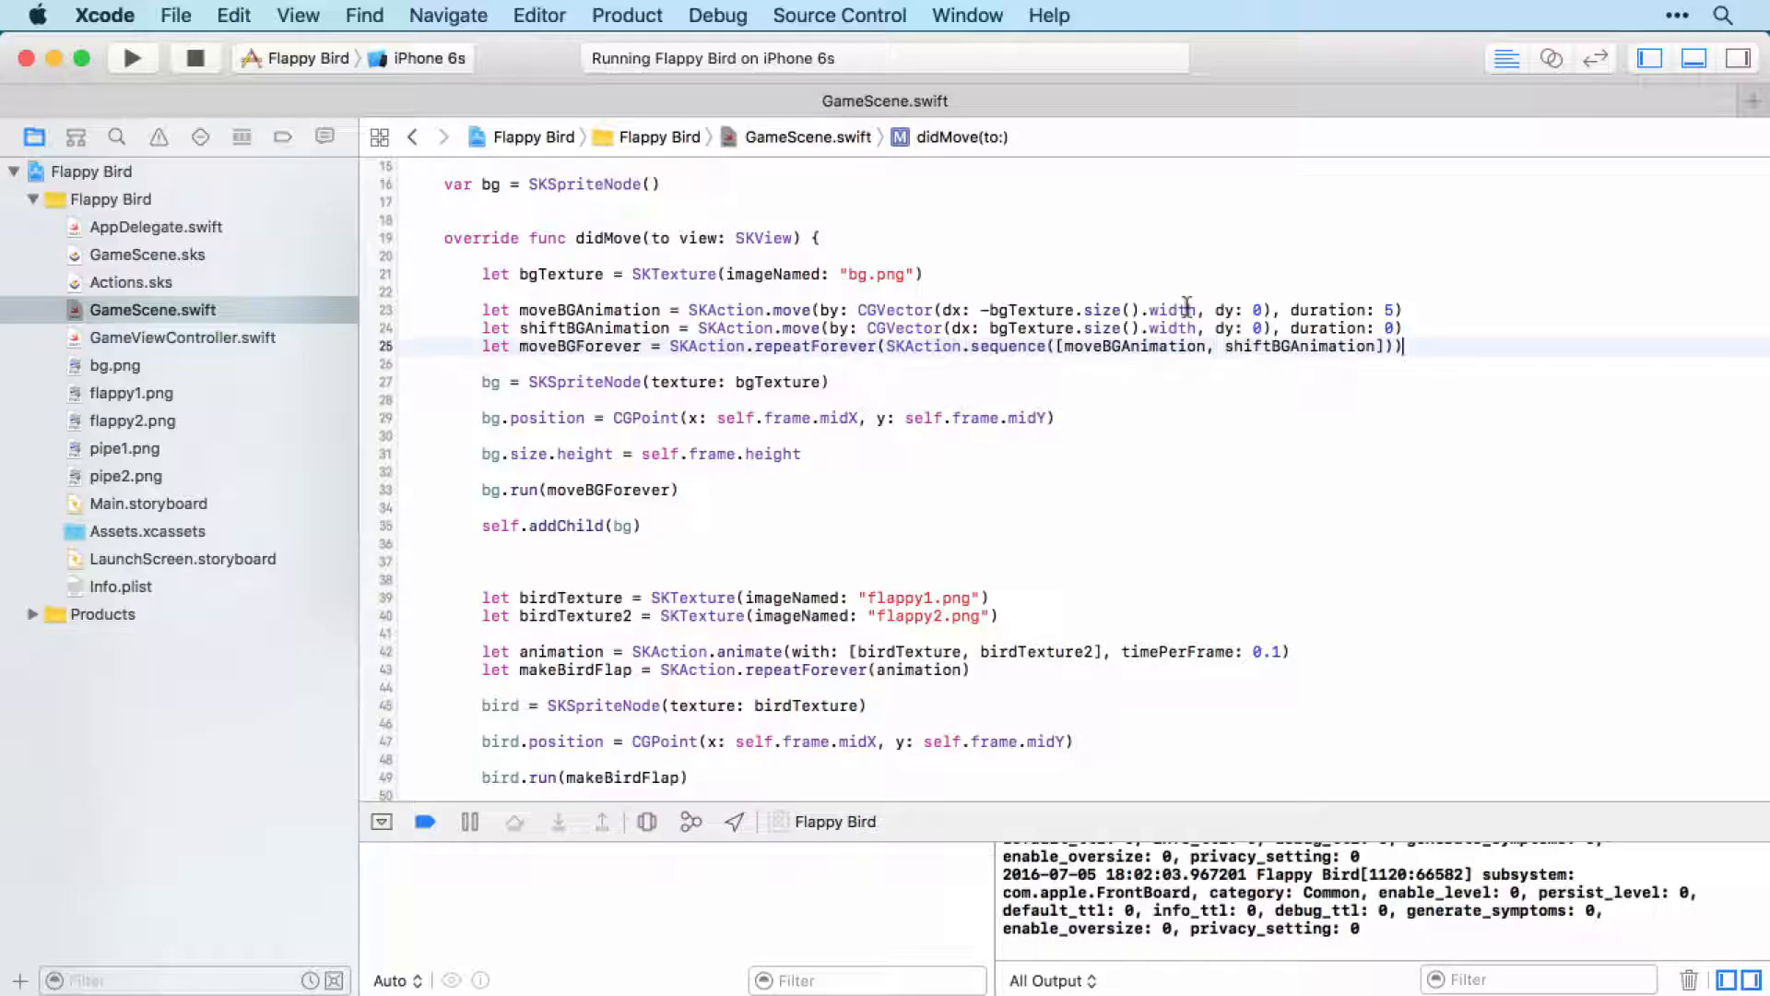
mouse_move(1607, 482)
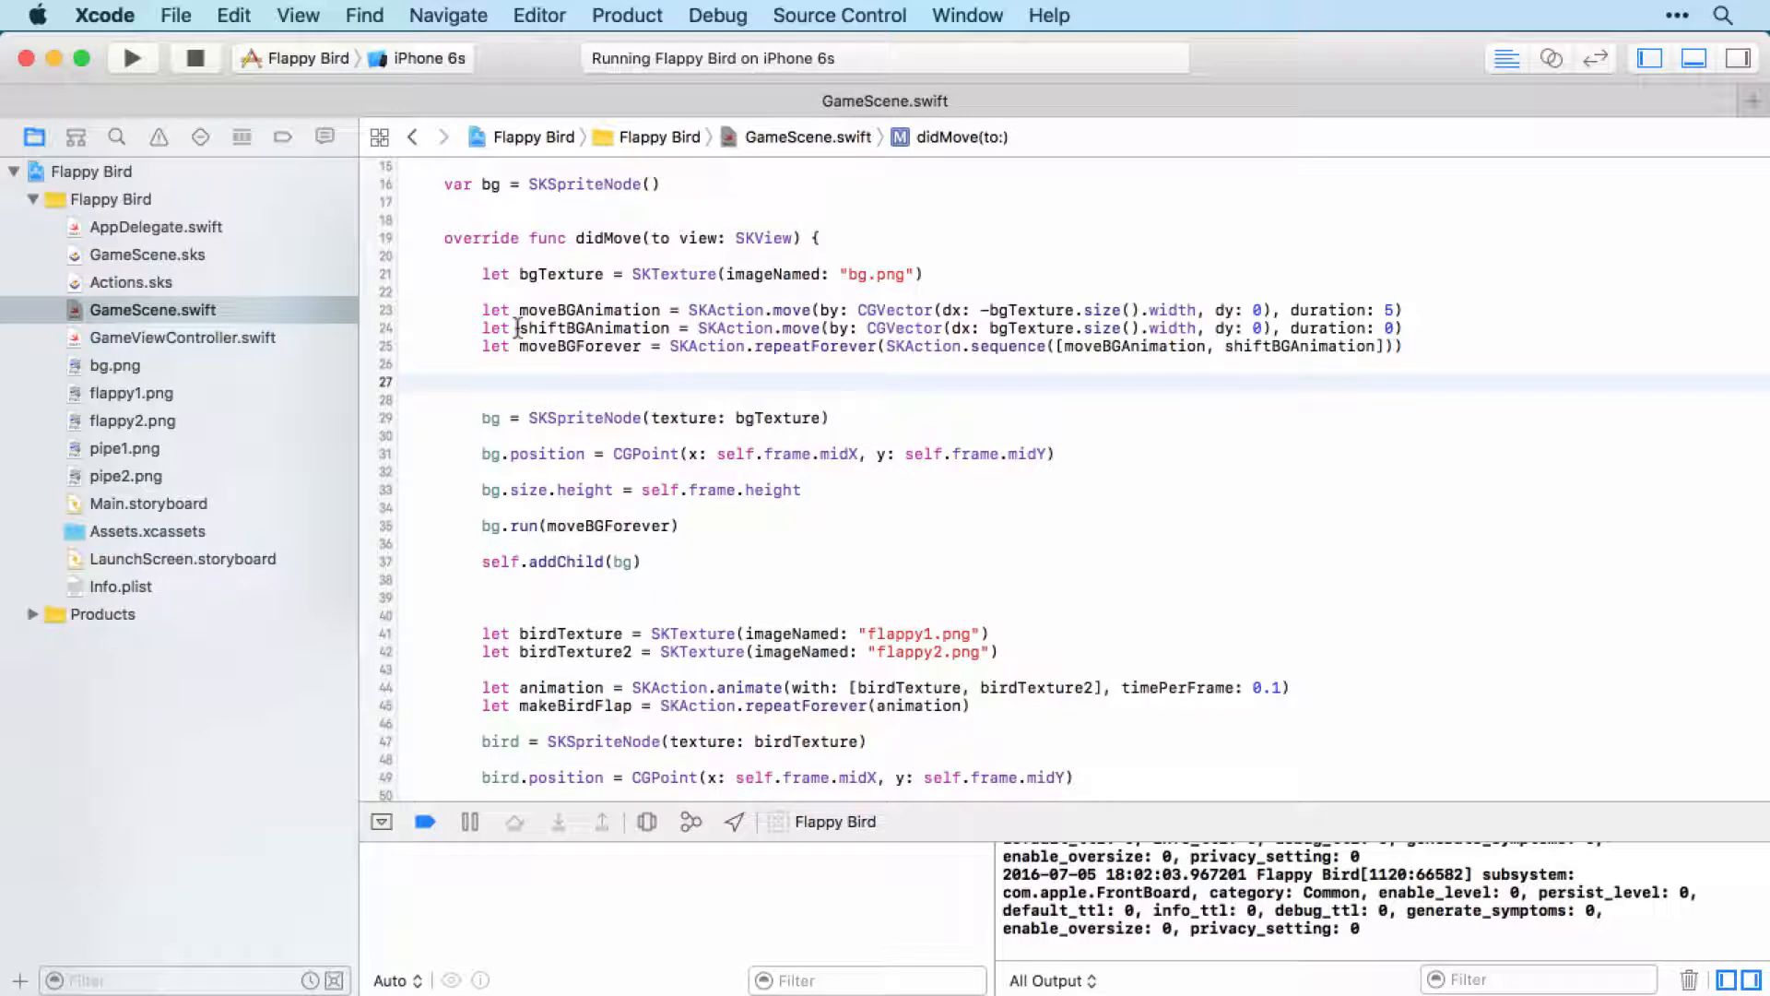
Declare var i = 0 and open a while i < 3 { loop above the background setup
left_click(483, 382)
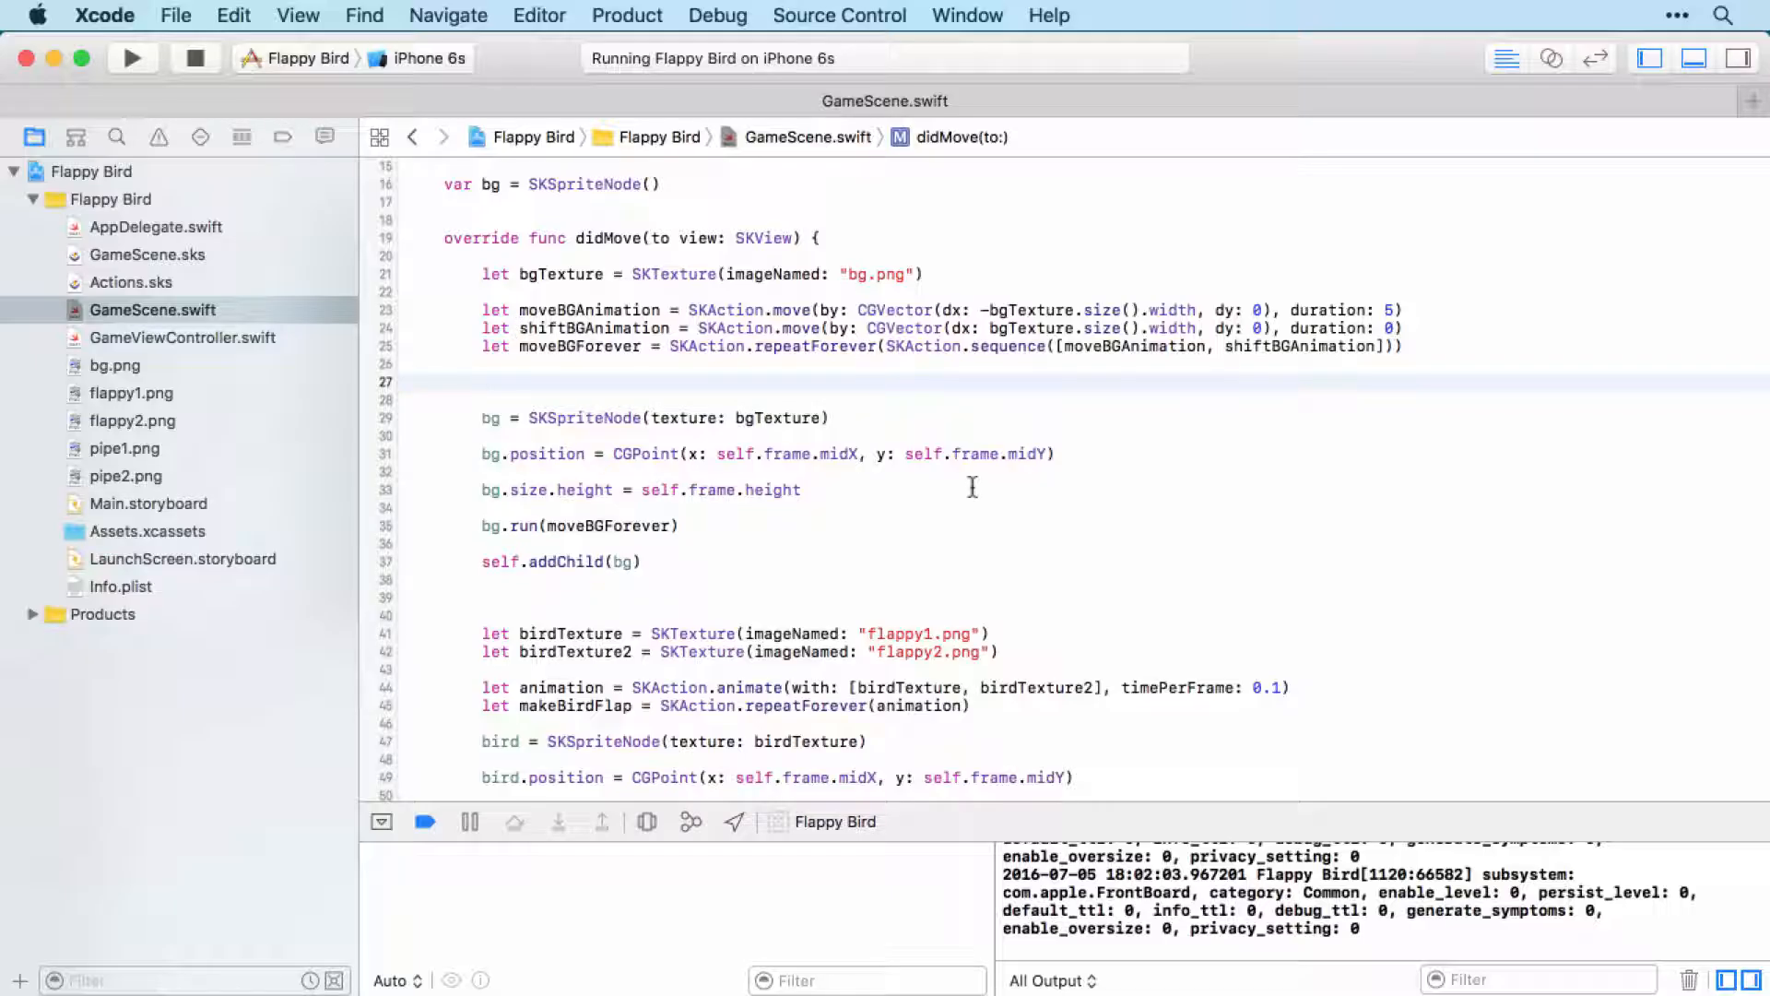
left_click(482, 381)
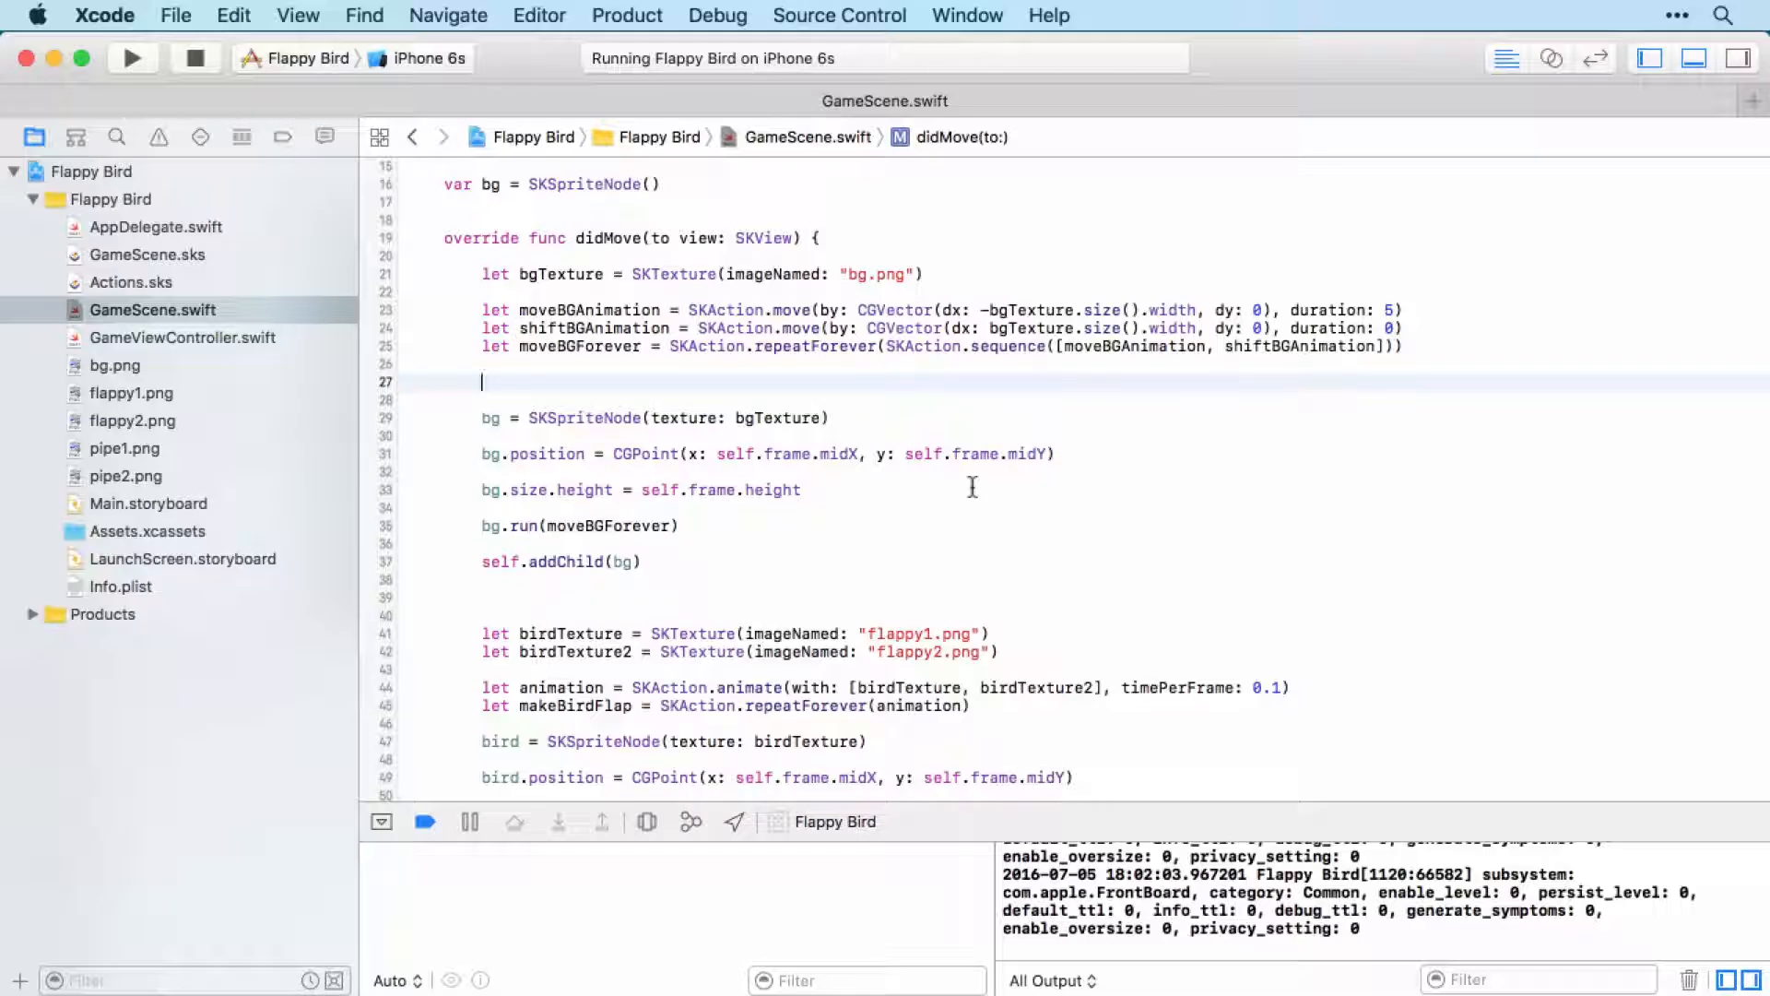
mouse_move(957, 419)
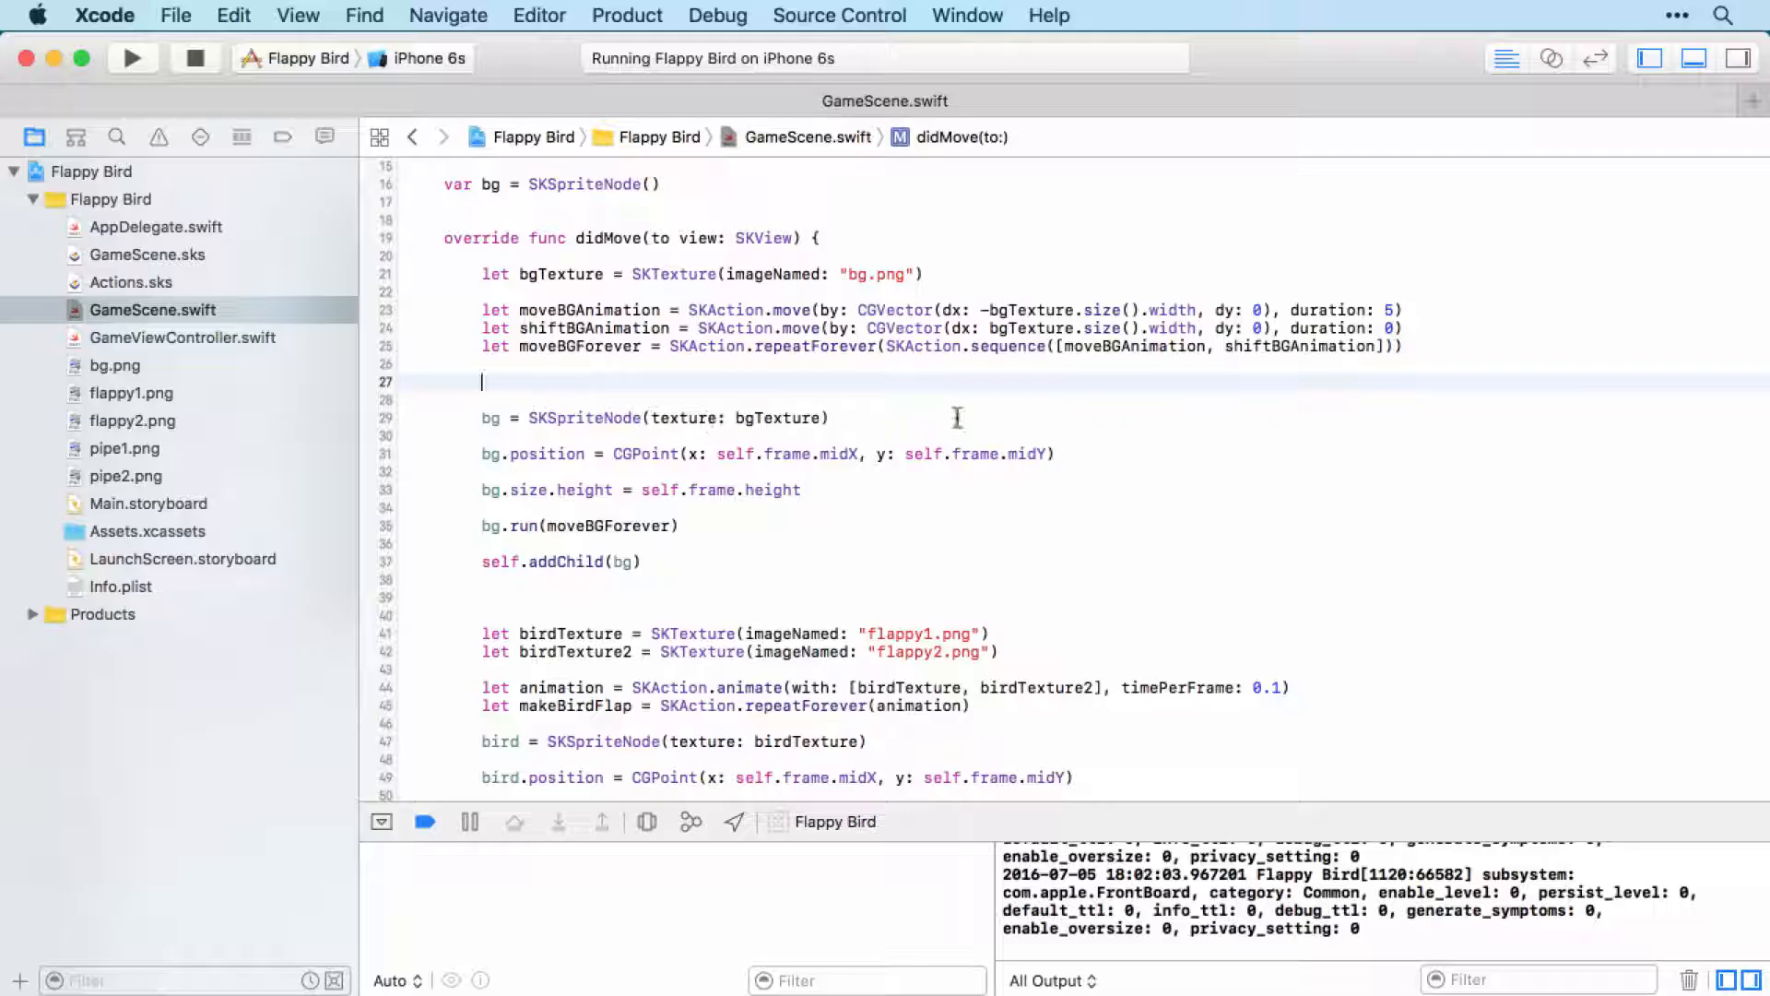
mouse_move(962, 485)
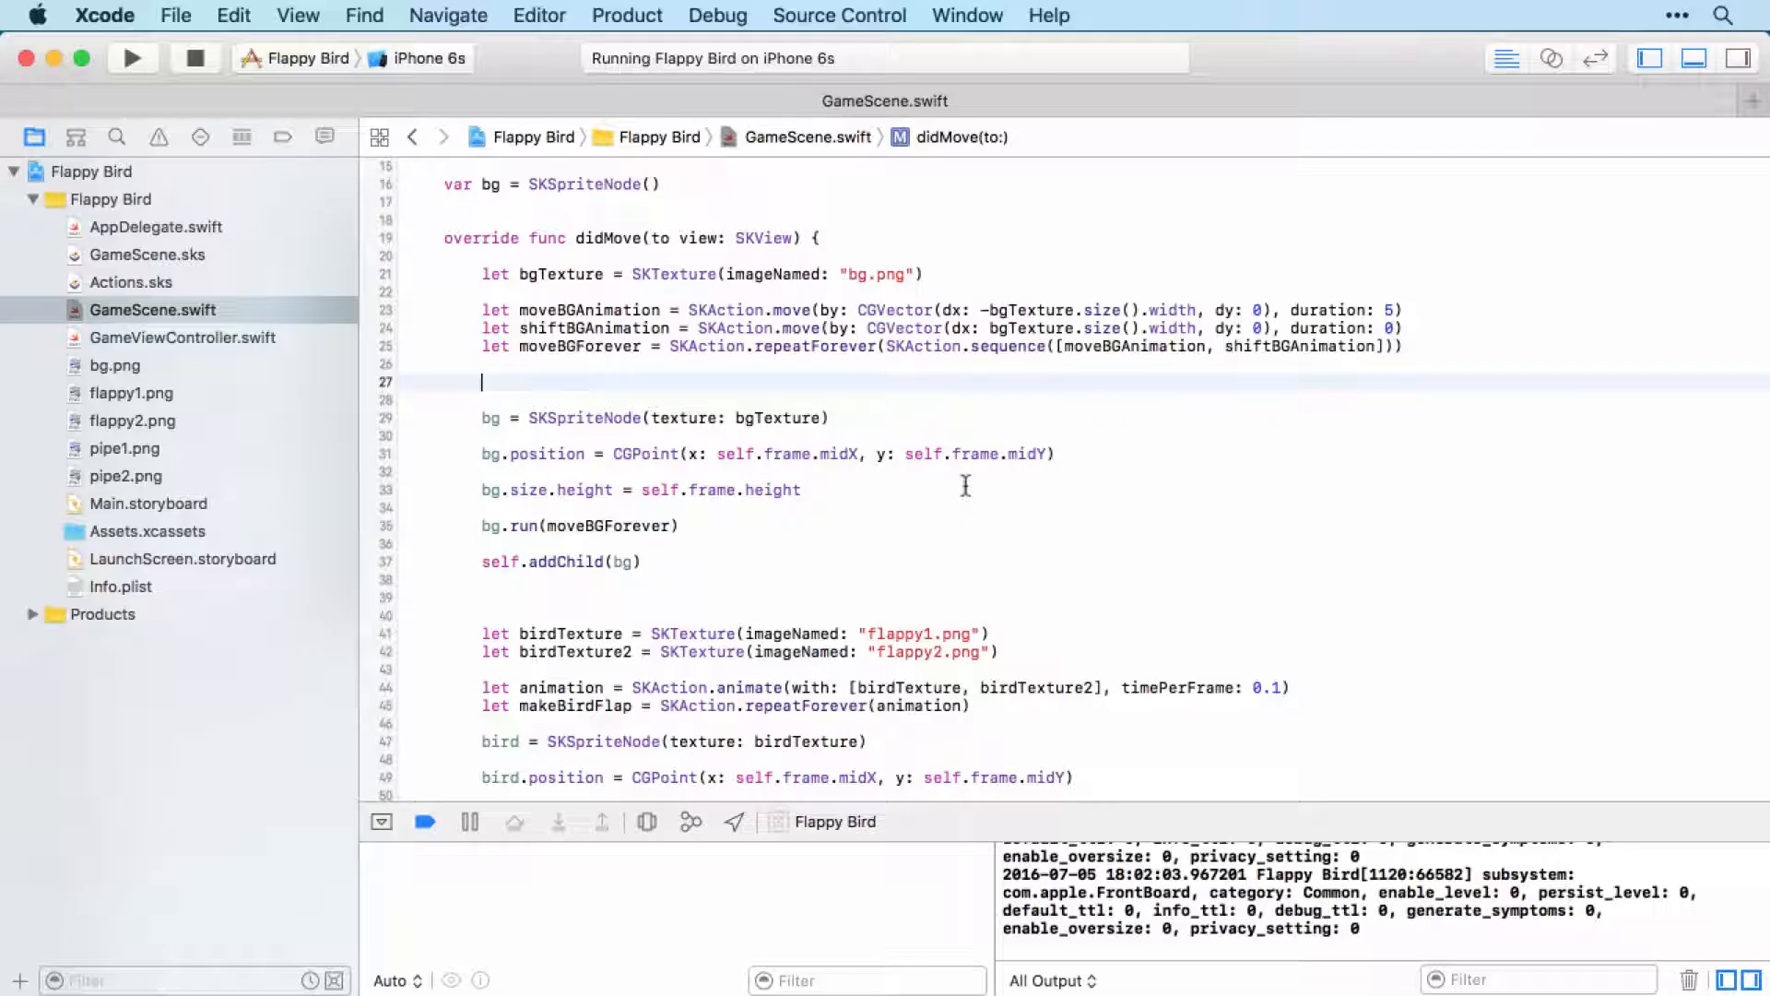
type("var")
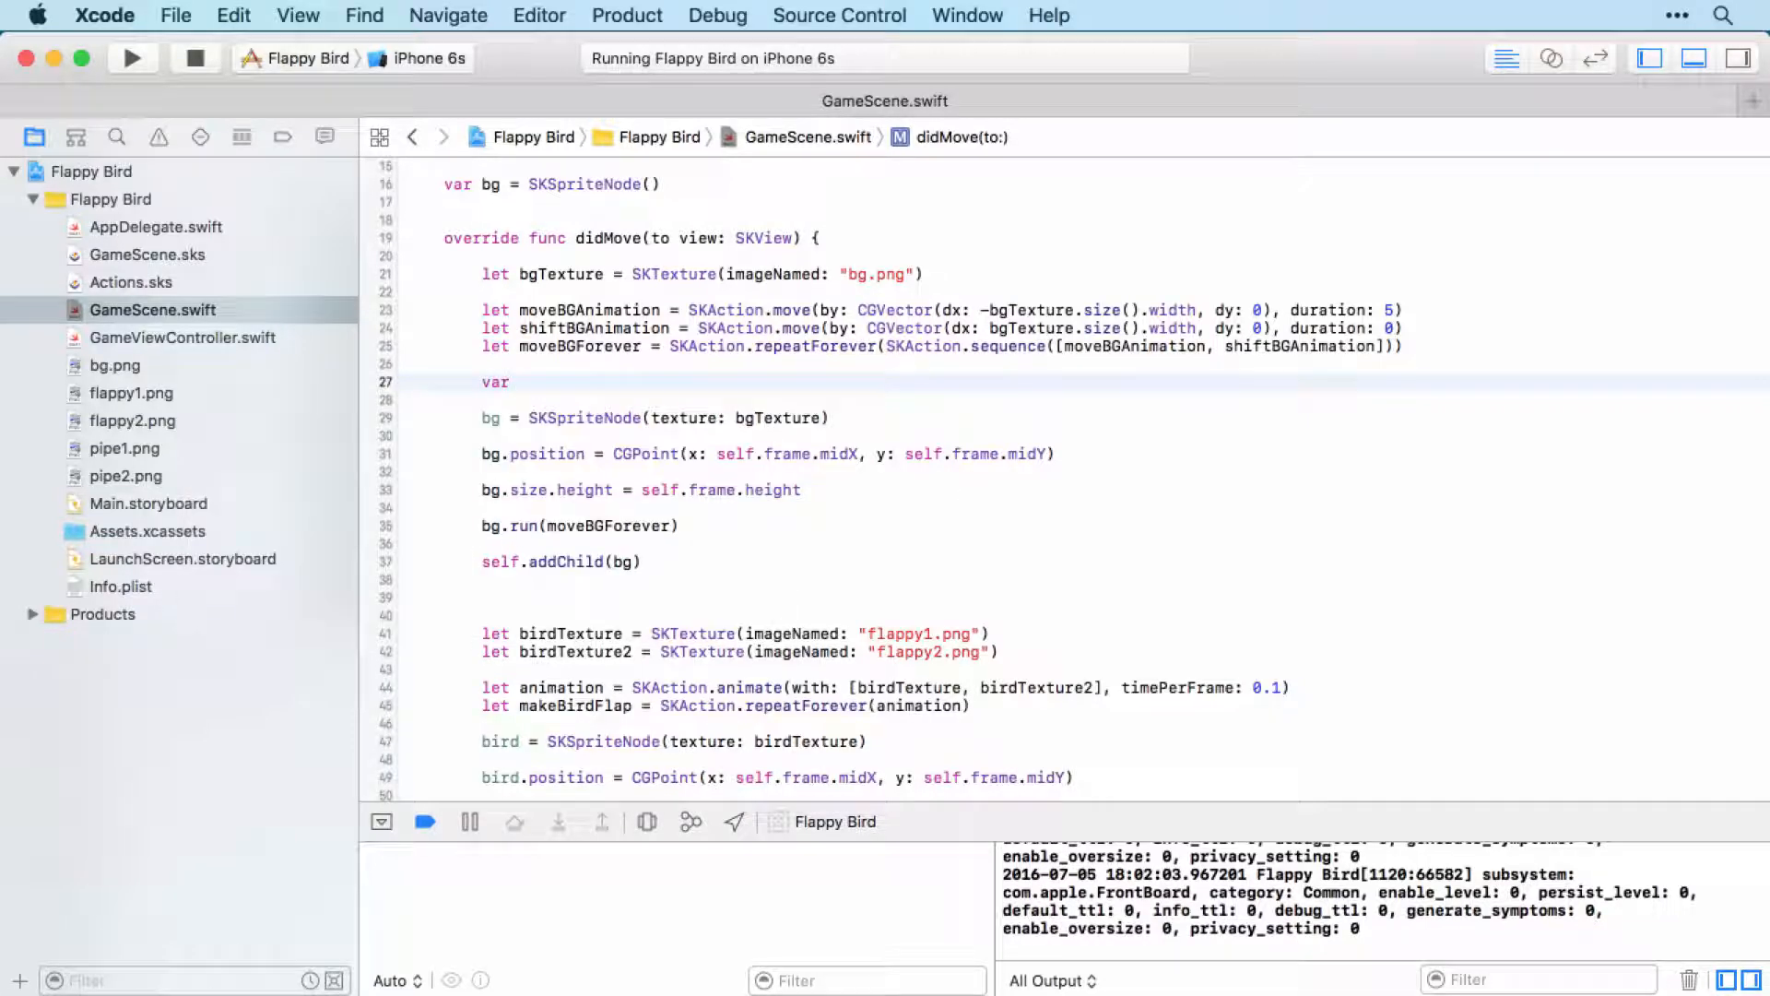
type("i = 0")
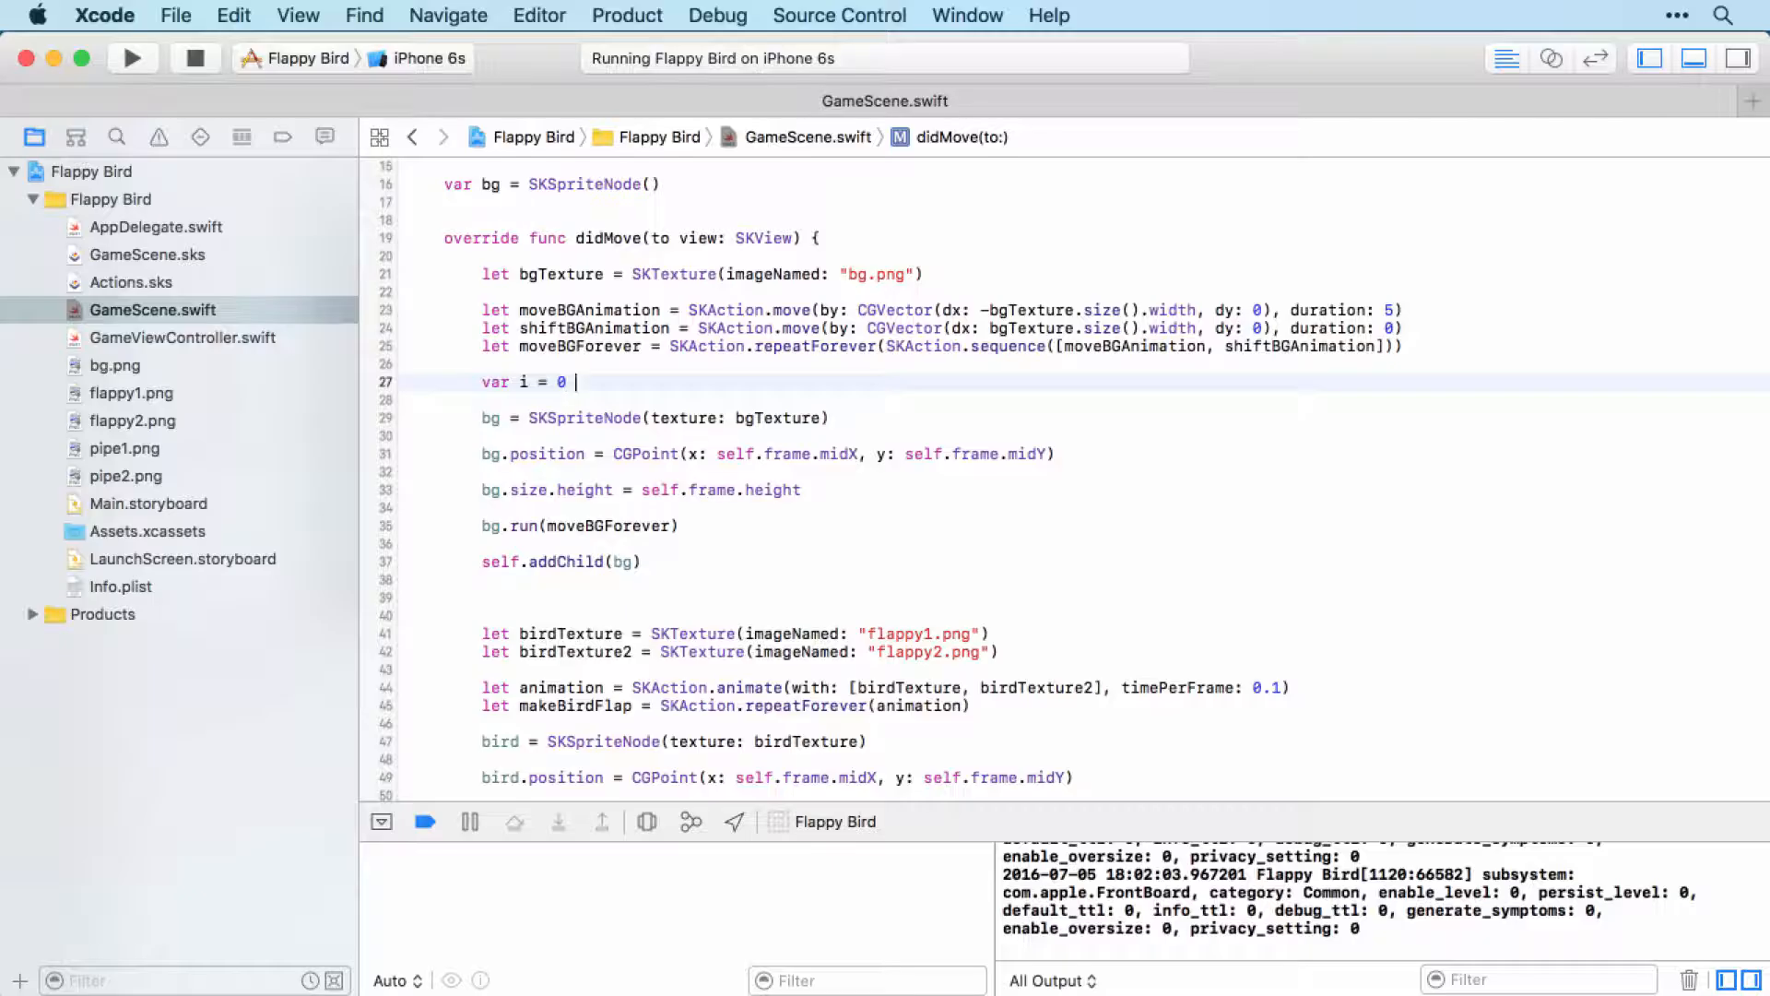
key("return")
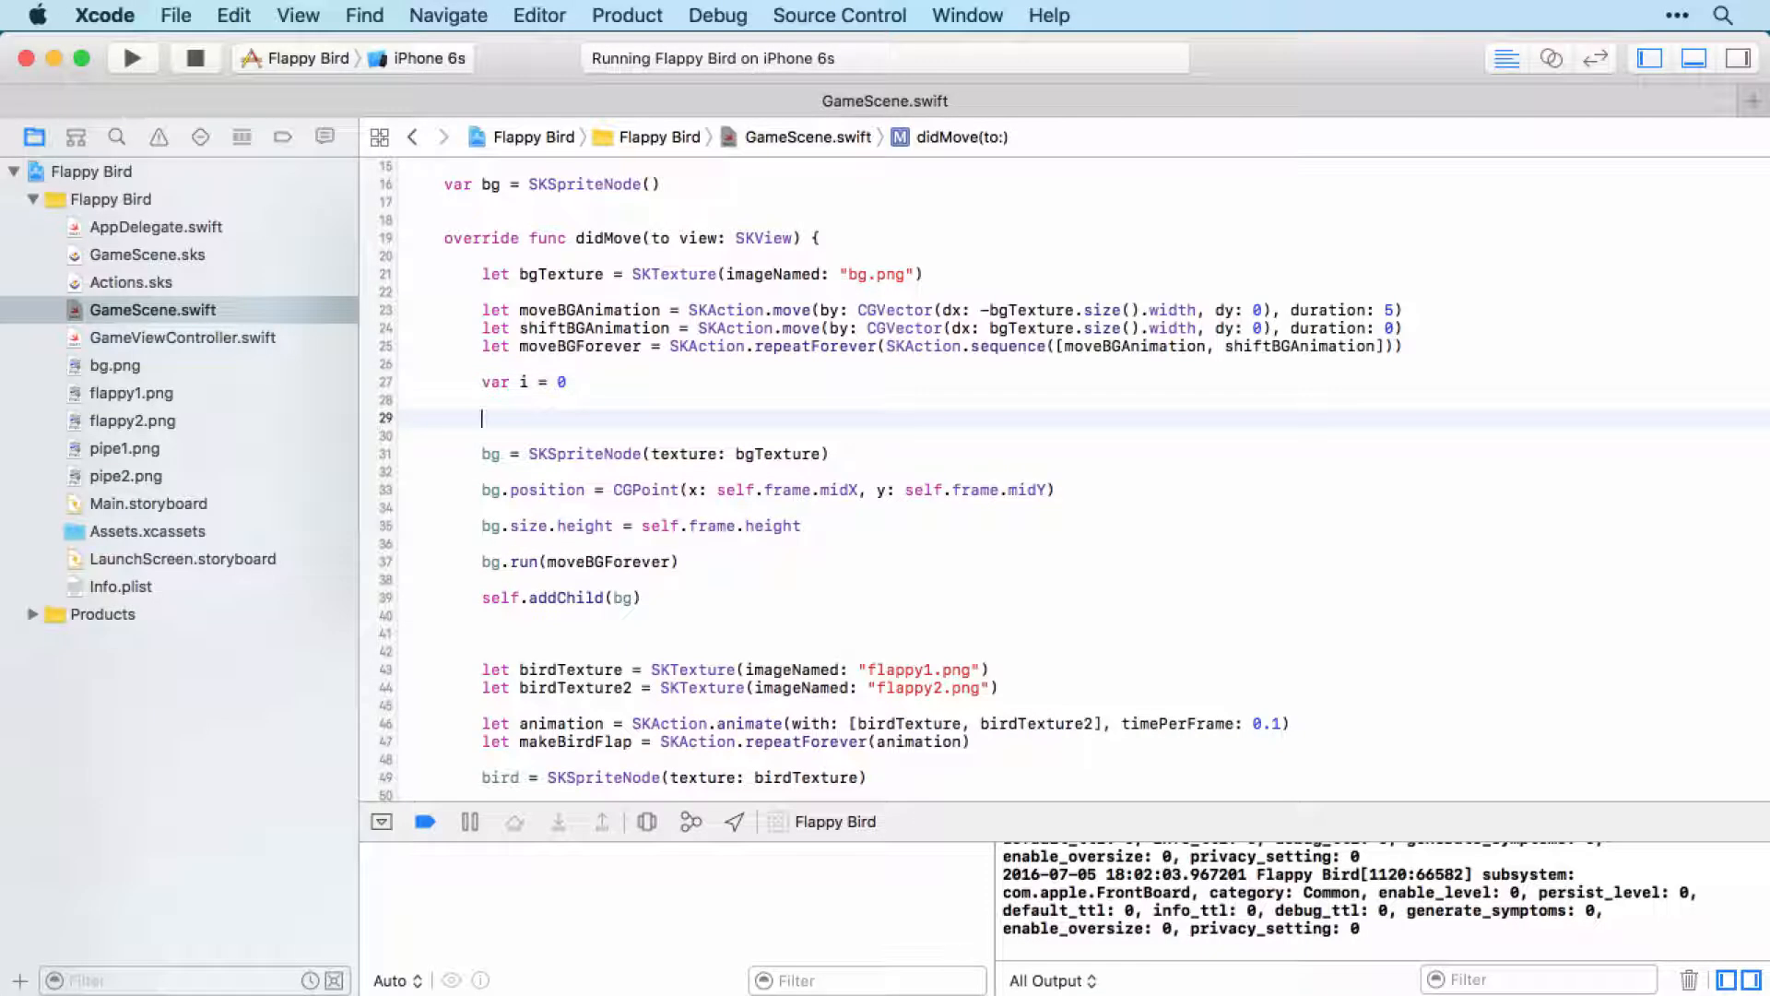
type("while {")
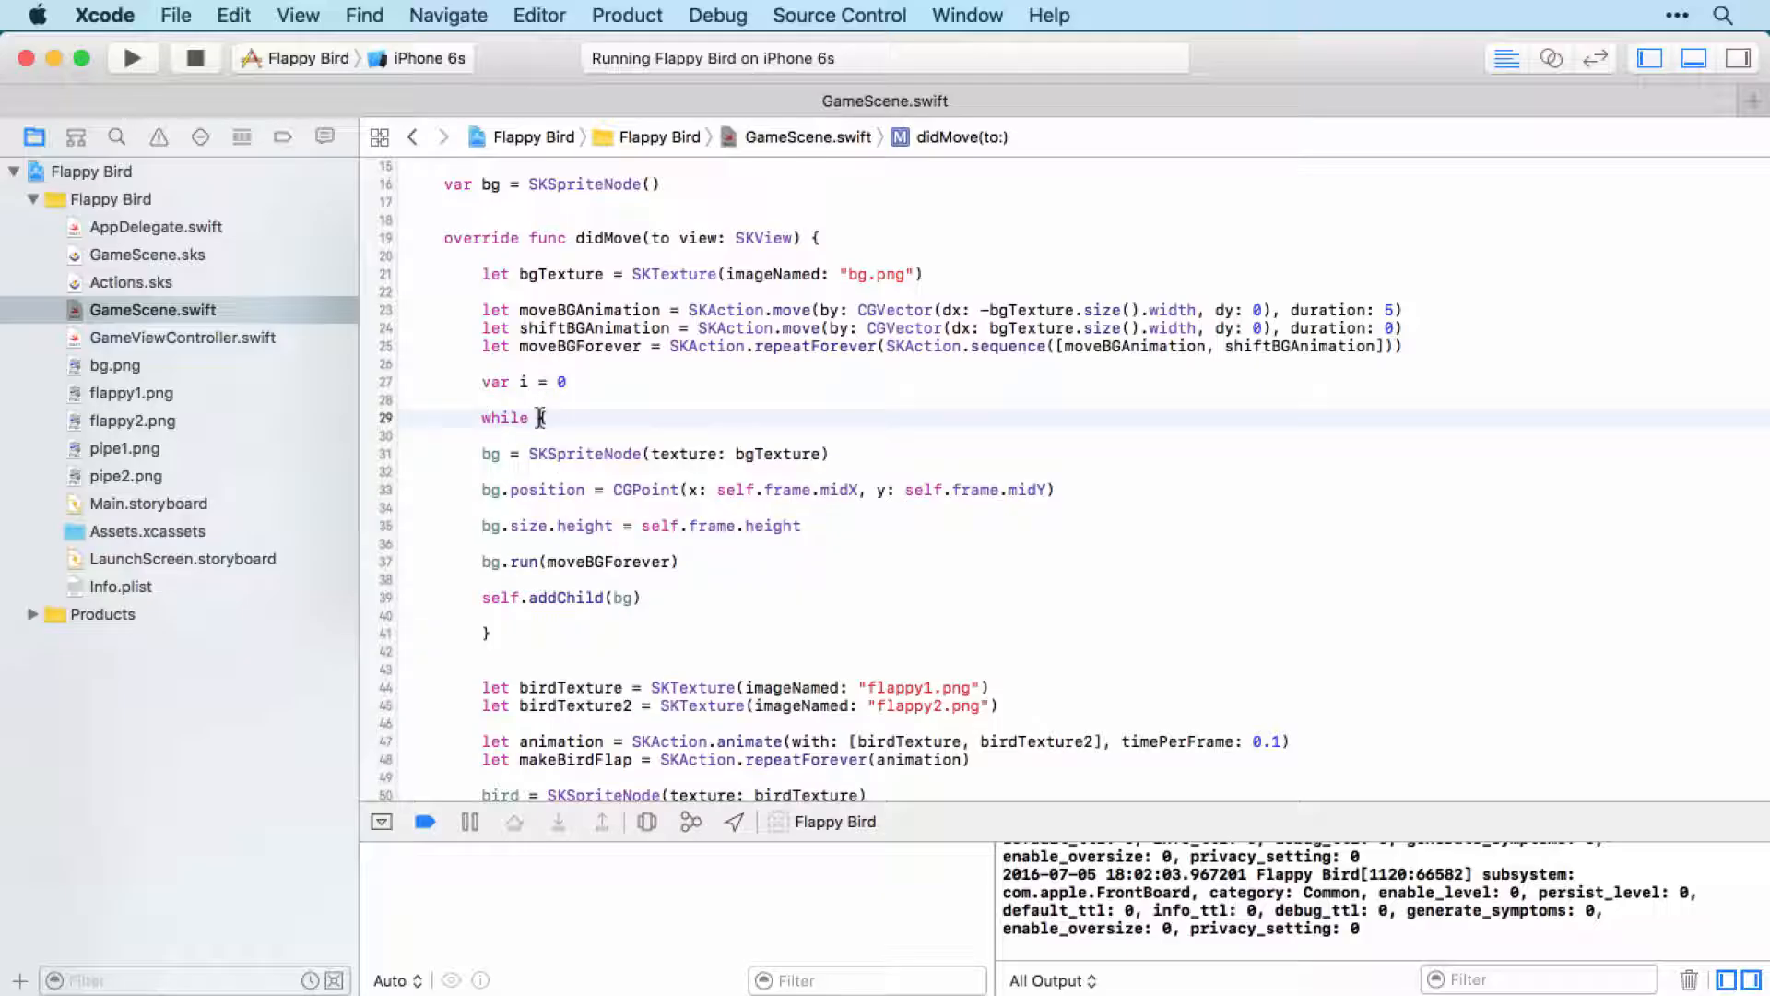
type("i")
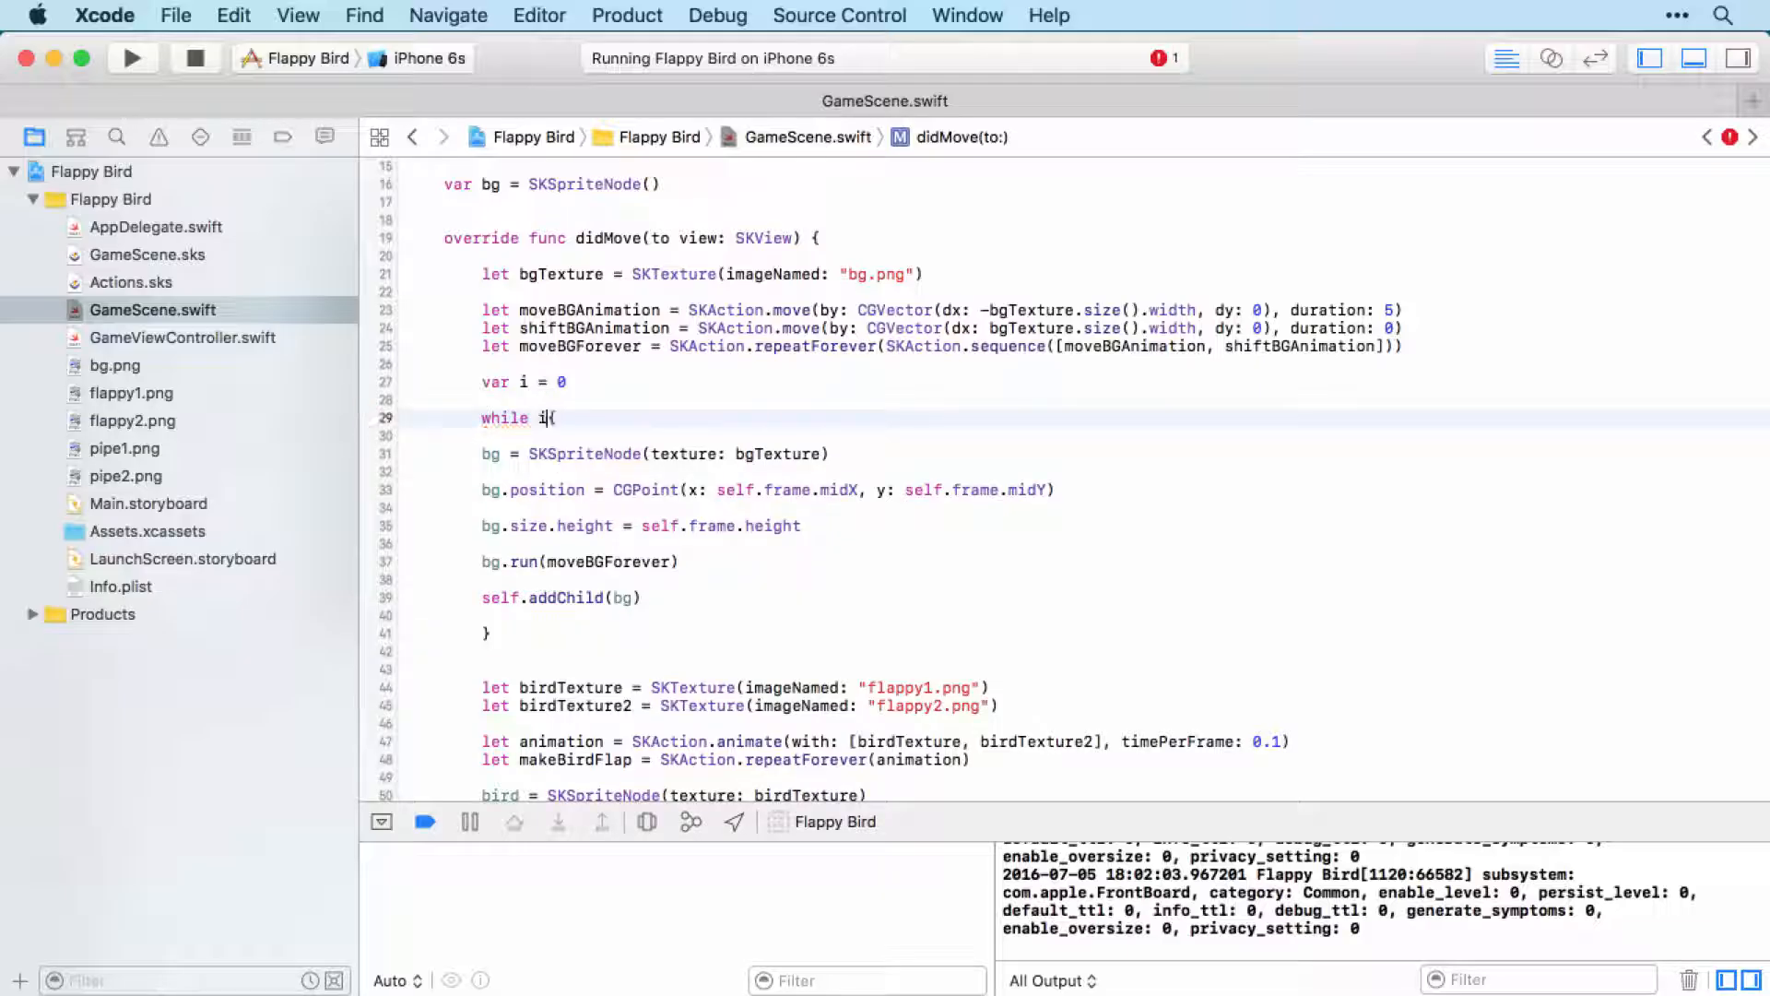
type("< 3")
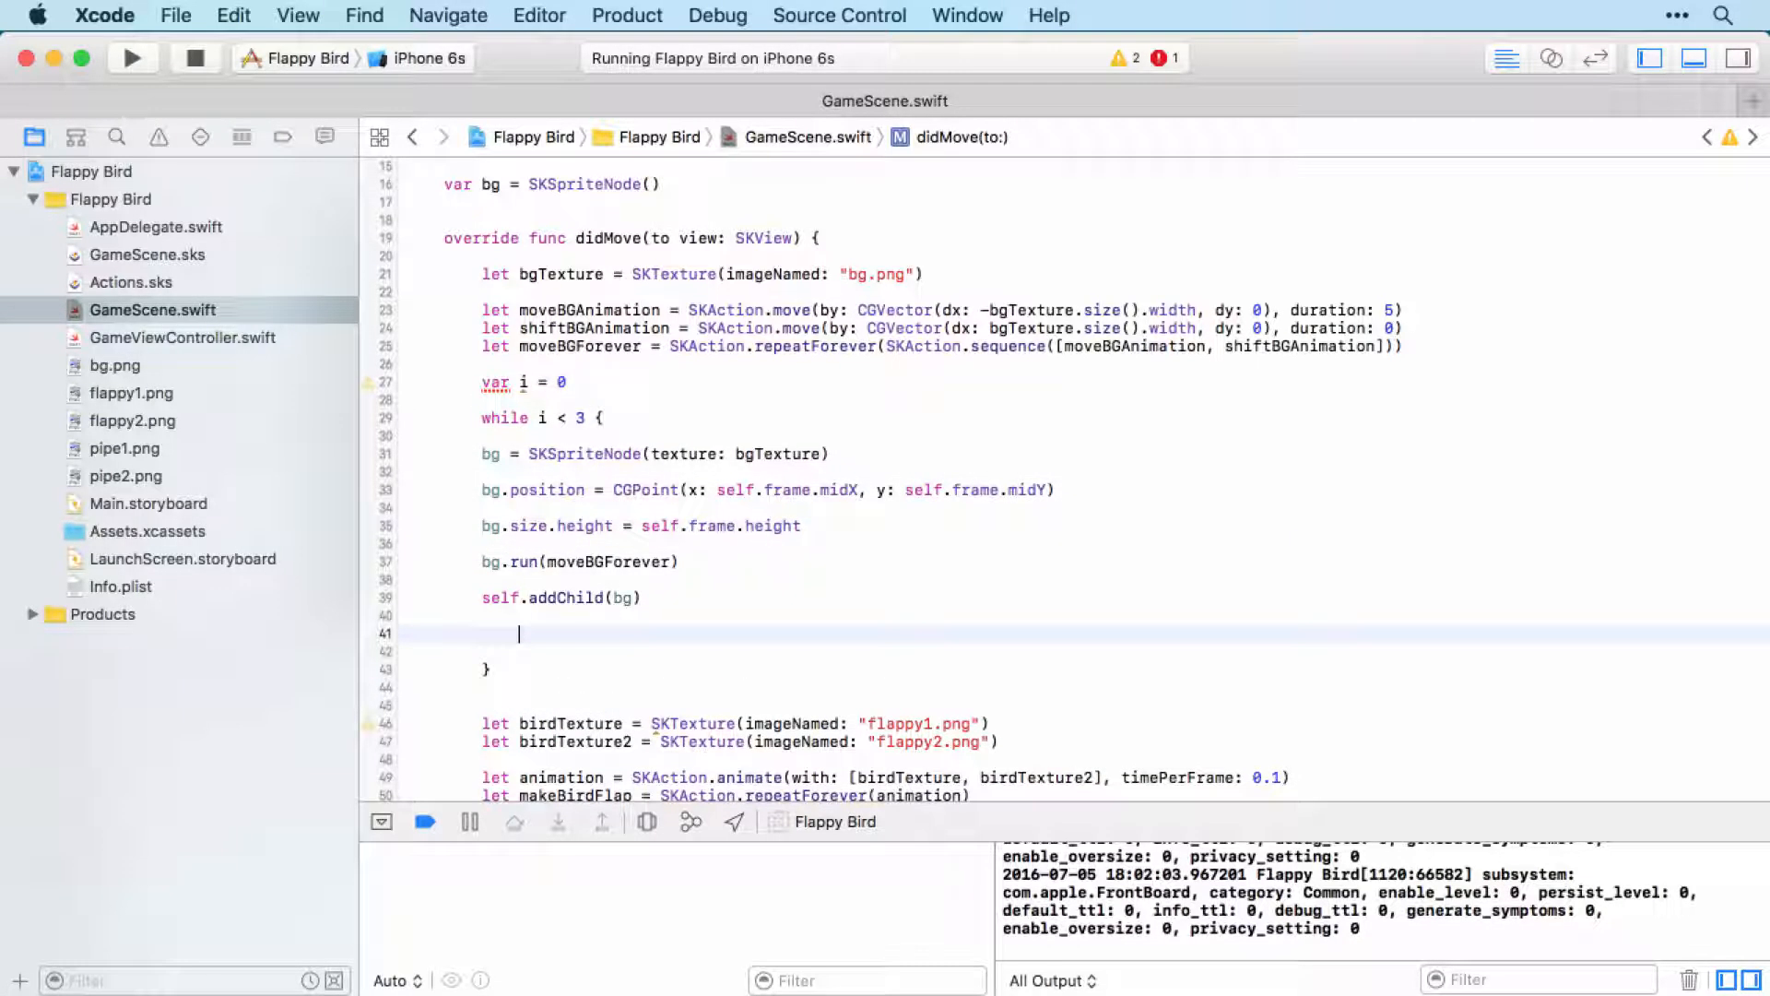
Increment the counter with i += 1 before the loop's closing brace
type("i")
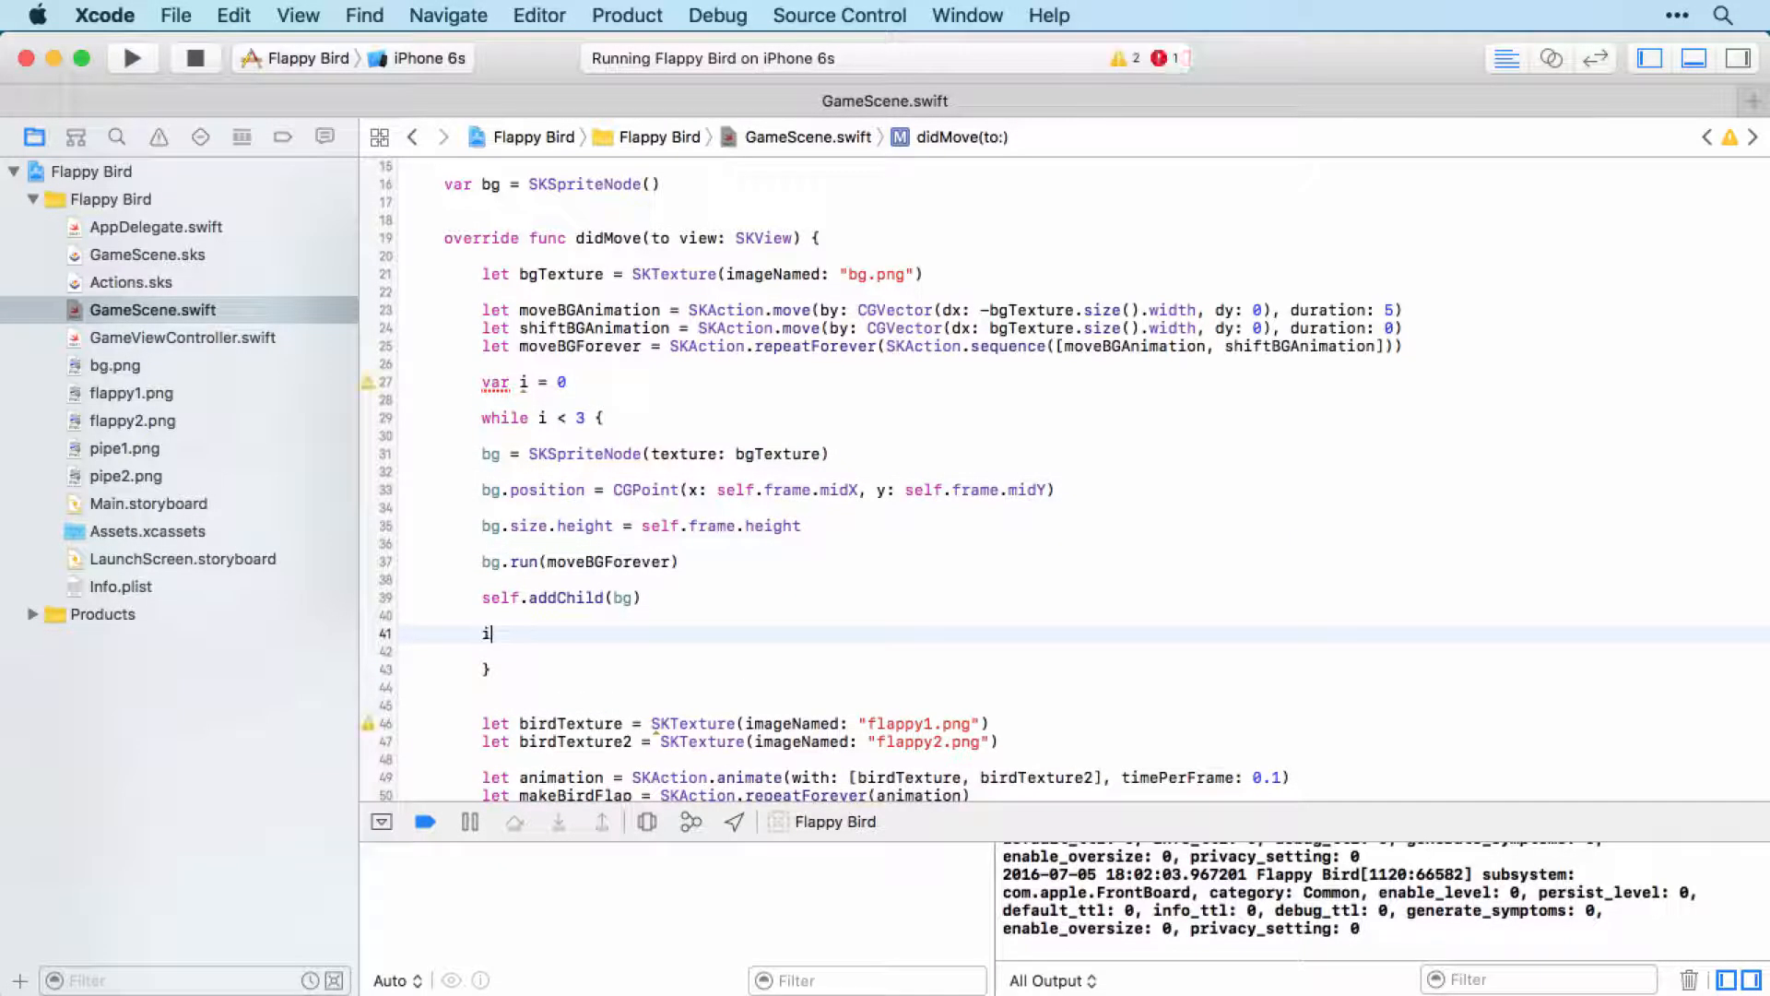
type("+= 1")
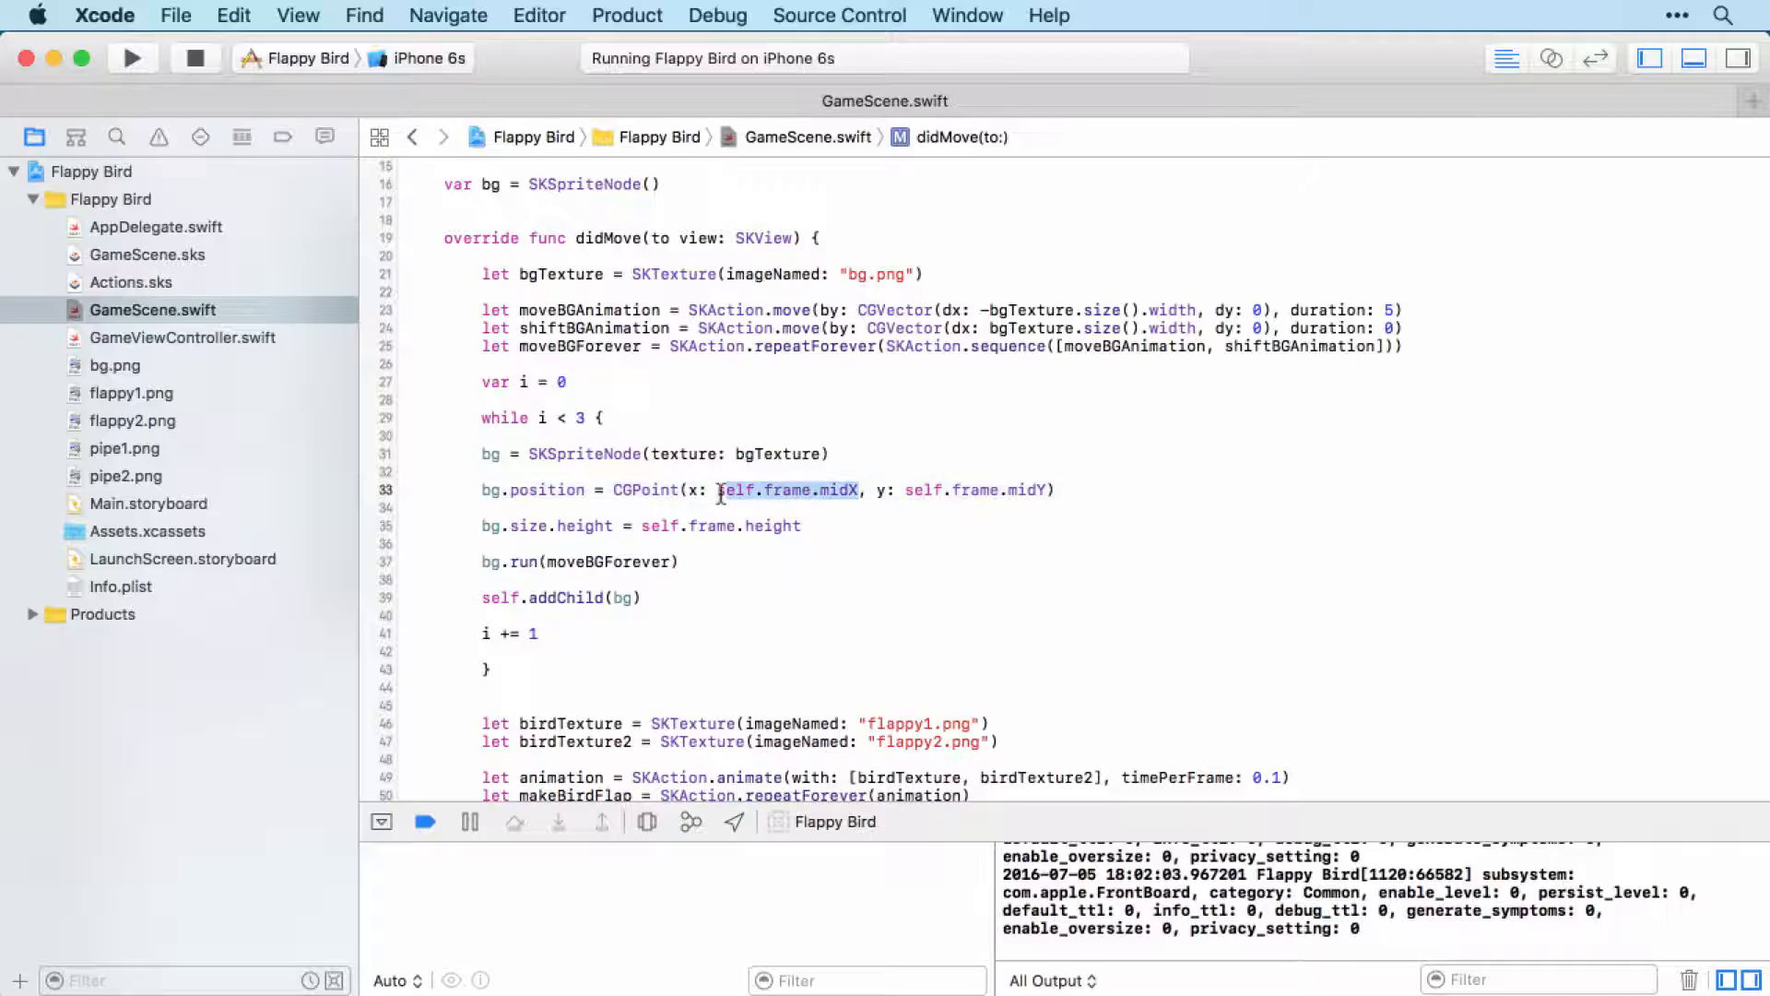
Replace self.frame.midX in bg.position x with bgTexture.size().width / 2
key("delete")
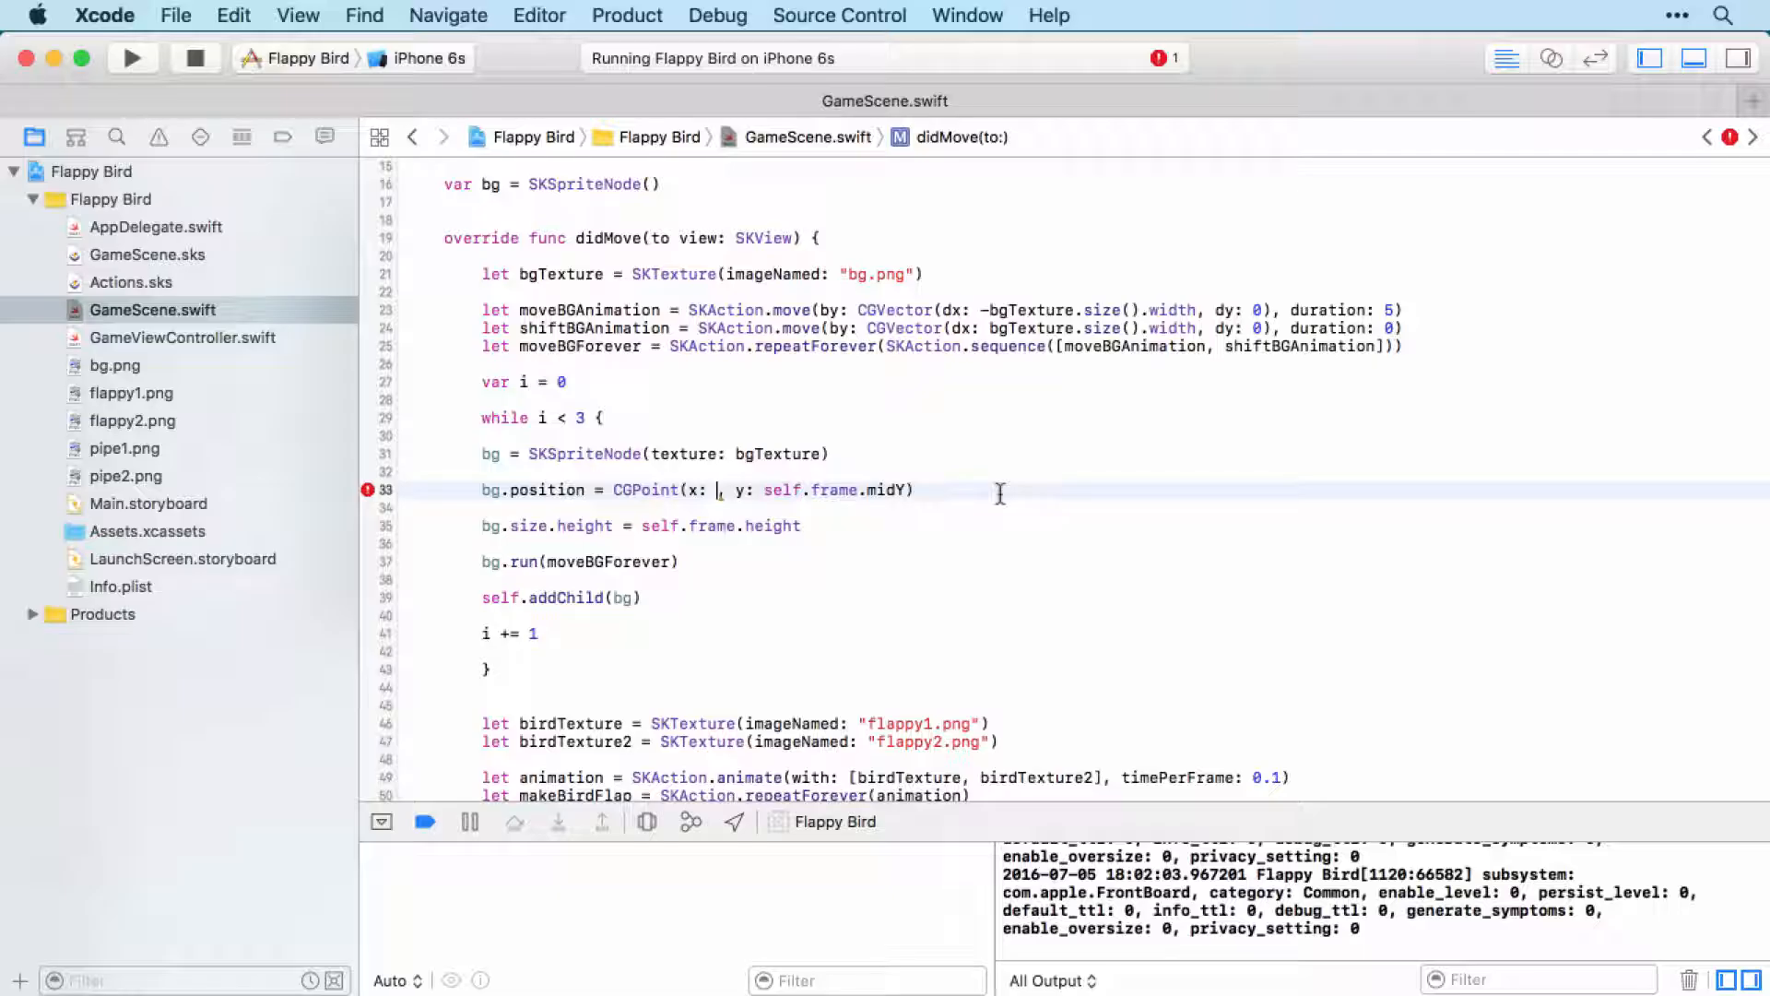
type("bgTexture")
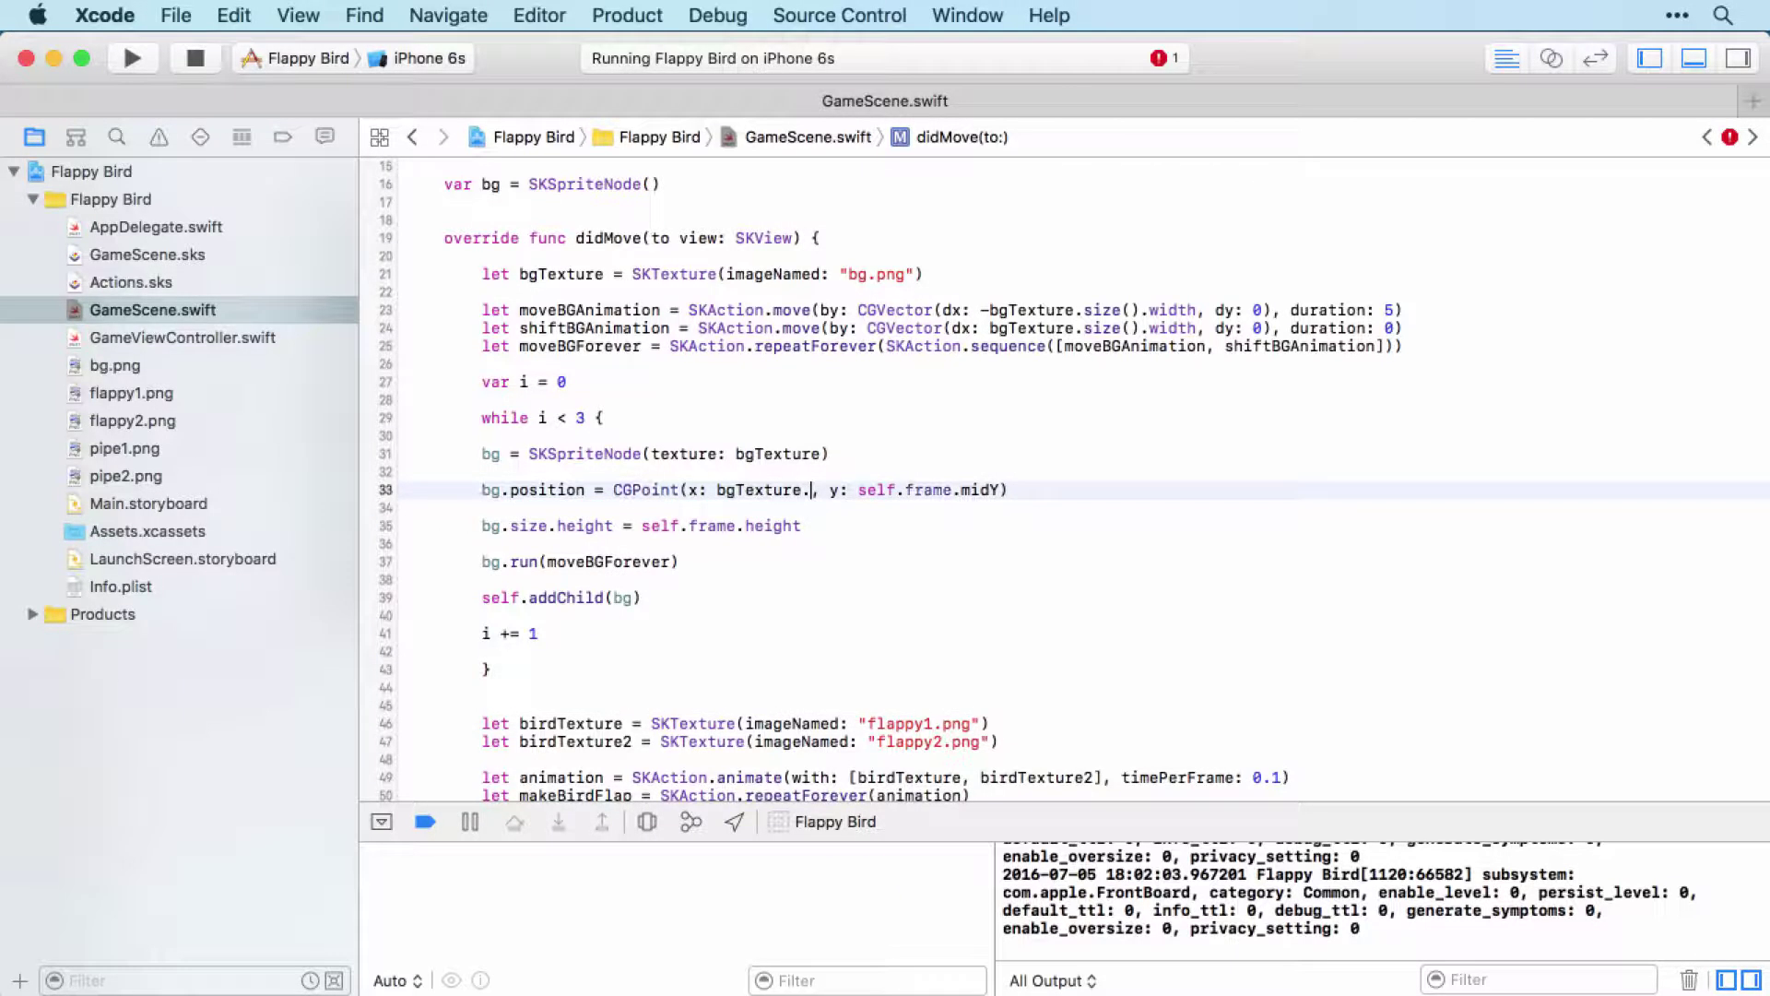
type(".size().")
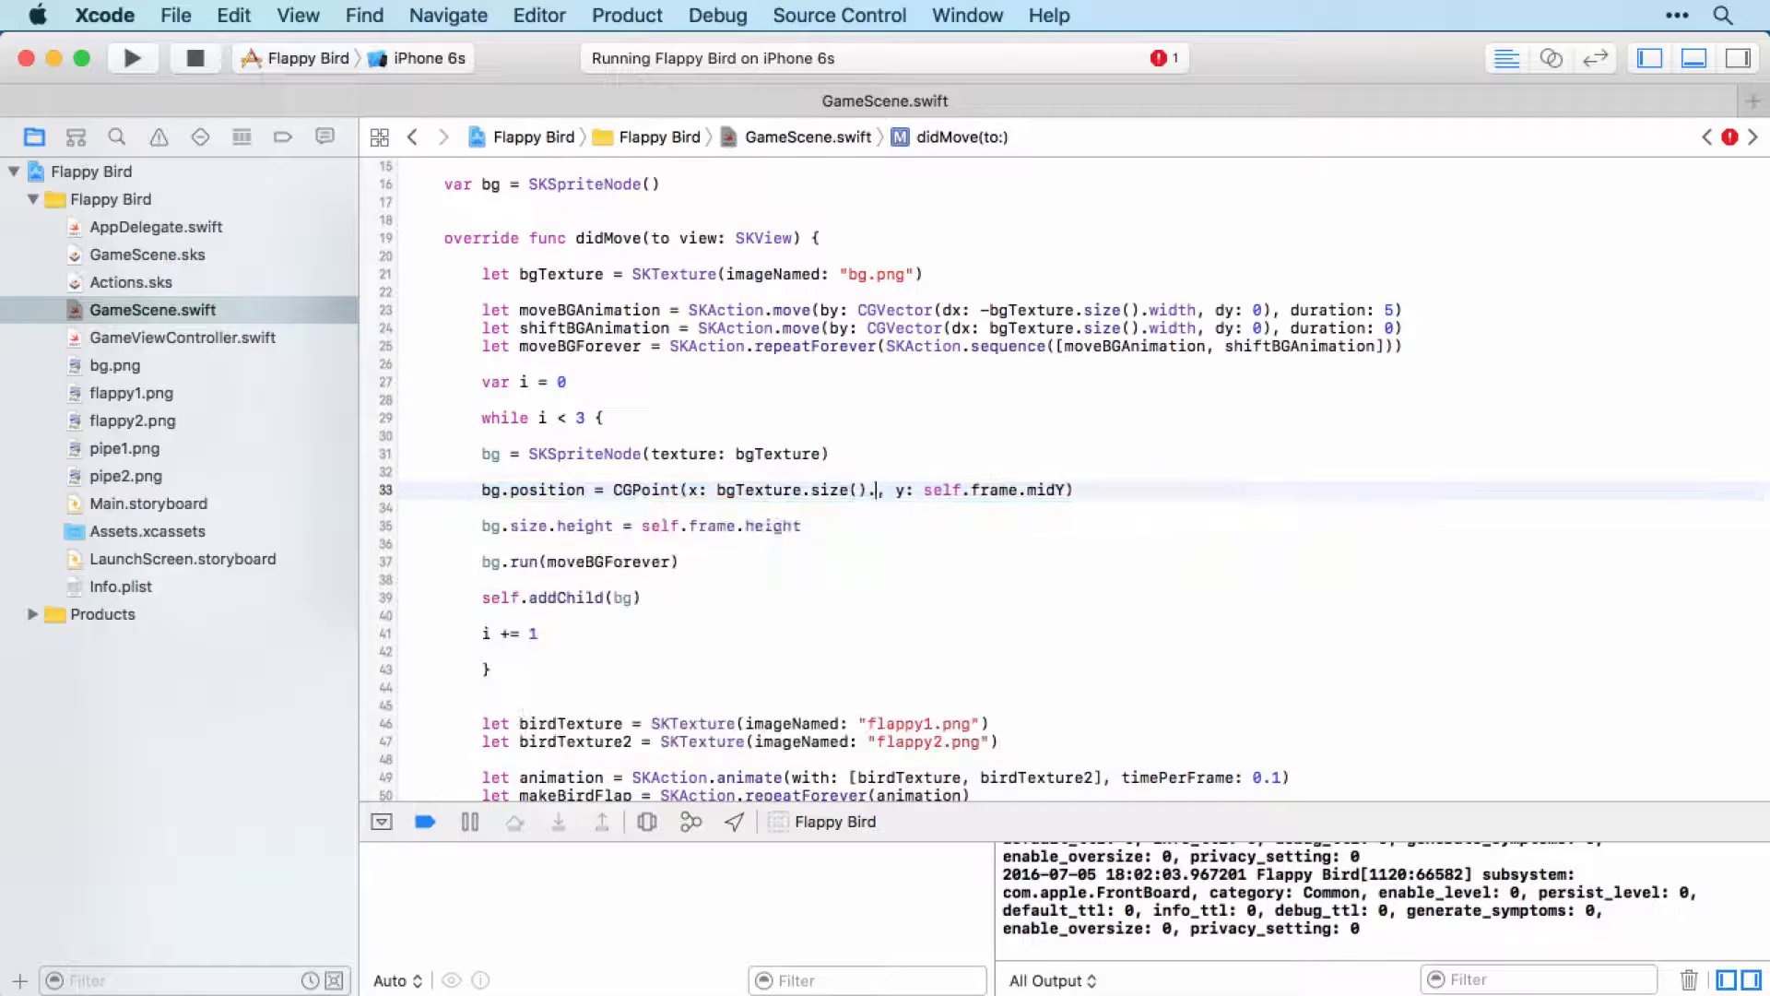
type("width")
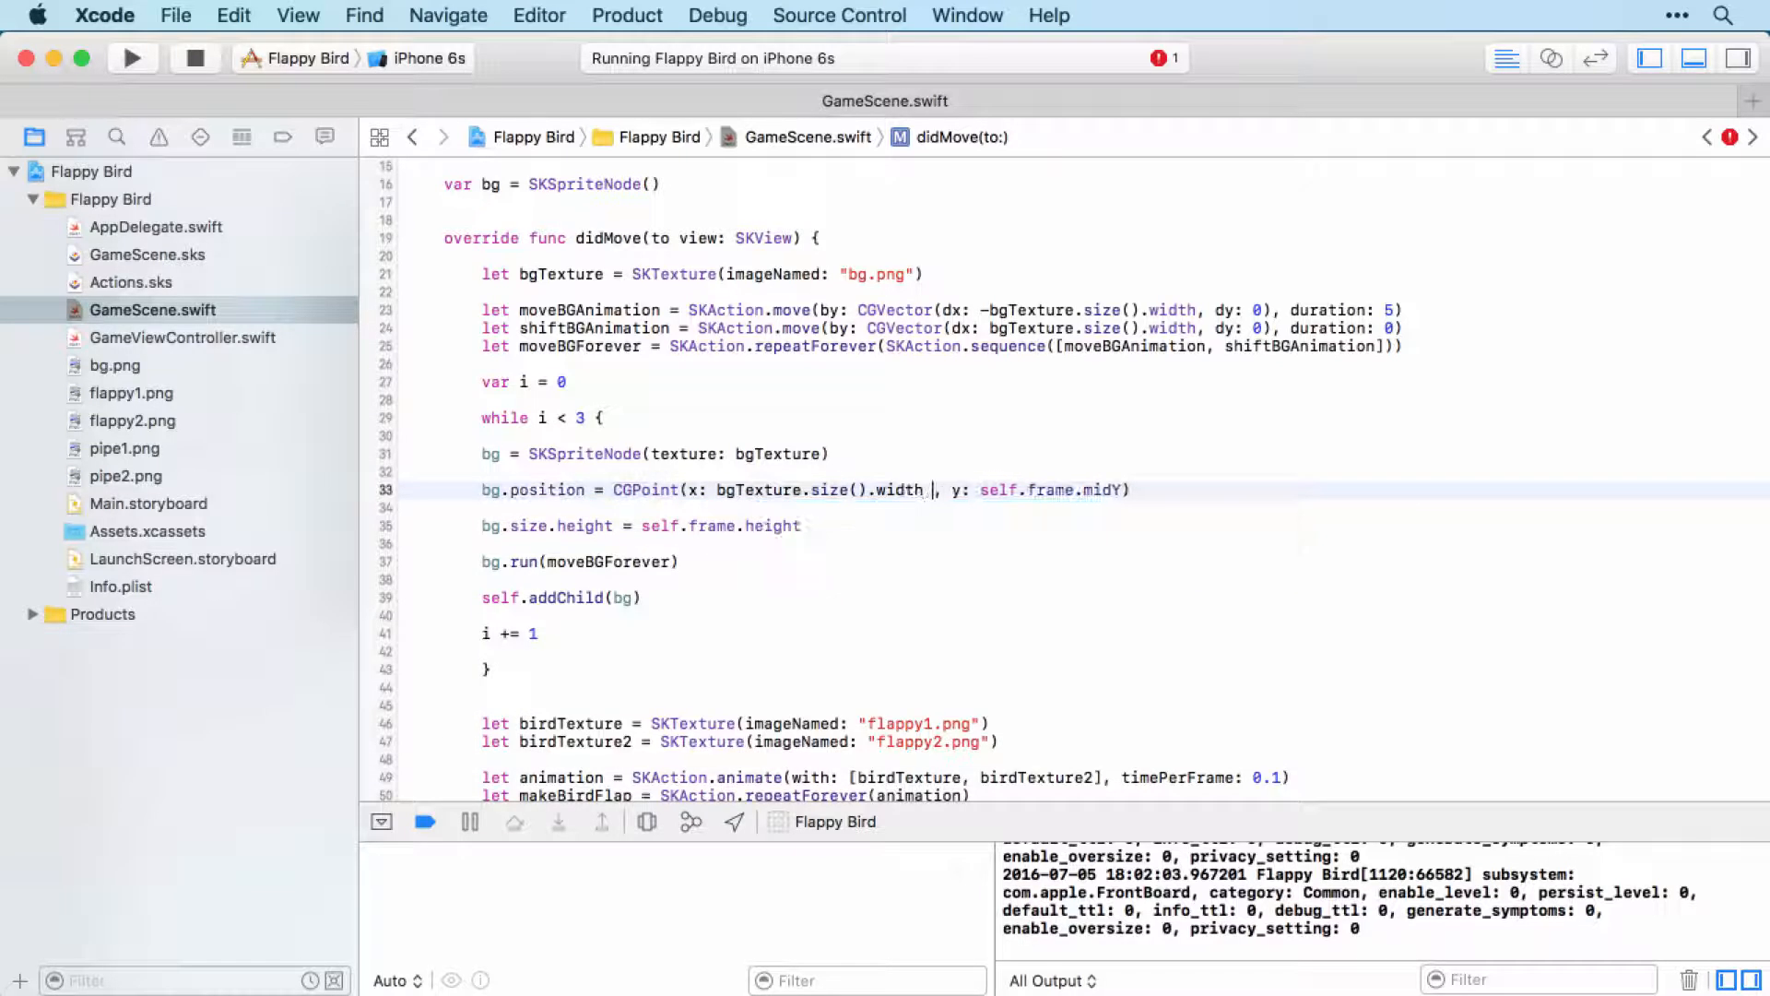
type("/ 2")
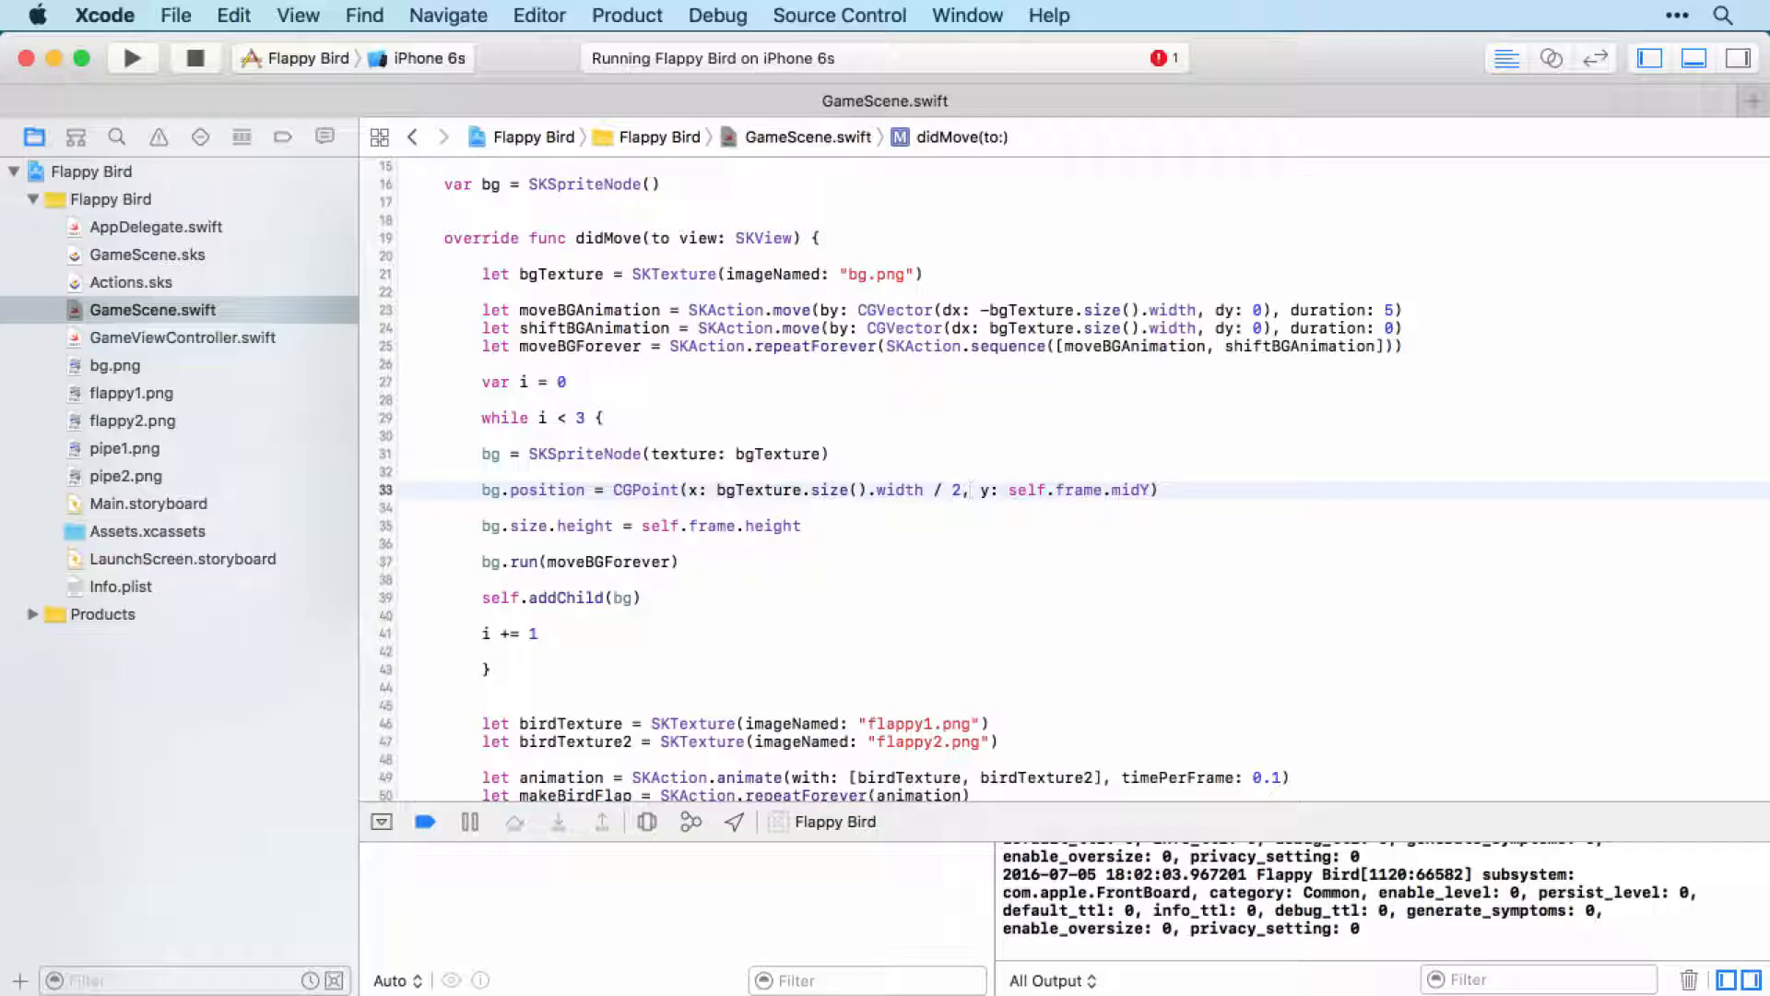
double_click(758, 491)
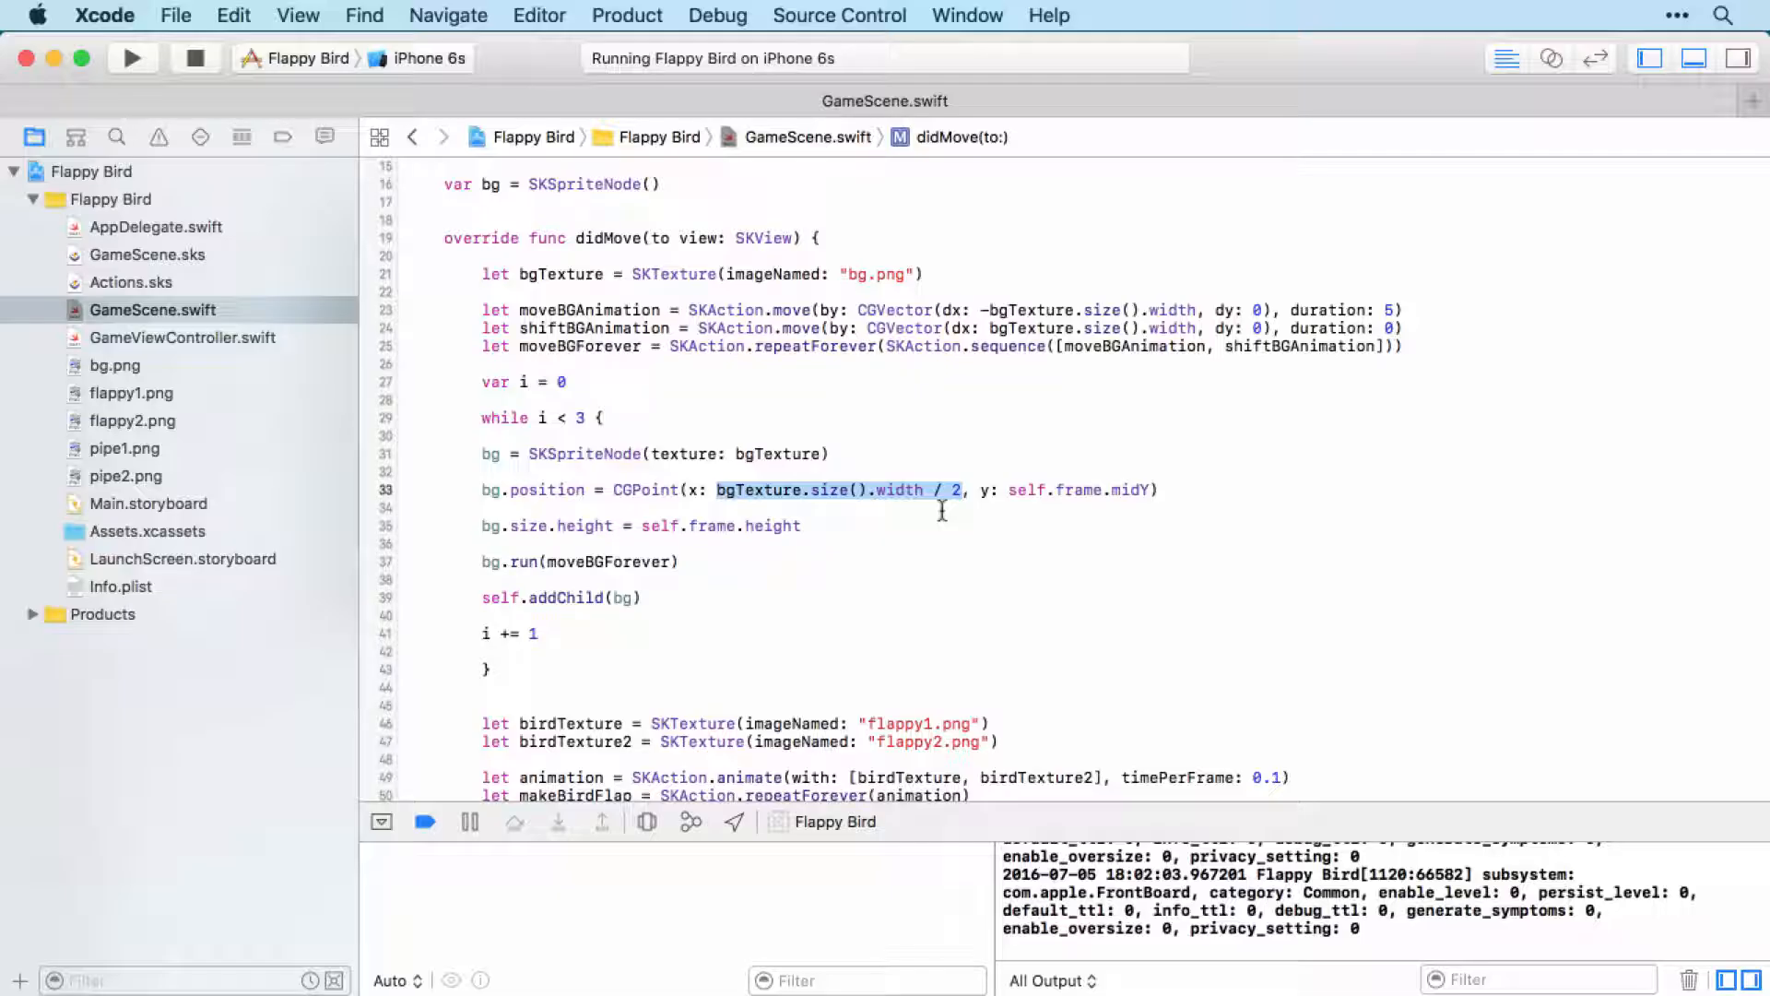
mouse_move(846, 516)
type(" + ")
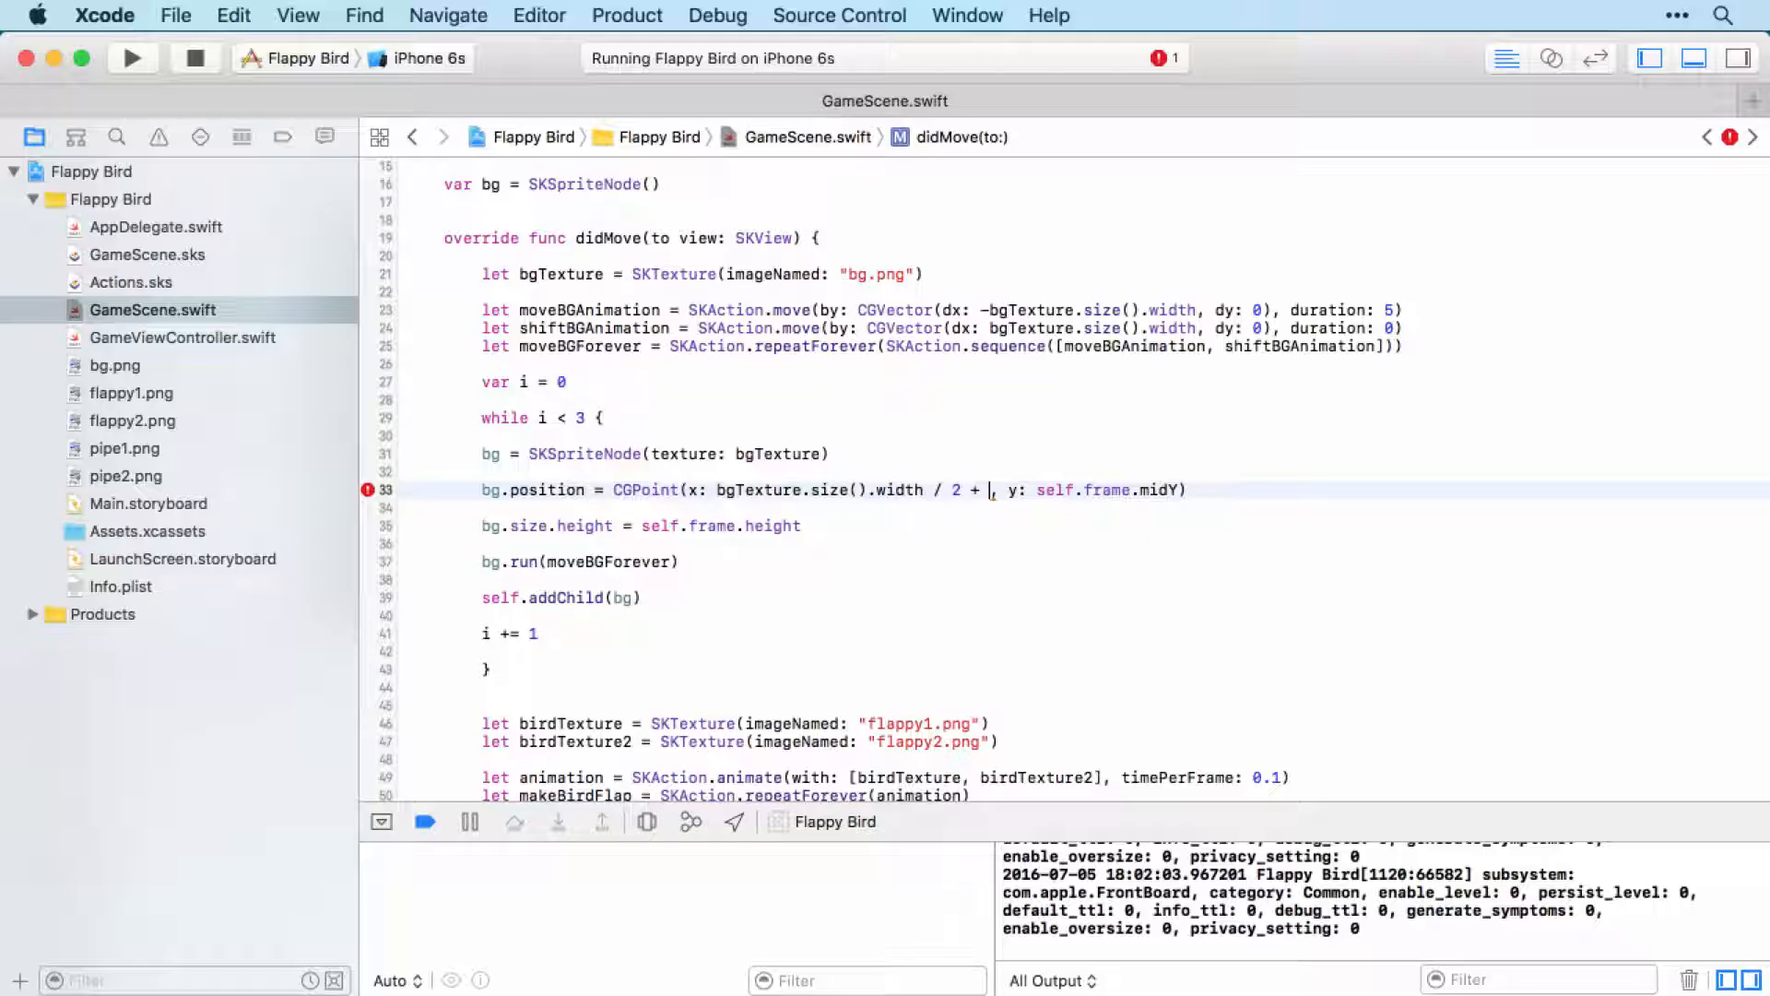
Add bgTexture.size().width * i to the x position and prepare to type-annotate i
type("bgTexture.size().width")
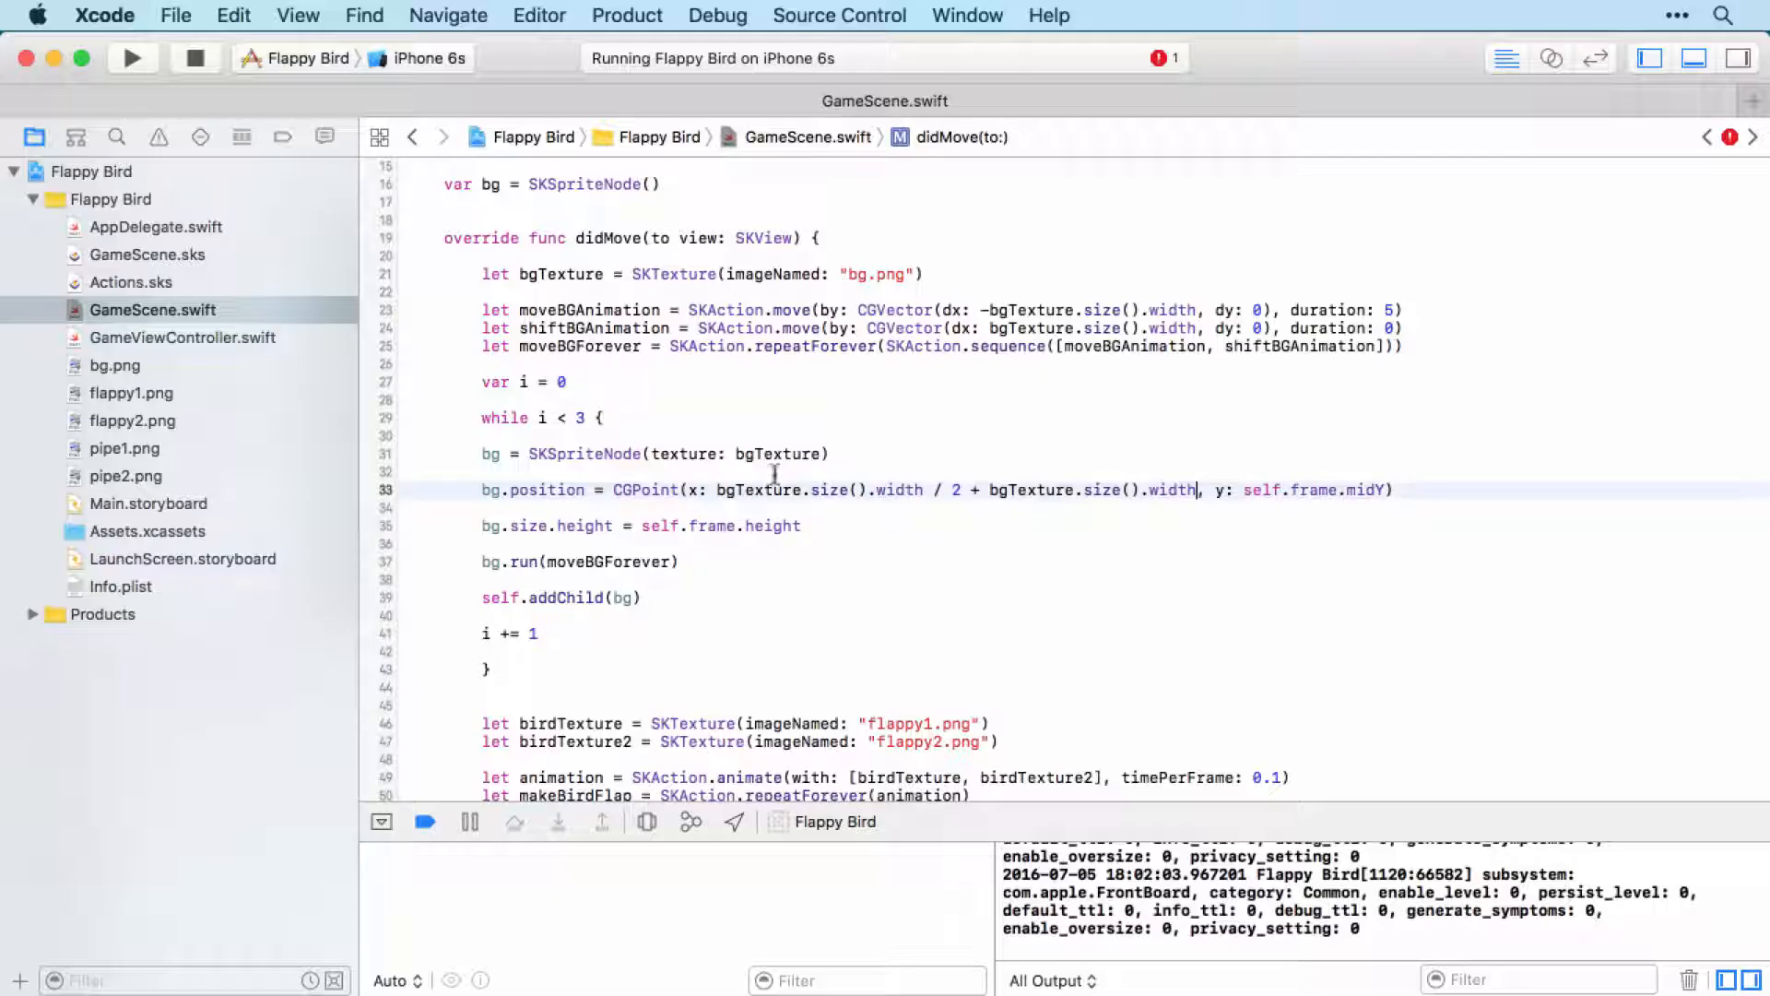
mouse_move(1137, 491)
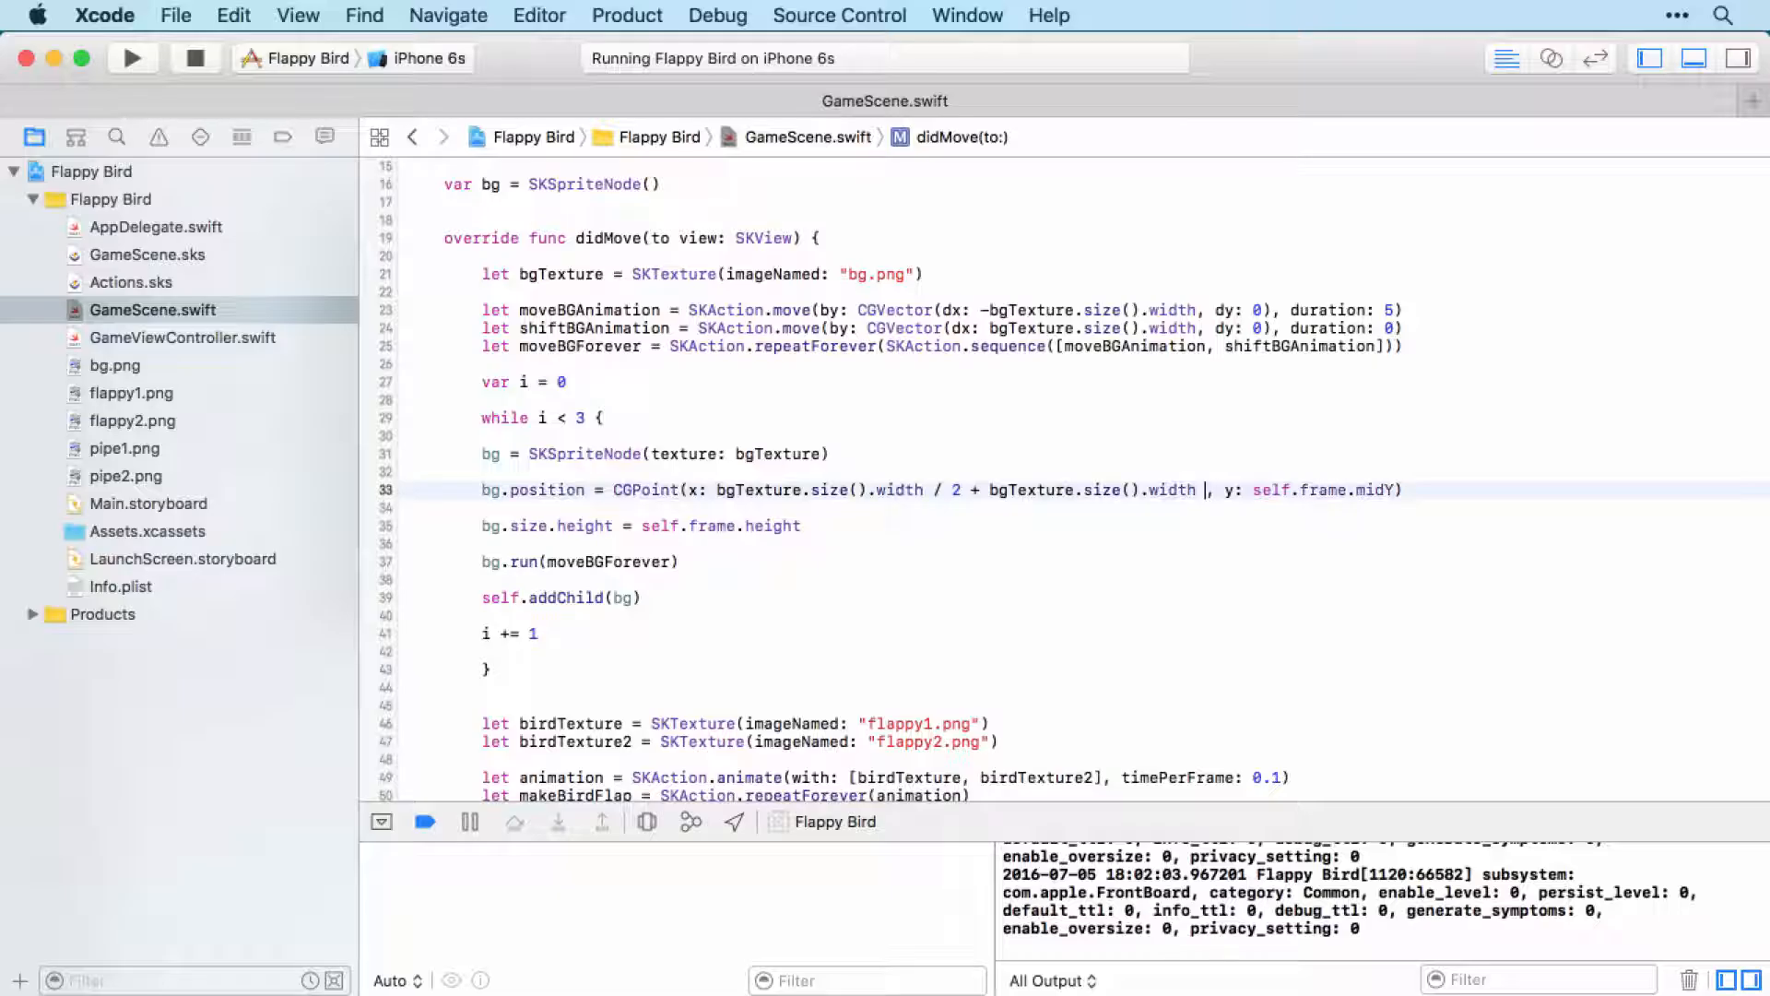
type("*")
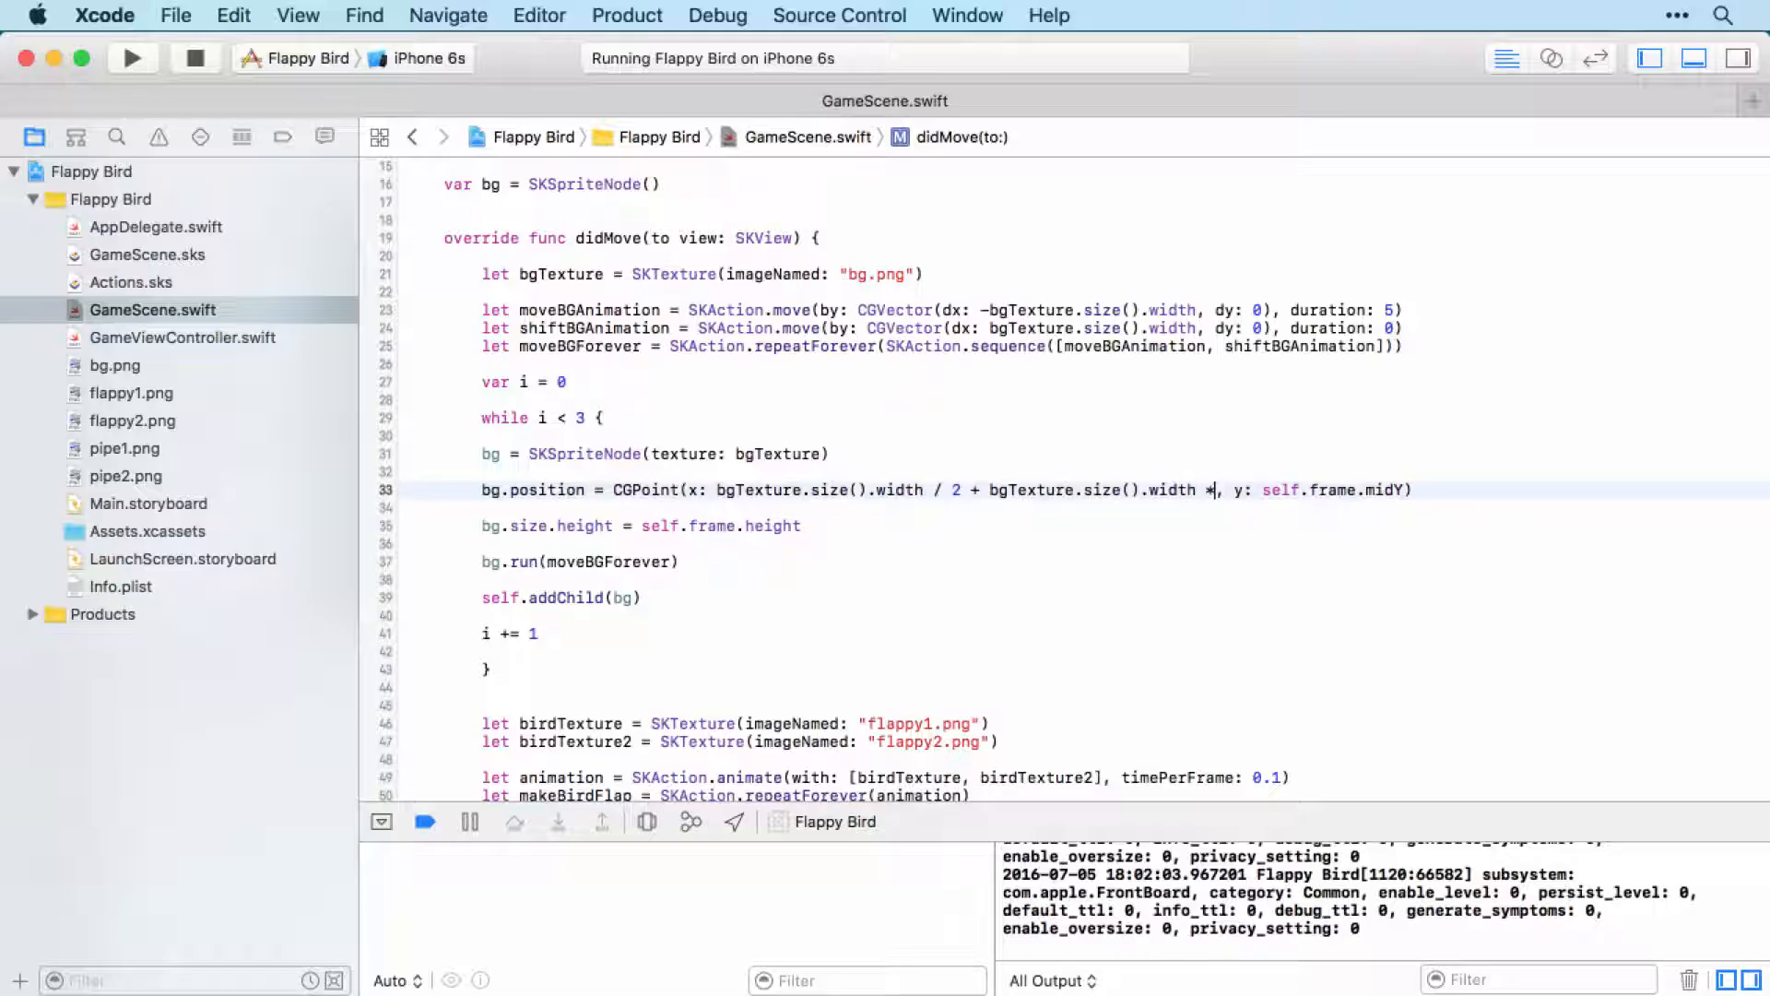
type("i")
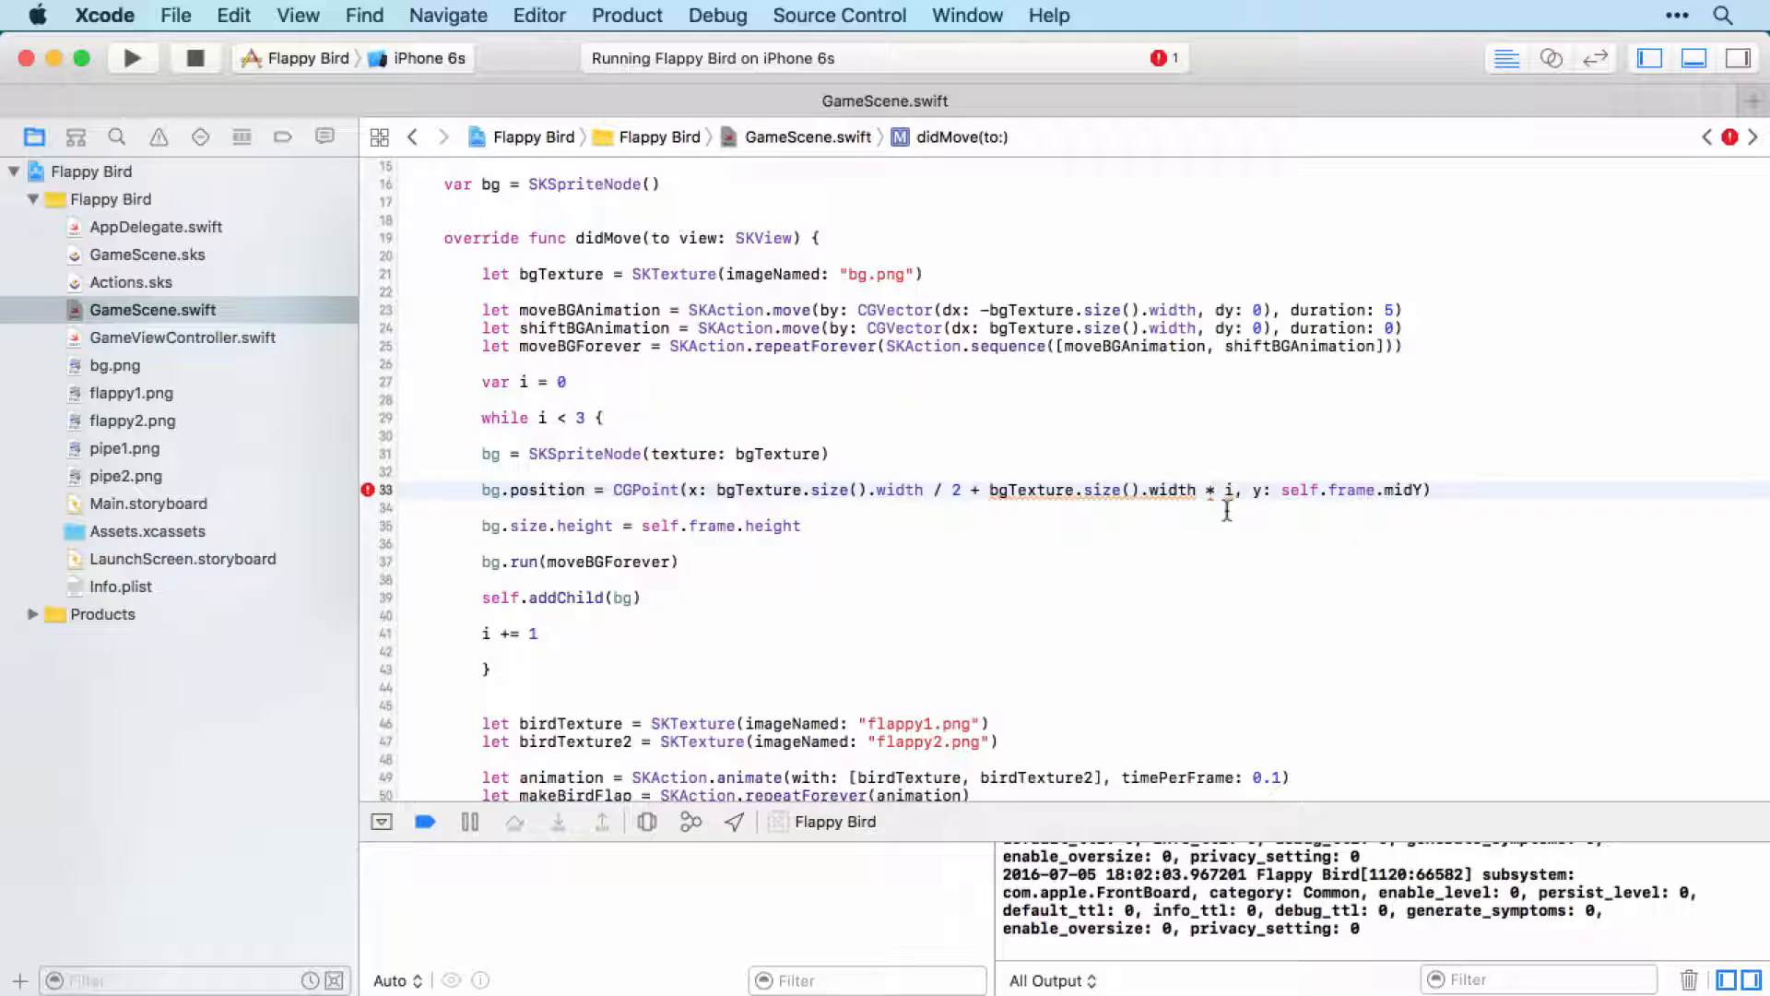
left_click(1117, 490)
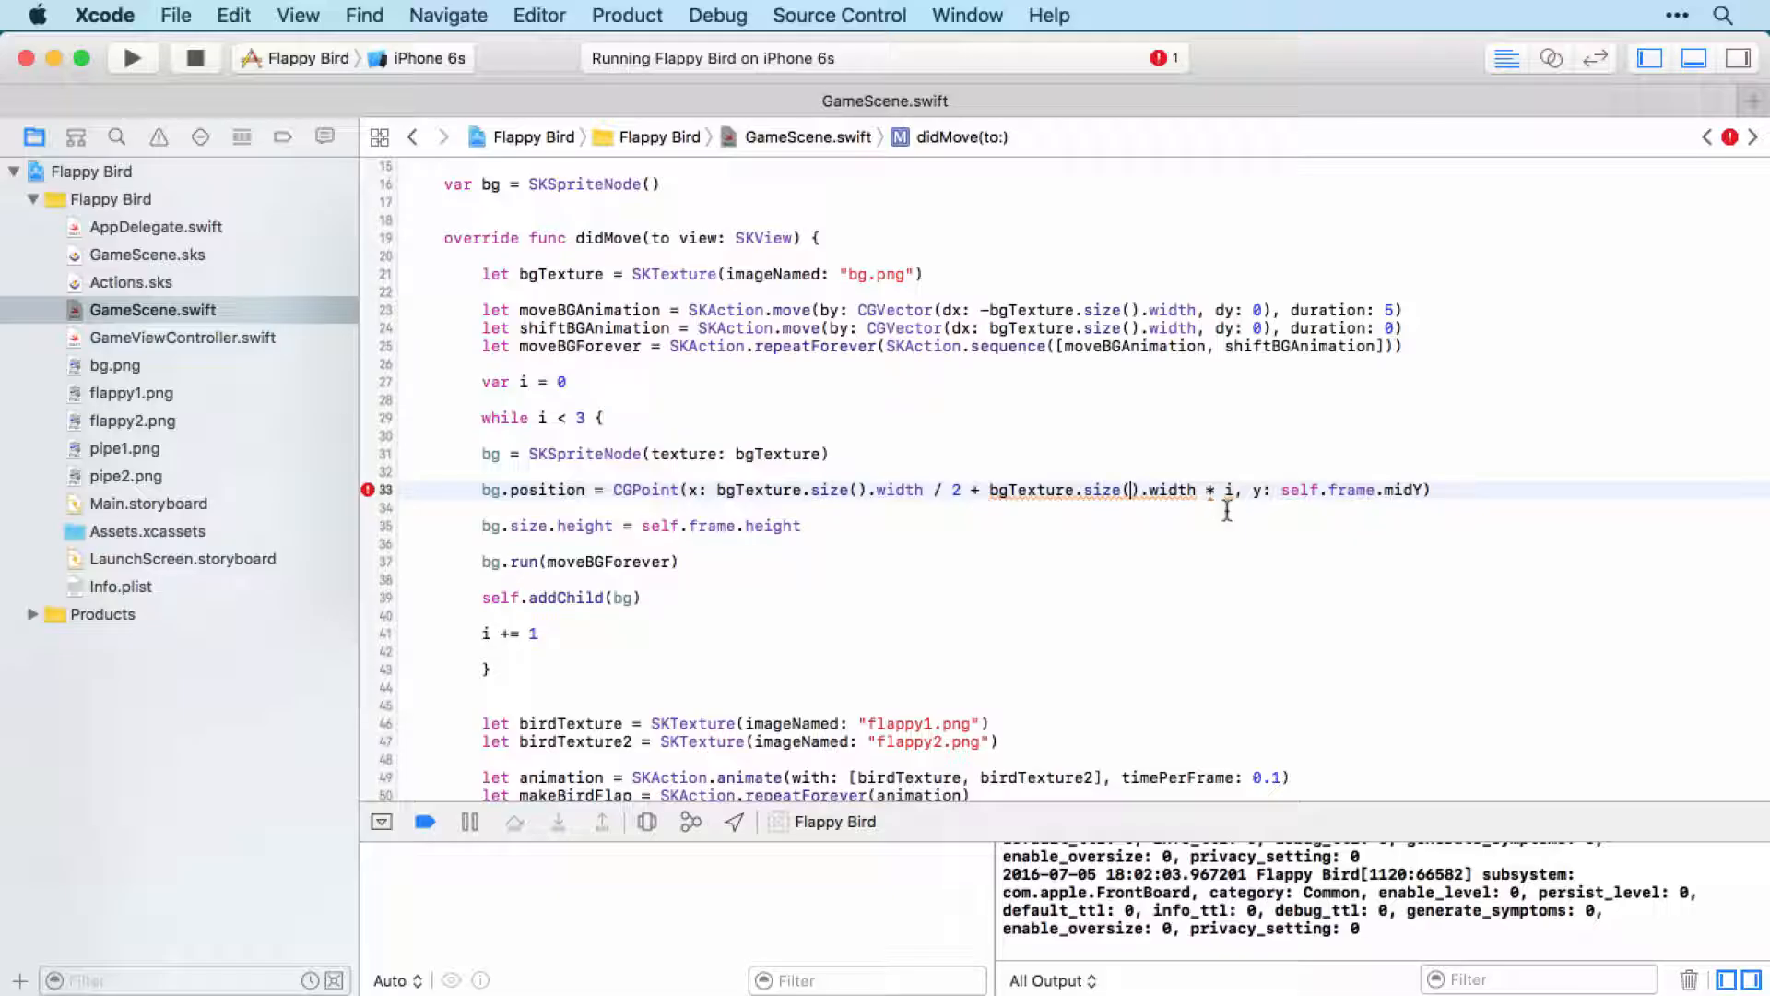
mouse_move(1058, 504)
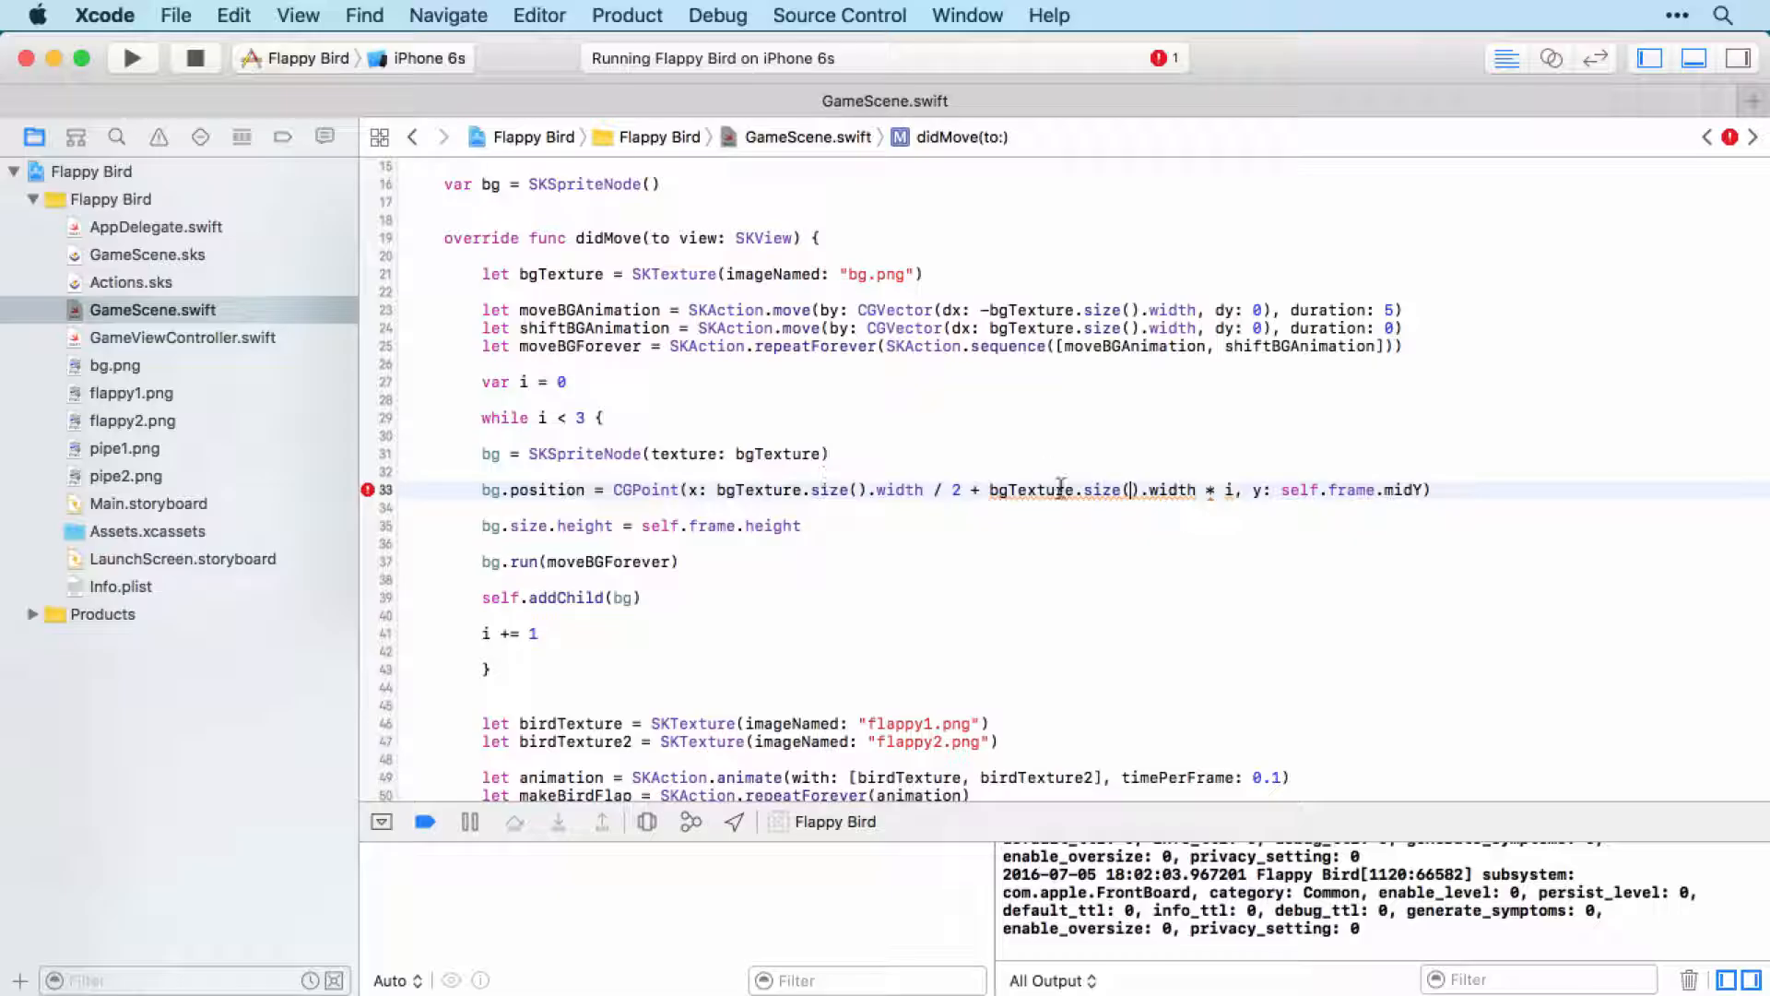
left_click(617, 490)
type(":")
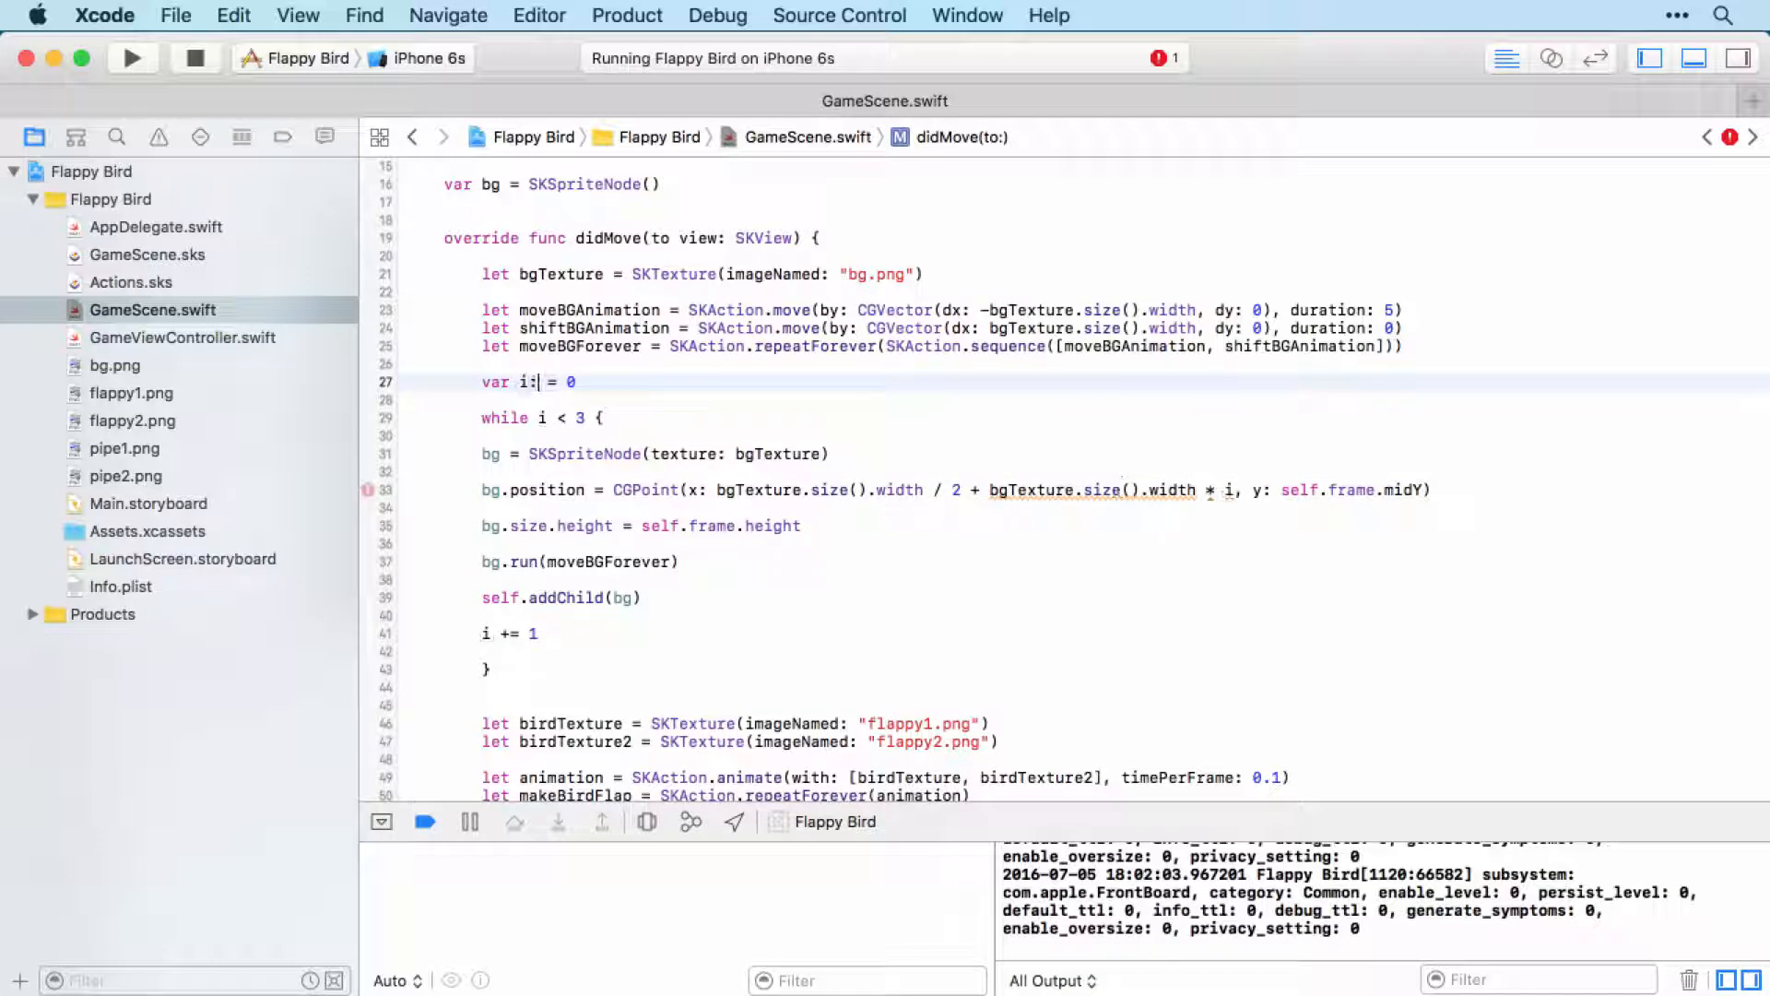
Declare i as CGFloat, rerun the game, and re-indent the while loop body
type("CGFloat")
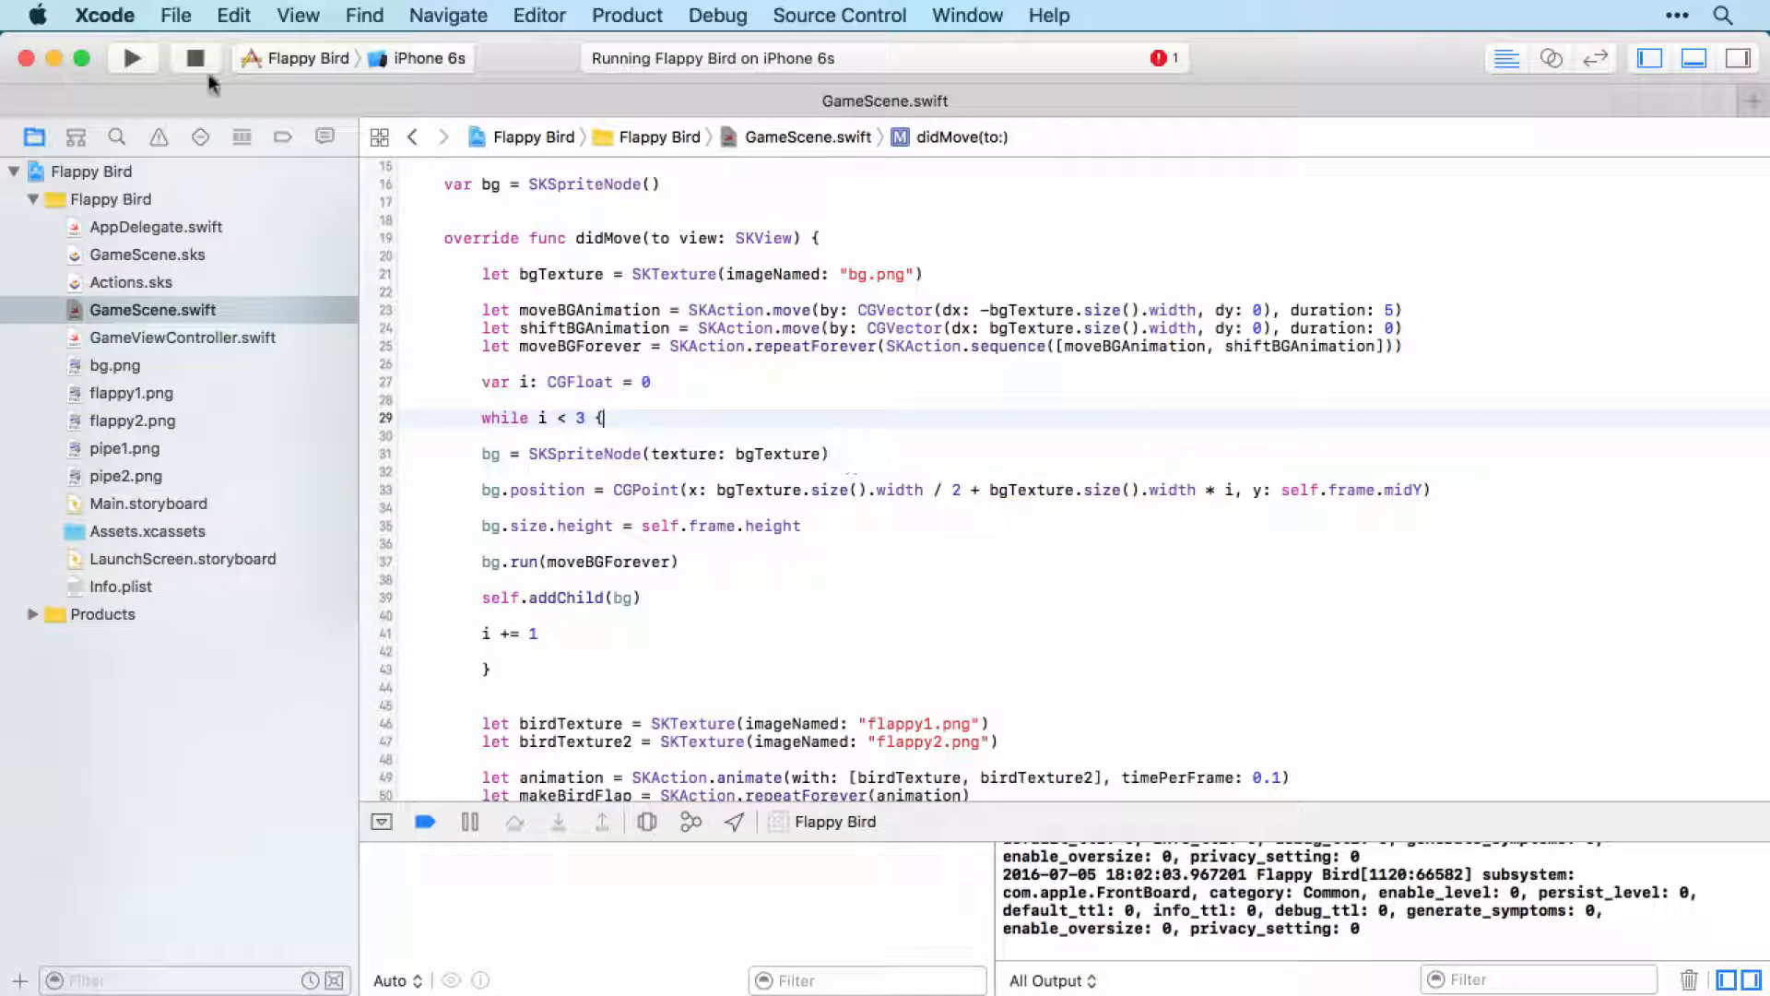
left_click(132, 58)
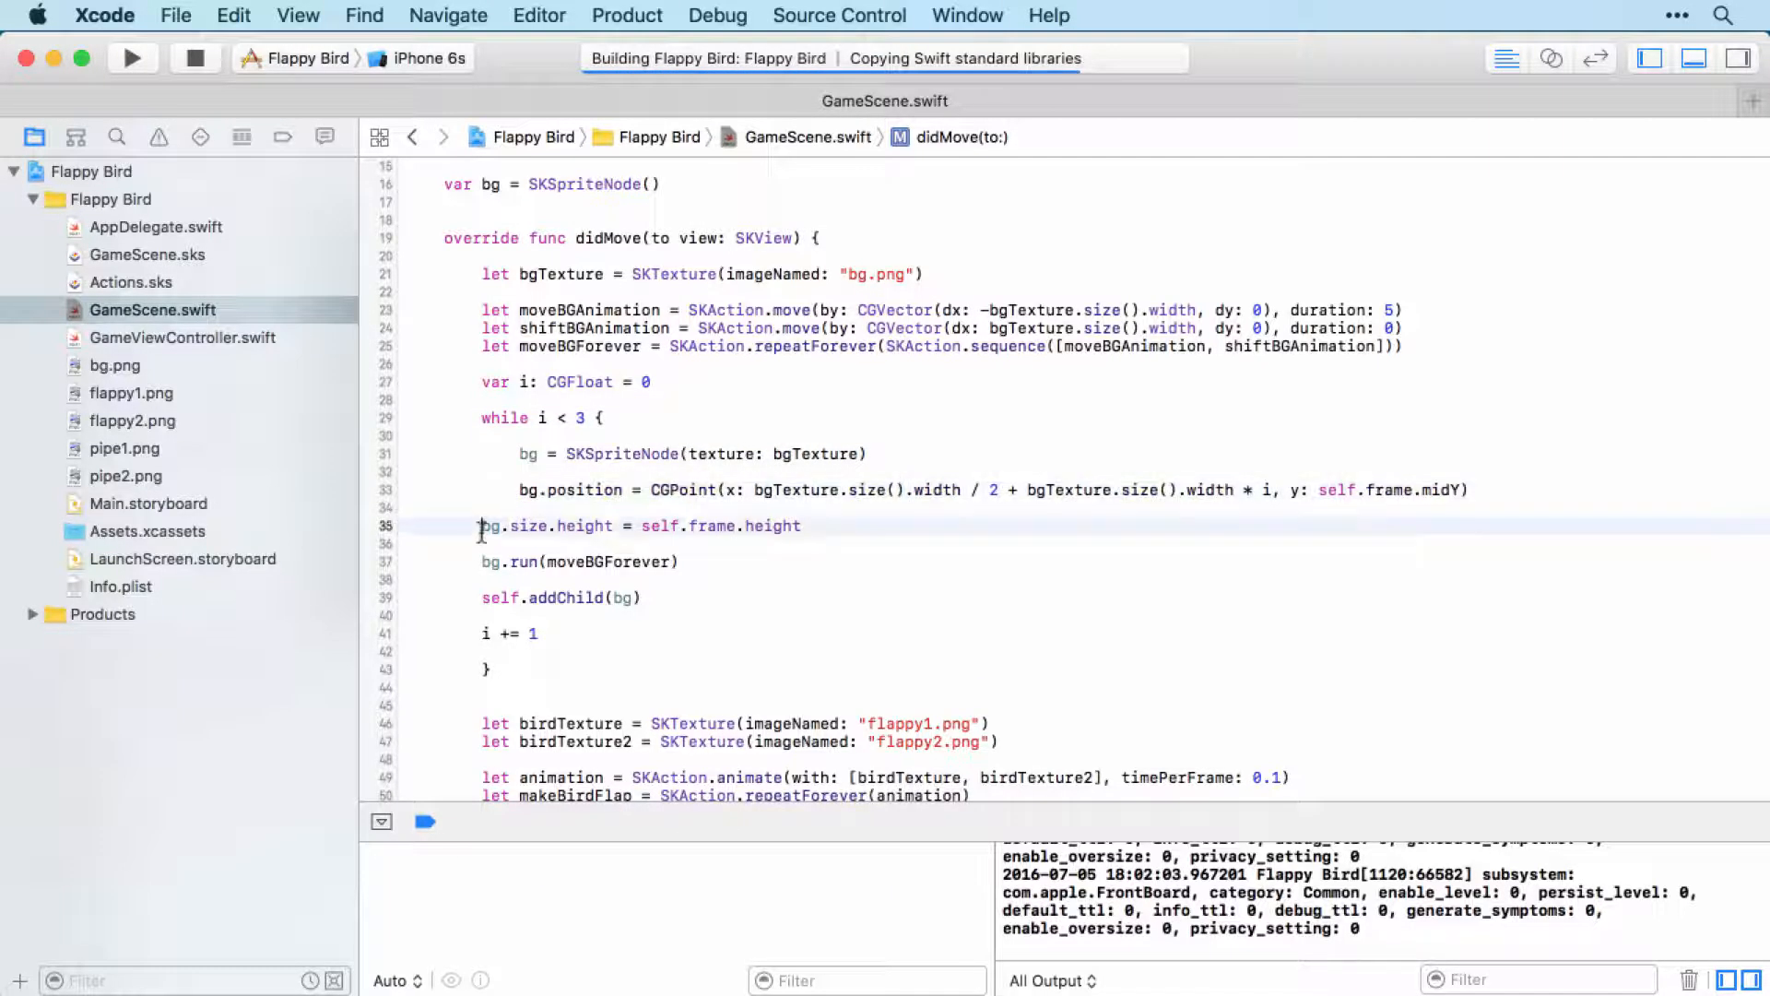
left_click(133, 57)
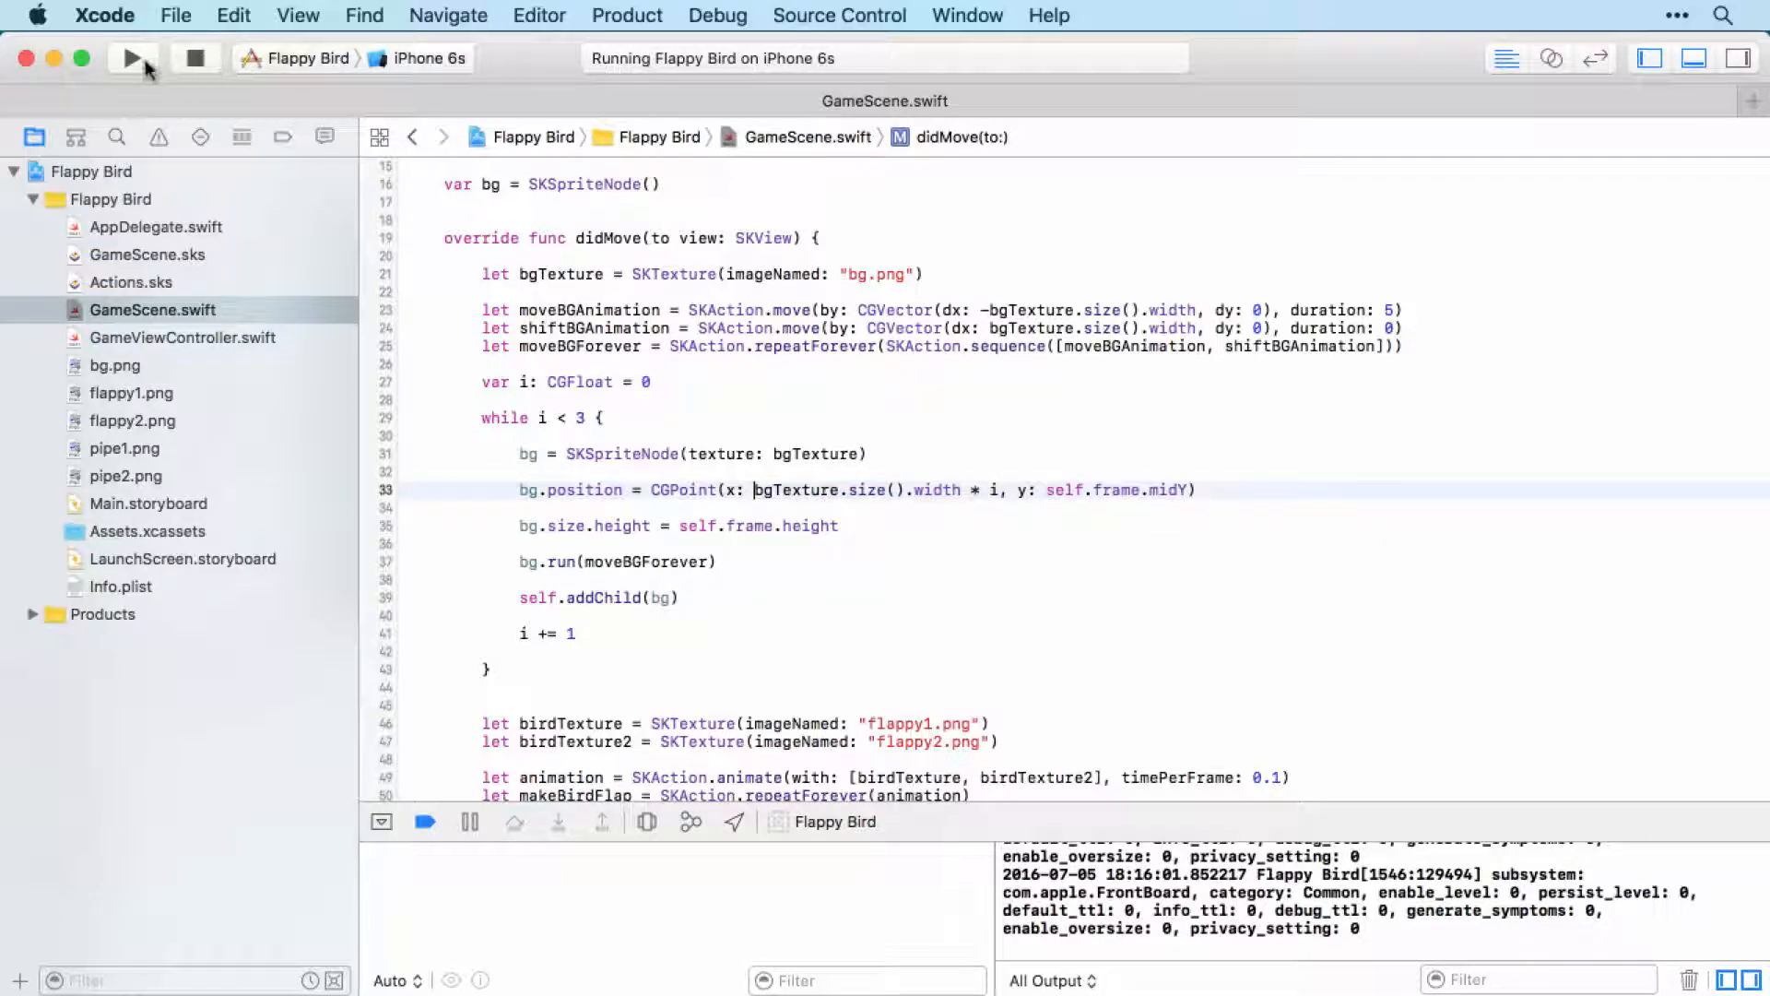
Run the game in the simulator, return to the code and add a line after i += 1
left_click(133, 57)
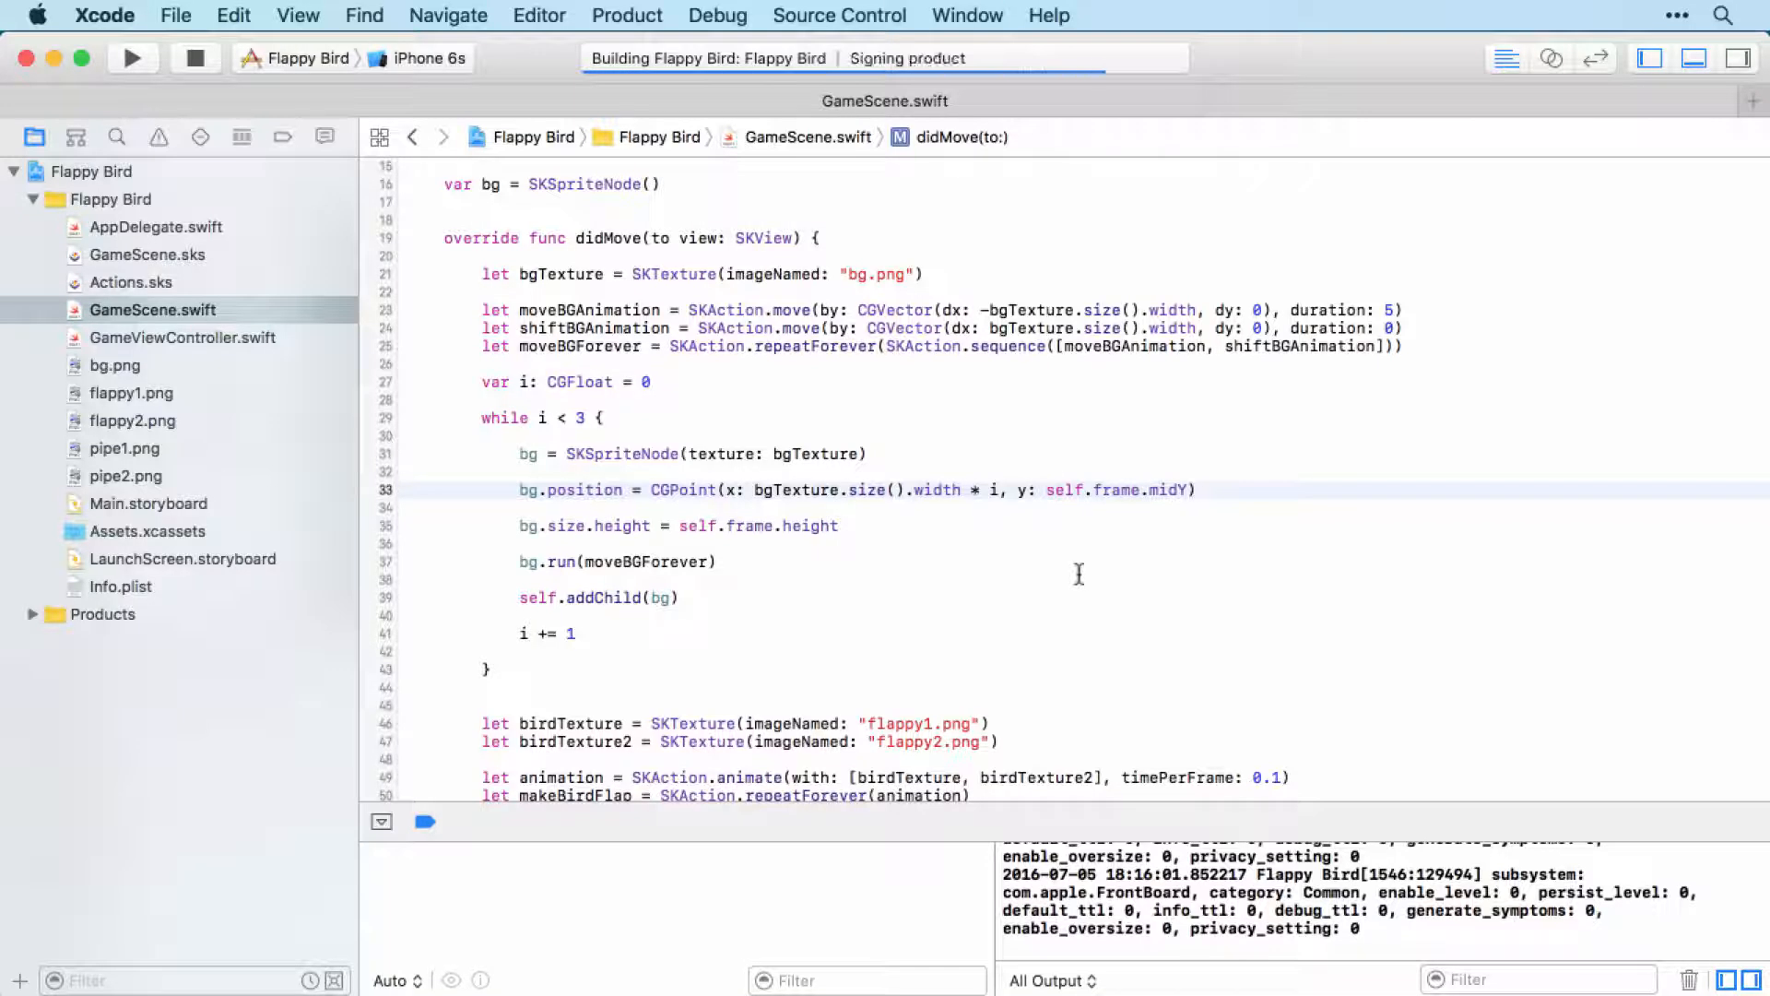
left_click(133, 57)
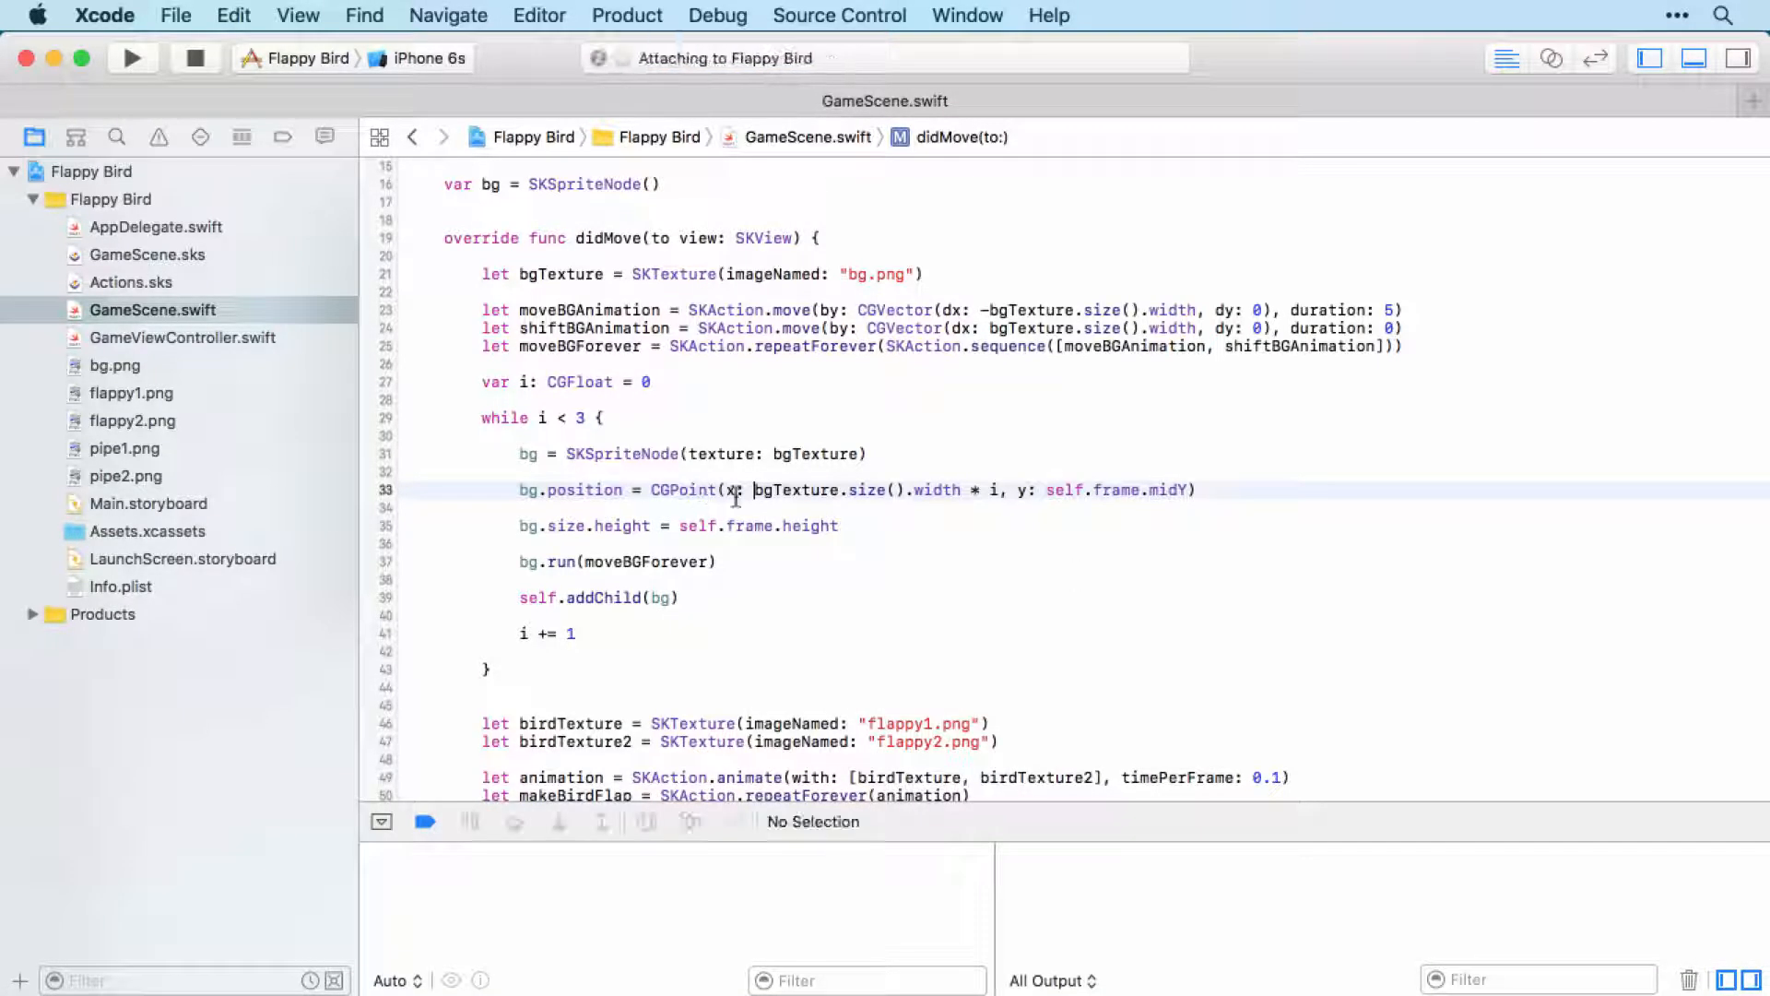
left_click(130, 58)
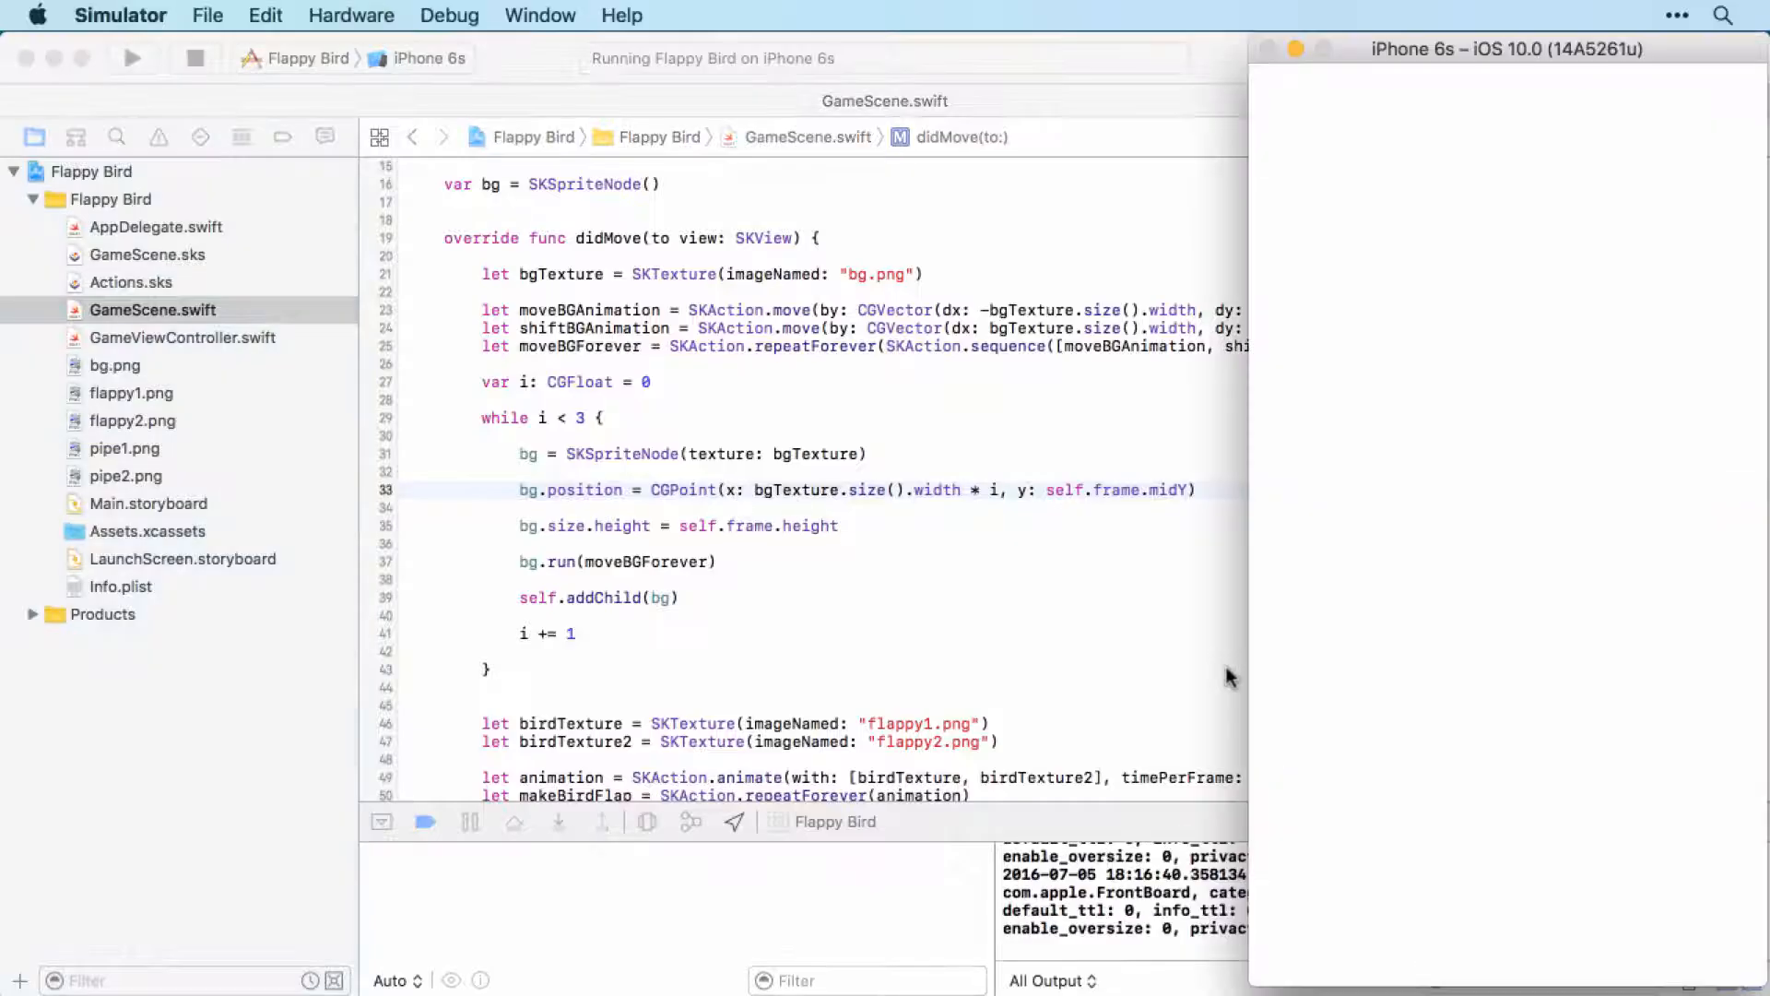
left_click(131, 57)
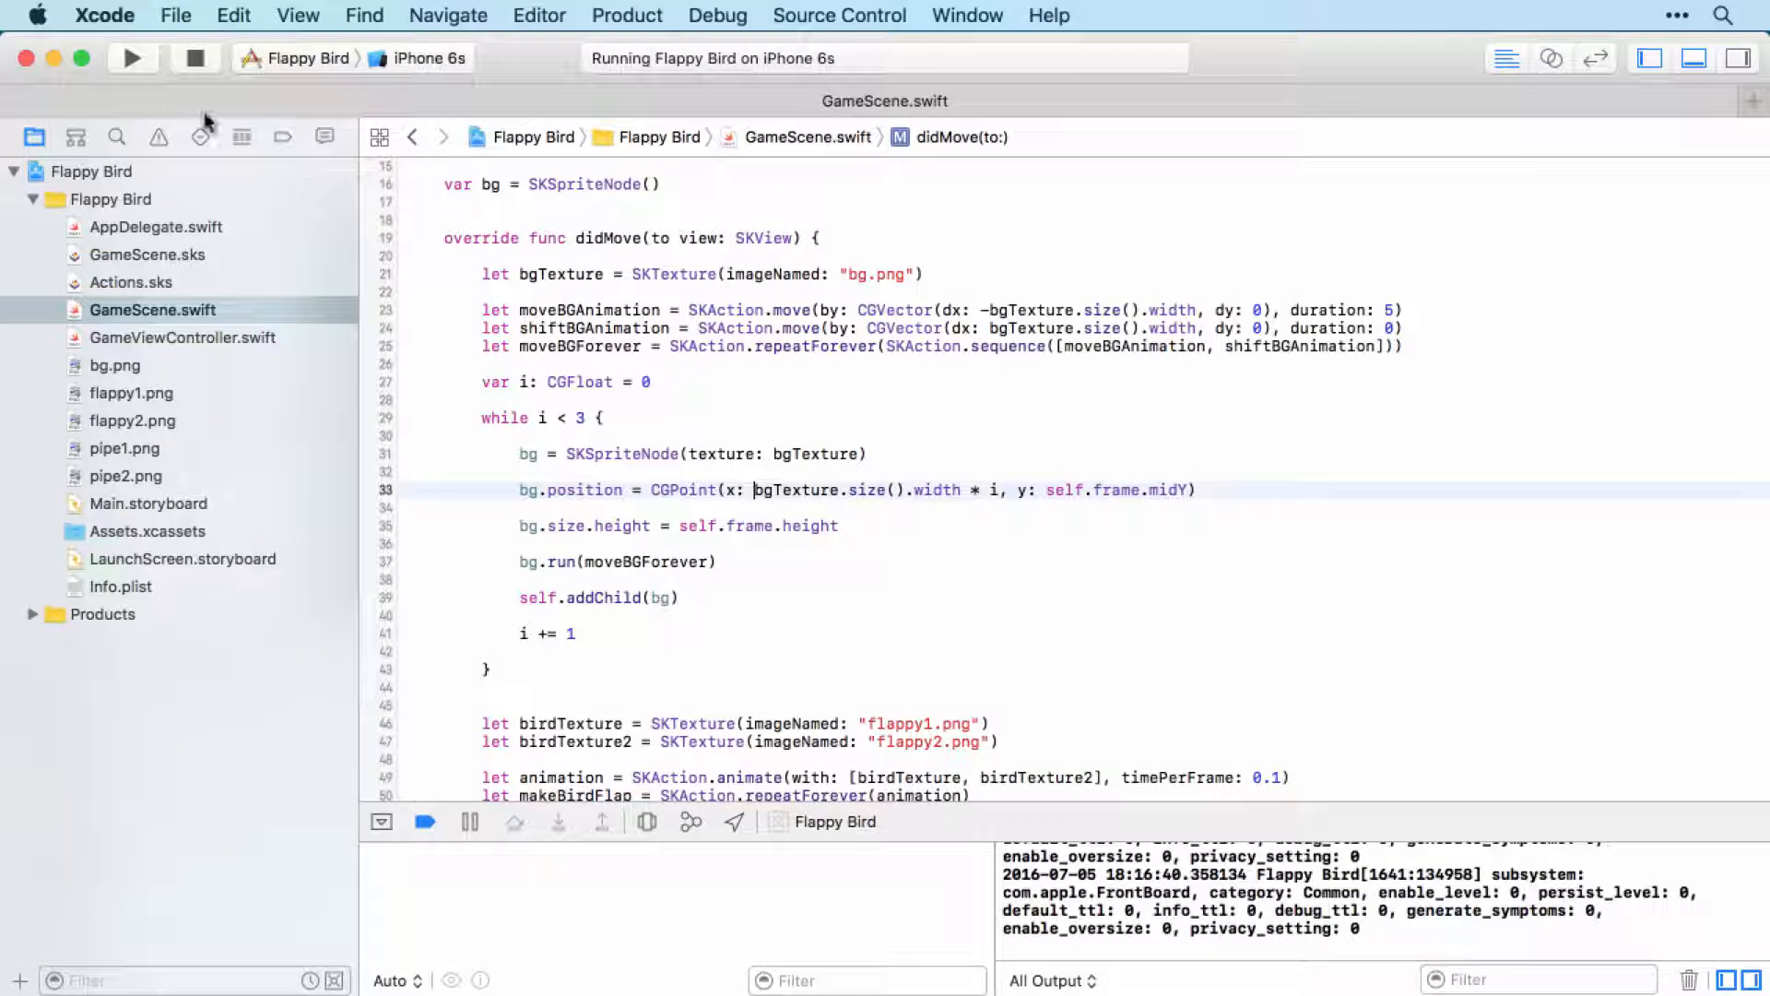
left_click(133, 57)
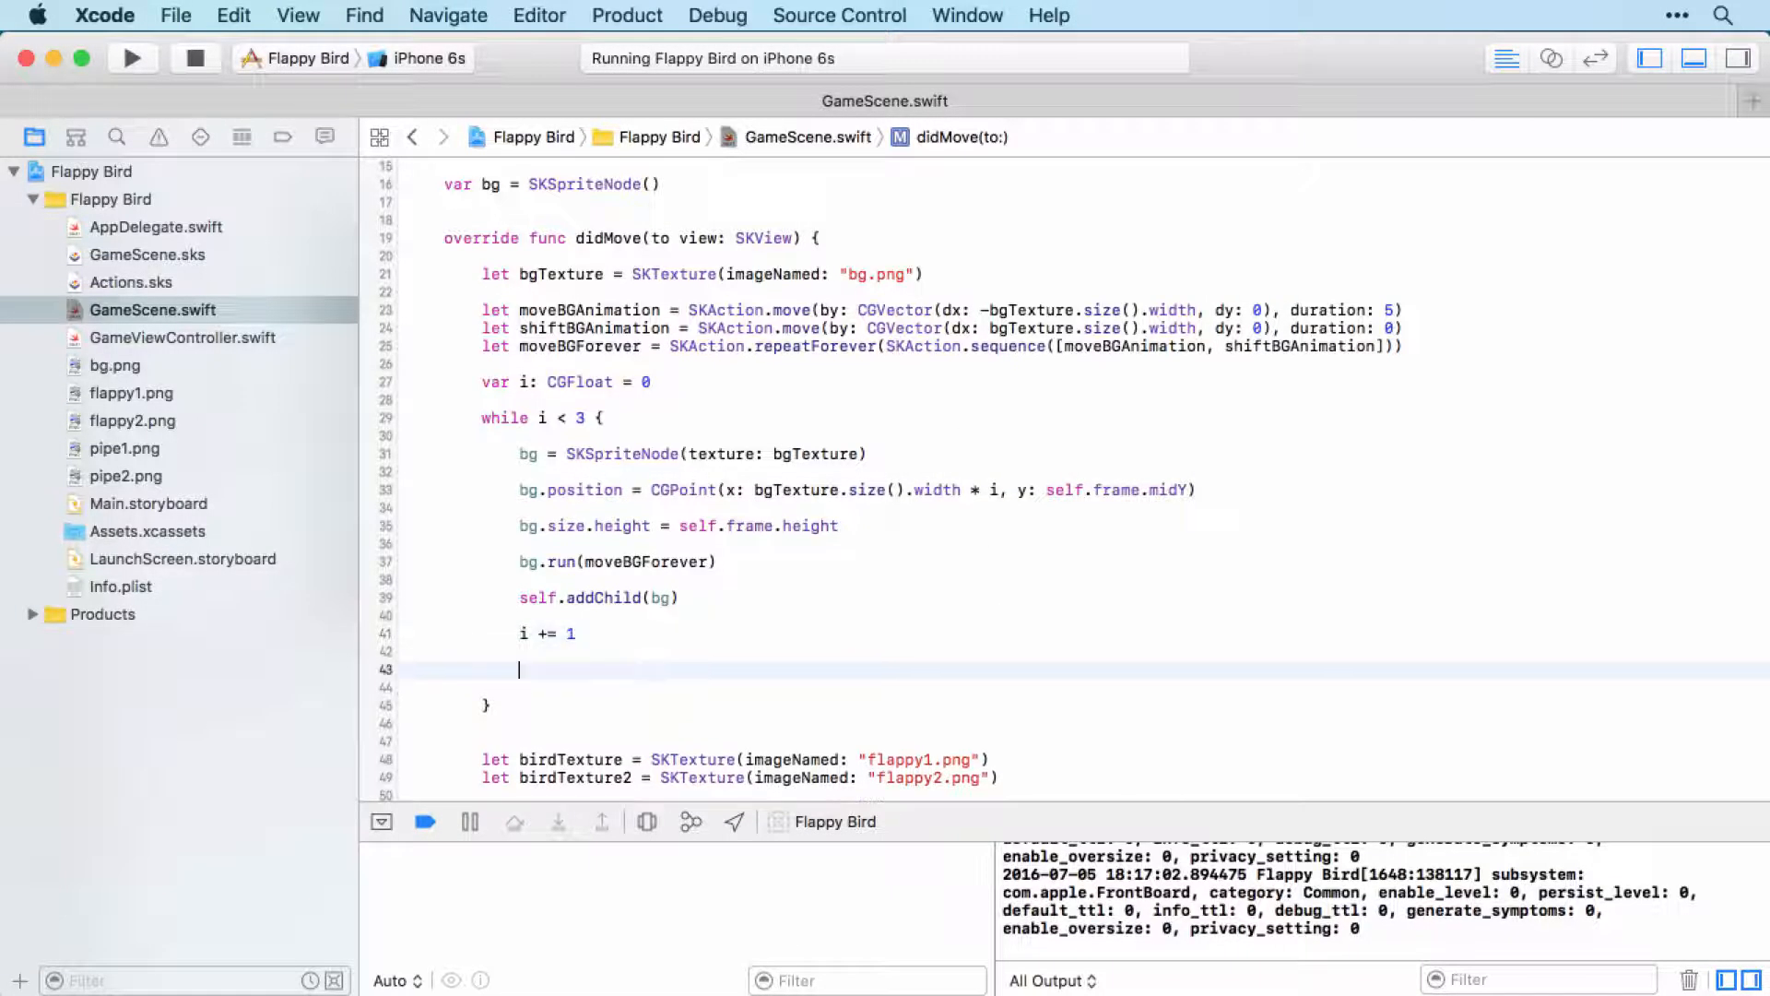
Set bg.zPosition = -1 before self.addChild(bg) in the loop and rerun the game
scroll("down", 3)
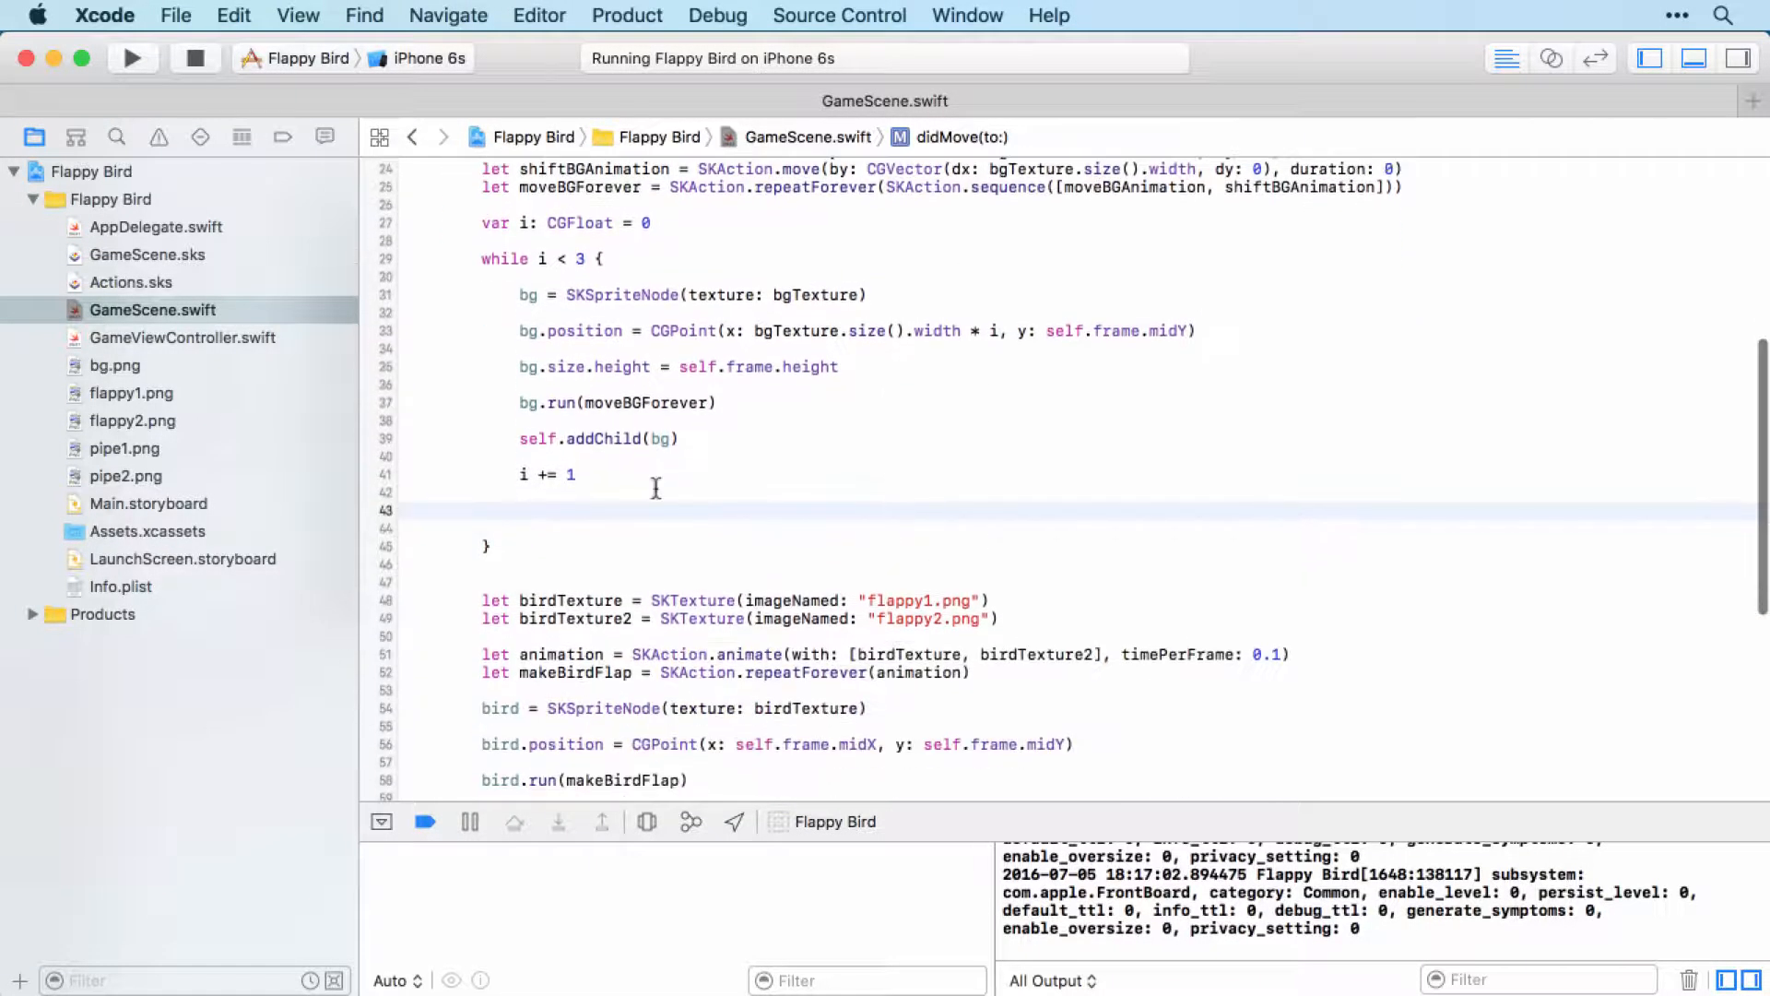
mouse_move(778, 466)
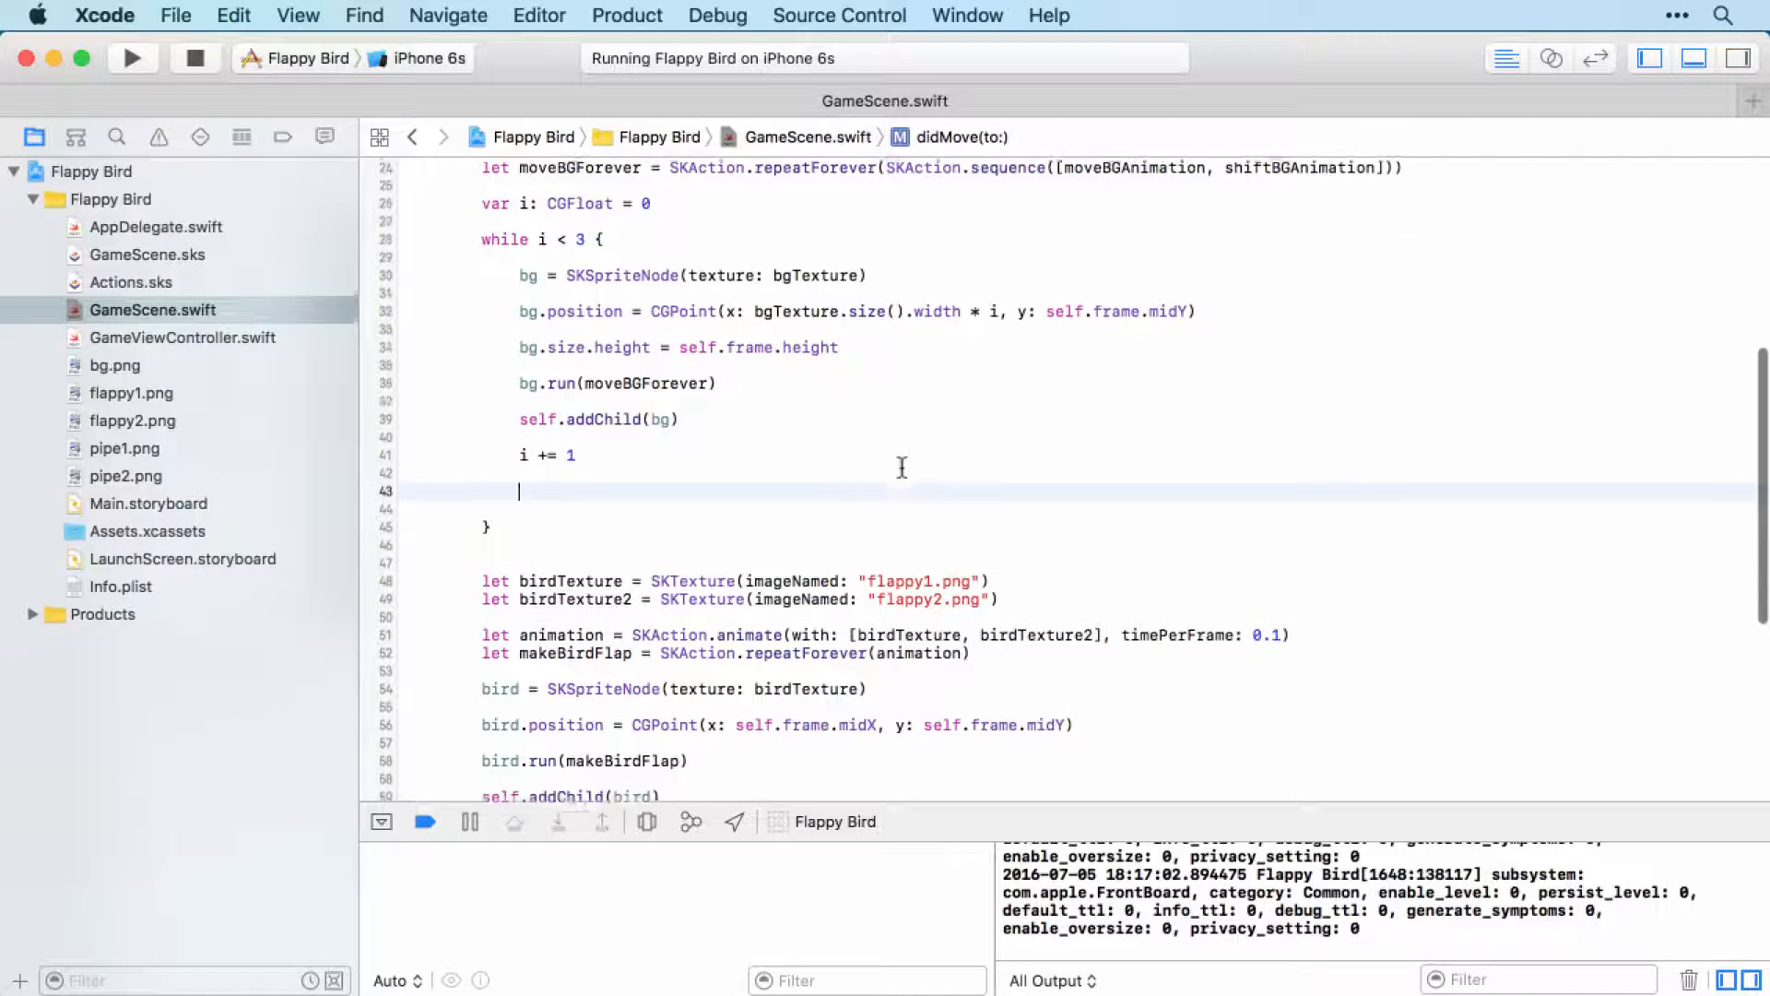
scroll("up", 3)
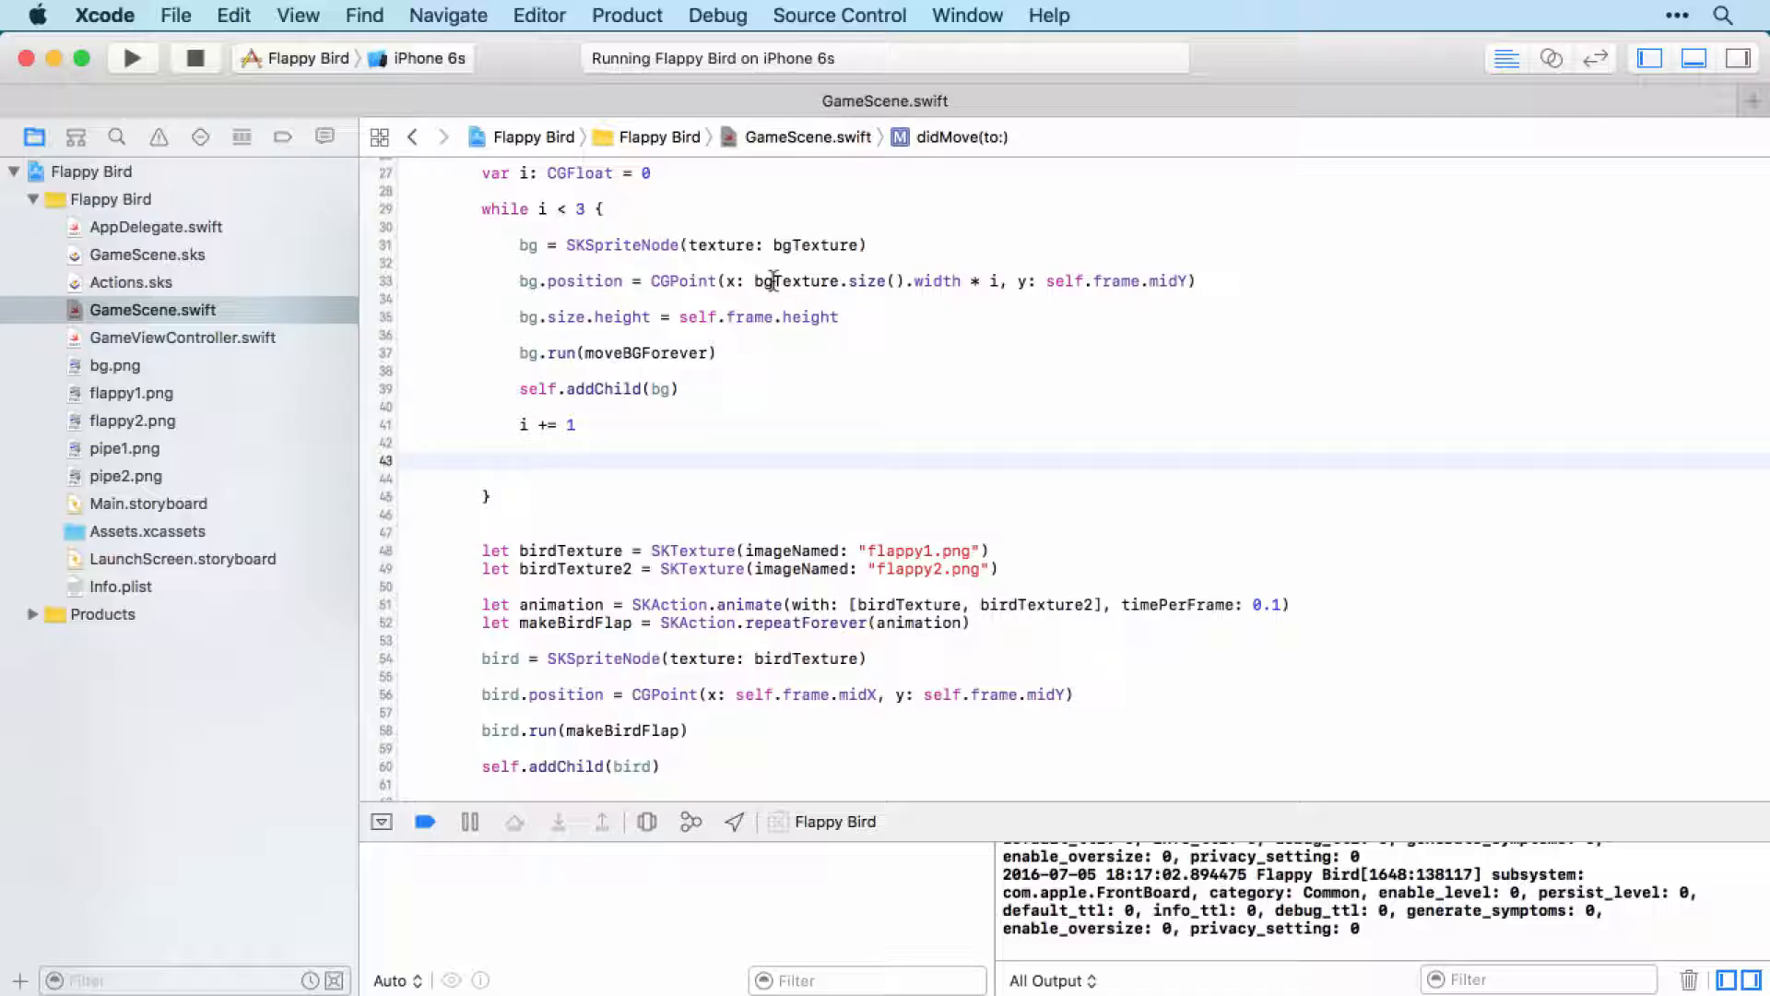
type("bg")
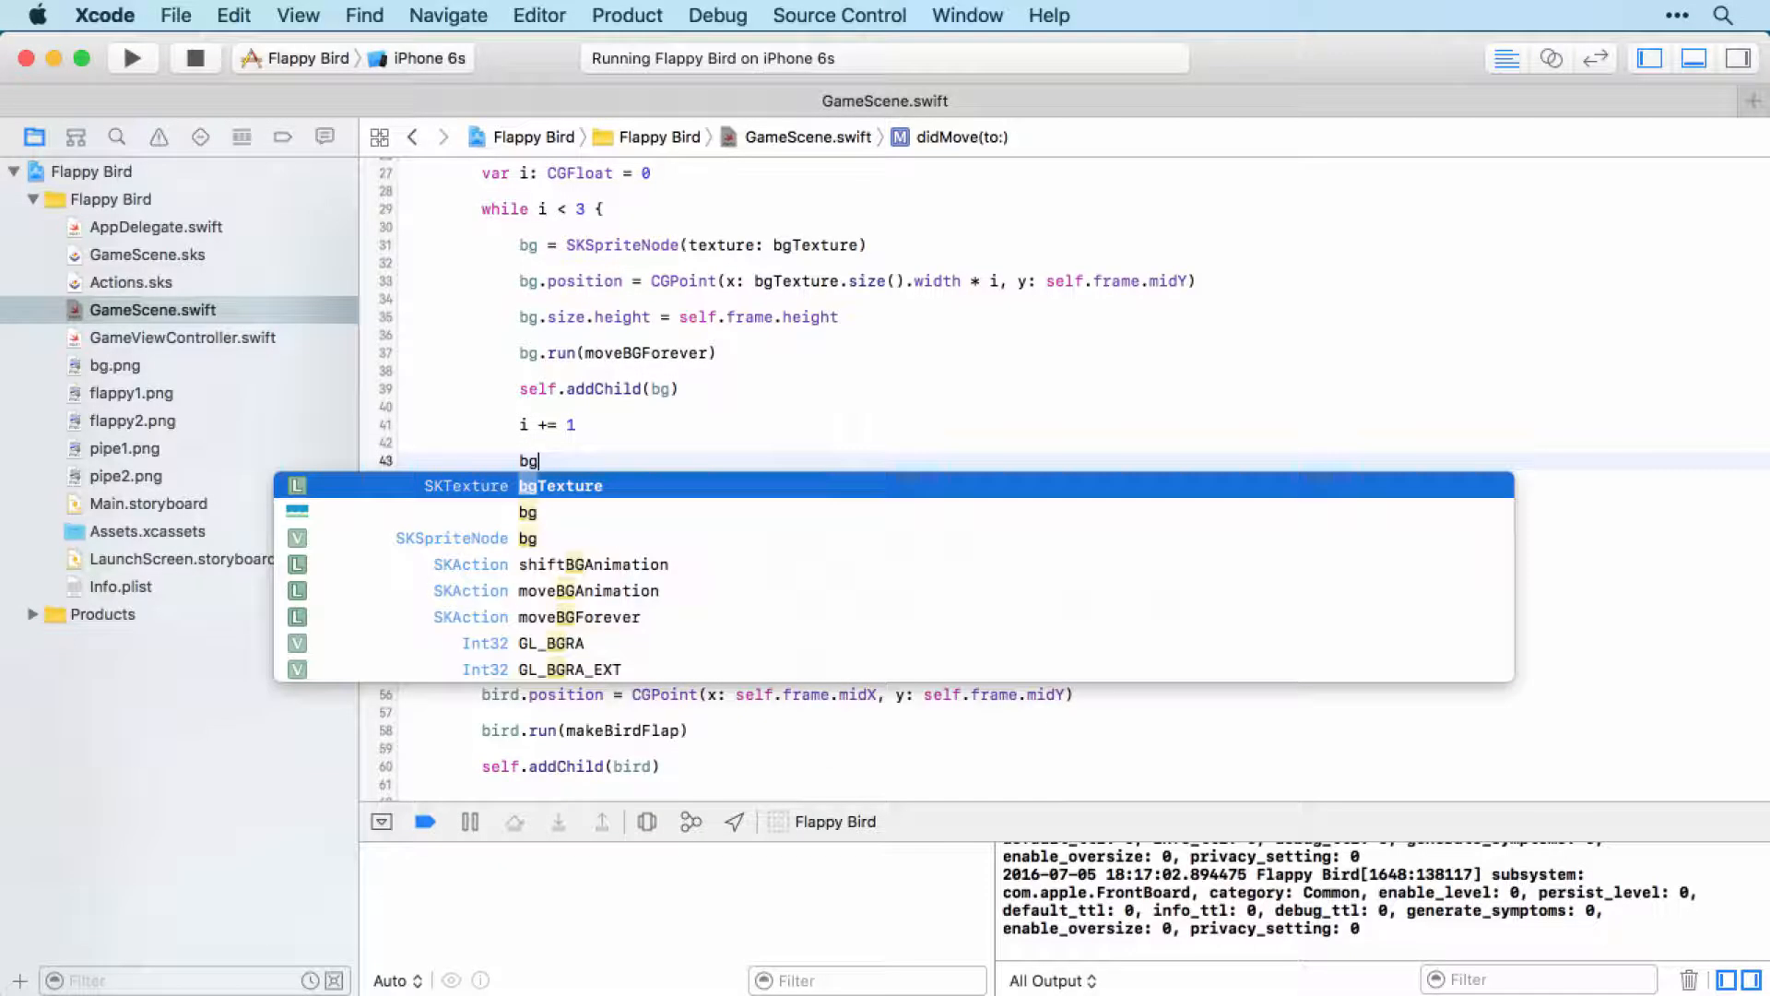
type(".zPosition")
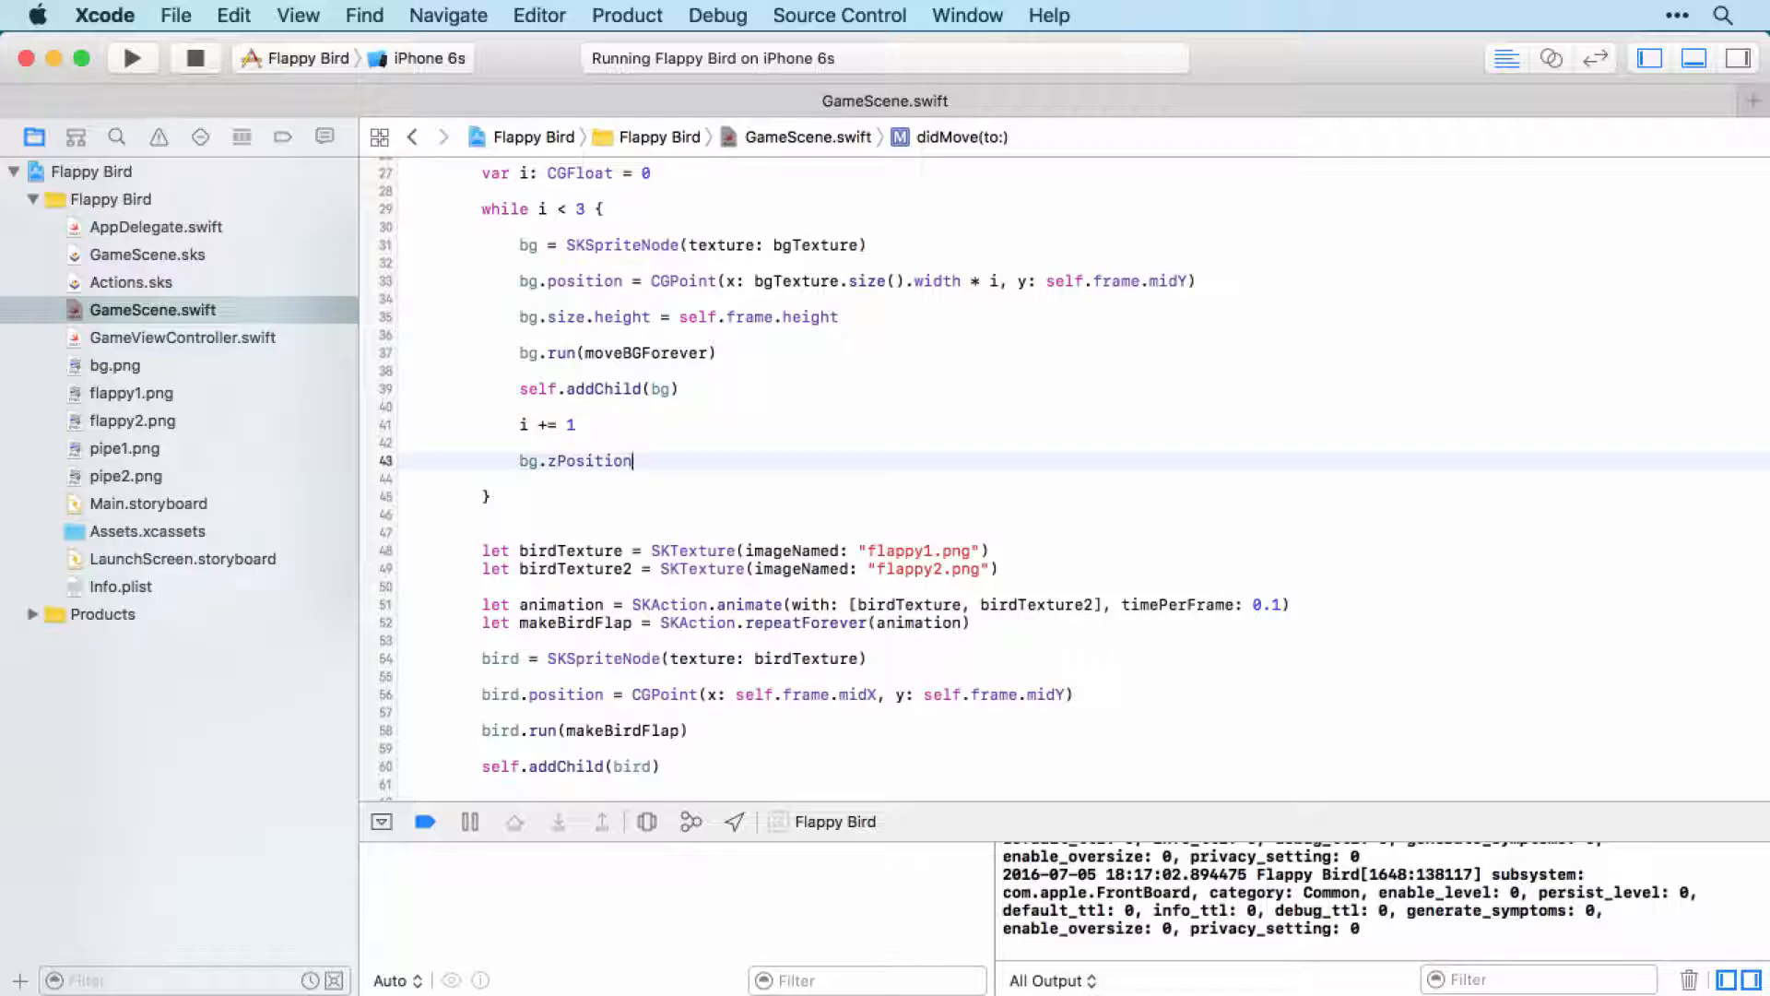
type("=")
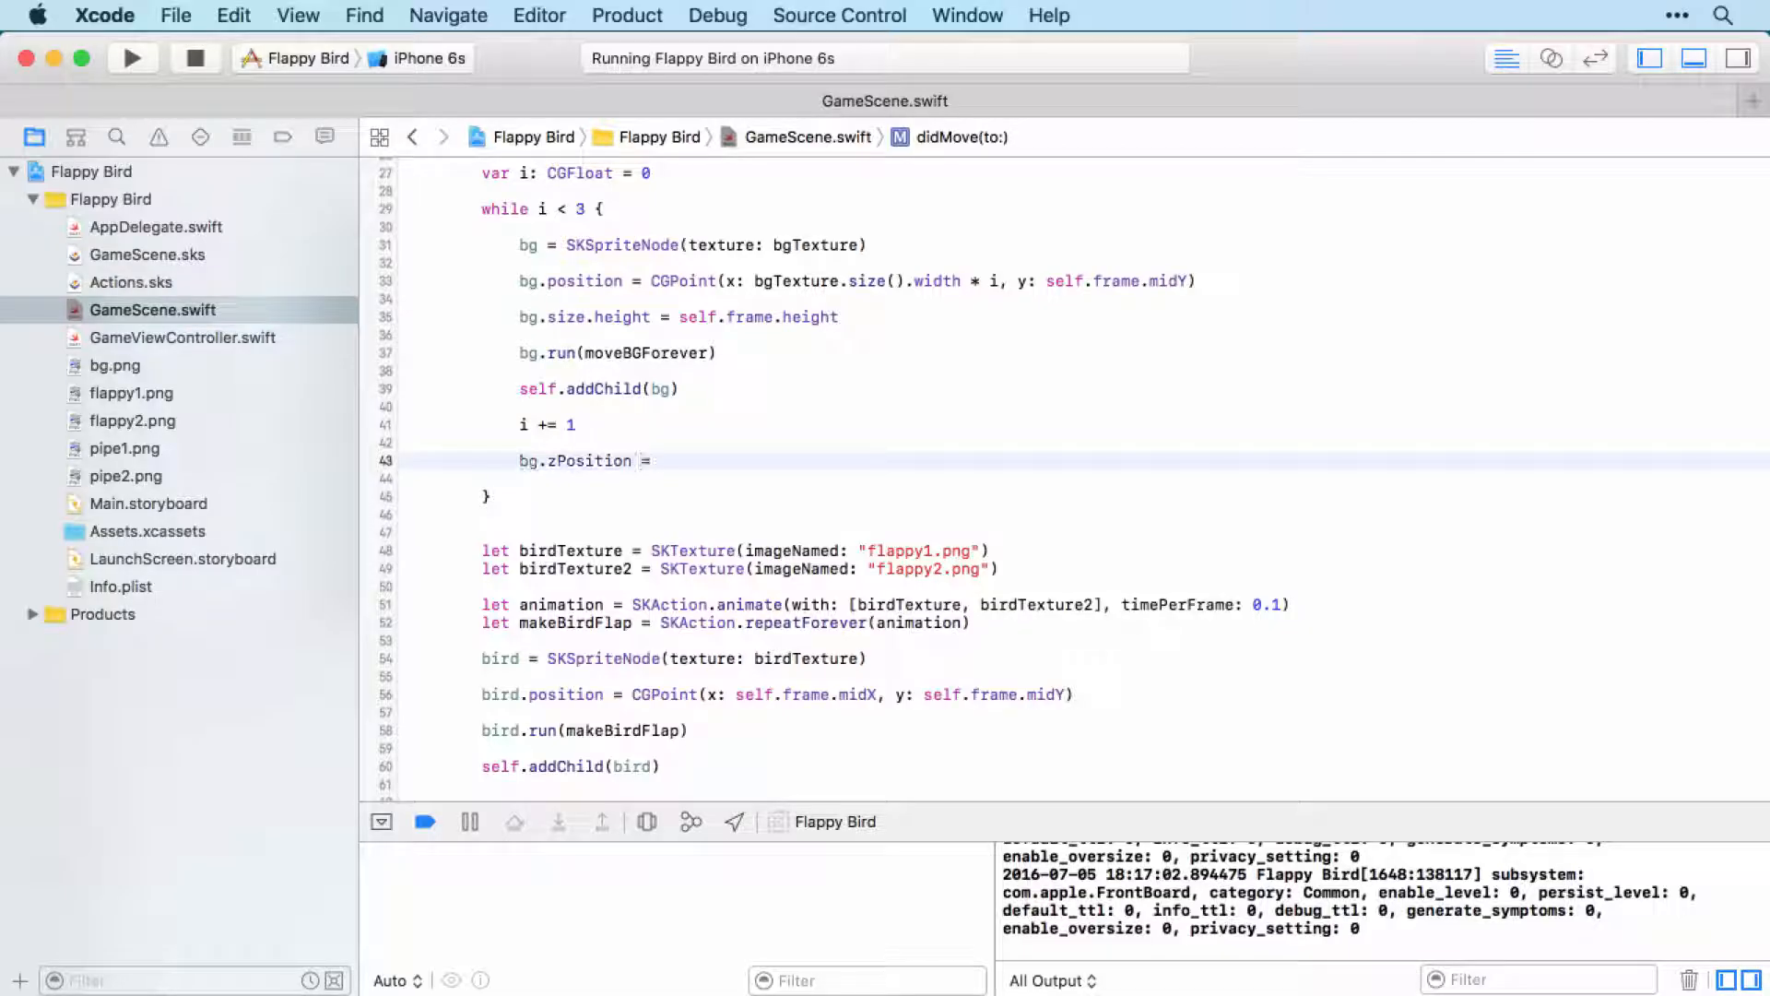
type("-1")
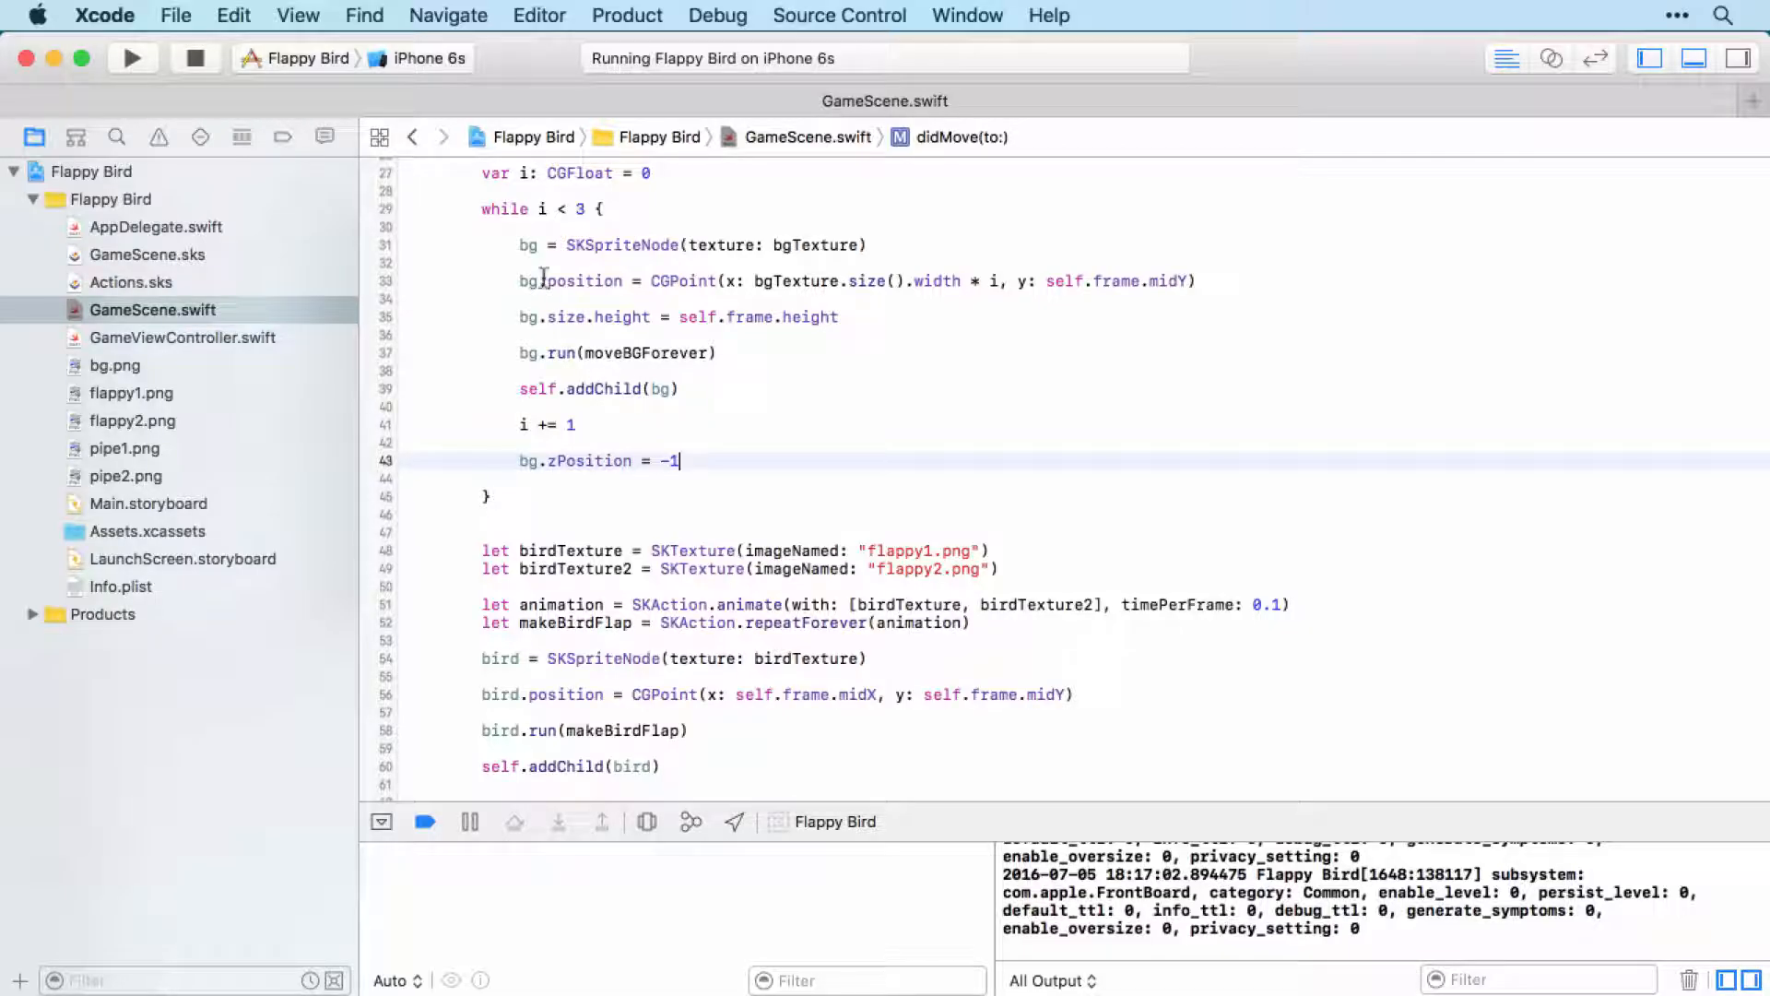
mouse_move(991, 485)
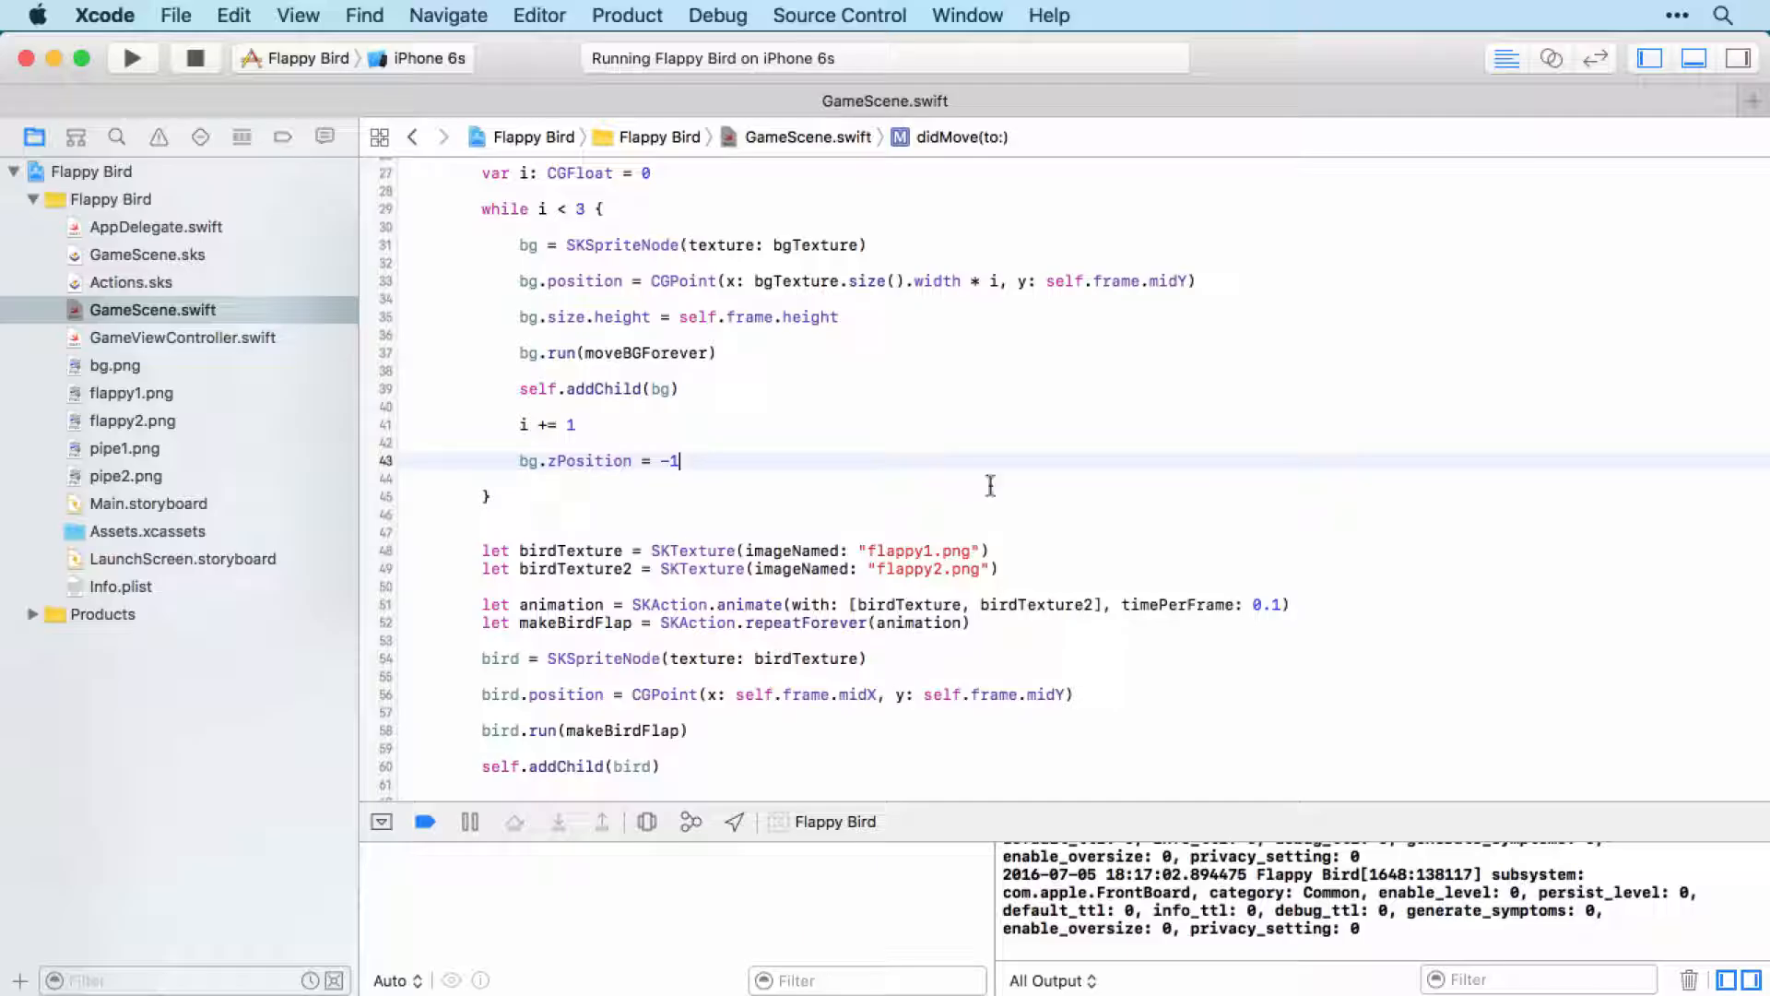
mouse_move(518, 474)
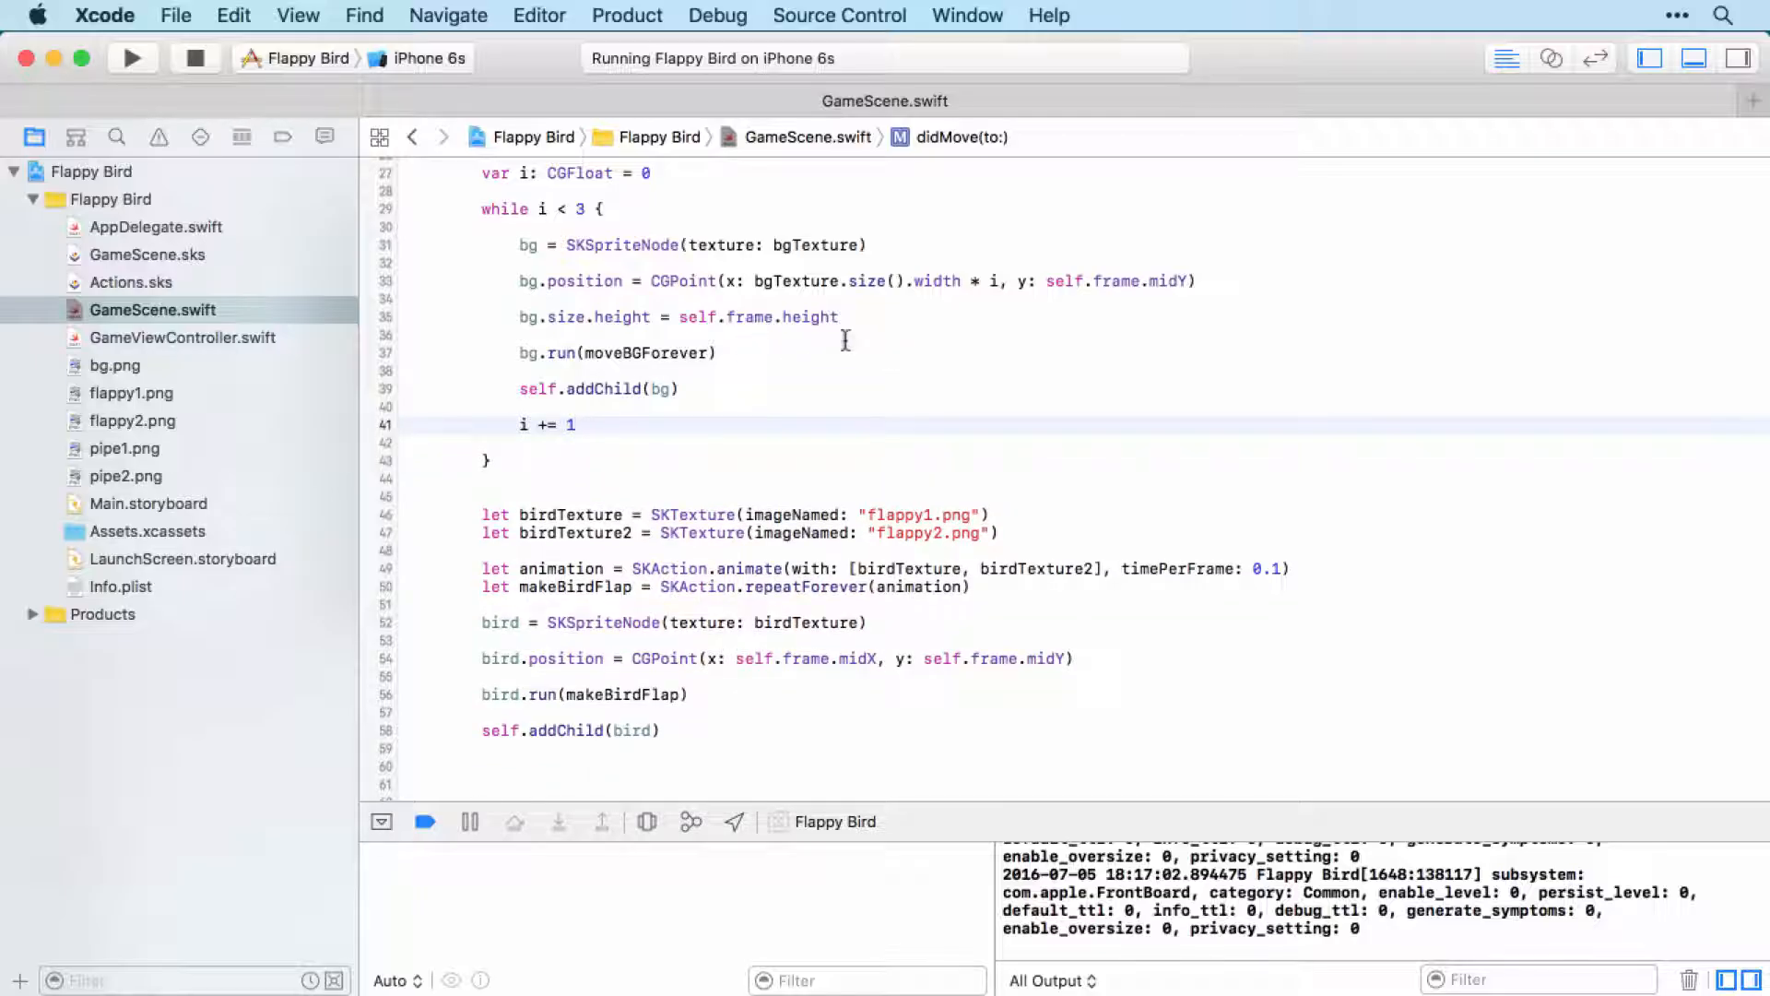
type("bg.zPosition = -1")
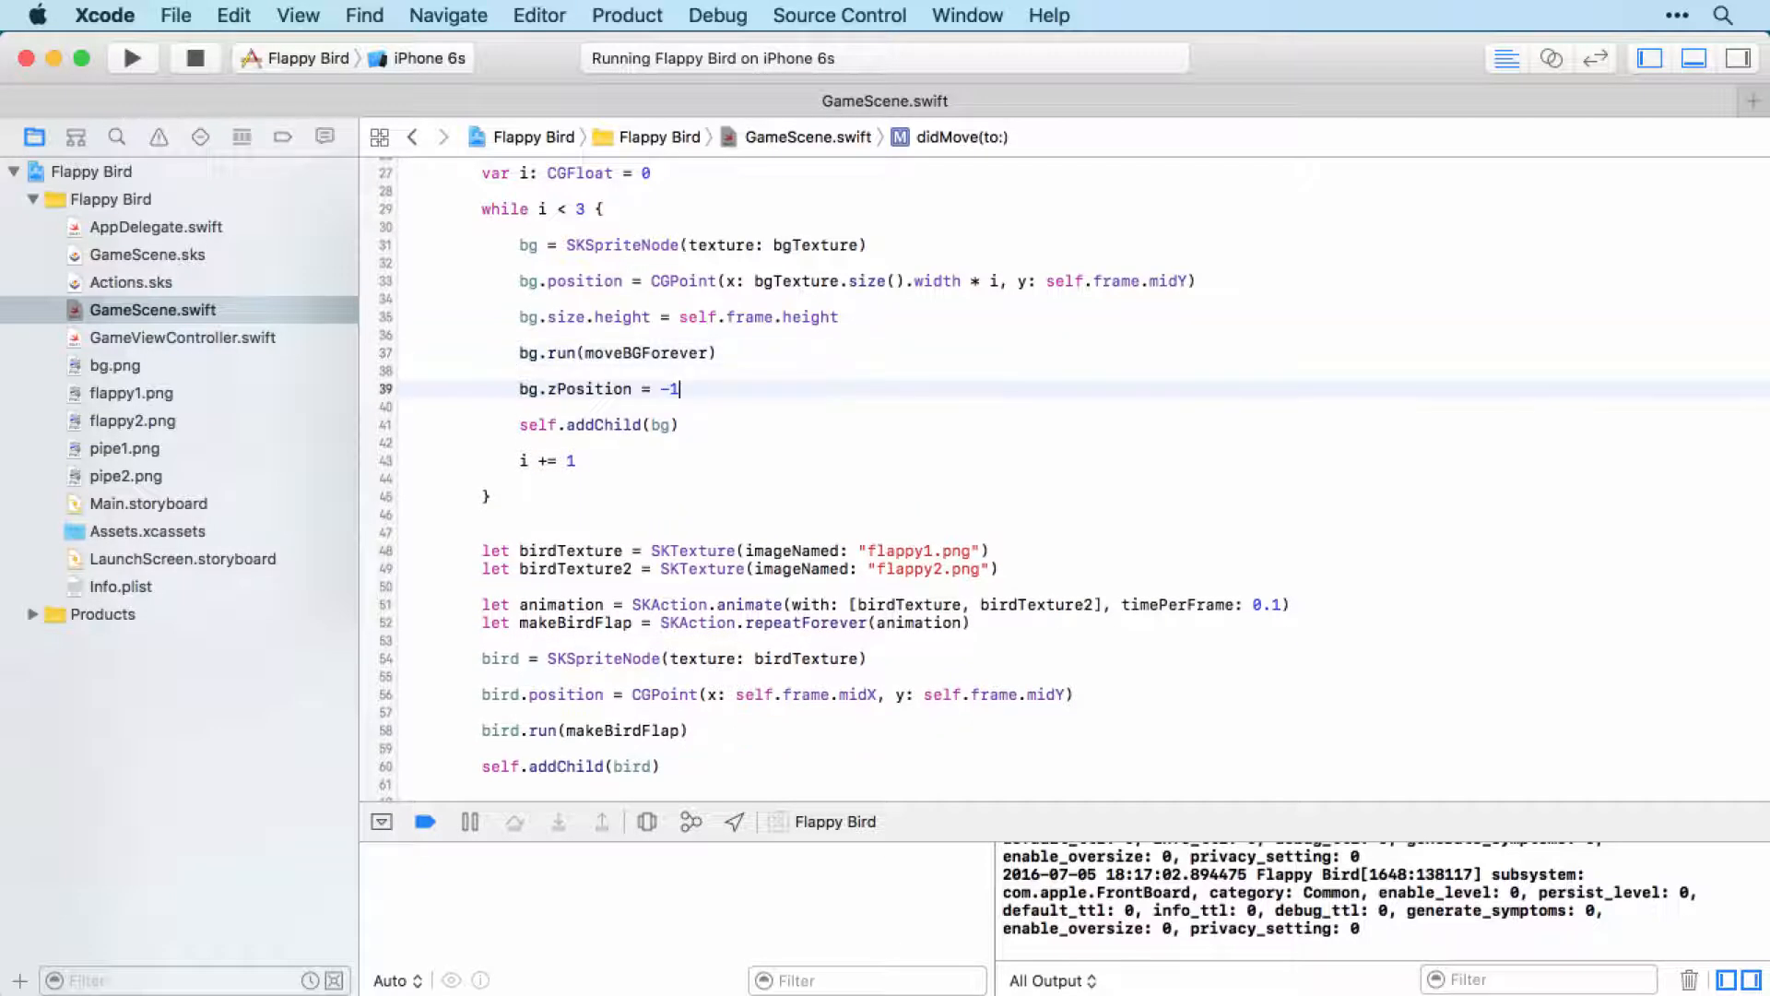
left_click(131, 57)
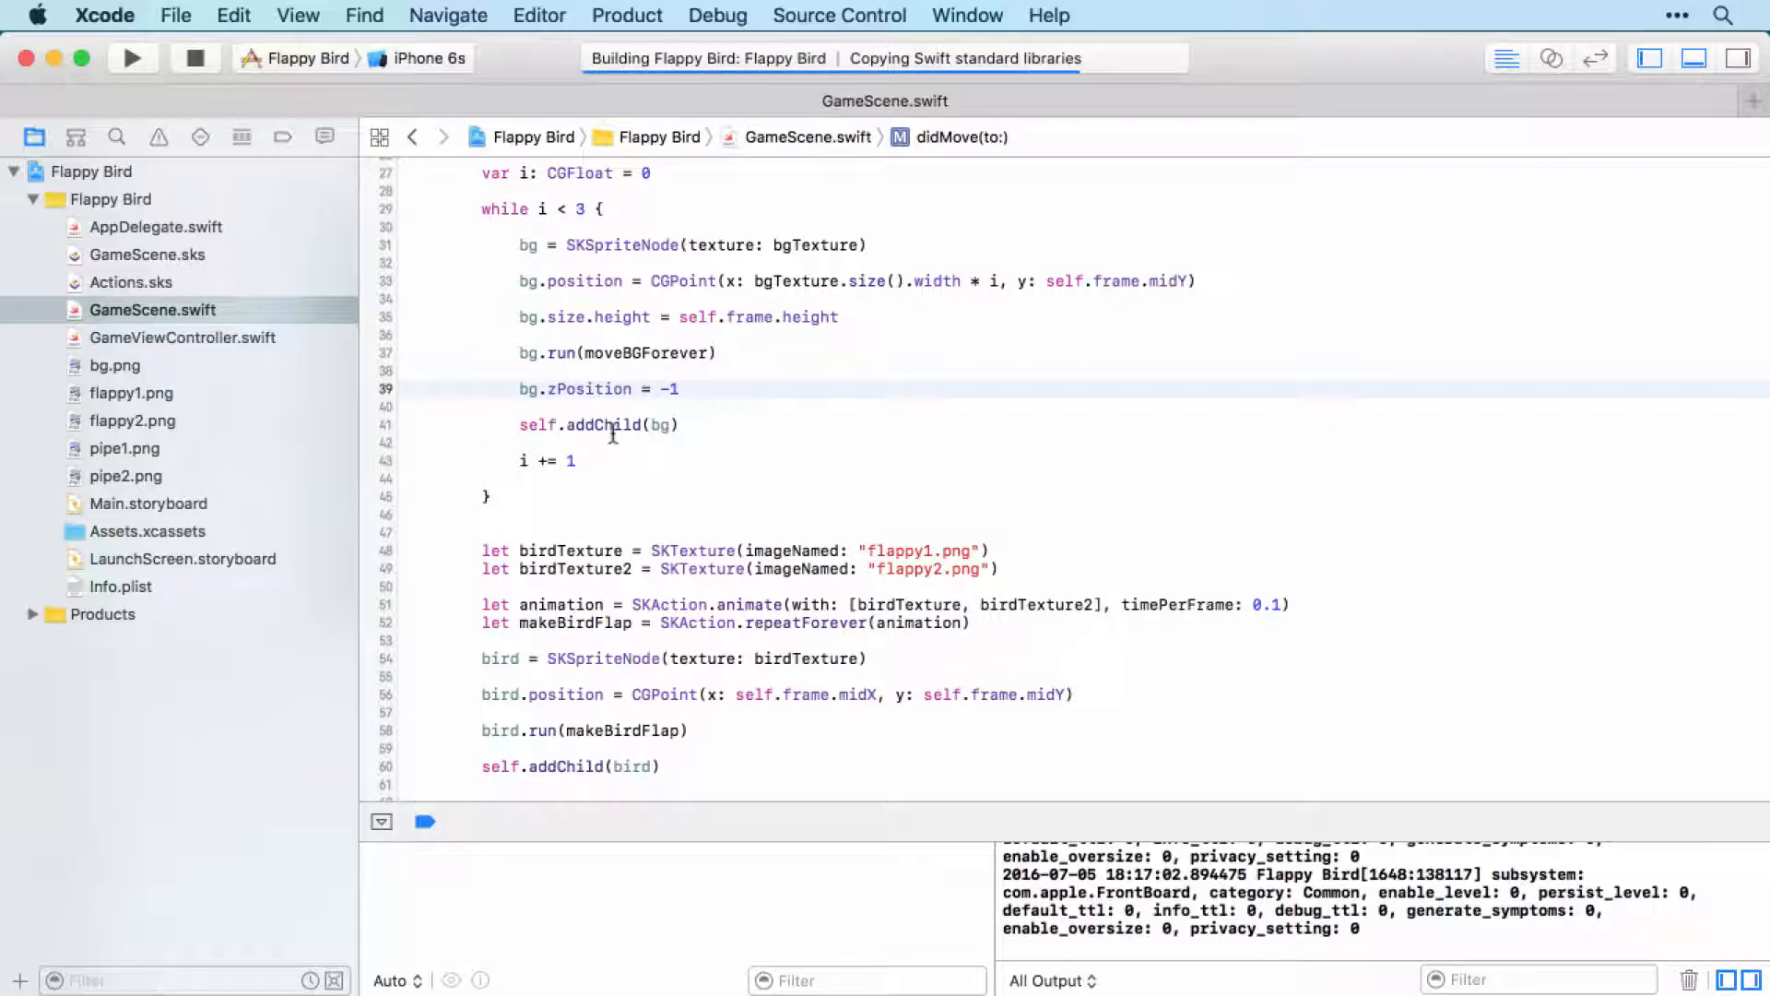
Change the moveBGAnimation duration from 5 to 7 for slower scrolling
left_click(132, 57)
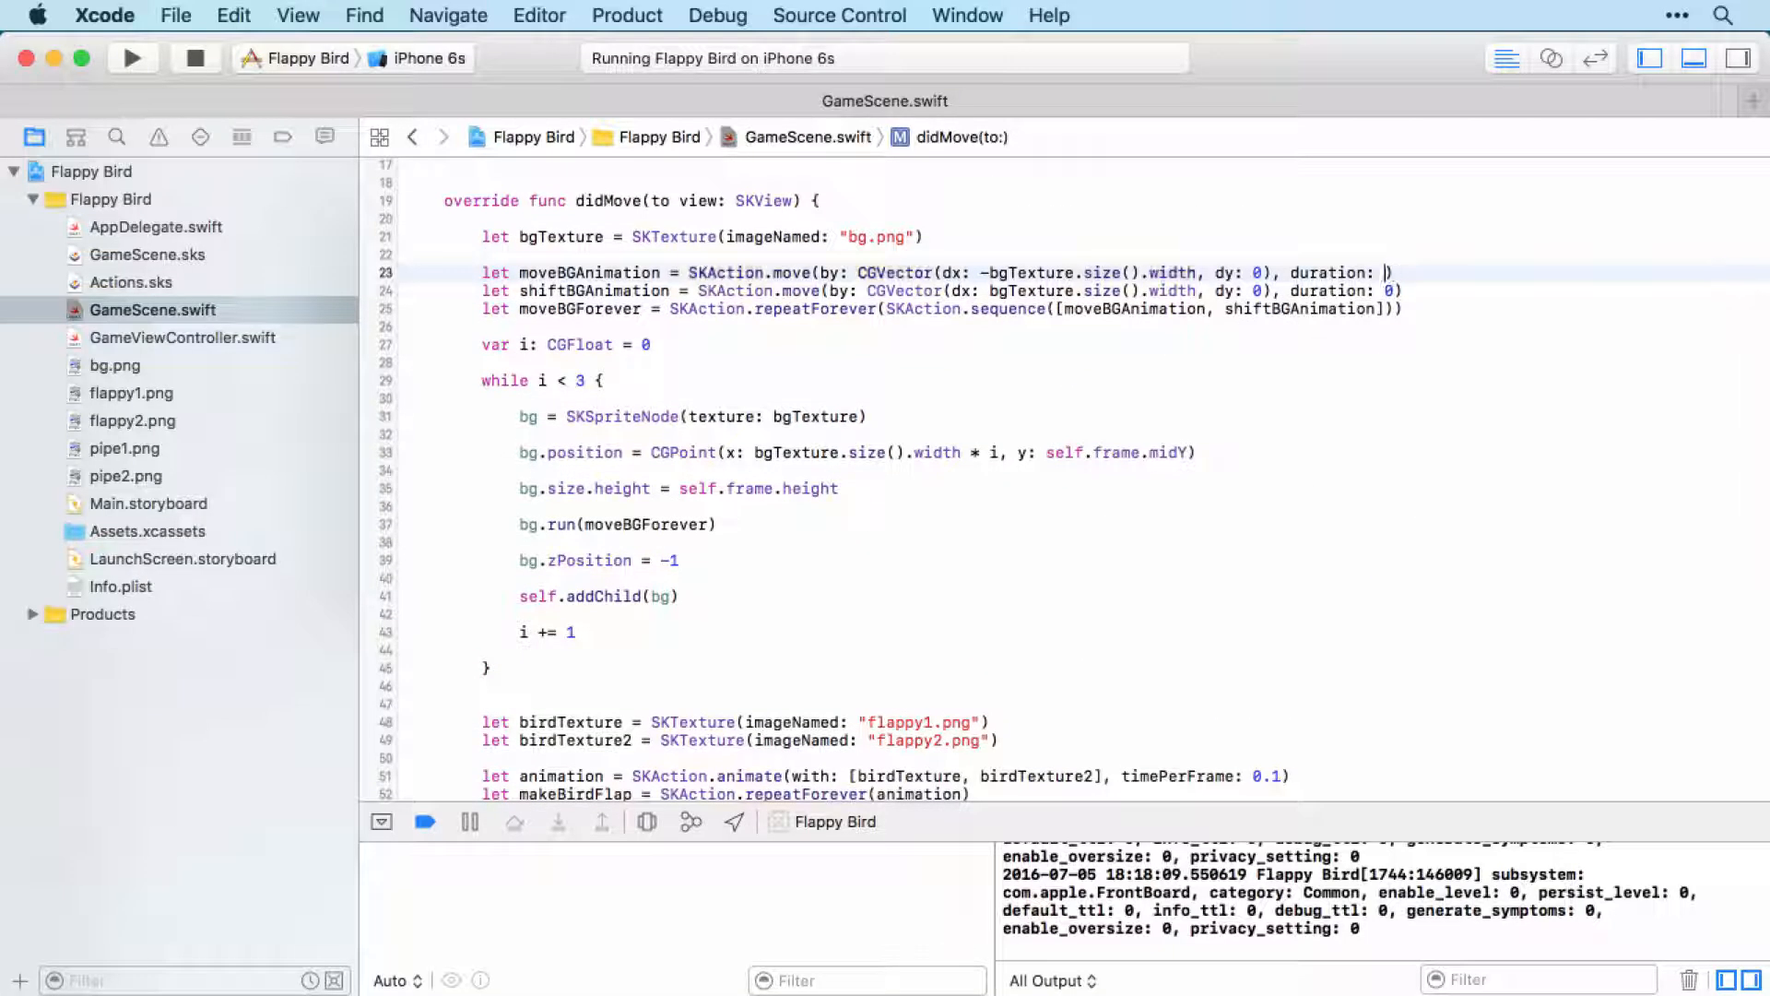
type("7")
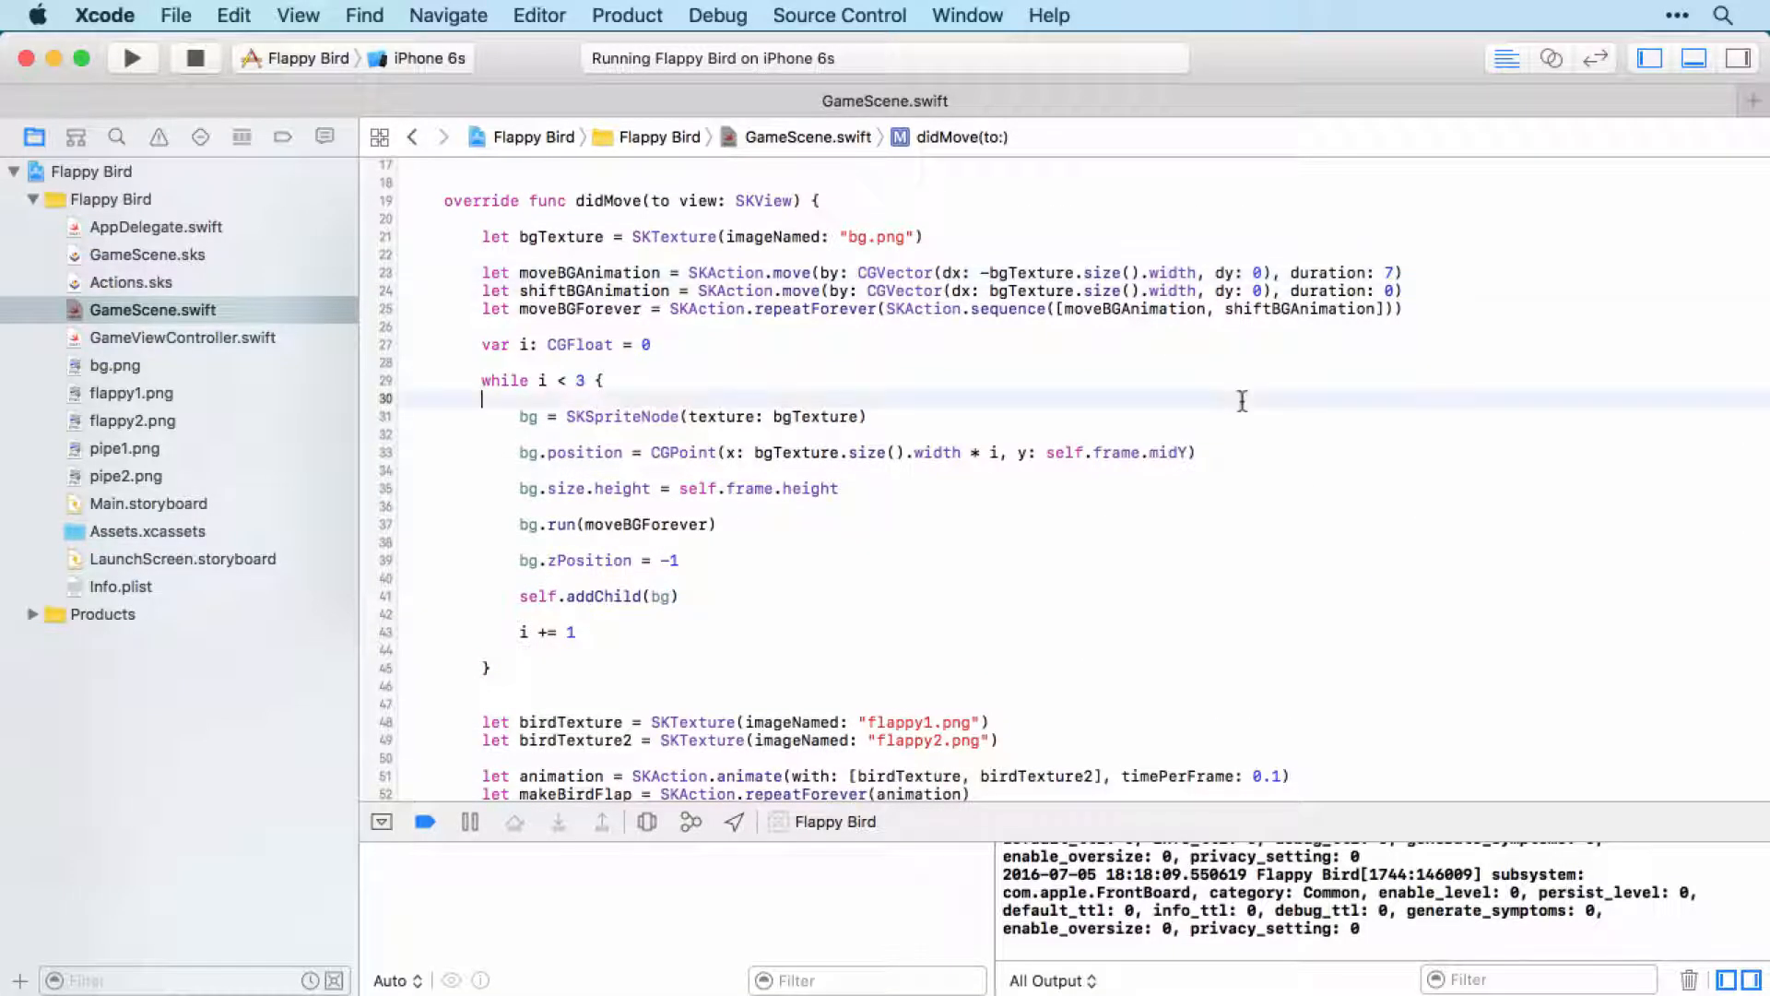
mouse_move(1319, 469)
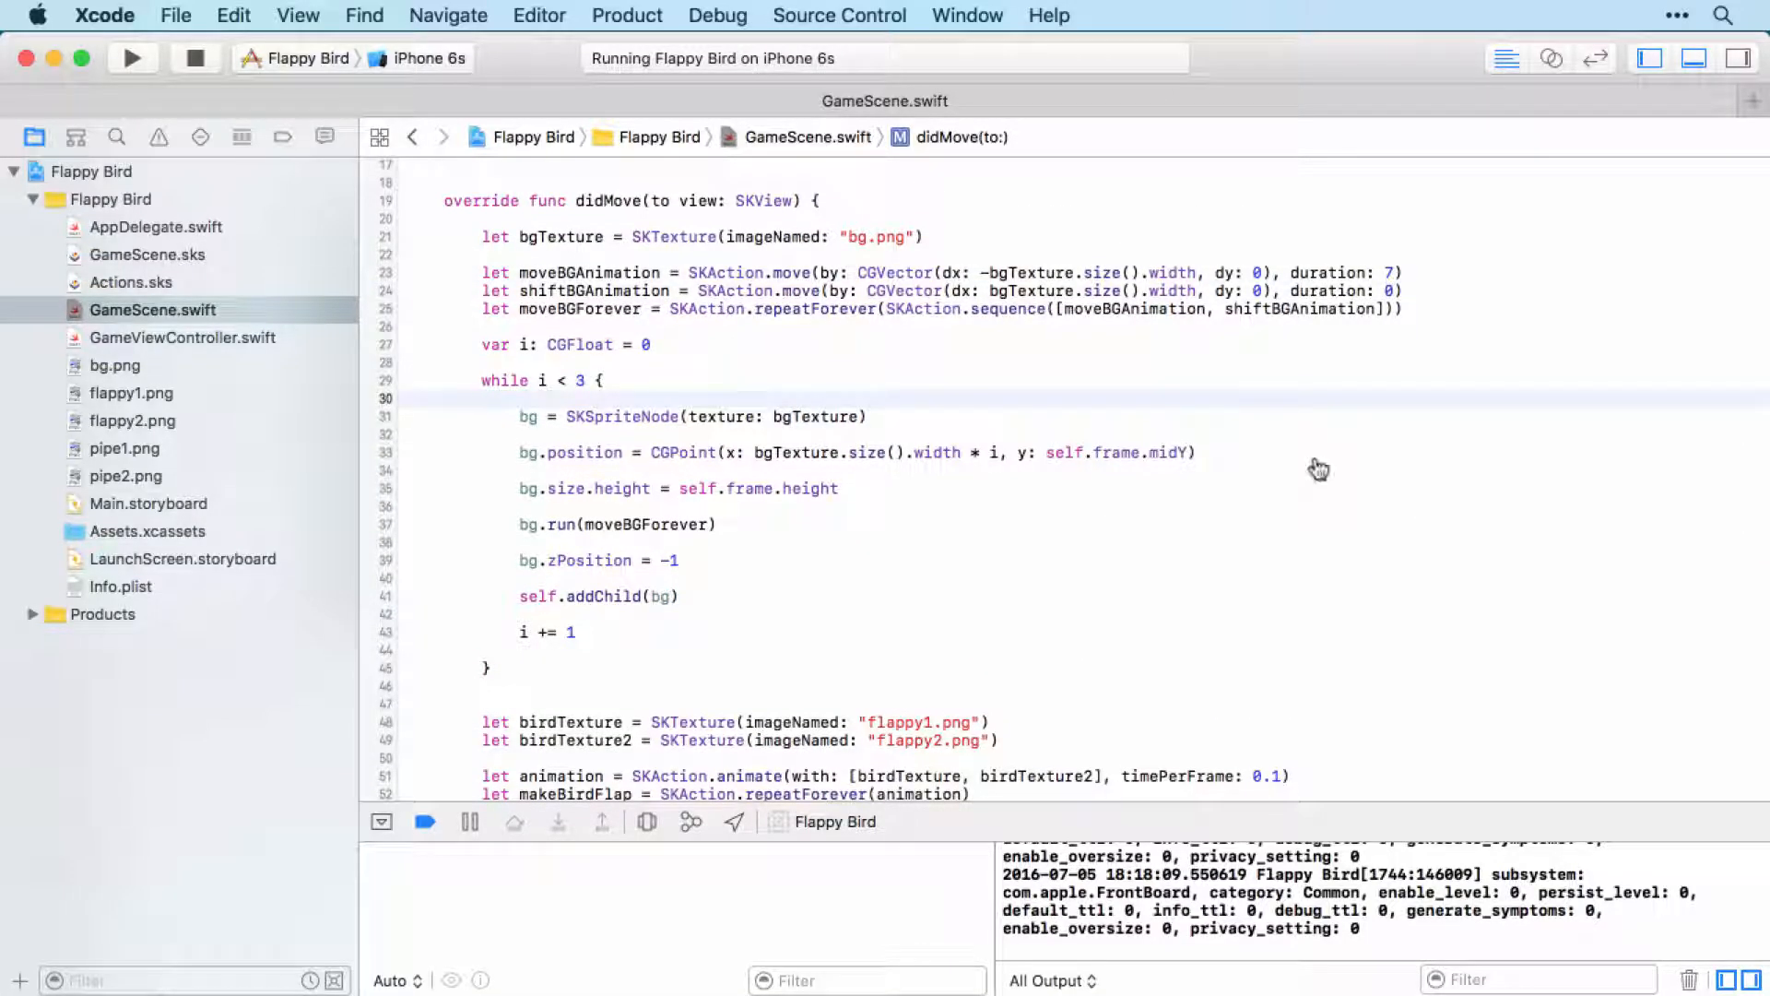